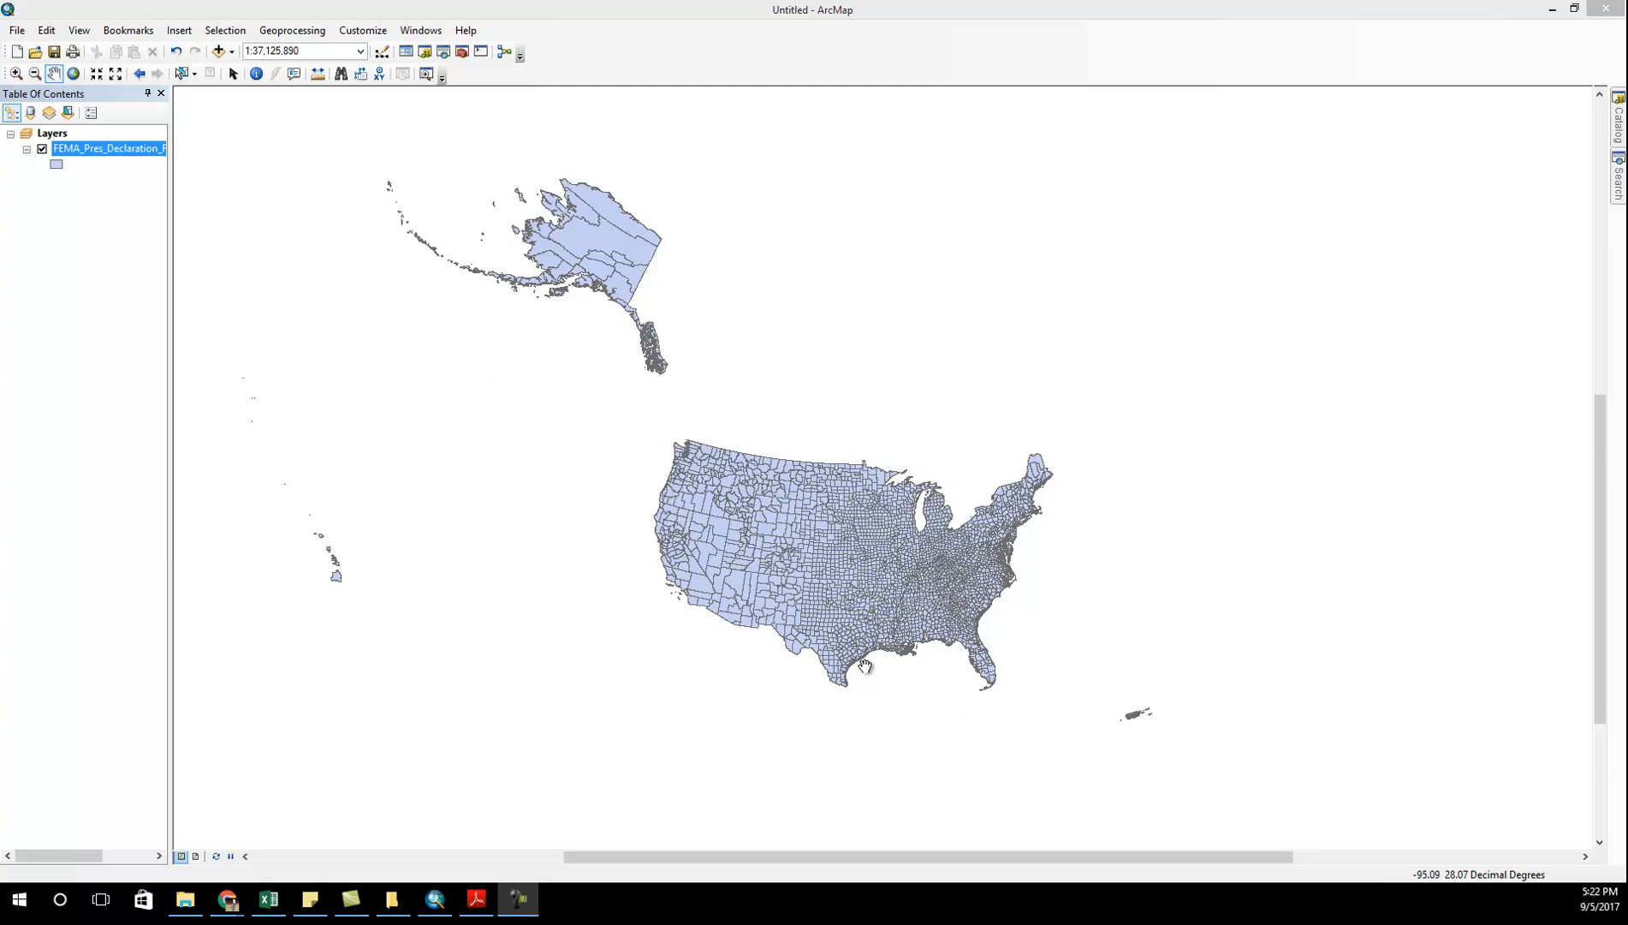
mouse_move(146, 303)
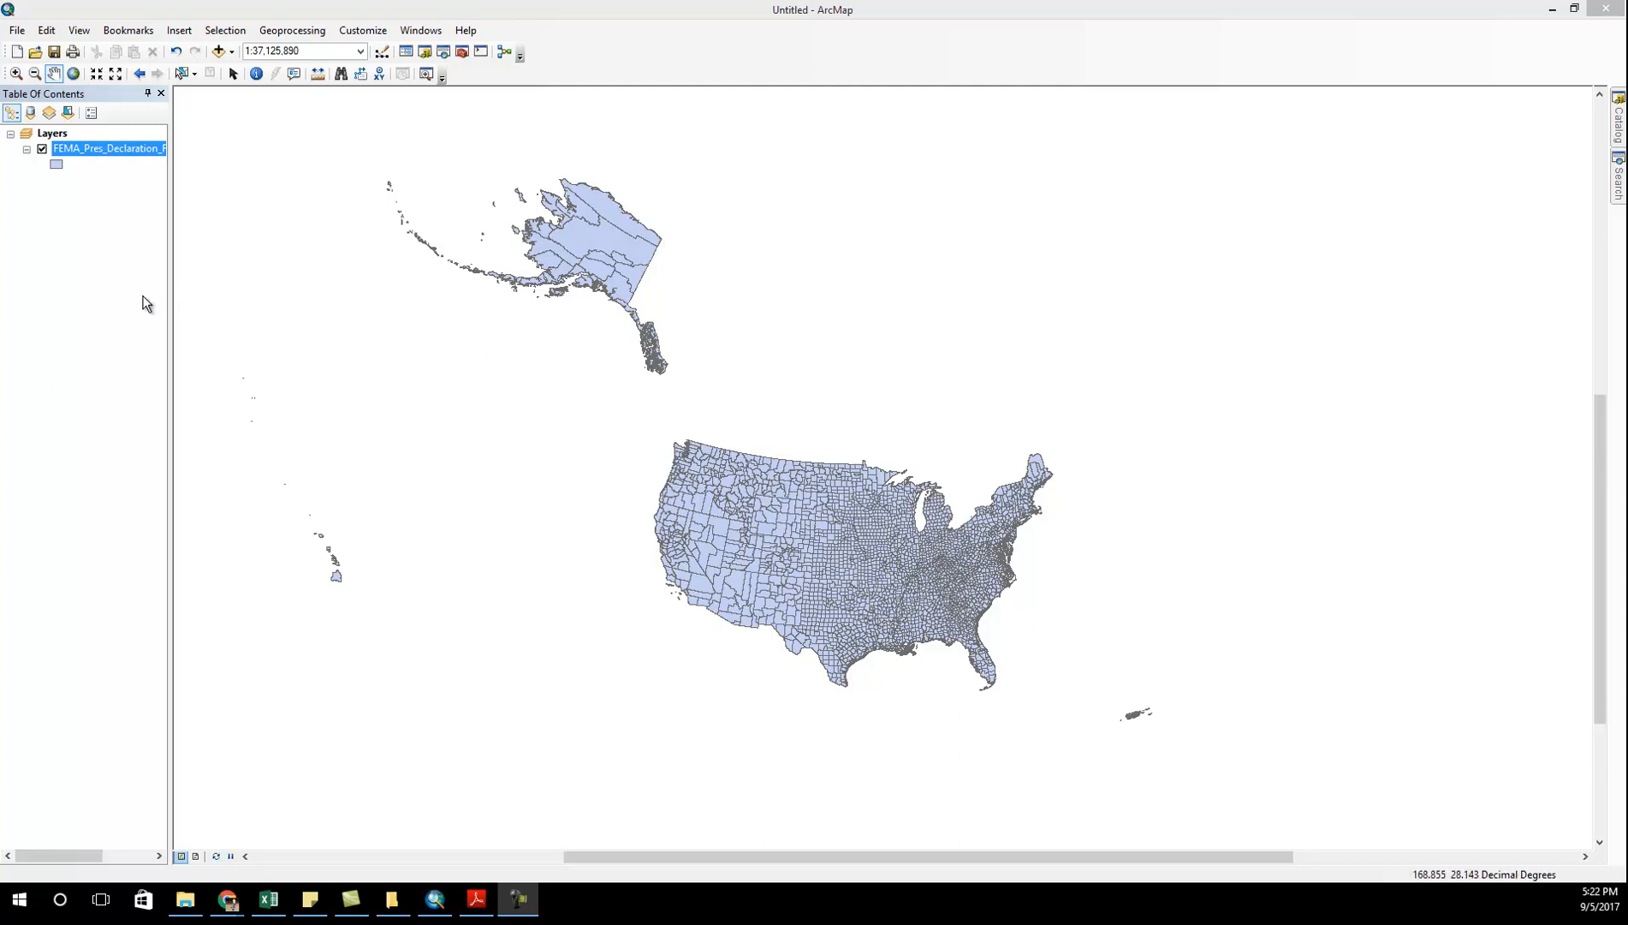
- Open Layer Properties for the FEMA_Pres_Declaration county layer
right_click(107, 148)
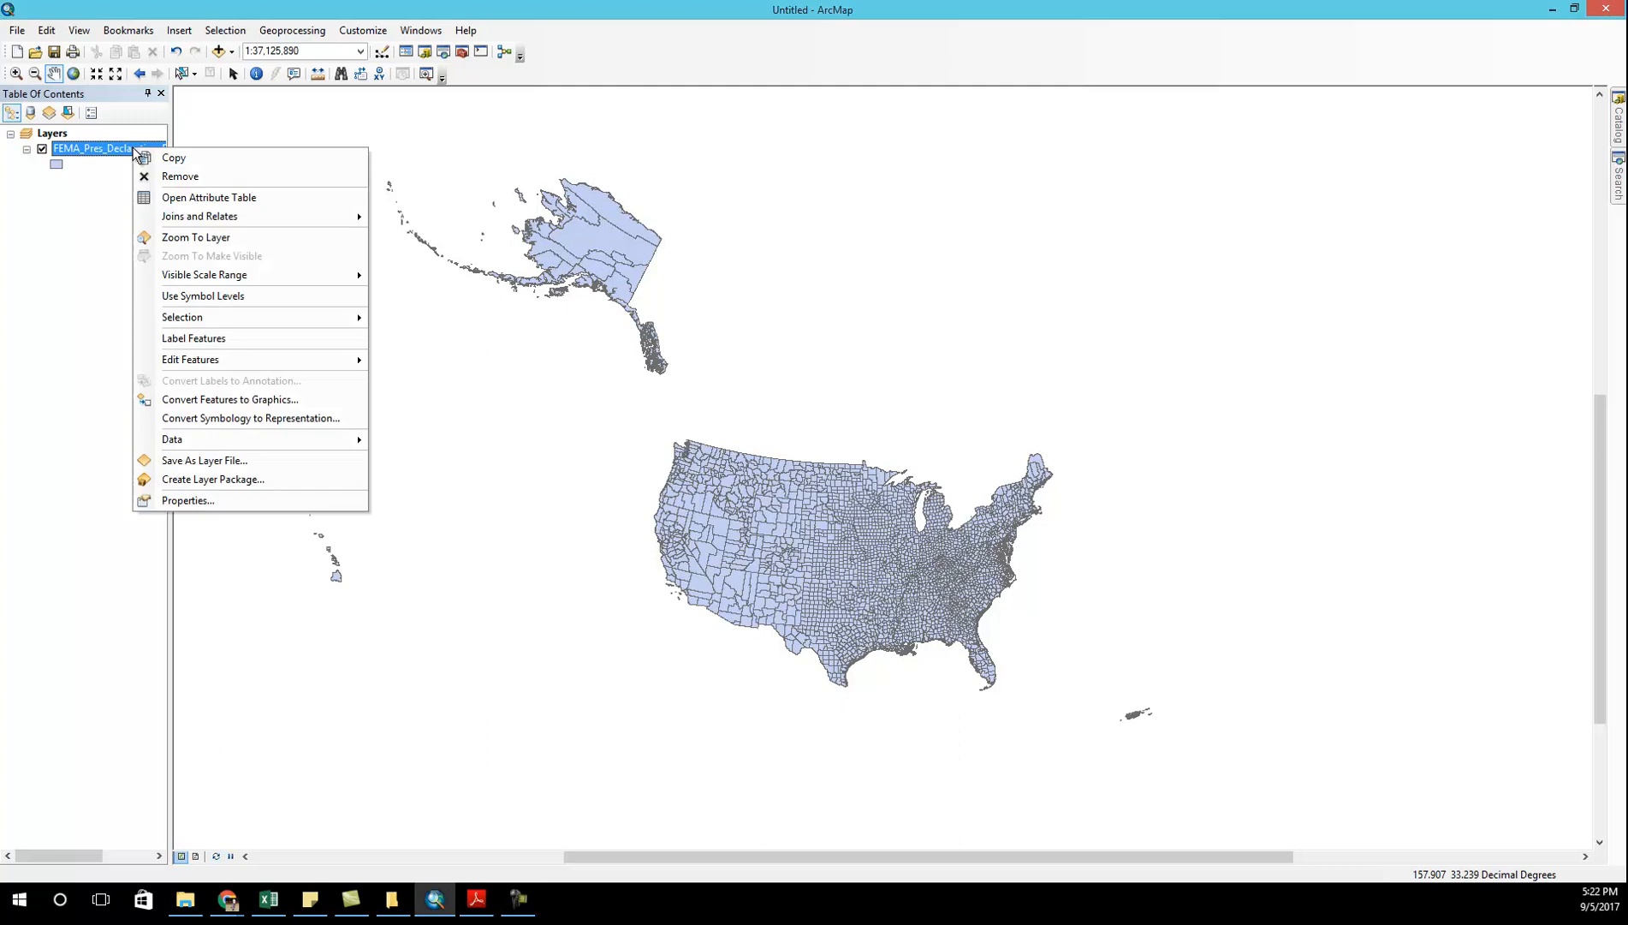
mouse_move(197, 317)
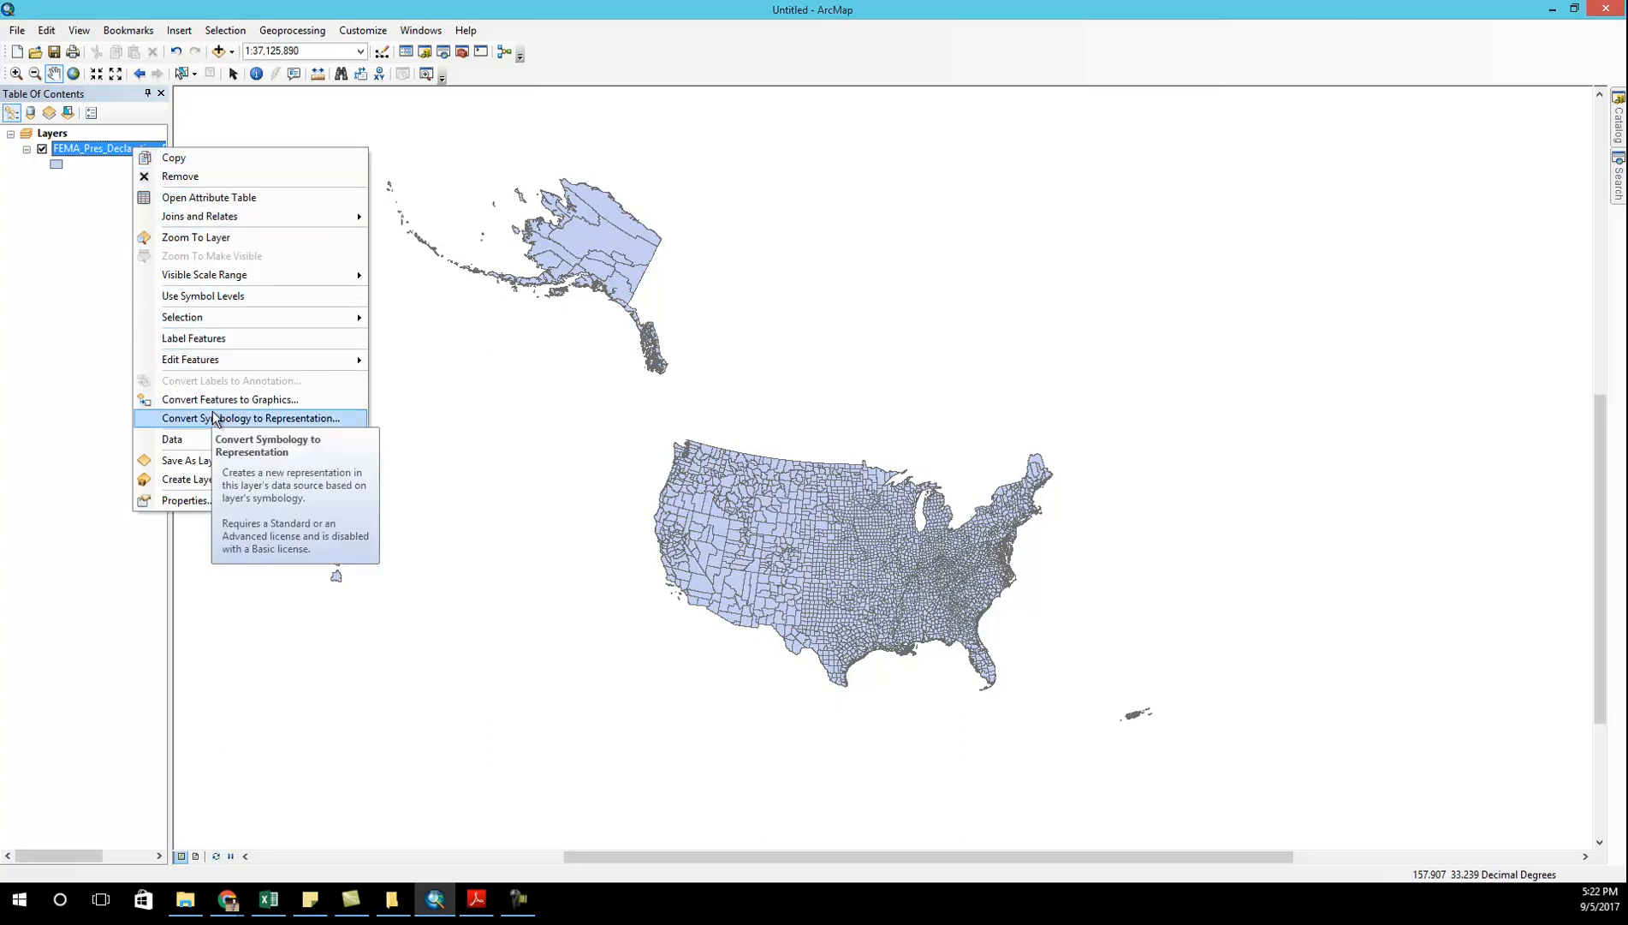
mouse_move(205, 460)
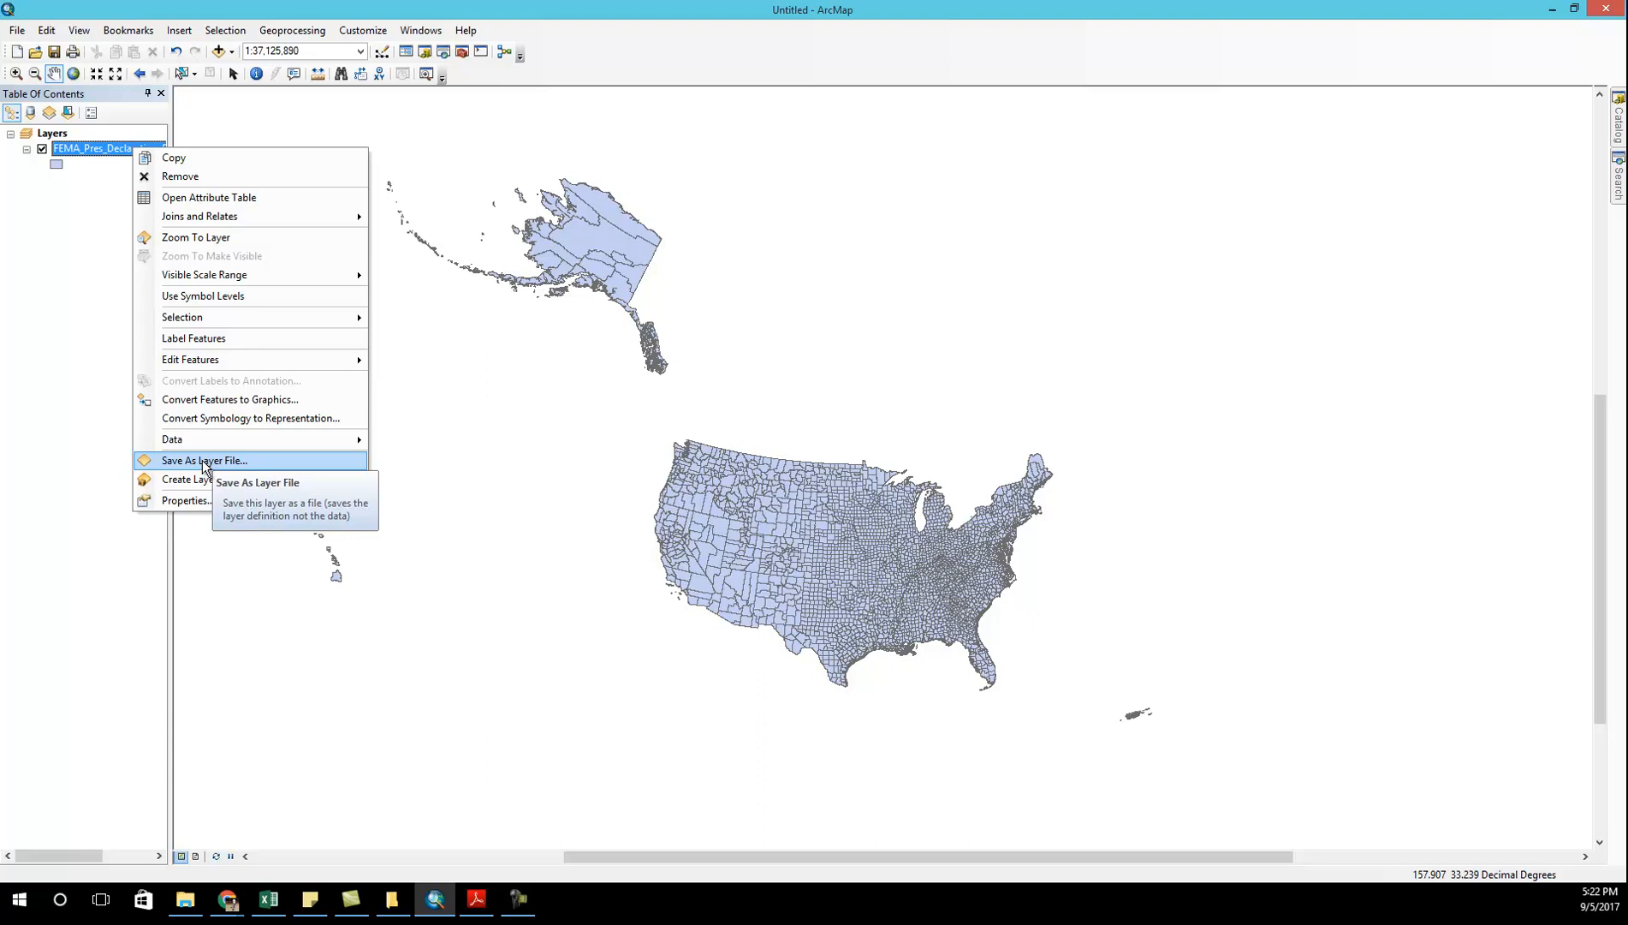
mouse_move(186, 500)
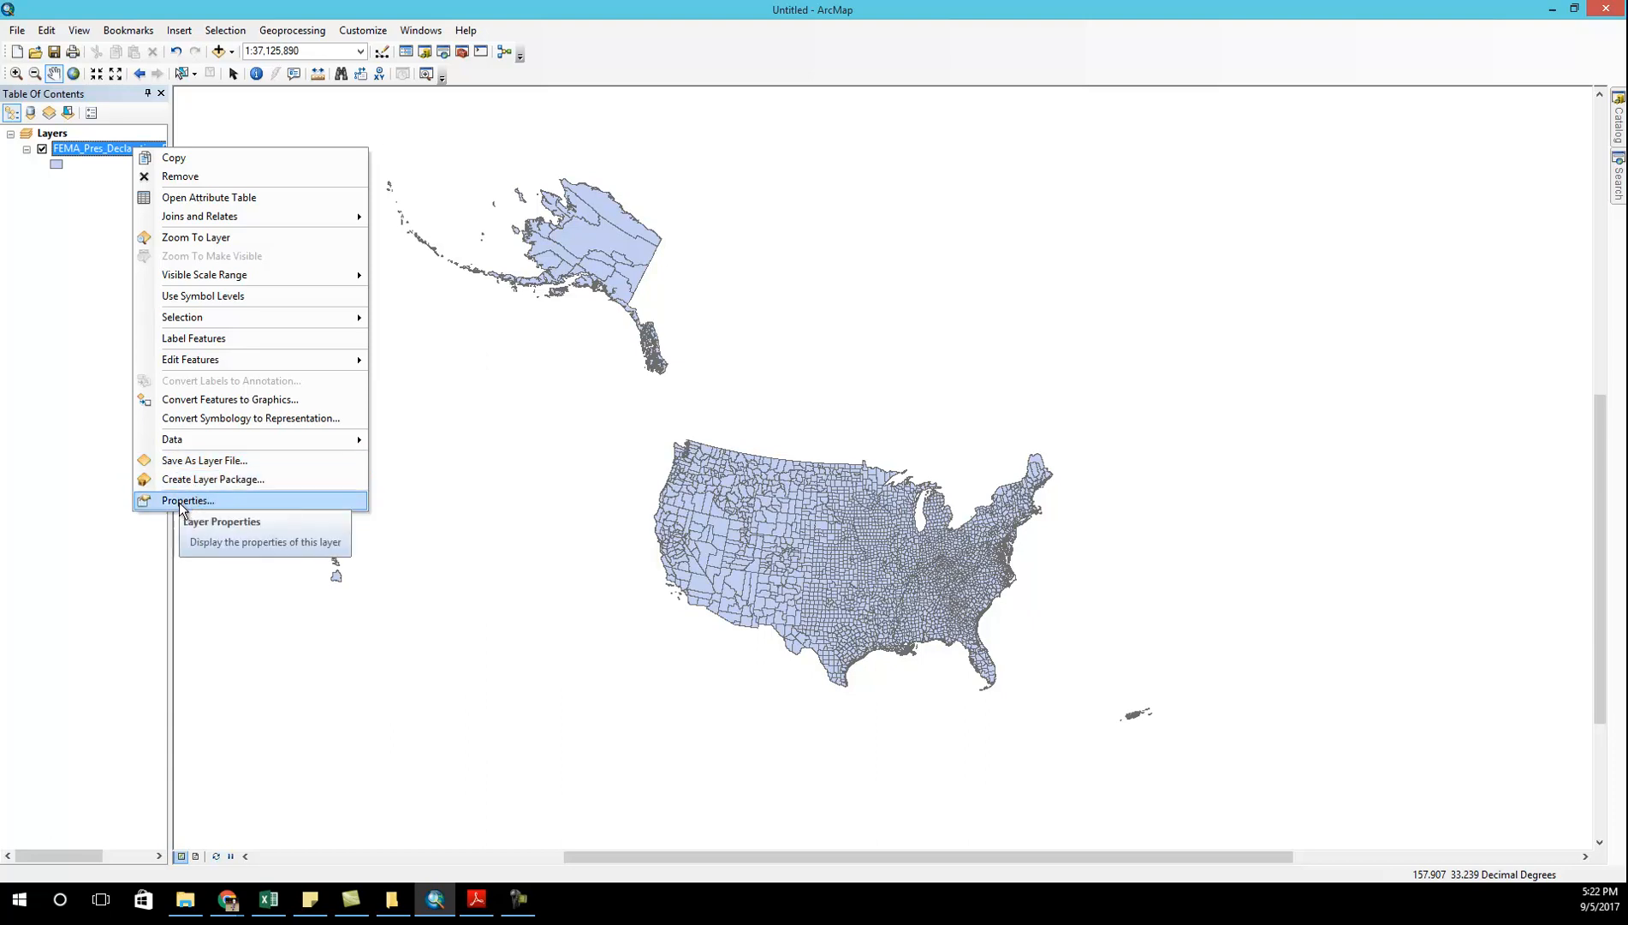
click(187, 500)
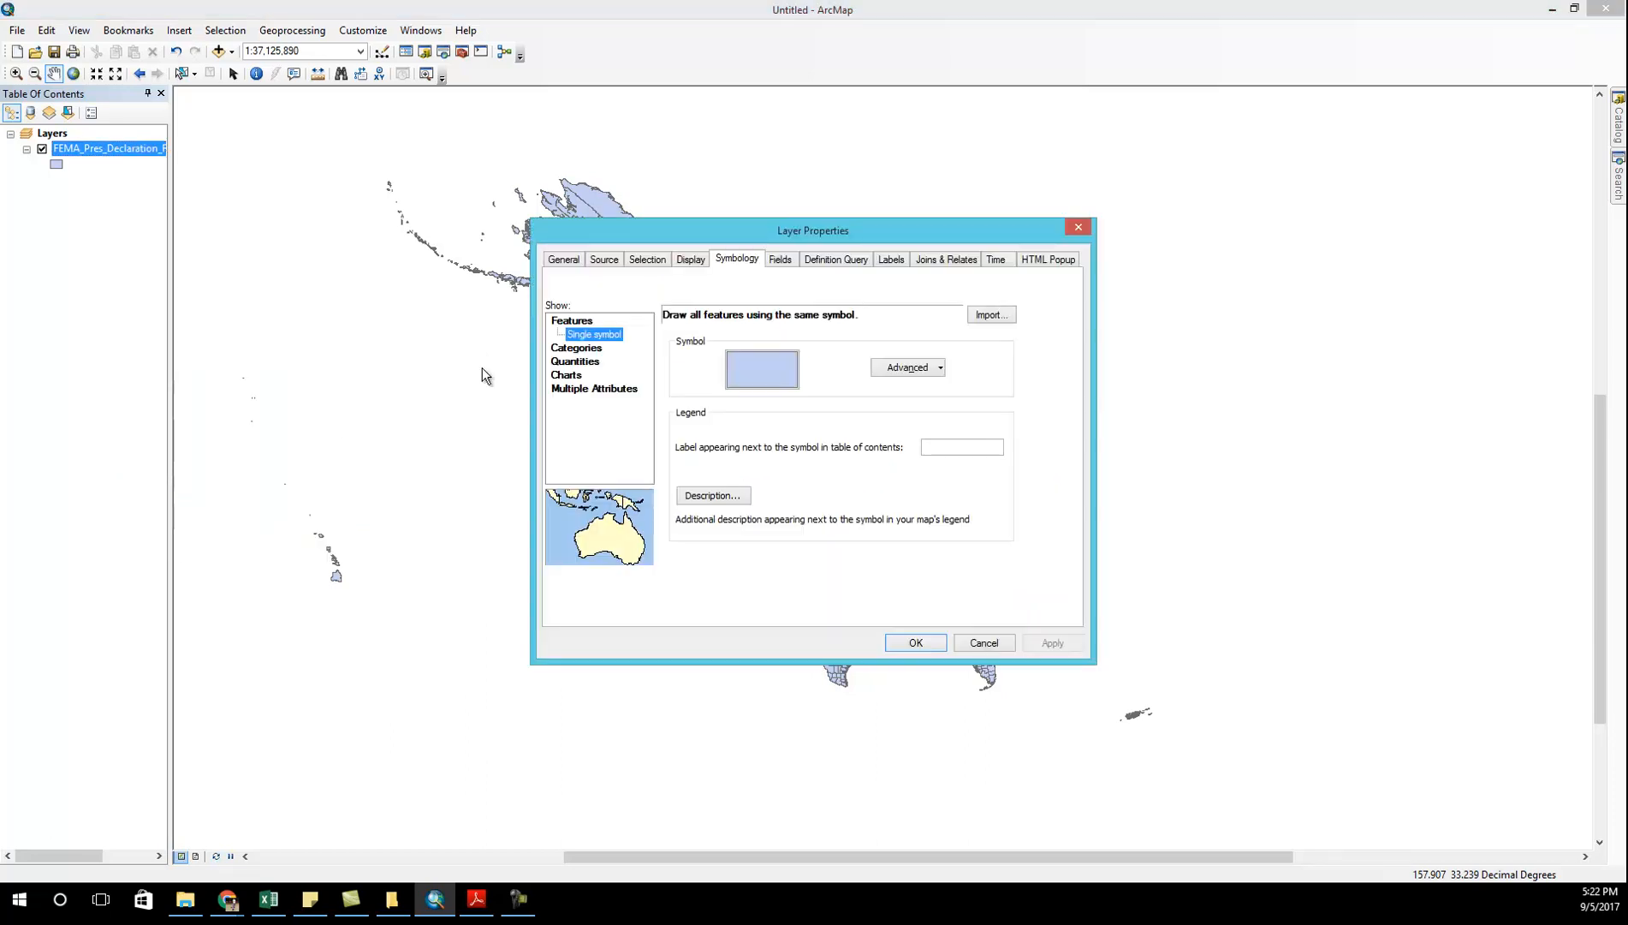
- Close Layer Properties and scroll through the flood, storm and tornado count columns
click(913, 642)
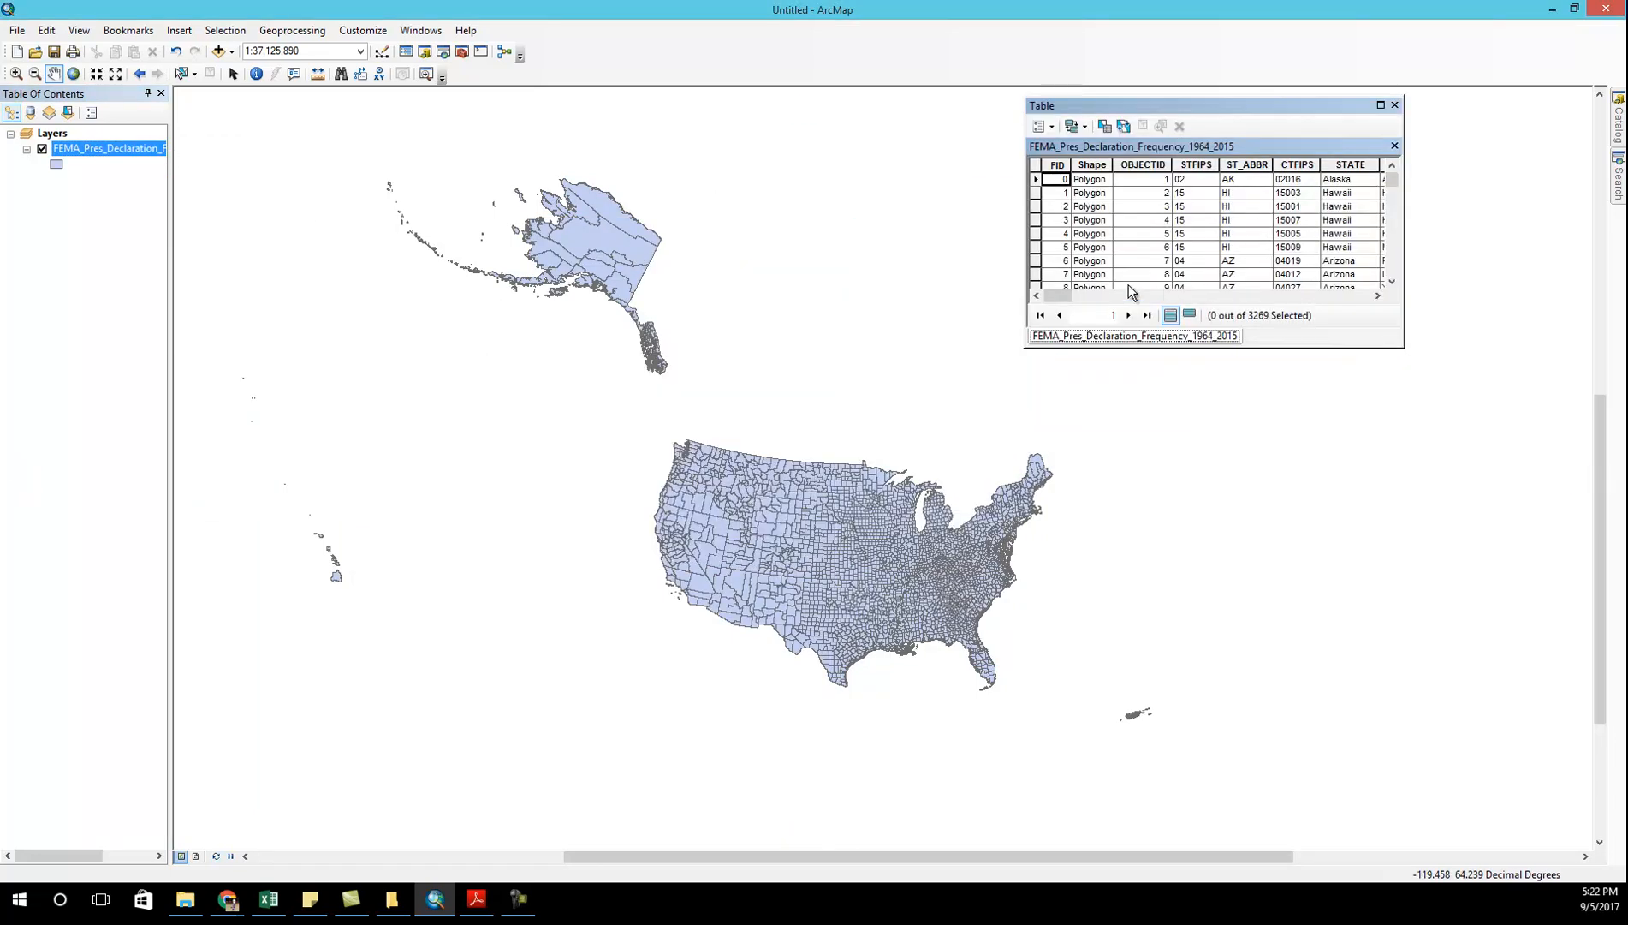
drag(1075, 296, 1111, 296)
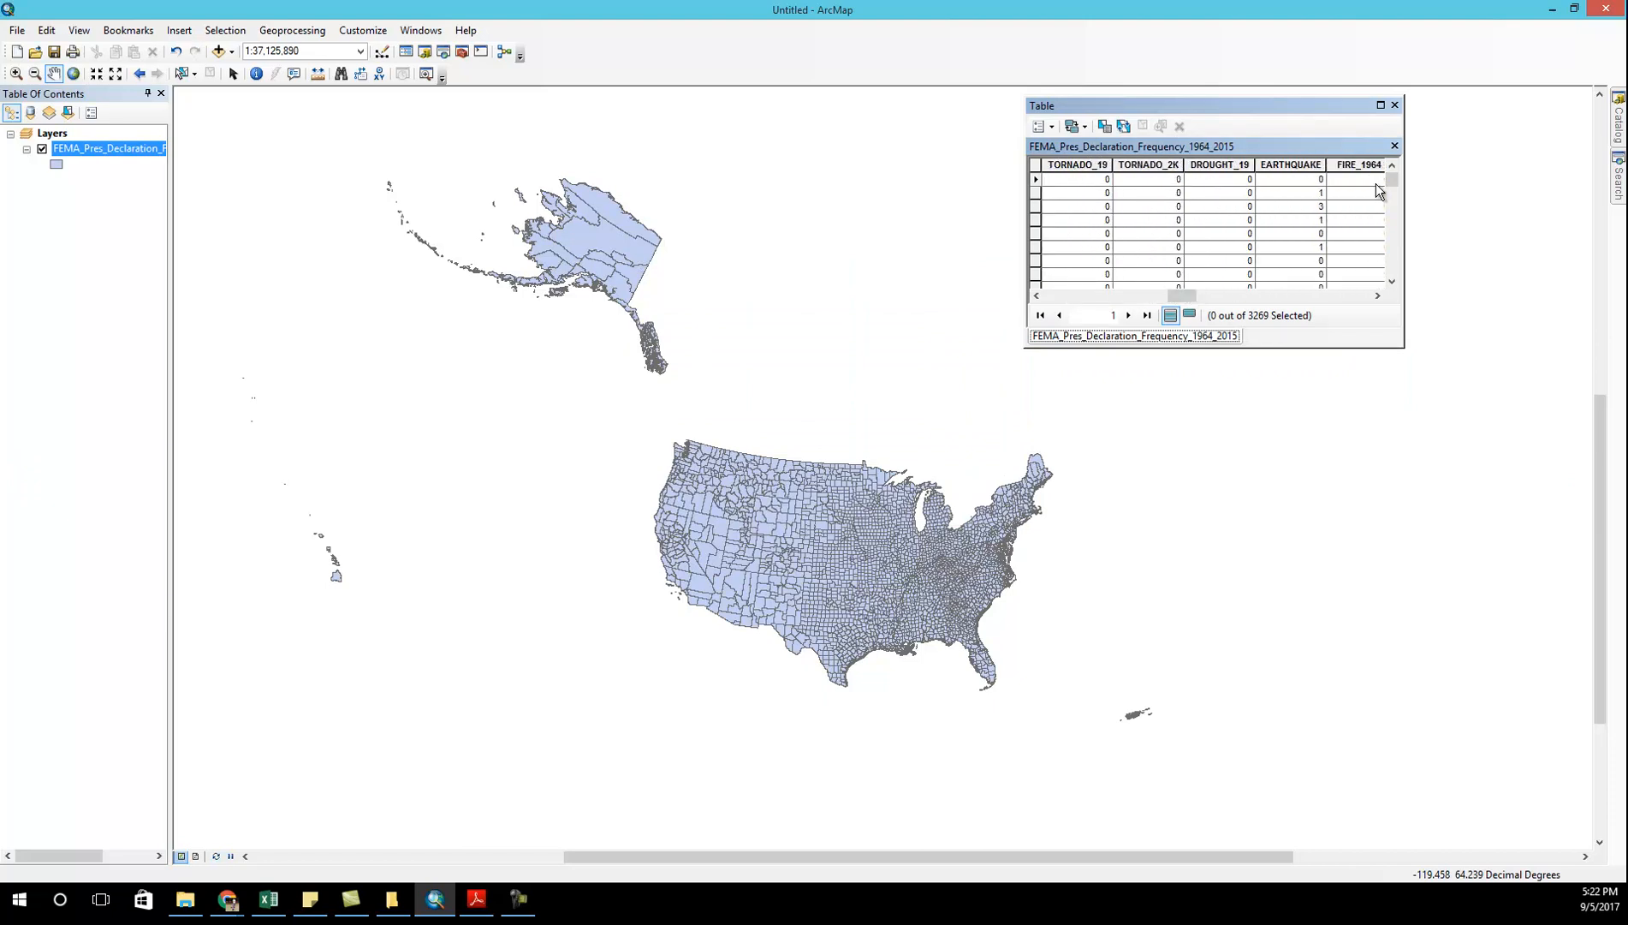
drag(1184, 297, 1132, 297)
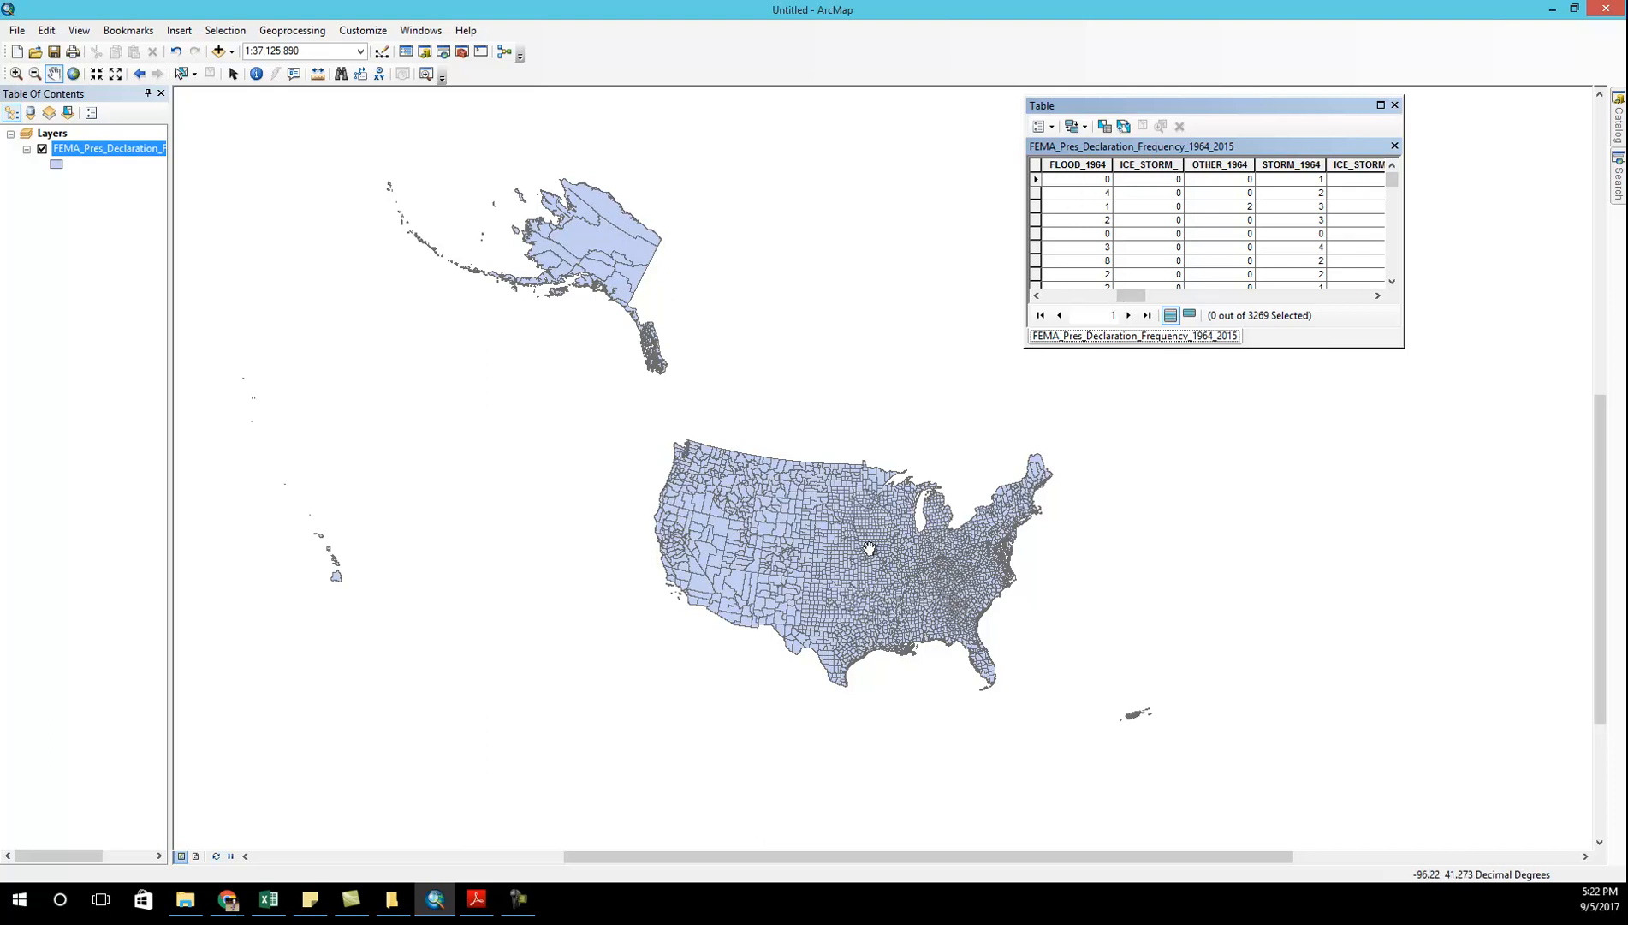
mouse_move(1124, 237)
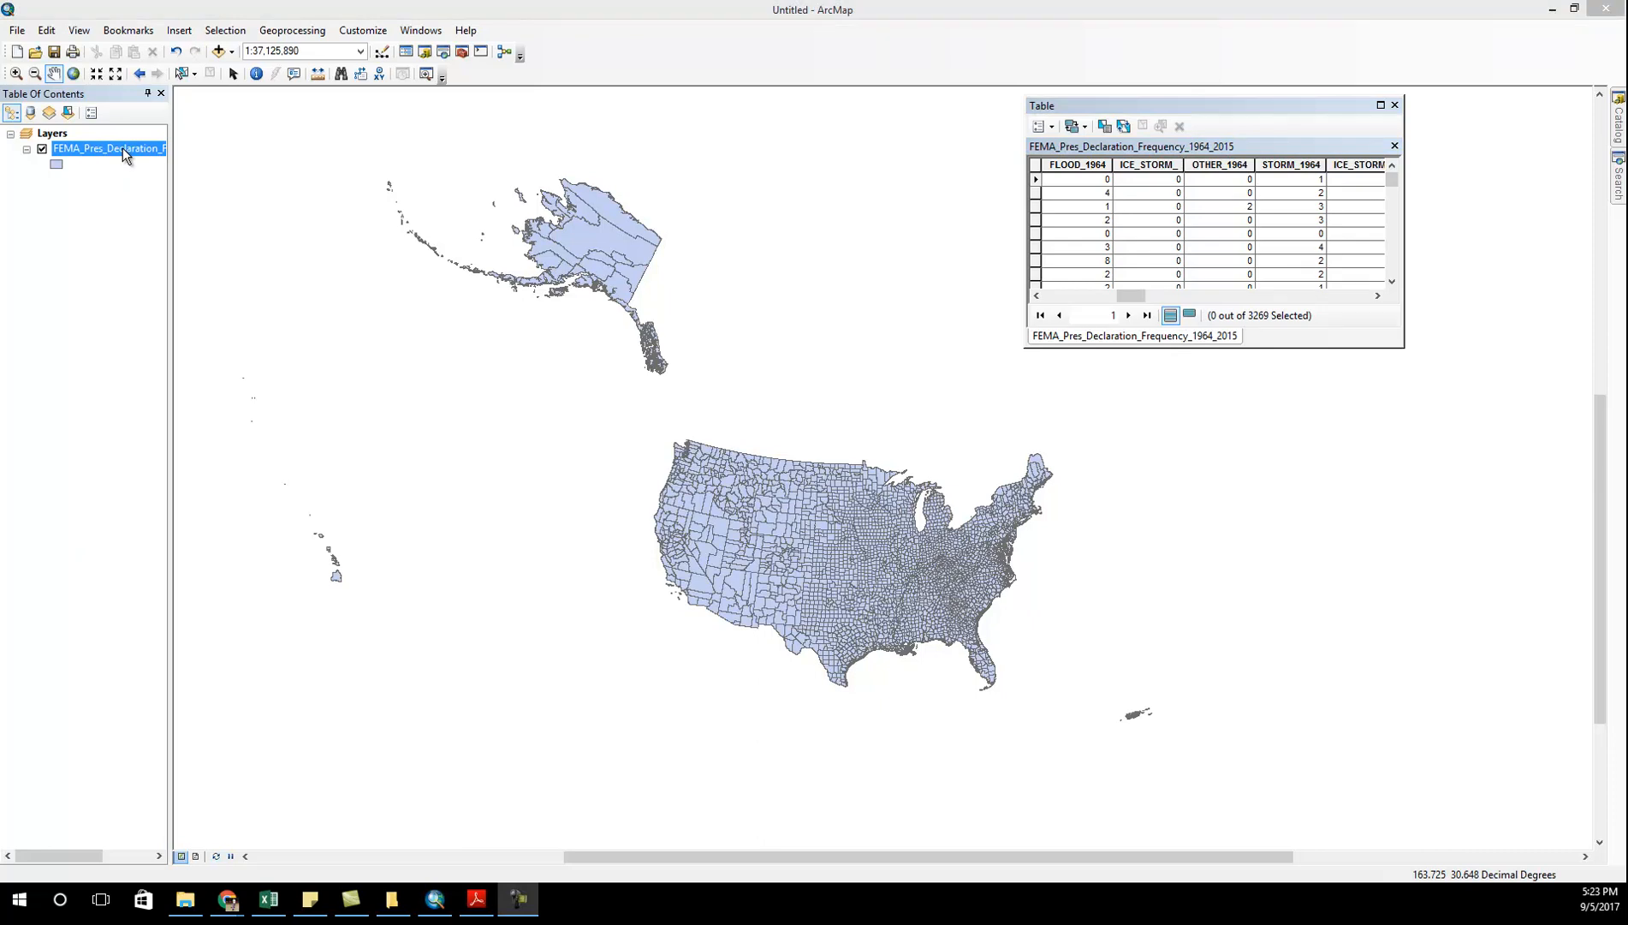
- Symbolize the county layer with Quantities graduated colors on the TOTAL_DECL field
right_click(108, 148)
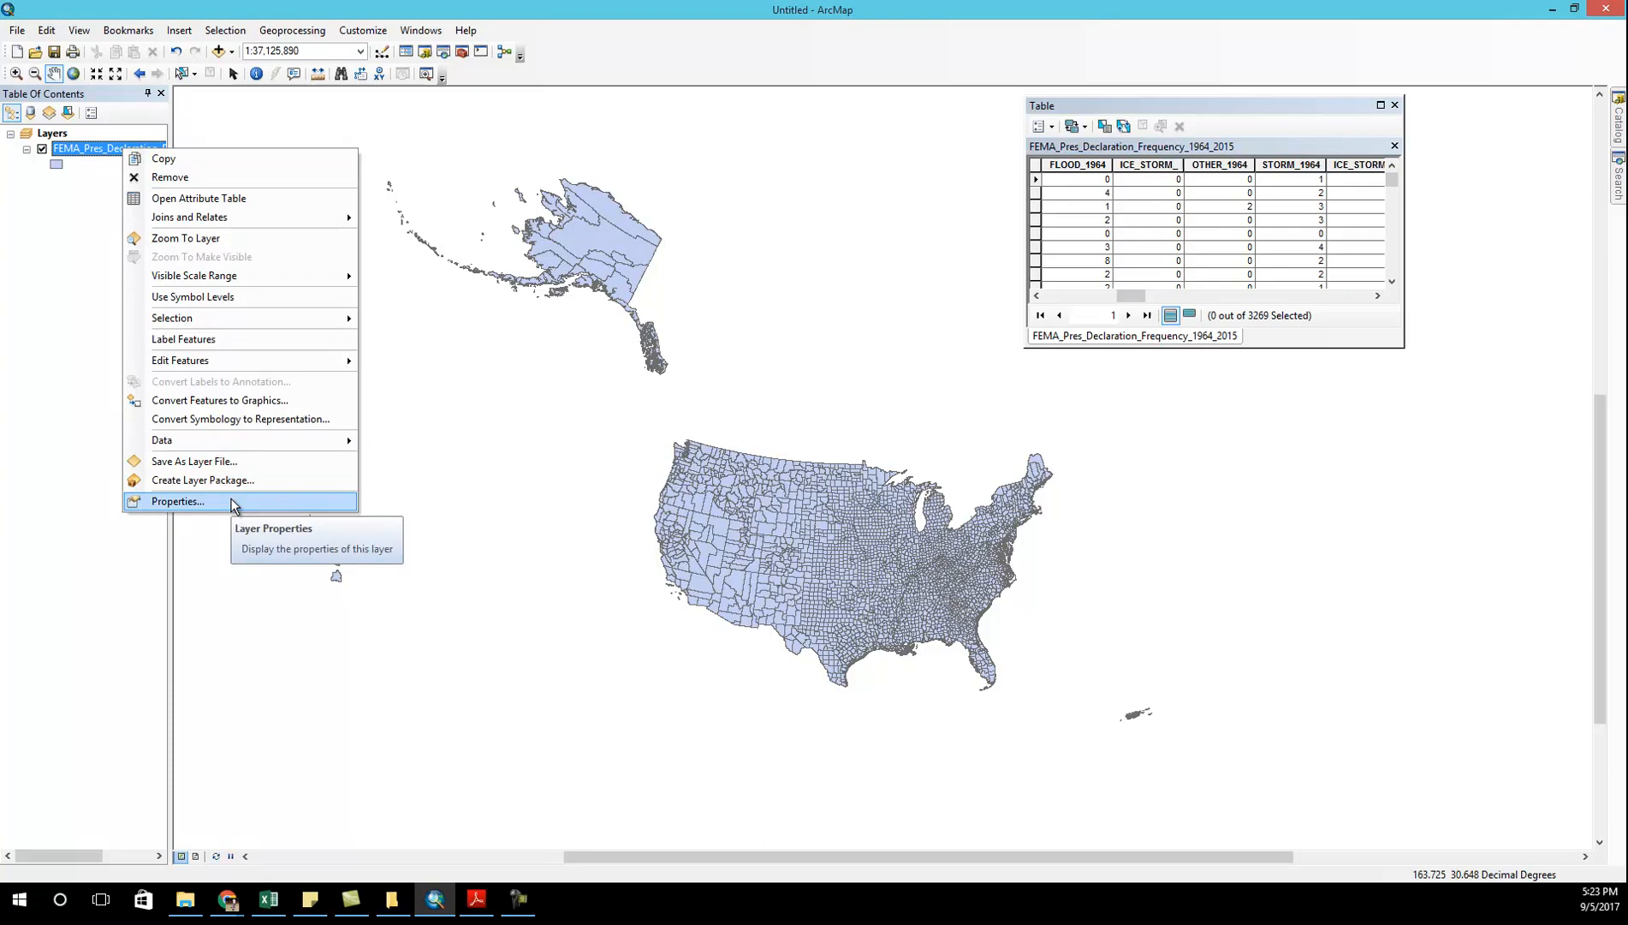
click(176, 502)
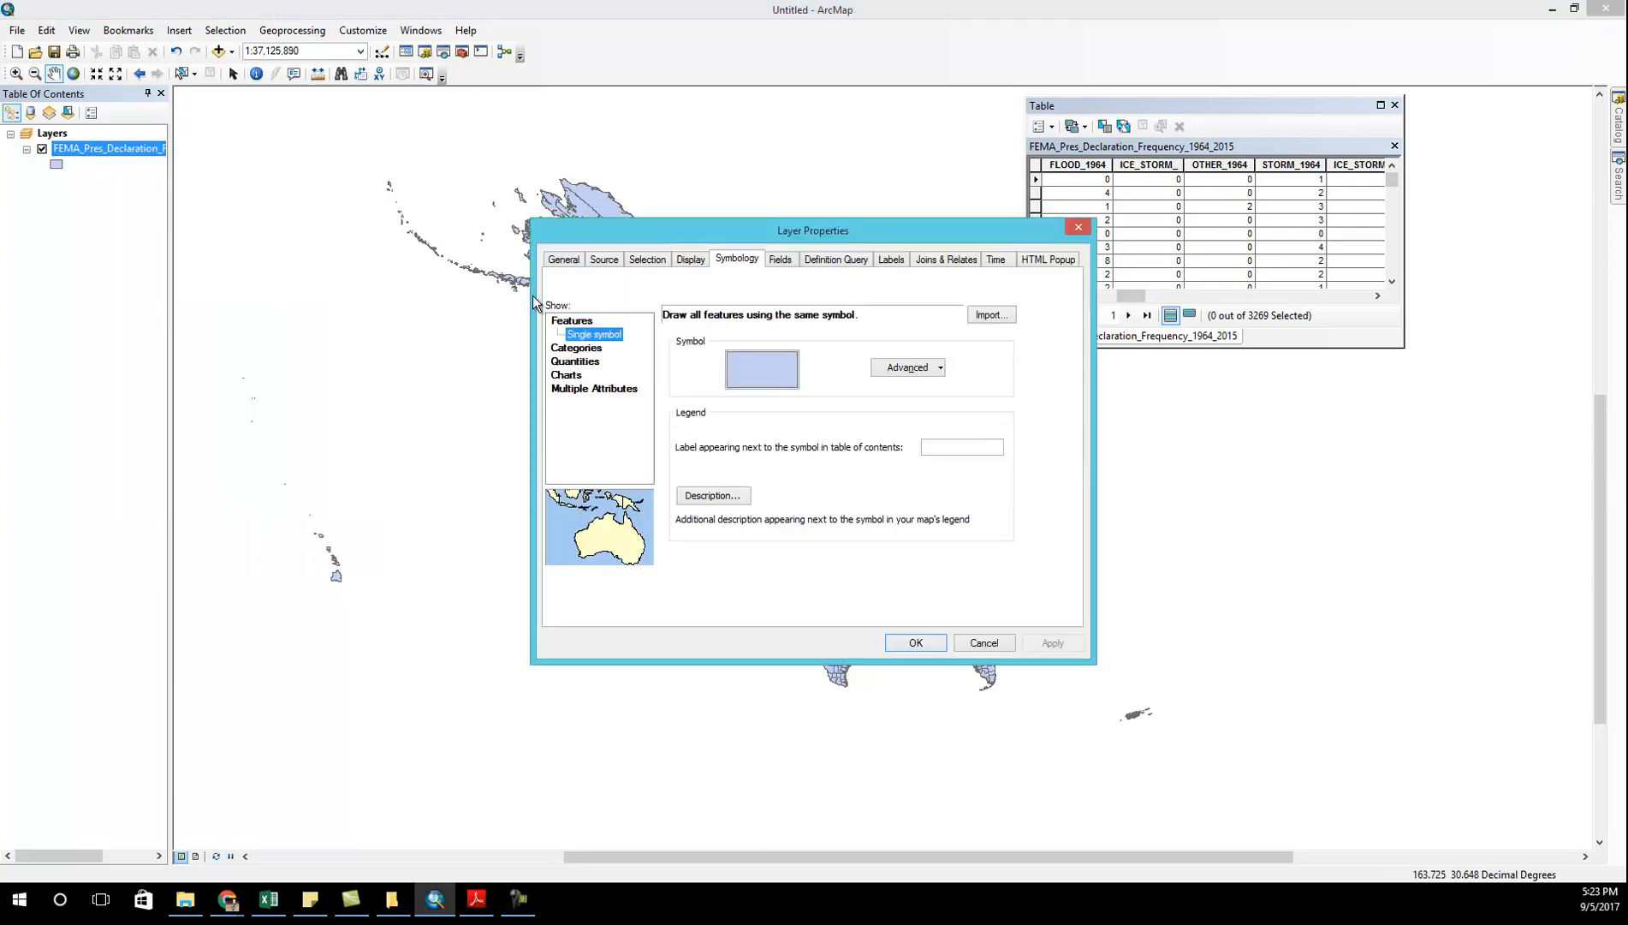
mouse_move(734, 262)
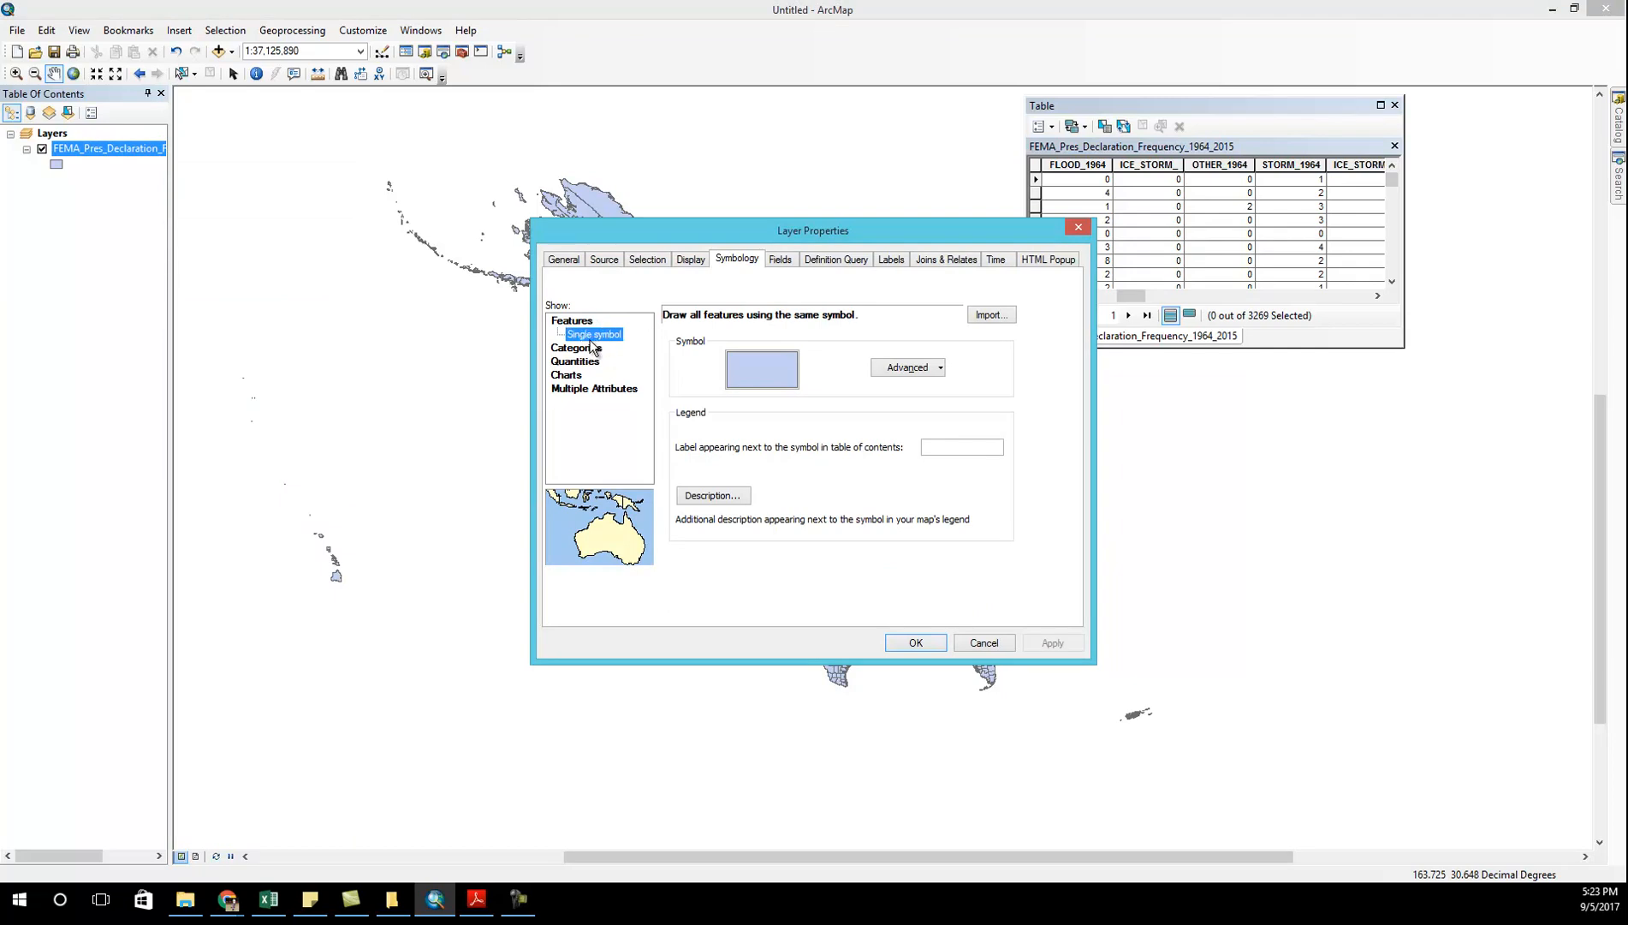
mouse_move(596, 348)
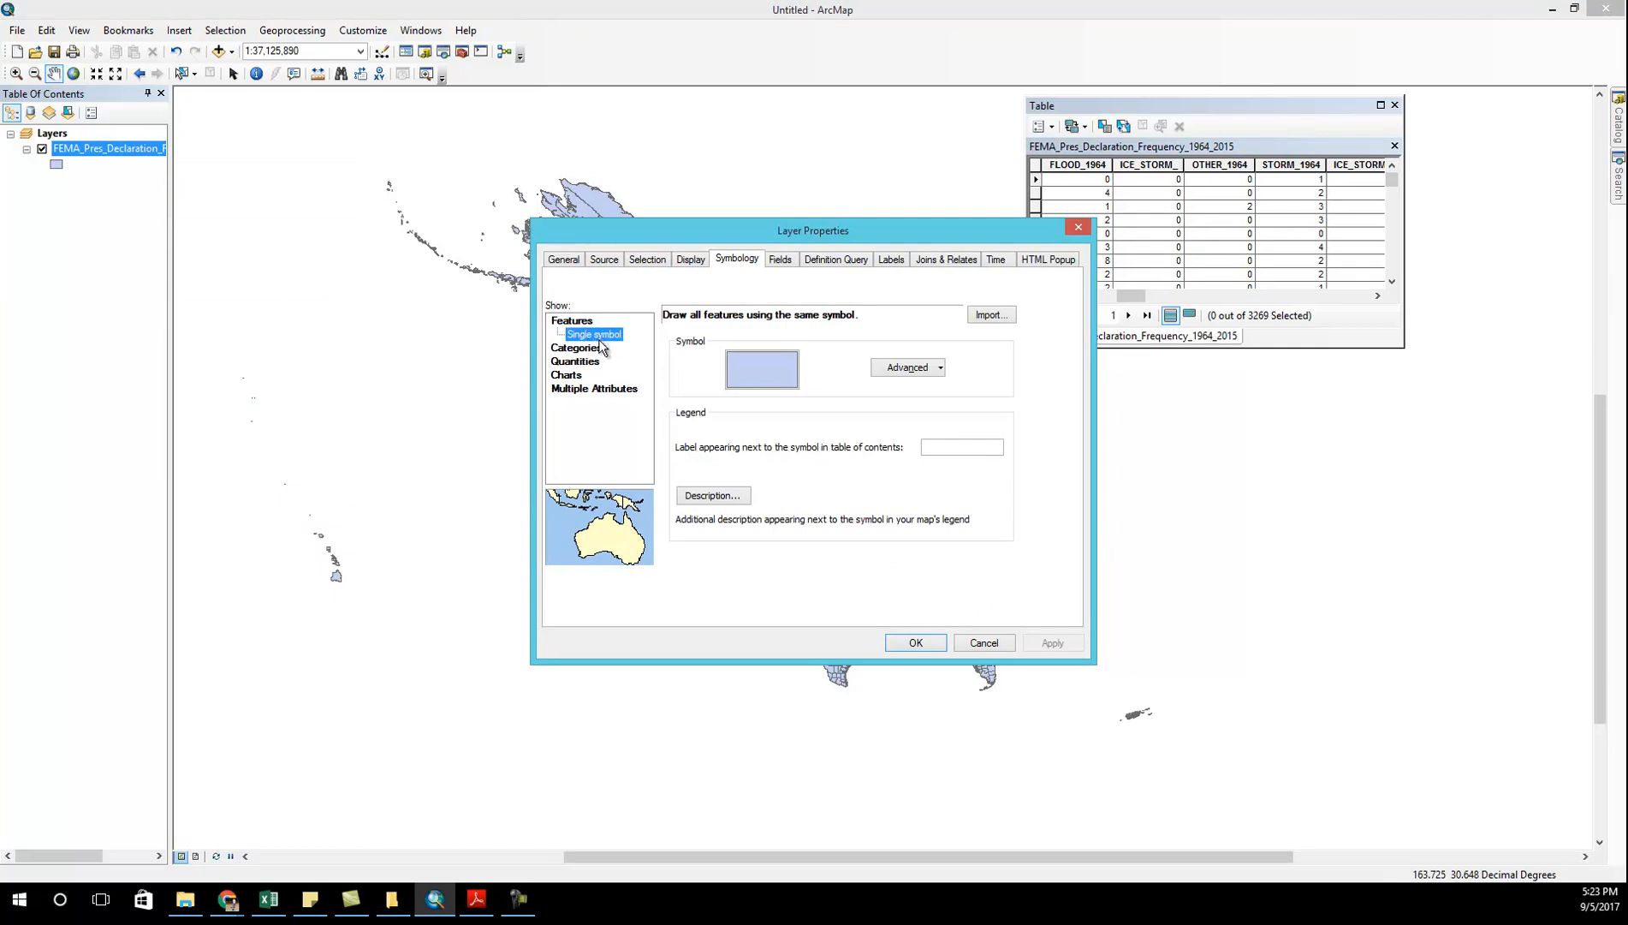
mouse_move(588, 364)
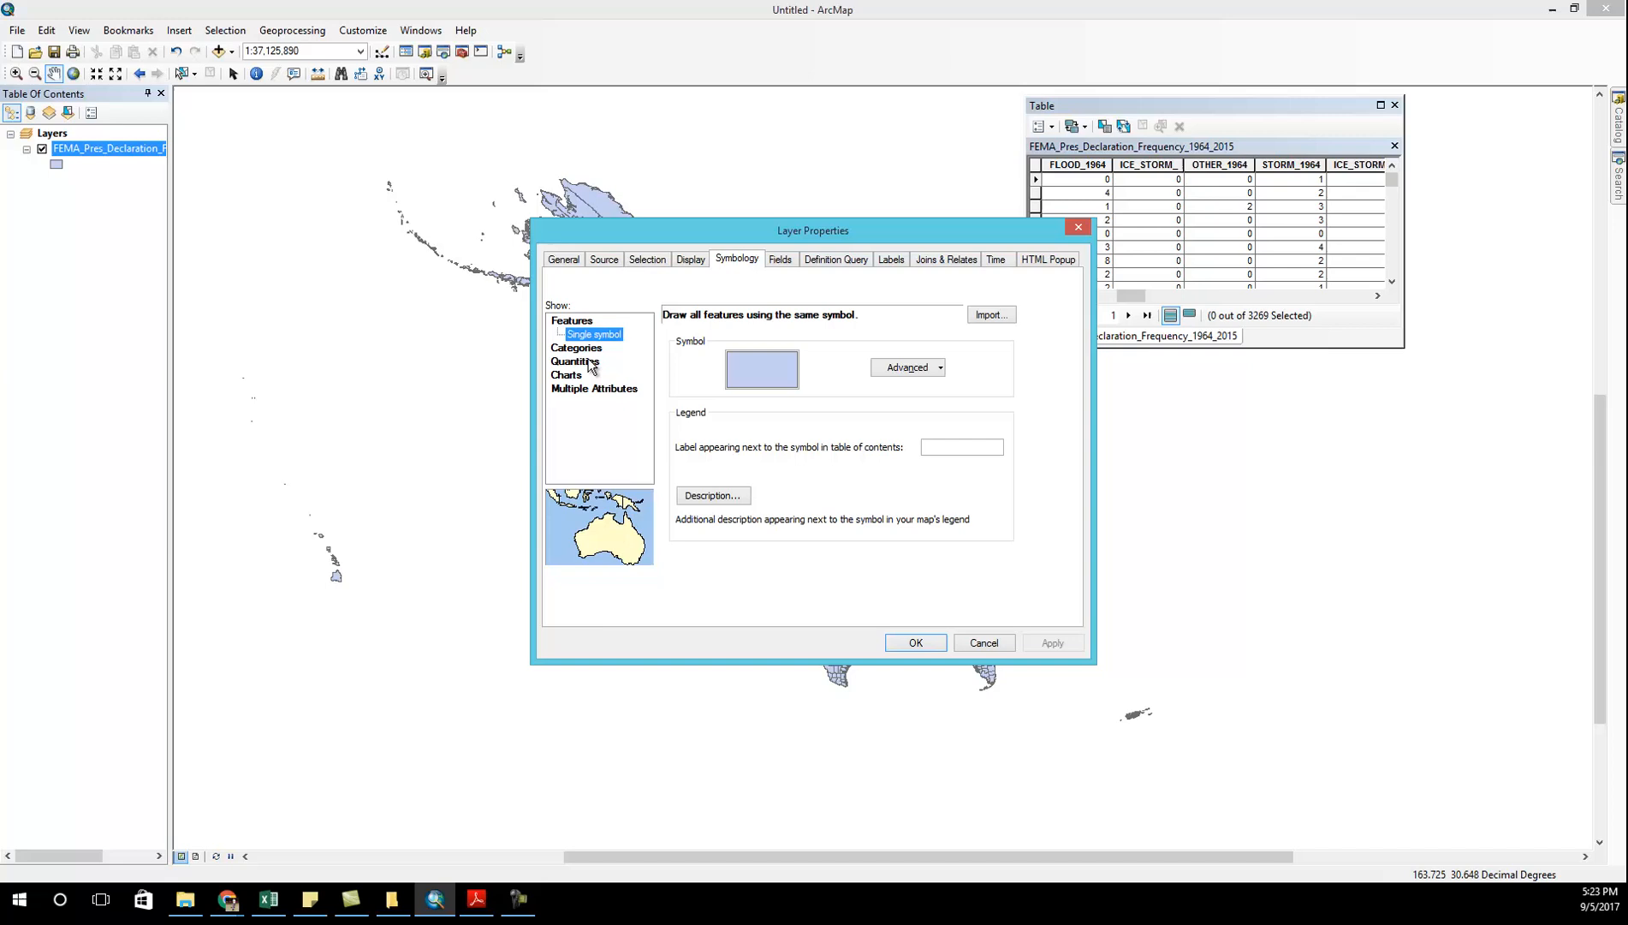
click(600, 361)
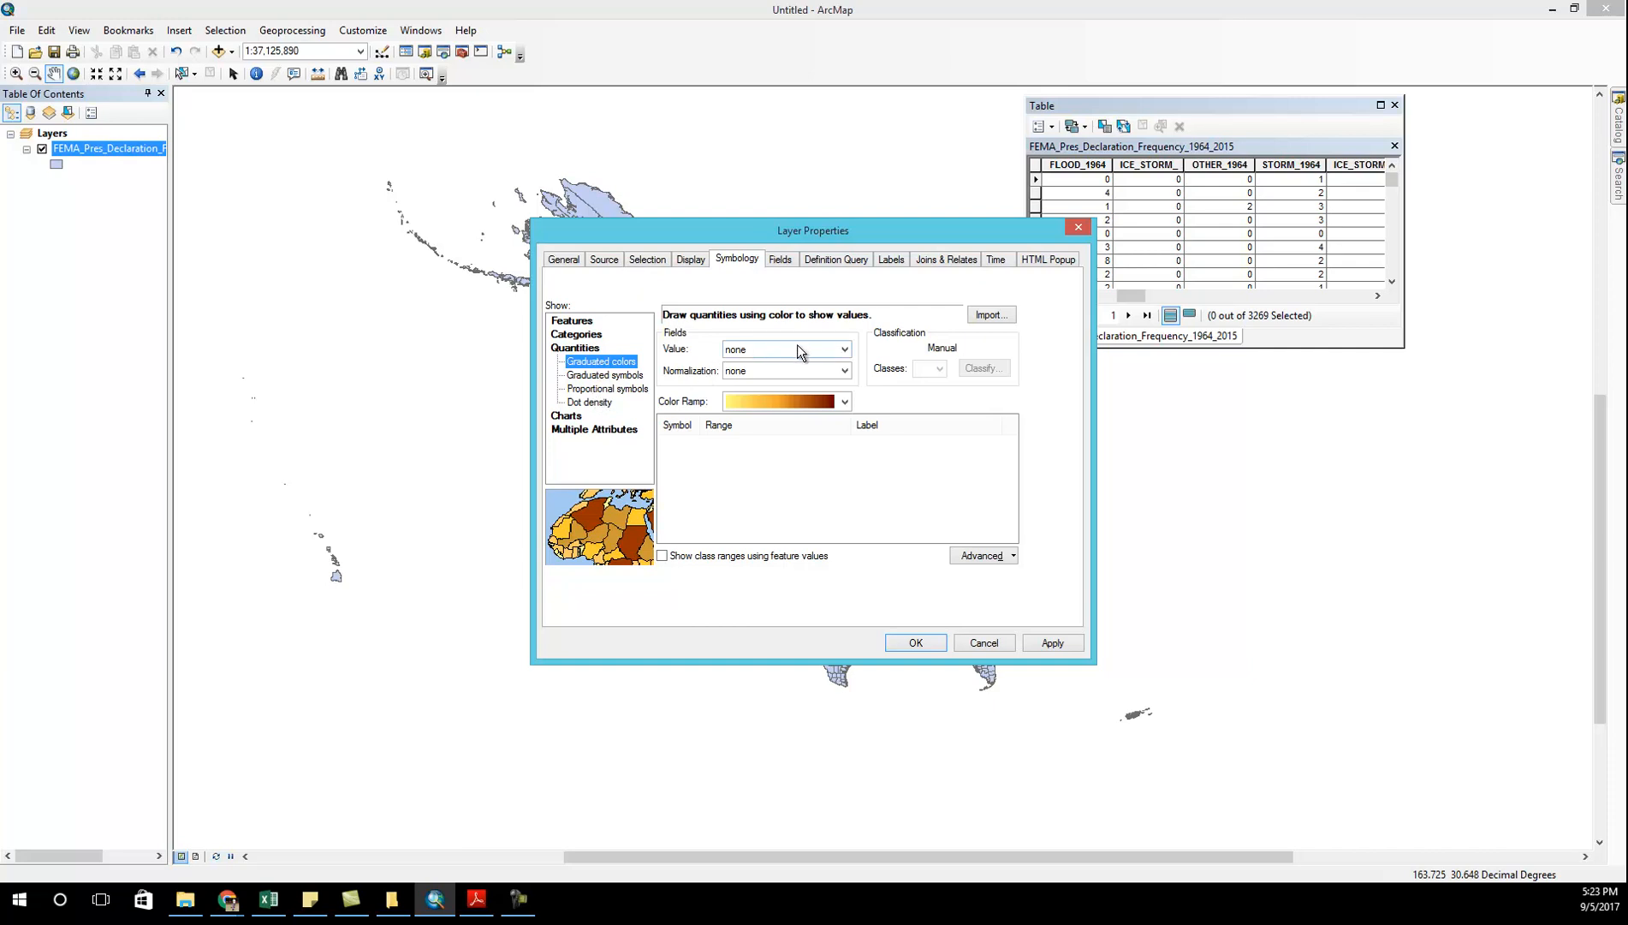
click(843, 349)
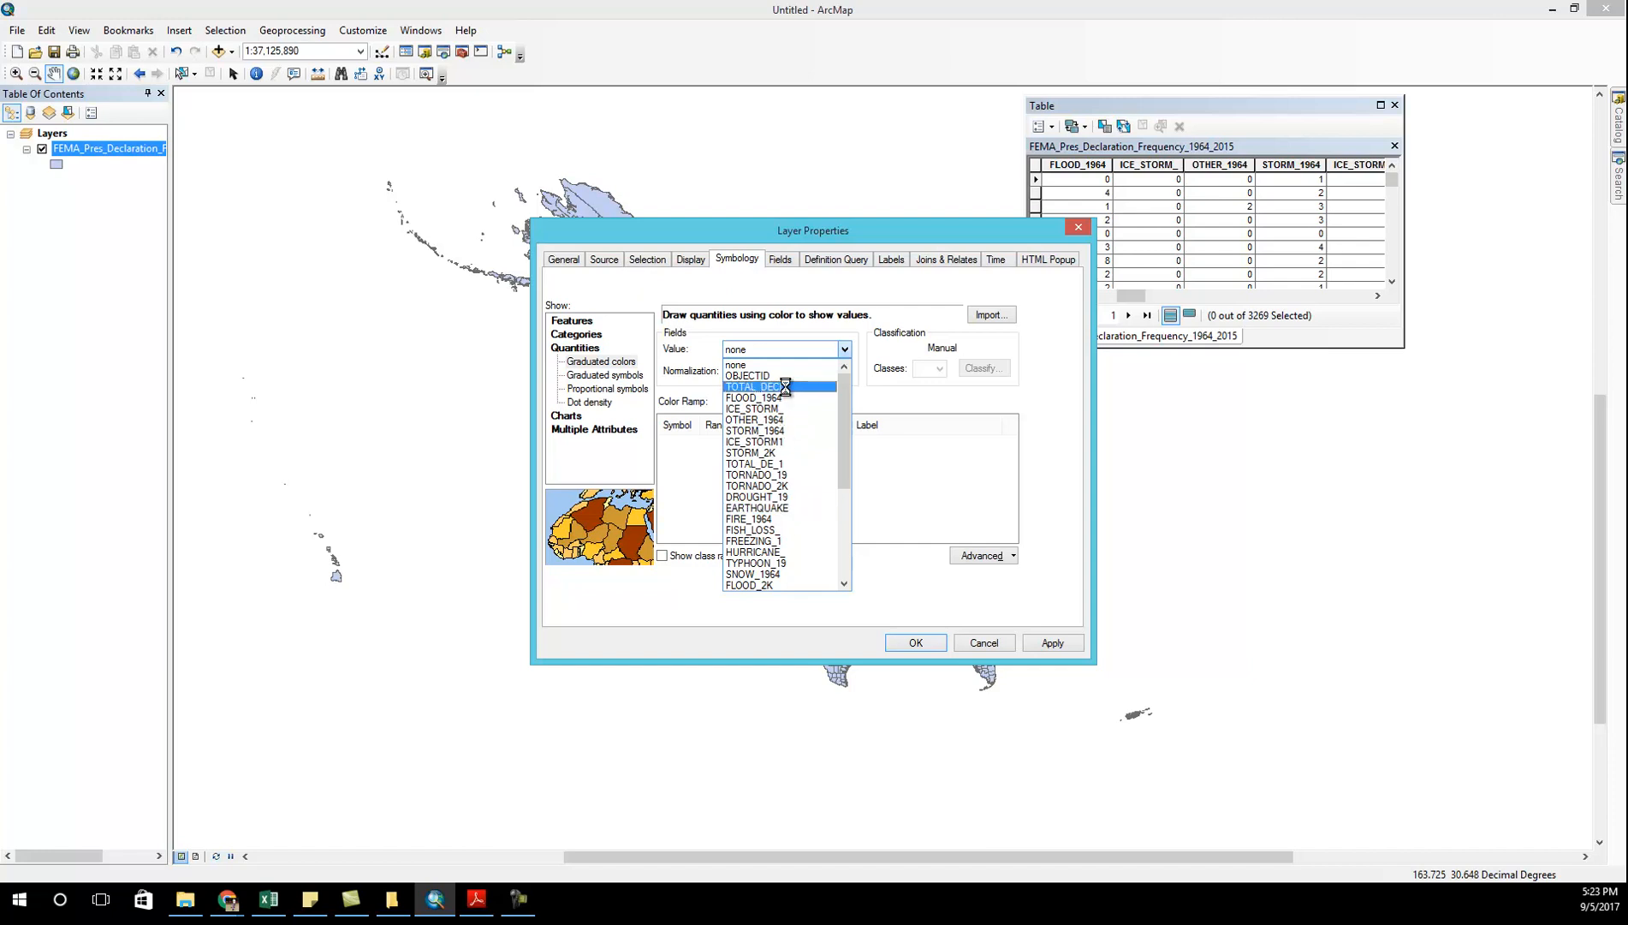
click(754, 386)
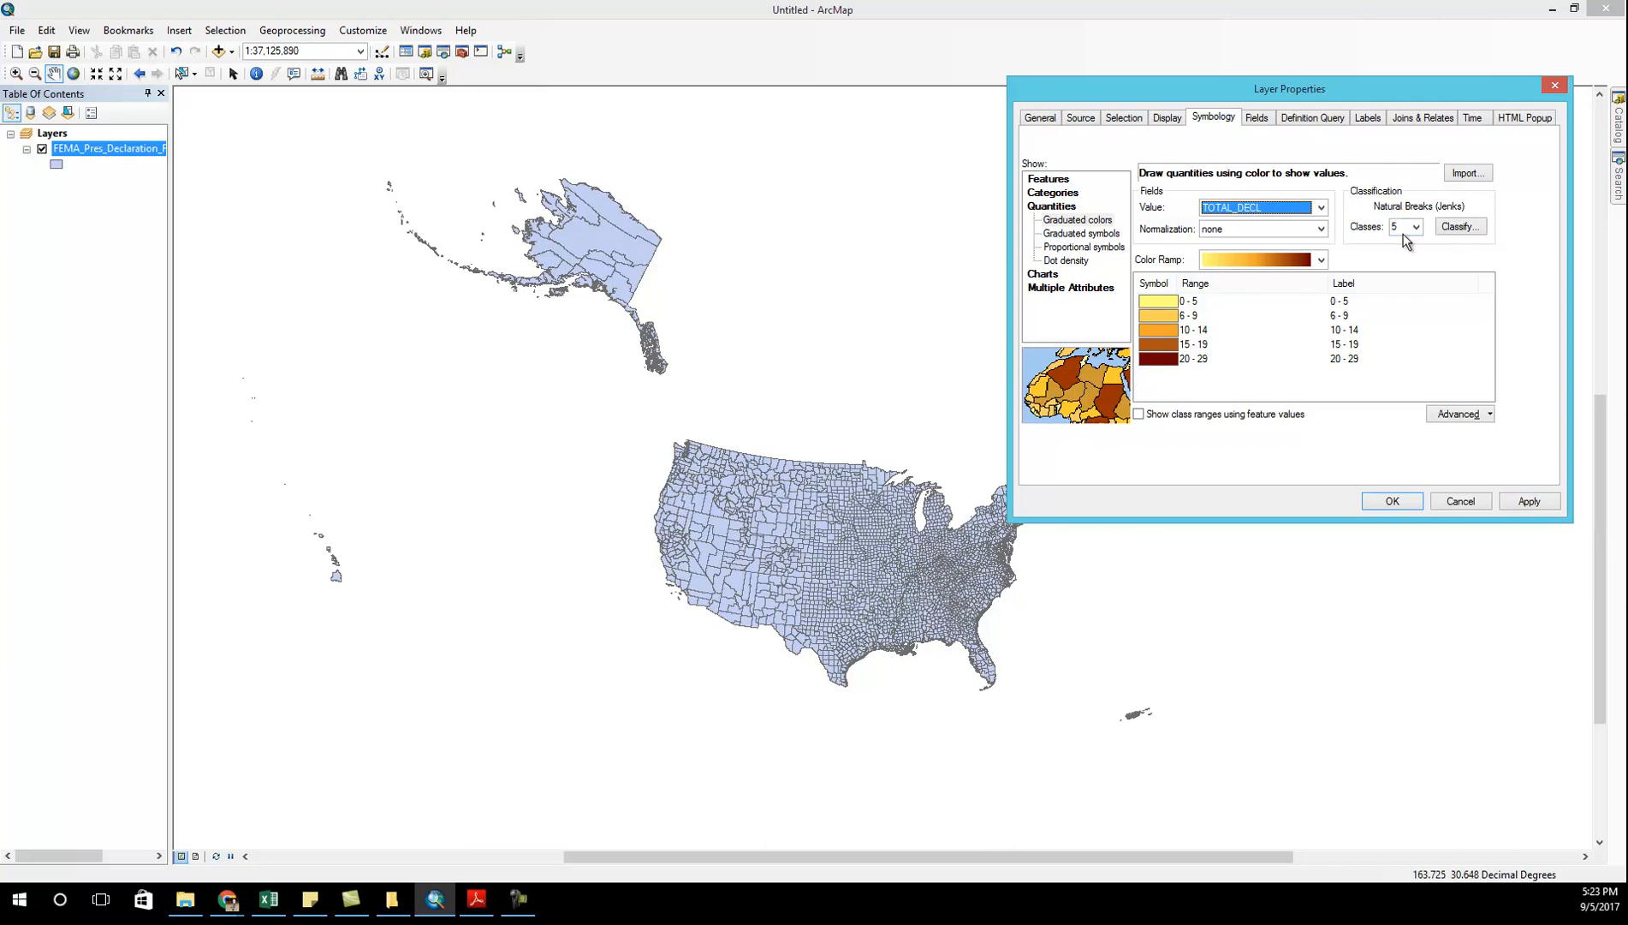
mouse_move(1428, 213)
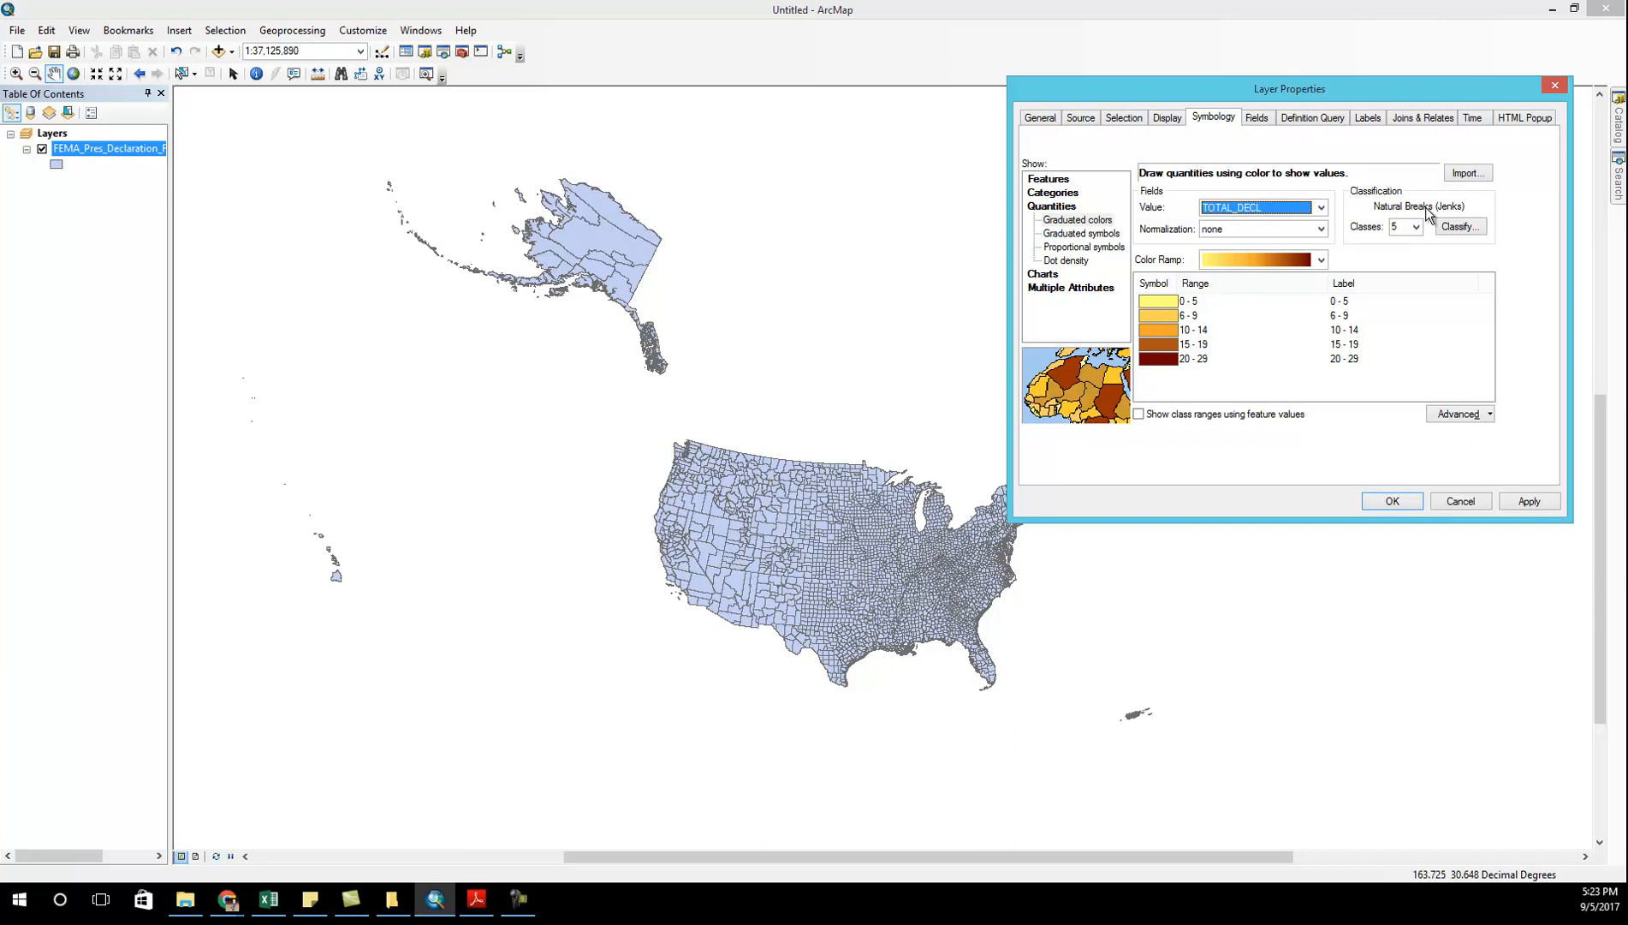
mouse_move(1429, 216)
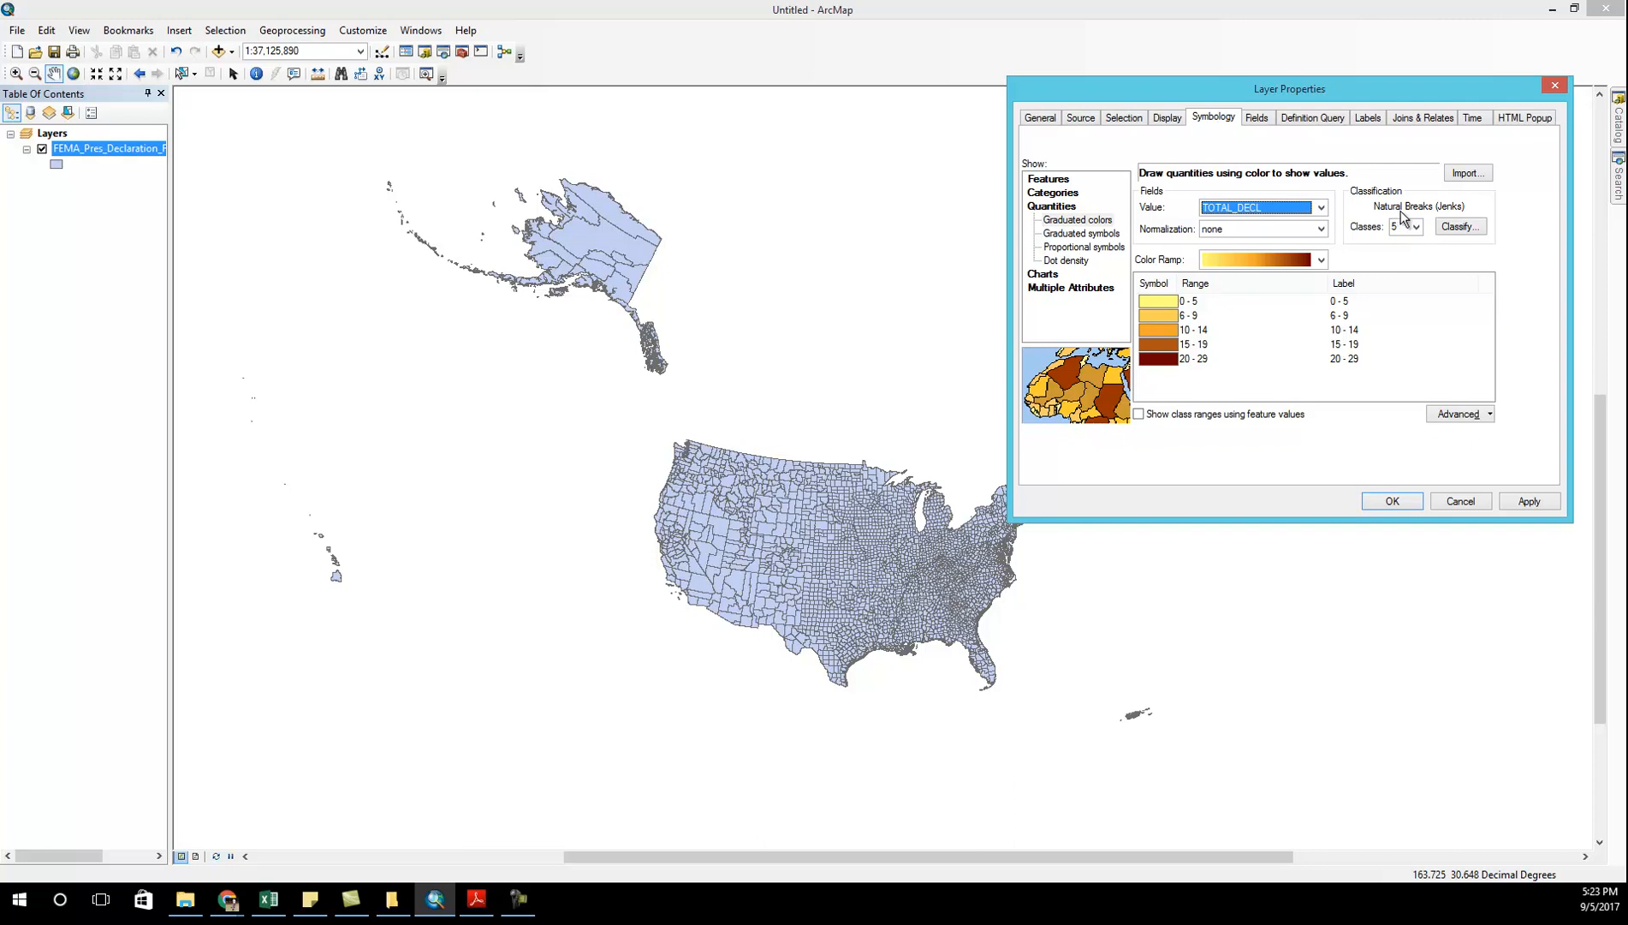
- Apply the five-class yellow-to-dark-brown TOTAL_DECL shading to the counties
click(1527, 501)
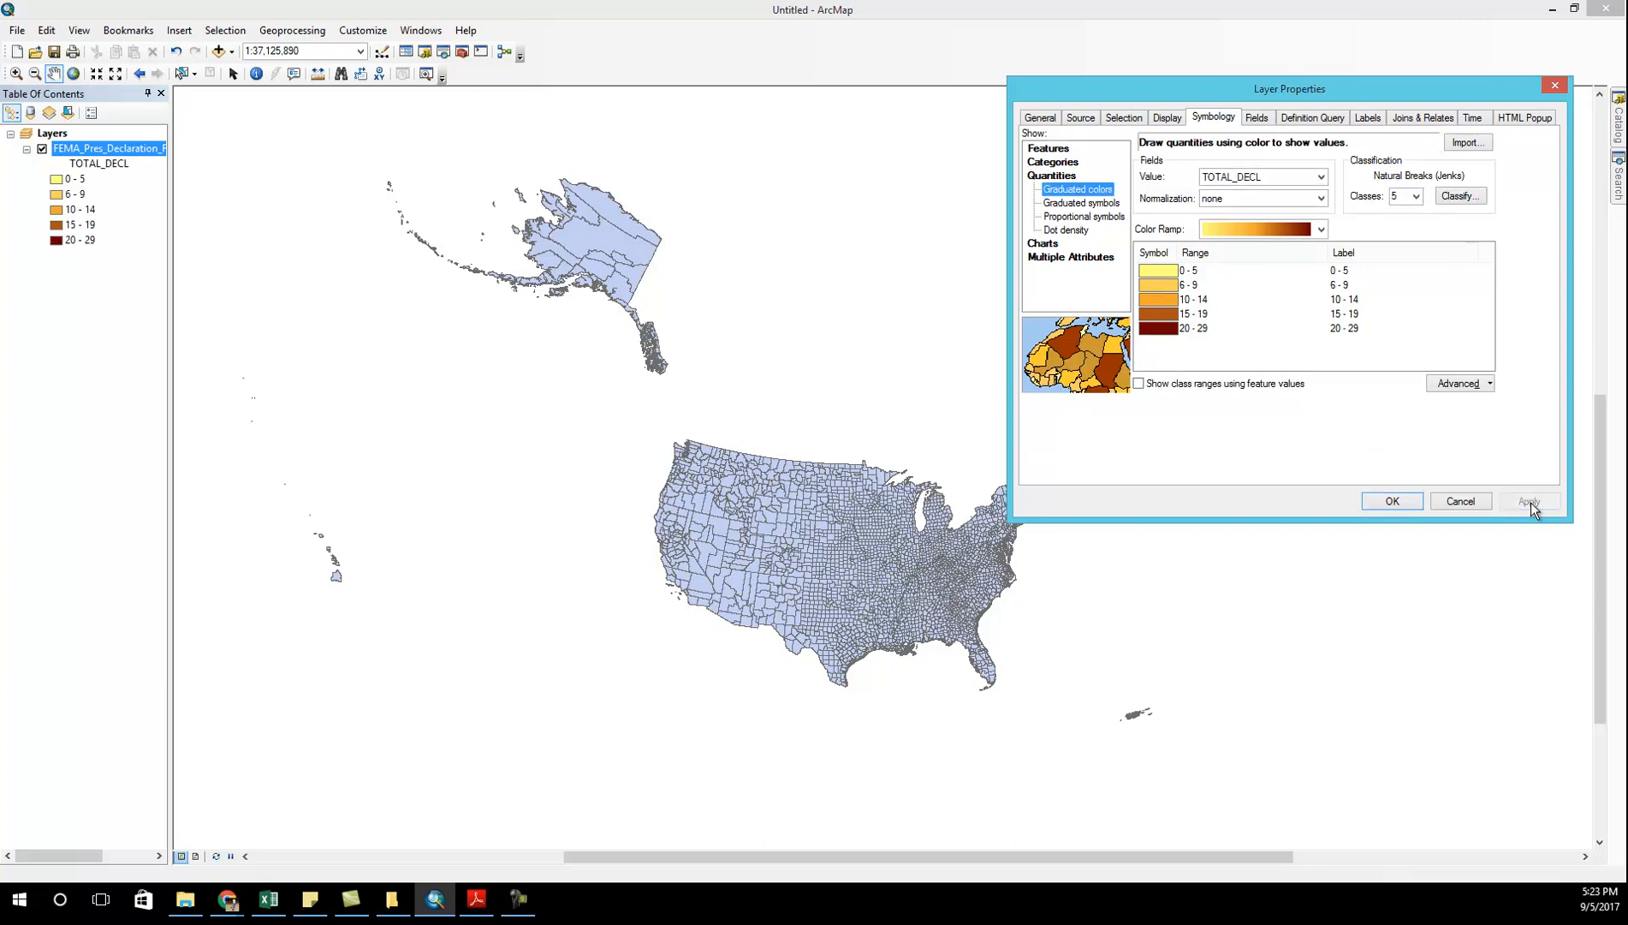
click(1527, 500)
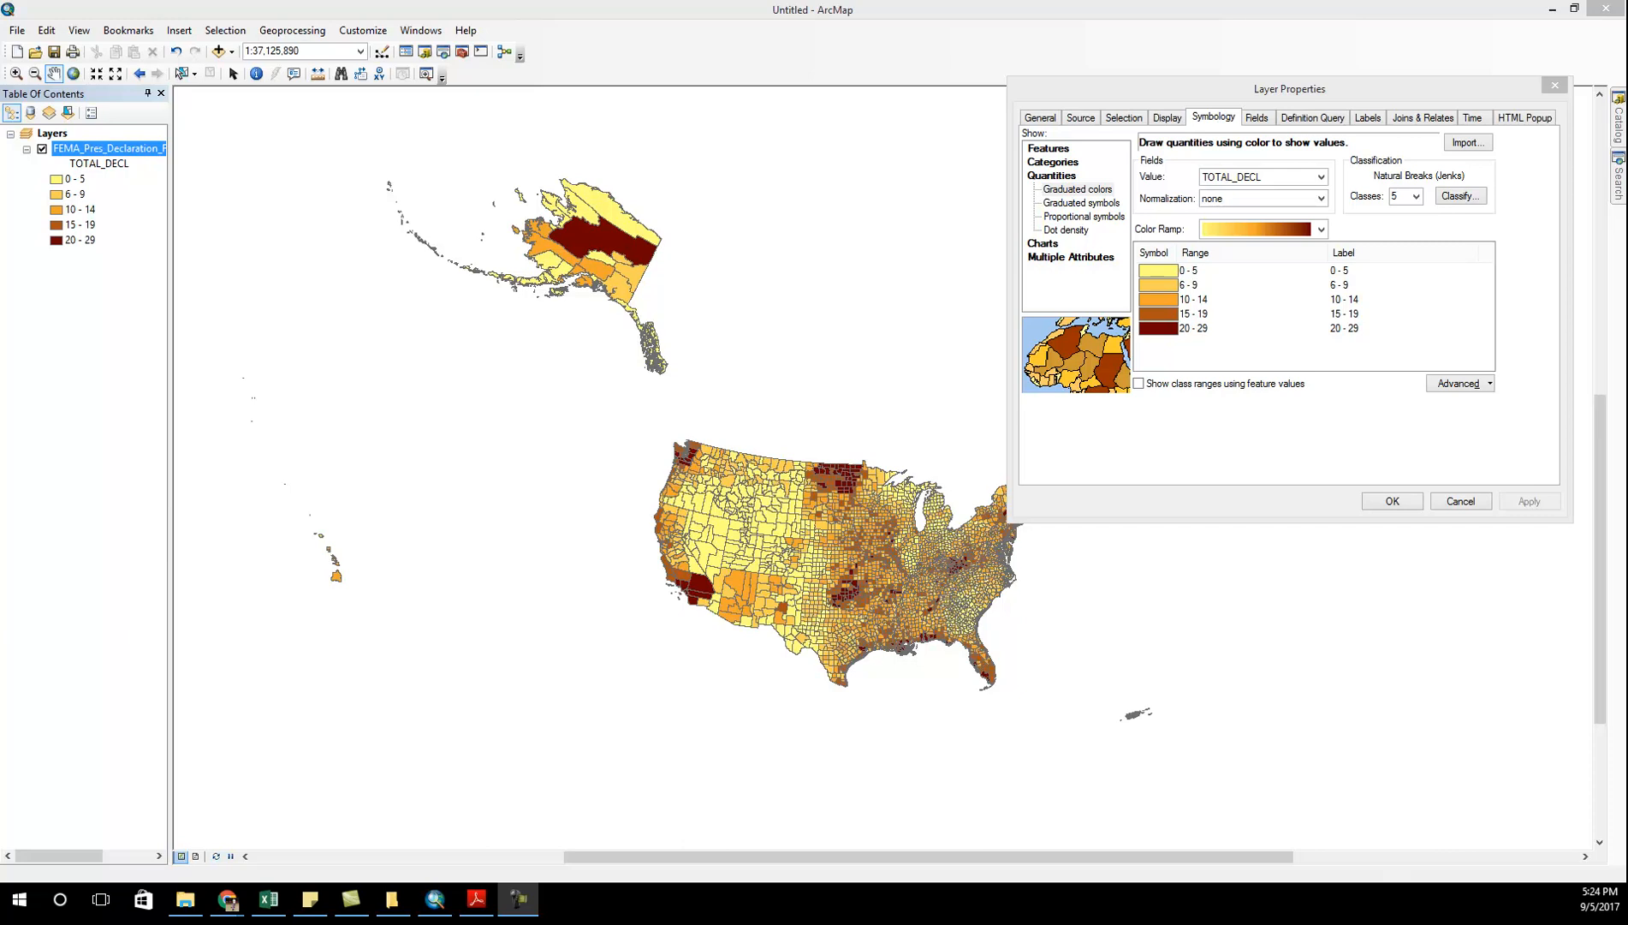
mouse_move(1420, 184)
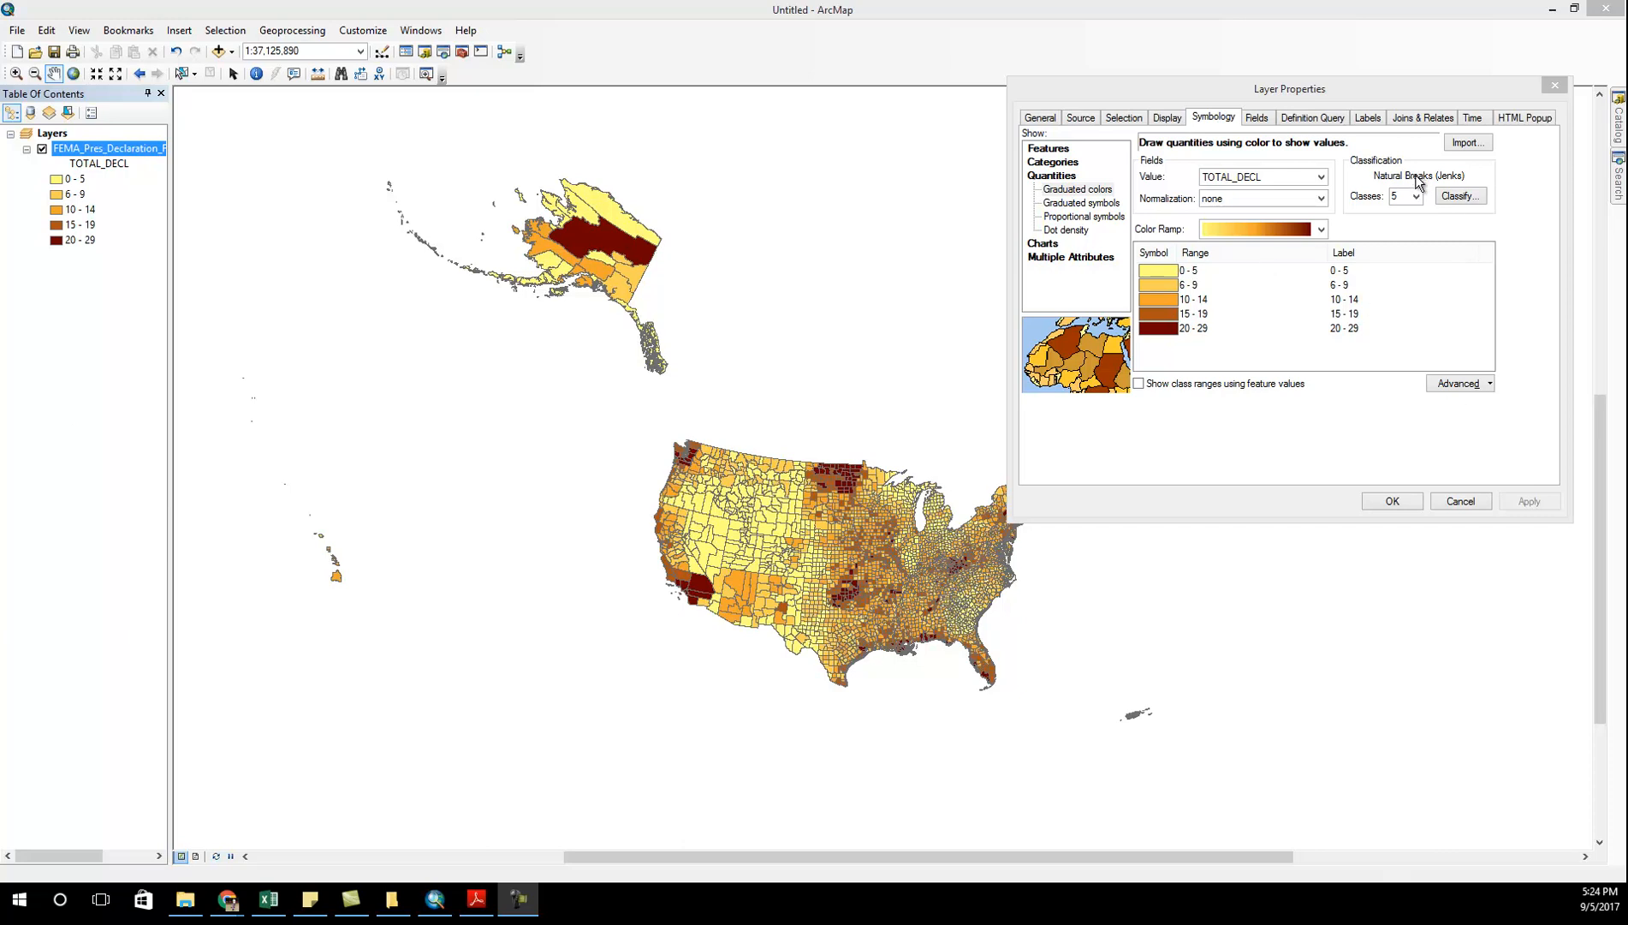
- Reduce the classification to 3 classes and apply it to the map
click(1417, 195)
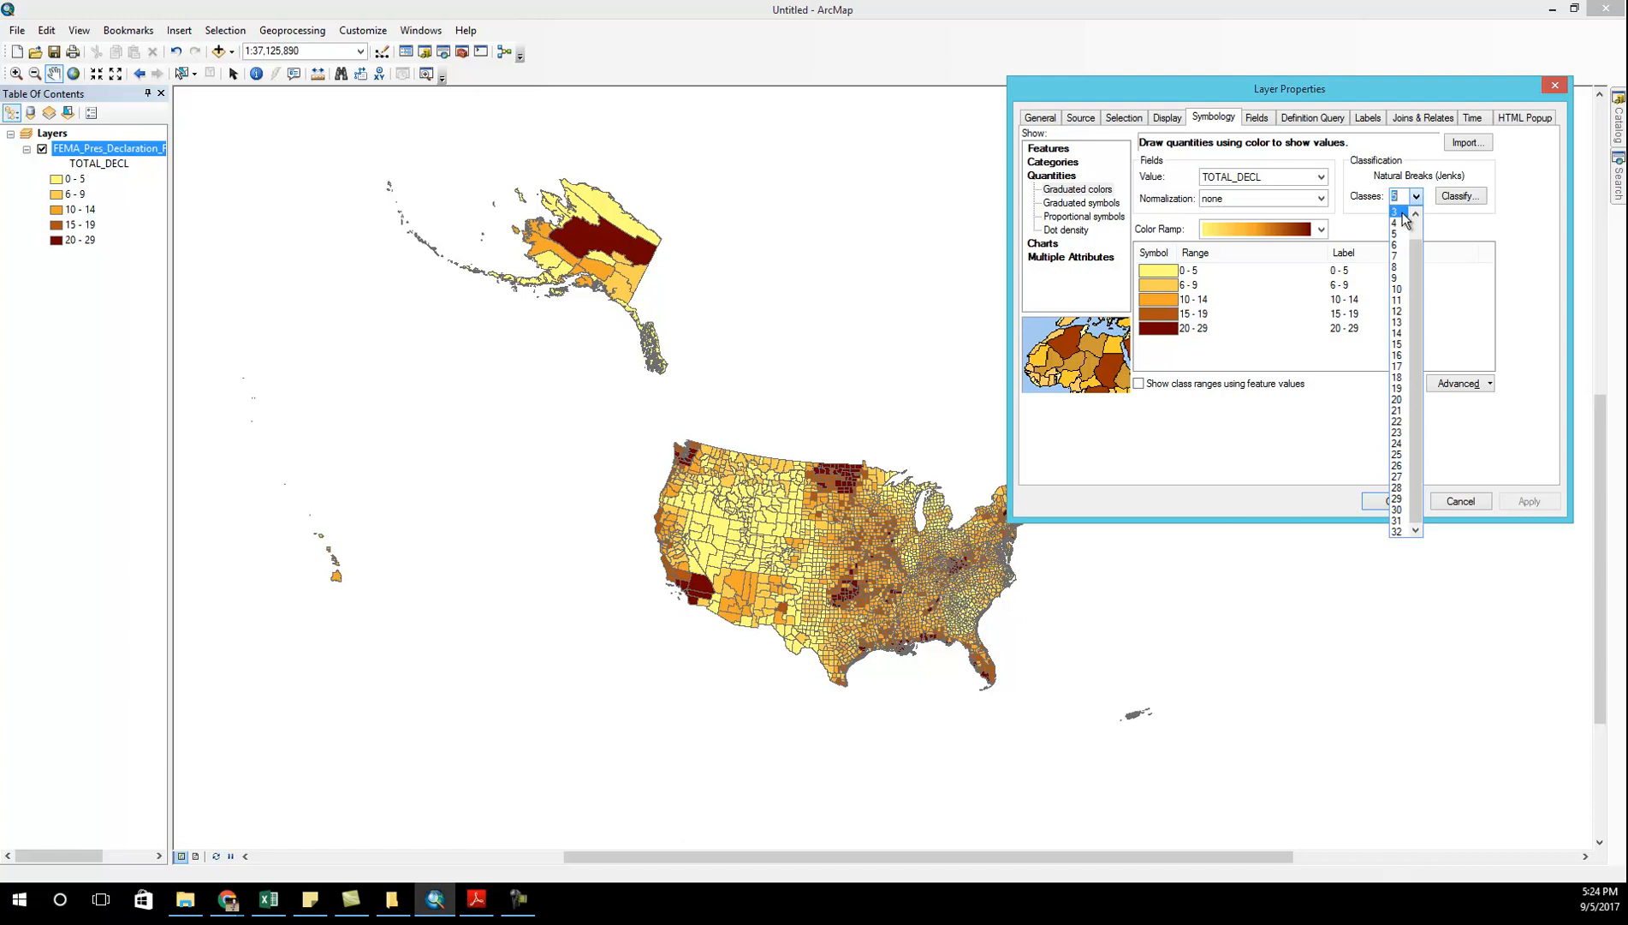
click(1395, 214)
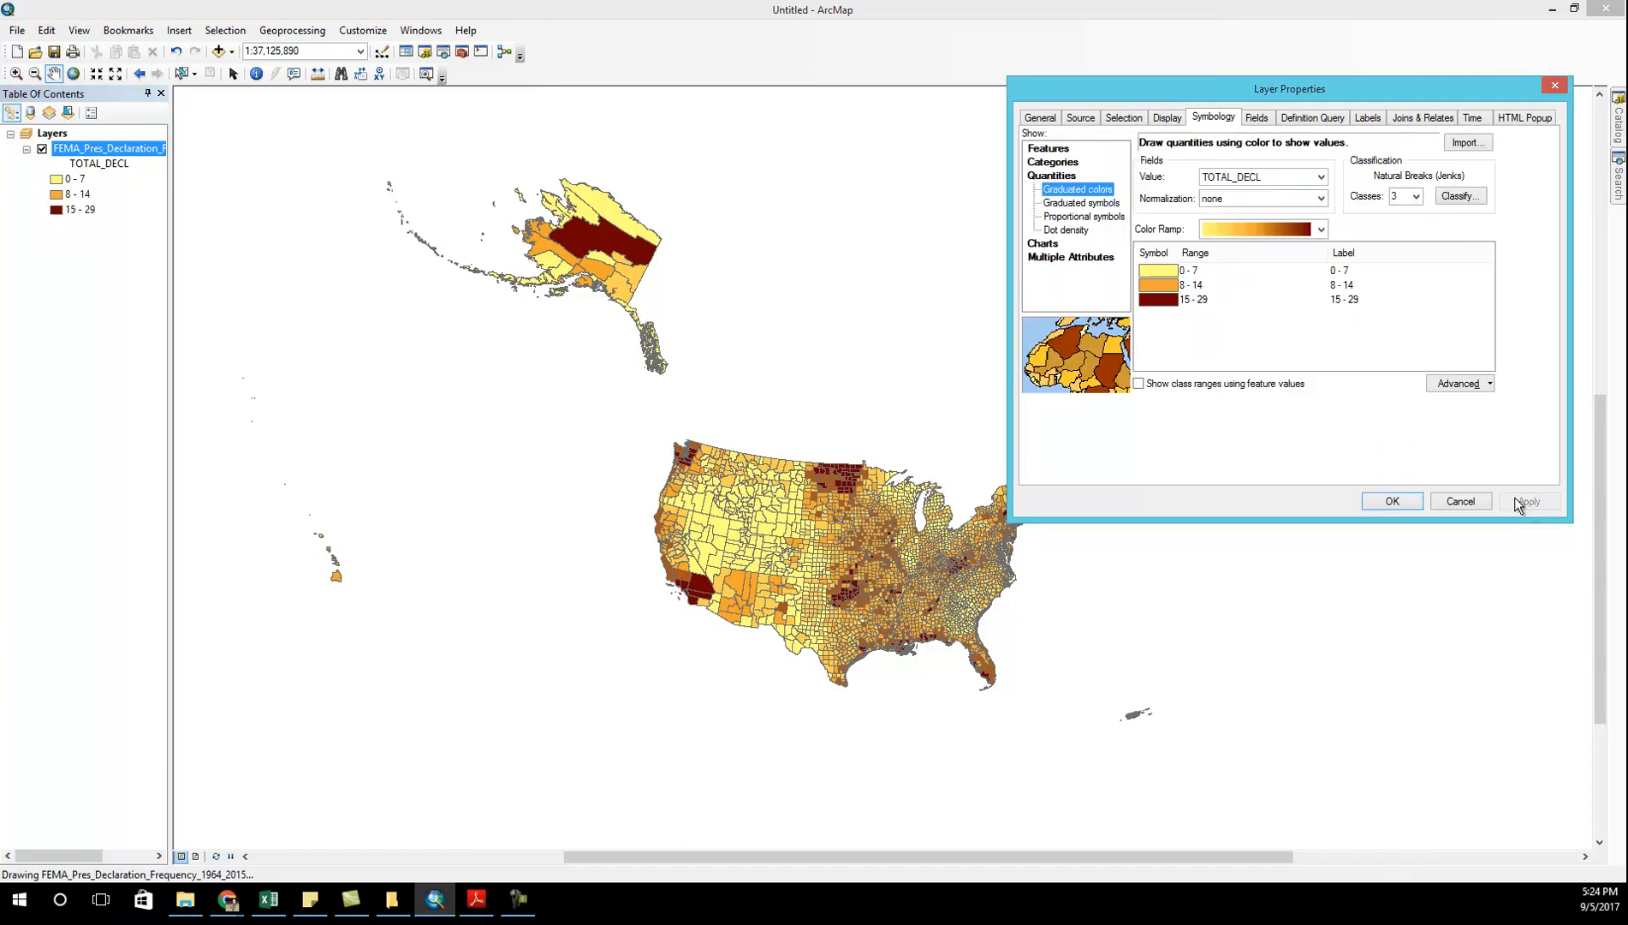
click(1528, 501)
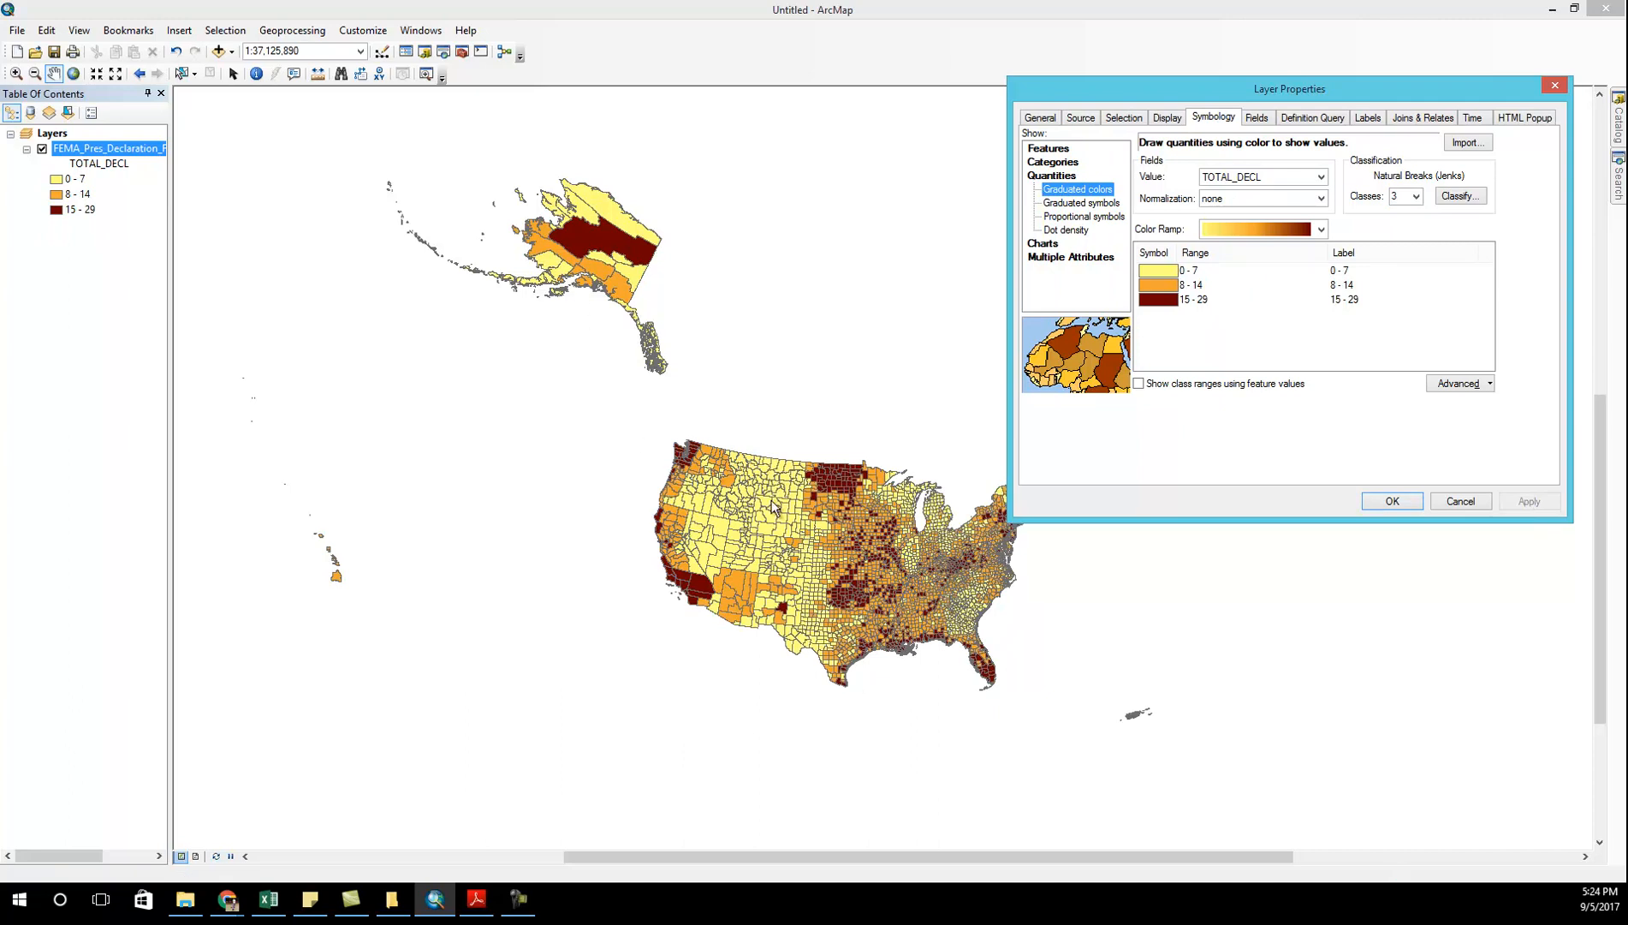
mouse_move(843, 498)
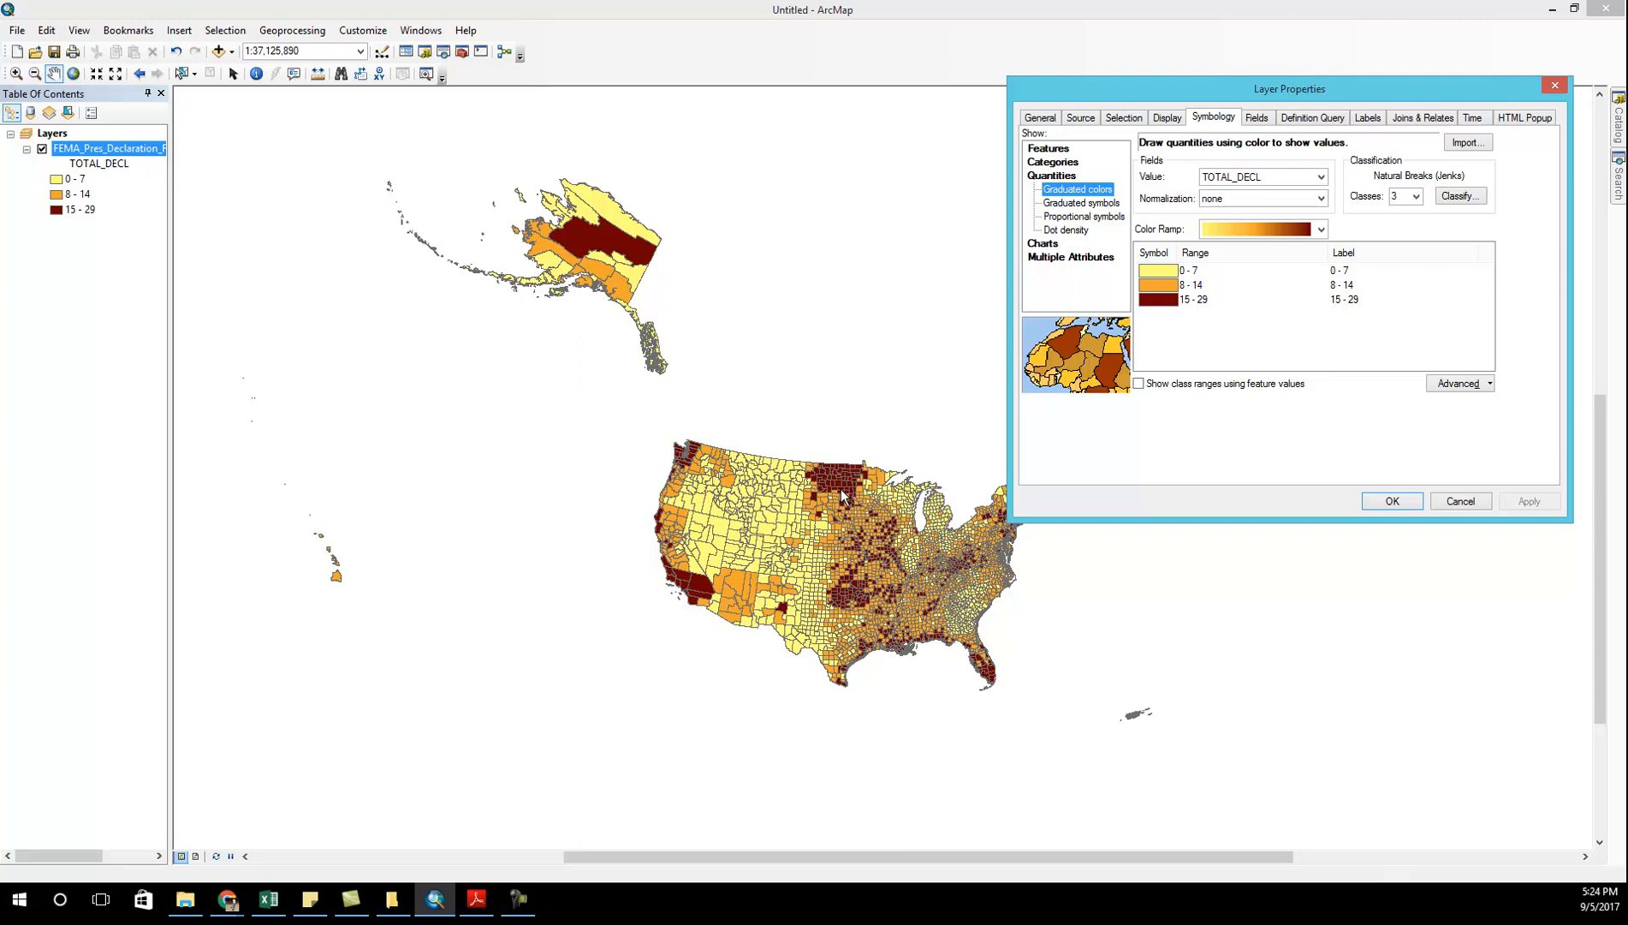
mouse_move(780, 638)
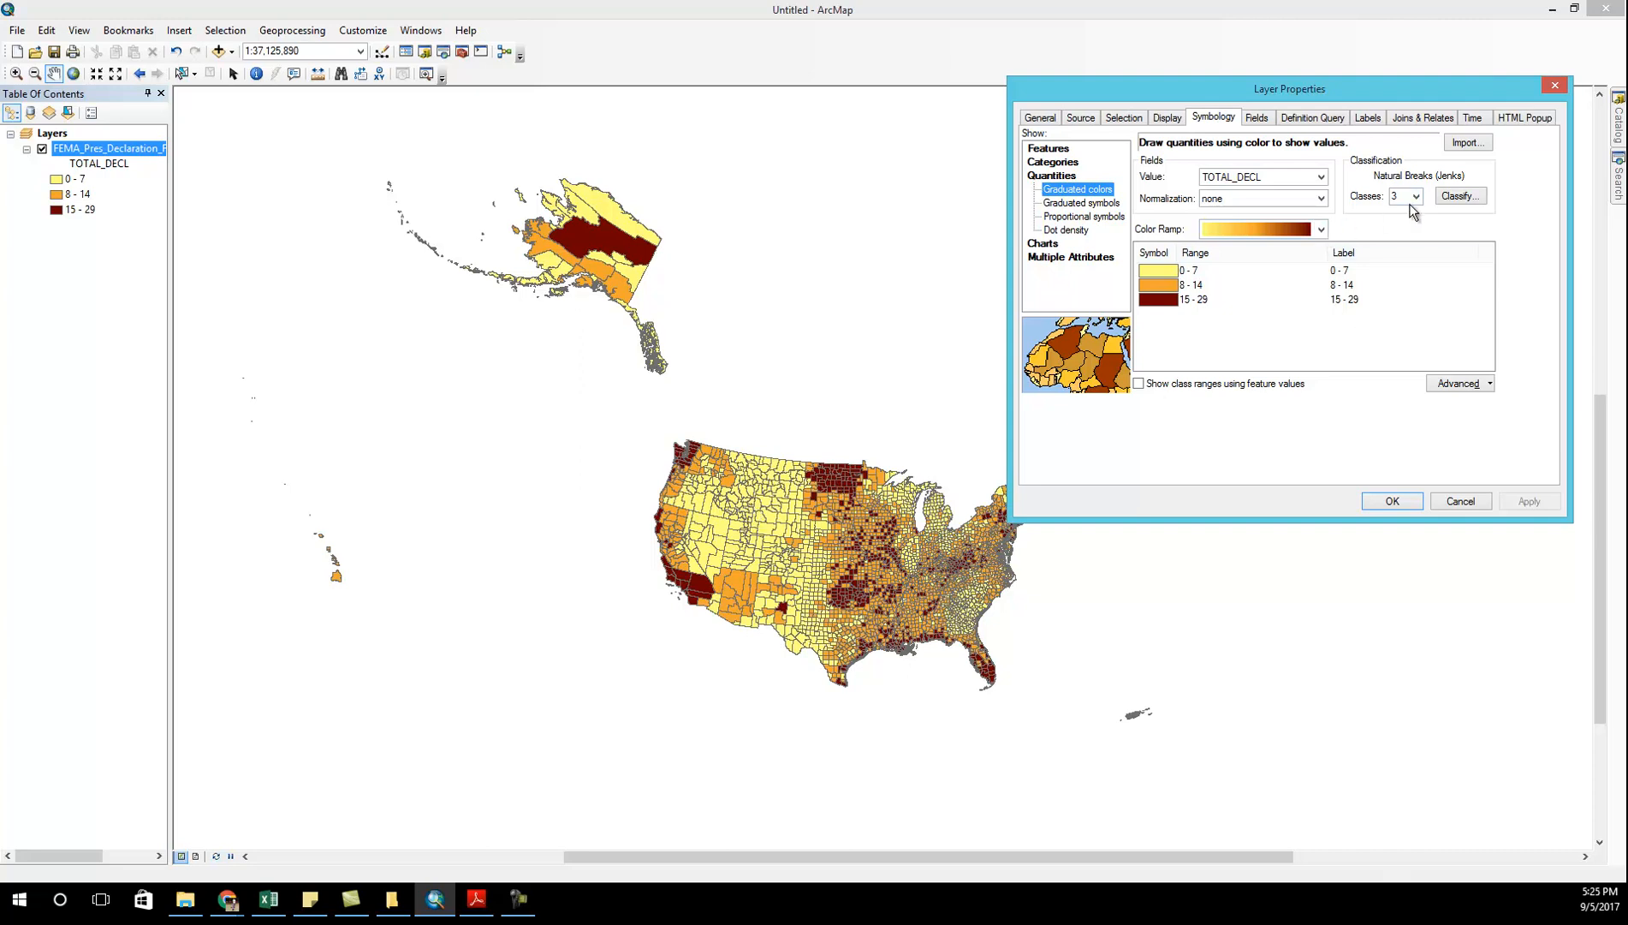
- Change to seven Natural Breaks classes, 0–4 up to 23–29, and apply
click(1415, 195)
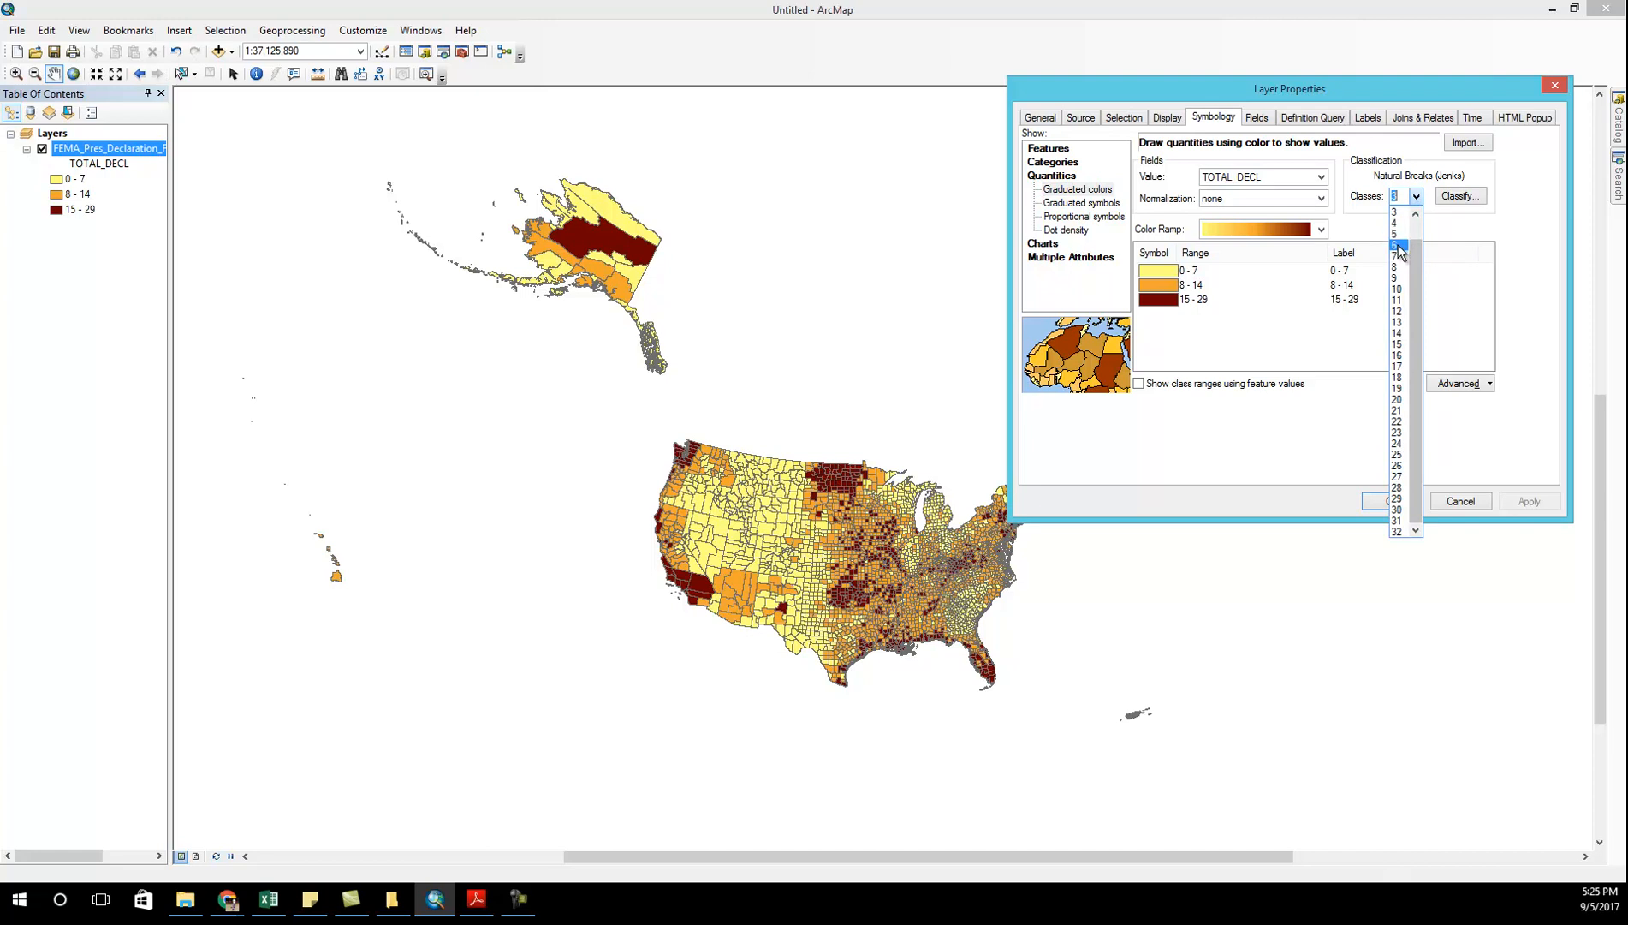
click(1396, 257)
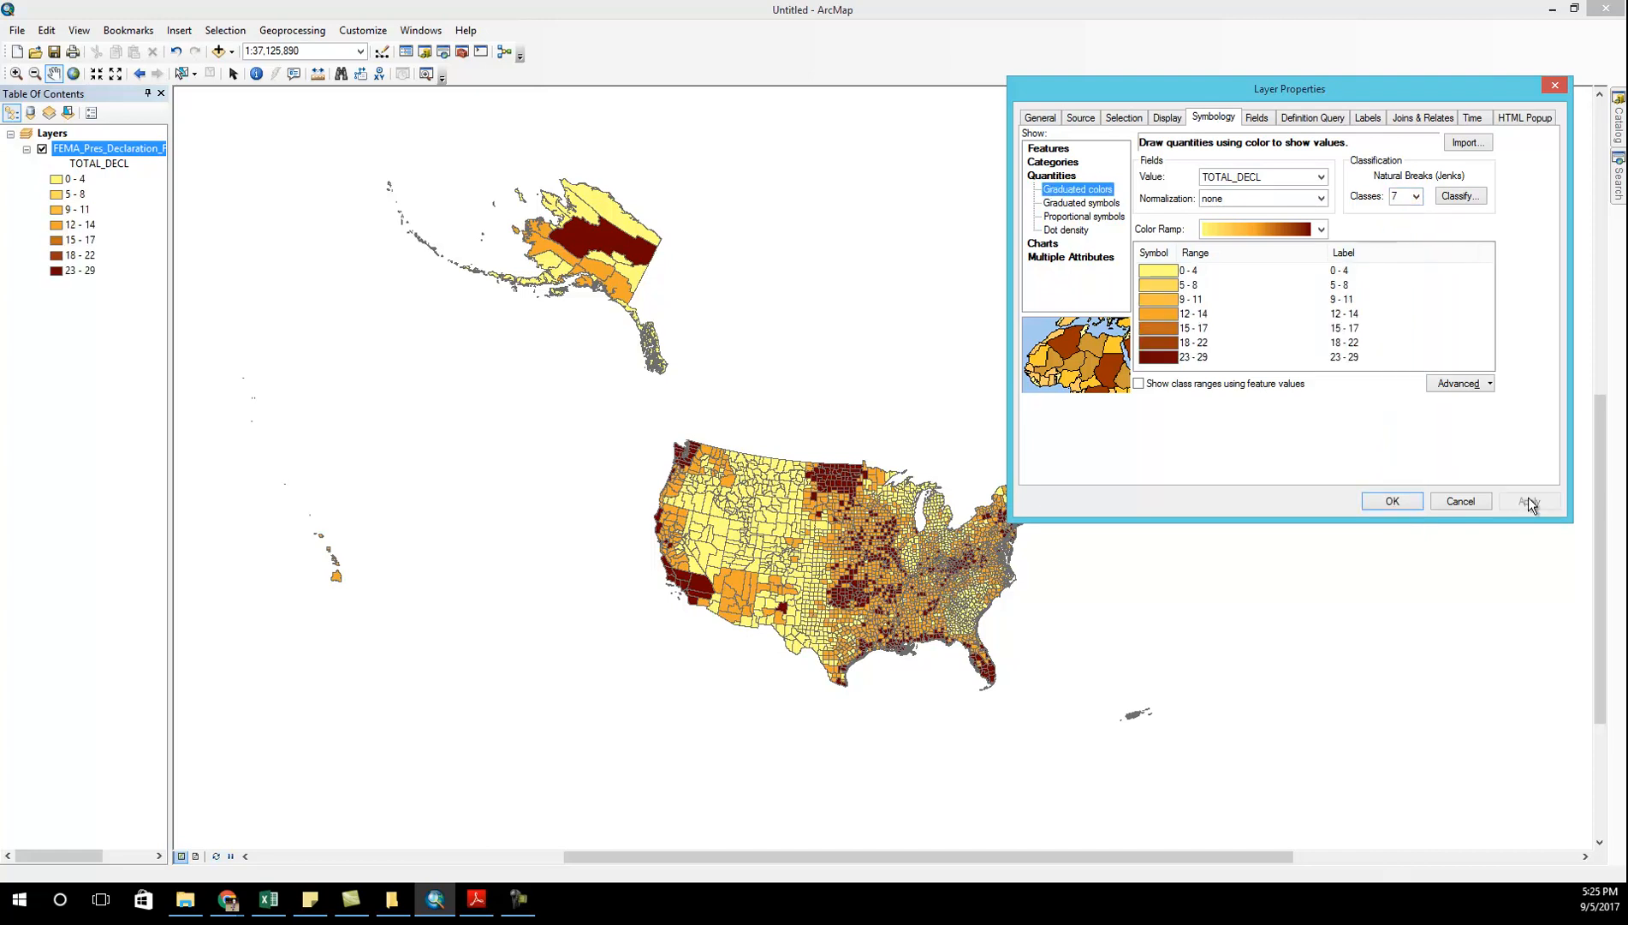
click(1527, 501)
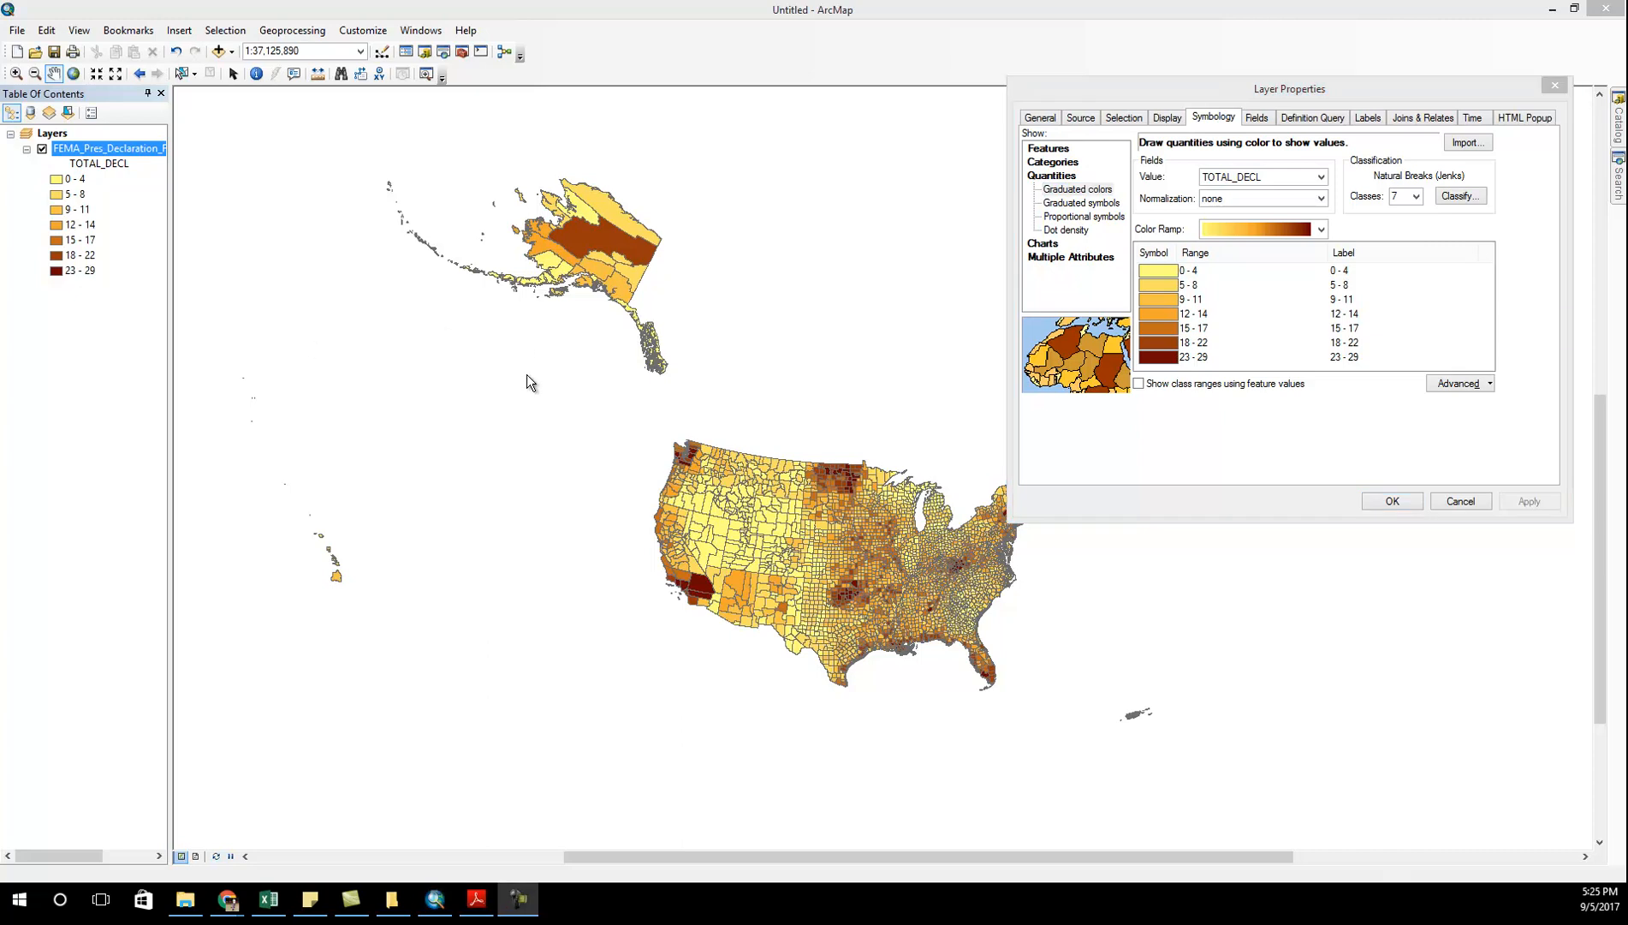
mouse_move(1218, 303)
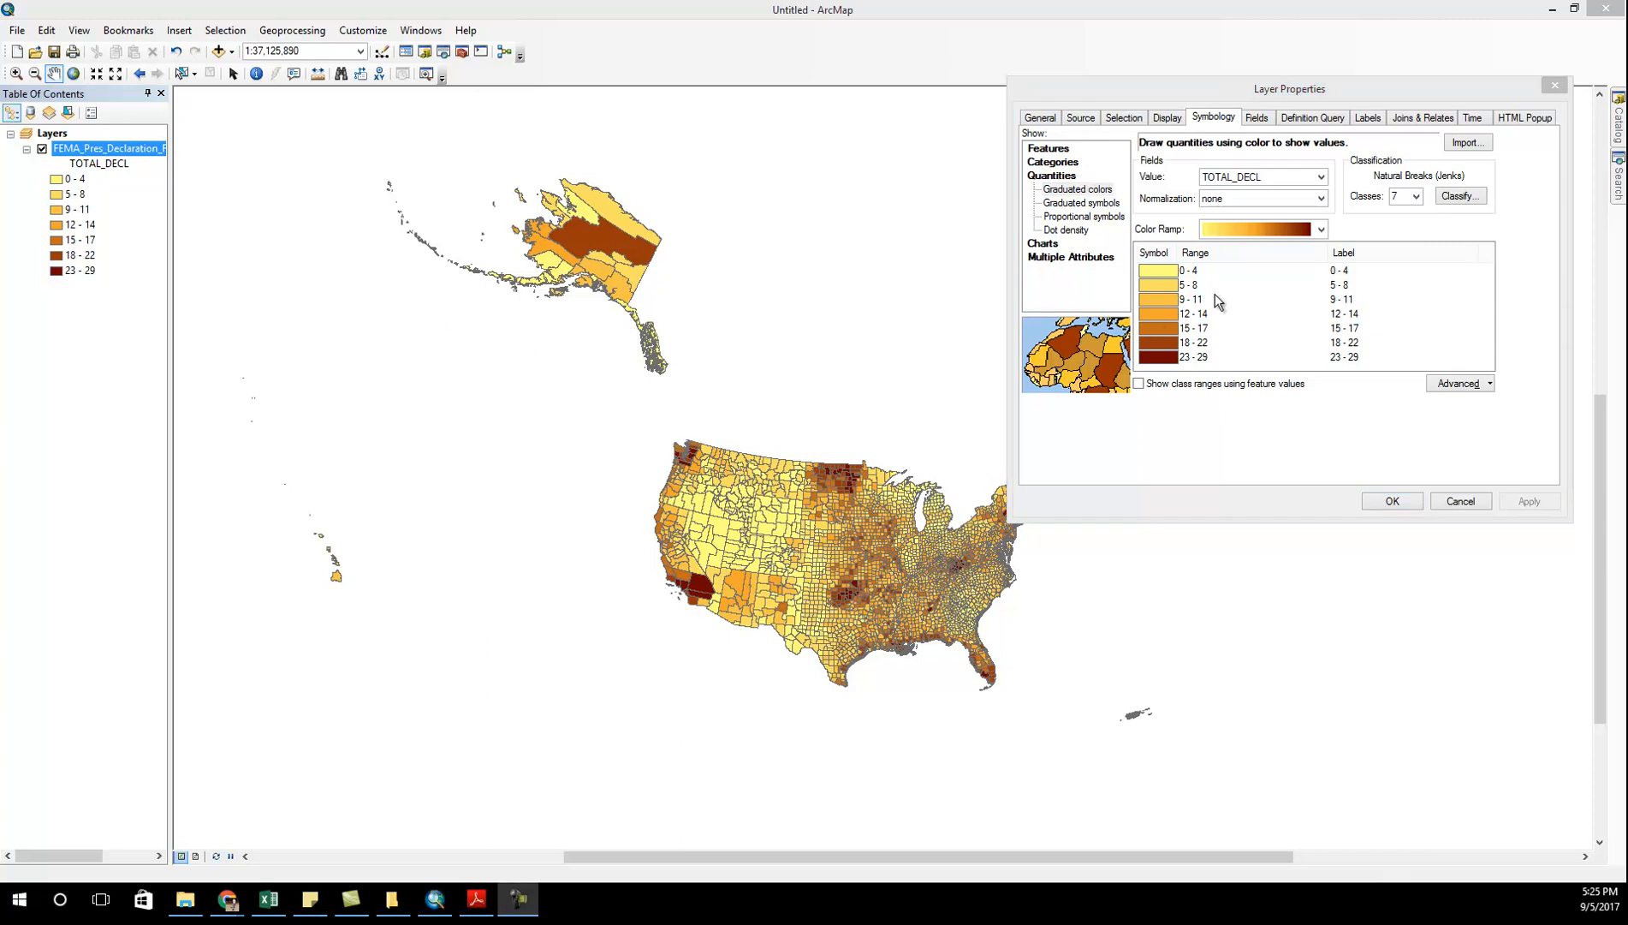
mouse_move(1389, 173)
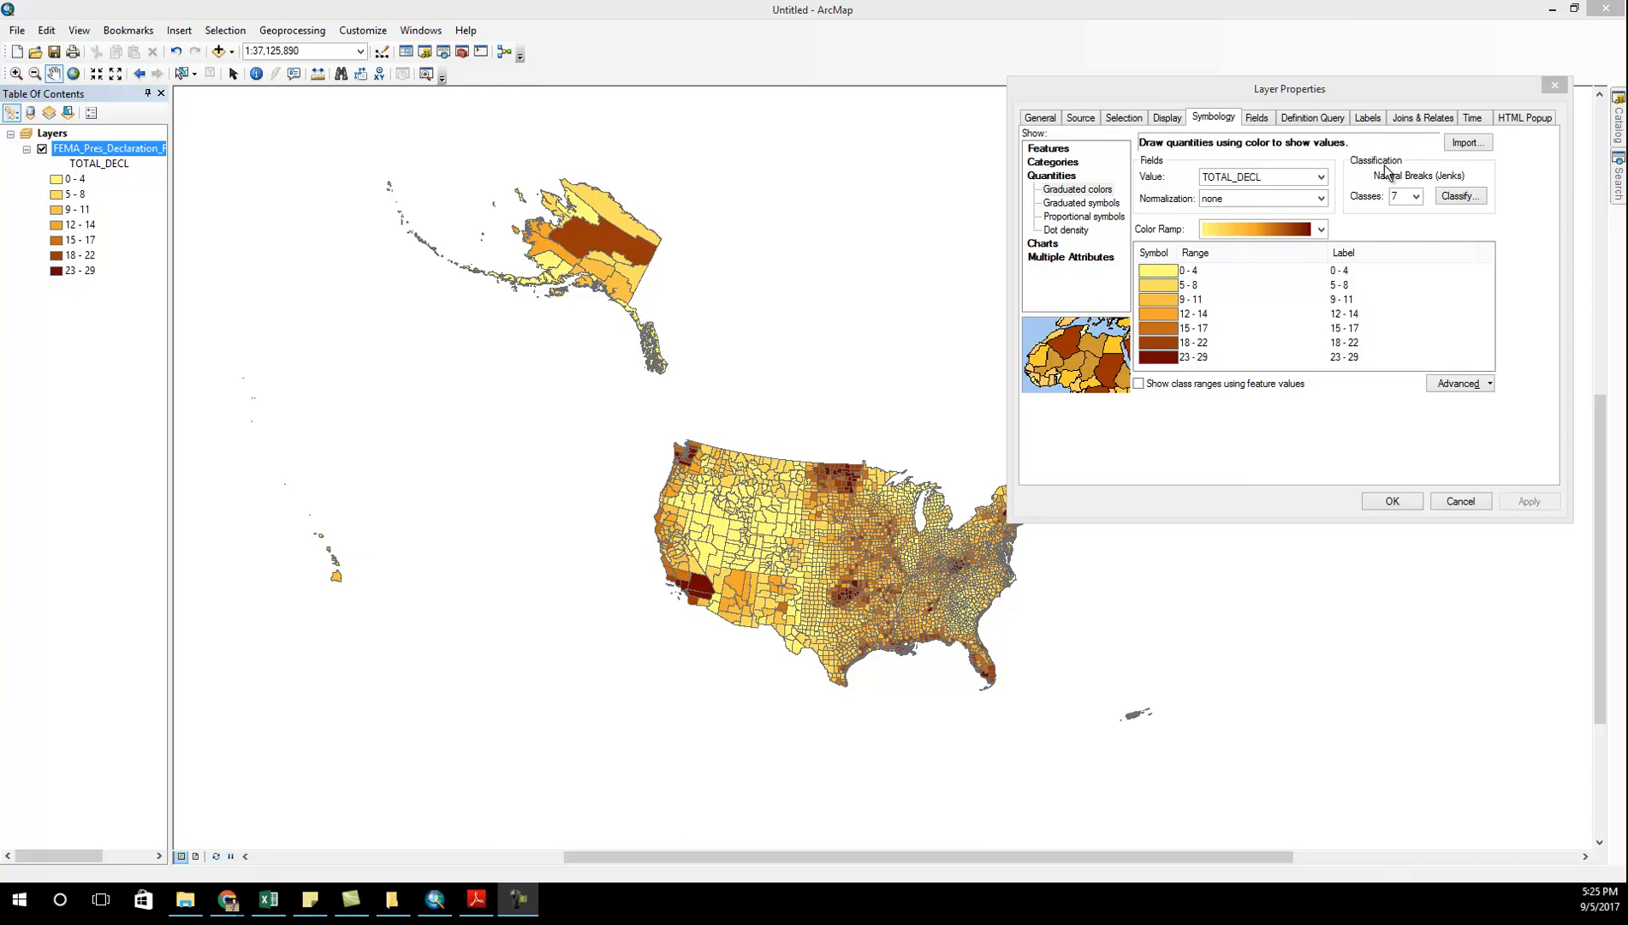
mouse_move(1459, 195)
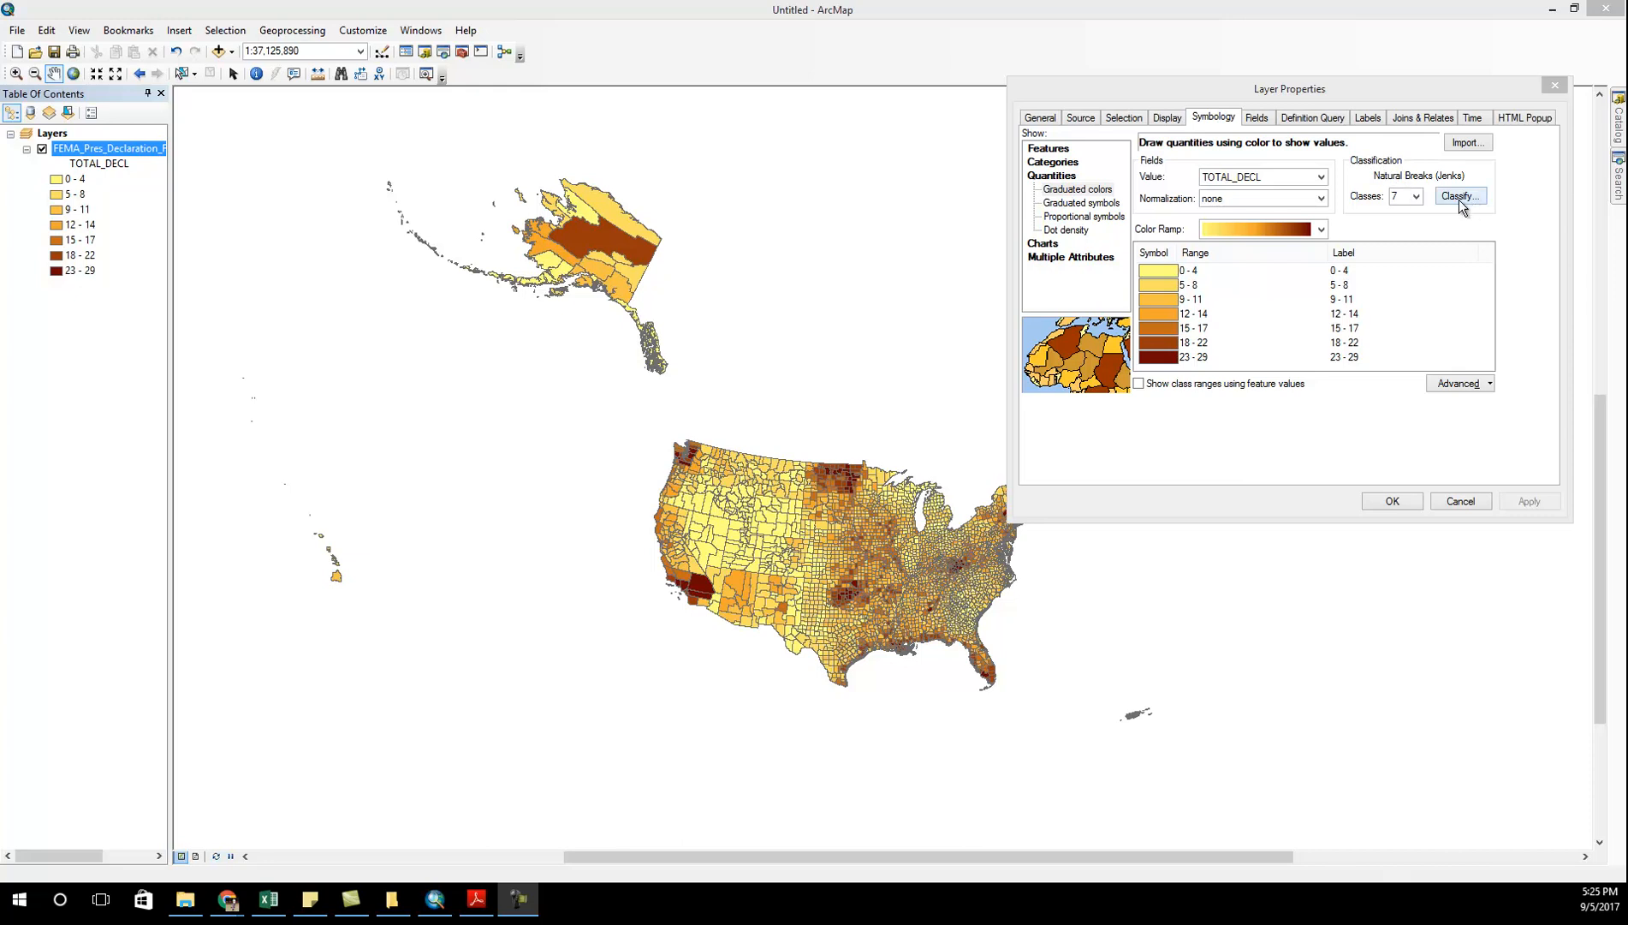
- Try four Equal Interval classes, then confirm a Defined Interval of 10
click(1458, 196)
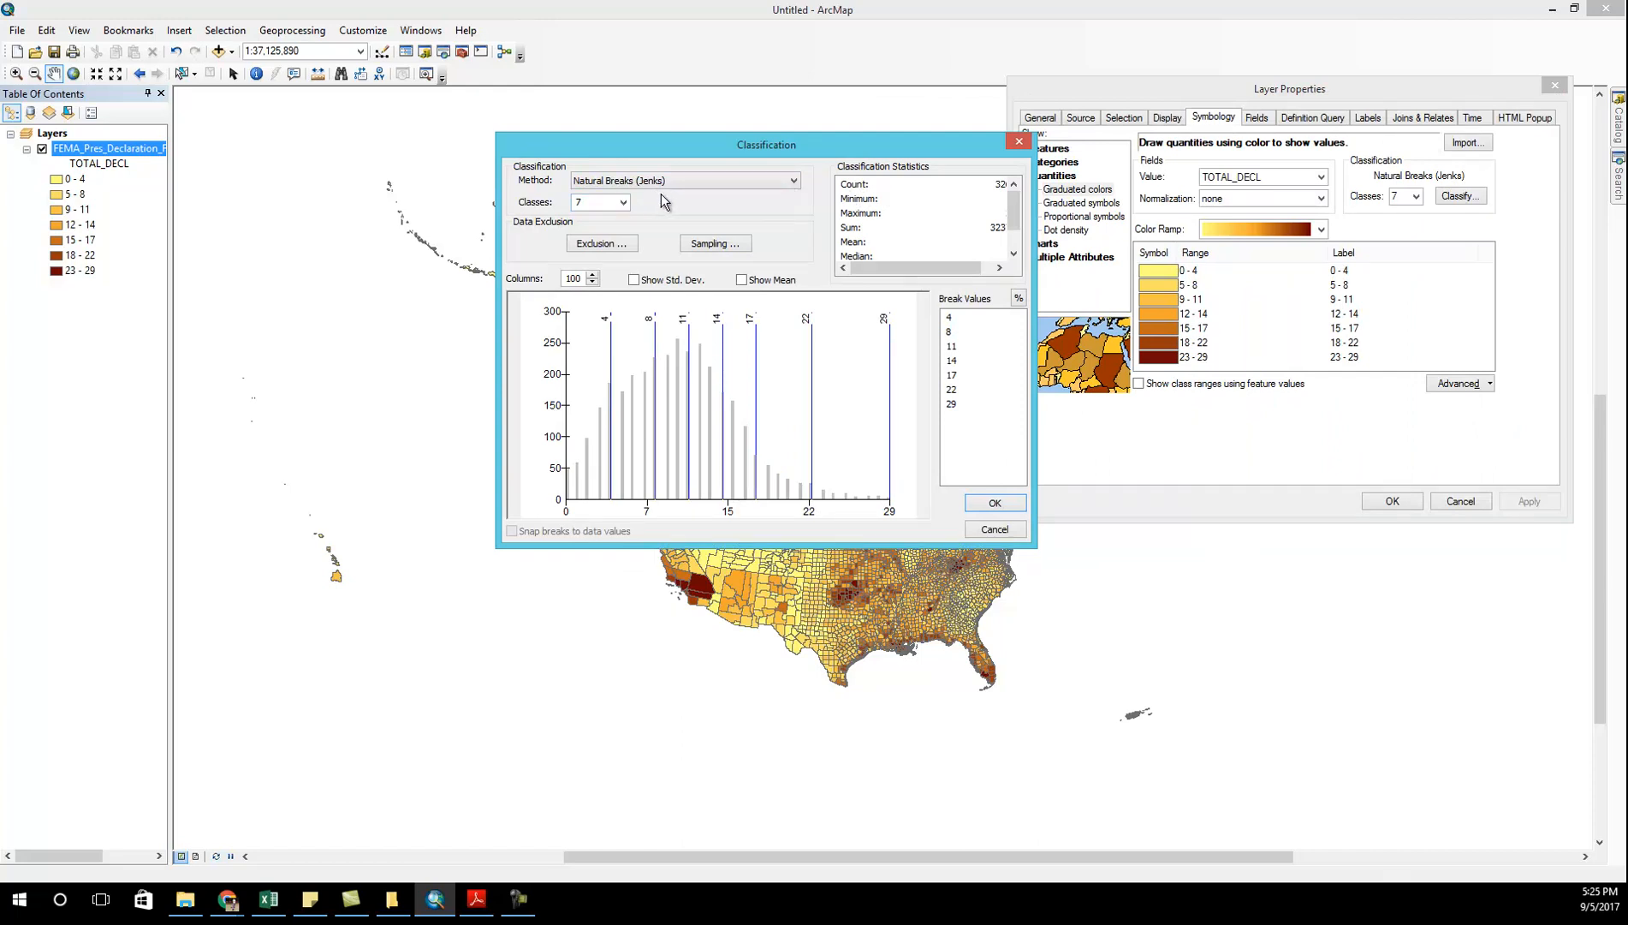
click(790, 179)
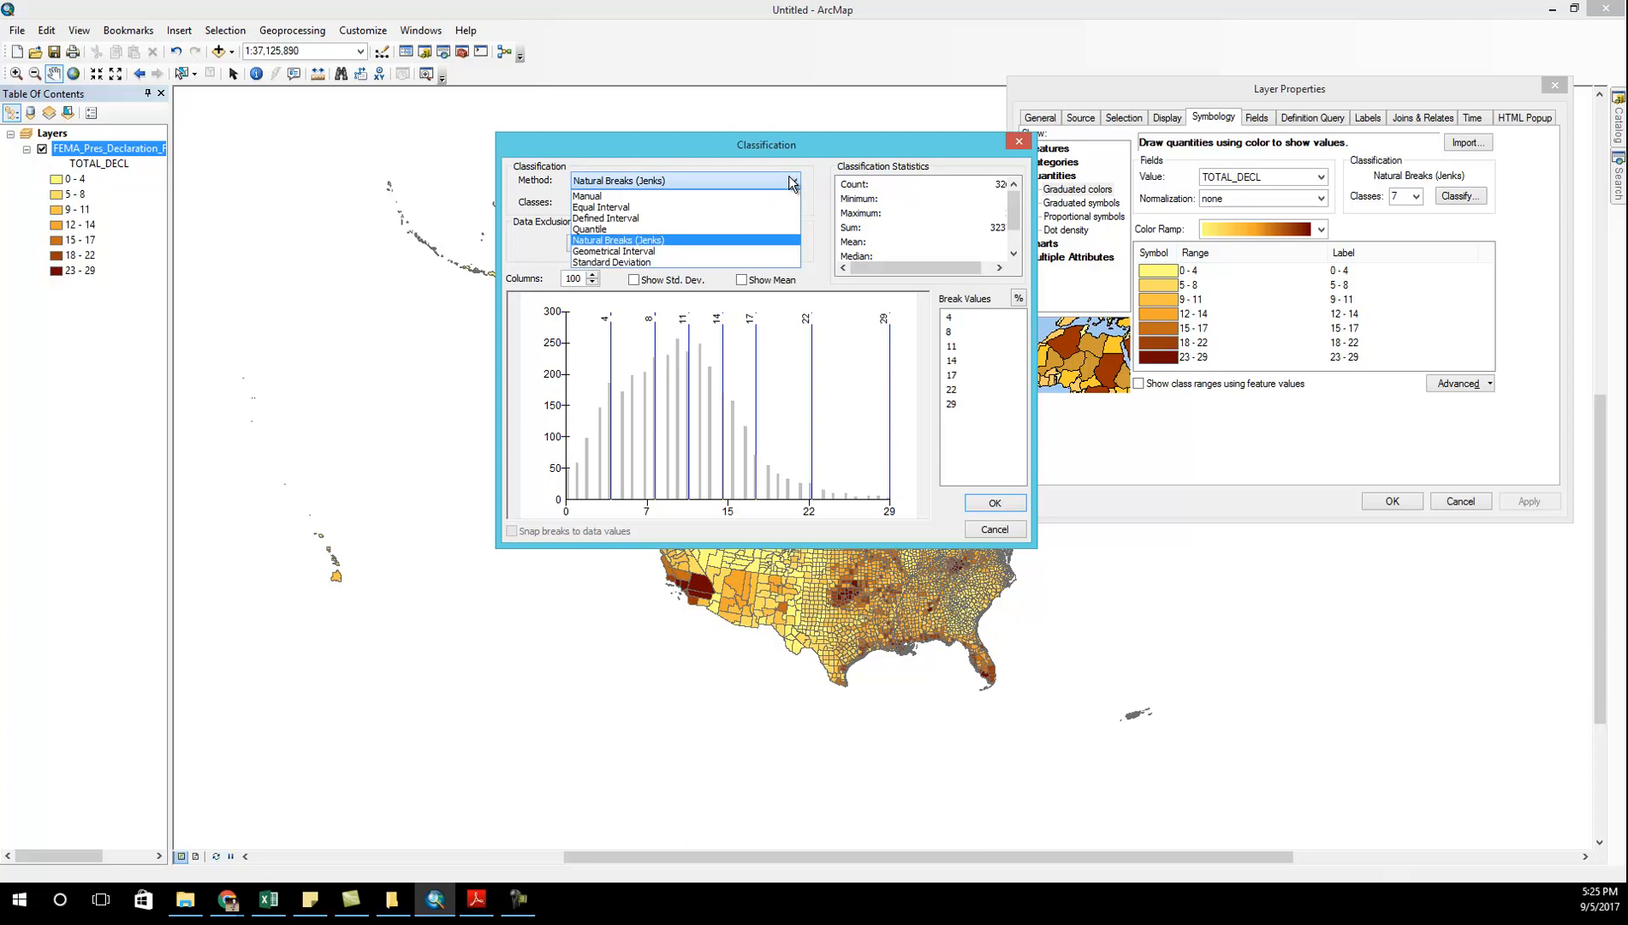
click(617, 240)
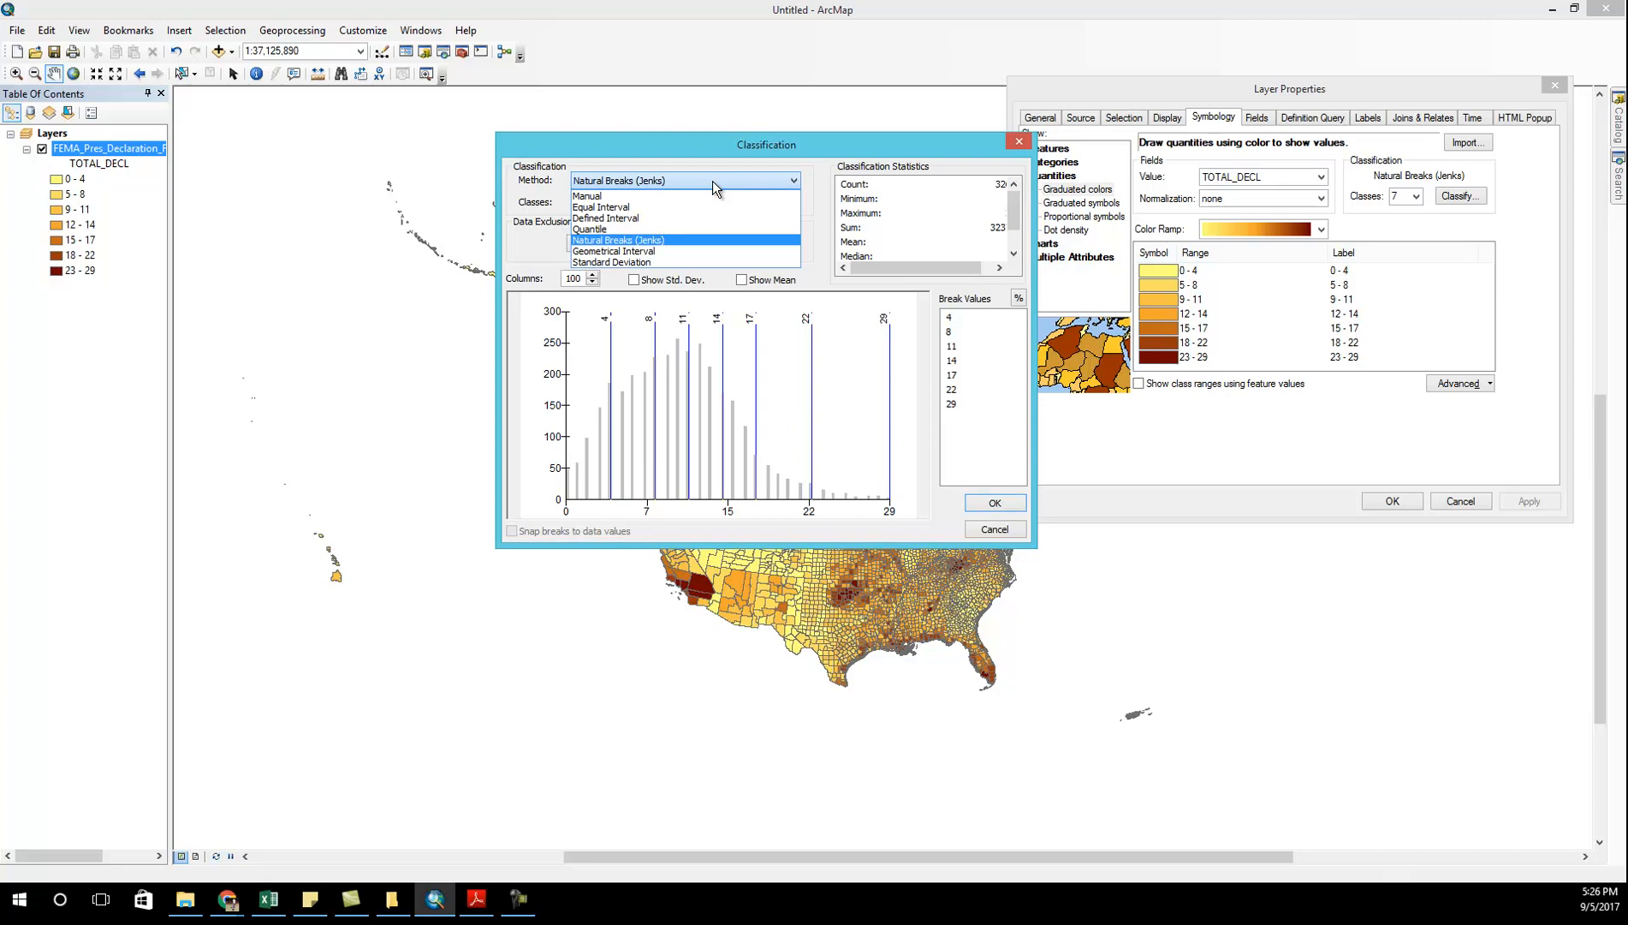
click(602, 206)
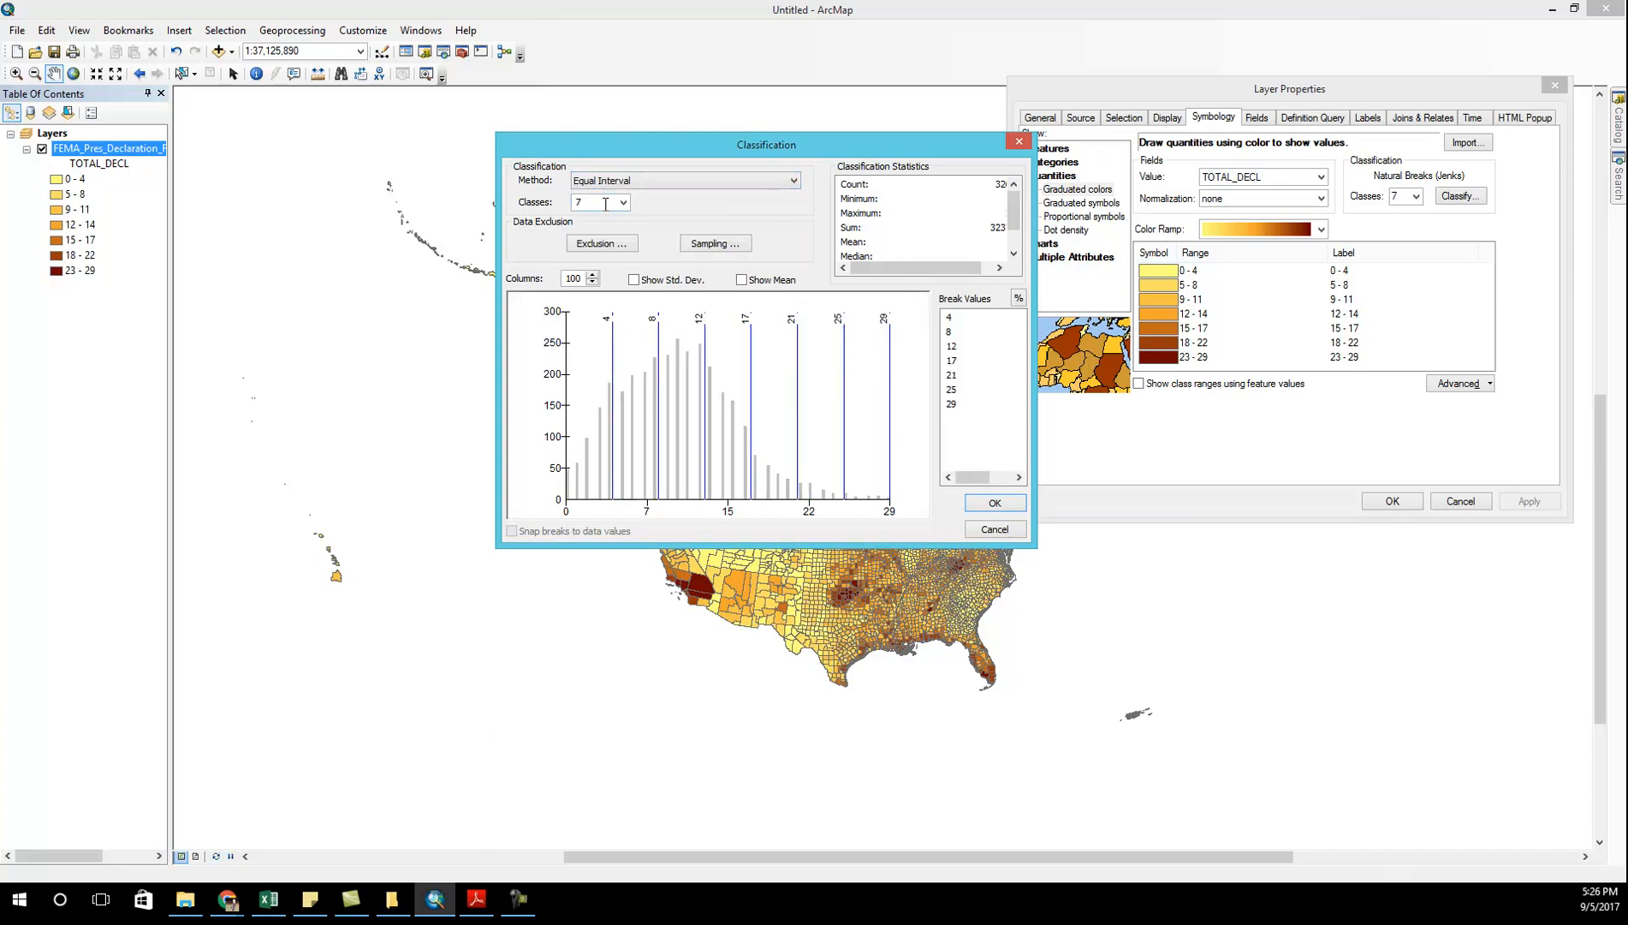
click(622, 201)
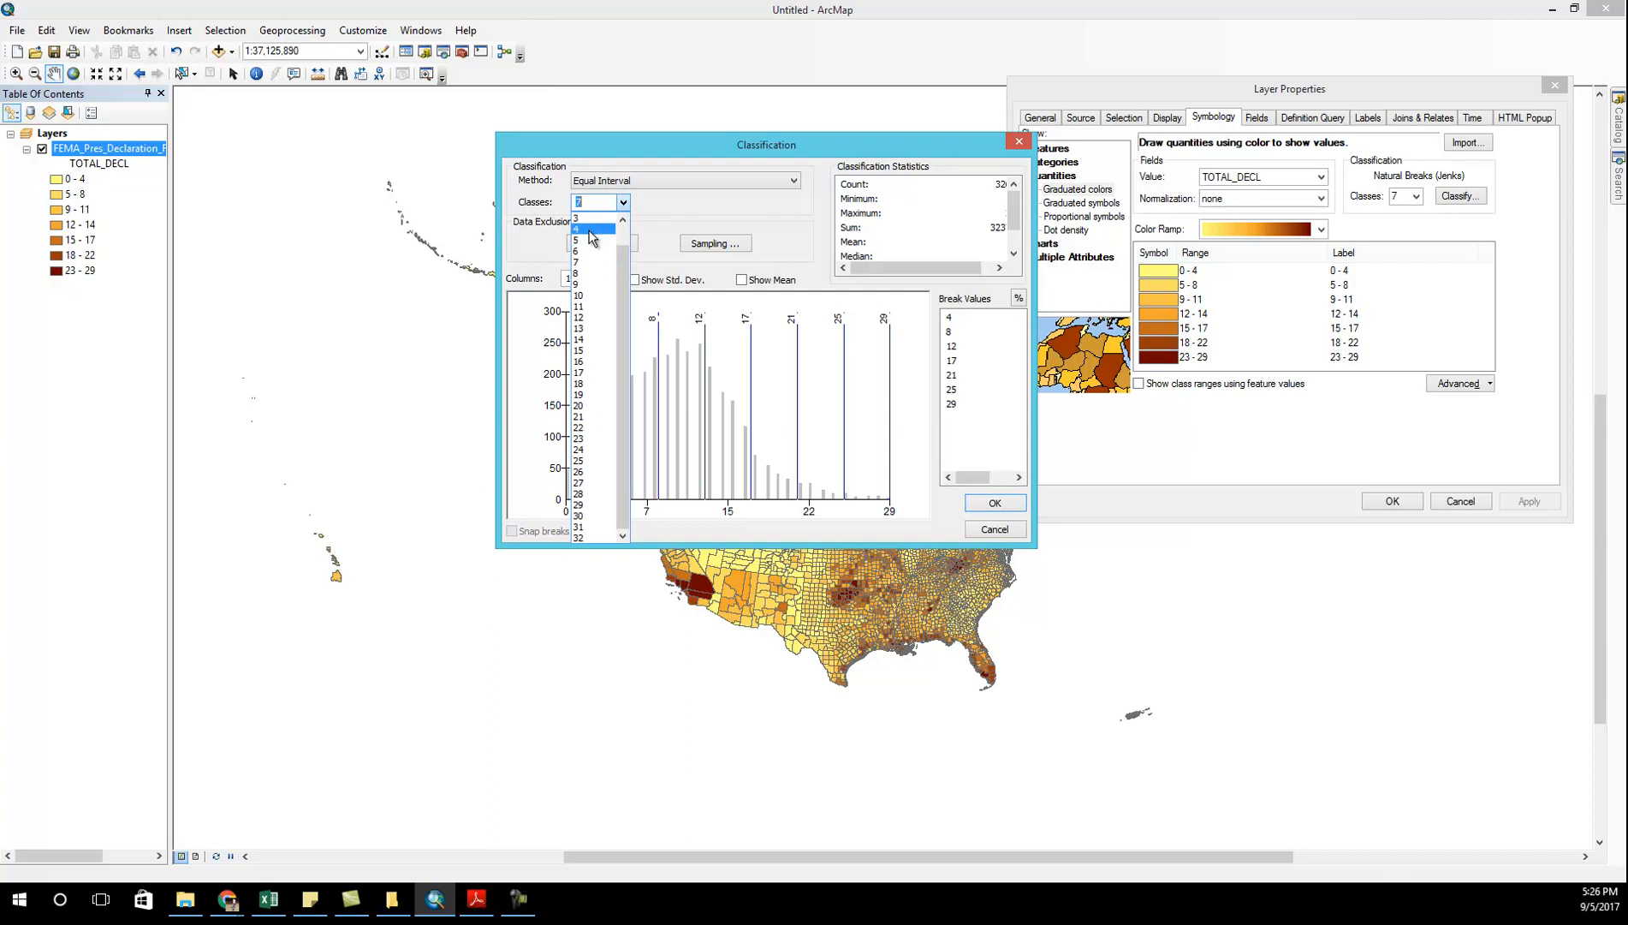
click(592, 233)
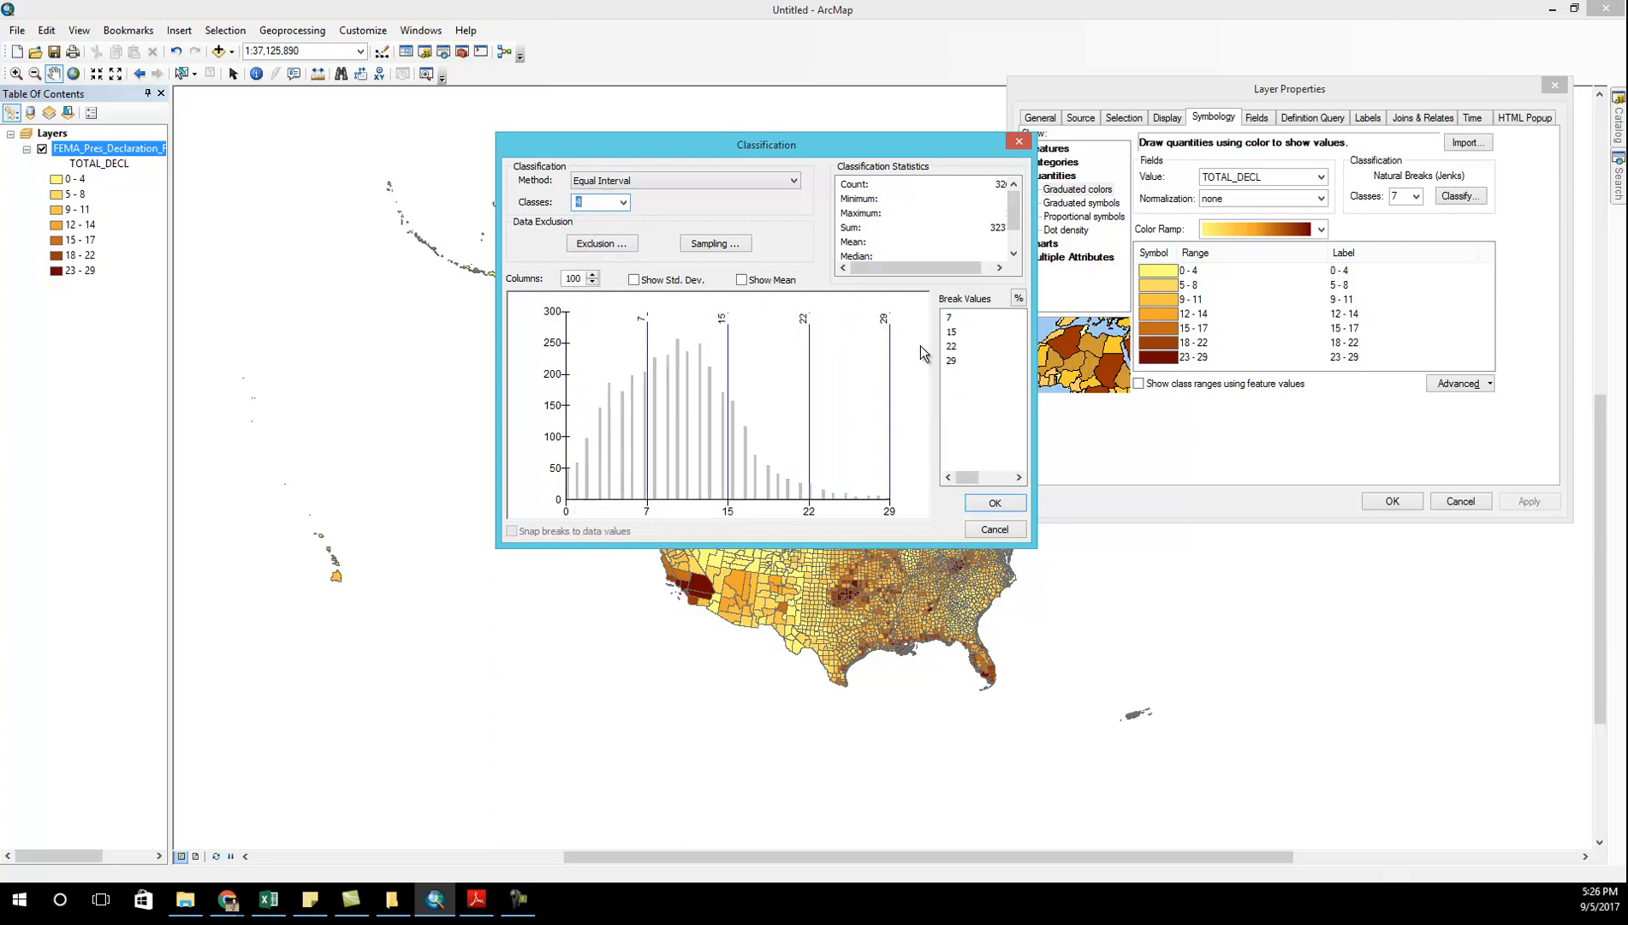
mouse_move(692, 272)
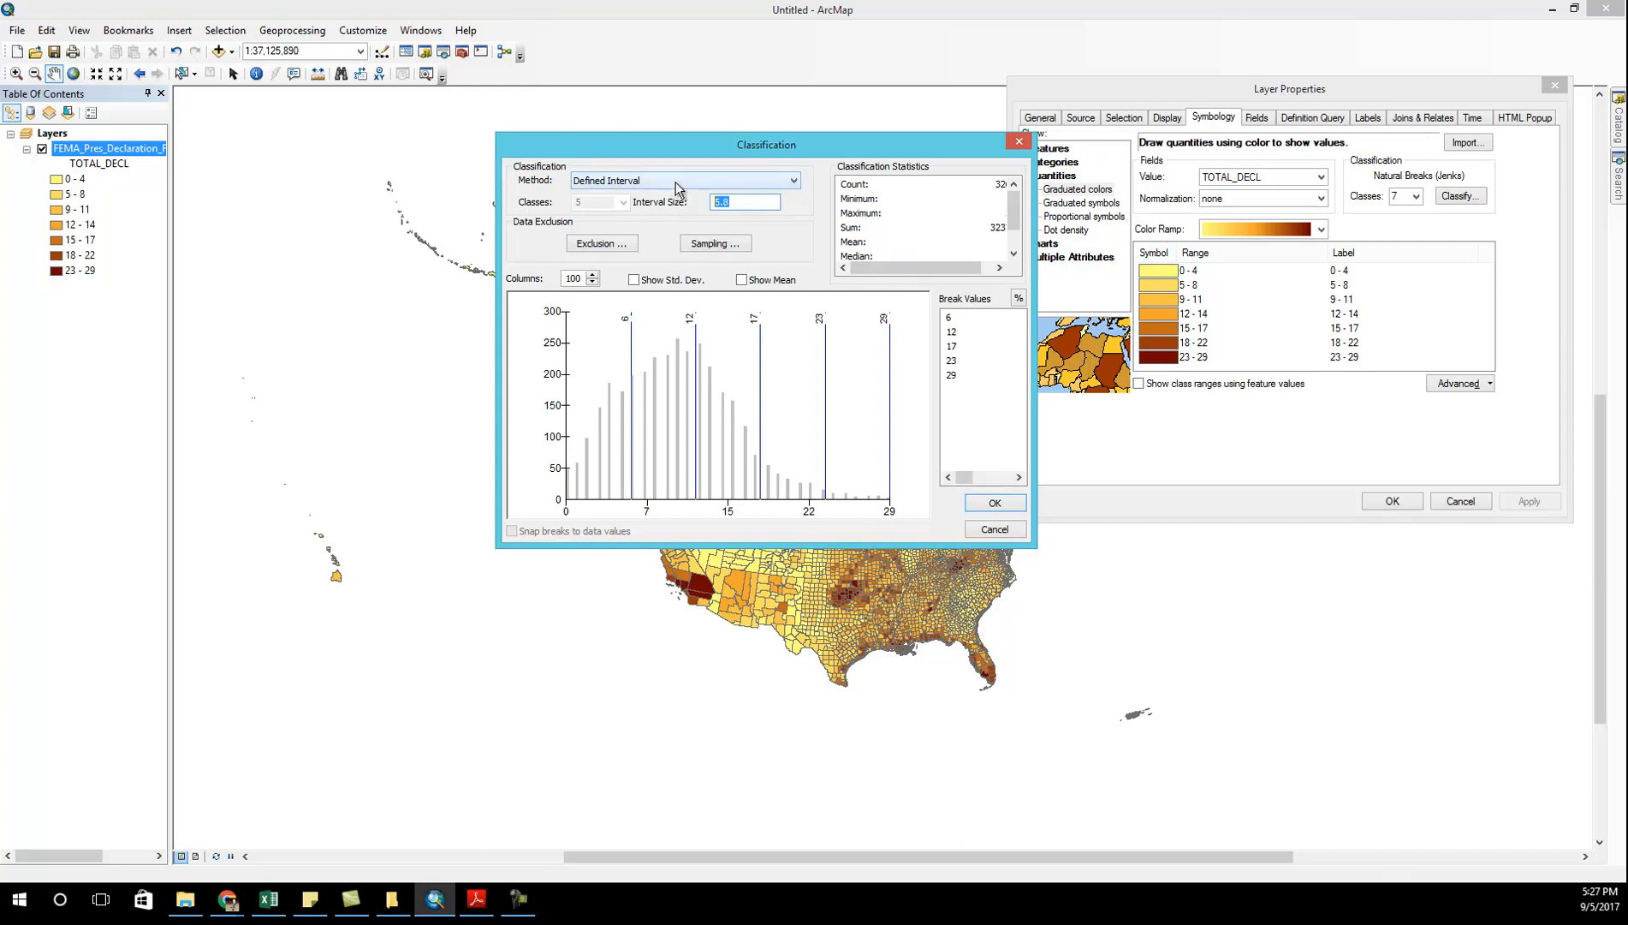
text(10)
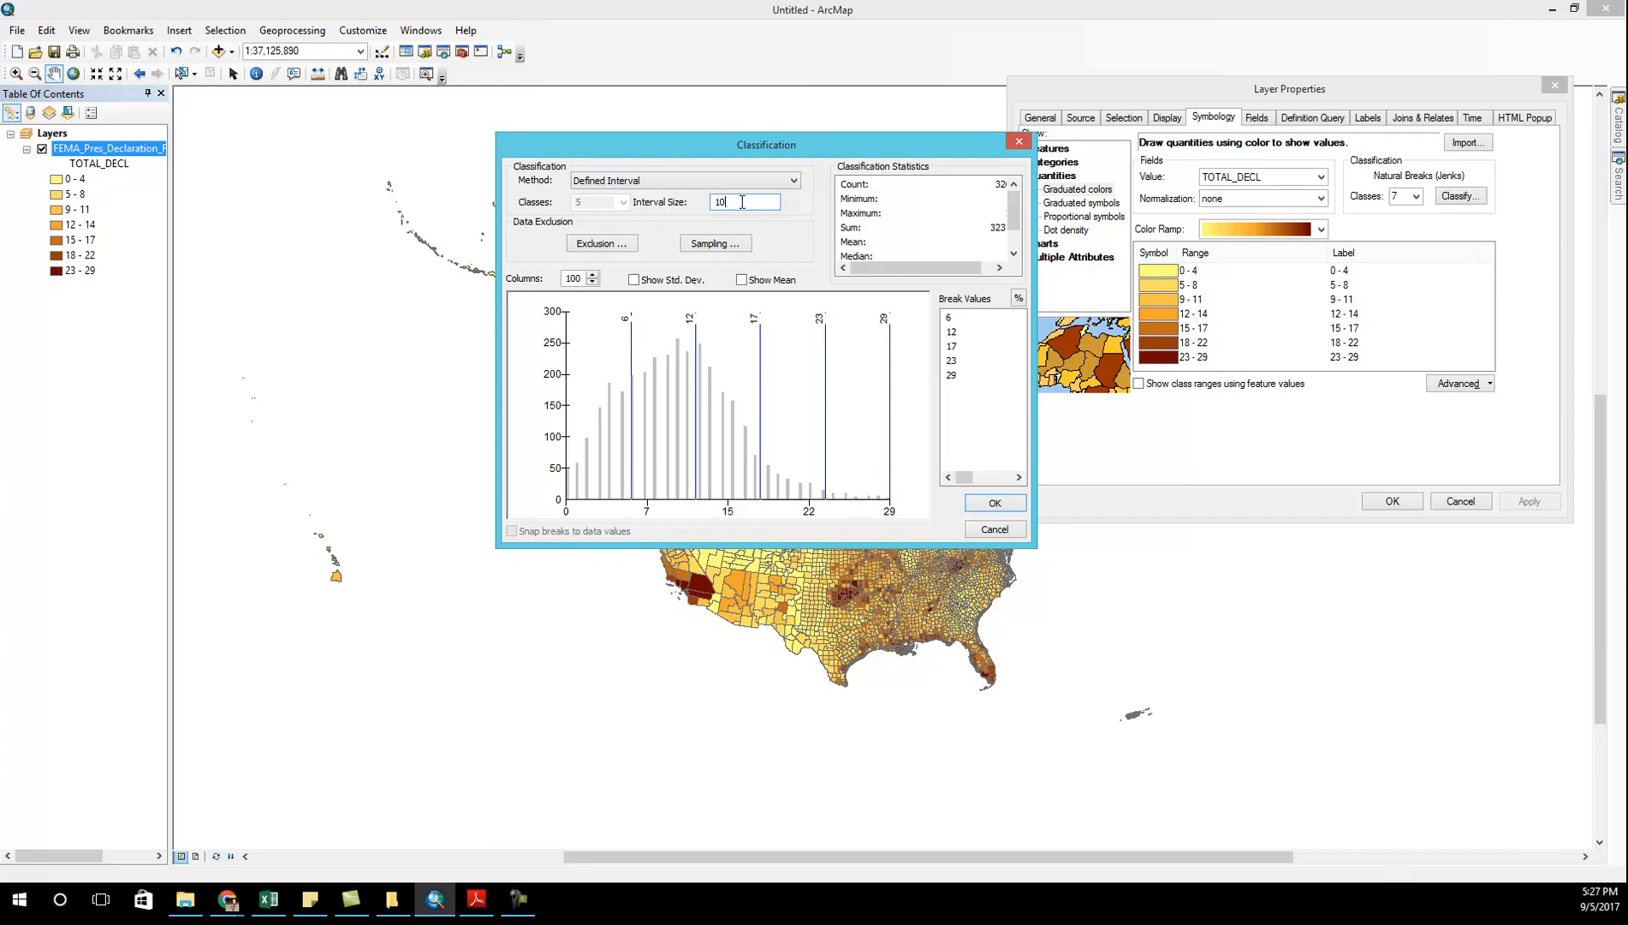
click(991, 502)
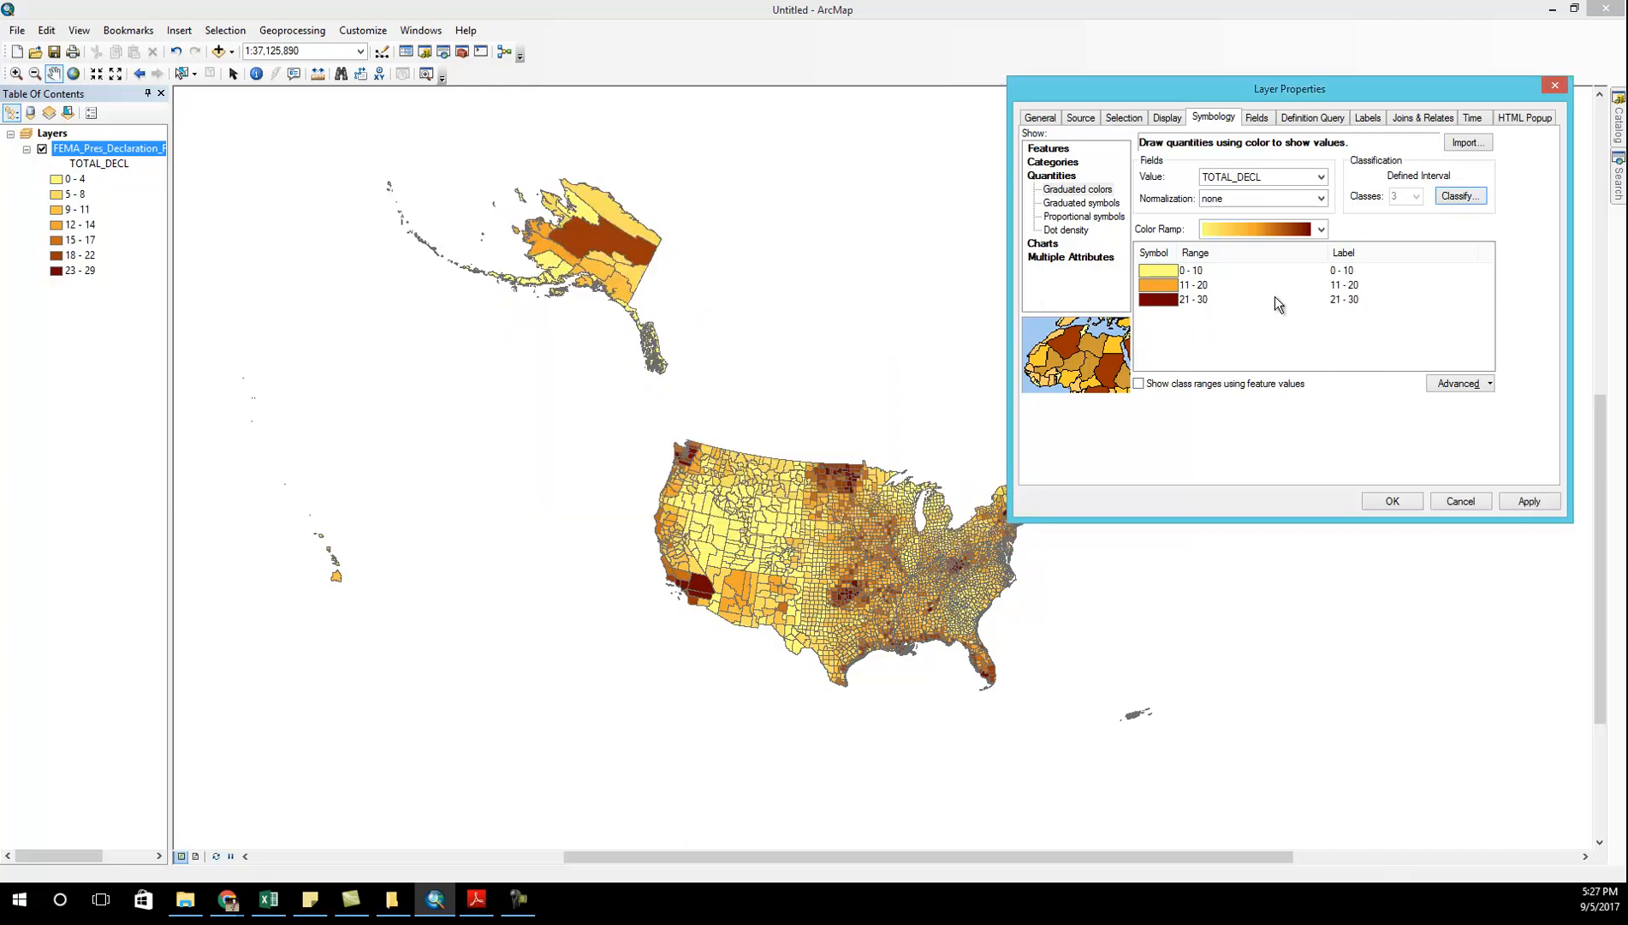
- Set a Quantile classification with four classes breaking at 6, 10, 14 and 29
click(1458, 196)
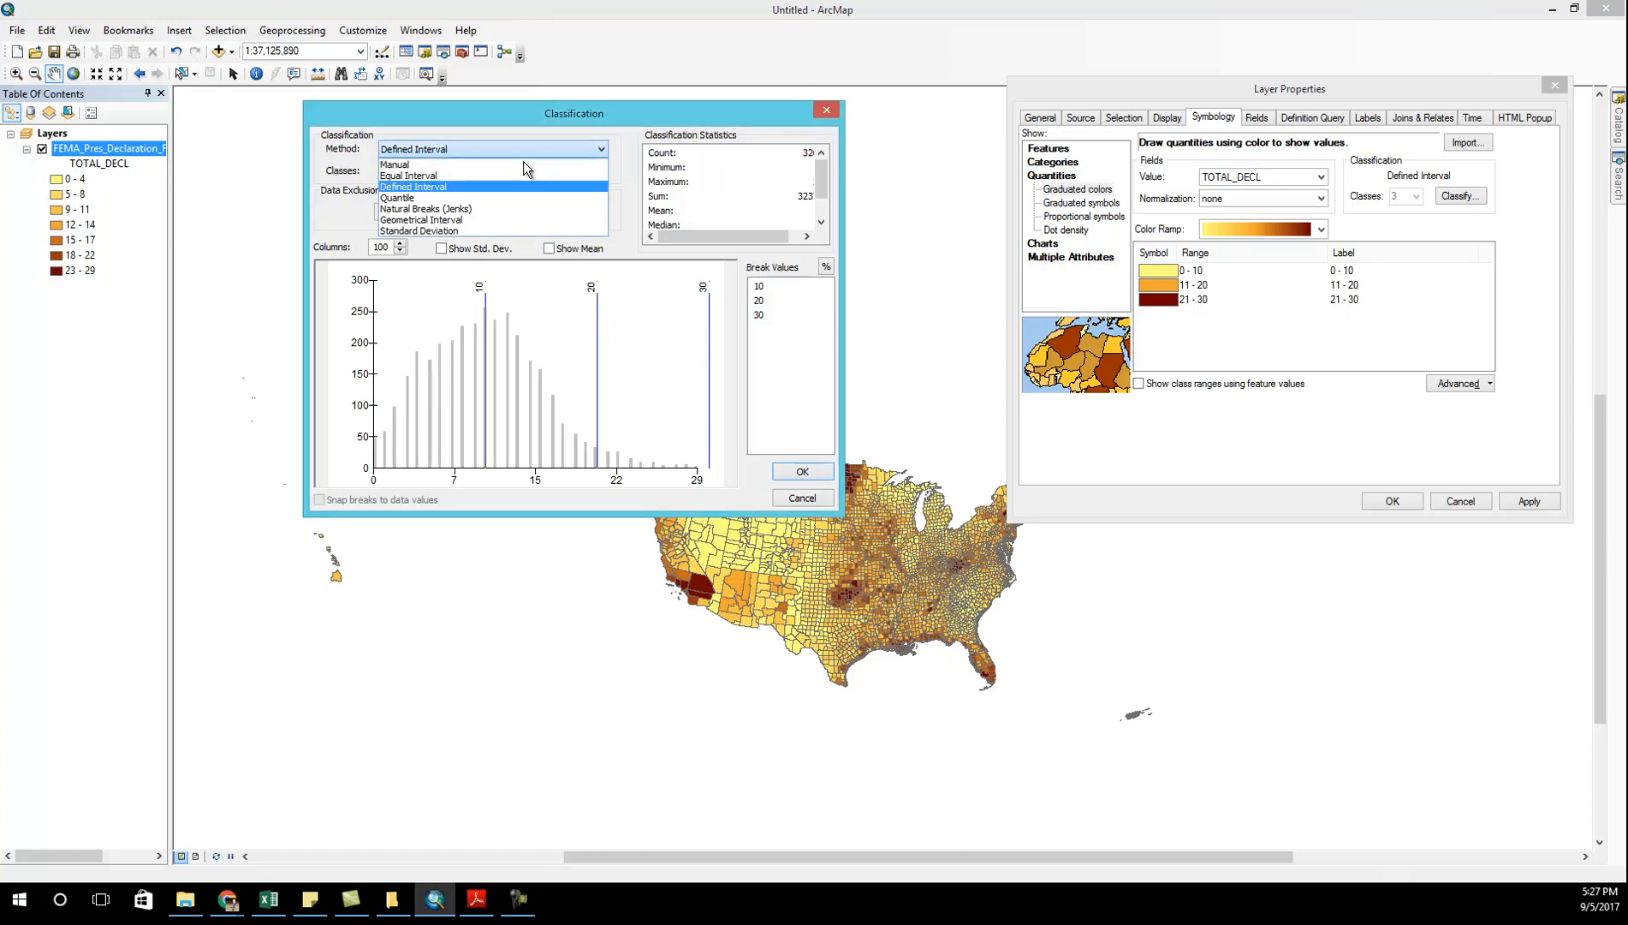
click(396, 197)
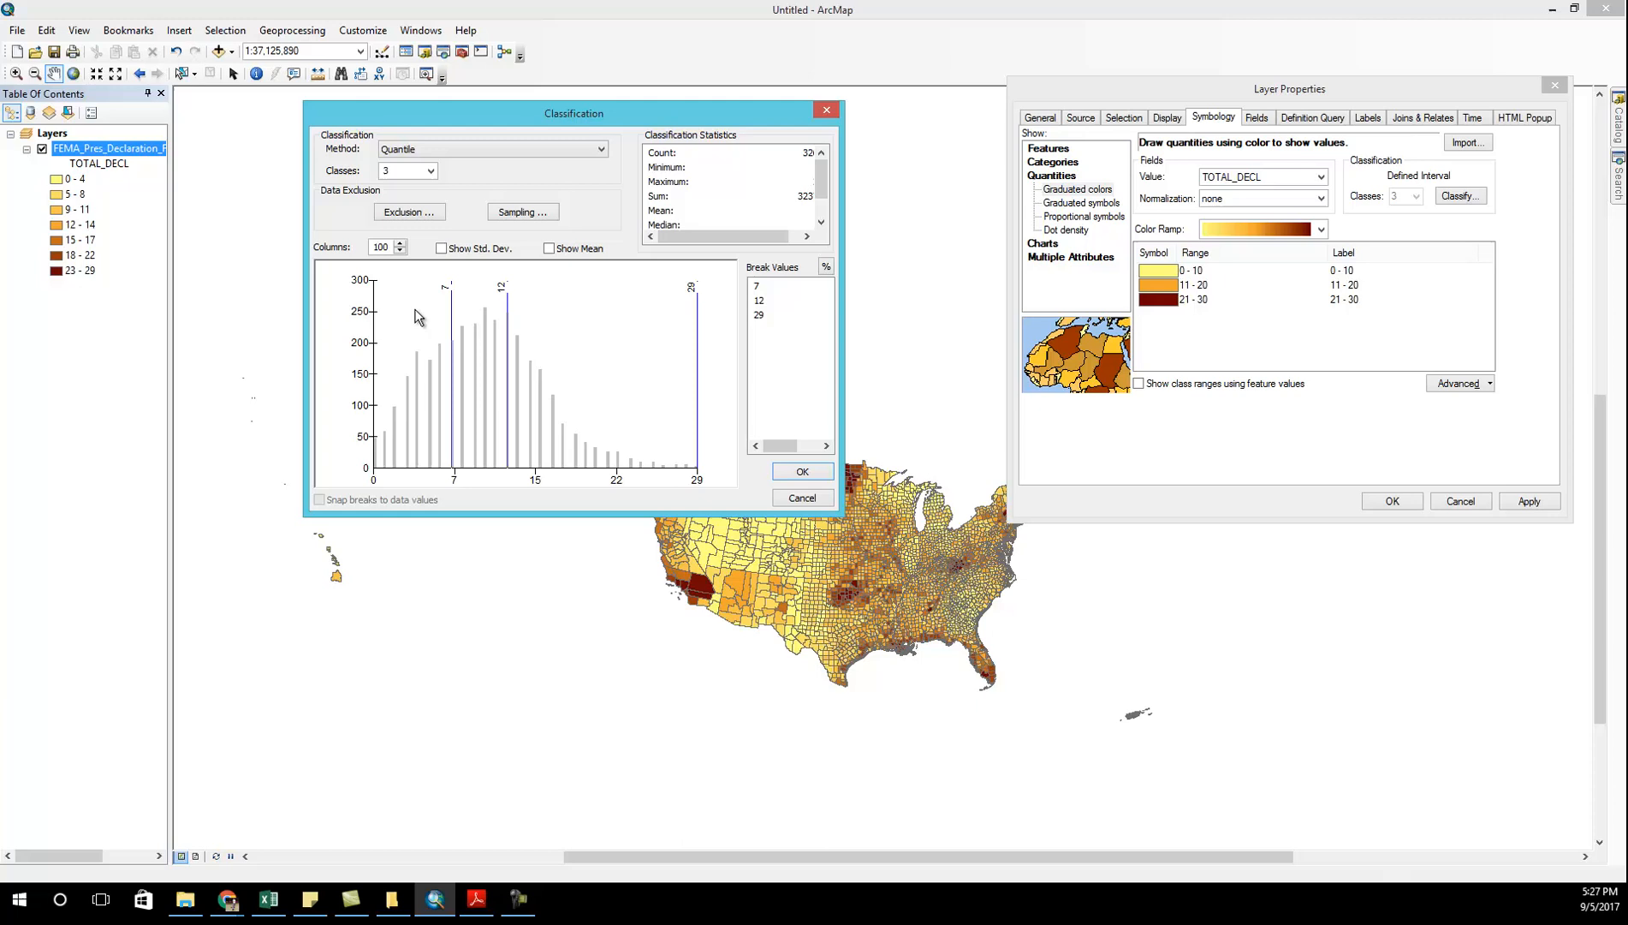
mouse_move(385, 458)
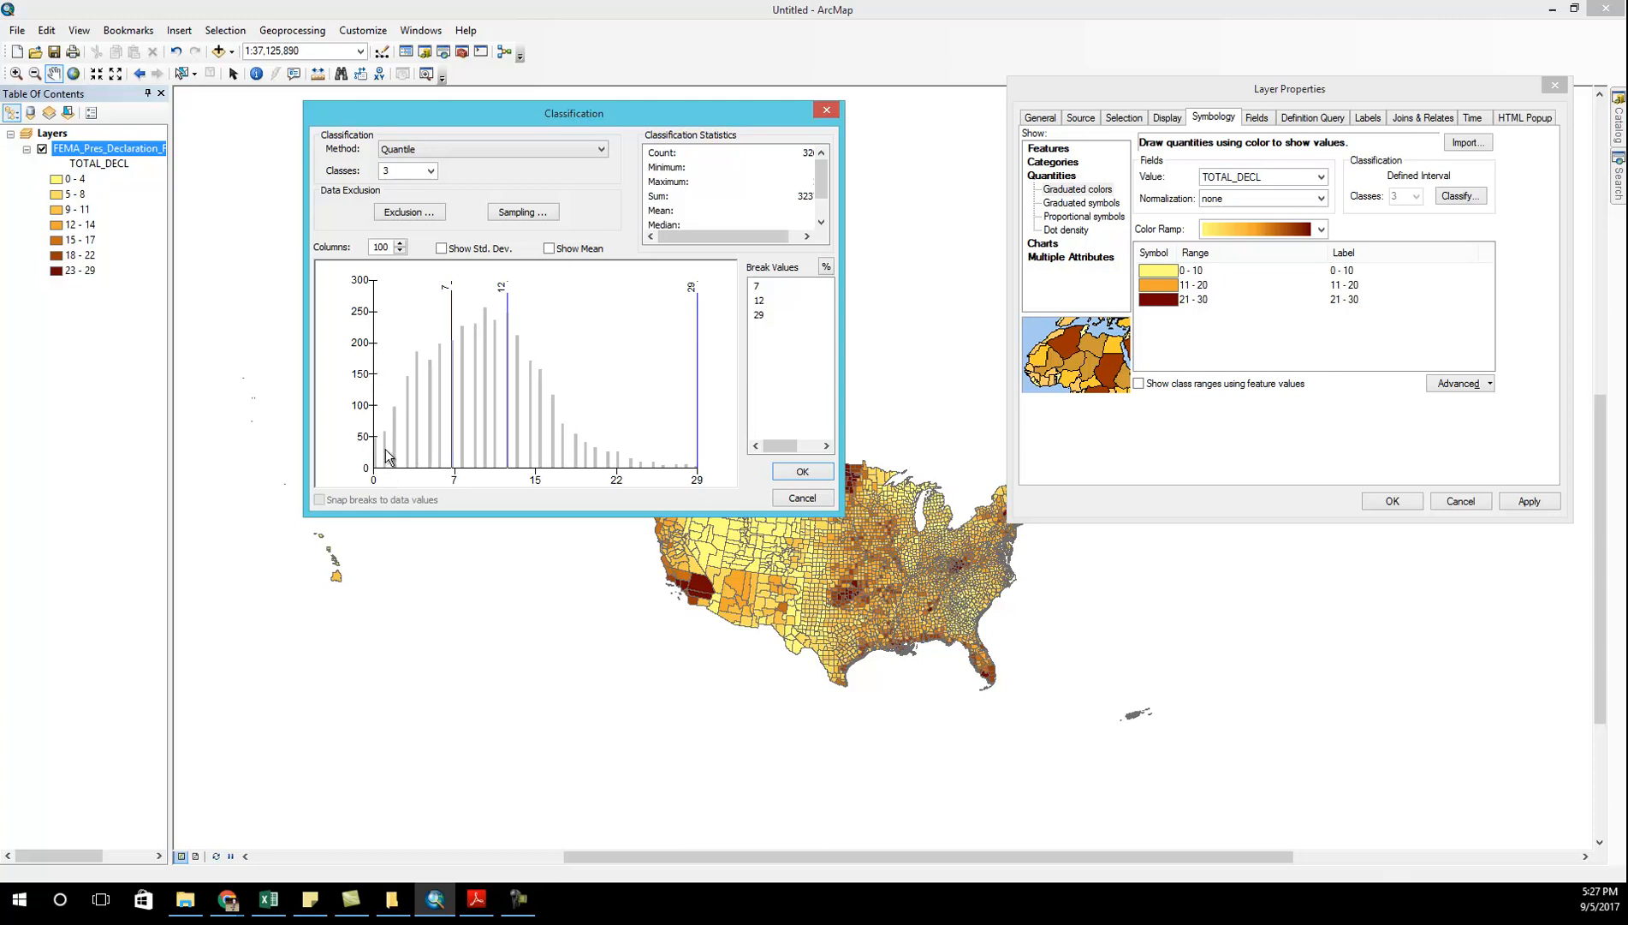
mouse_move(401, 377)
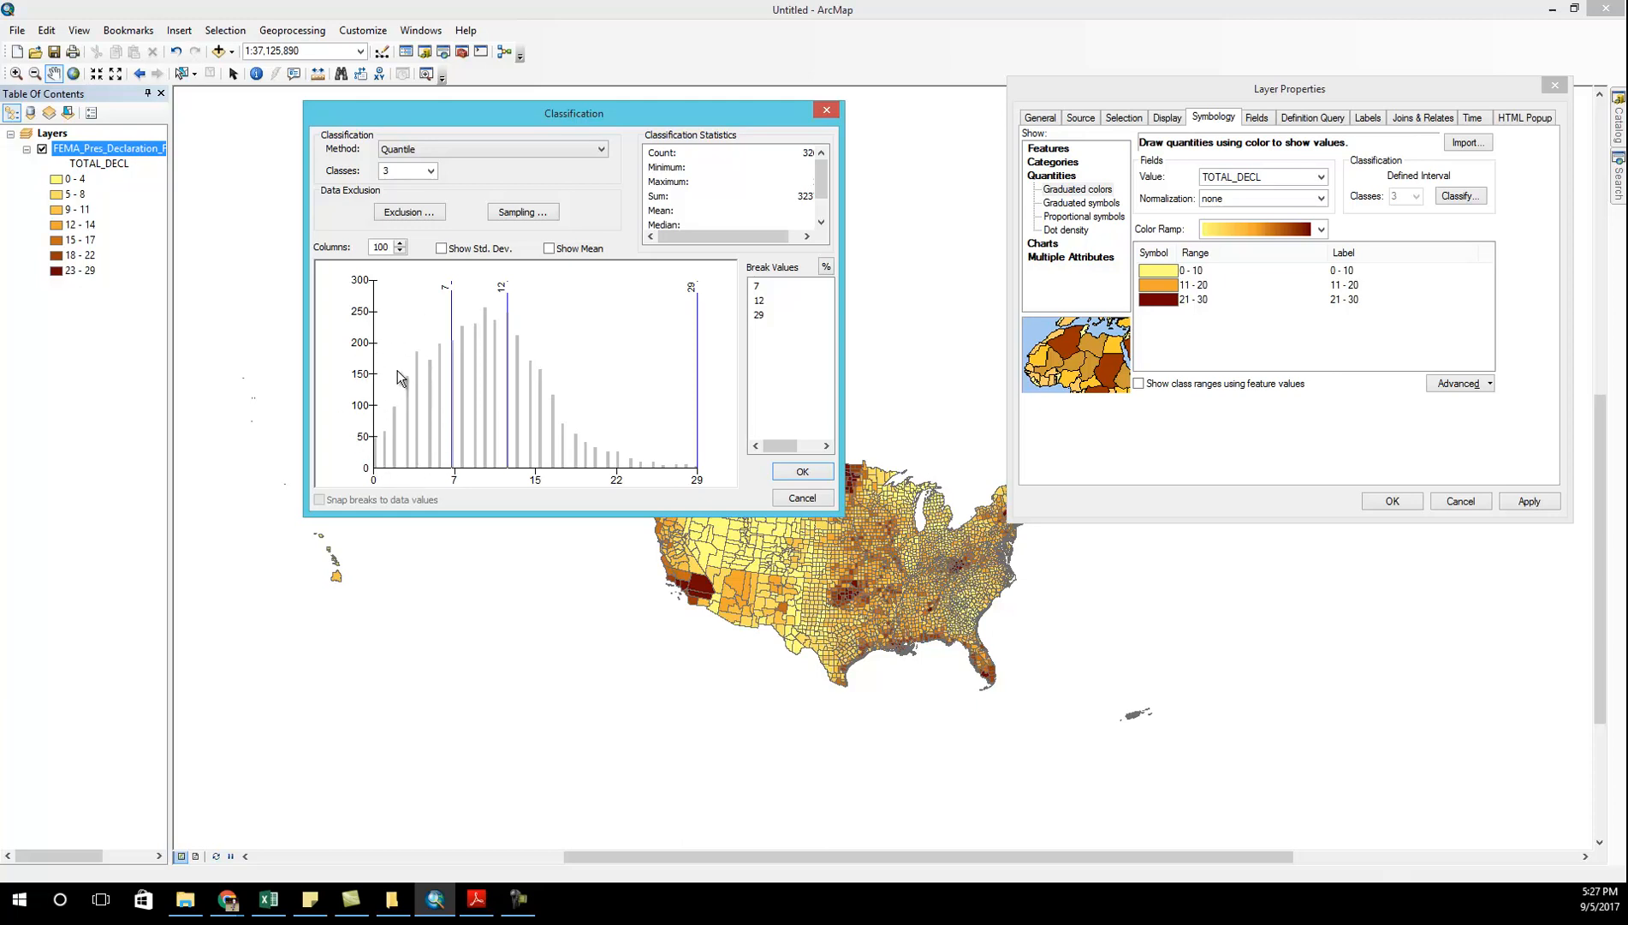
mouse_move(466, 334)
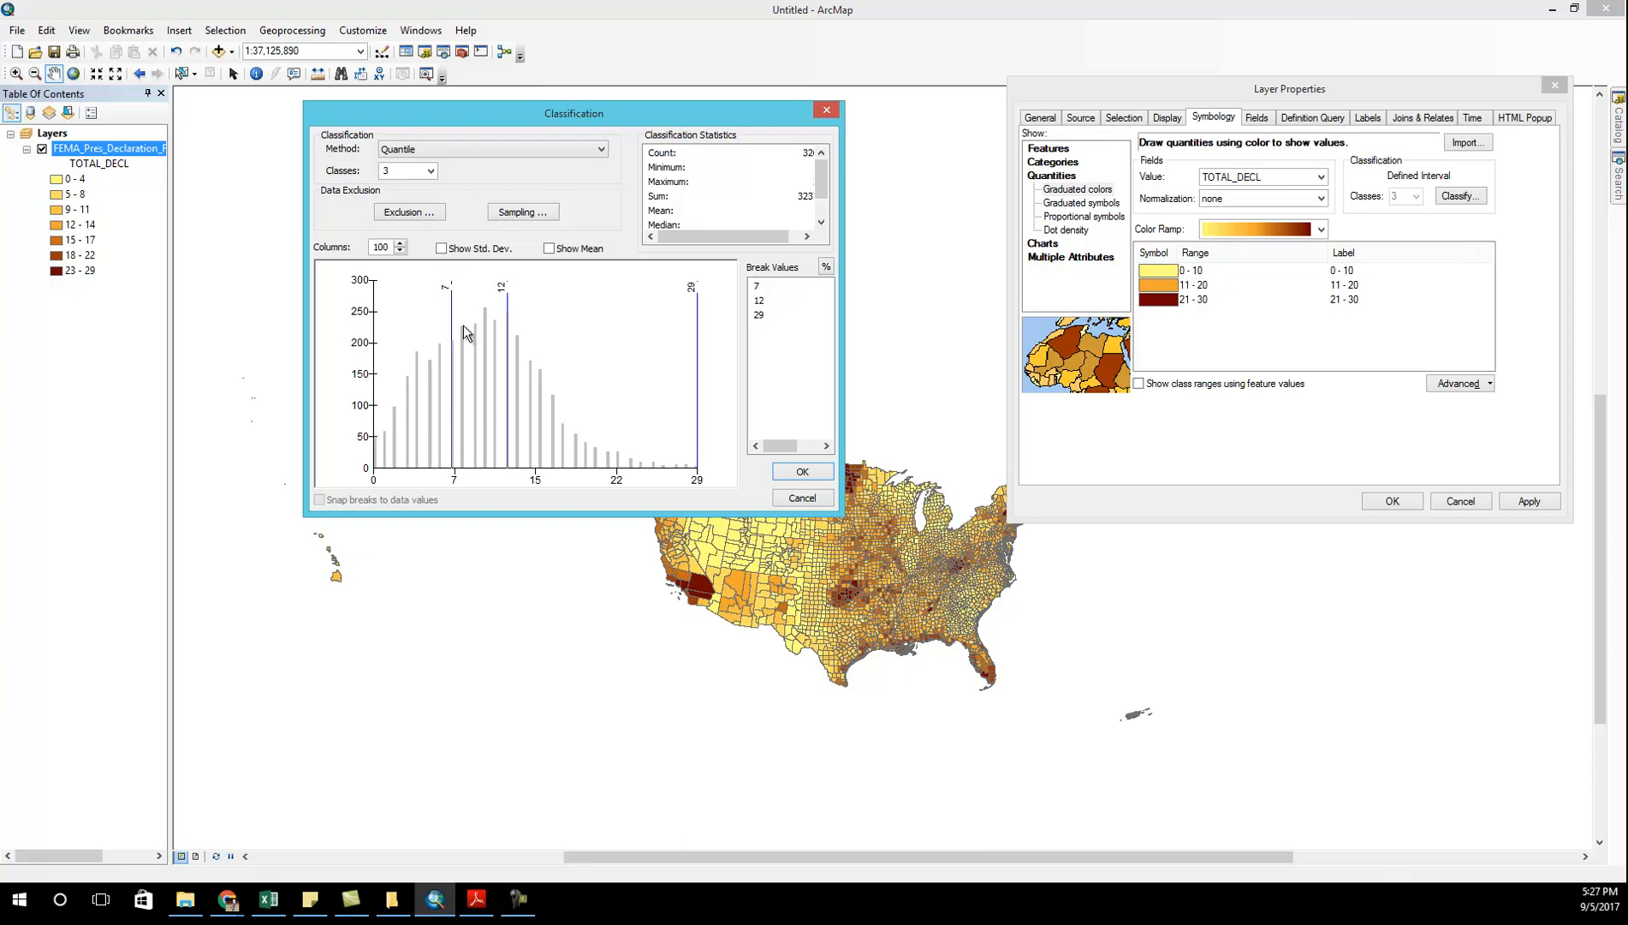
mouse_move(357, 384)
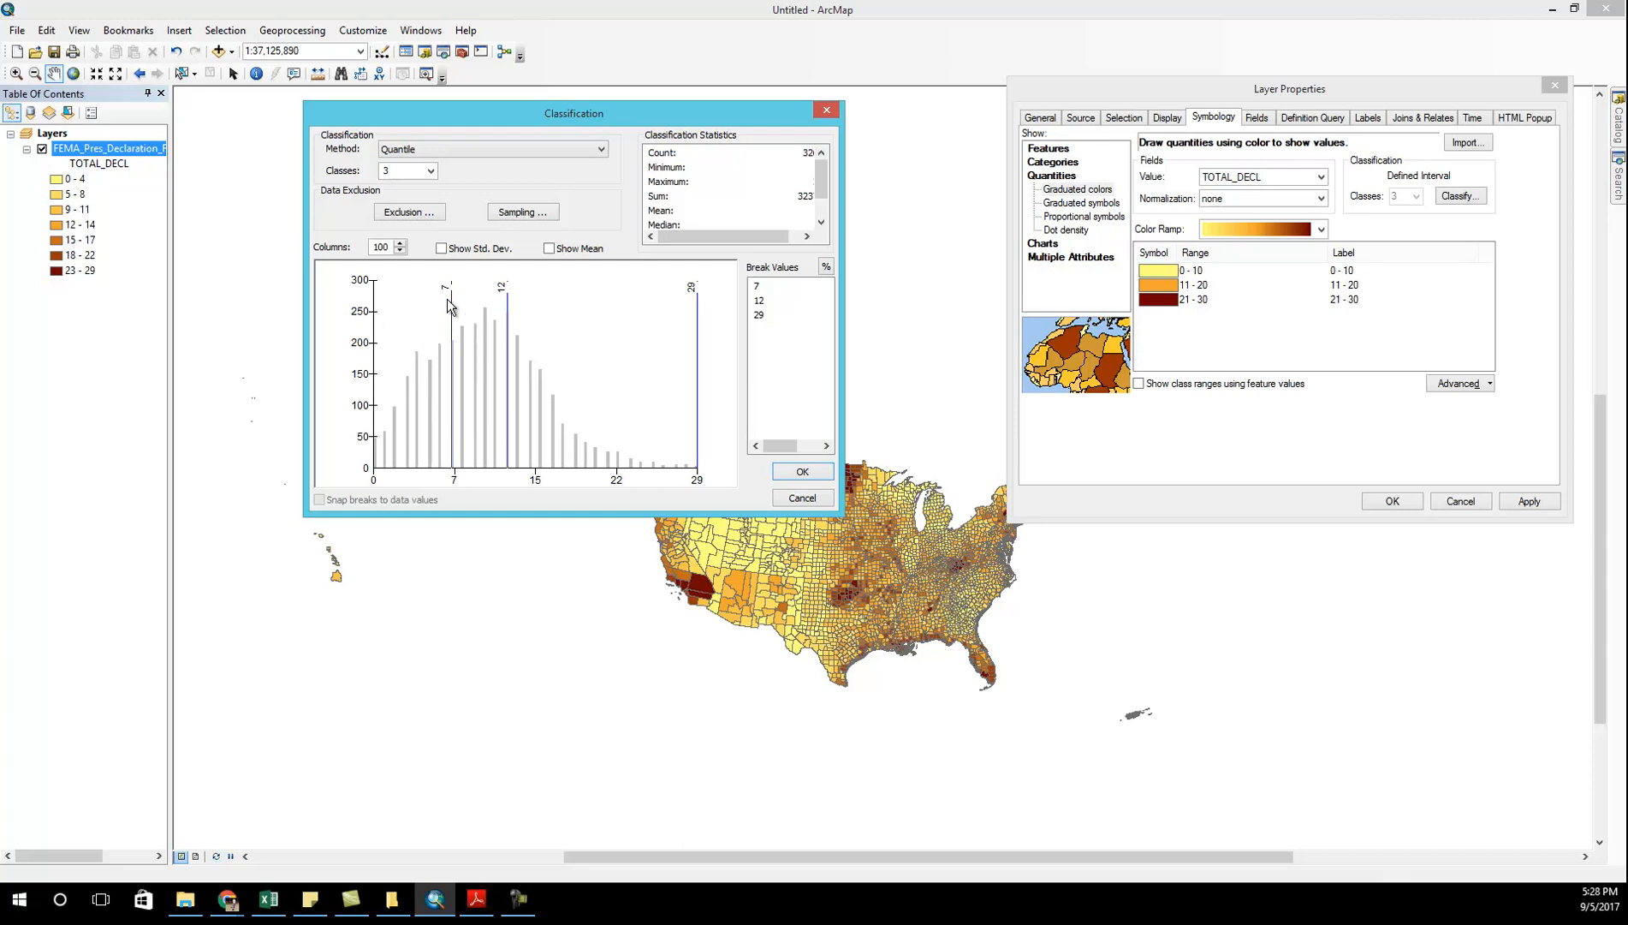
mouse_move(713, 366)
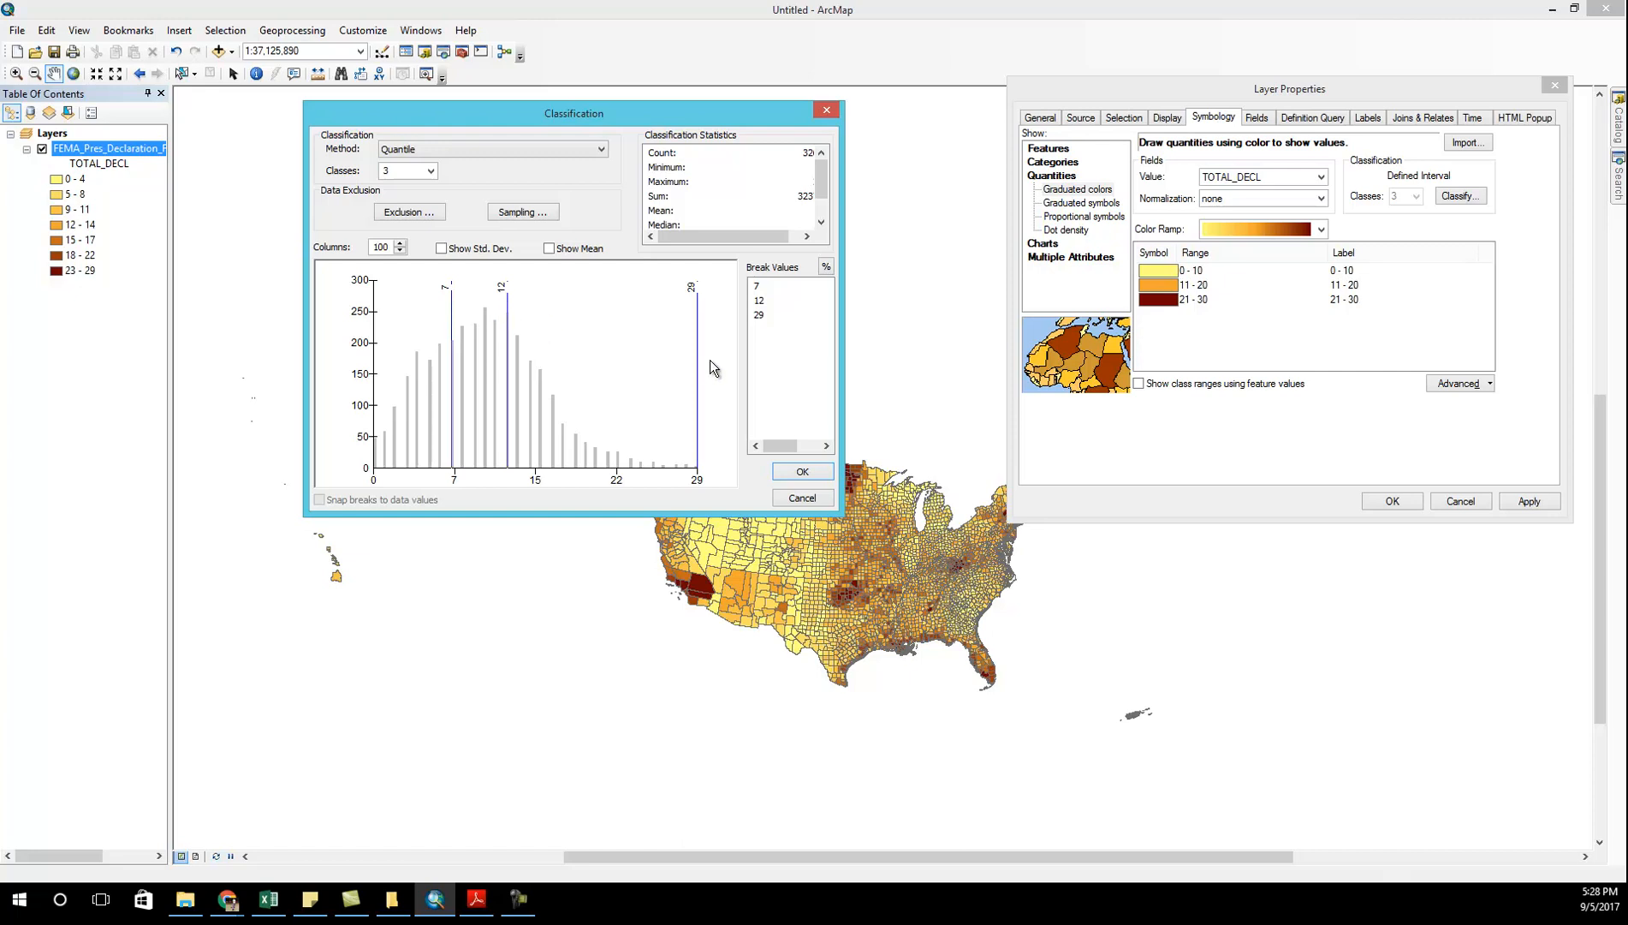
click(430, 171)
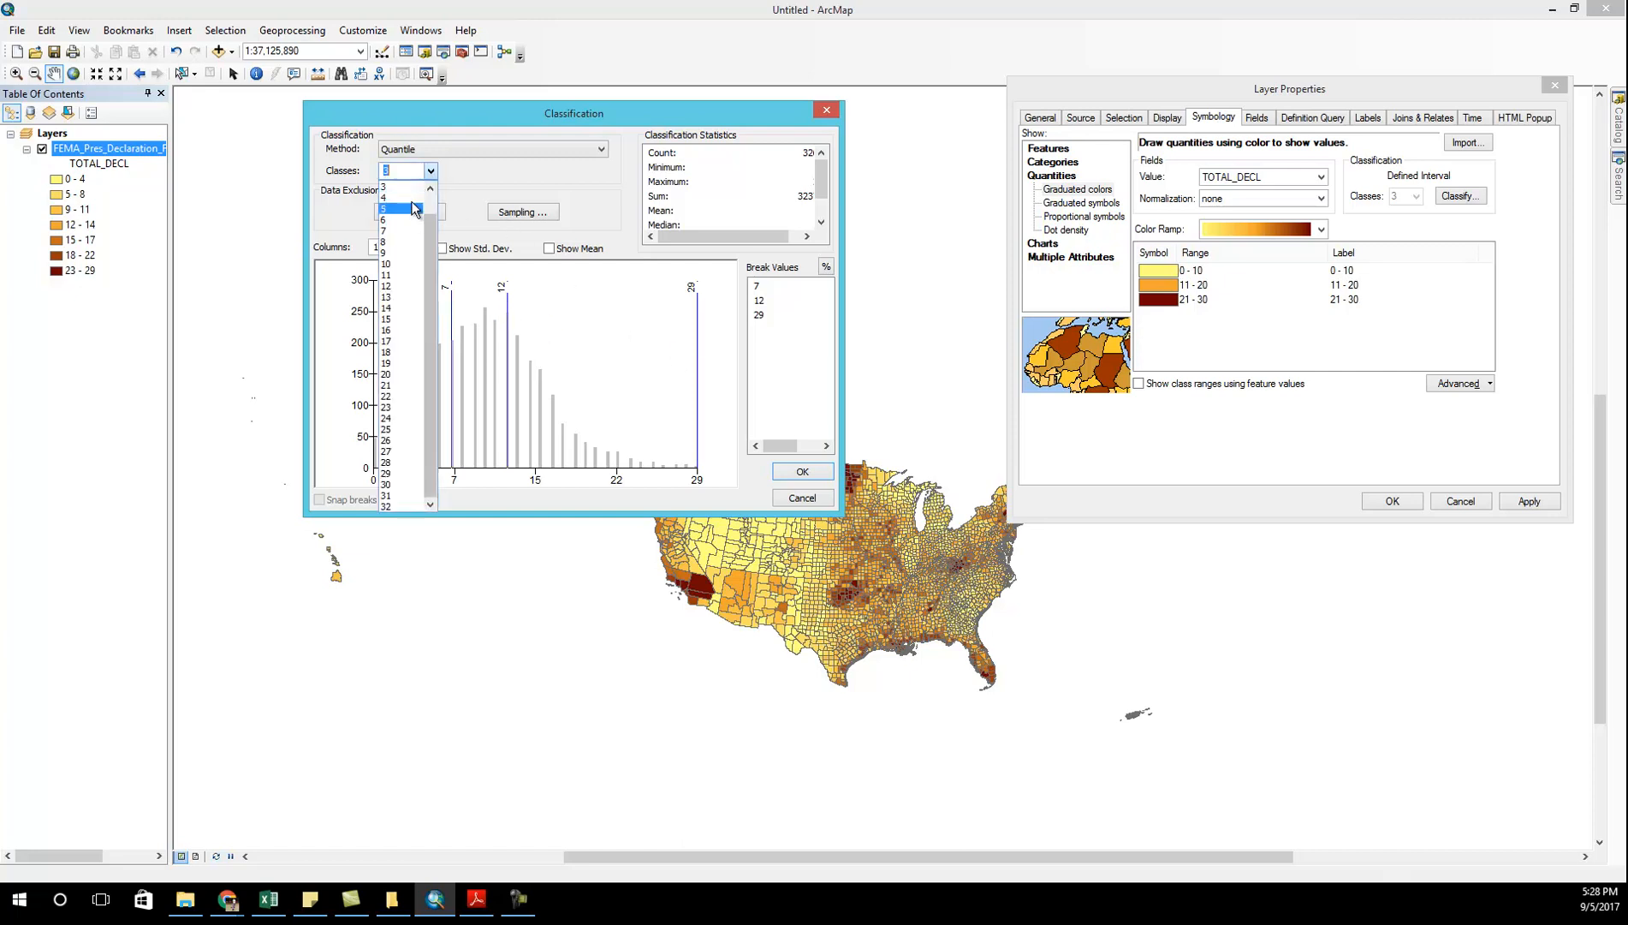
click(384, 209)
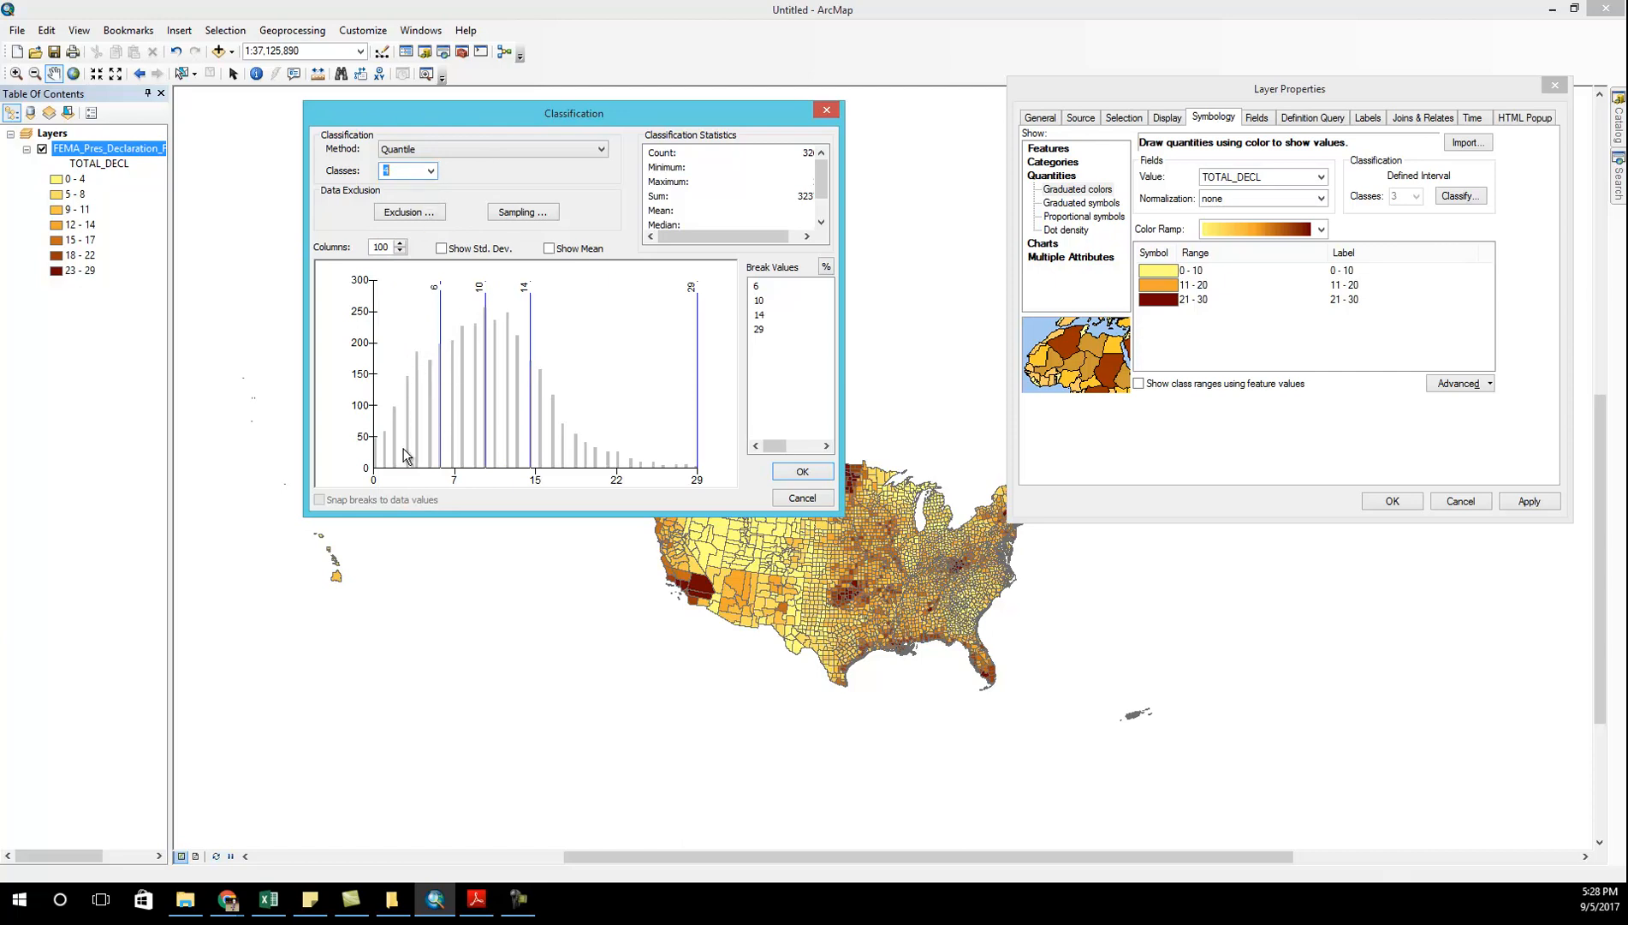
mouse_move(588, 416)
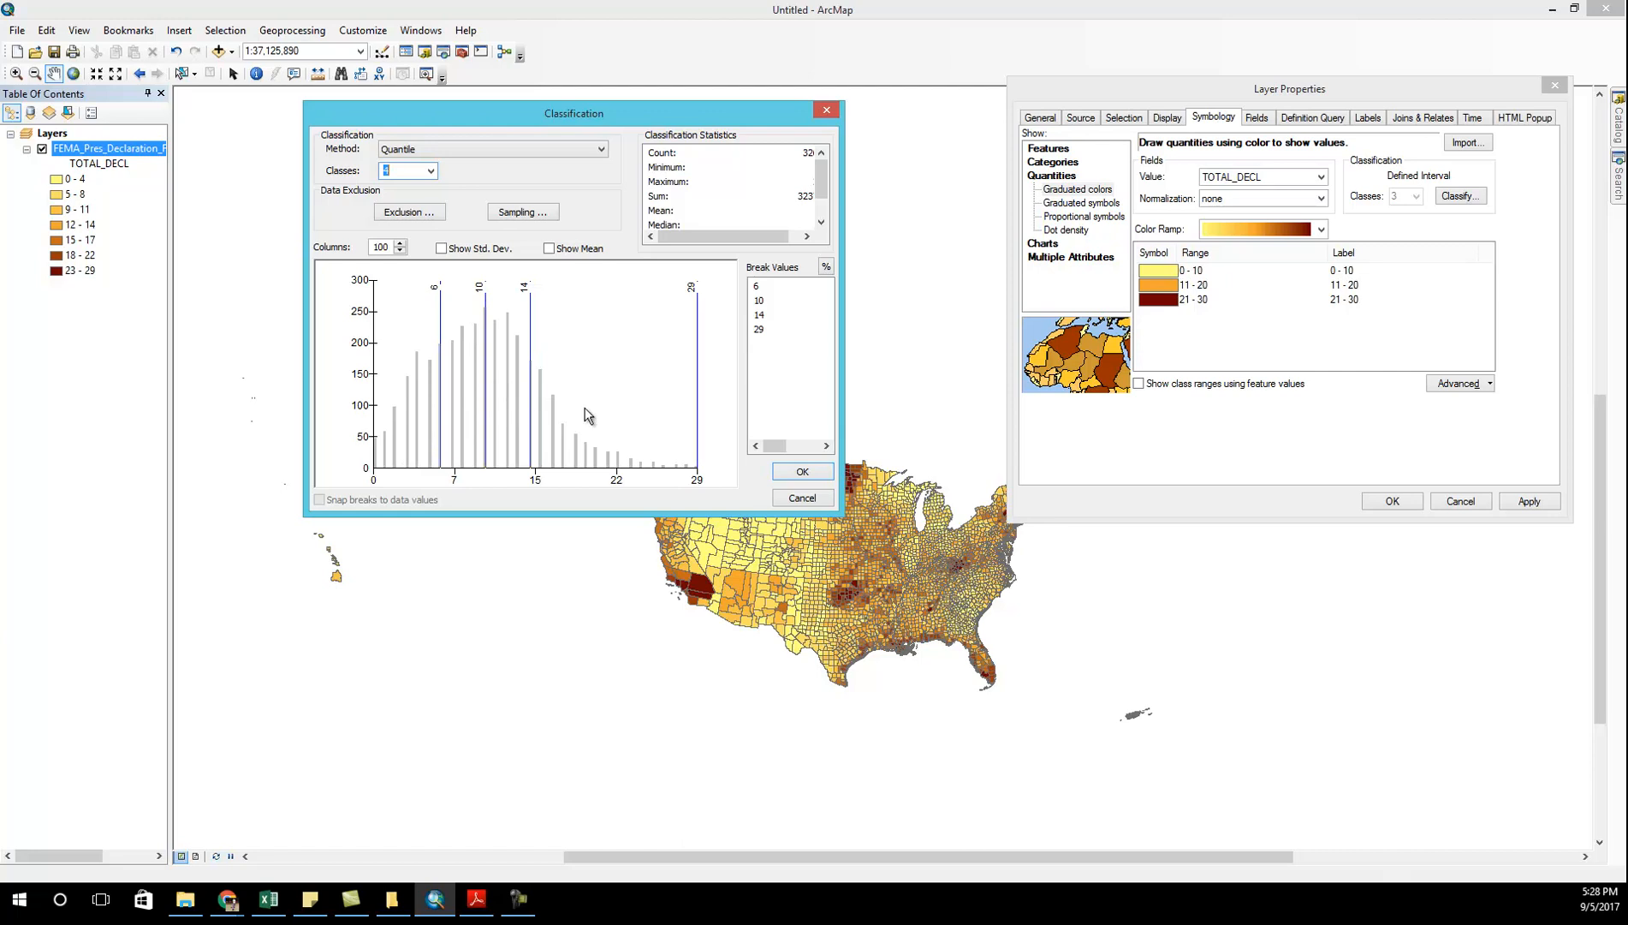
mouse_move(588, 414)
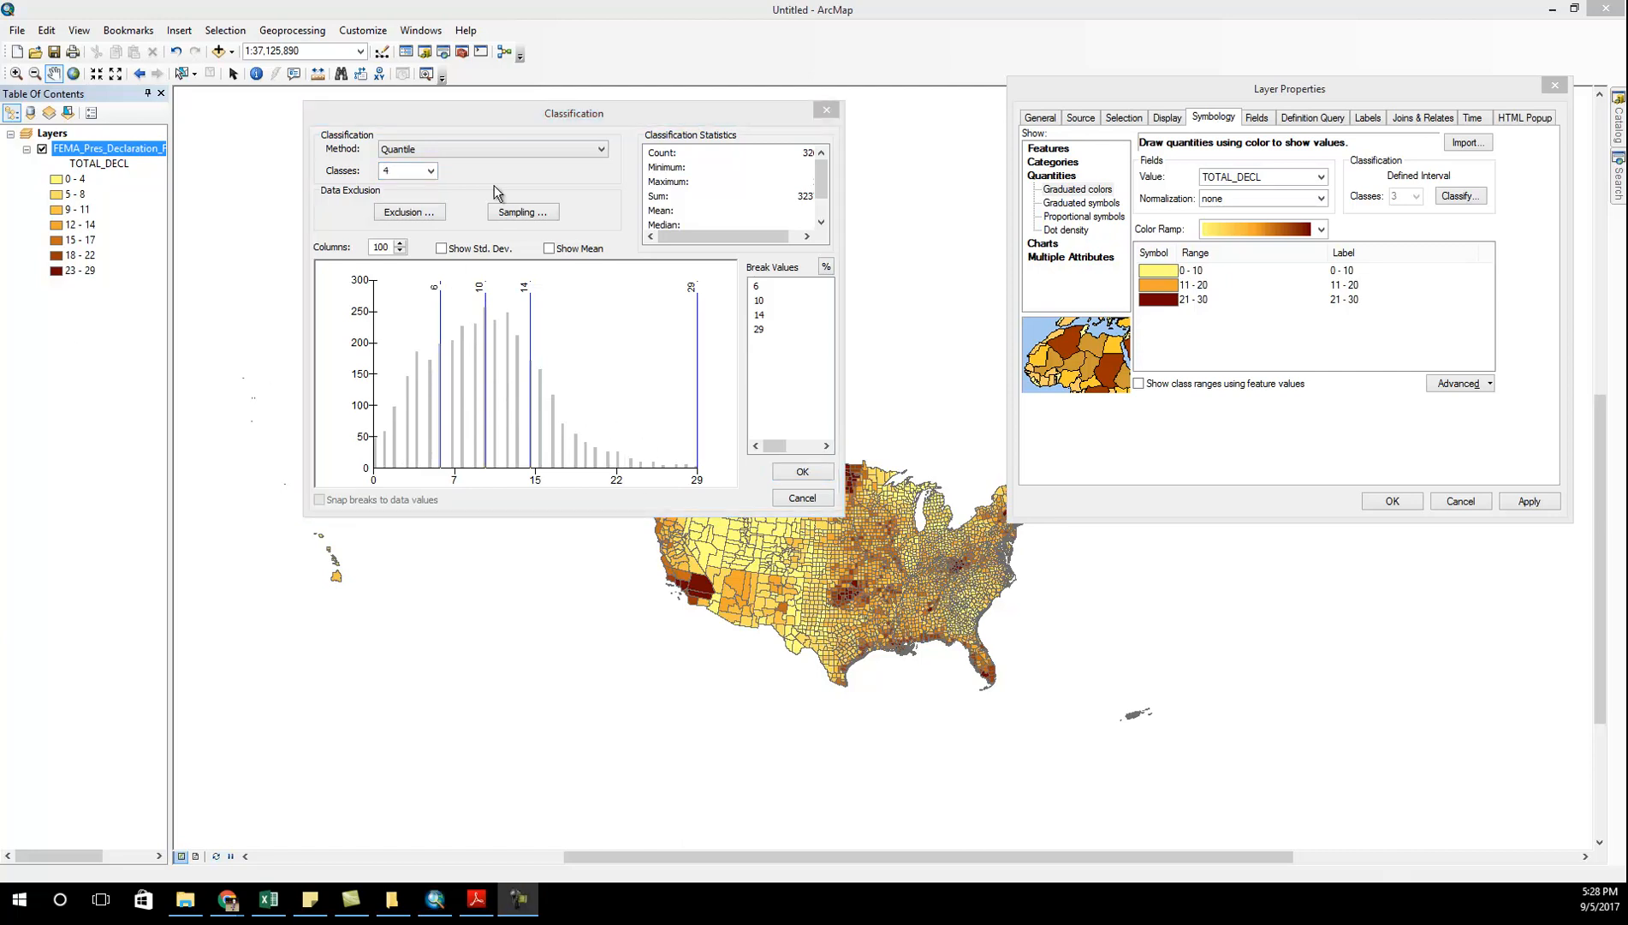
- Switch the method back to Natural Breaks (Jenks), keeping four classes
click(492, 149)
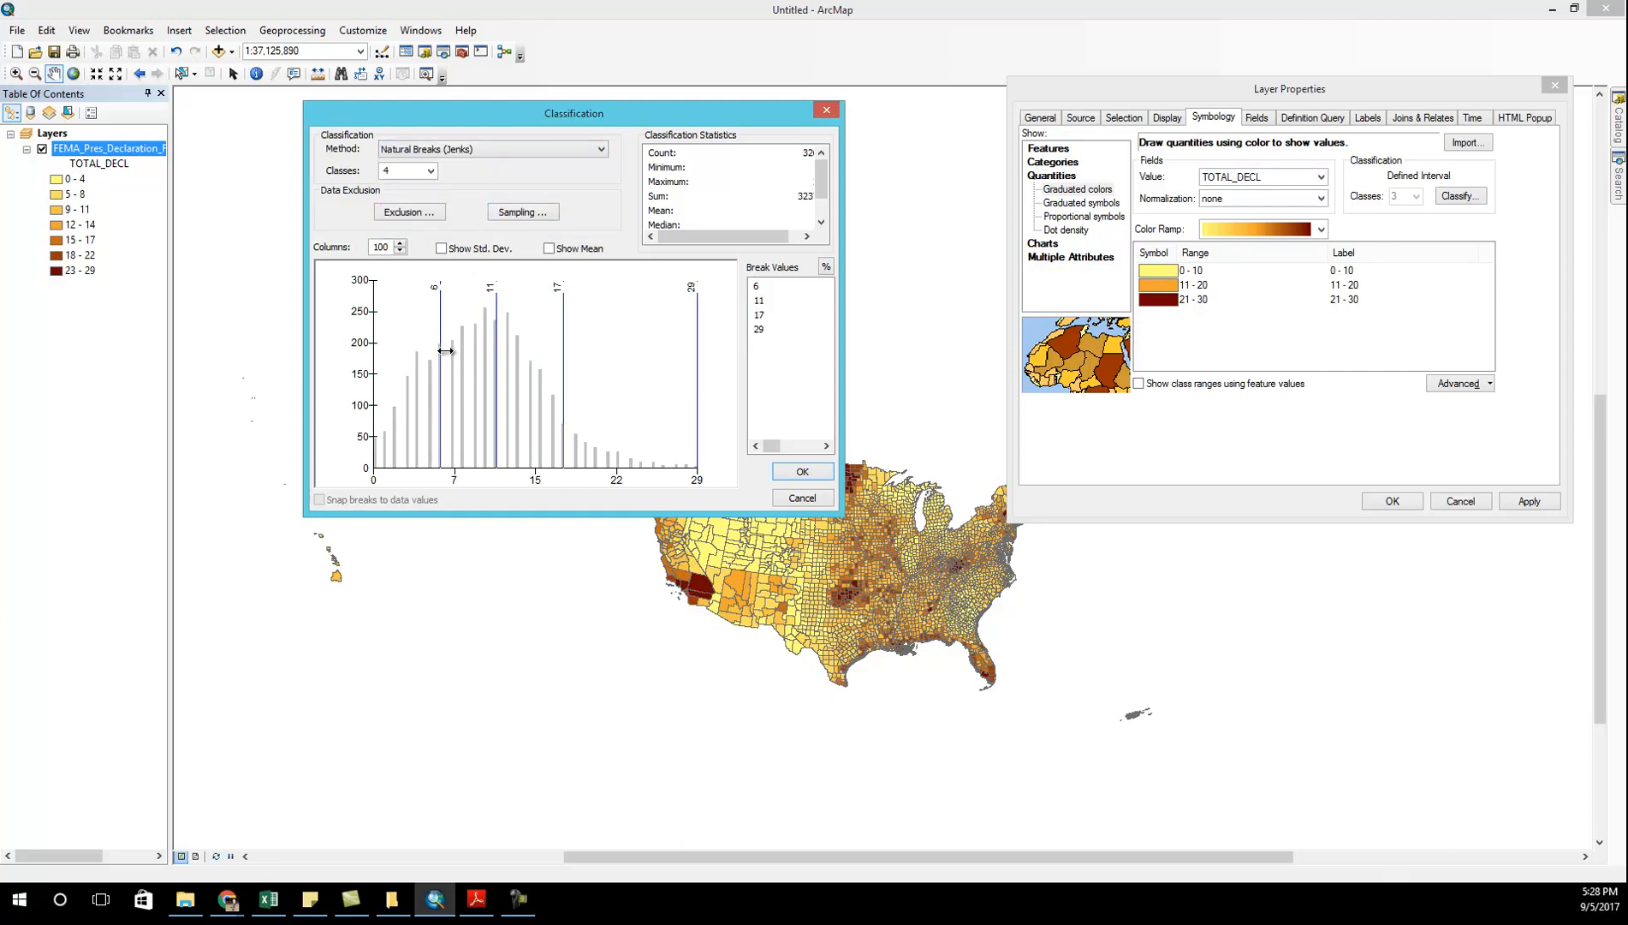
mouse_move(450, 380)
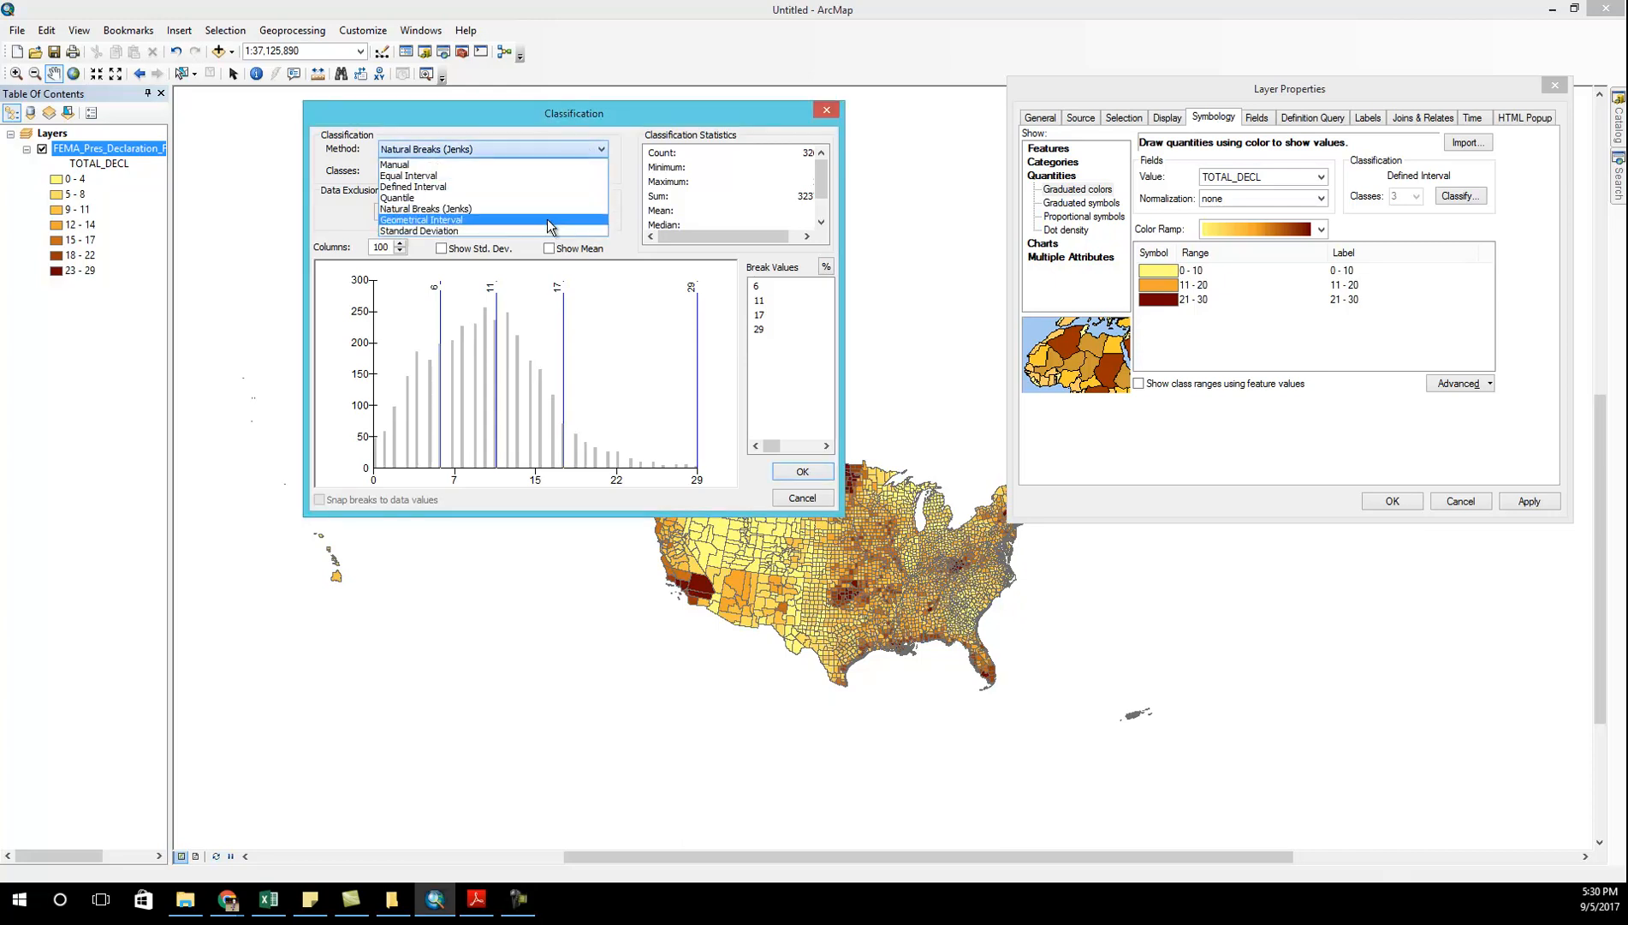
- Use Geometrical Interval with five classes breaking at 4, 7, 11, 18 and 29
click(420, 219)
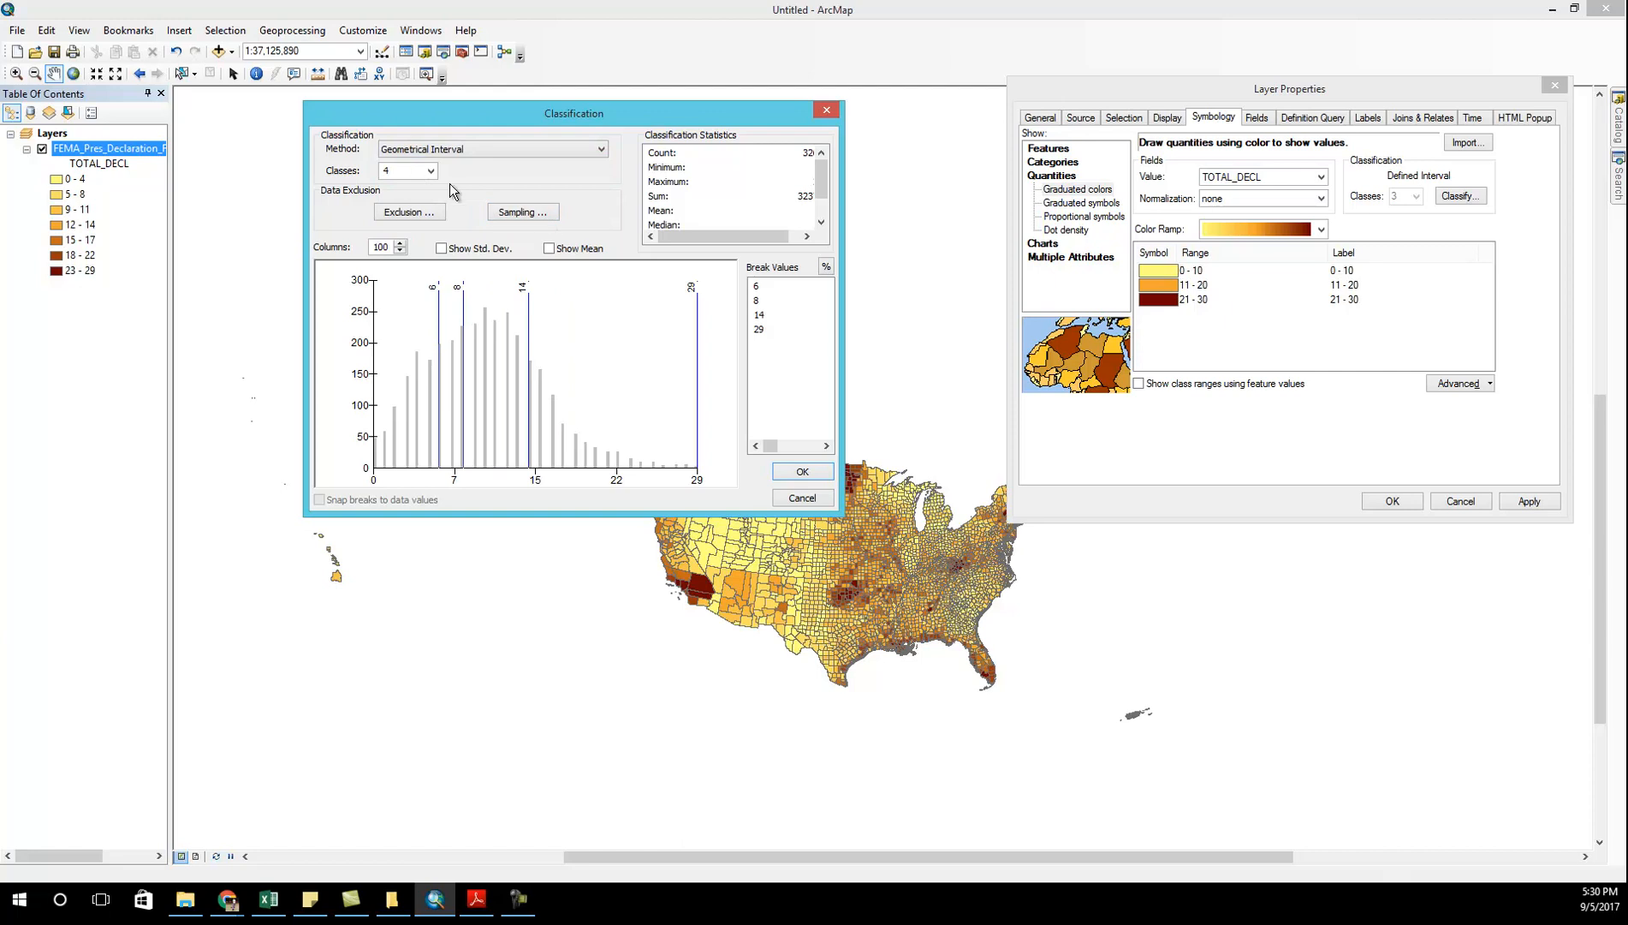
click(429, 170)
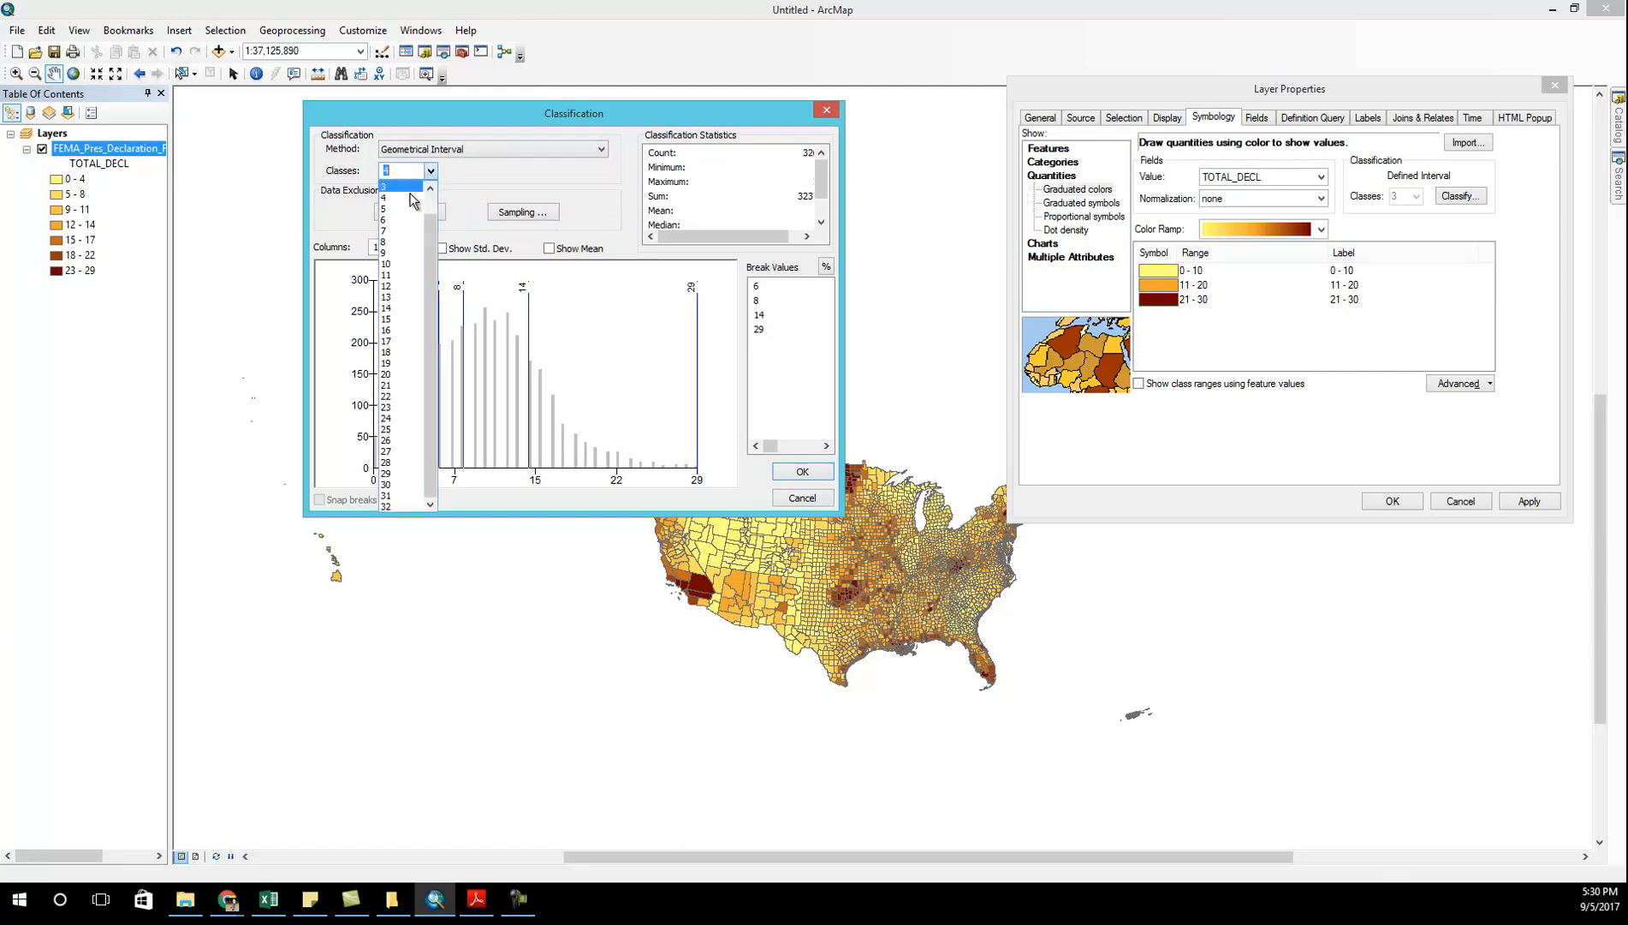
click(393, 199)
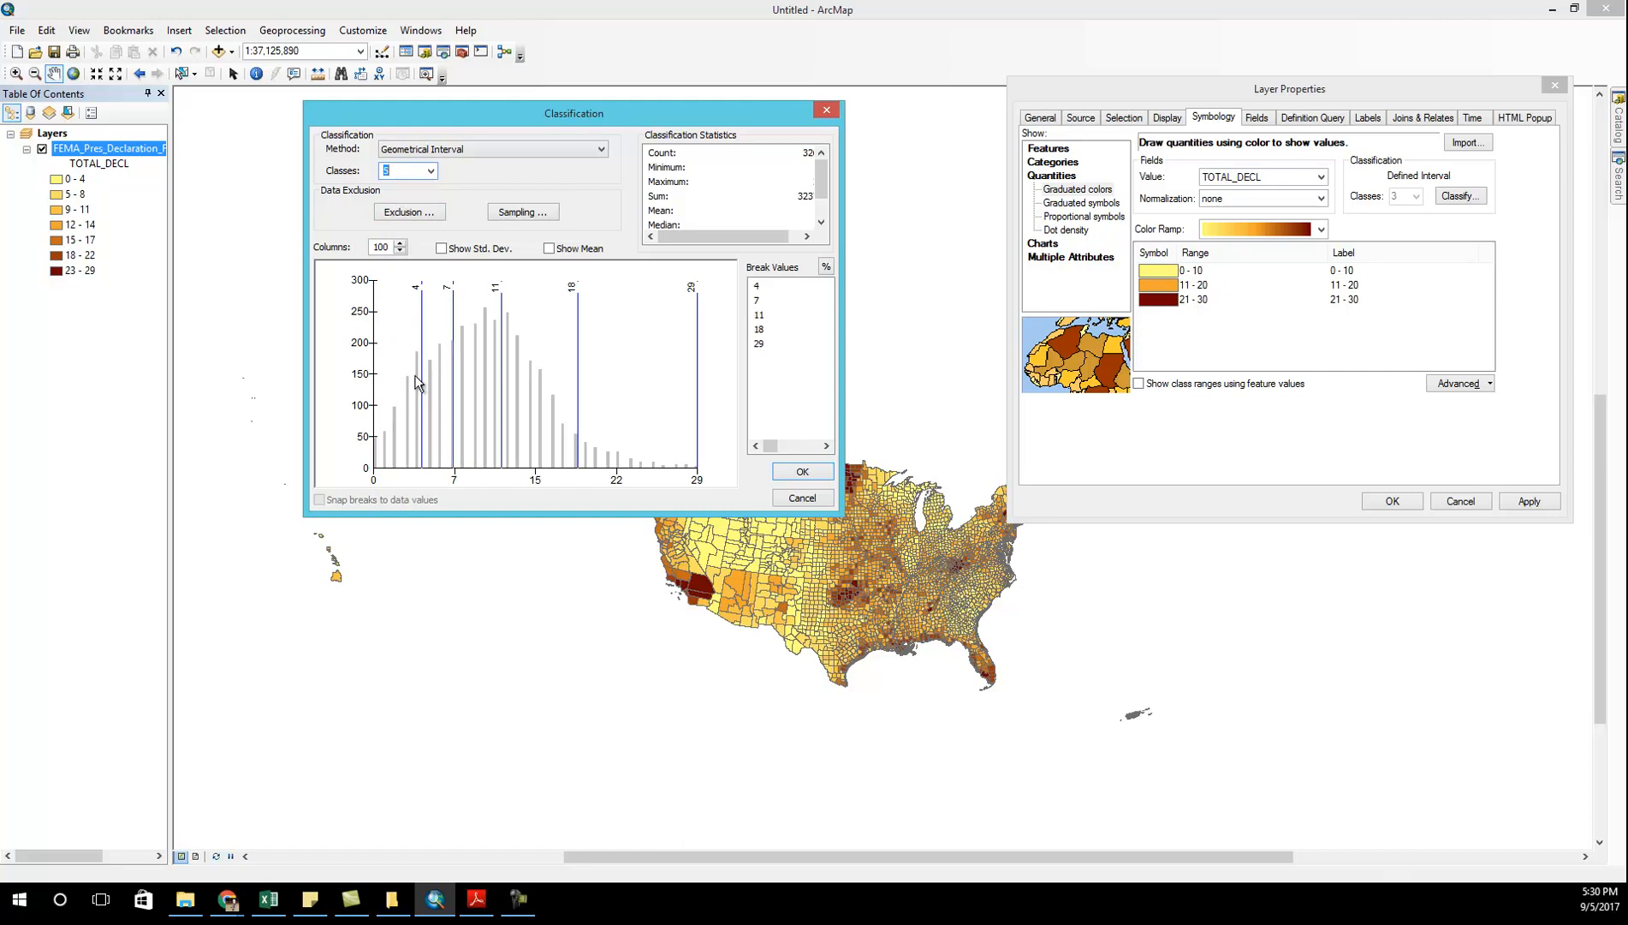
mouse_move(408, 428)
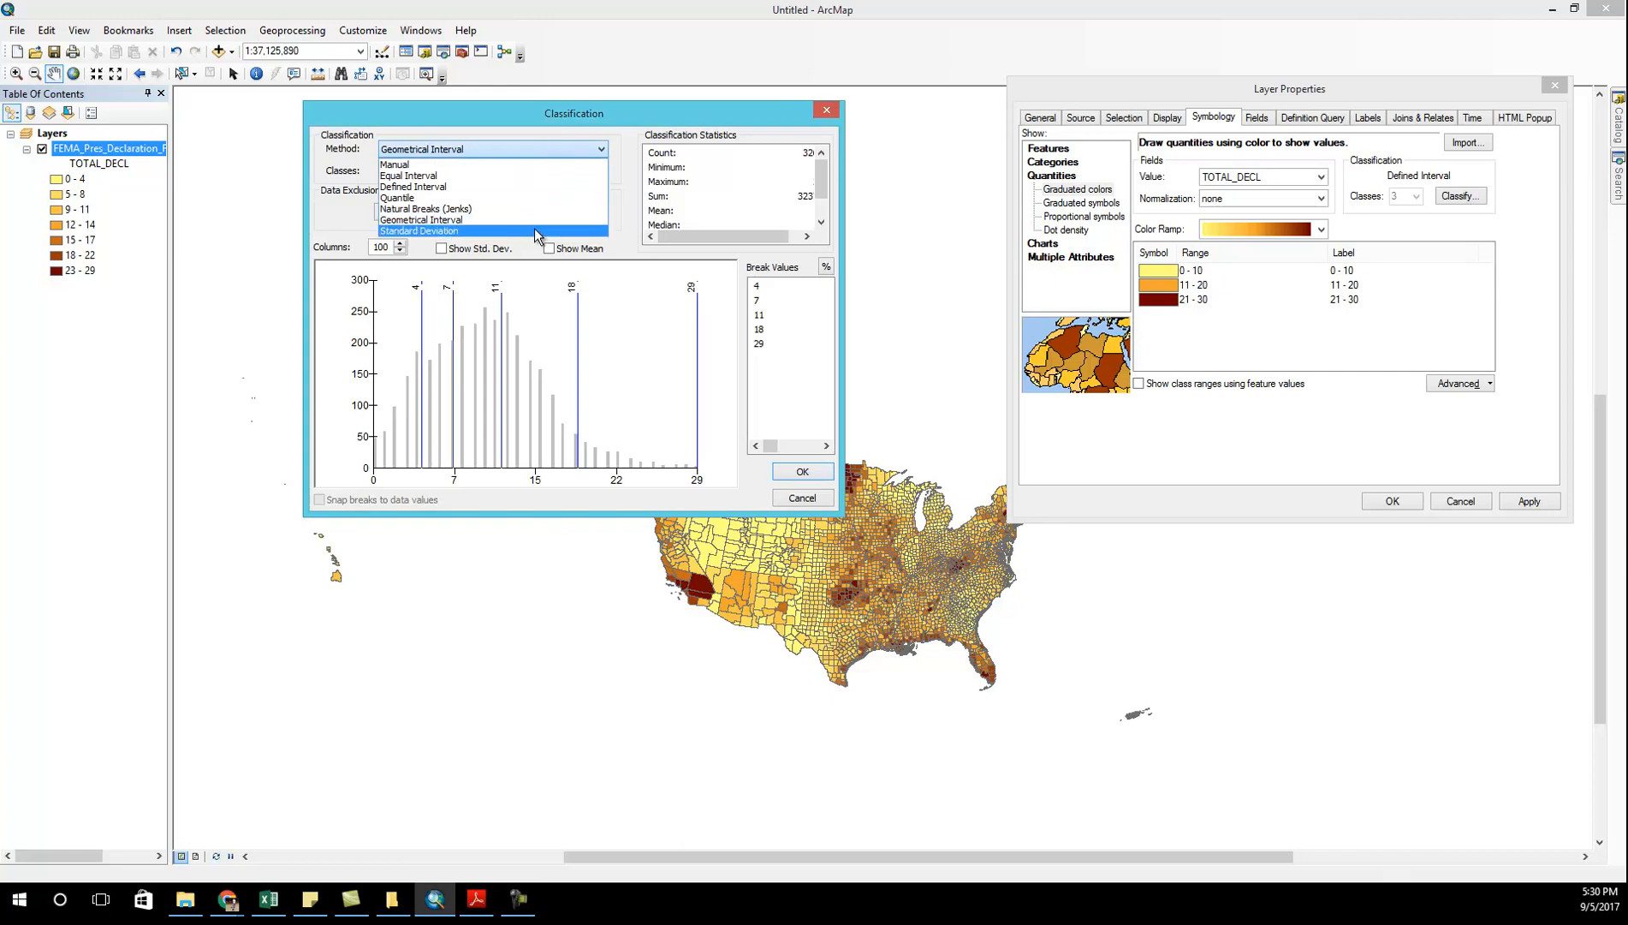
- Classify by 1 Std Dev Standard Deviation intervals, then reopen the method list
click(419, 230)
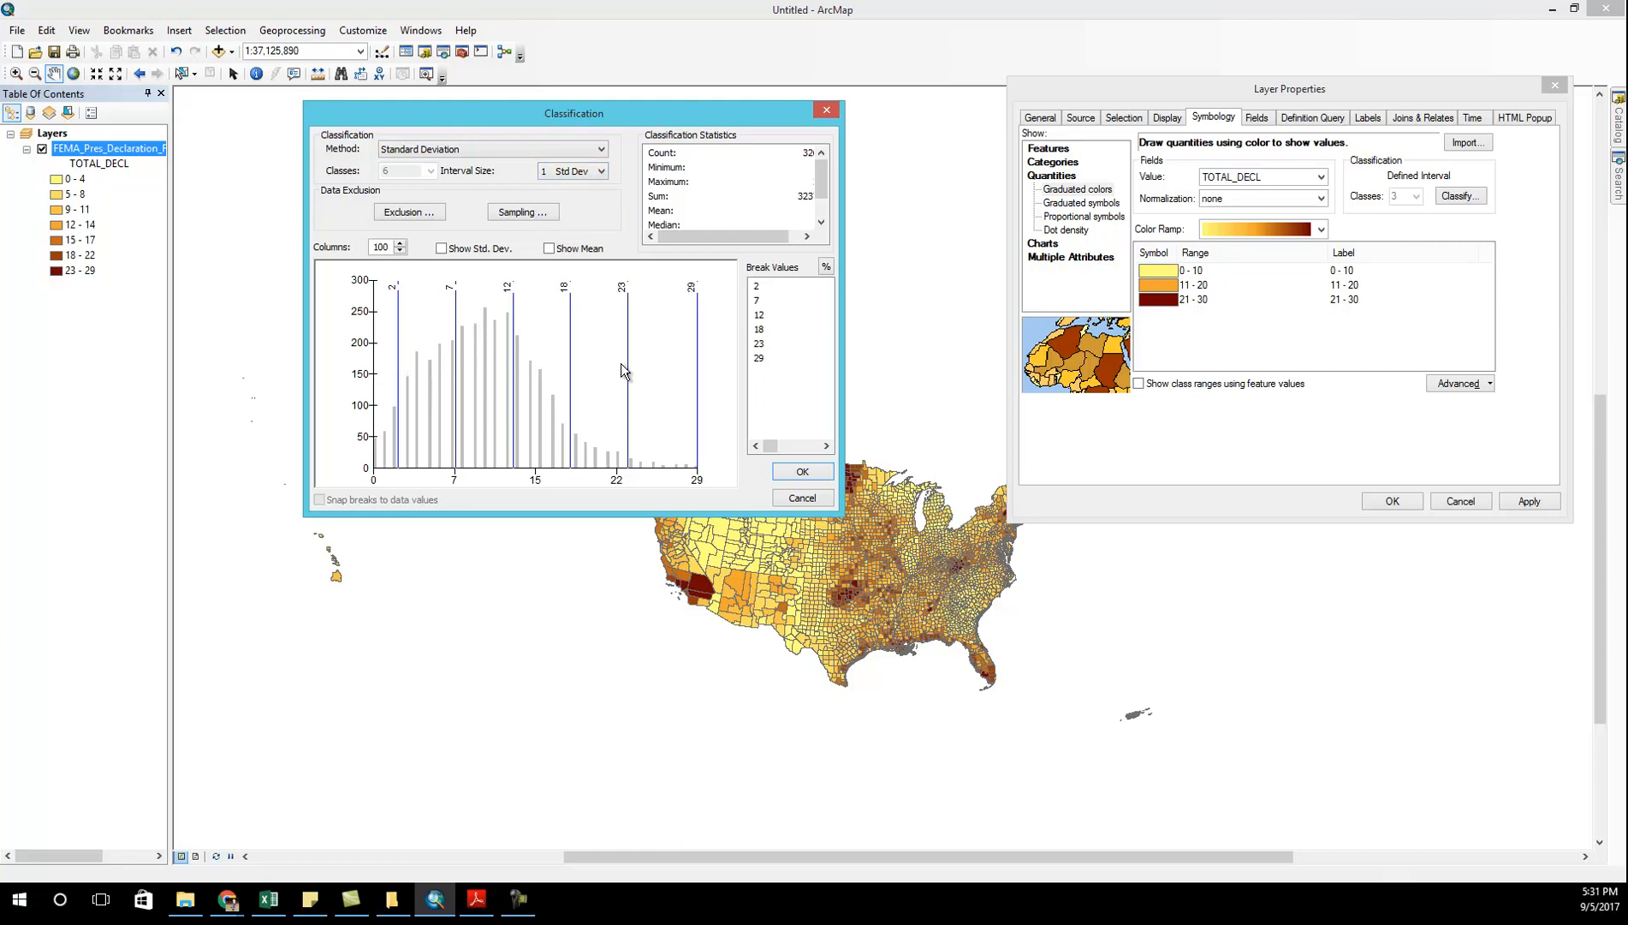
mouse_move(509, 390)
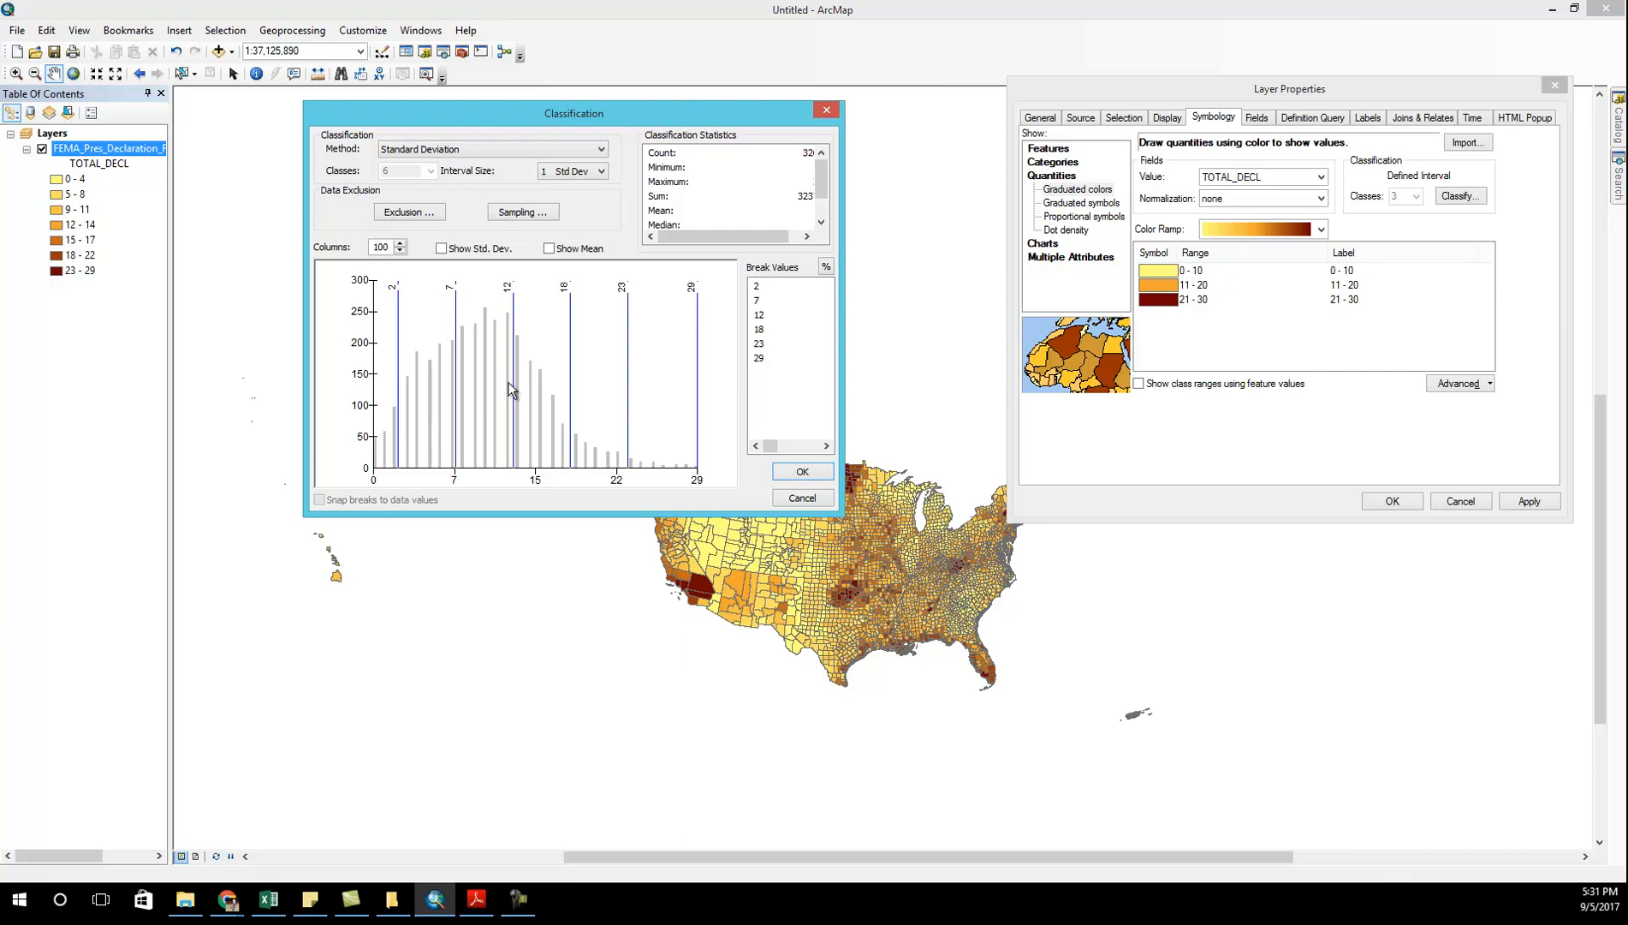
mouse_move(508, 389)
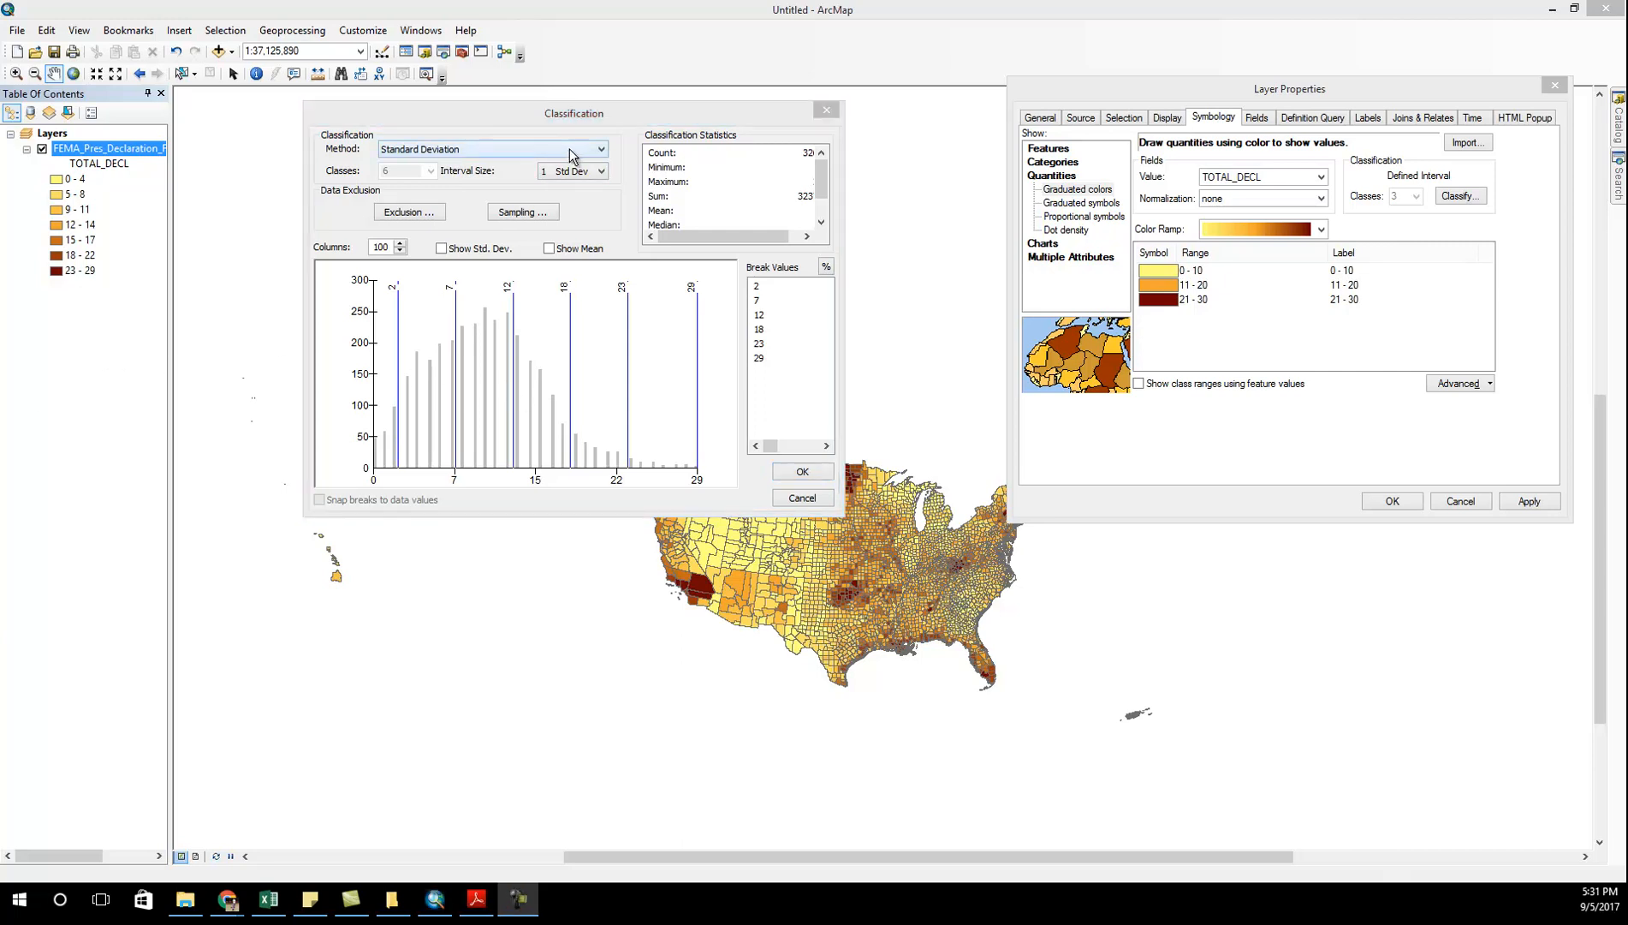
click(493, 149)
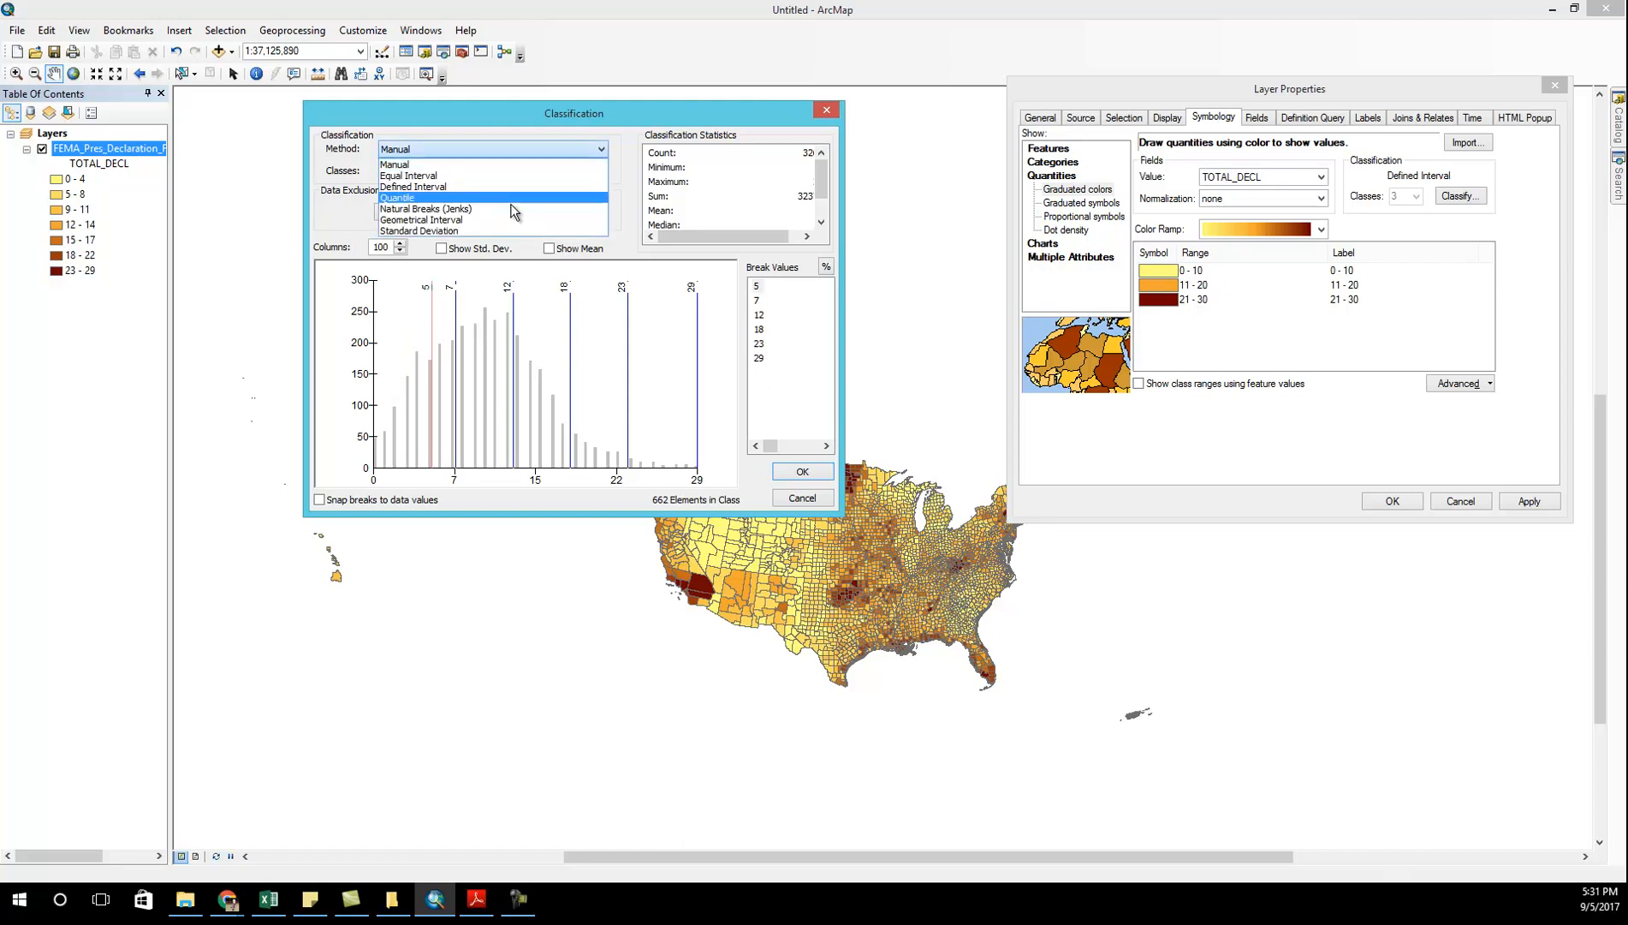
- Move the manual breaks to 10, 15 and 20, remove the break at 12, and confirm
click(424, 208)
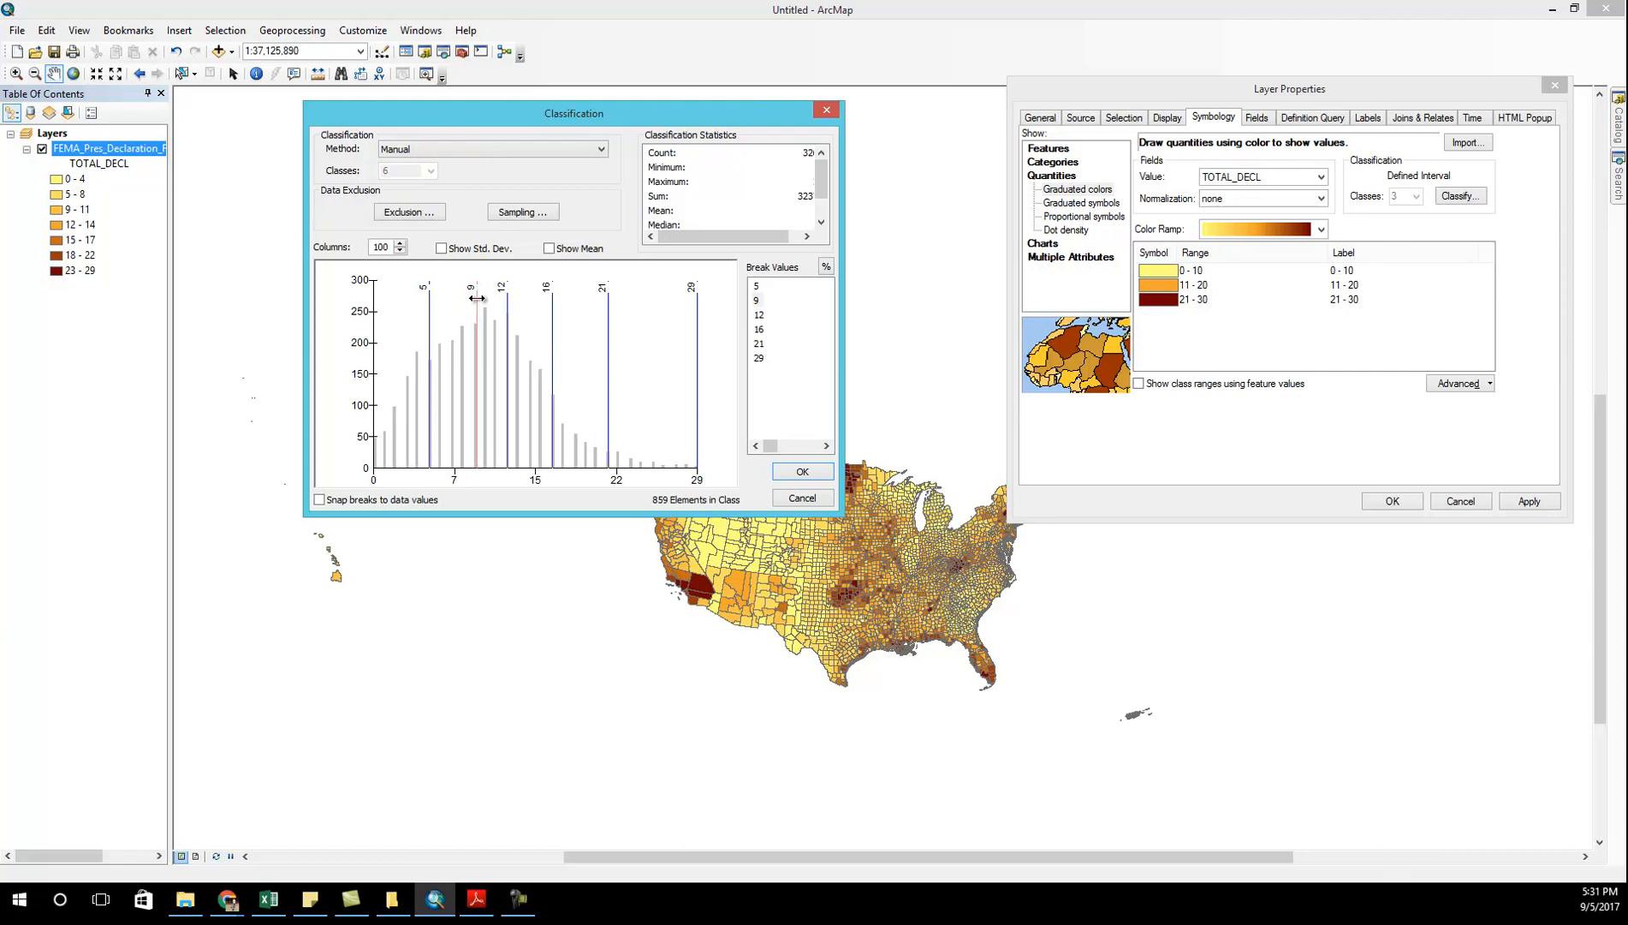
drag(475, 301, 482, 301)
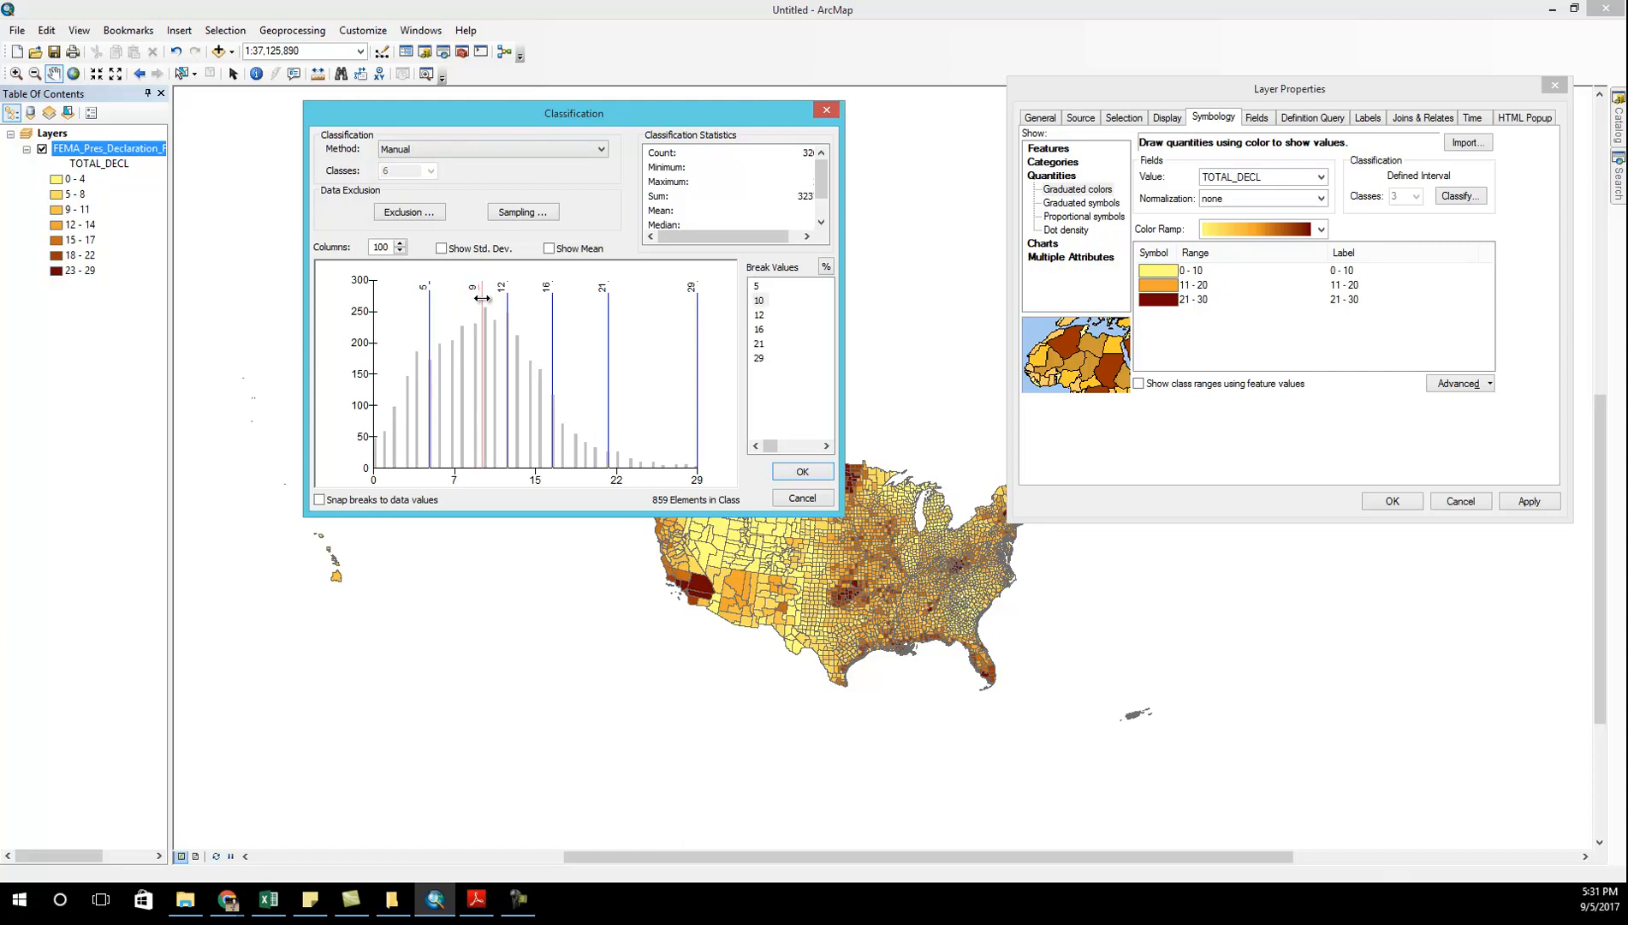
drag(479, 298, 488, 351)
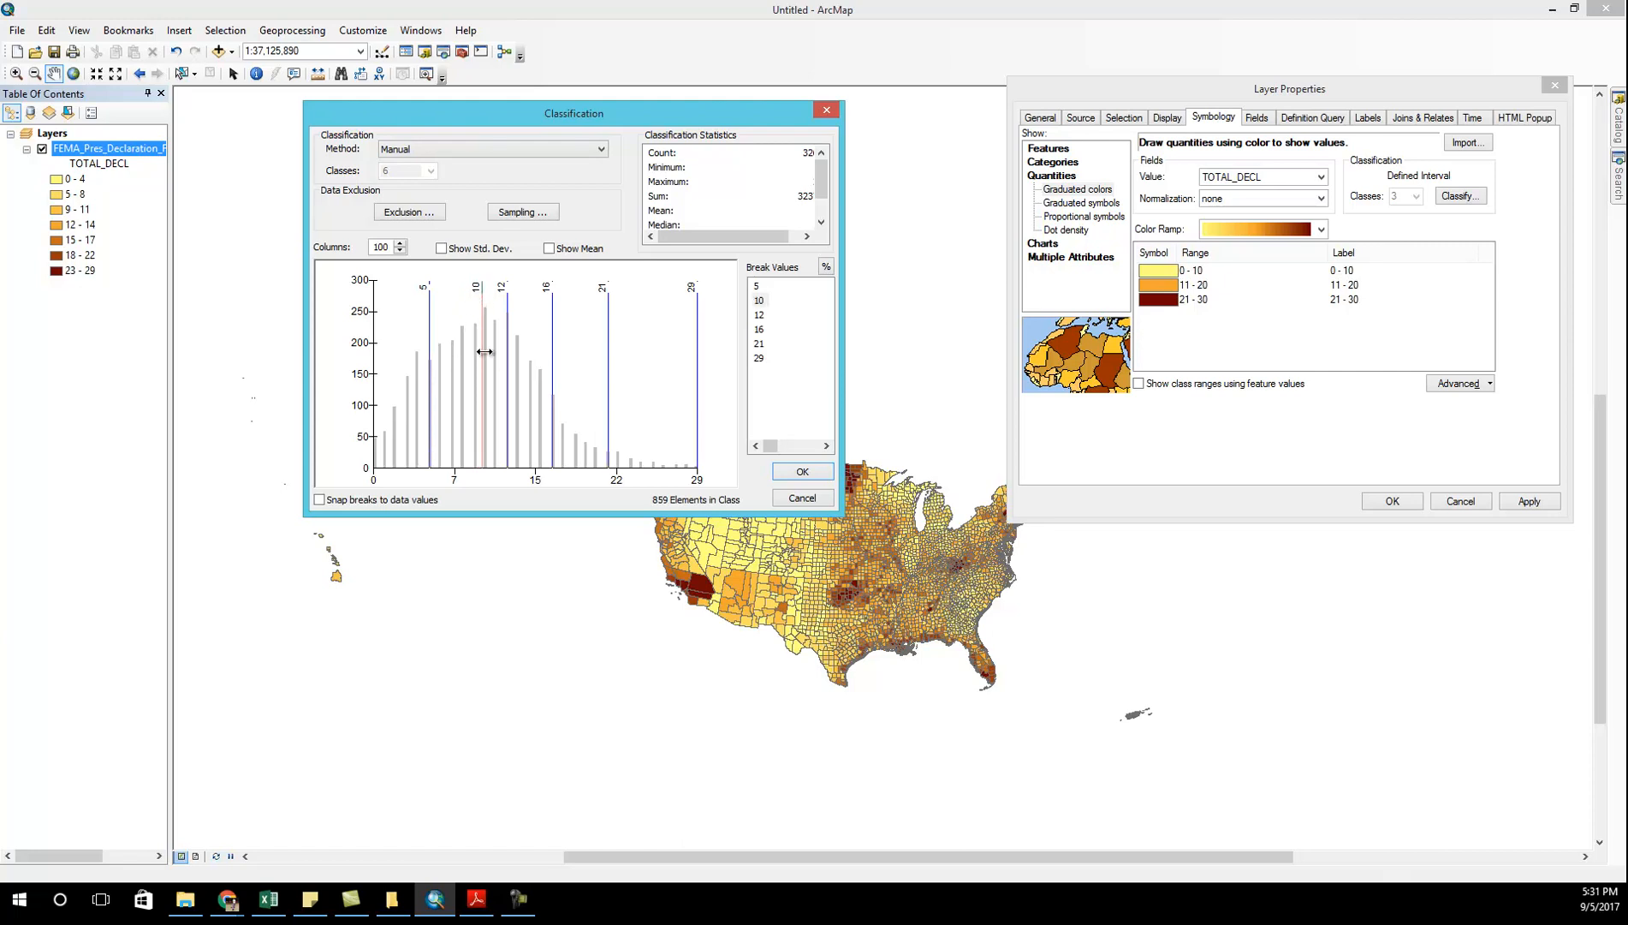
mouse_move(488, 362)
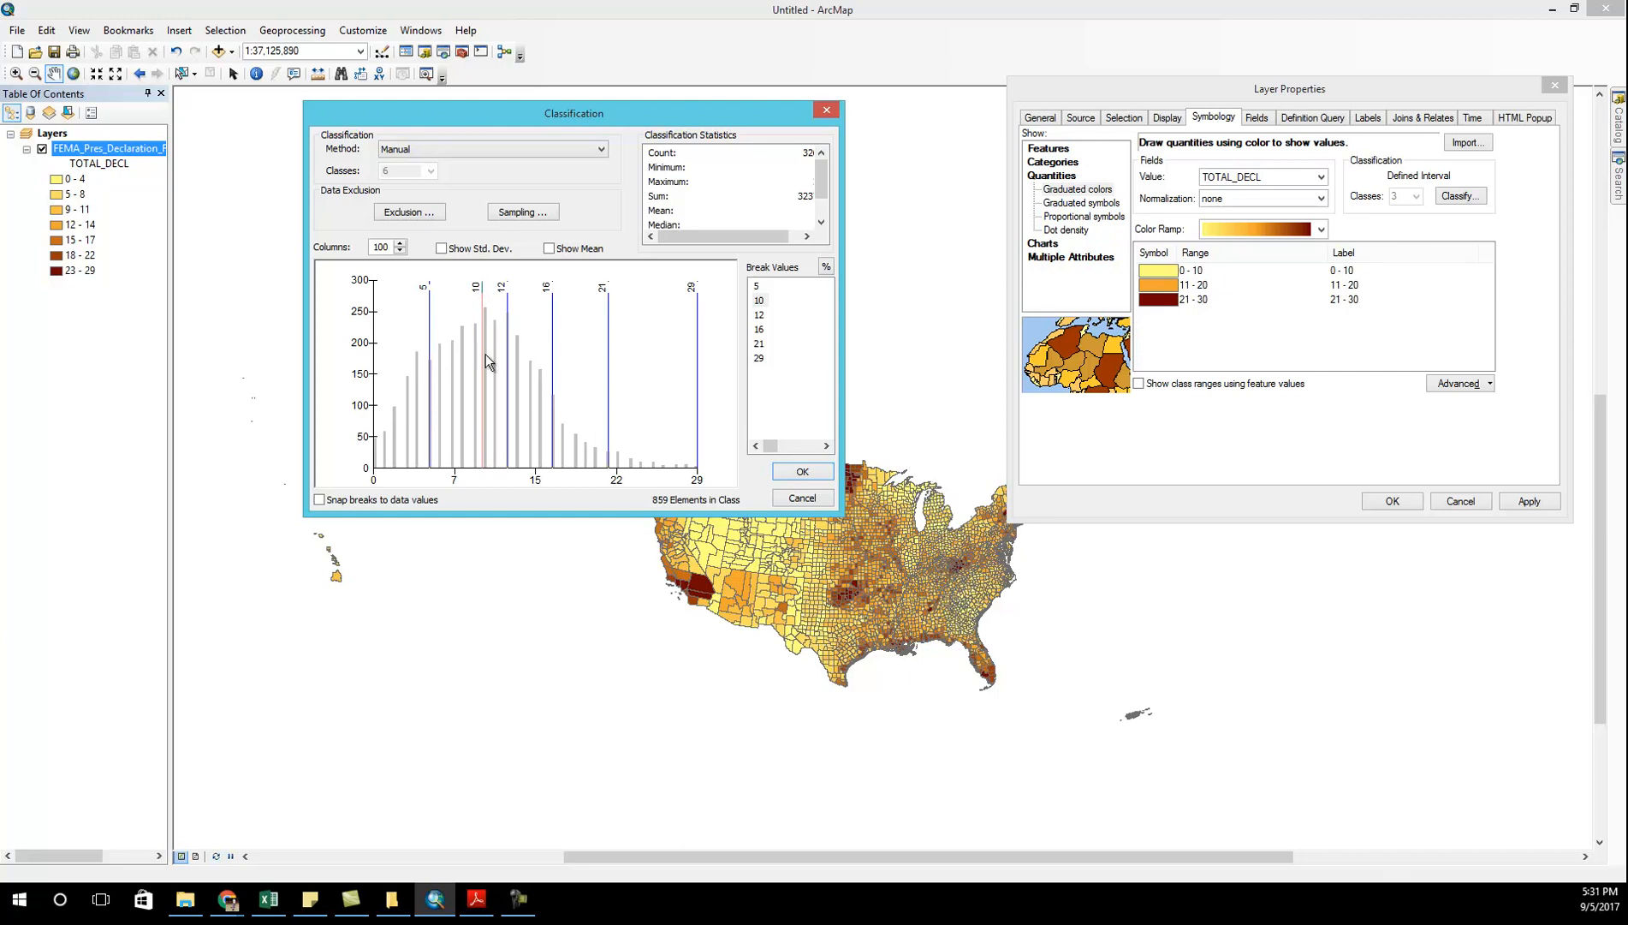
mouse_move(488, 359)
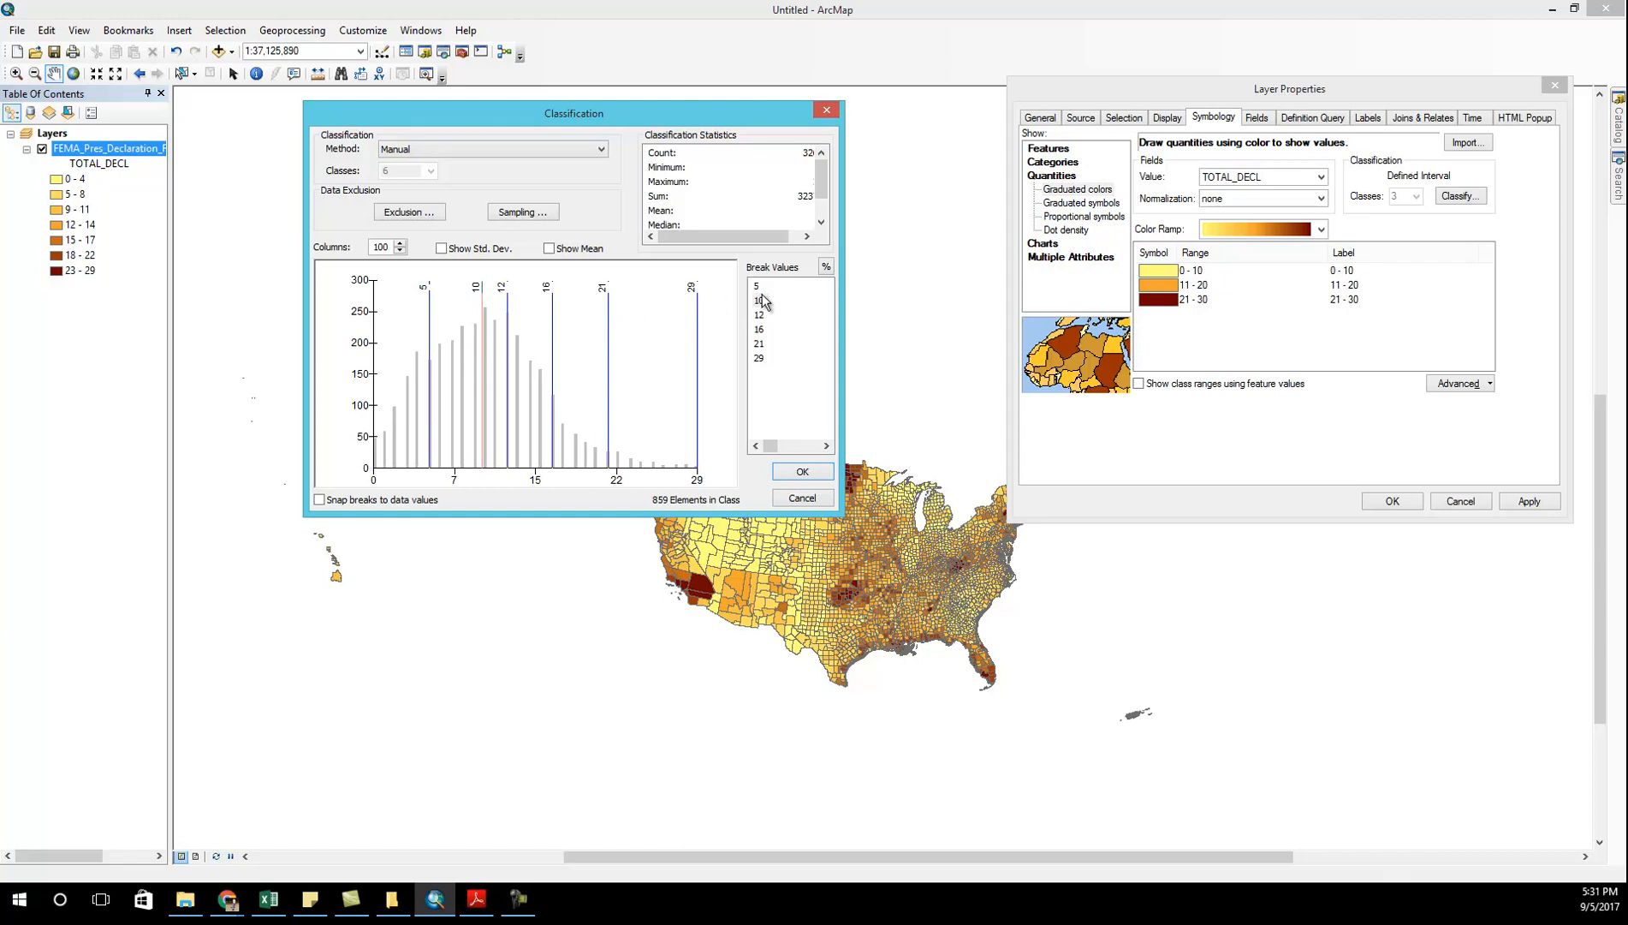
mouse_move(500, 372)
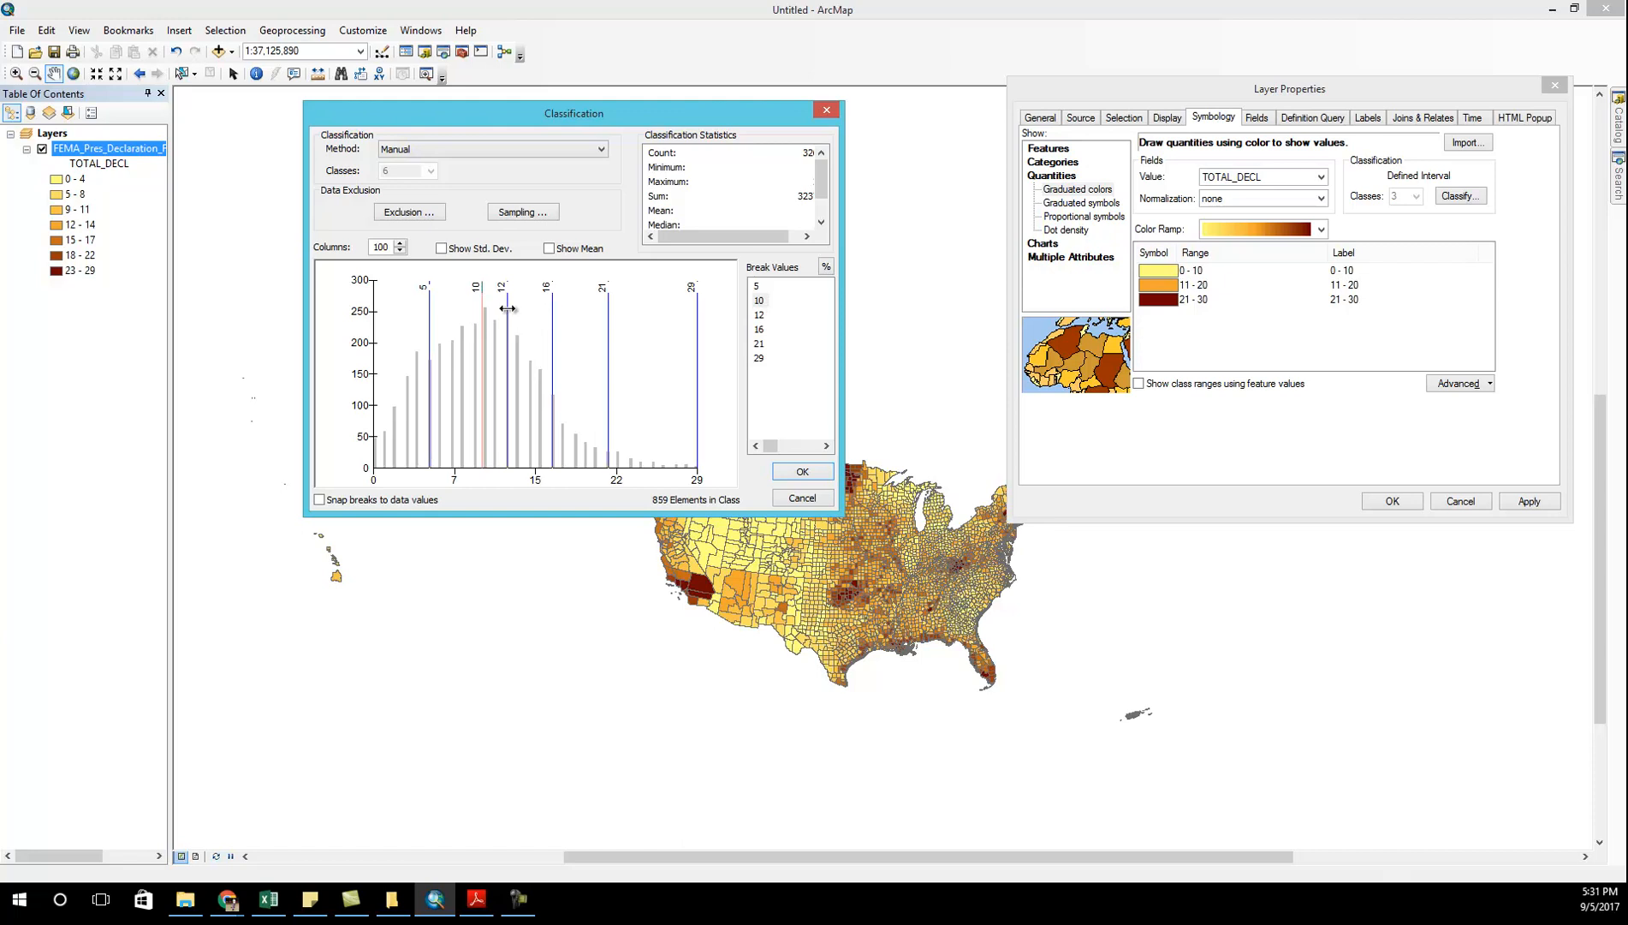
drag(480, 308, 506, 308)
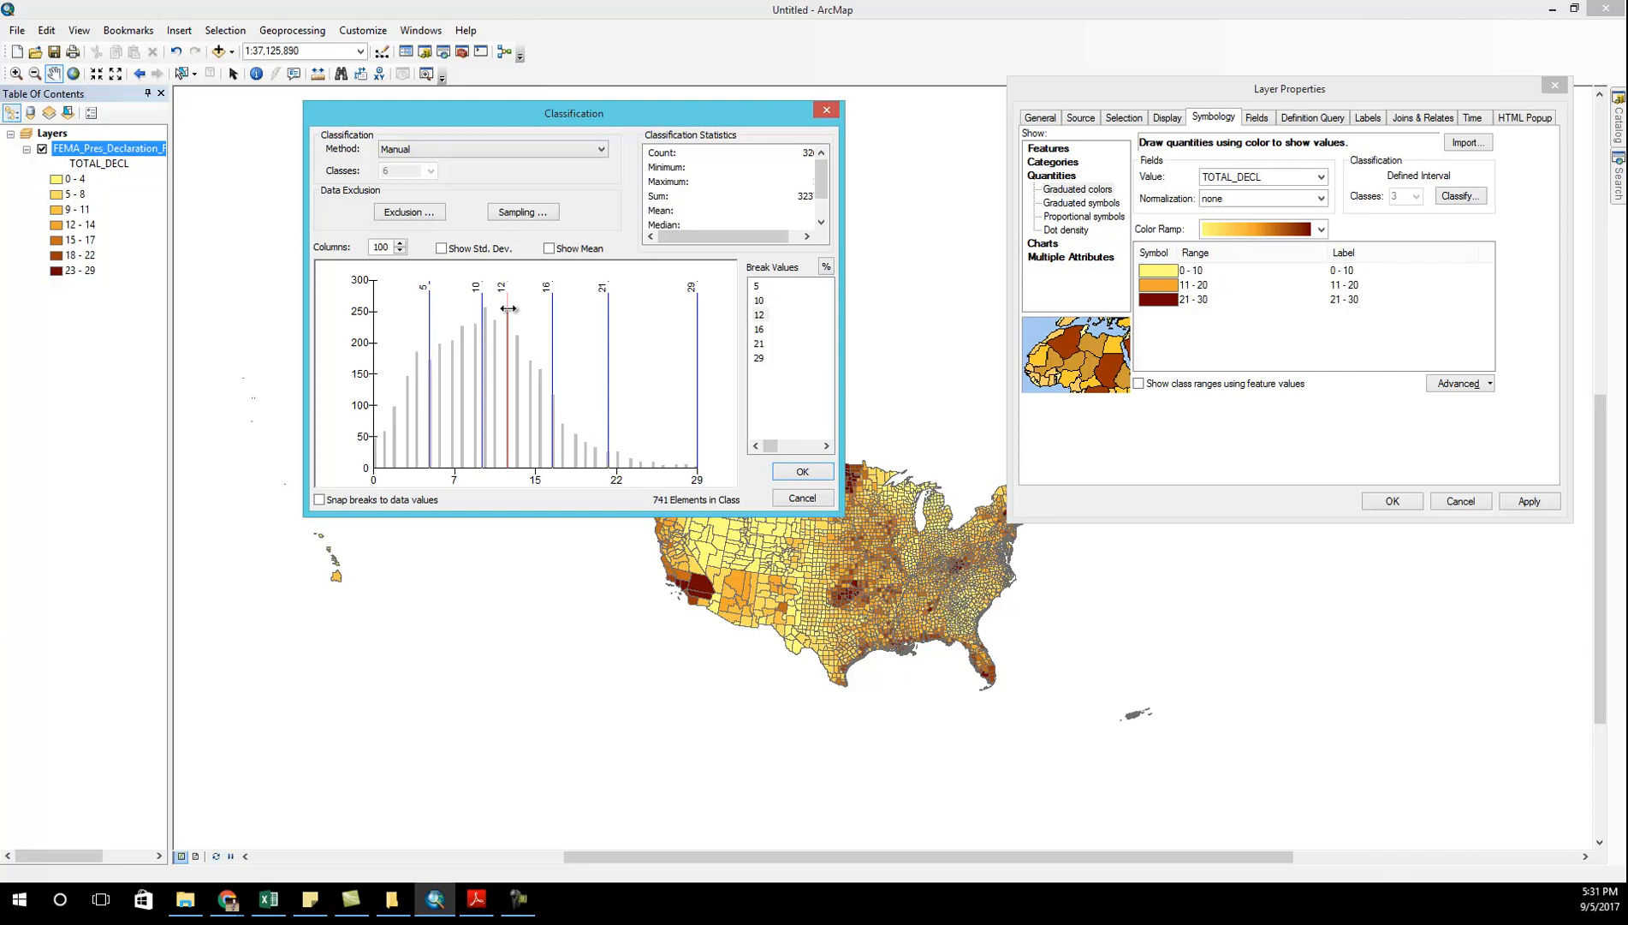
right_click(508, 308)
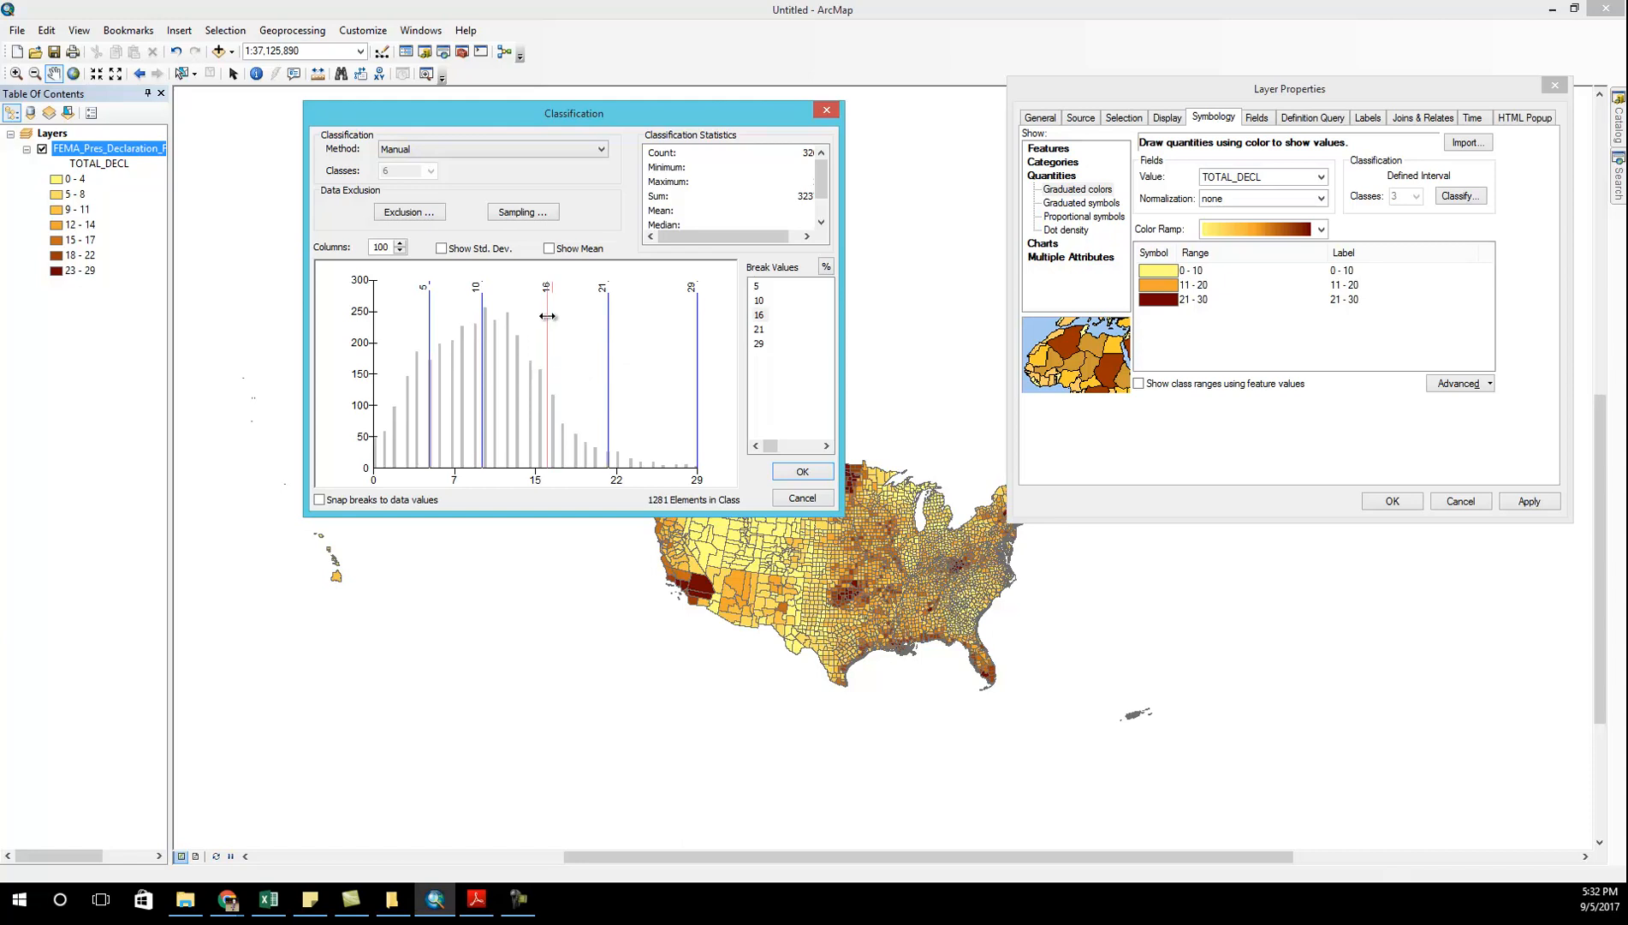
drag(547, 315, 540, 315)
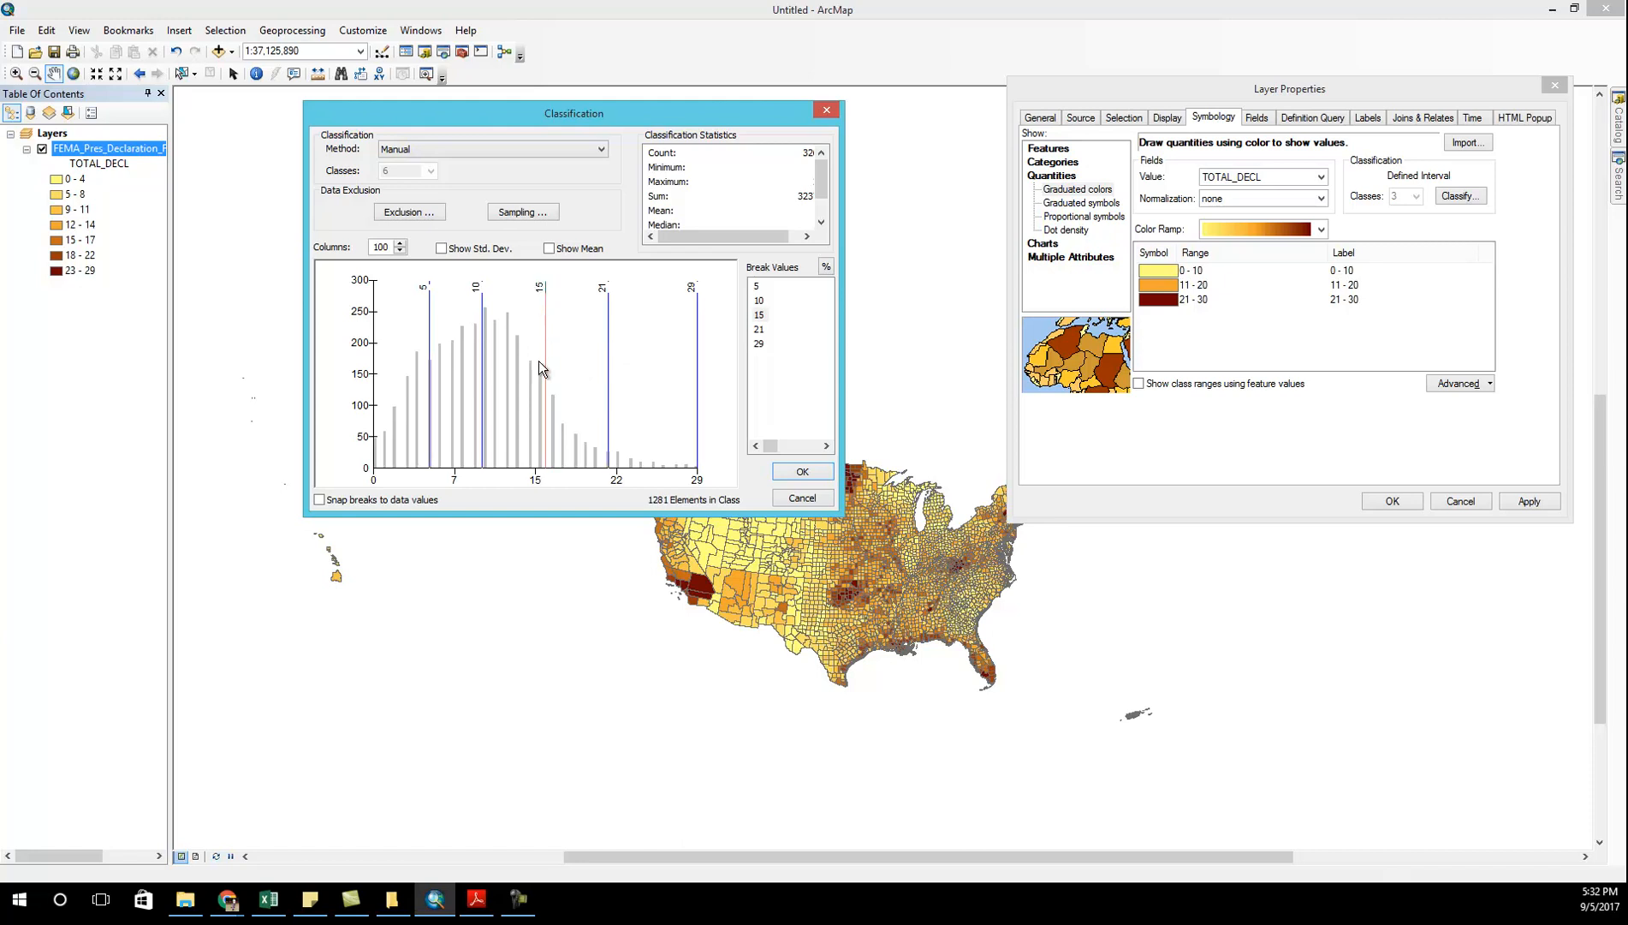
mouse_move(531, 426)
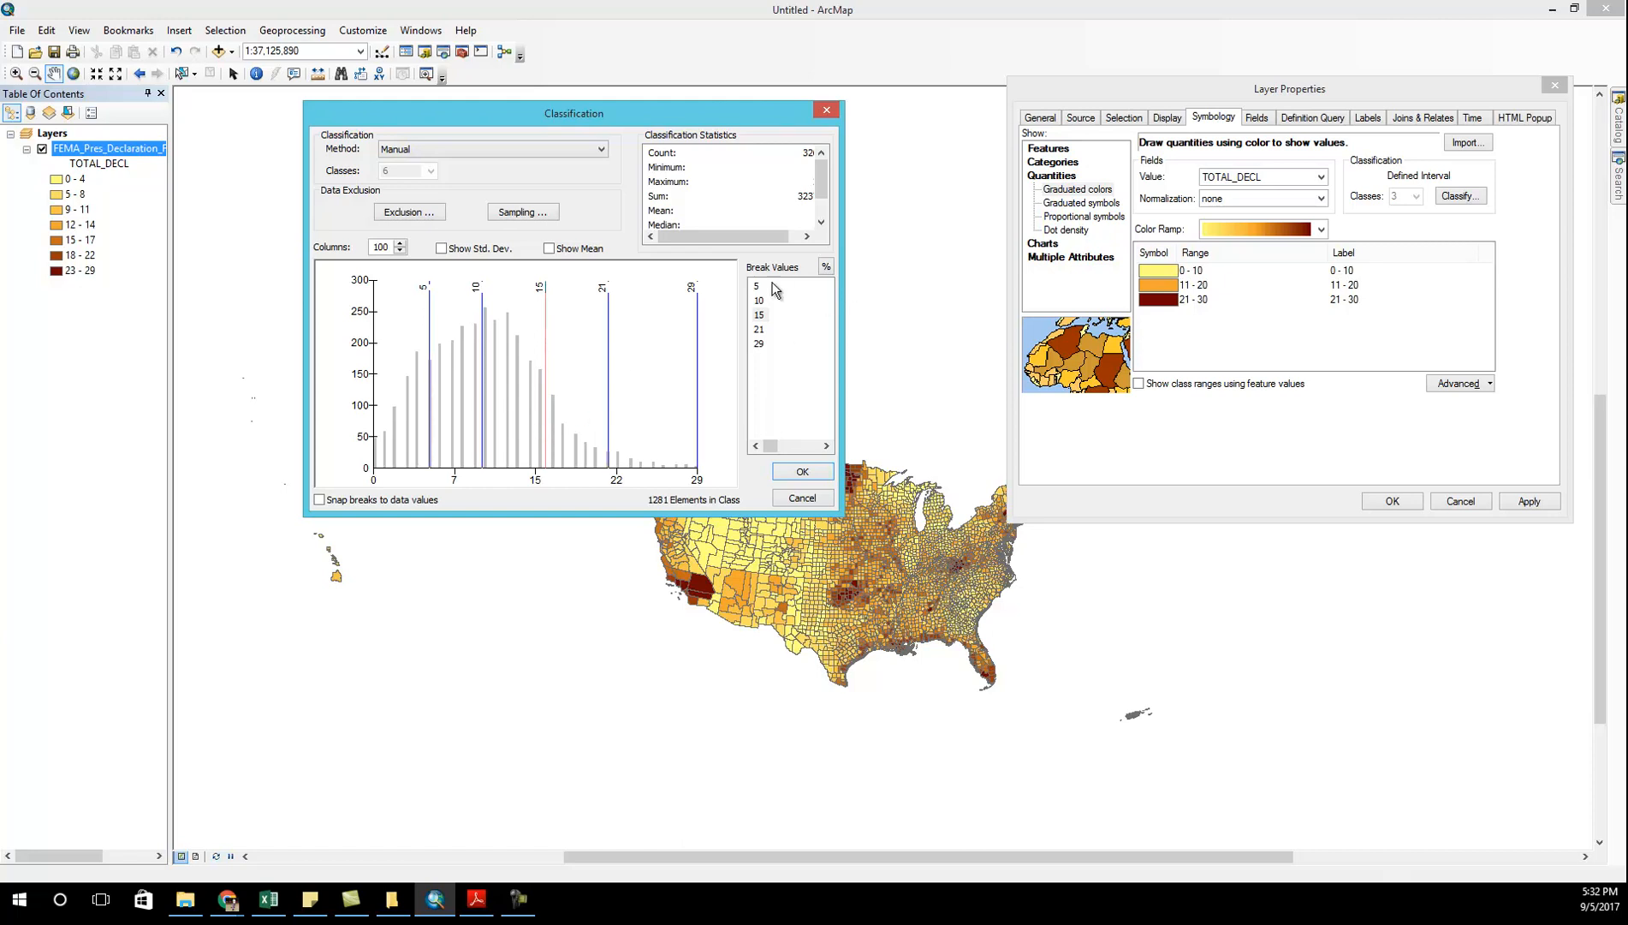
mouse_move(765, 327)
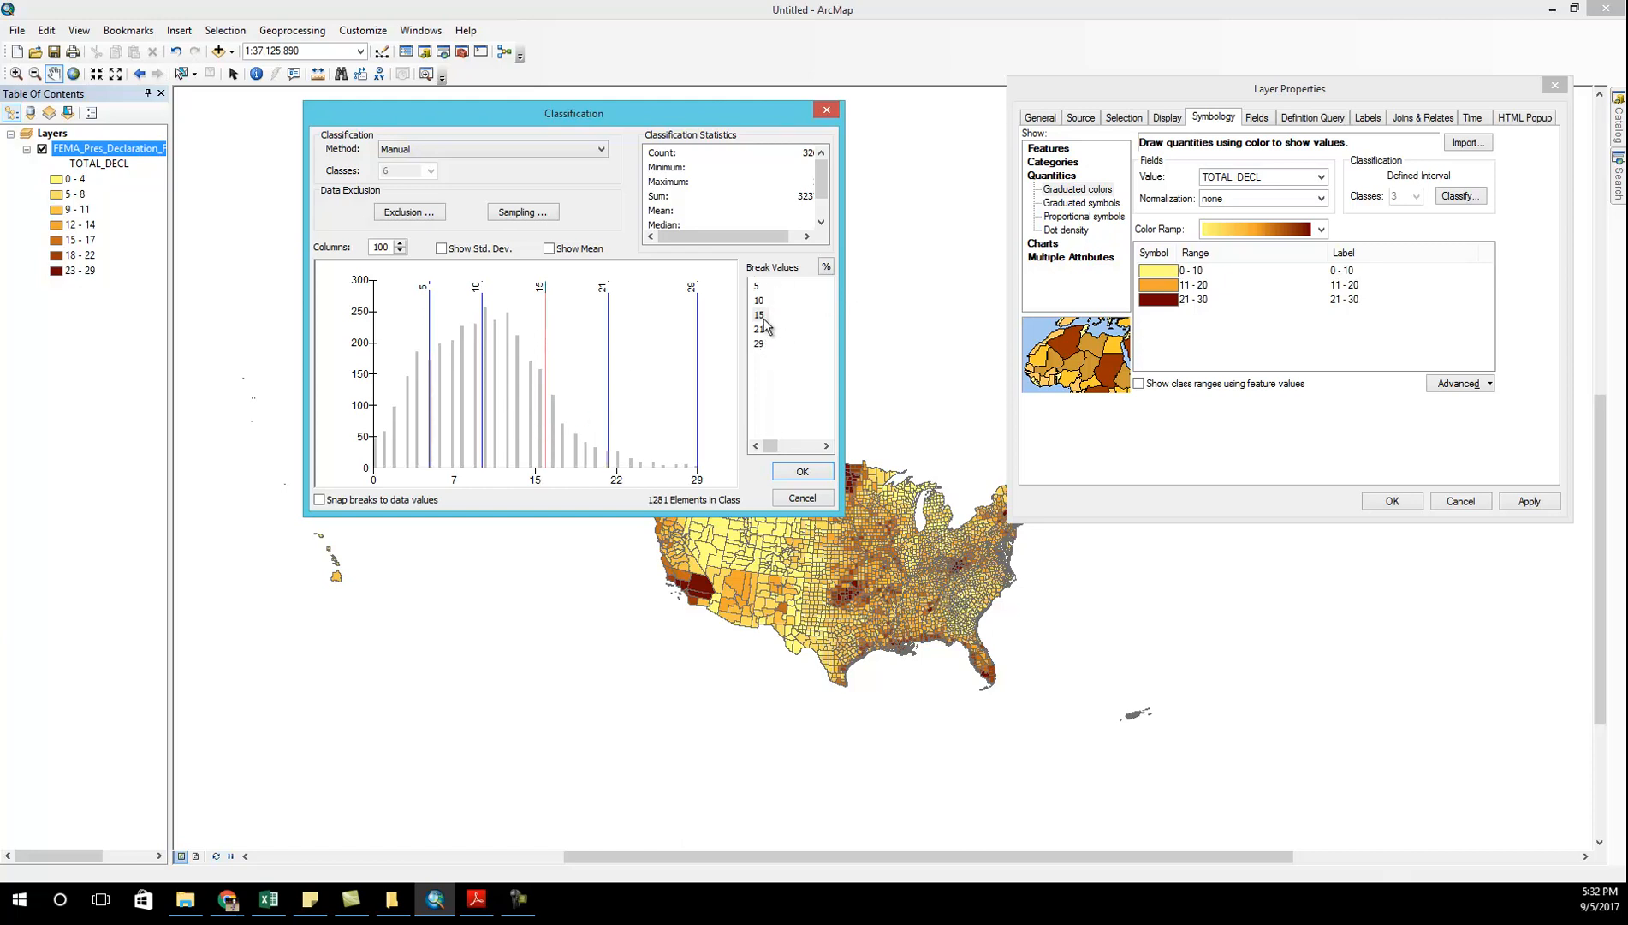
mouse_move(768, 331)
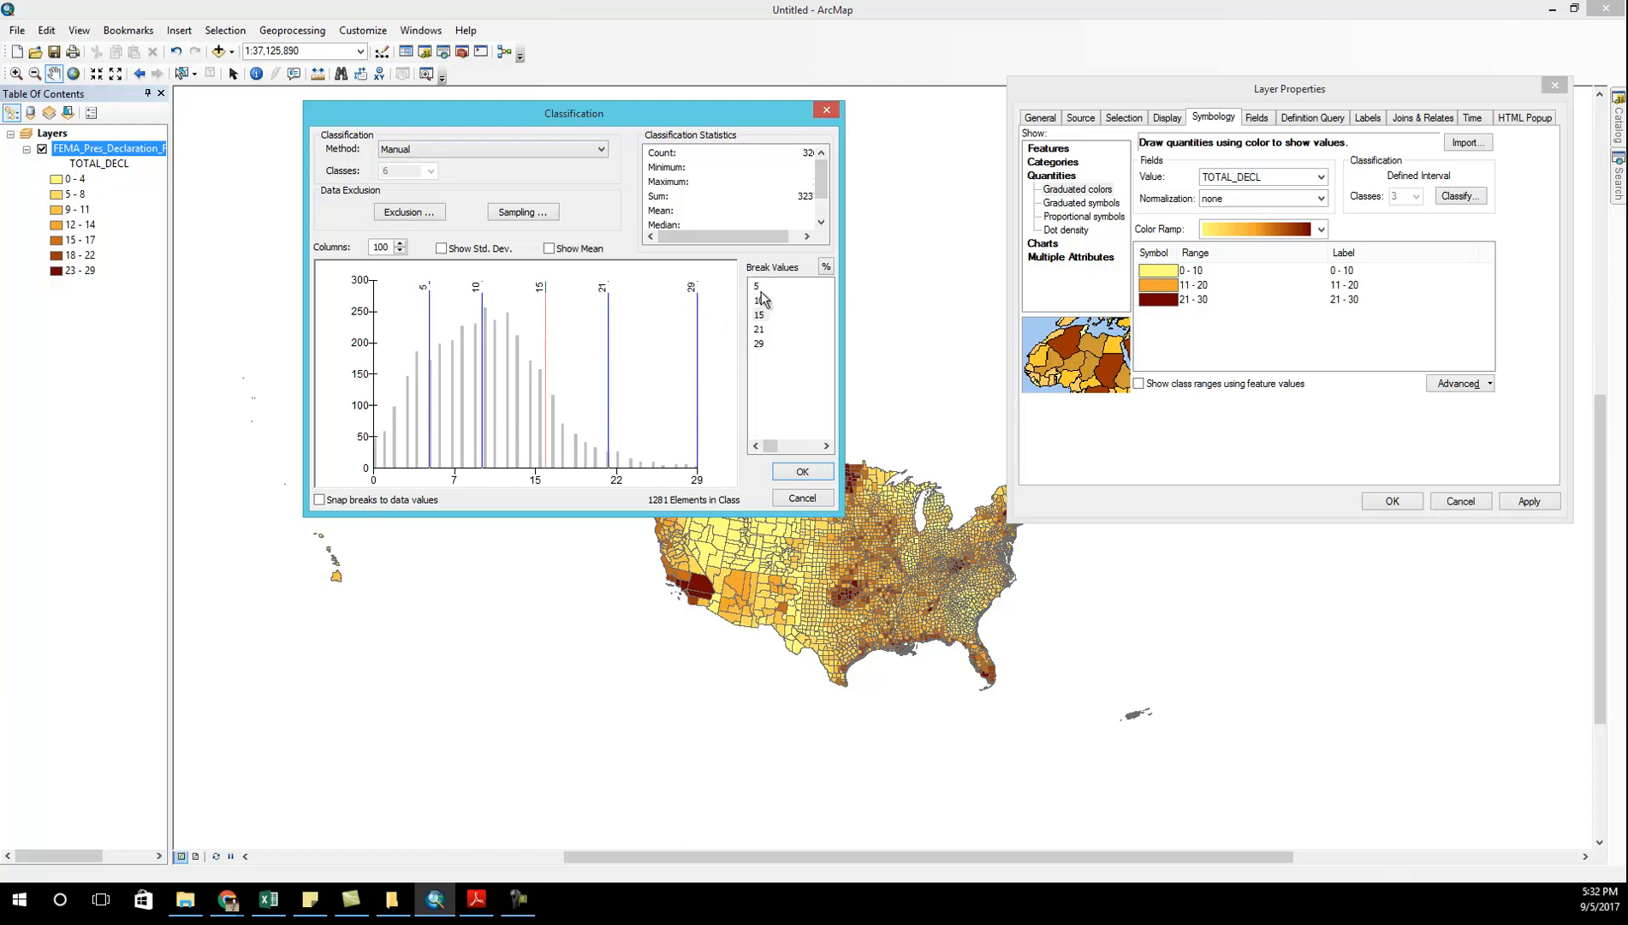
drag(582, 346, 608, 345)
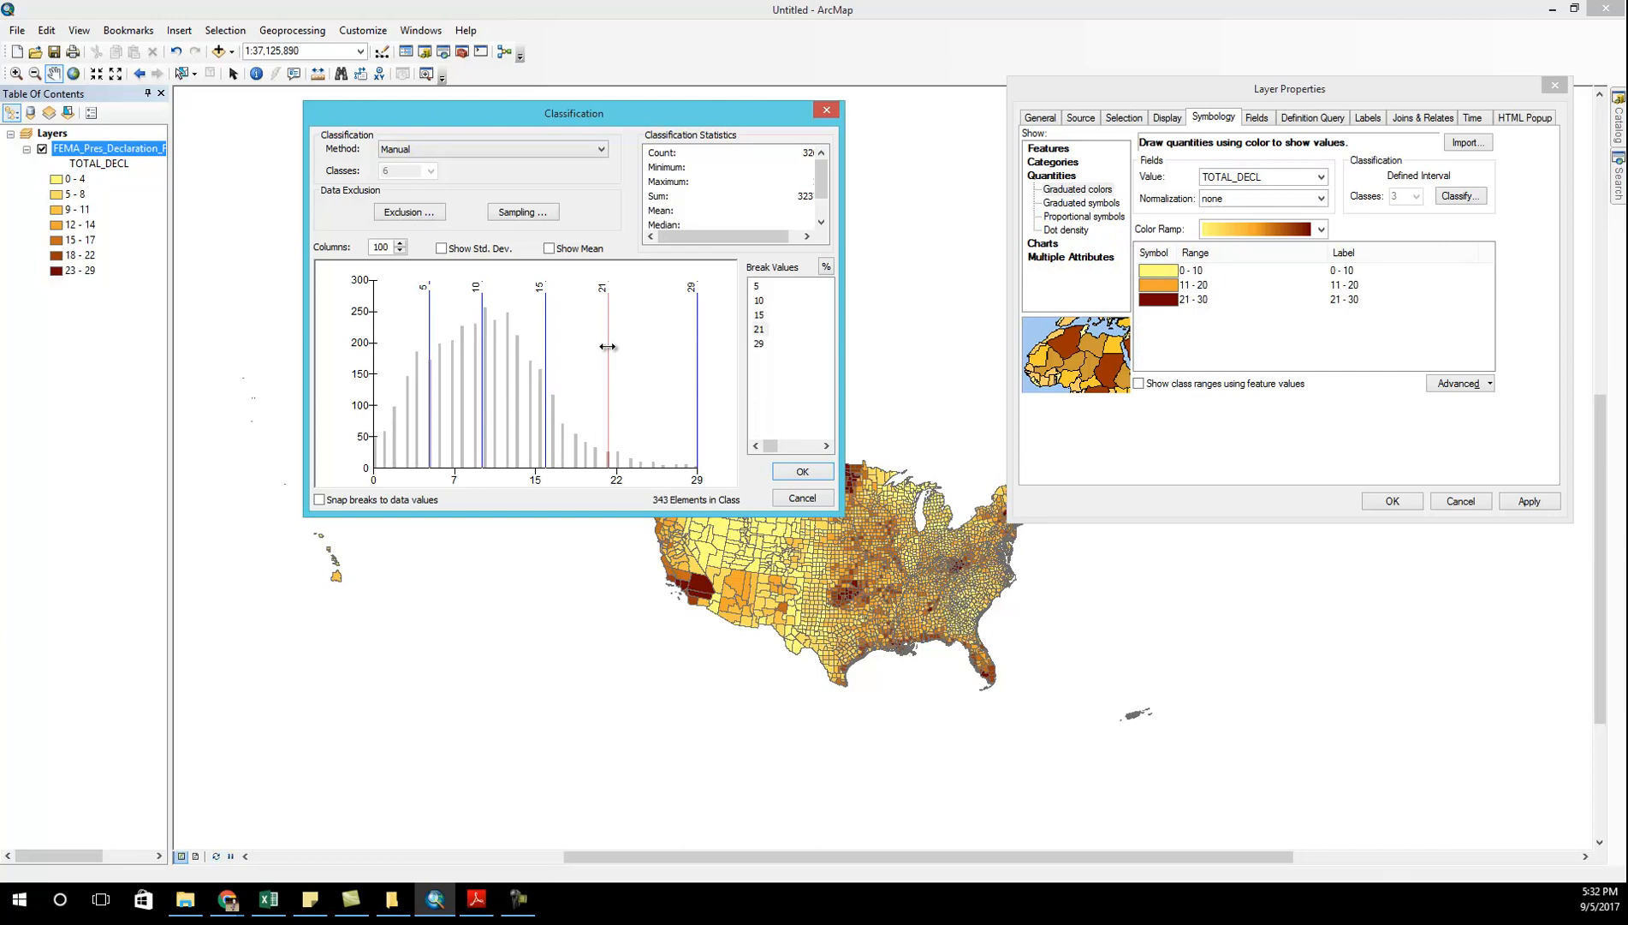
drag(607, 346, 596, 346)
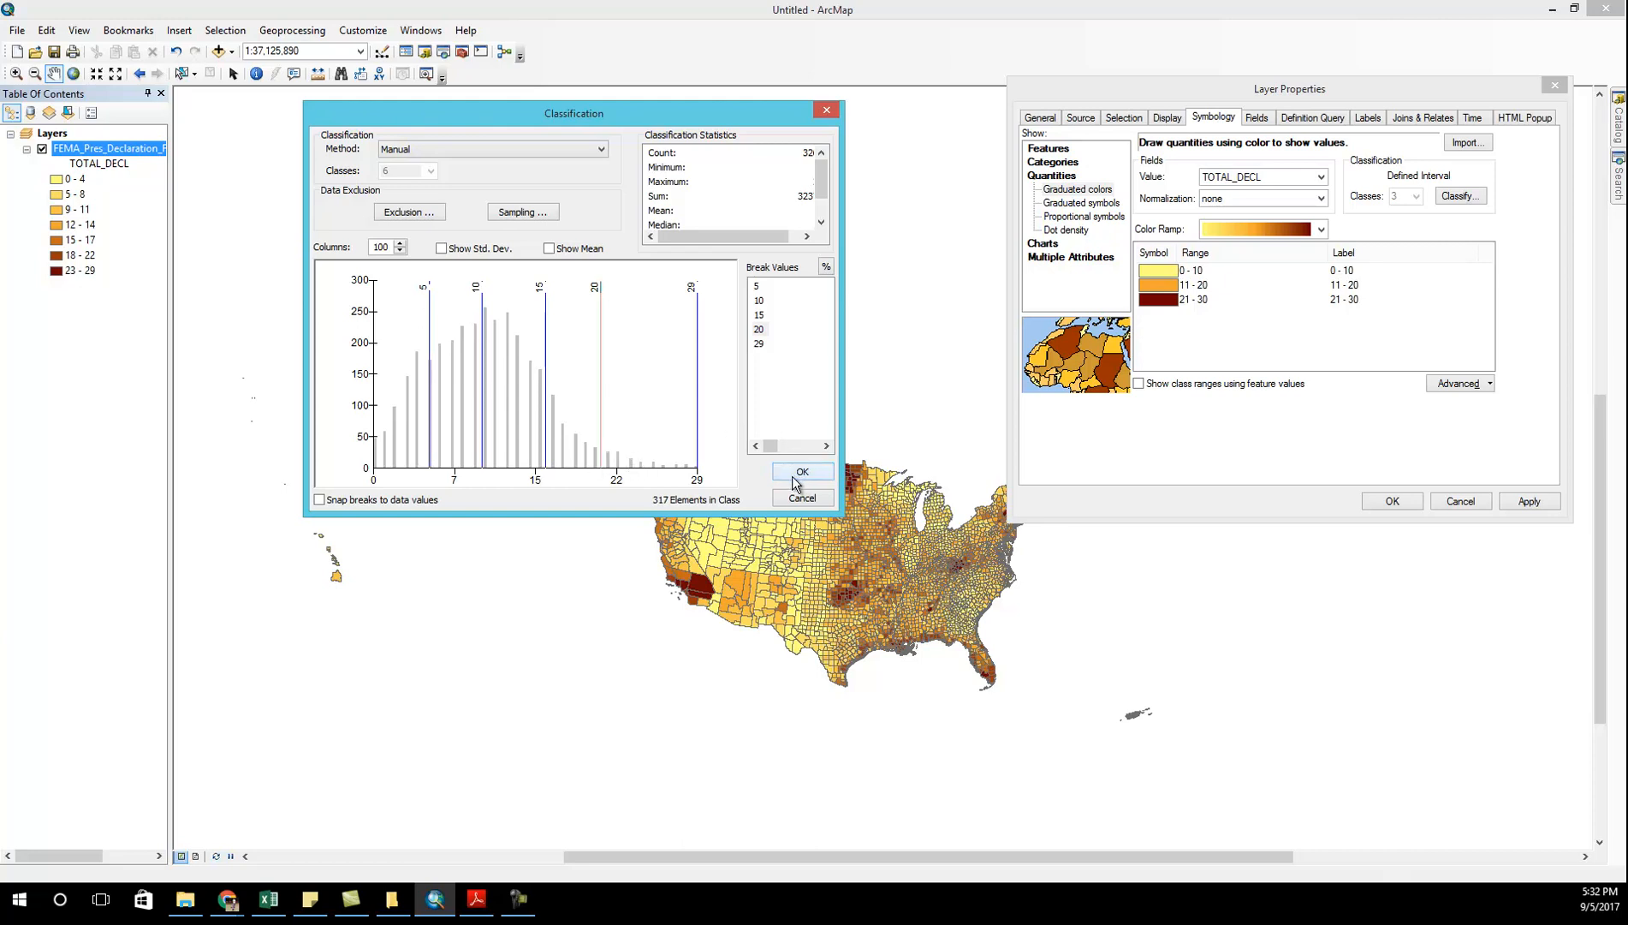
click(799, 471)
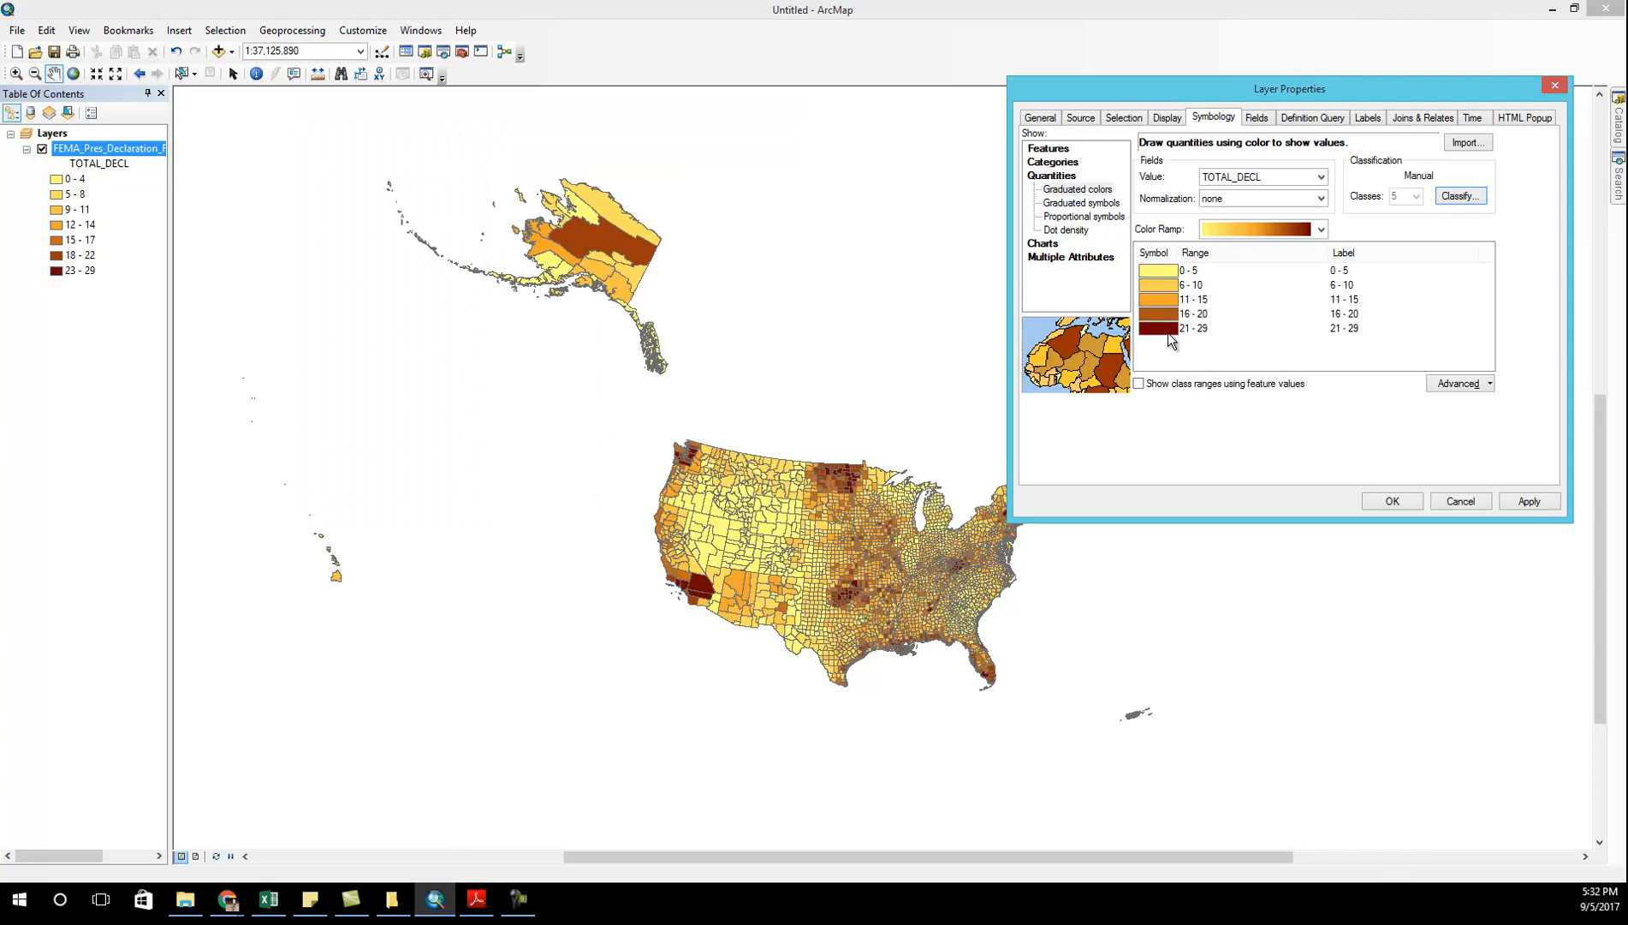
mouse_move(1208, 345)
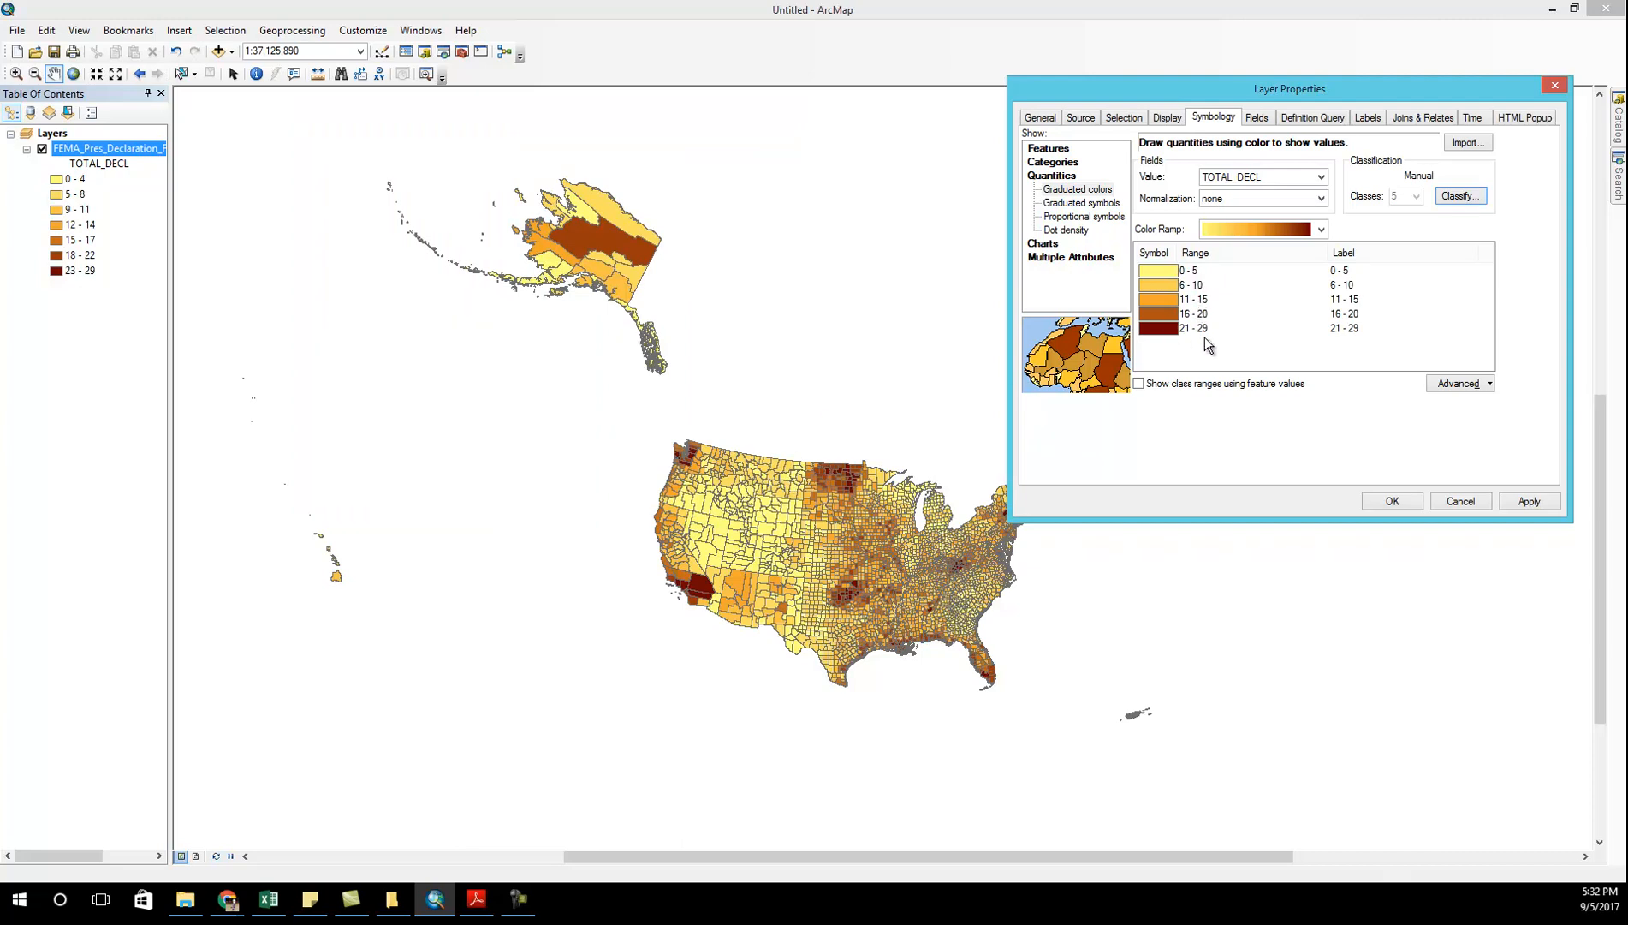
mouse_move(1487, 218)
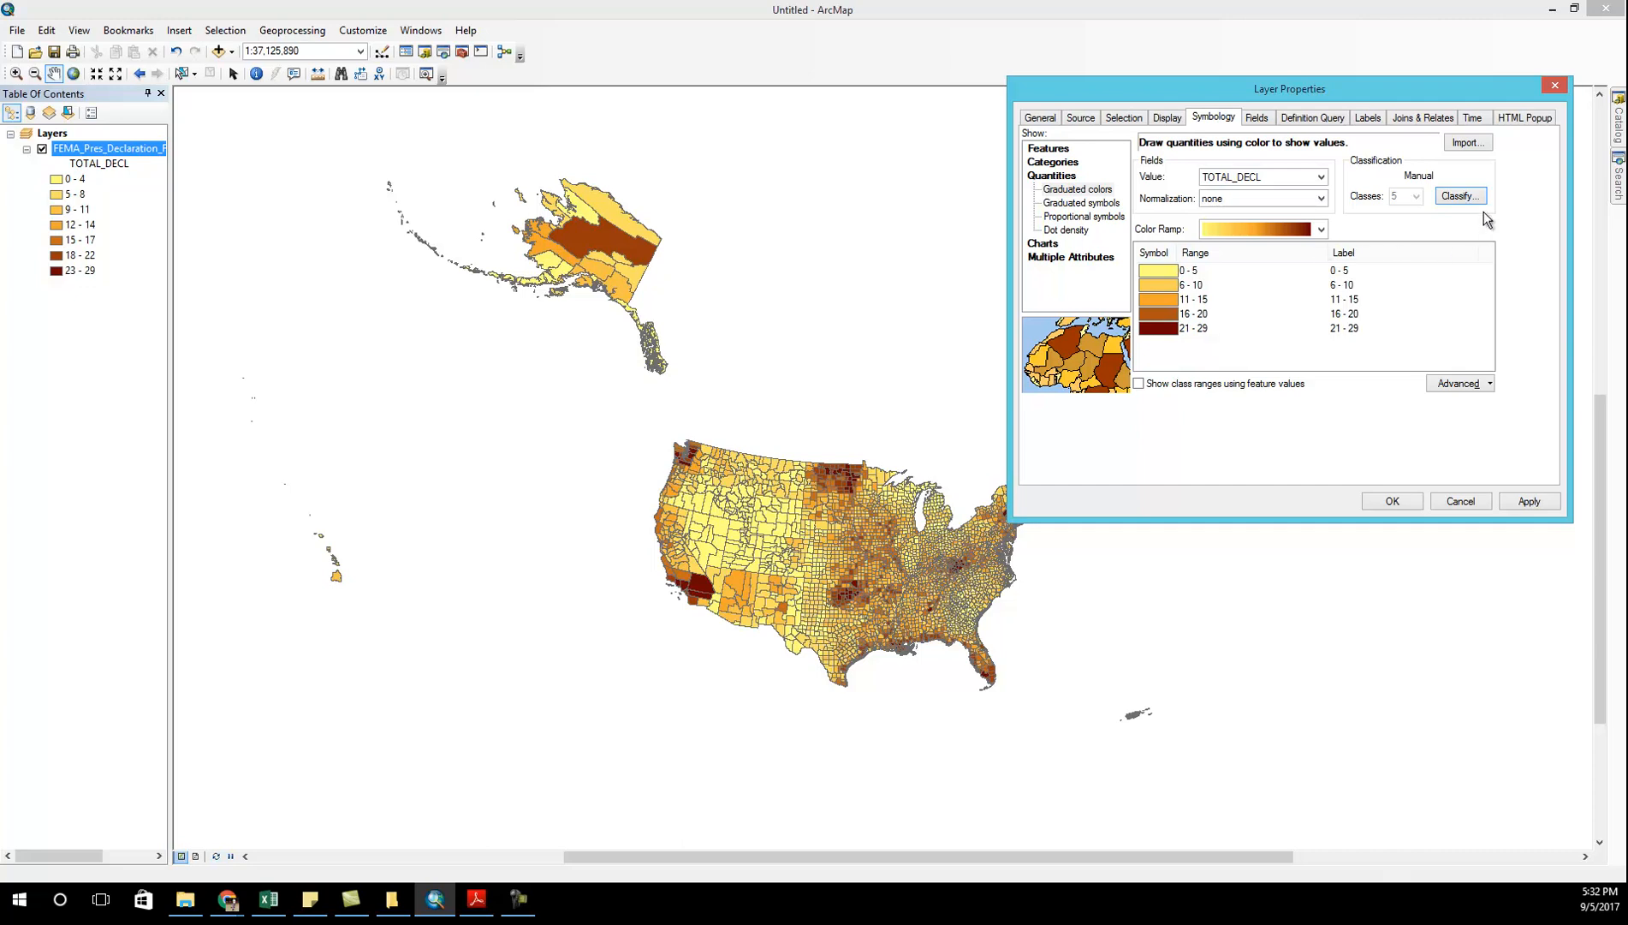
- Insert a break at 0 so manual breaks read 0, 5, 10, 15, 20, 29, and confirm
click(1459, 196)
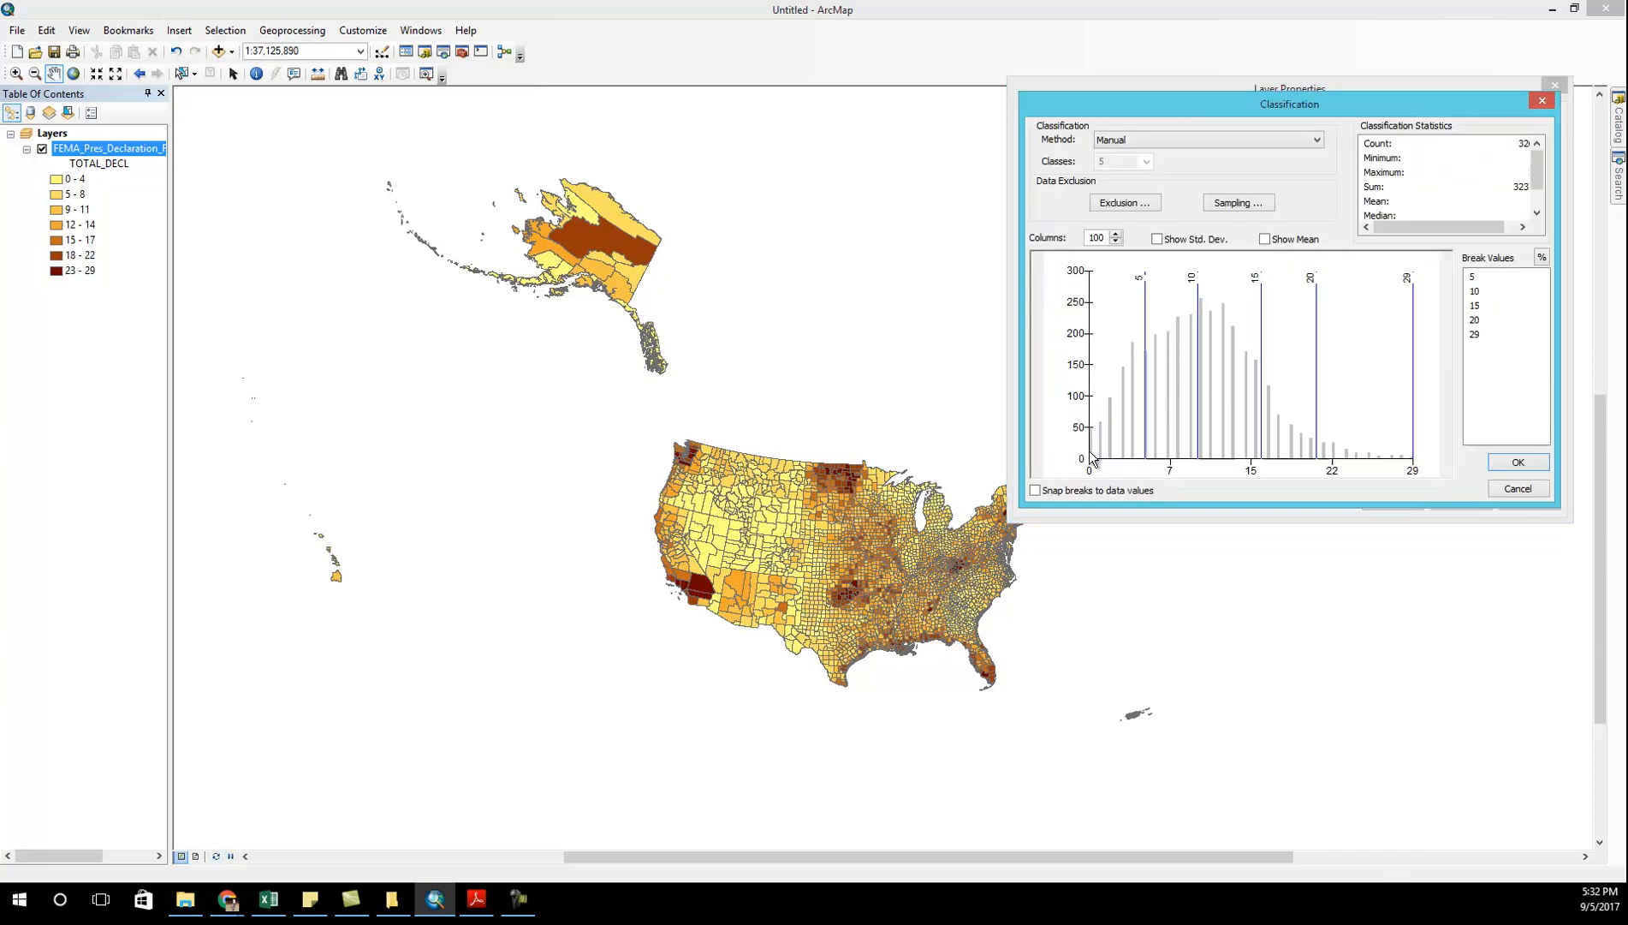
right_click(1090, 461)
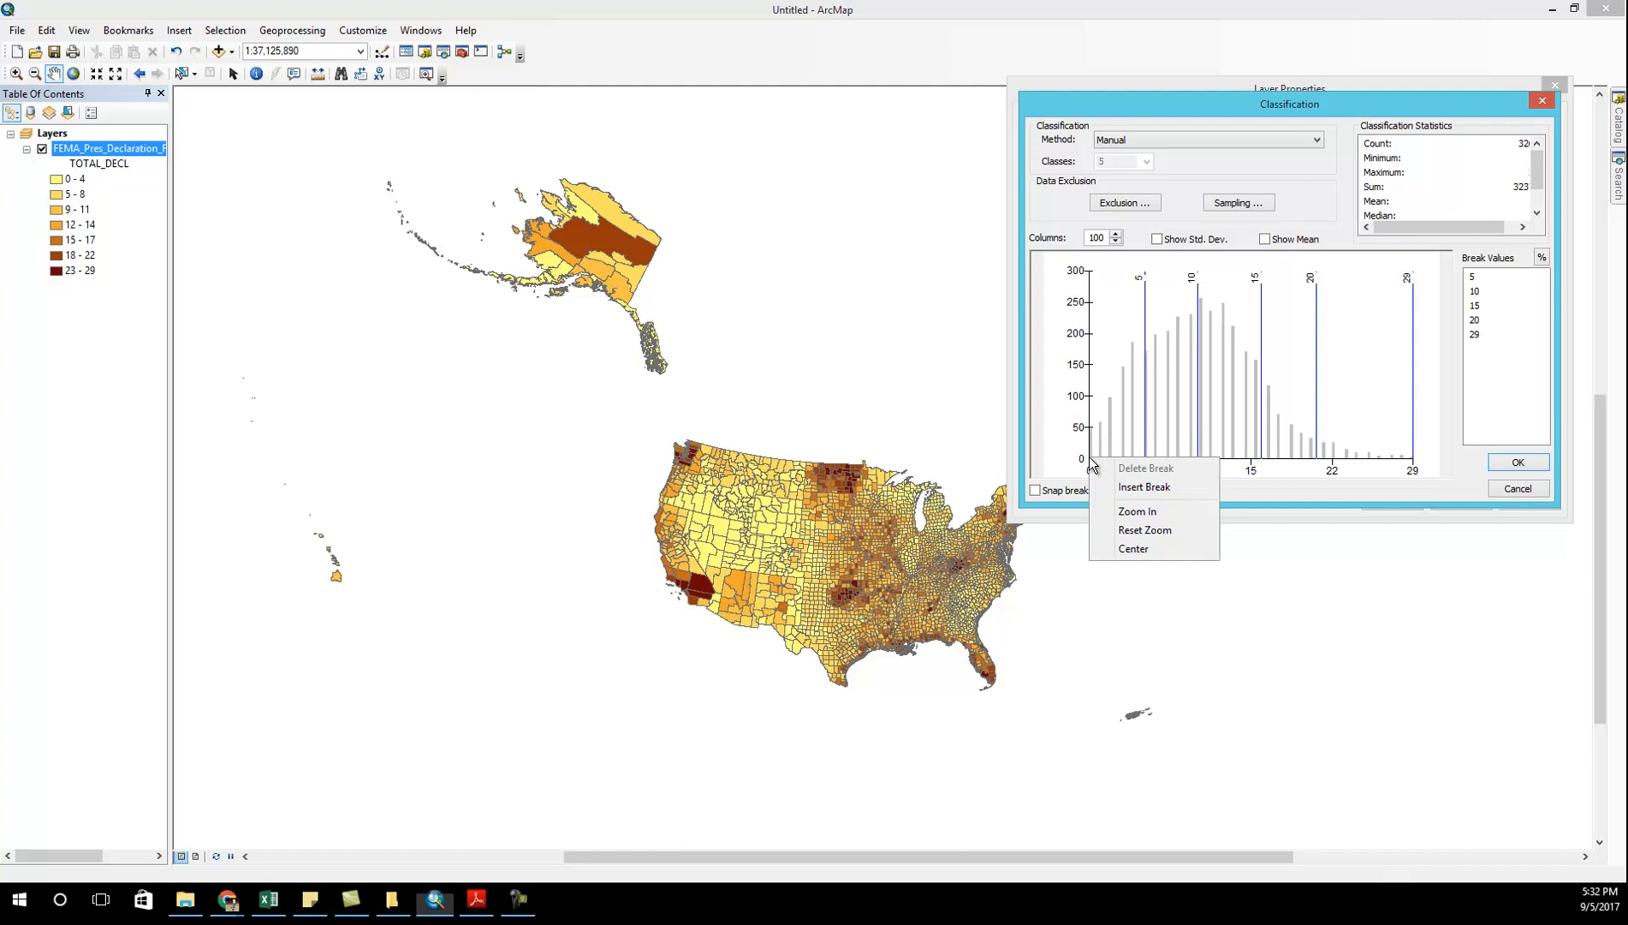
click(1144, 486)
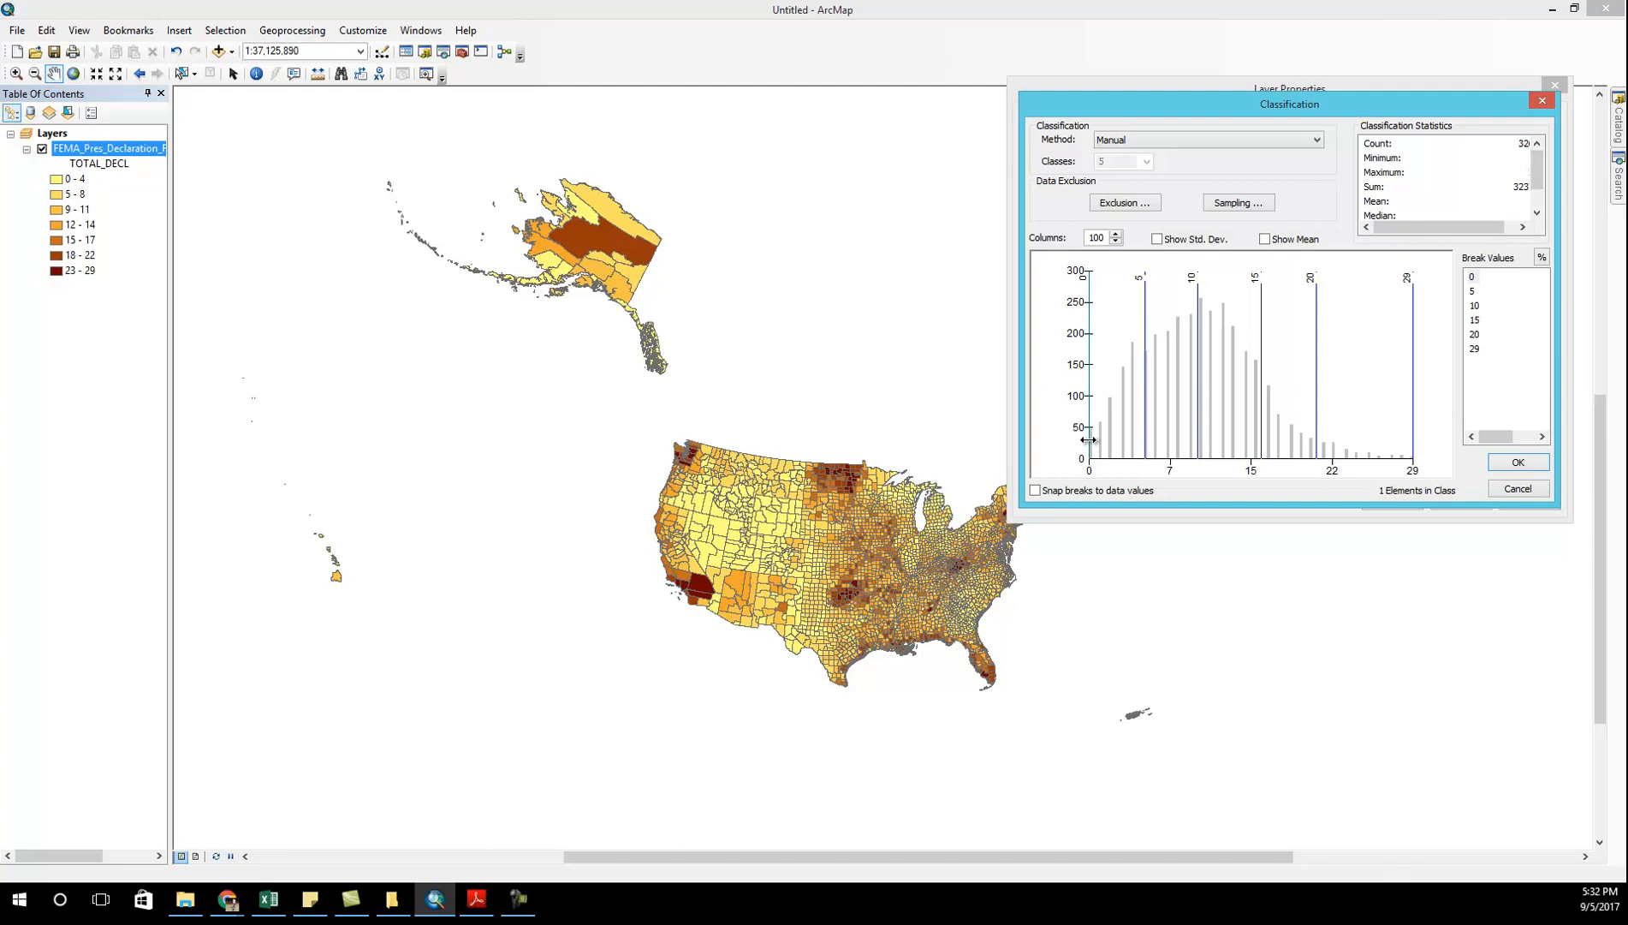
mouse_move(1096, 454)
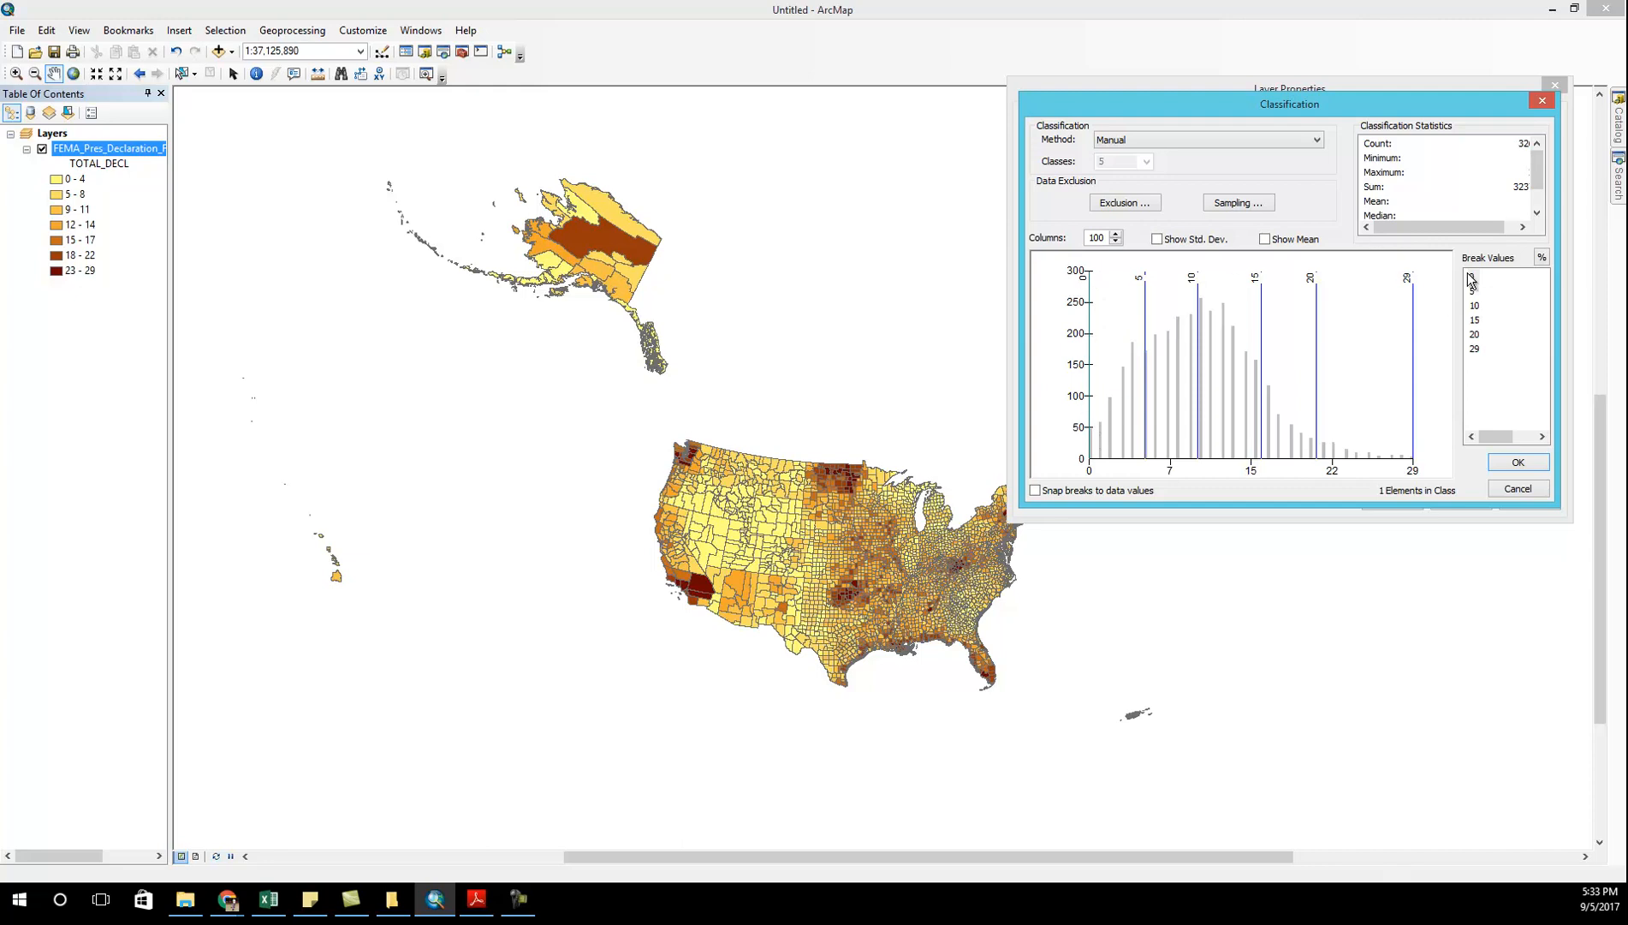
right_click(1090, 431)
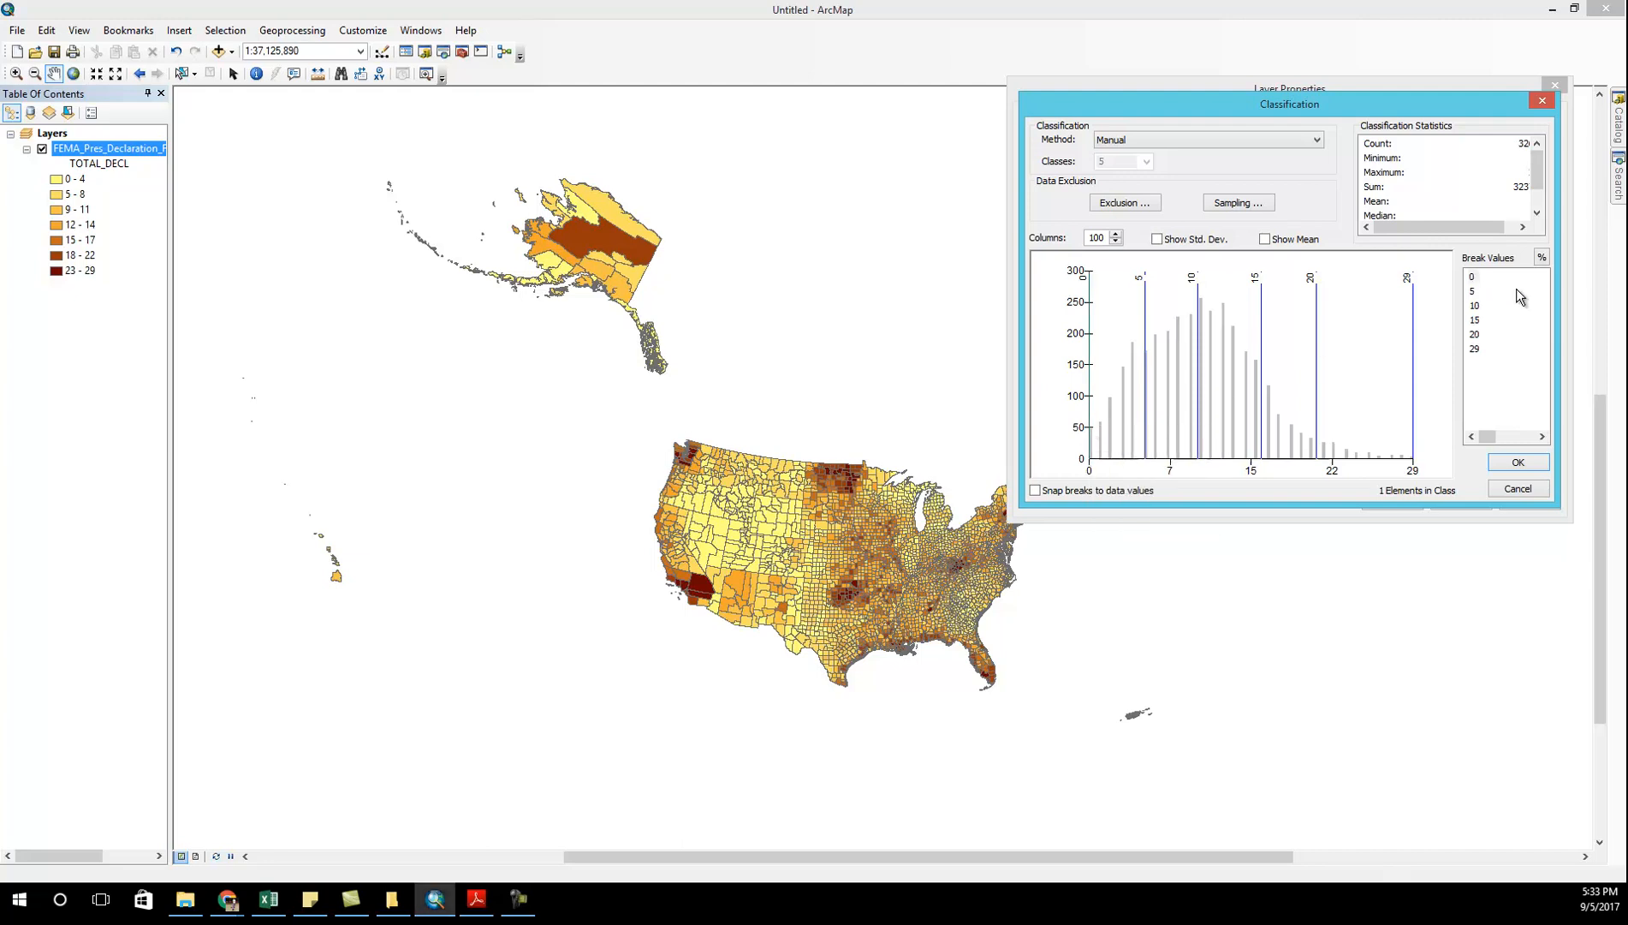
click(1515, 462)
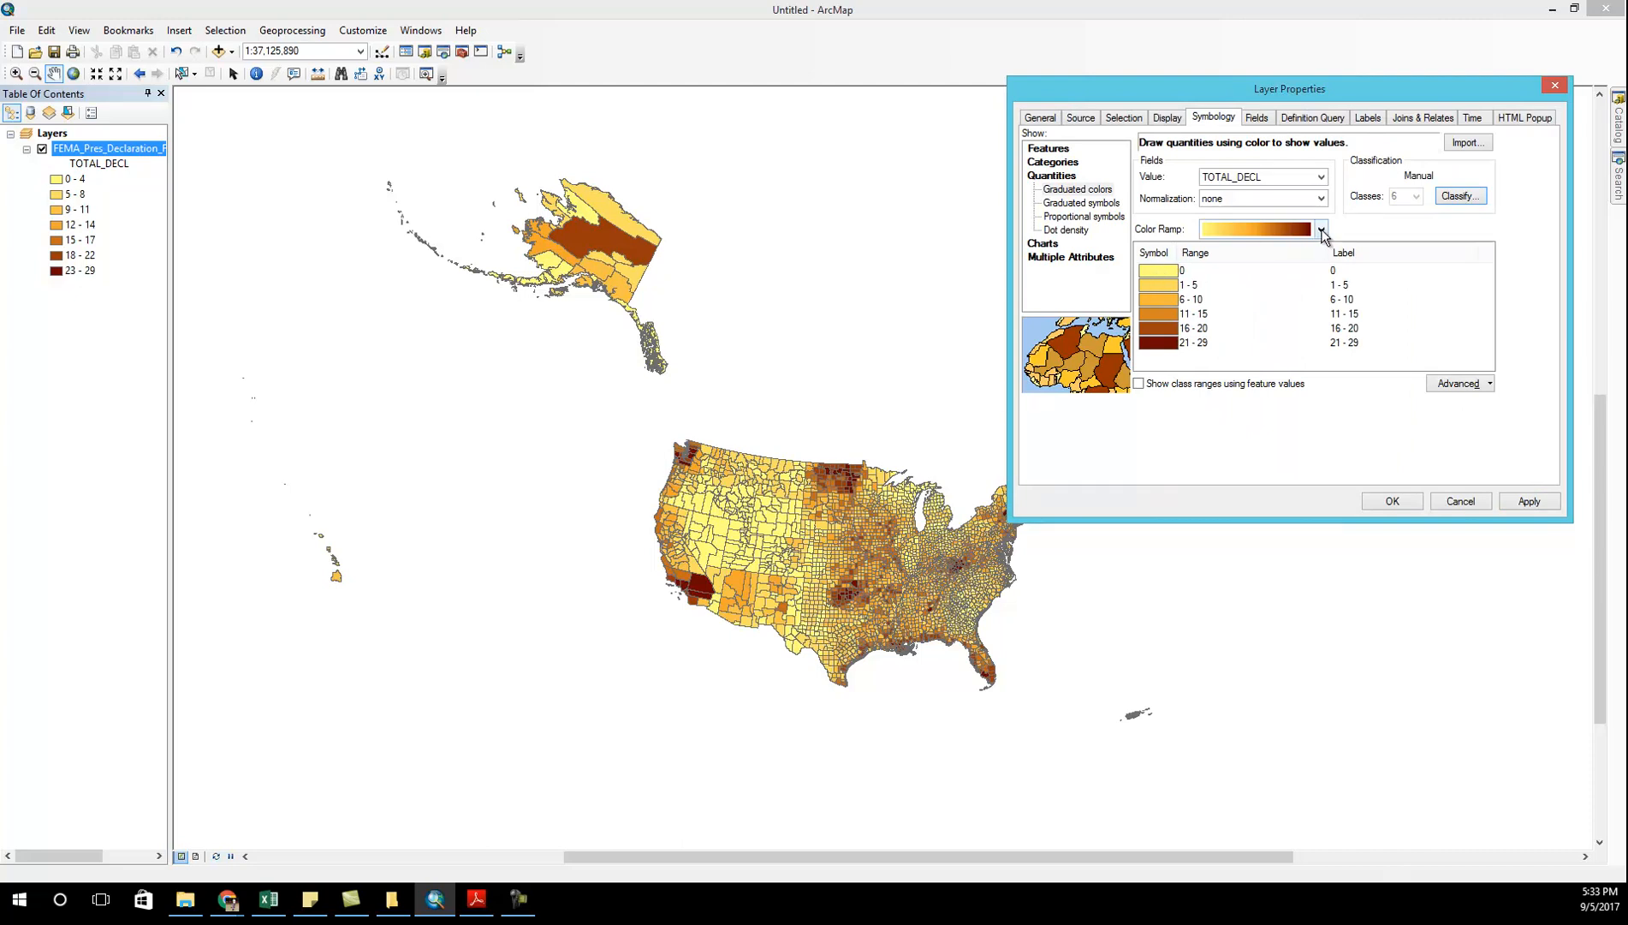
- Choose the blue-yellow-red colour ramp and relabel 0 as None and 21 - 29 as 21 or more
click(1320, 229)
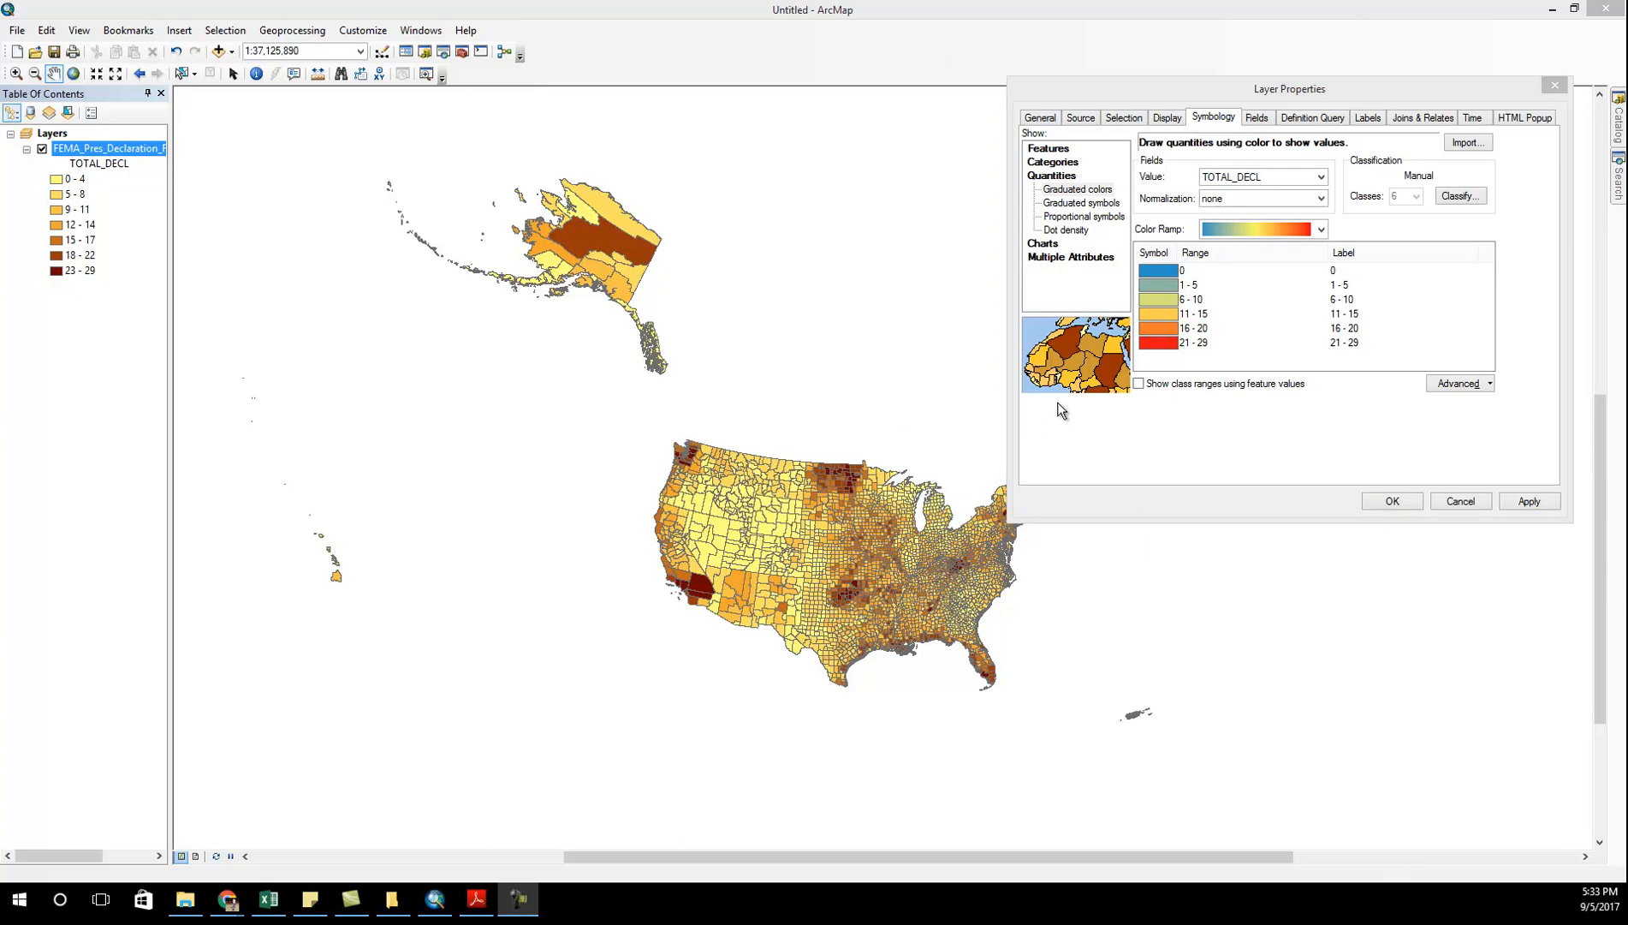
mouse_move(1350, 273)
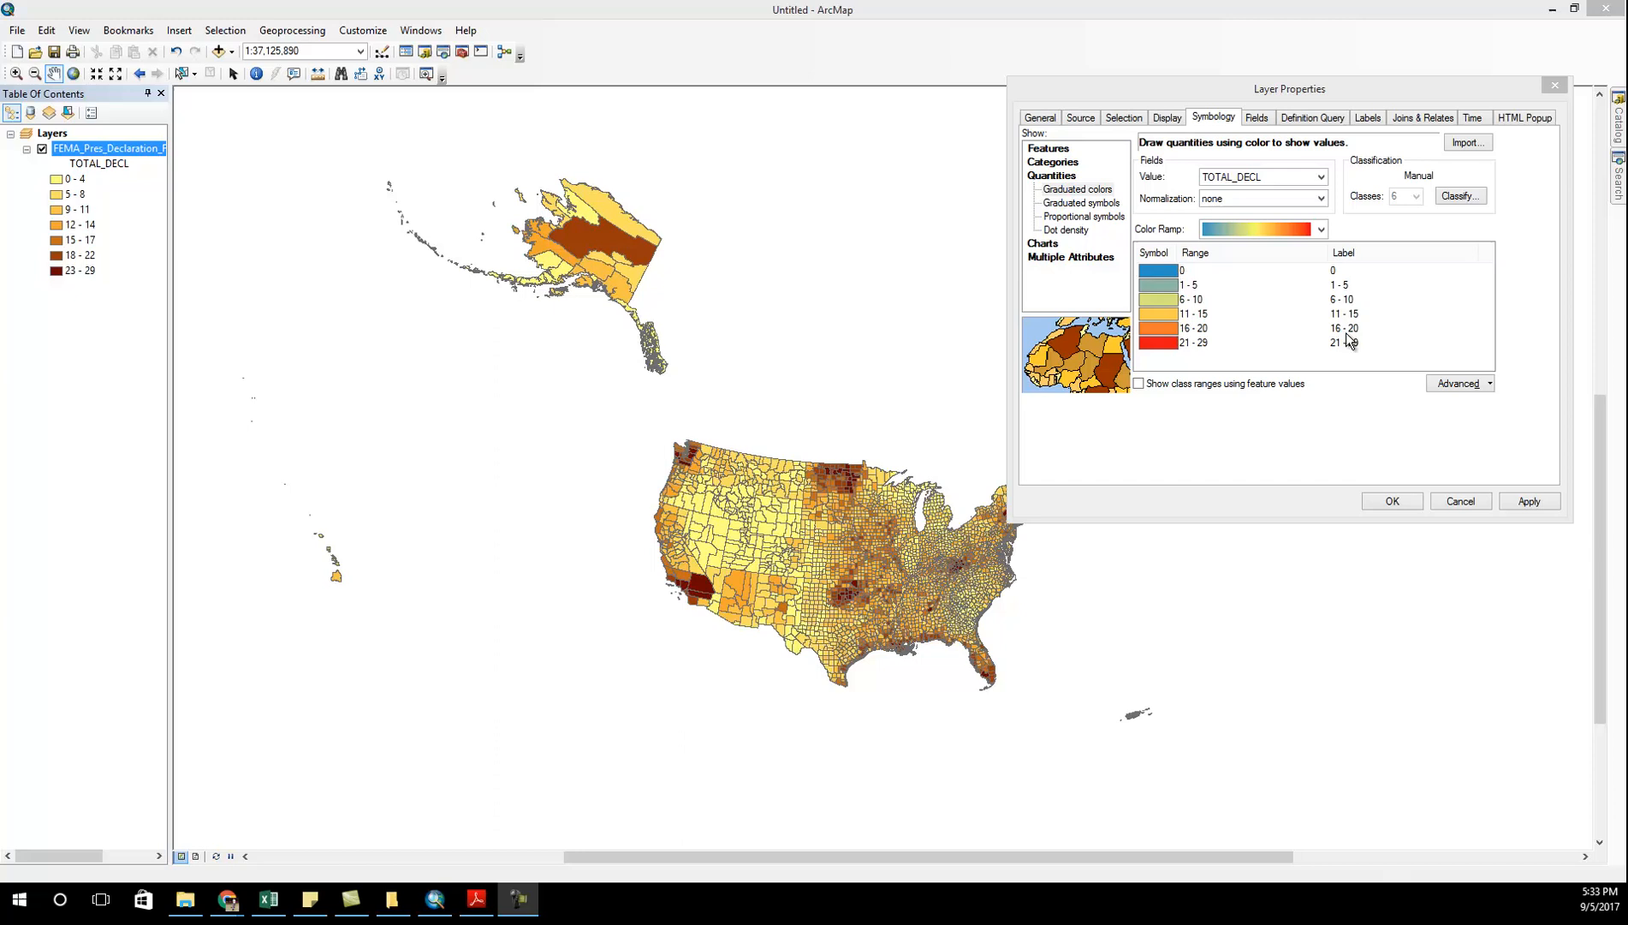
double_click(1343, 270)
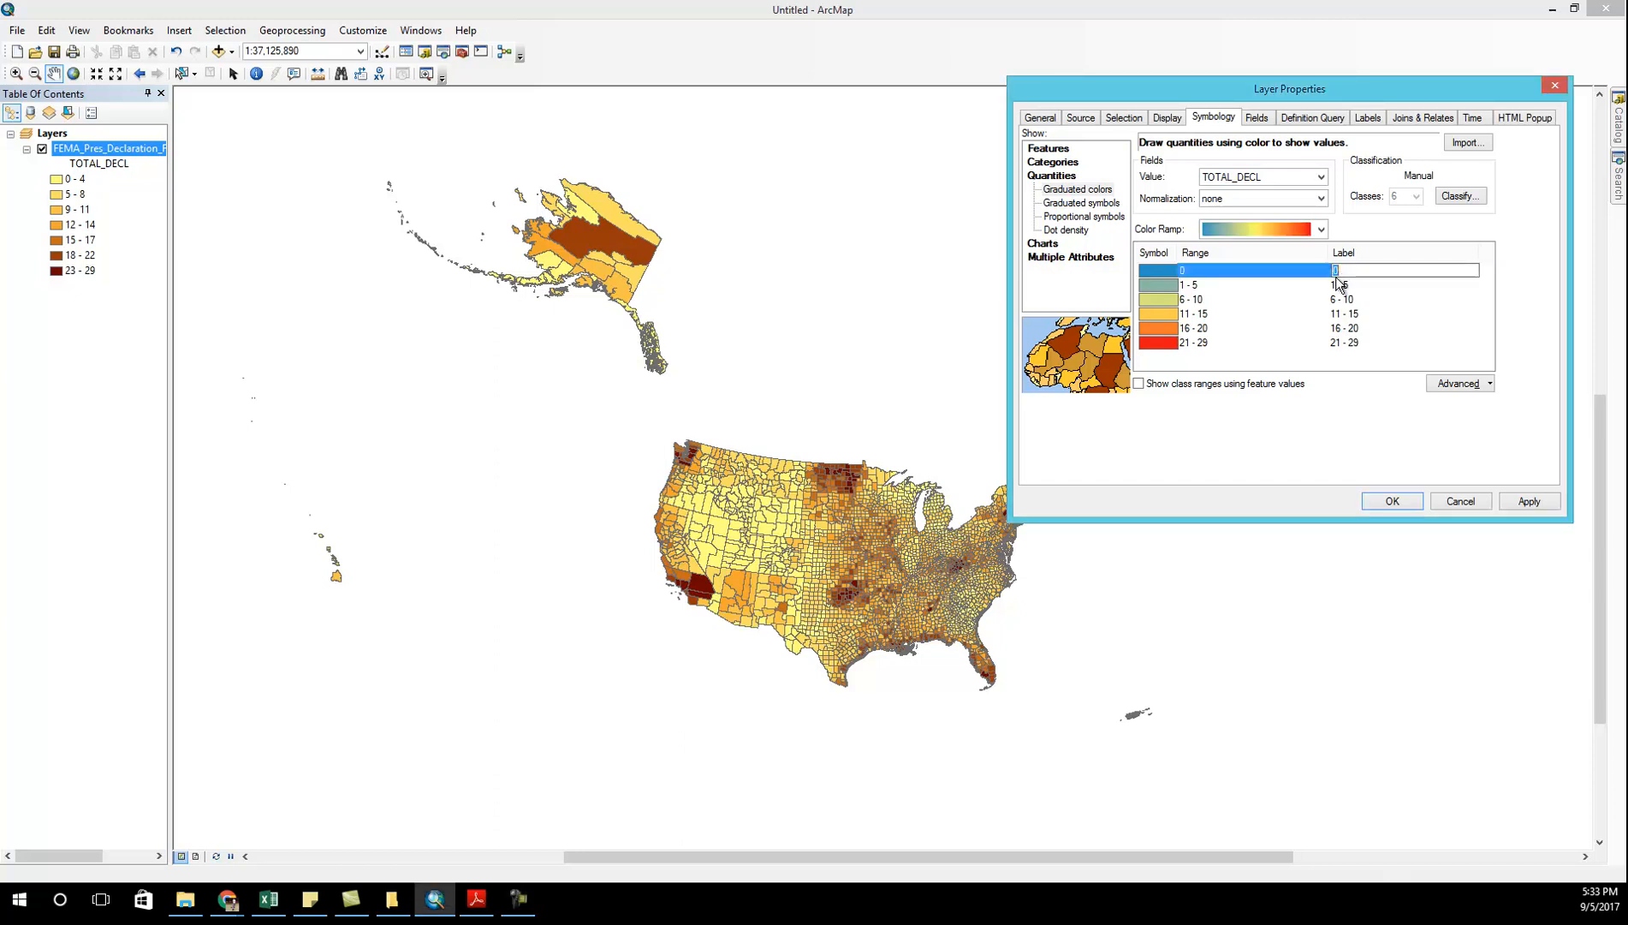
text(None)
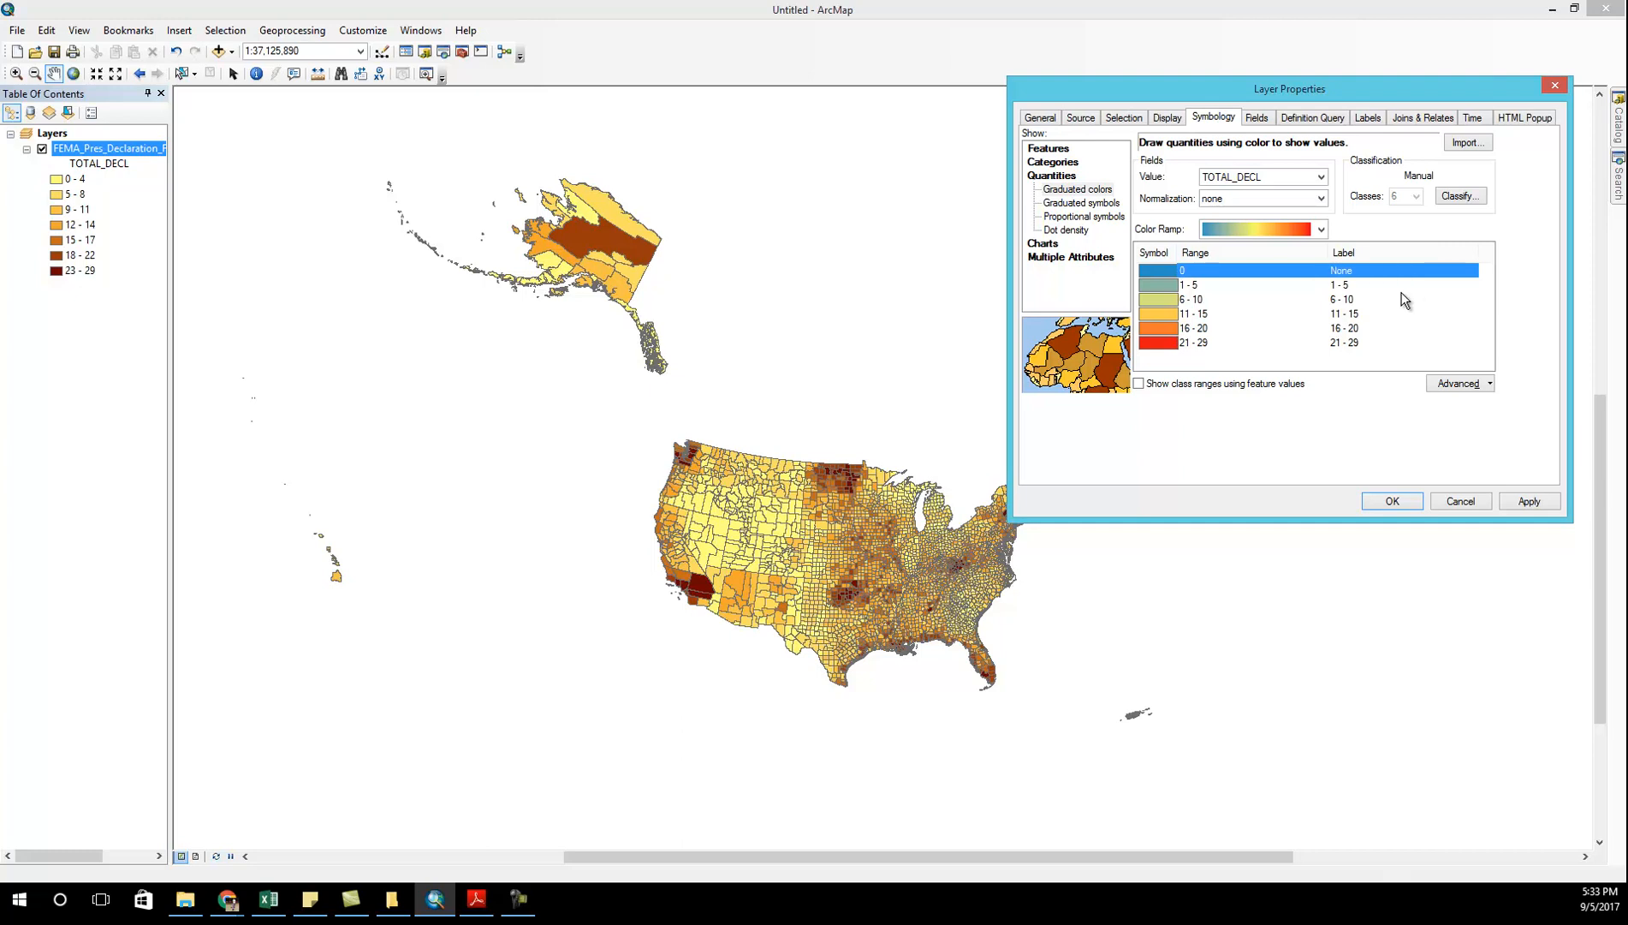
mouse_move(1346, 281)
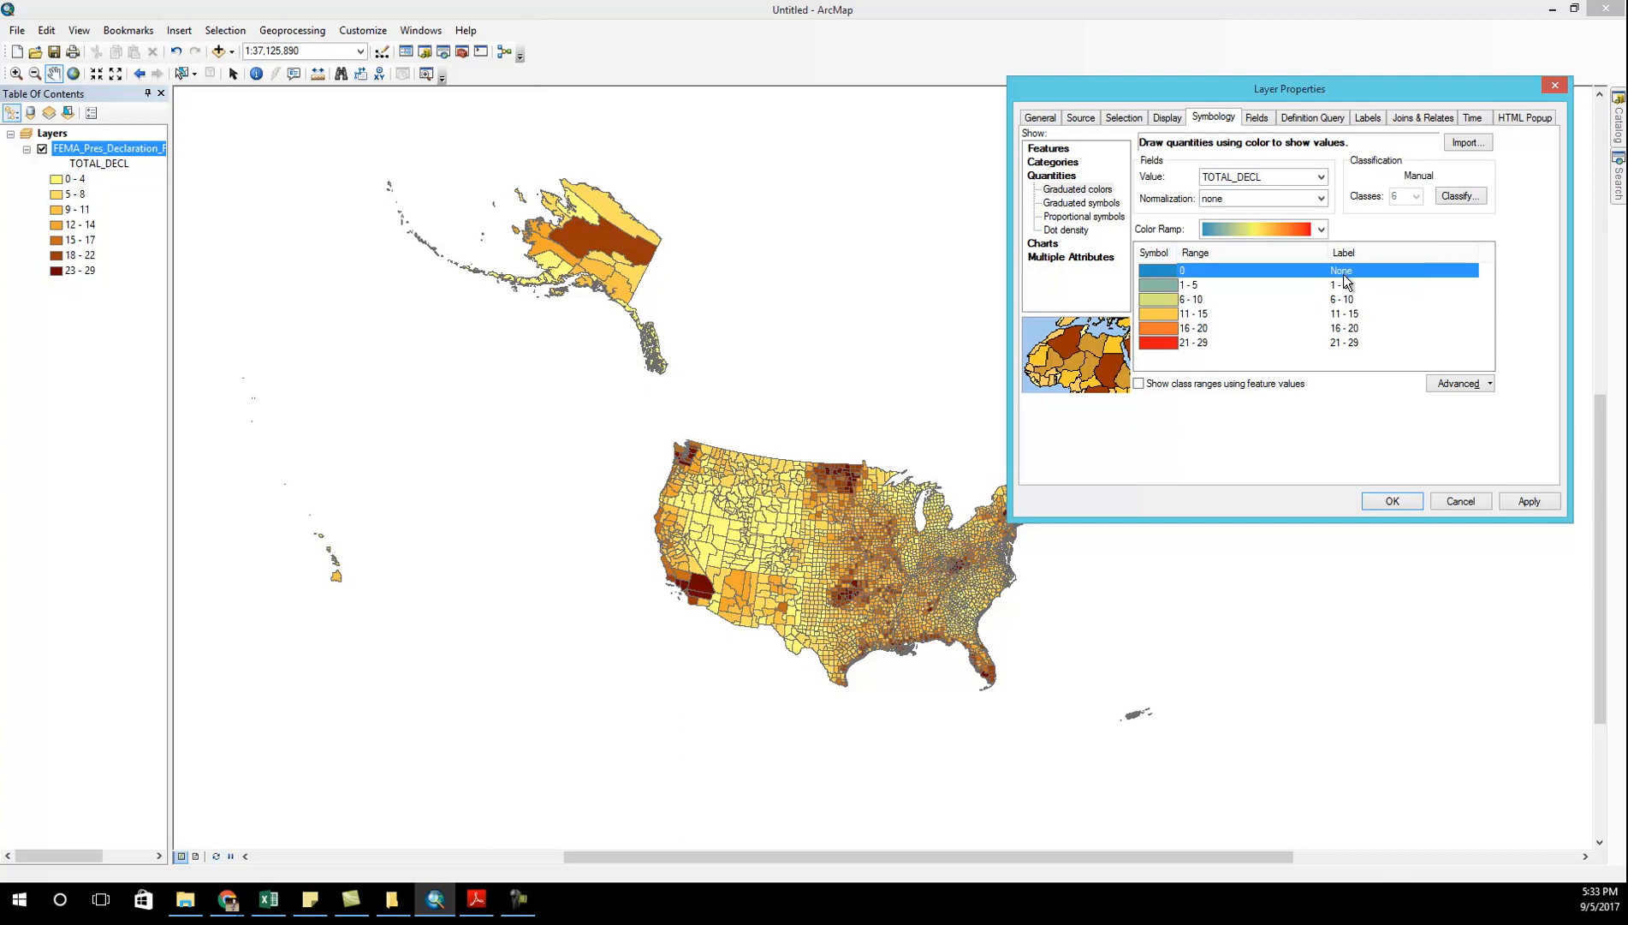
double_click(1345, 342)
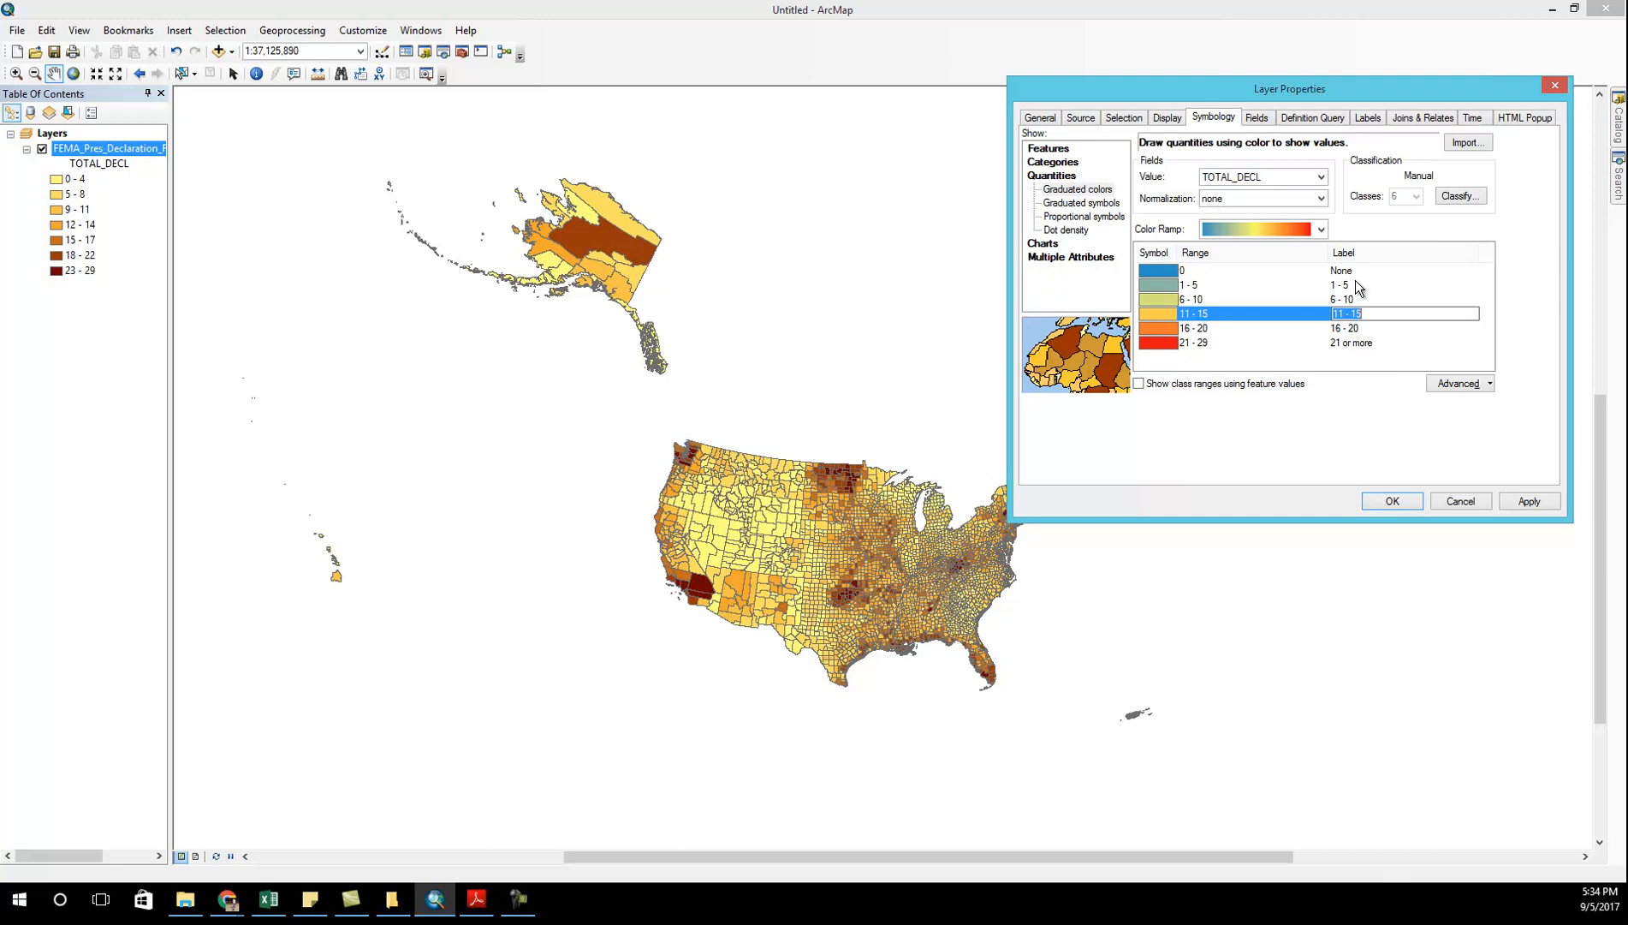
mouse_move(1370, 409)
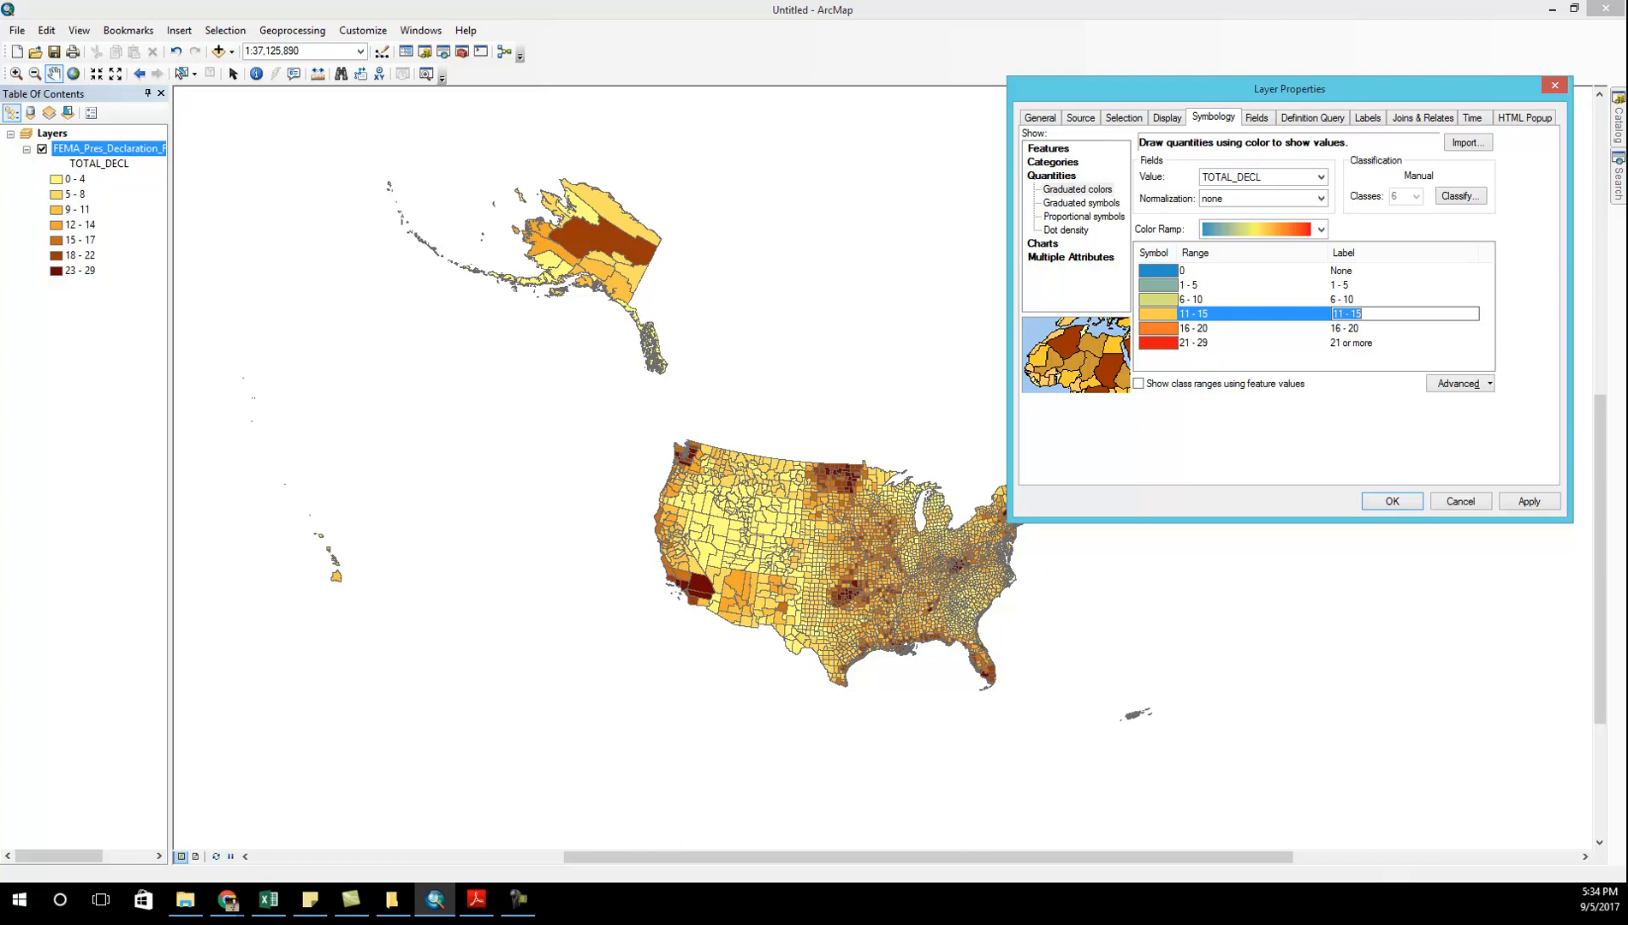
click(1529, 501)
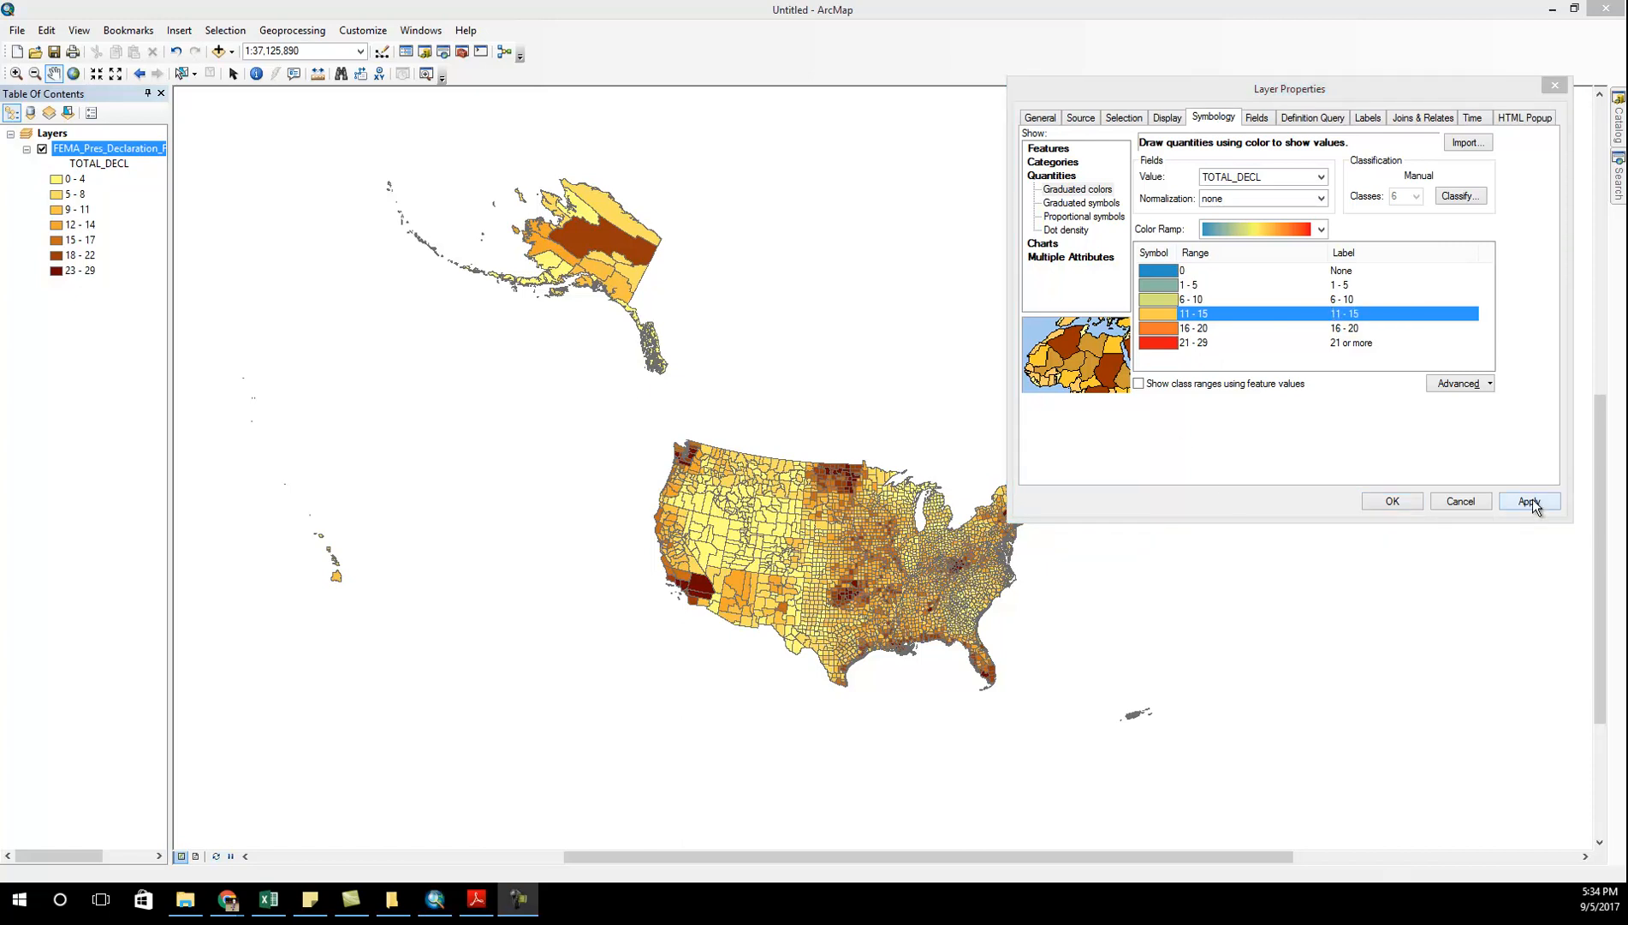
- Apply the blue-to-red classes and labels, moving Layer Properties aside to view the map
click(1528, 501)
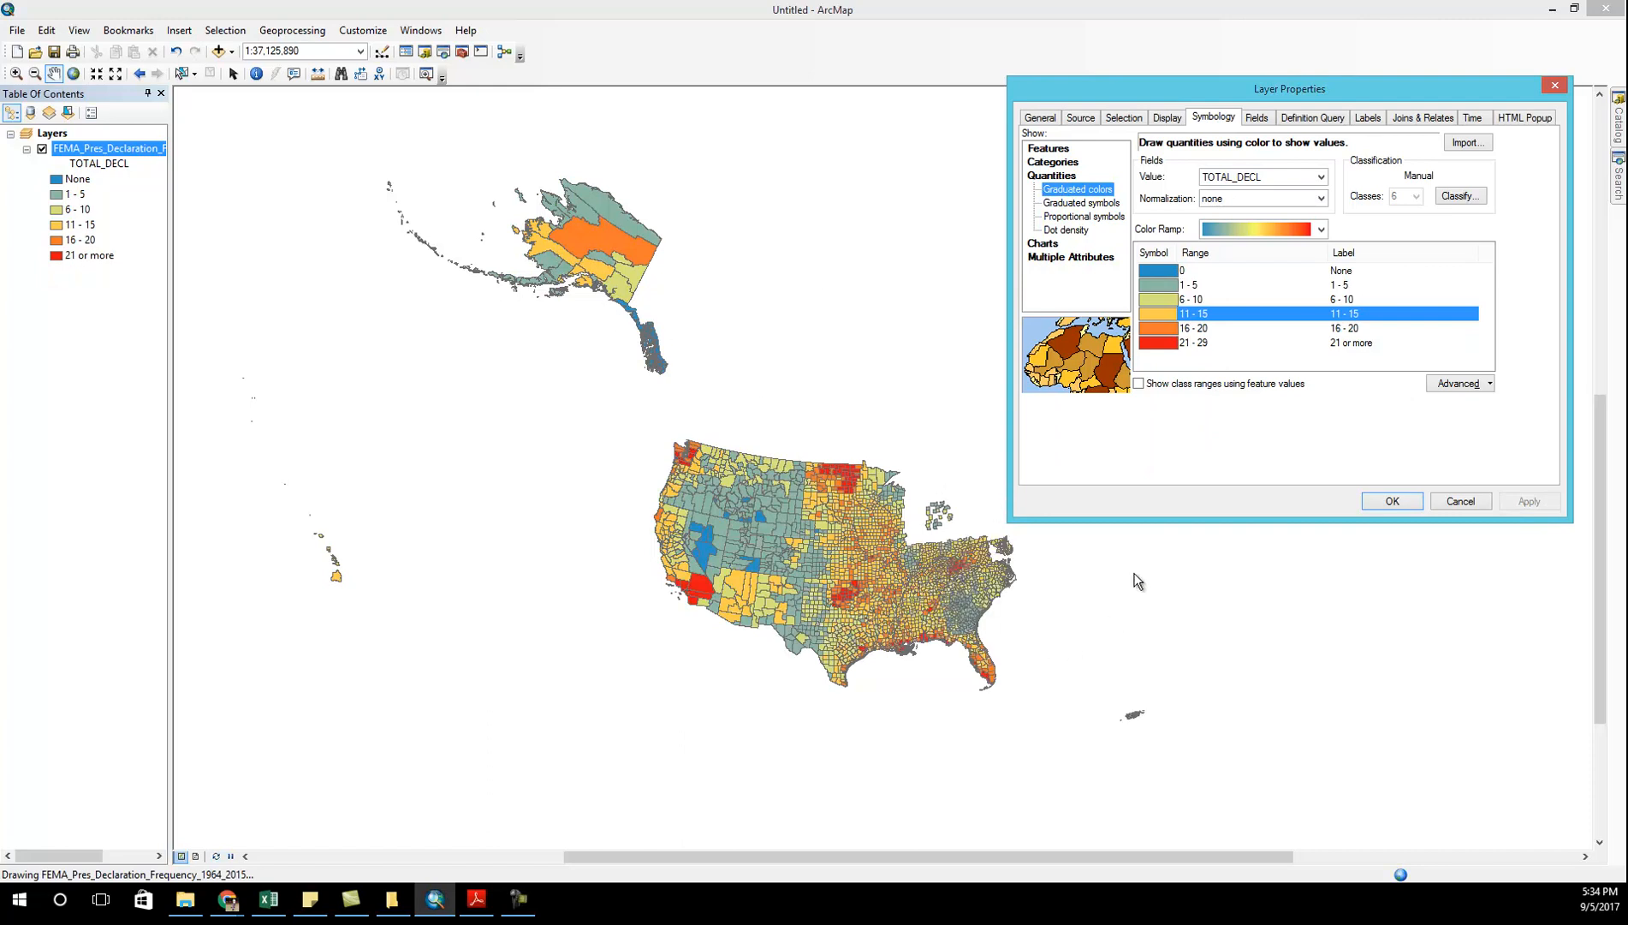
drag(1290, 88, 1319, 28)
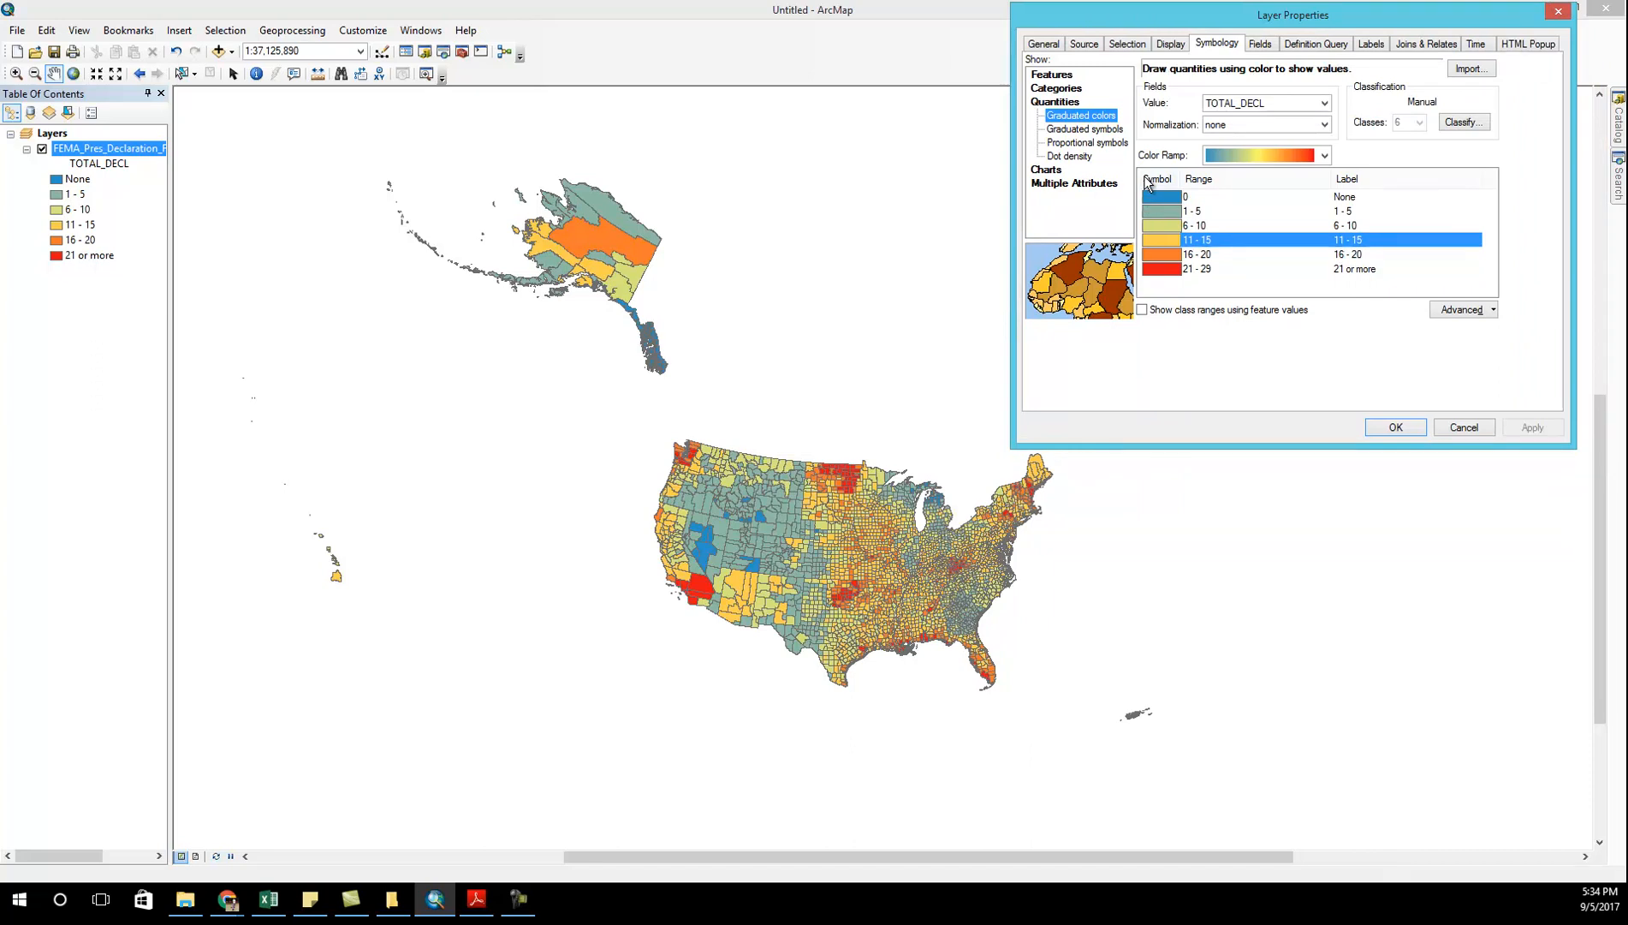
mouse_move(1120, 184)
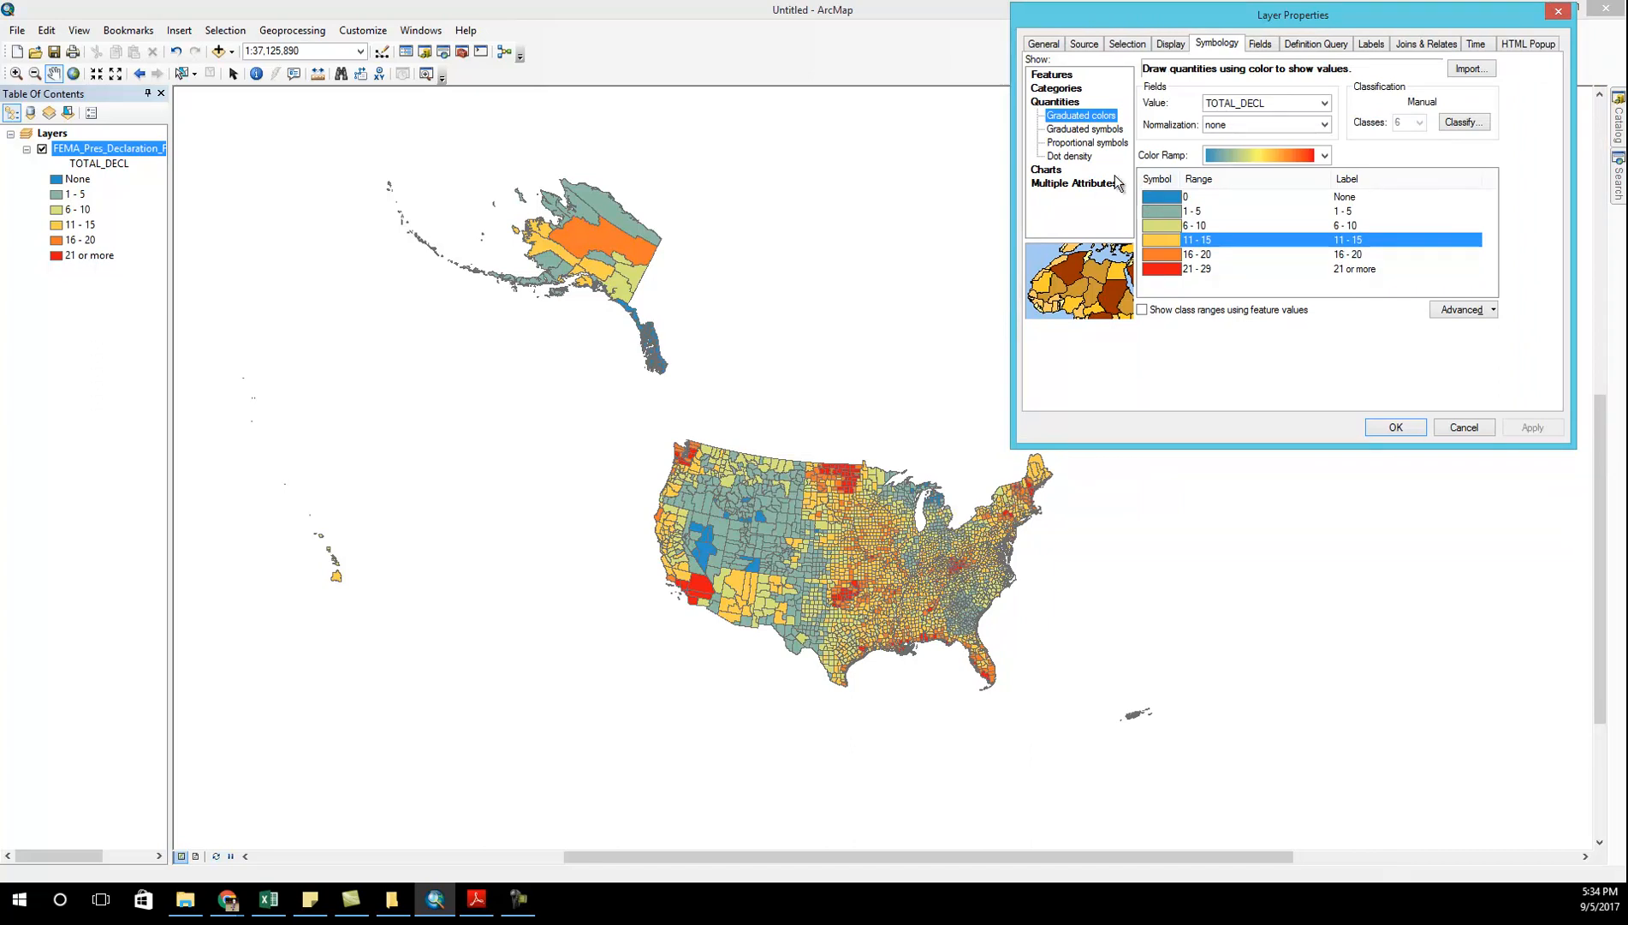
mouse_move(703, 609)
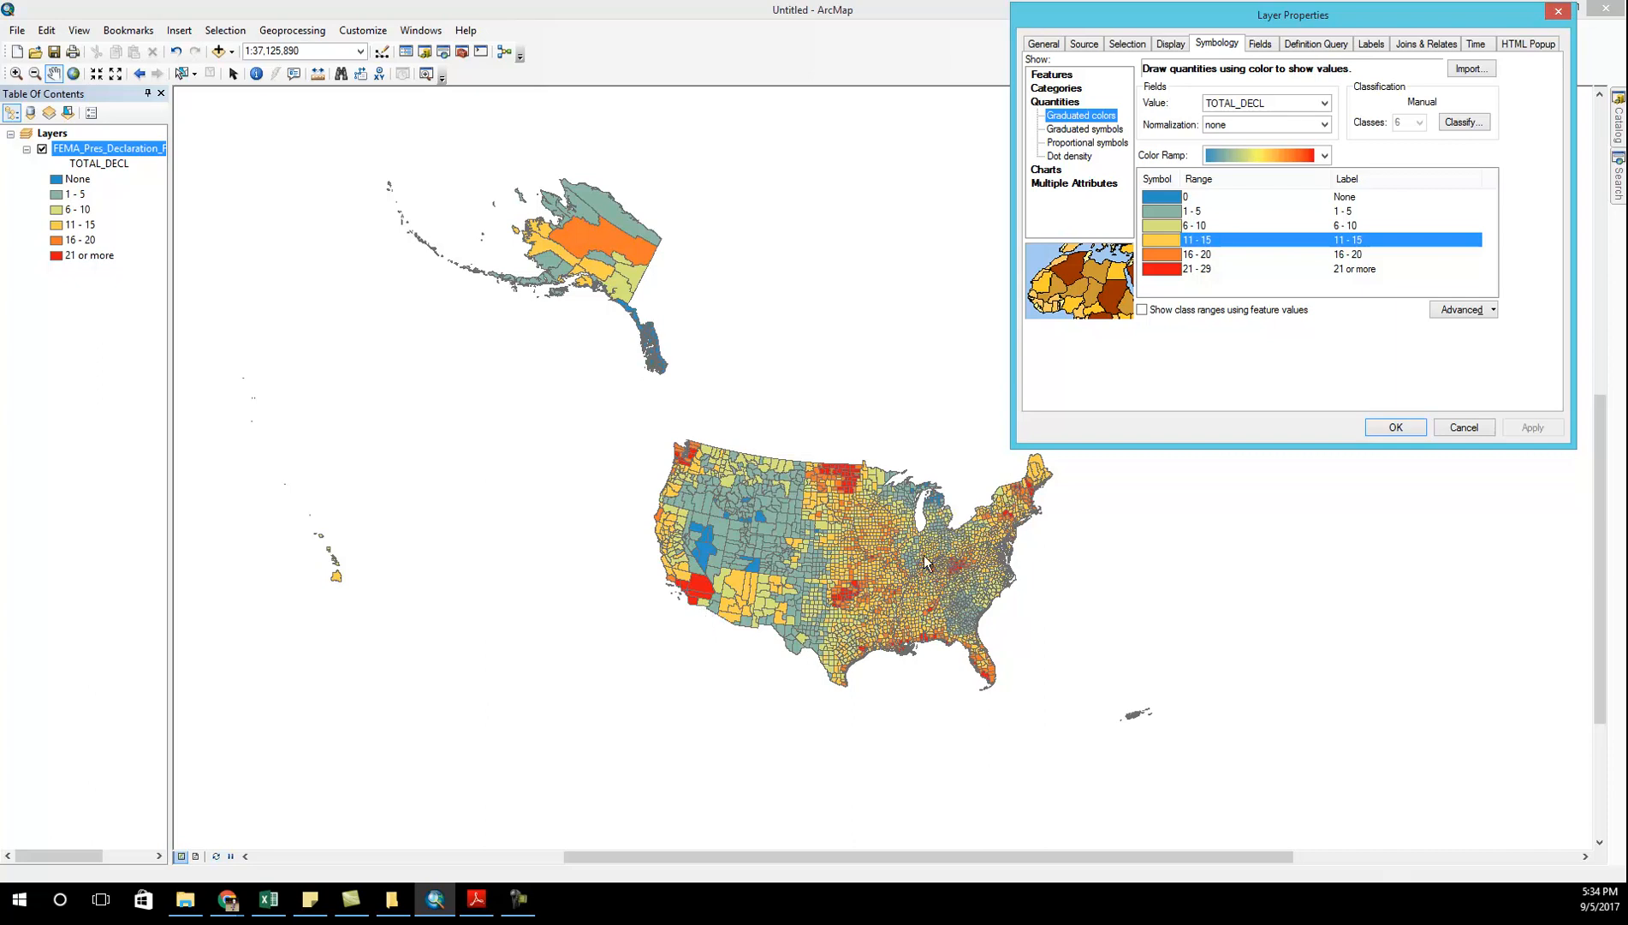
mouse_move(987, 566)
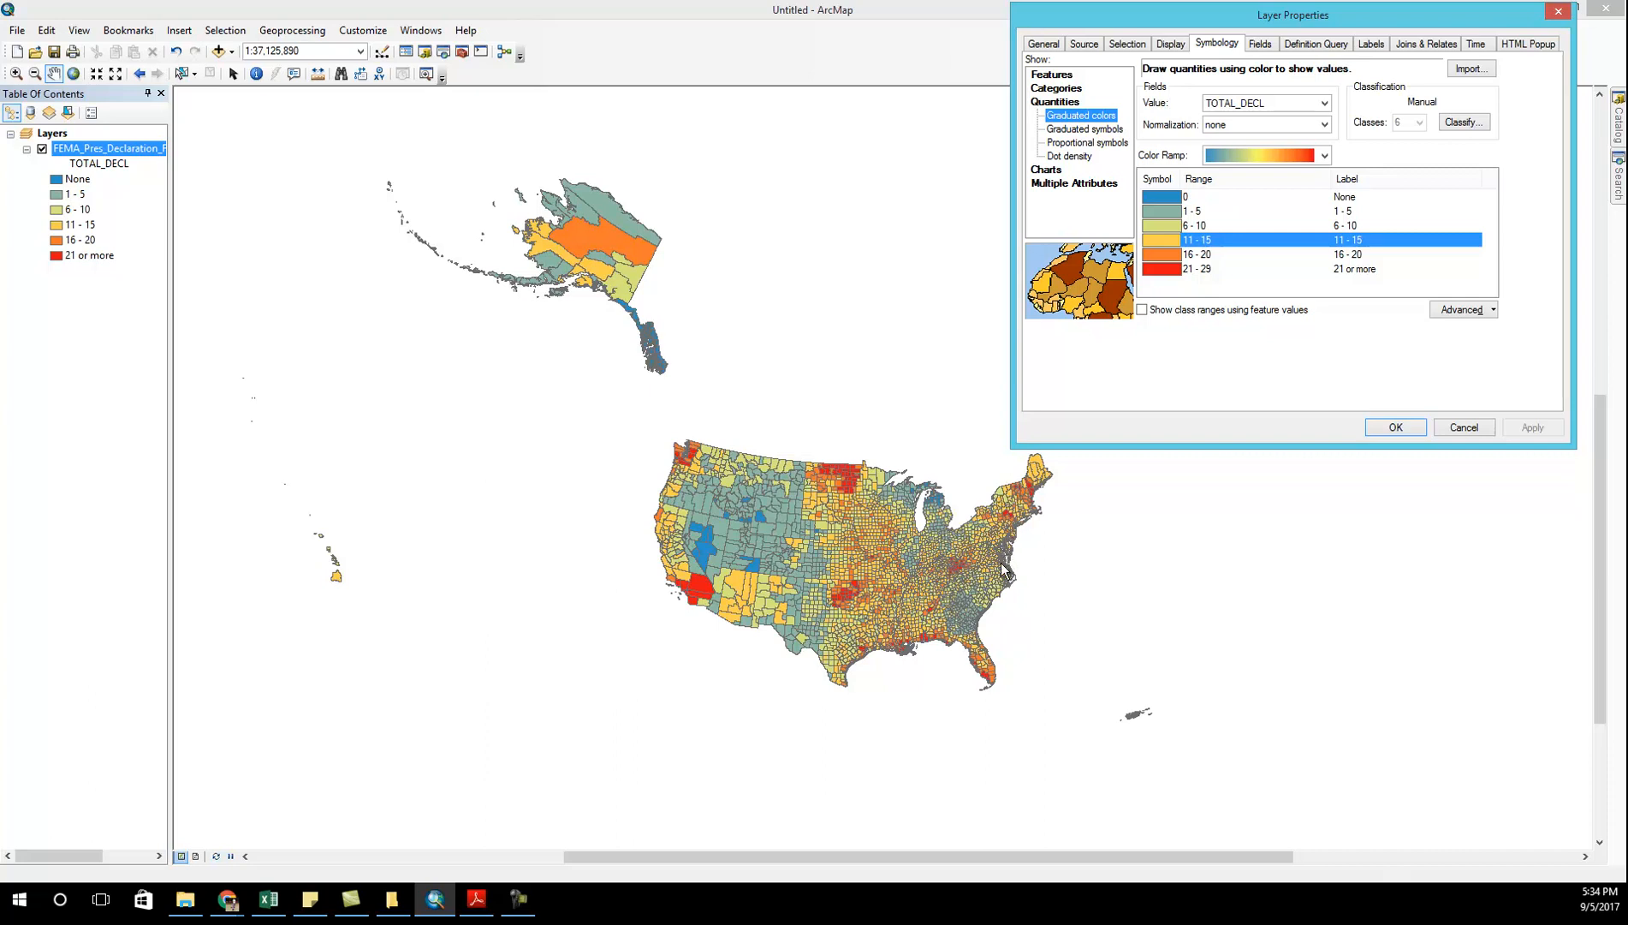
mouse_move(986, 511)
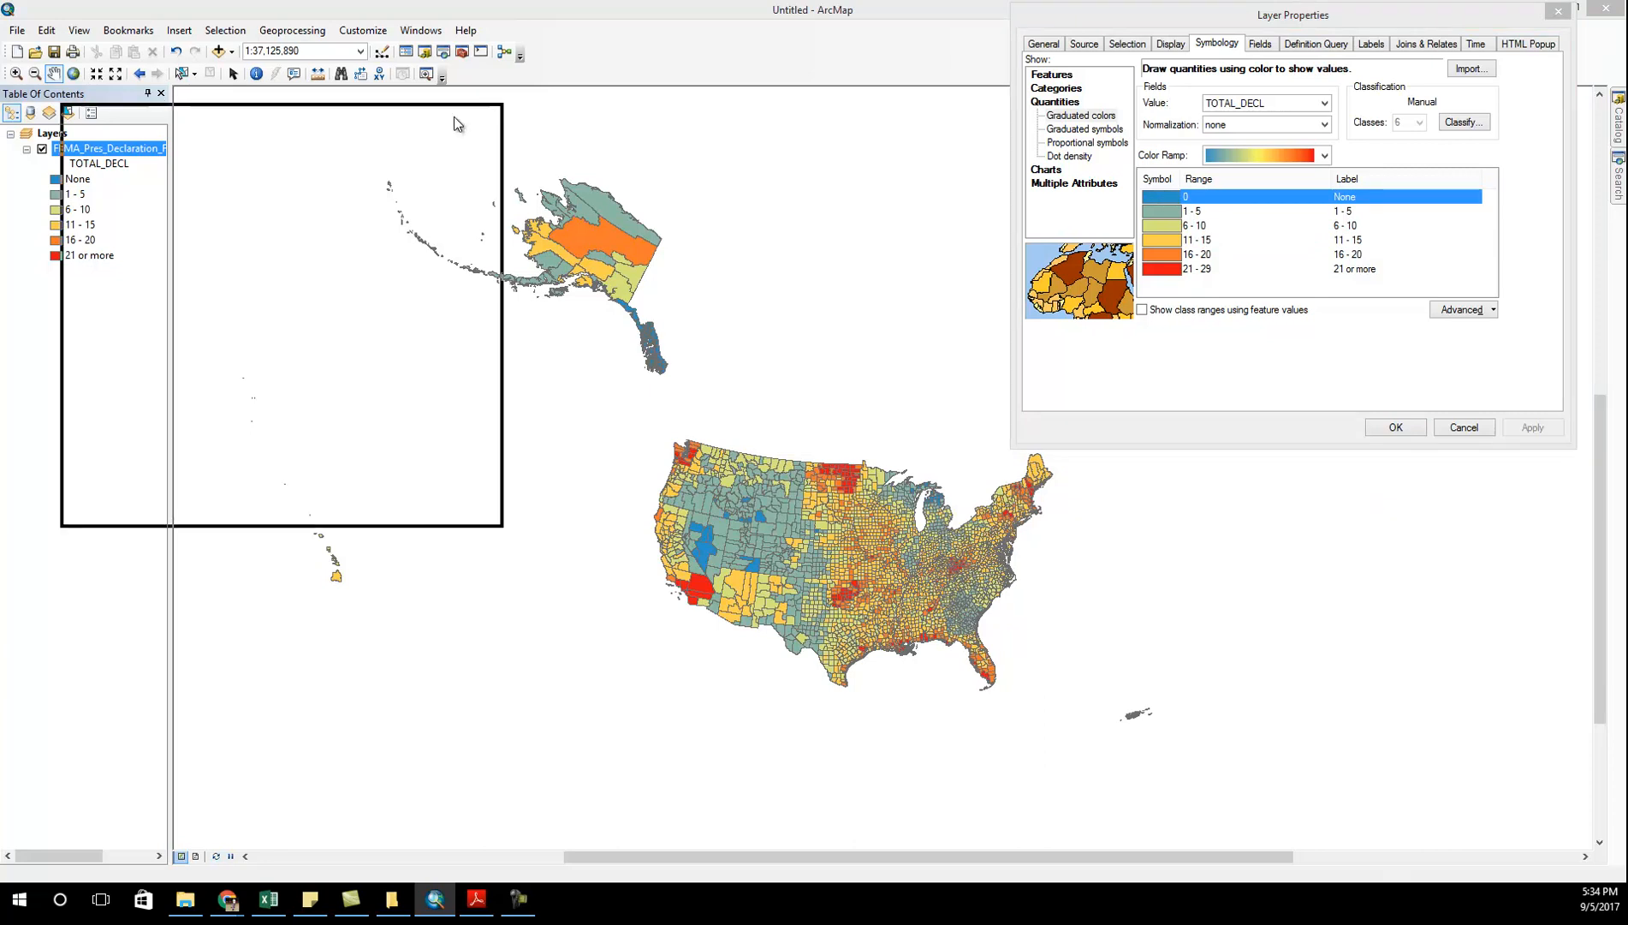
- Make the None class symbol solid blue without an outline and apply it
double_click(1161, 196)
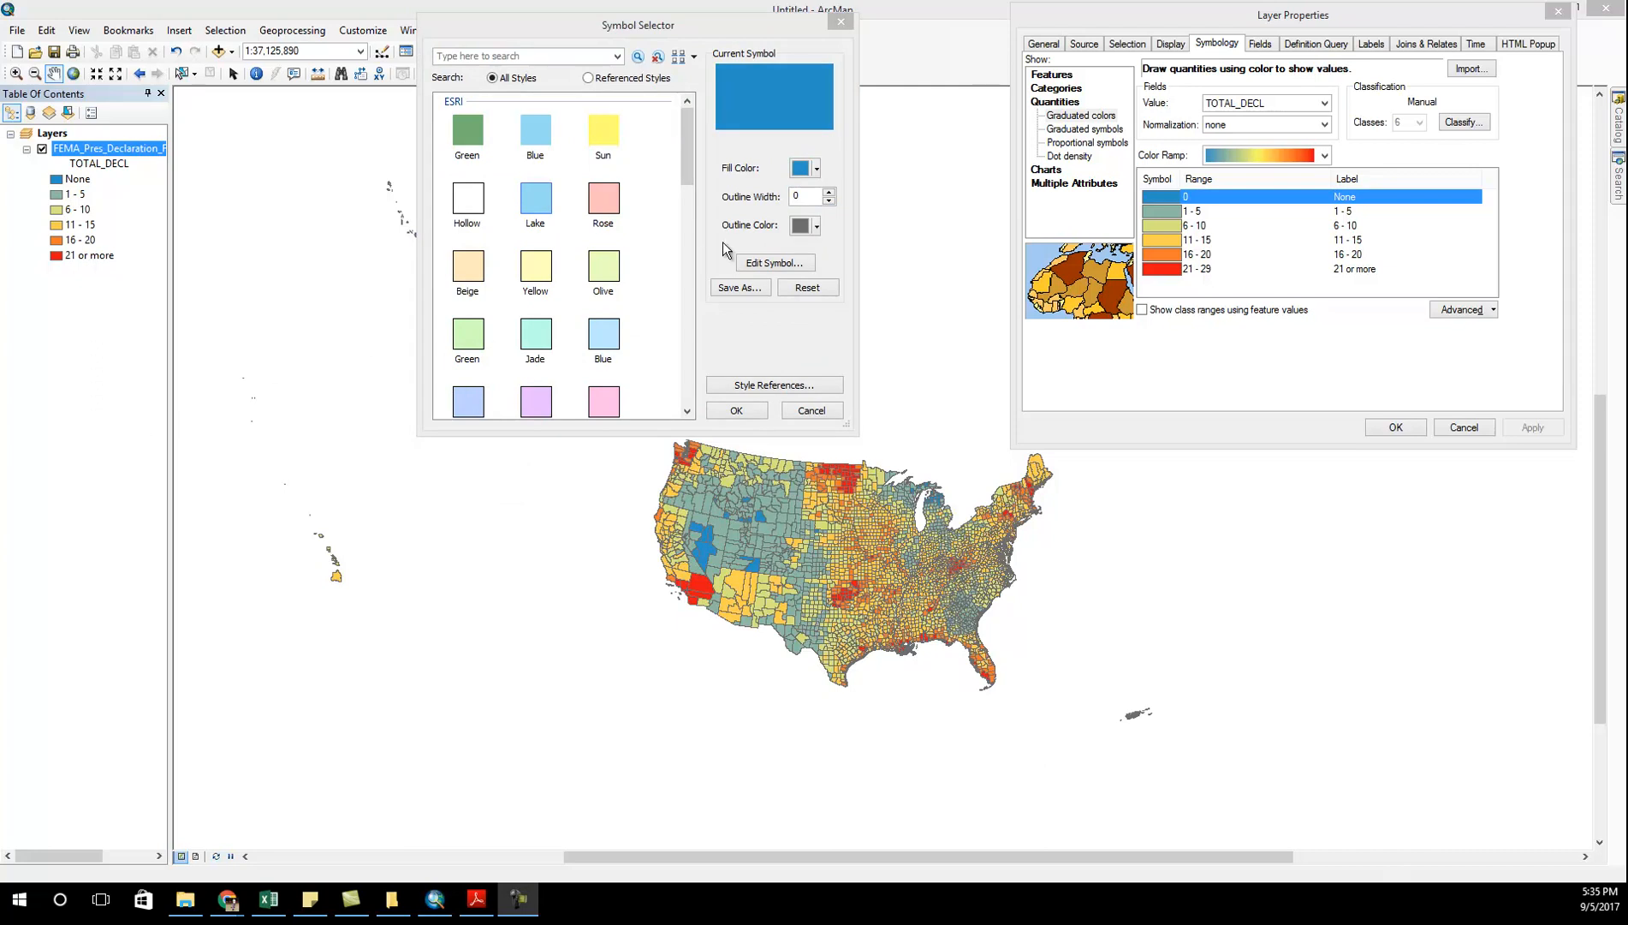
mouse_move(825, 227)
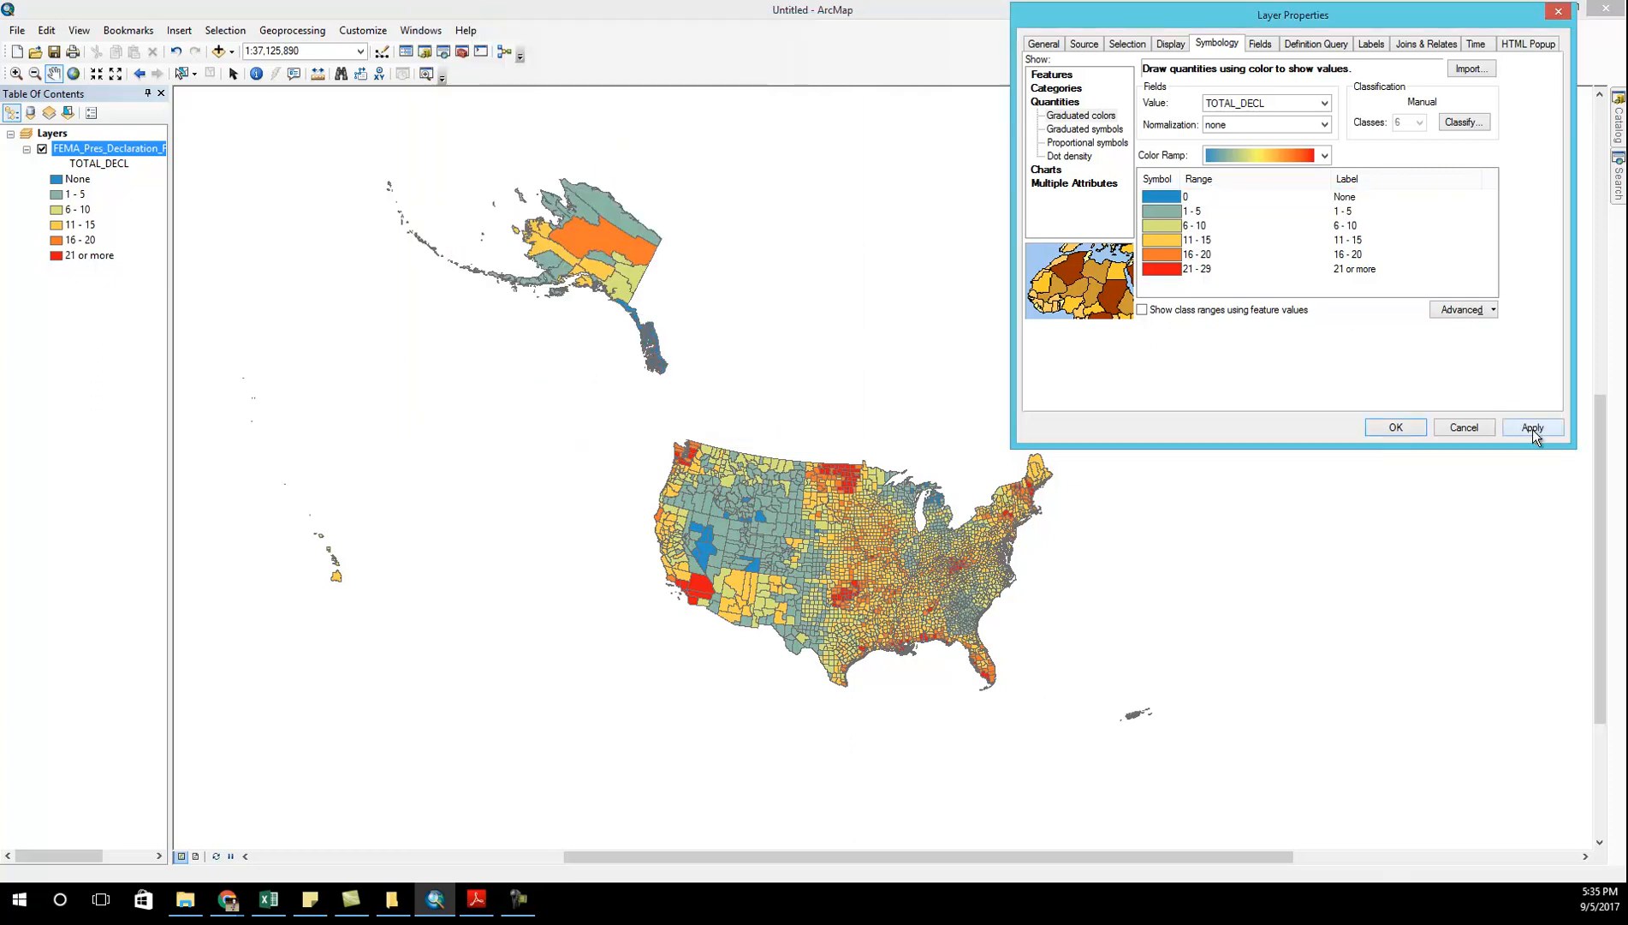
click(1532, 427)
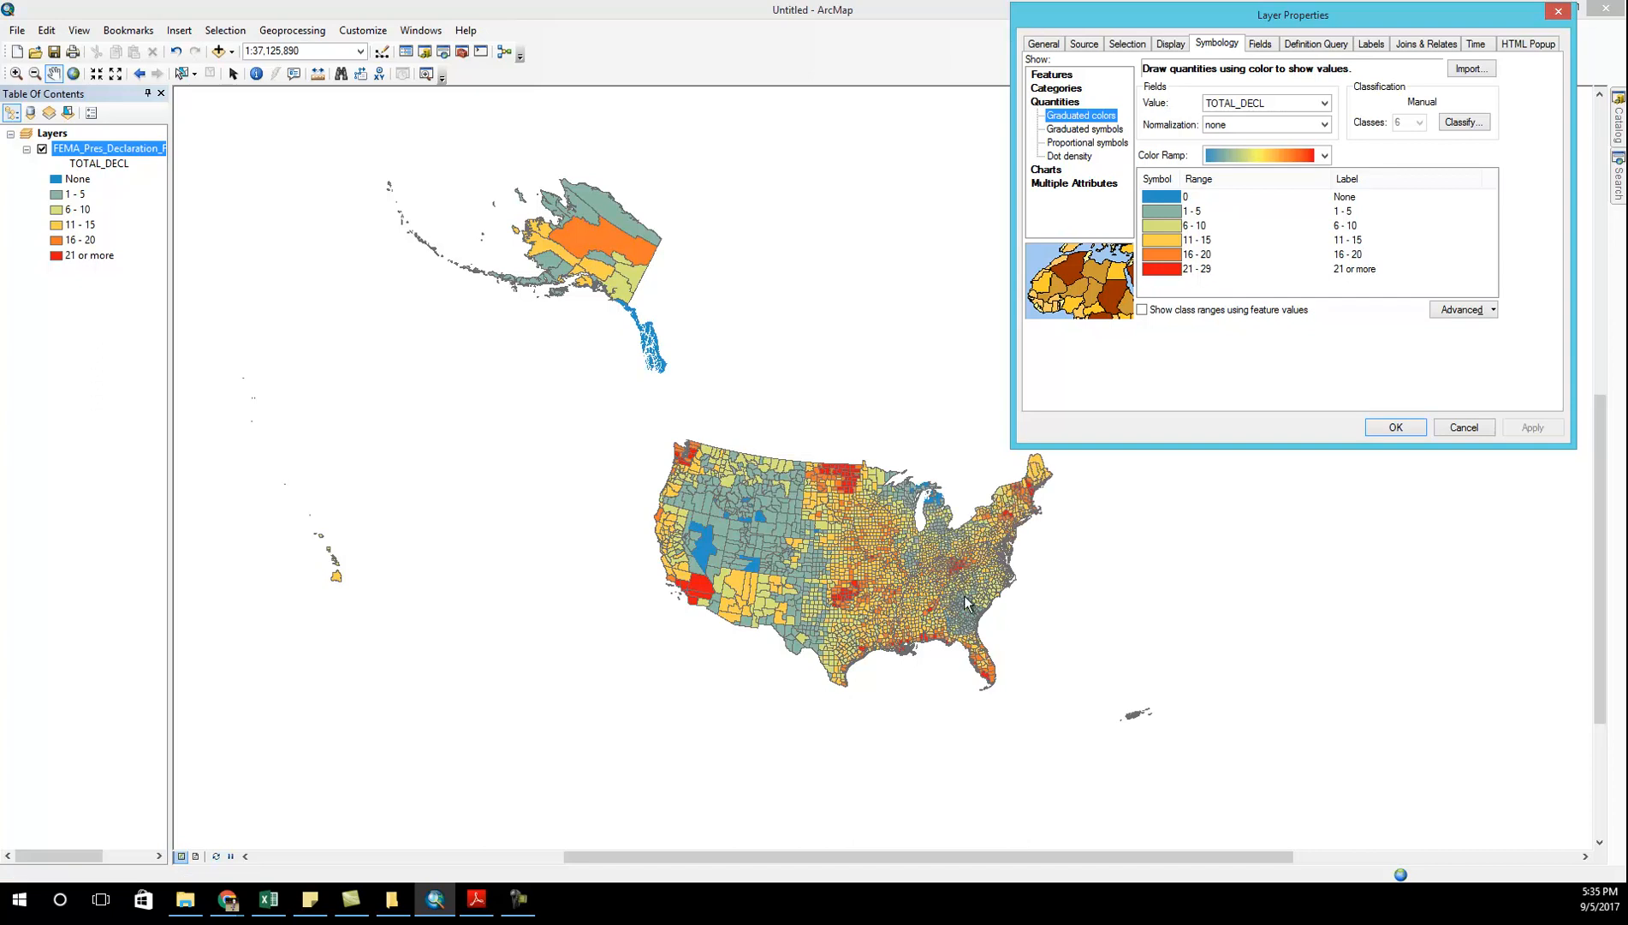
mouse_move(1187, 206)
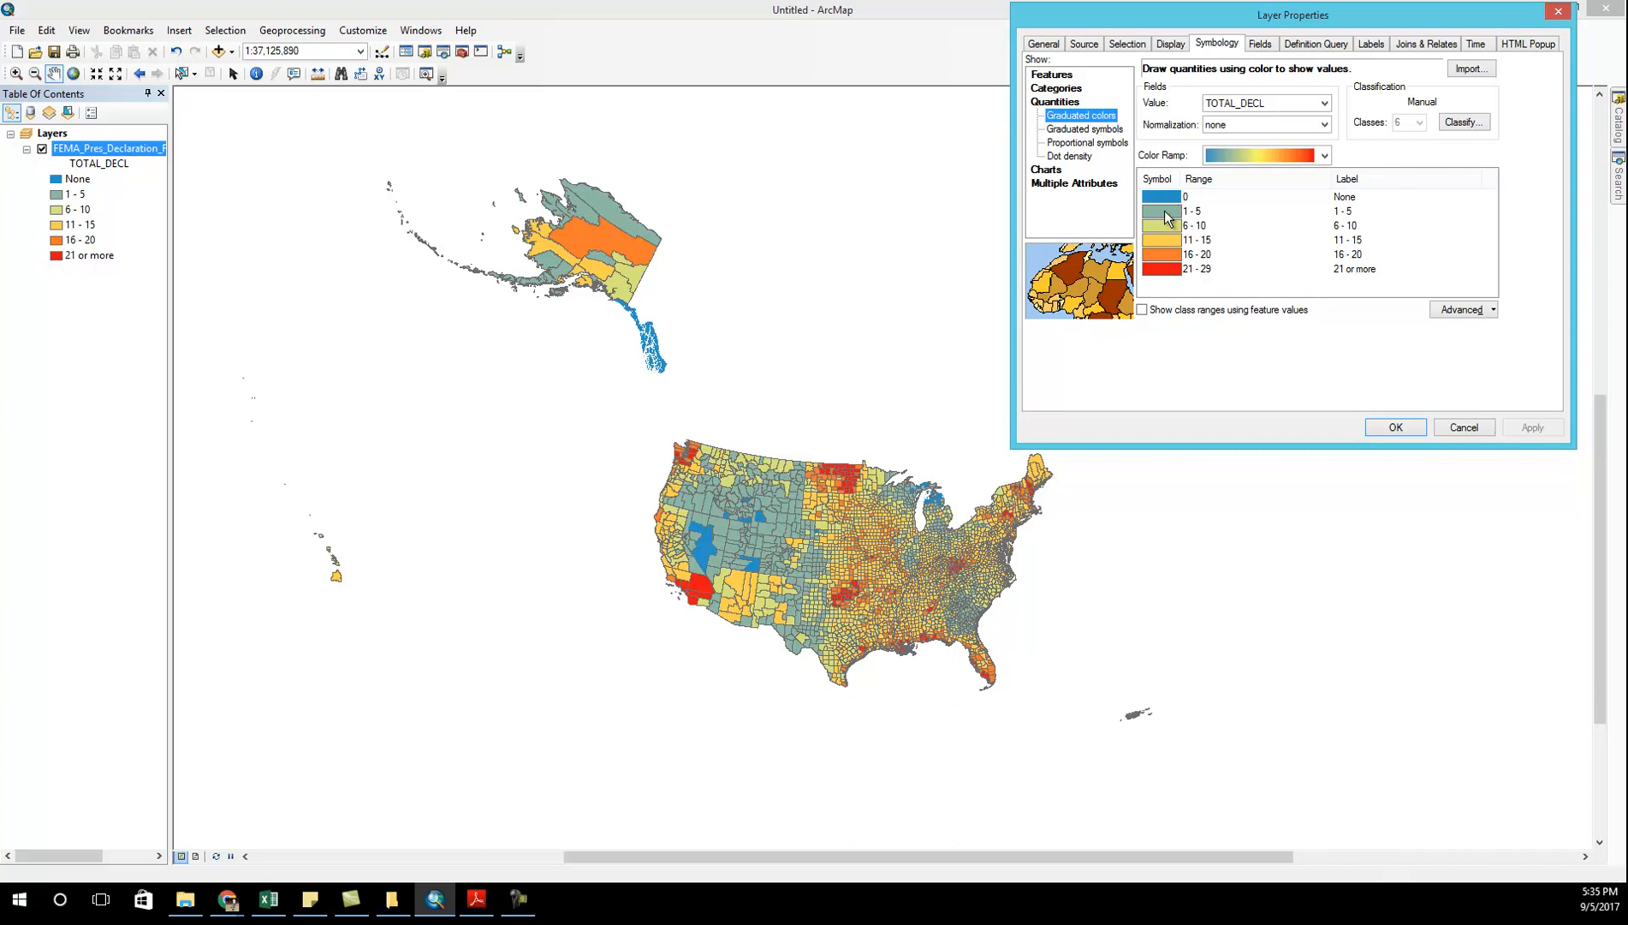
double_click(1161, 210)
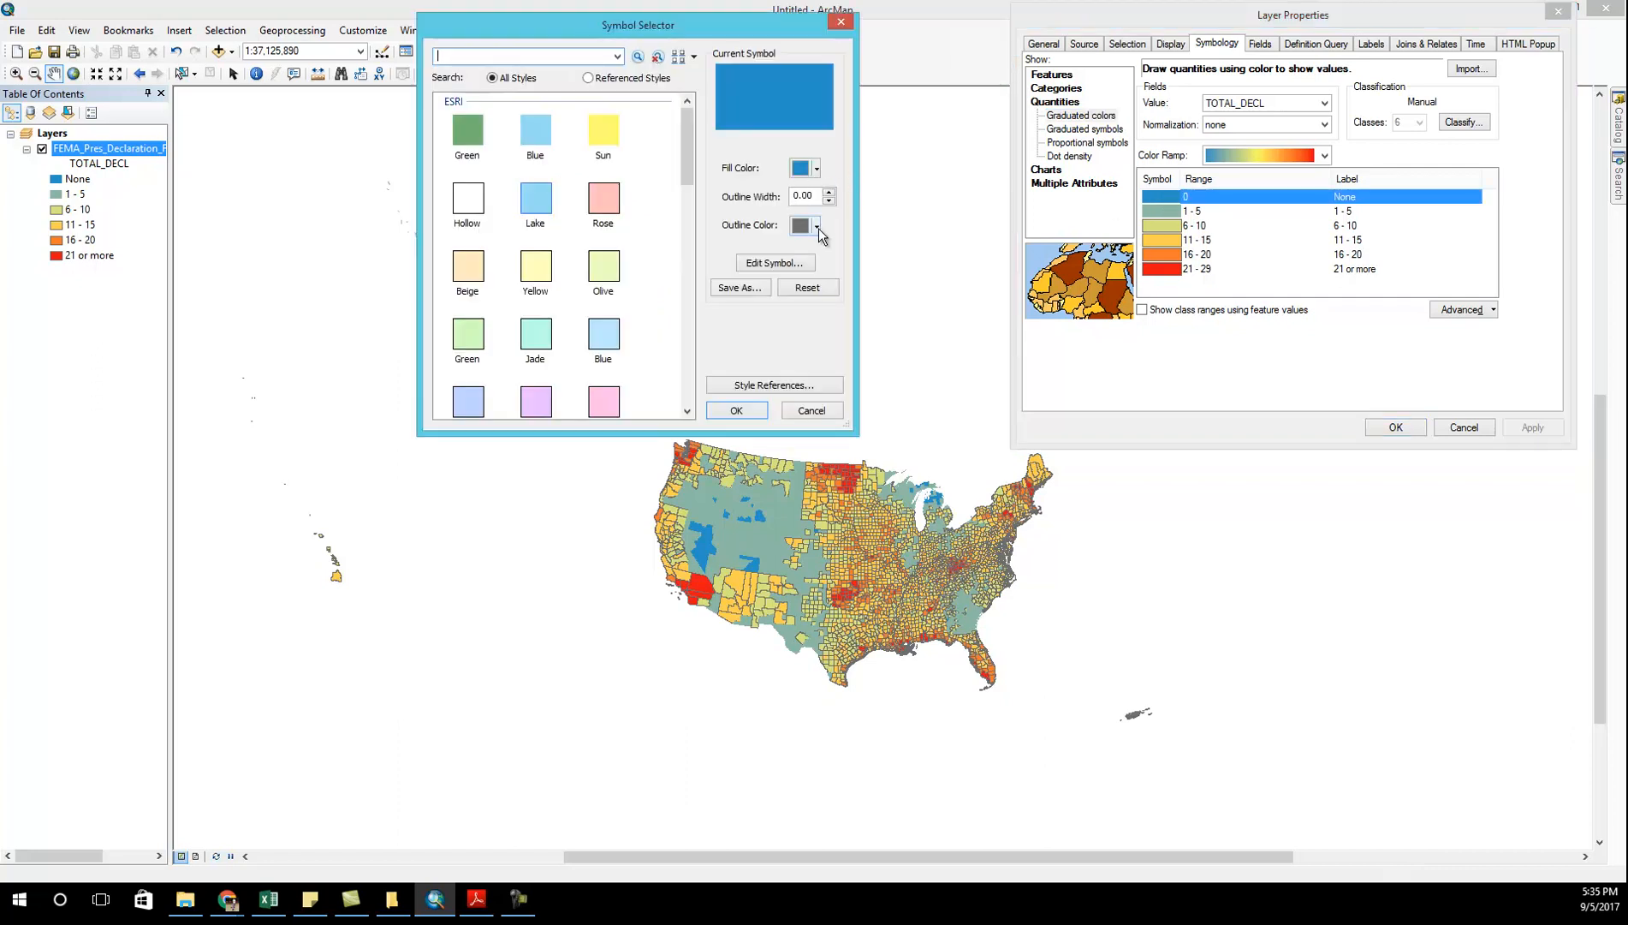
click(818, 225)
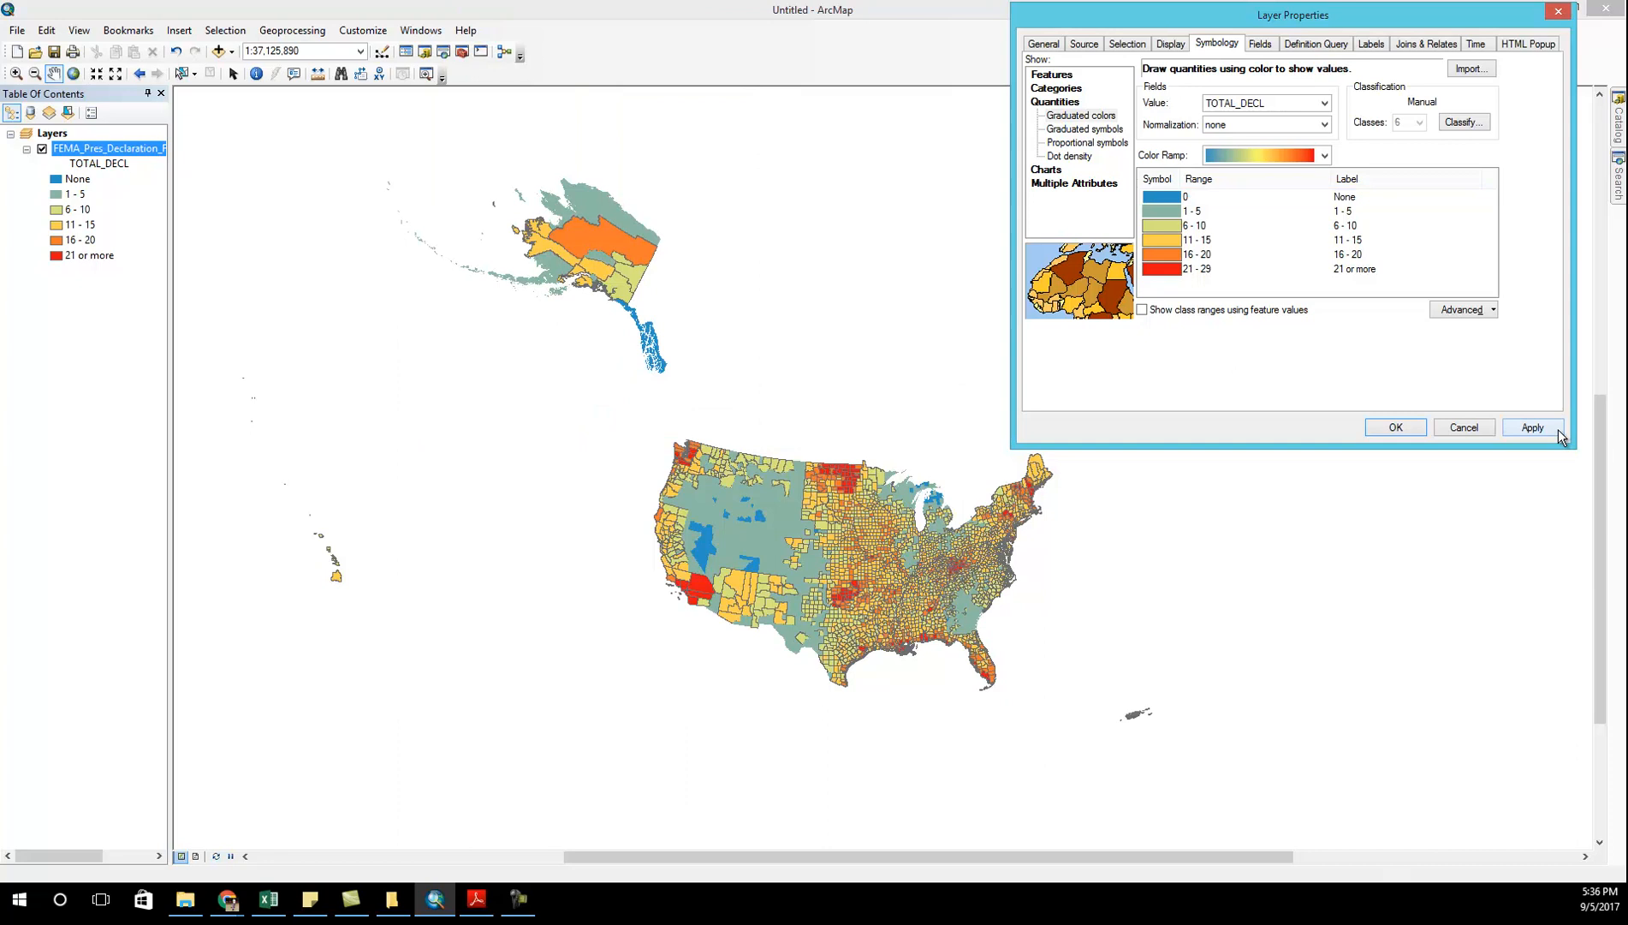
click(1531, 427)
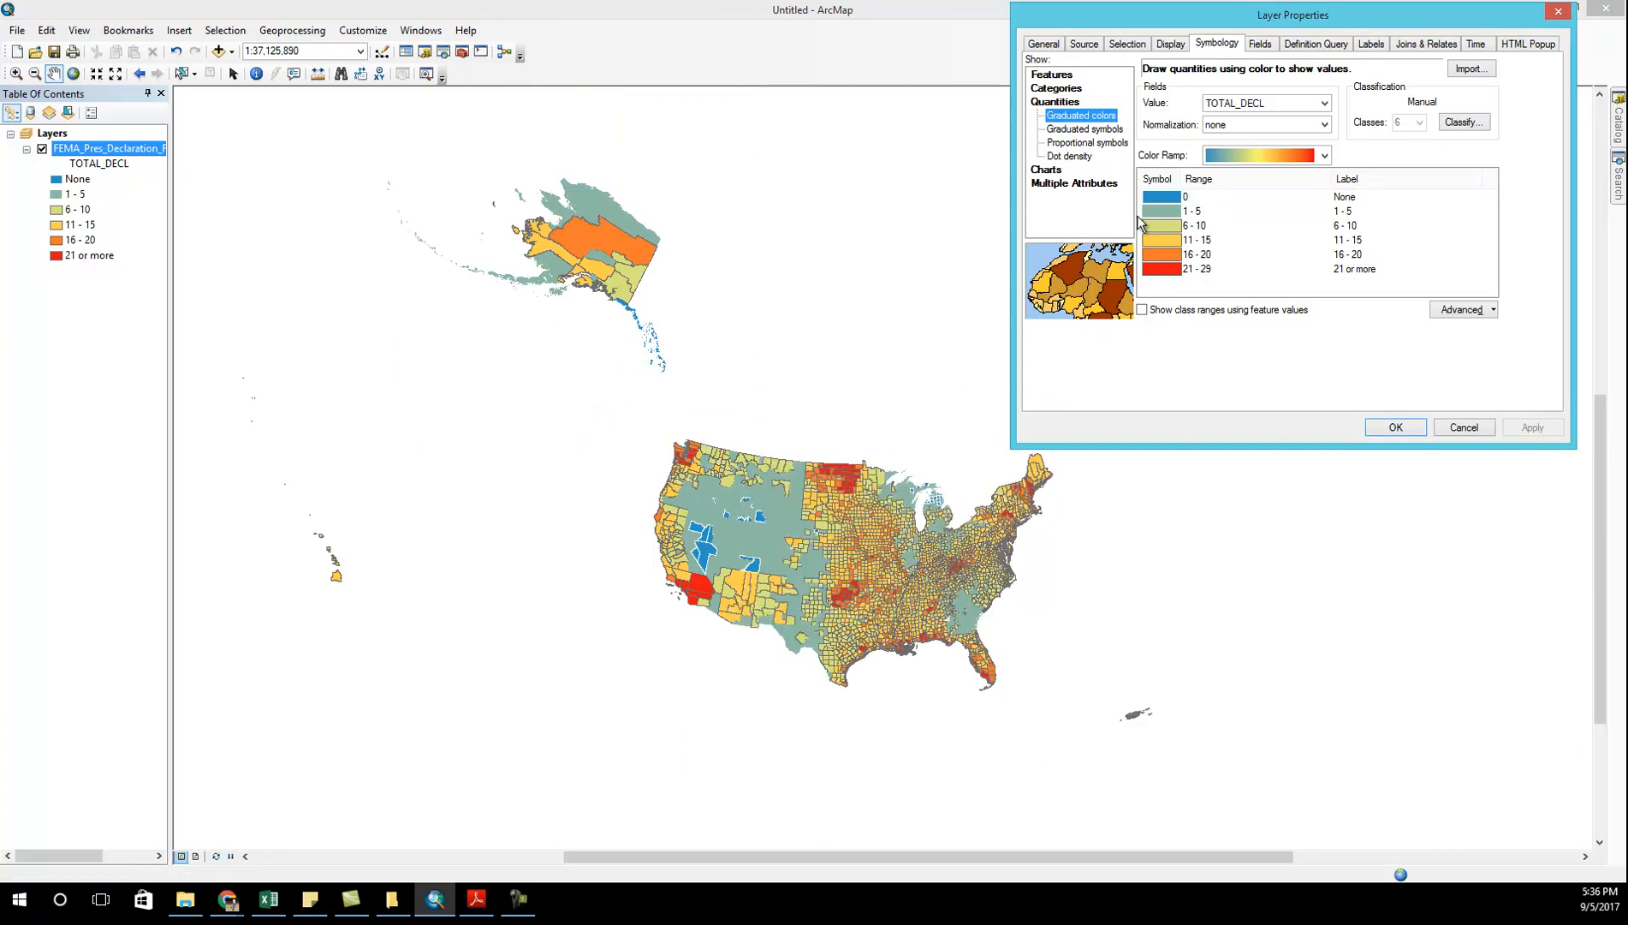
- Adjust the 1 - 5 symbol outline width, edit the top class symbol, and apply
double_click(1155, 210)
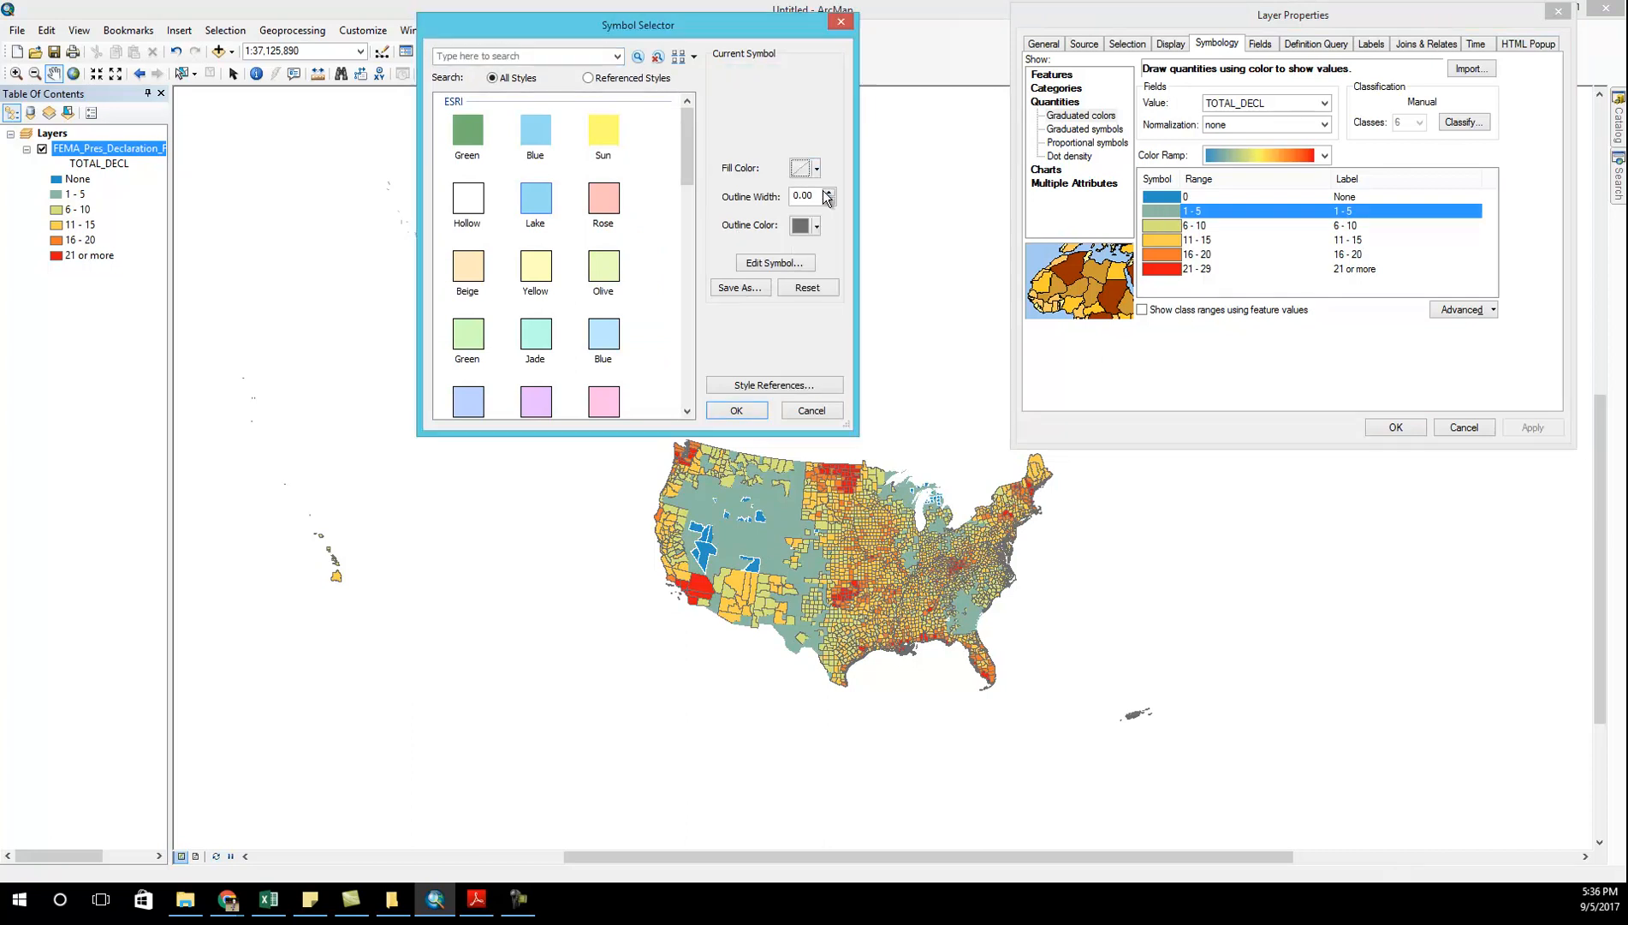
click(828, 190)
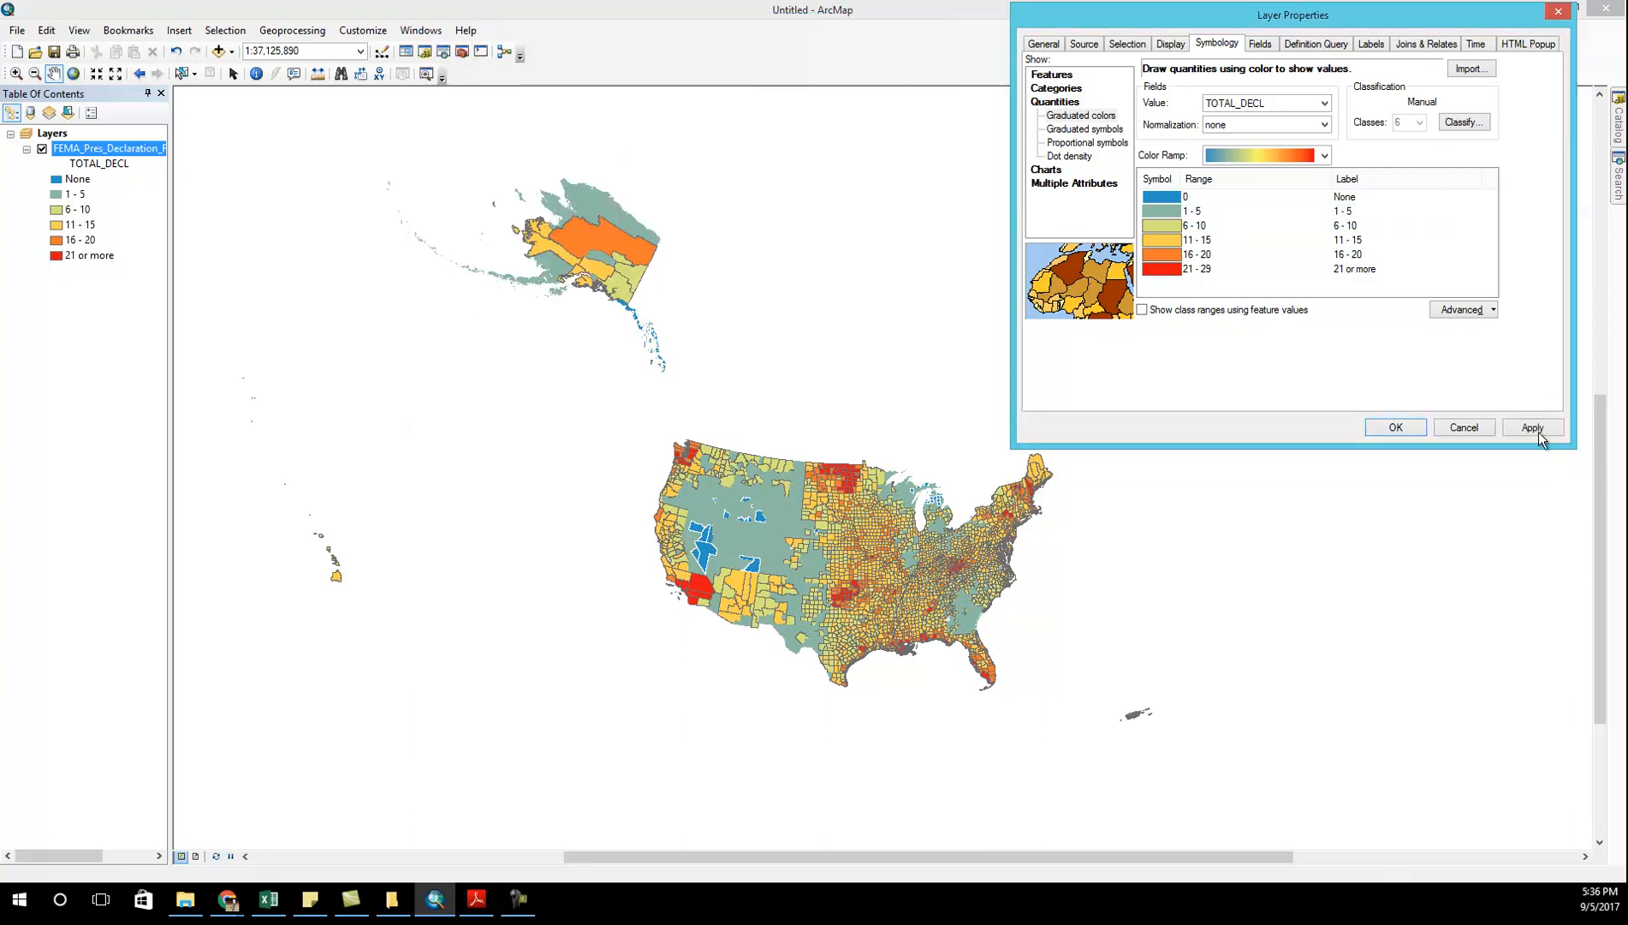
click(1532, 427)
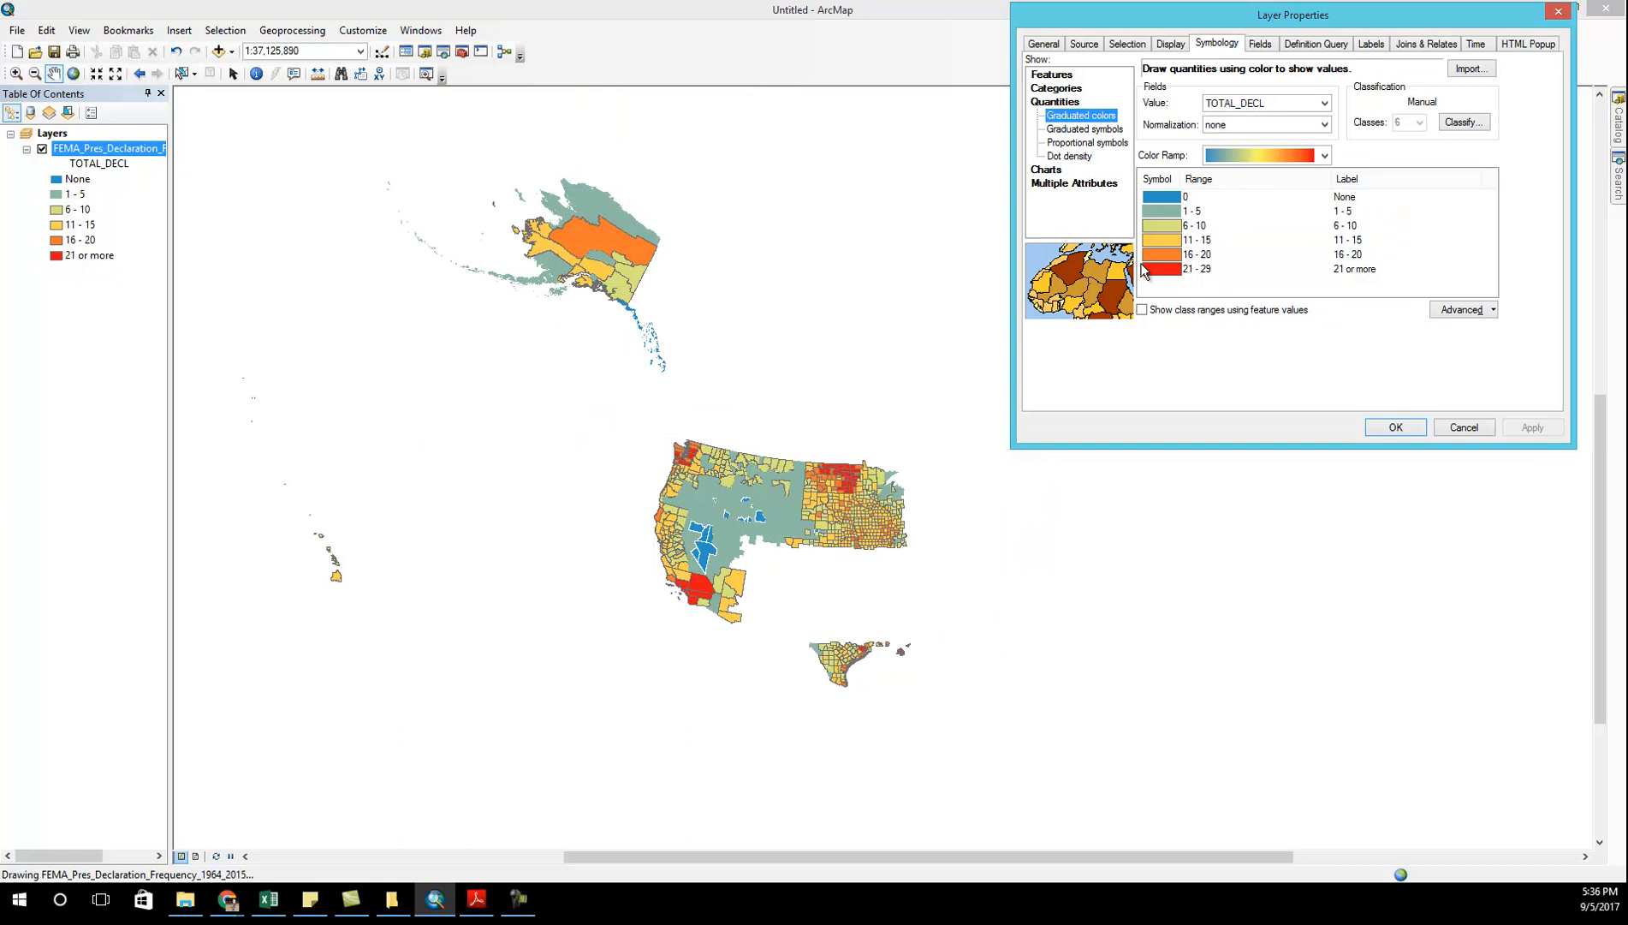
double_click(1163, 210)
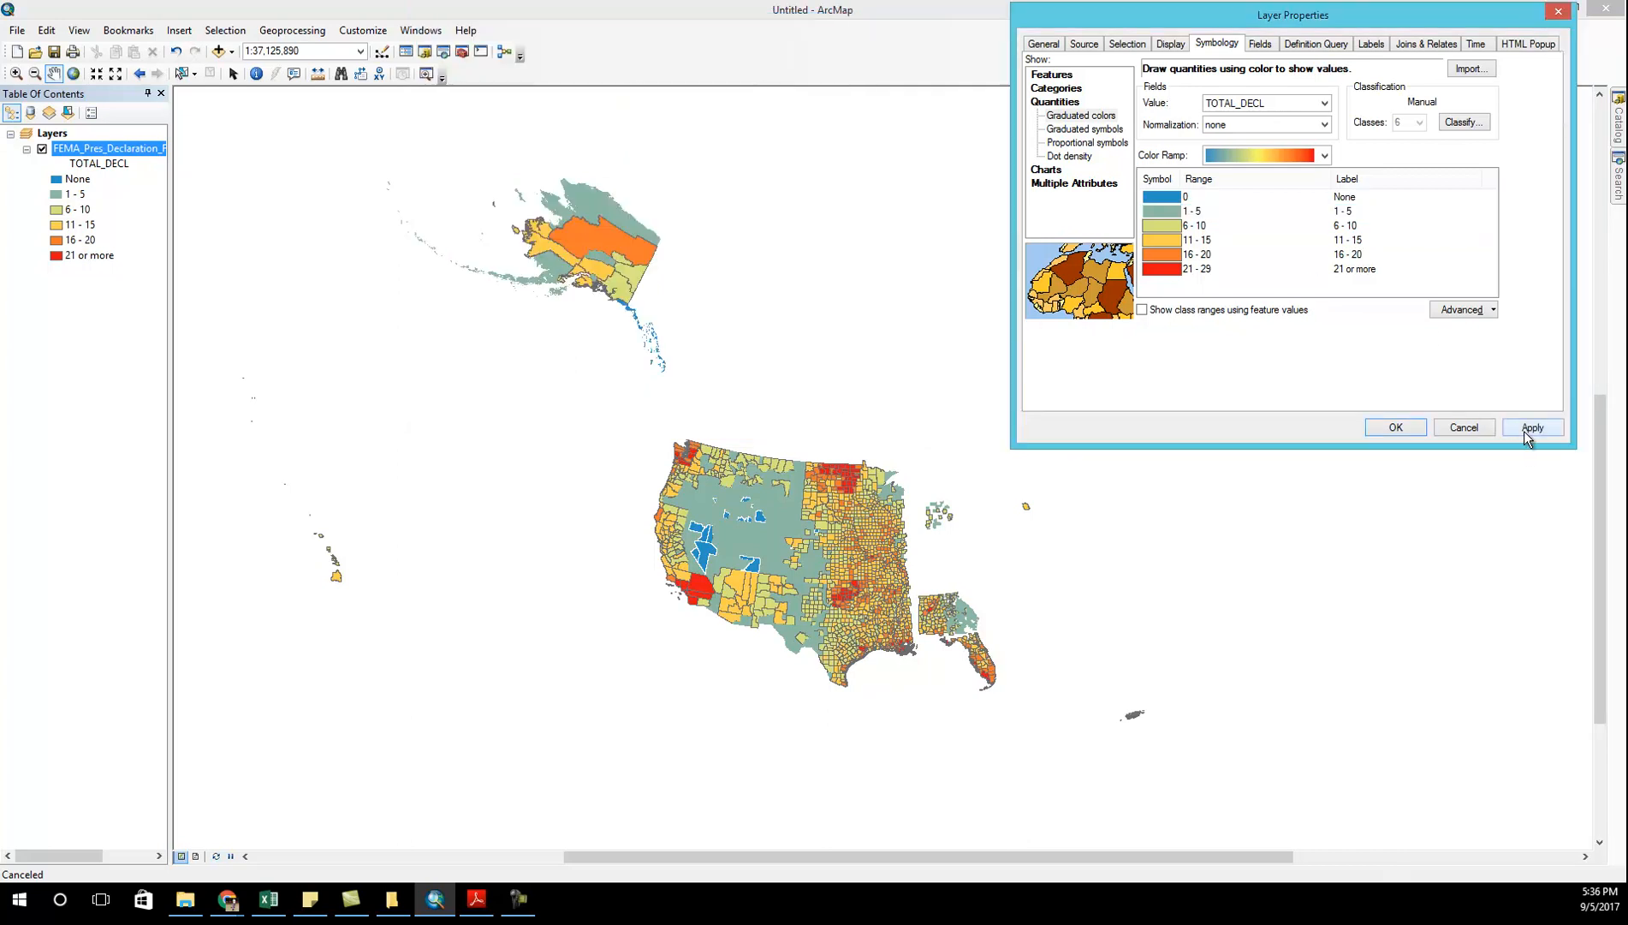
click(1532, 427)
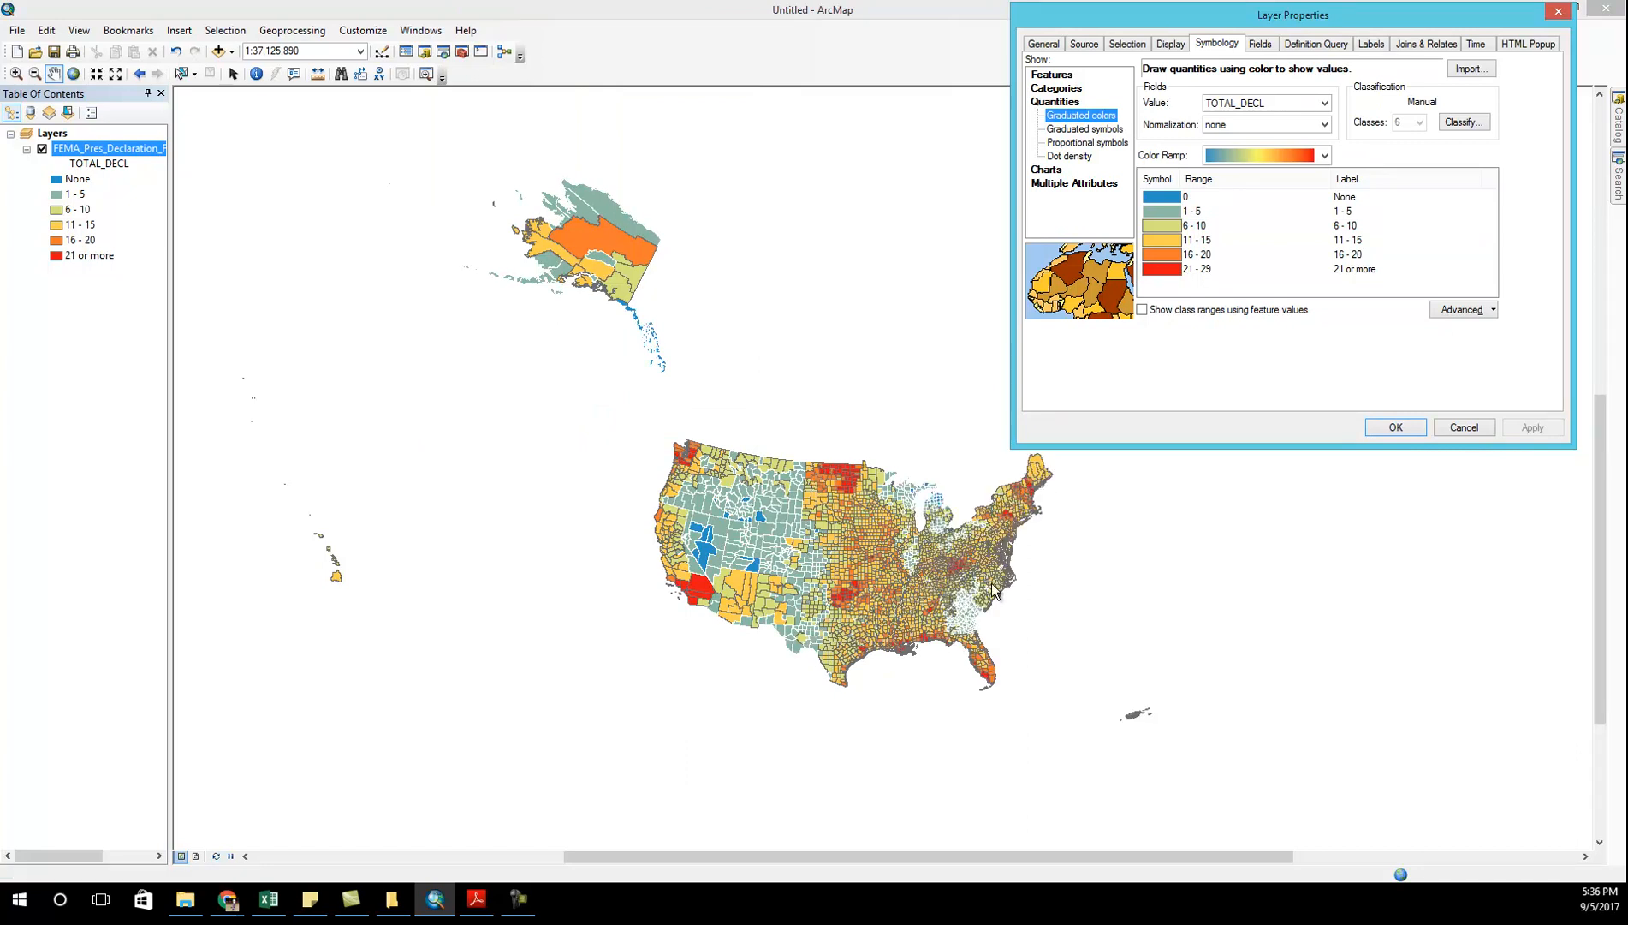
mouse_move(955, 710)
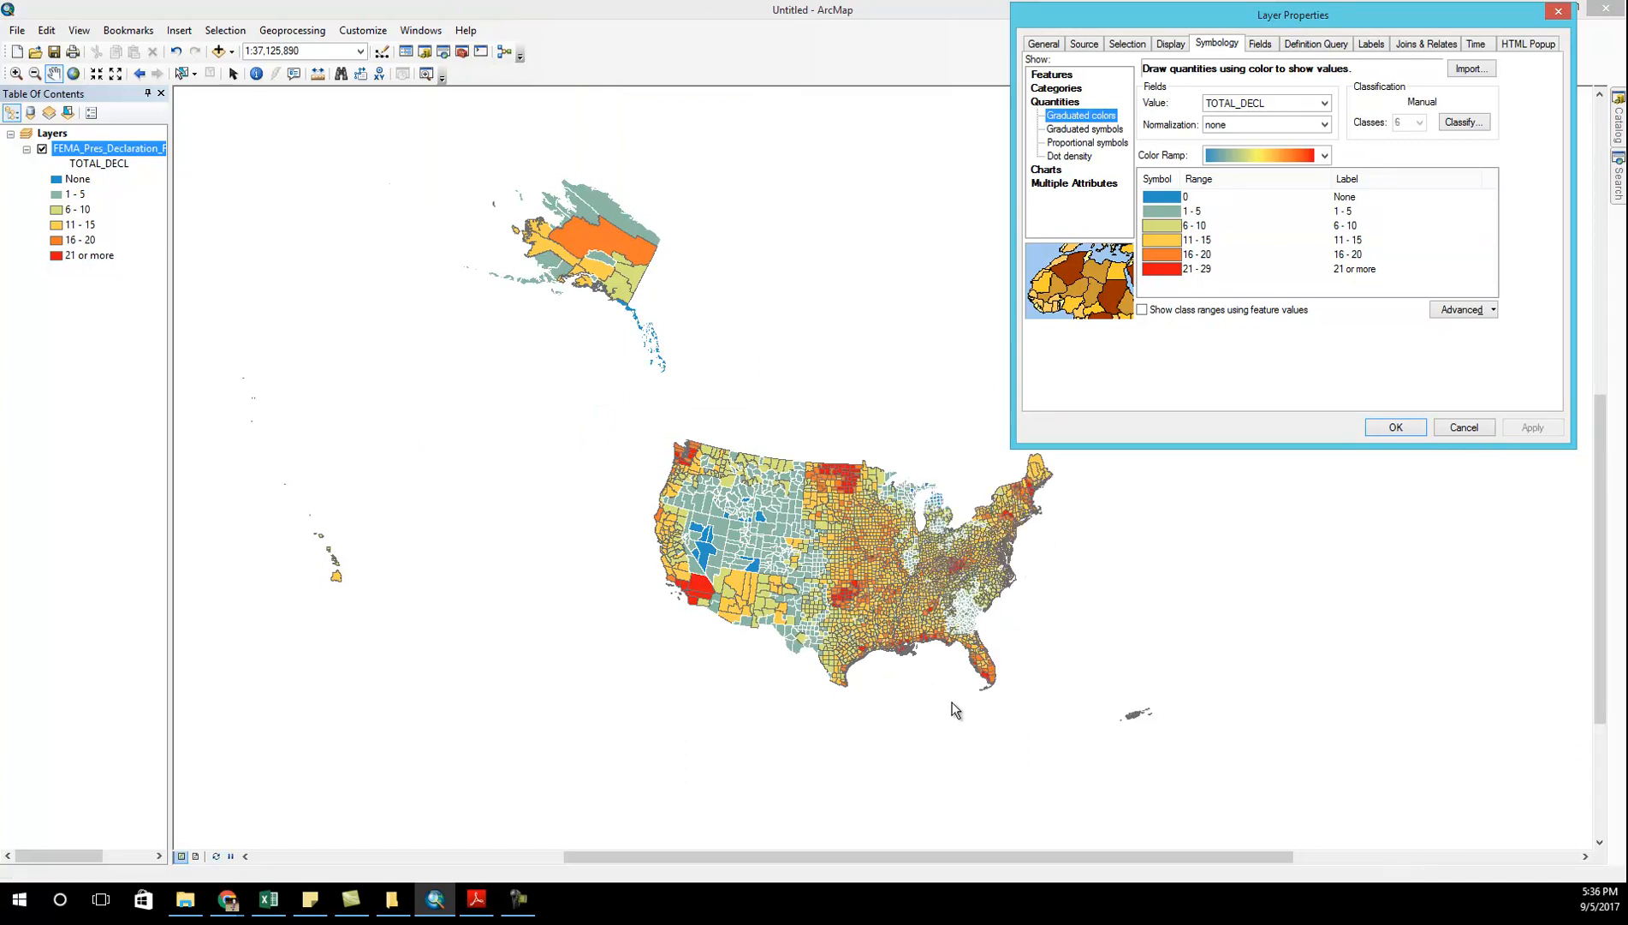
mouse_move(1008, 566)
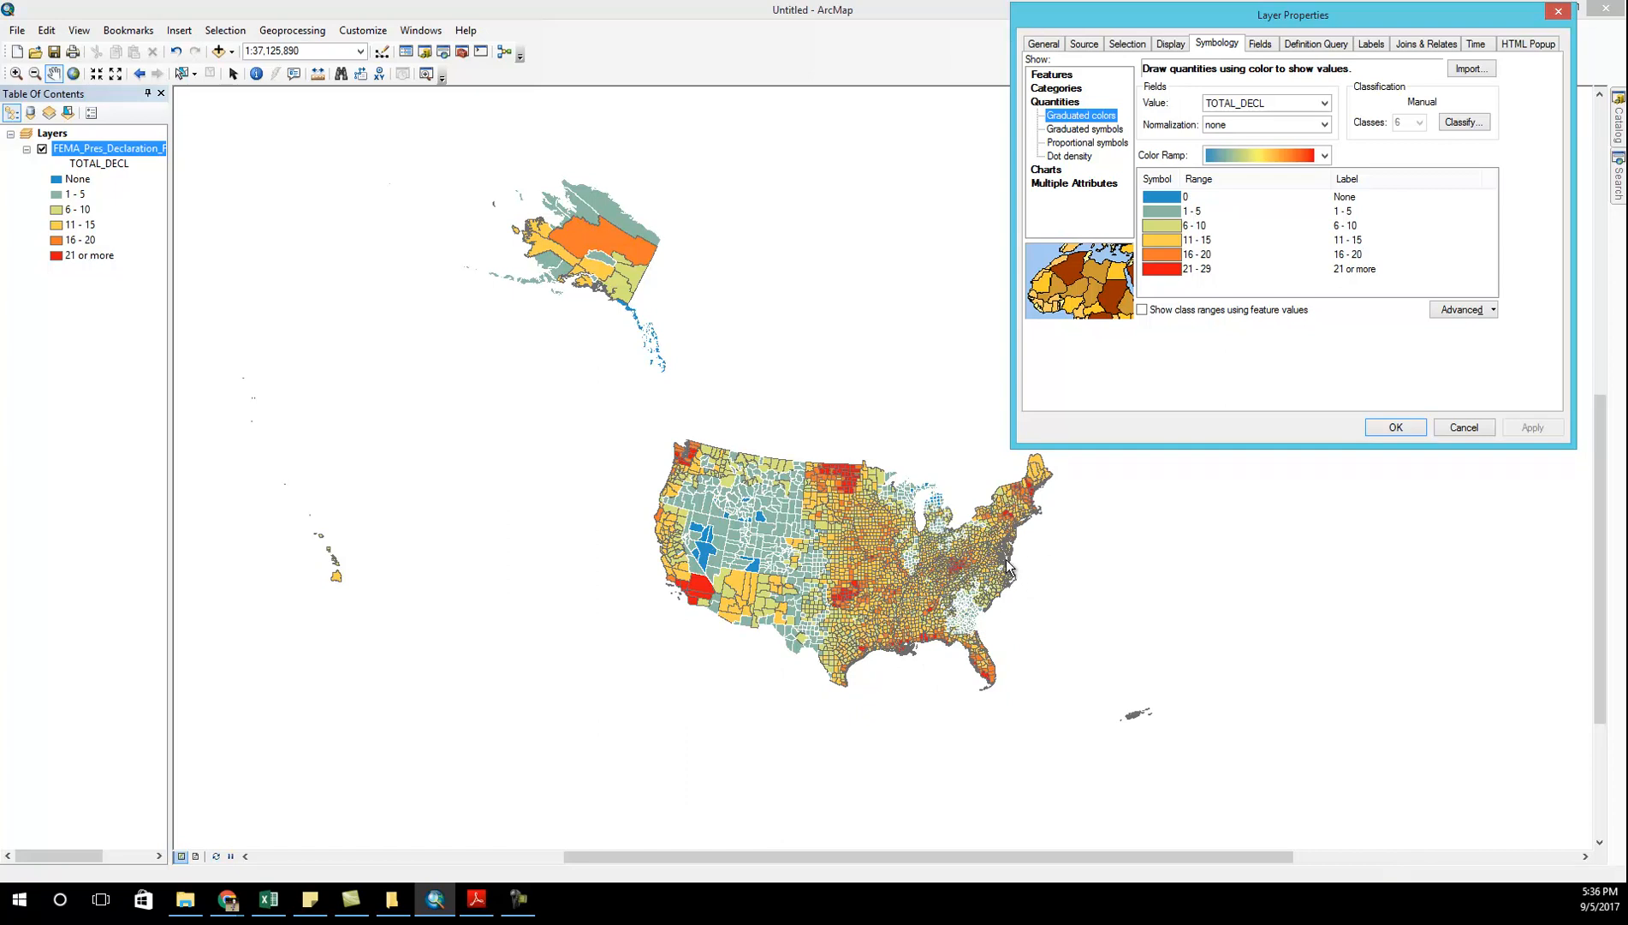
mouse_move(1174, 374)
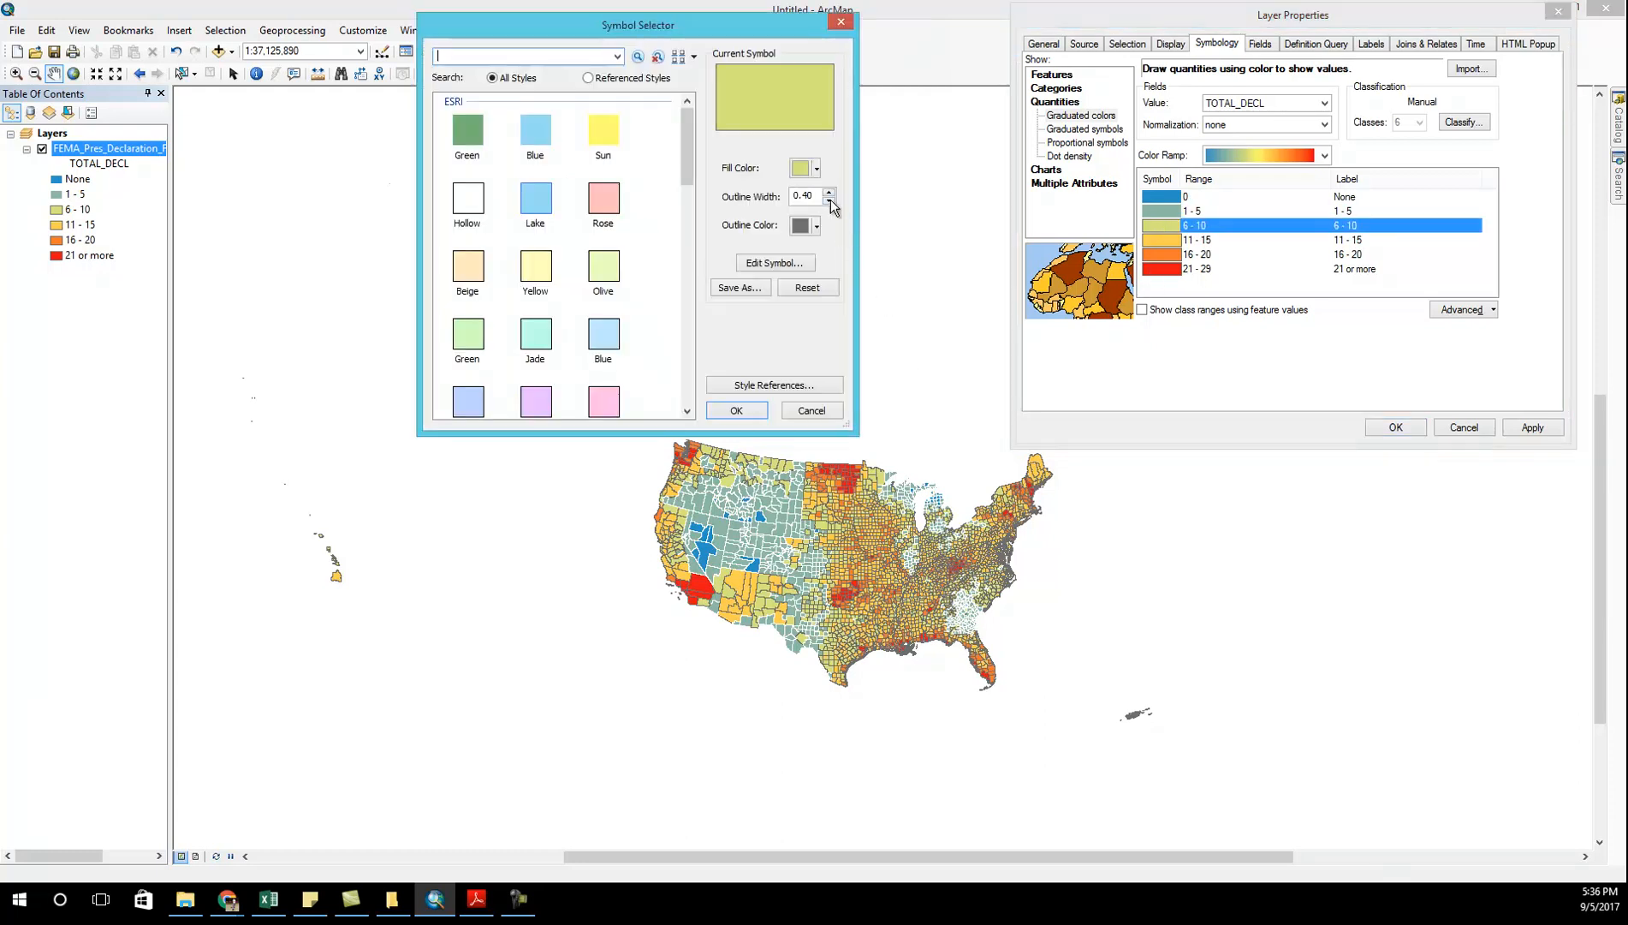
- Set the 21 or more symbol outline width to 0 and accept Layer Properties
click(736, 409)
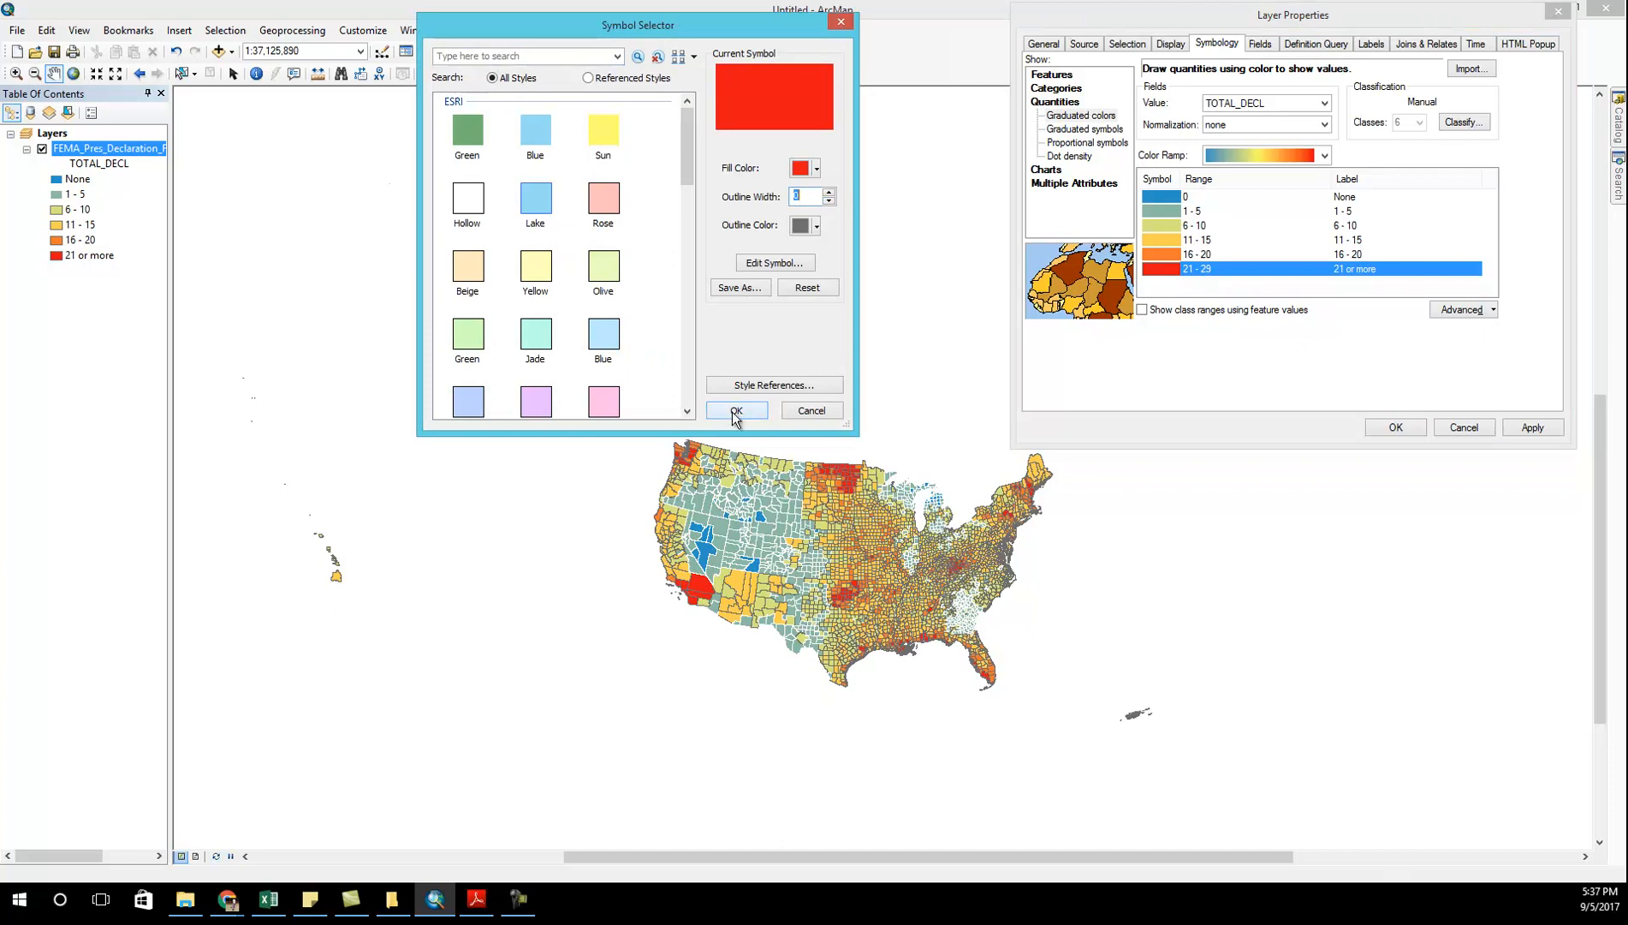
click(736, 410)
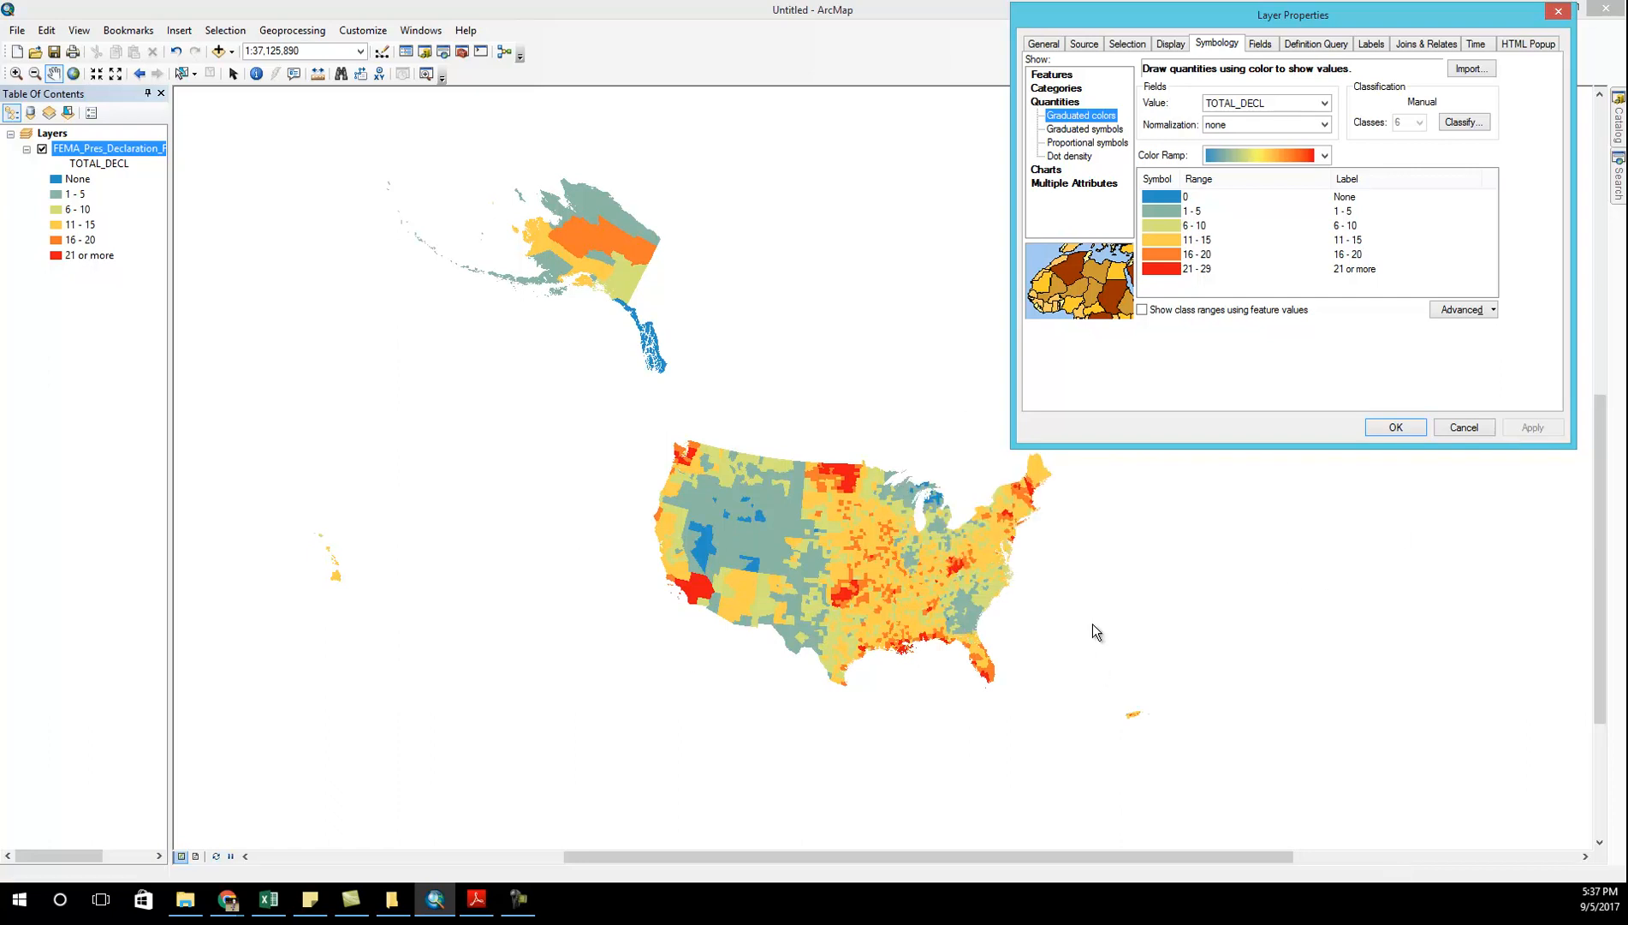
mouse_move(205, 419)
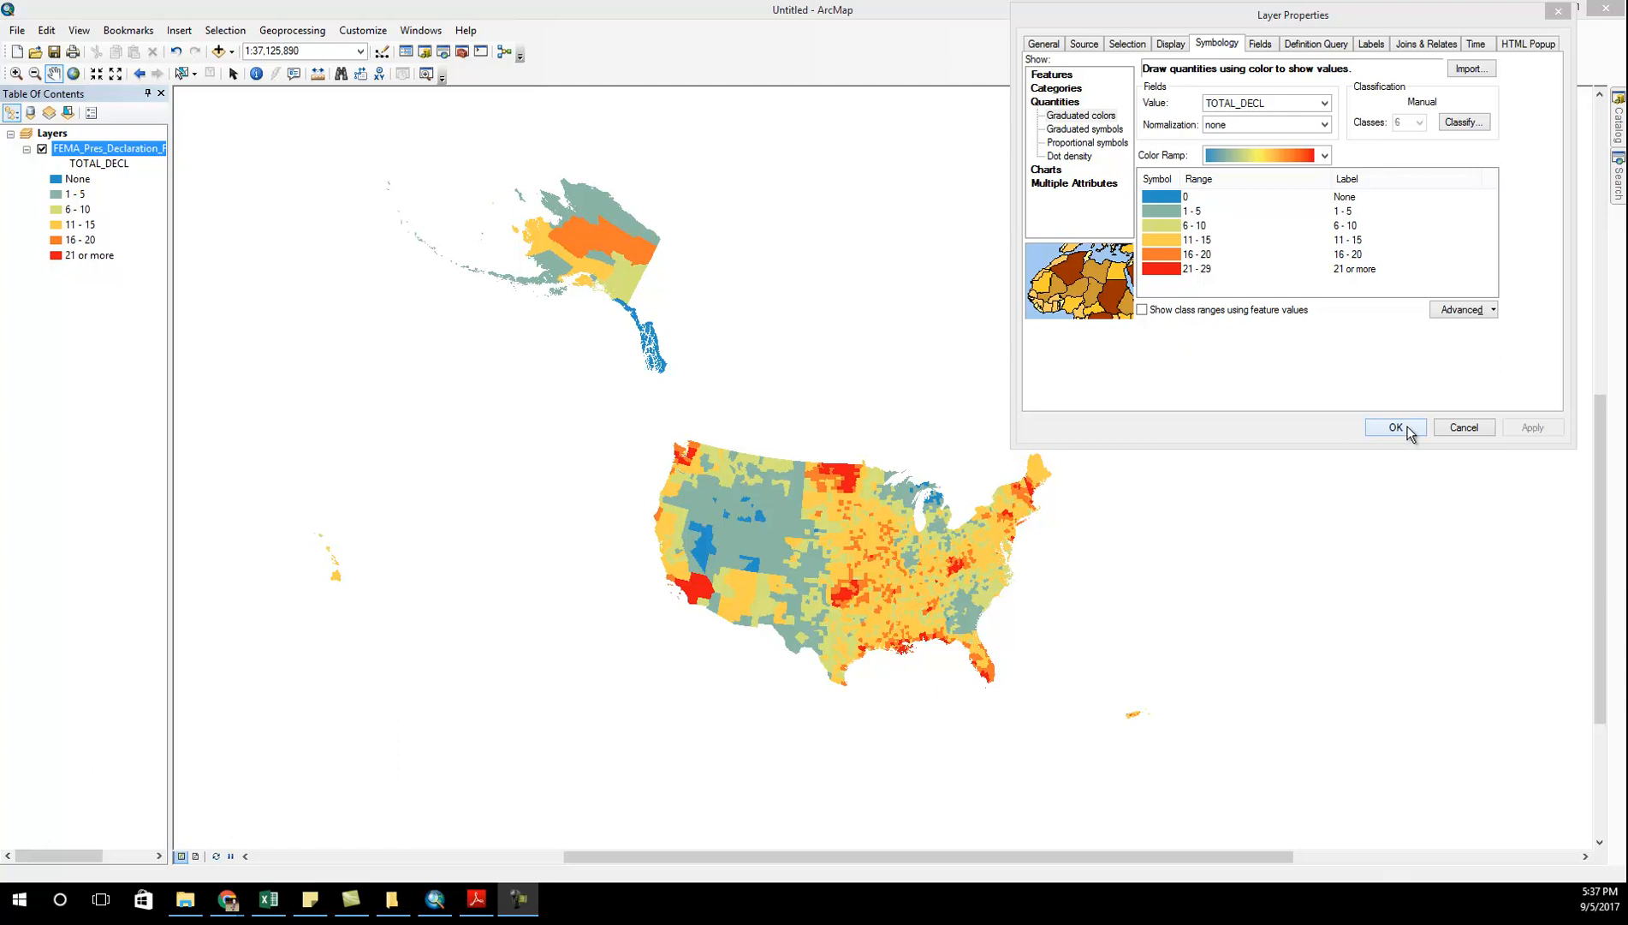
click(1395, 427)
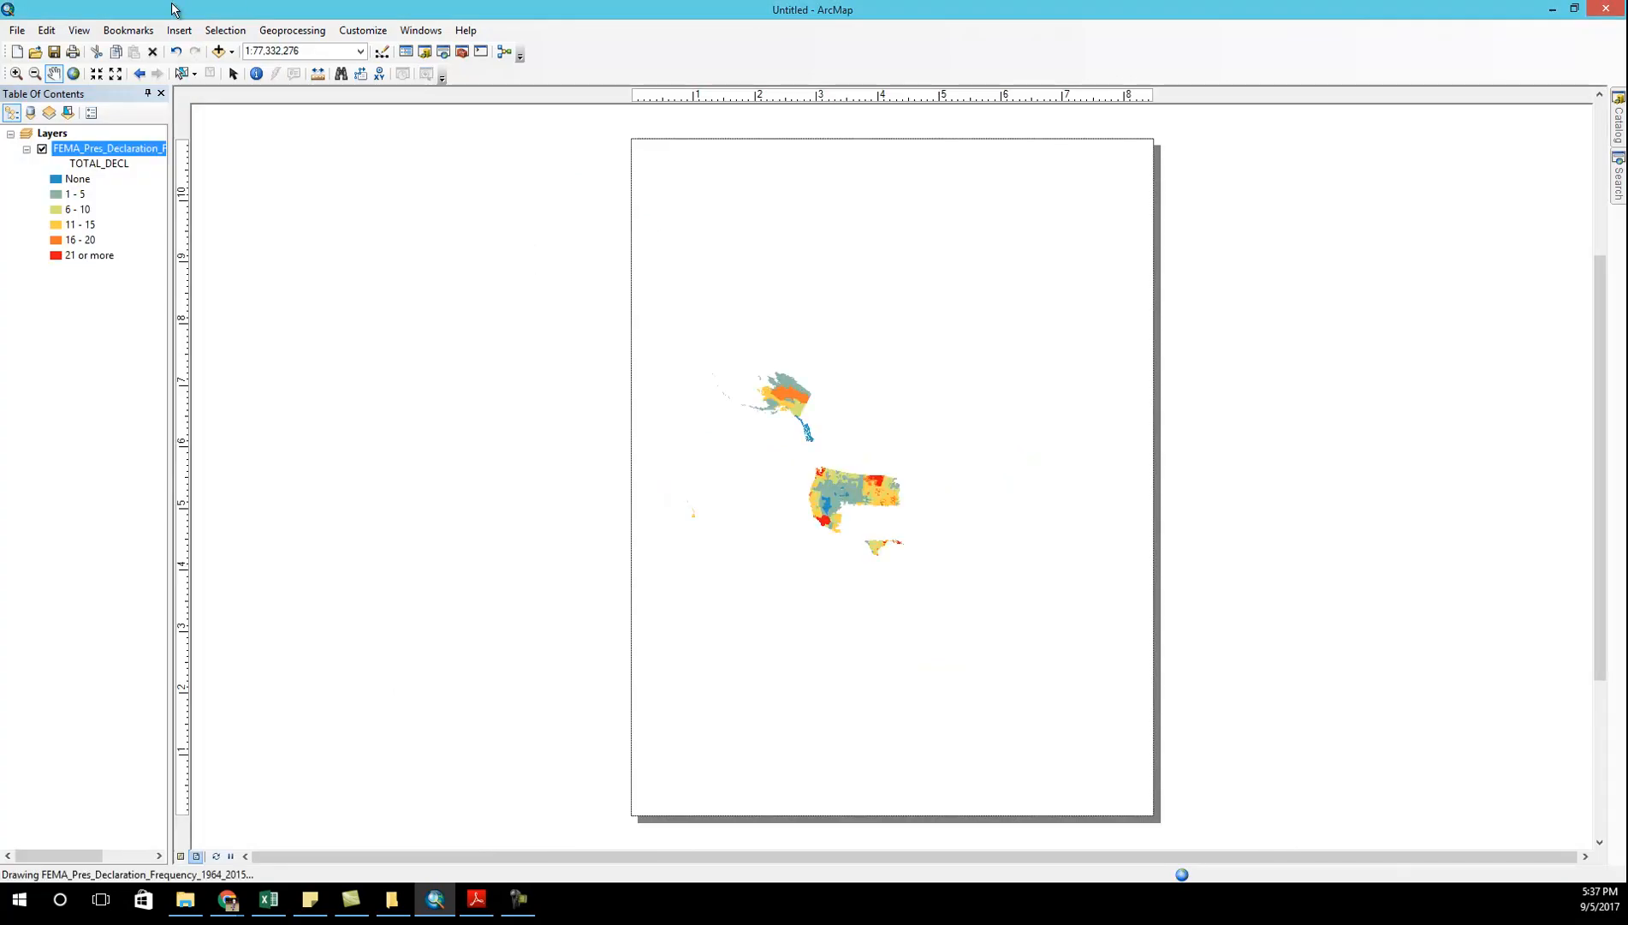
- Set the layout page to landscape orientation in Page and Print Setup
click(16, 29)
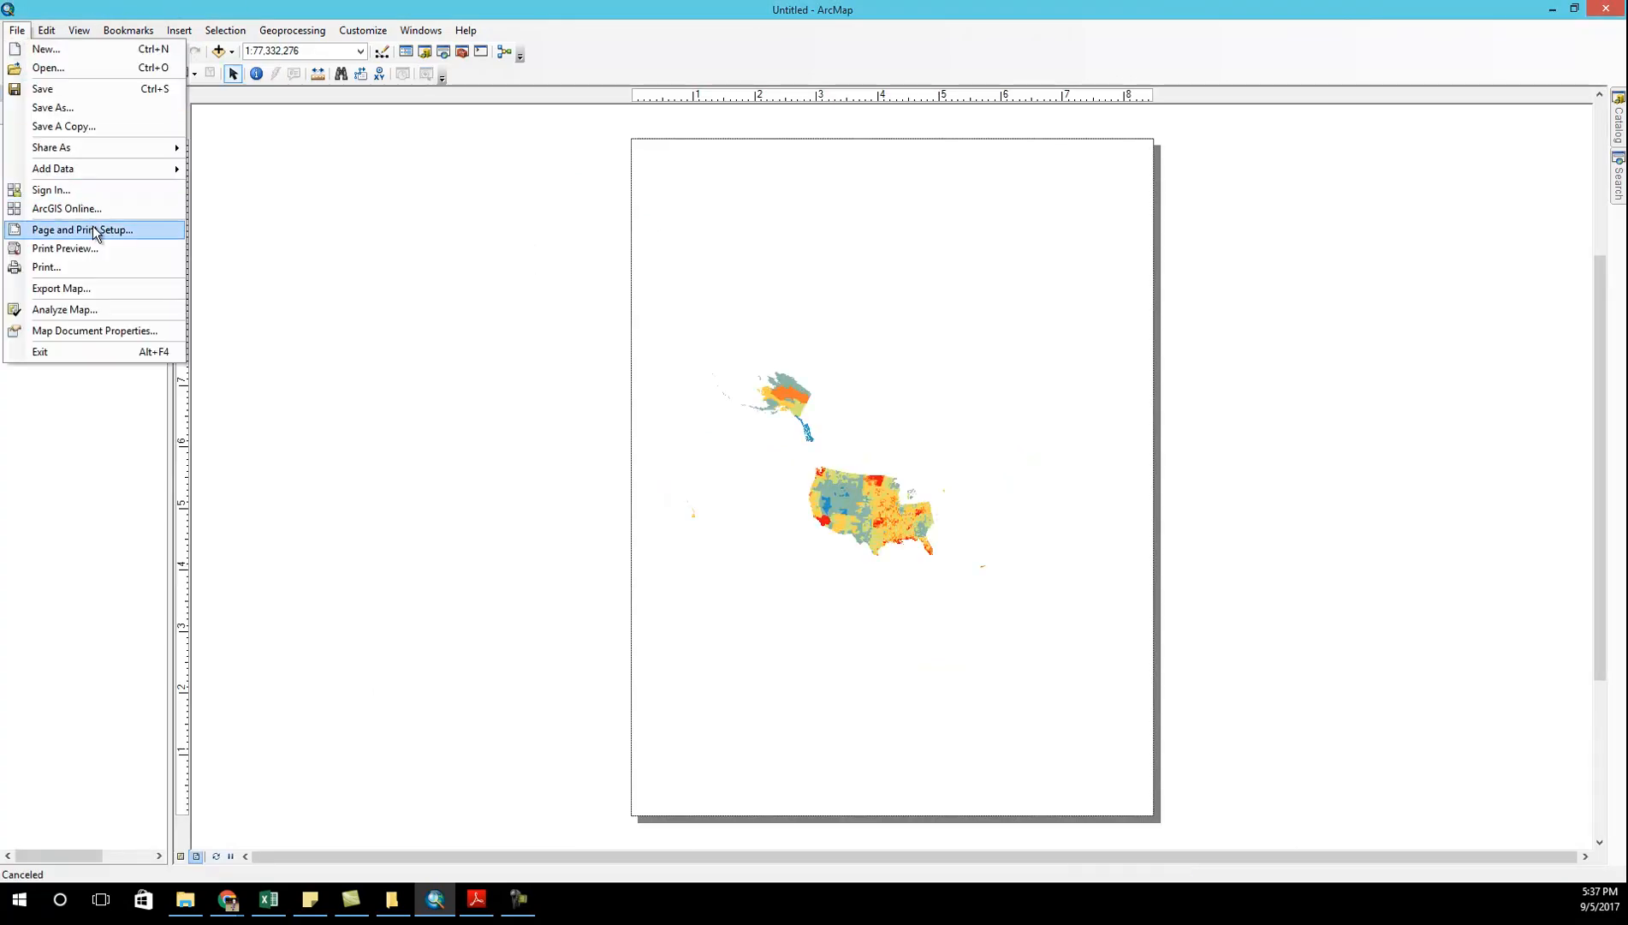
click(79, 230)
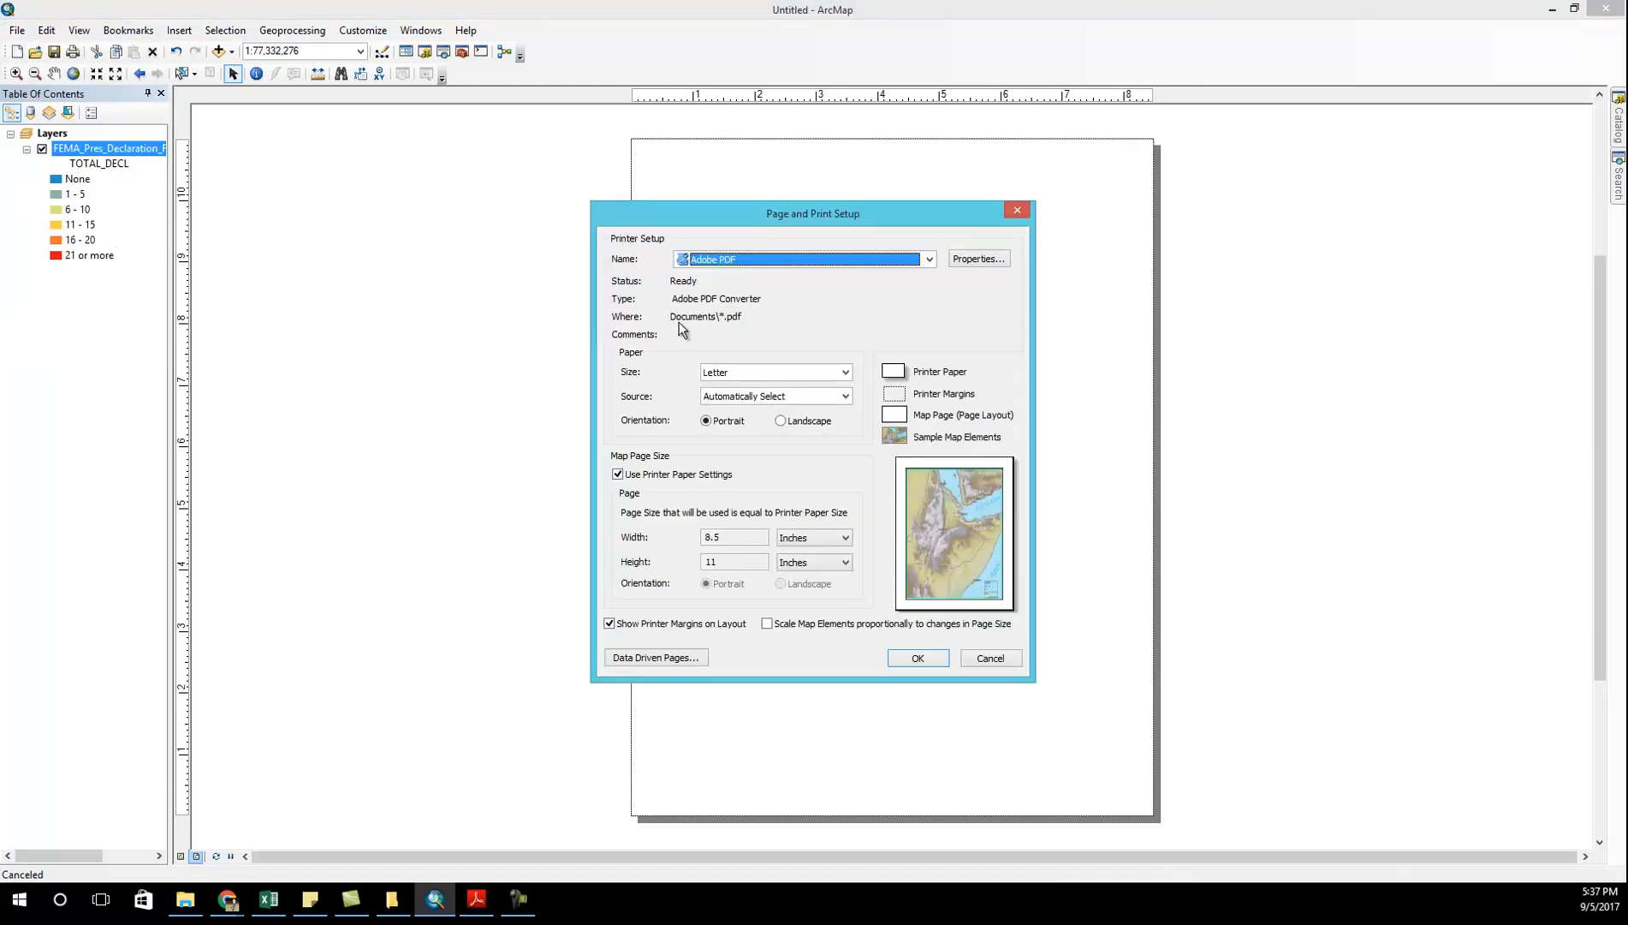
mouse_move(783, 445)
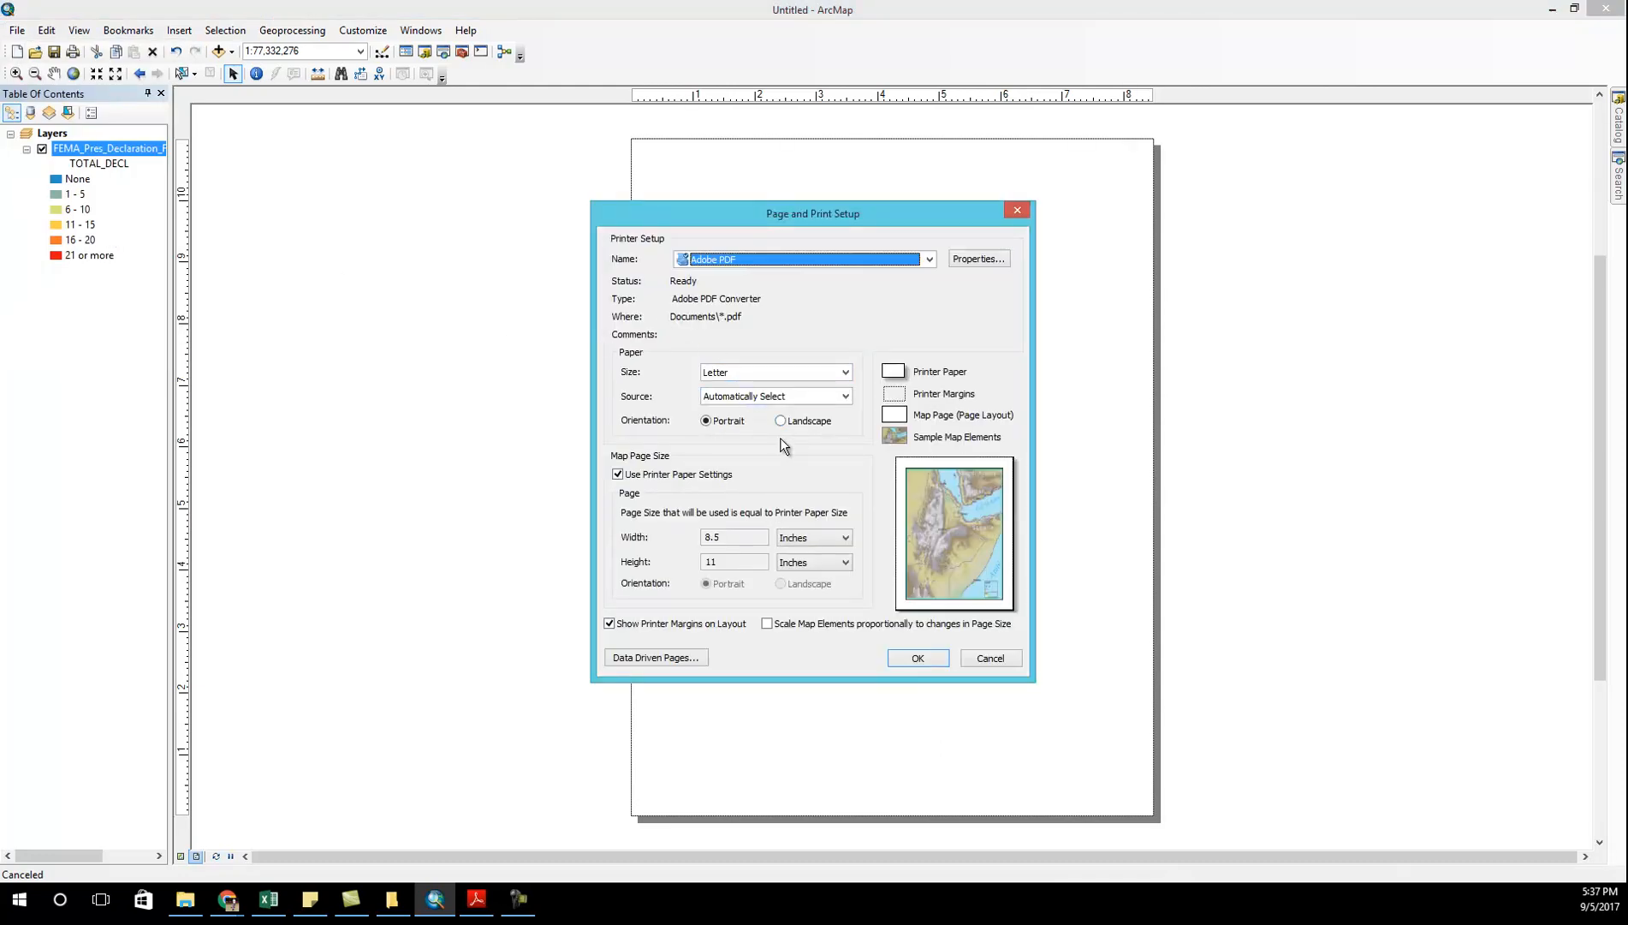
click(781, 420)
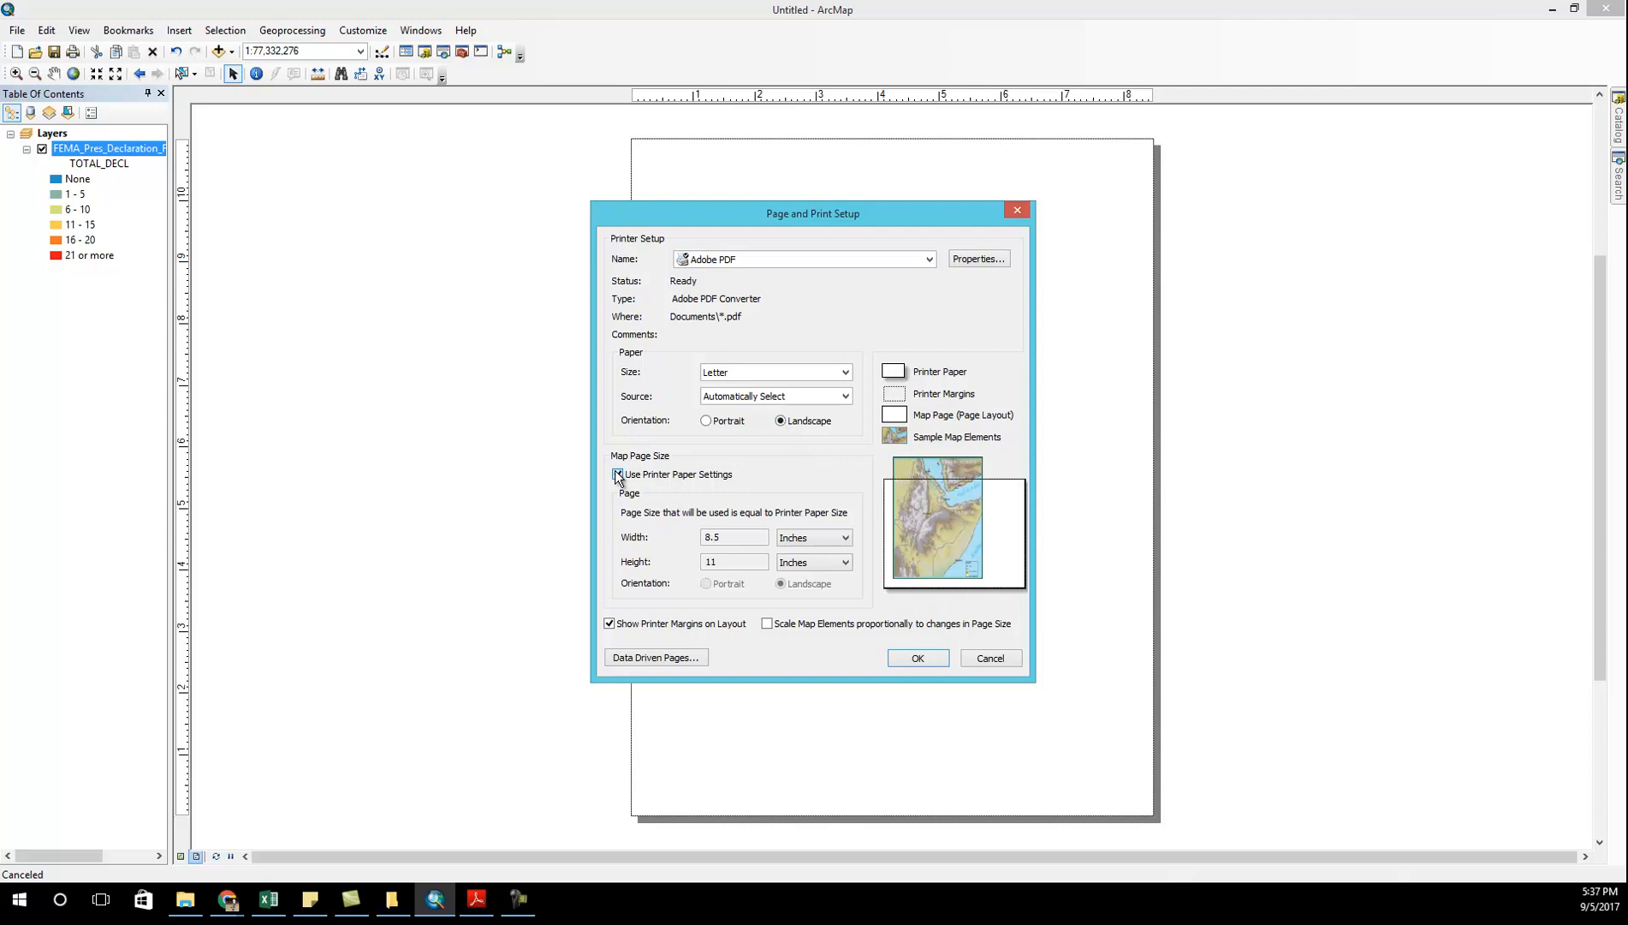
click(916, 657)
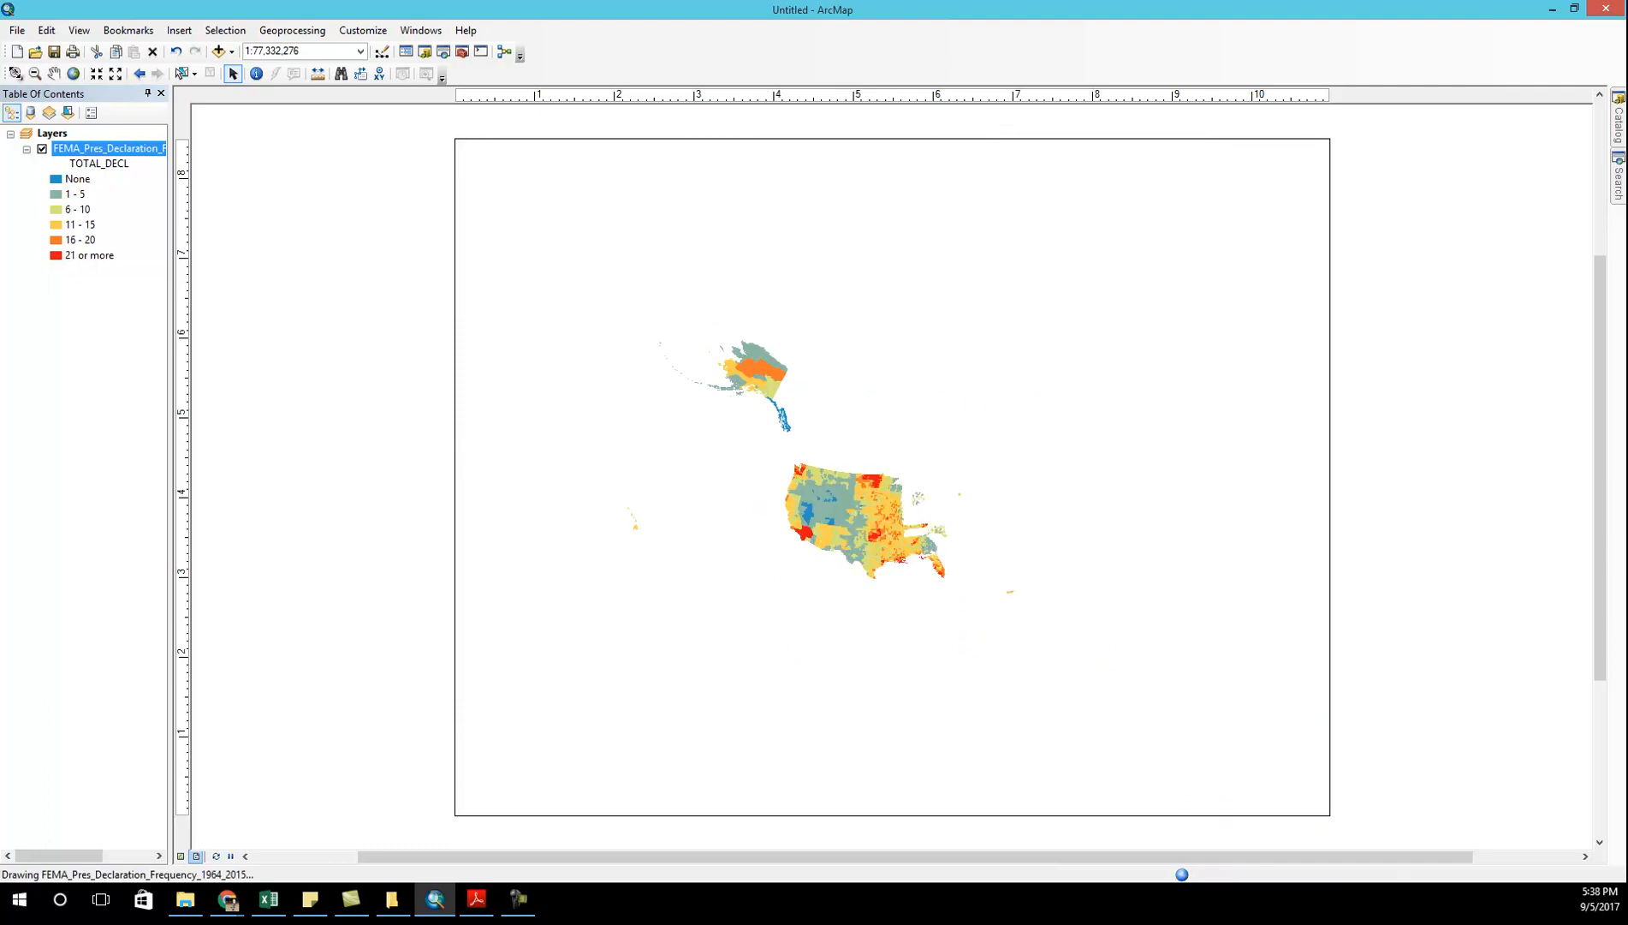
- Zoom the map frame in on the lower 48 states and paste a copy of the frame
drag(775, 449, 1004, 599)
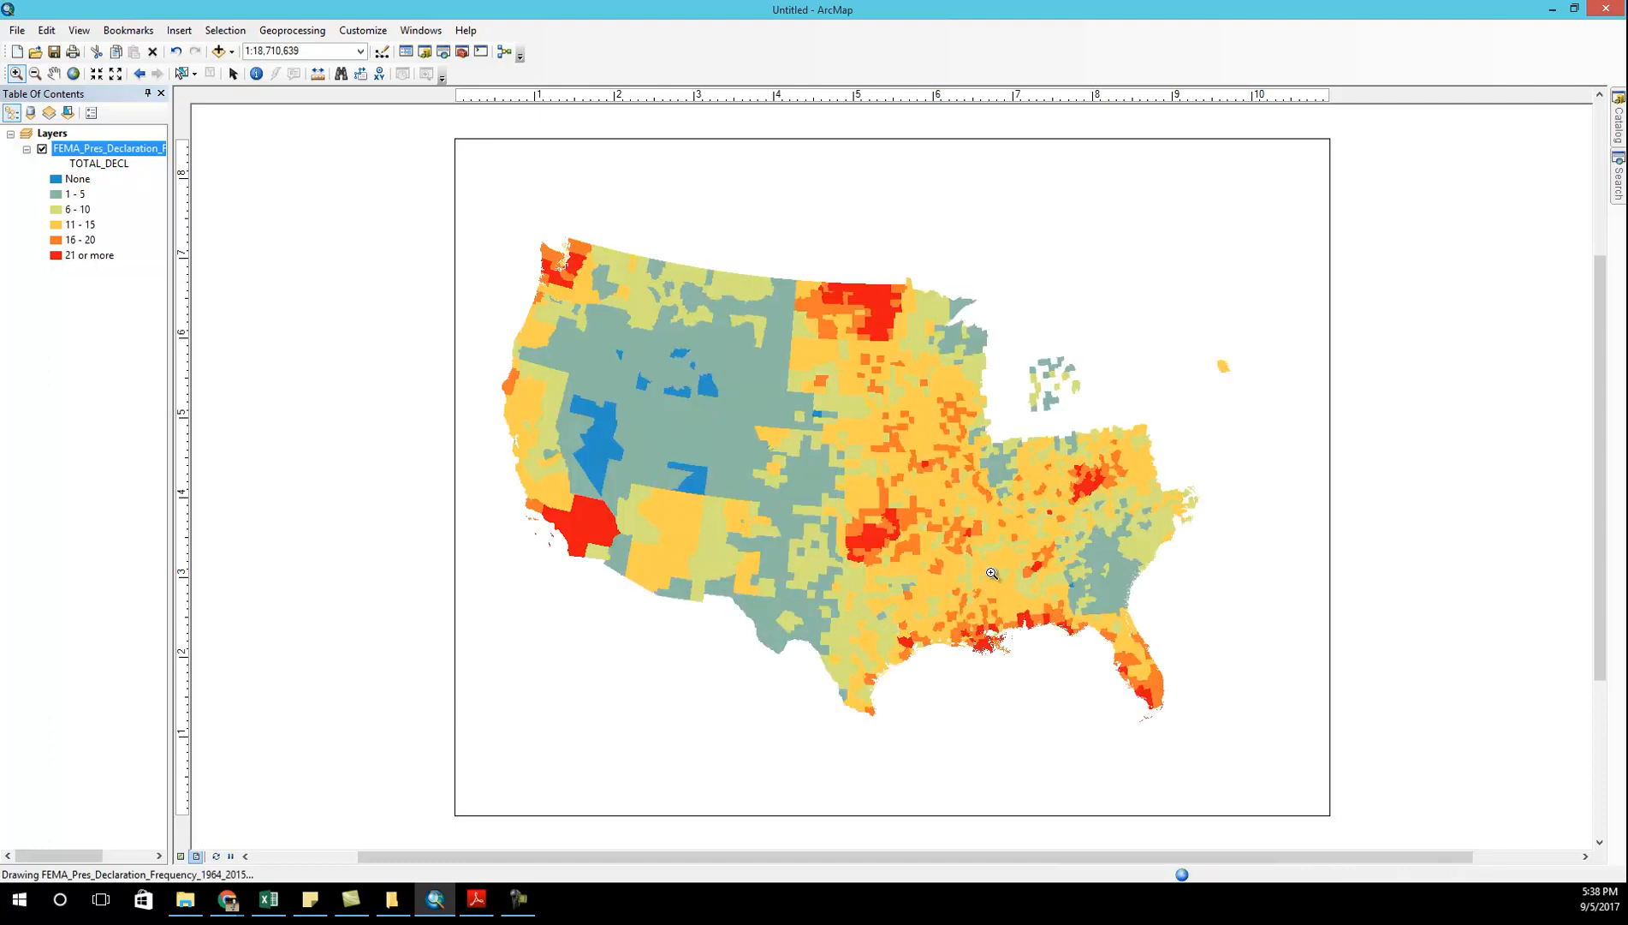
double_click(107, 147)
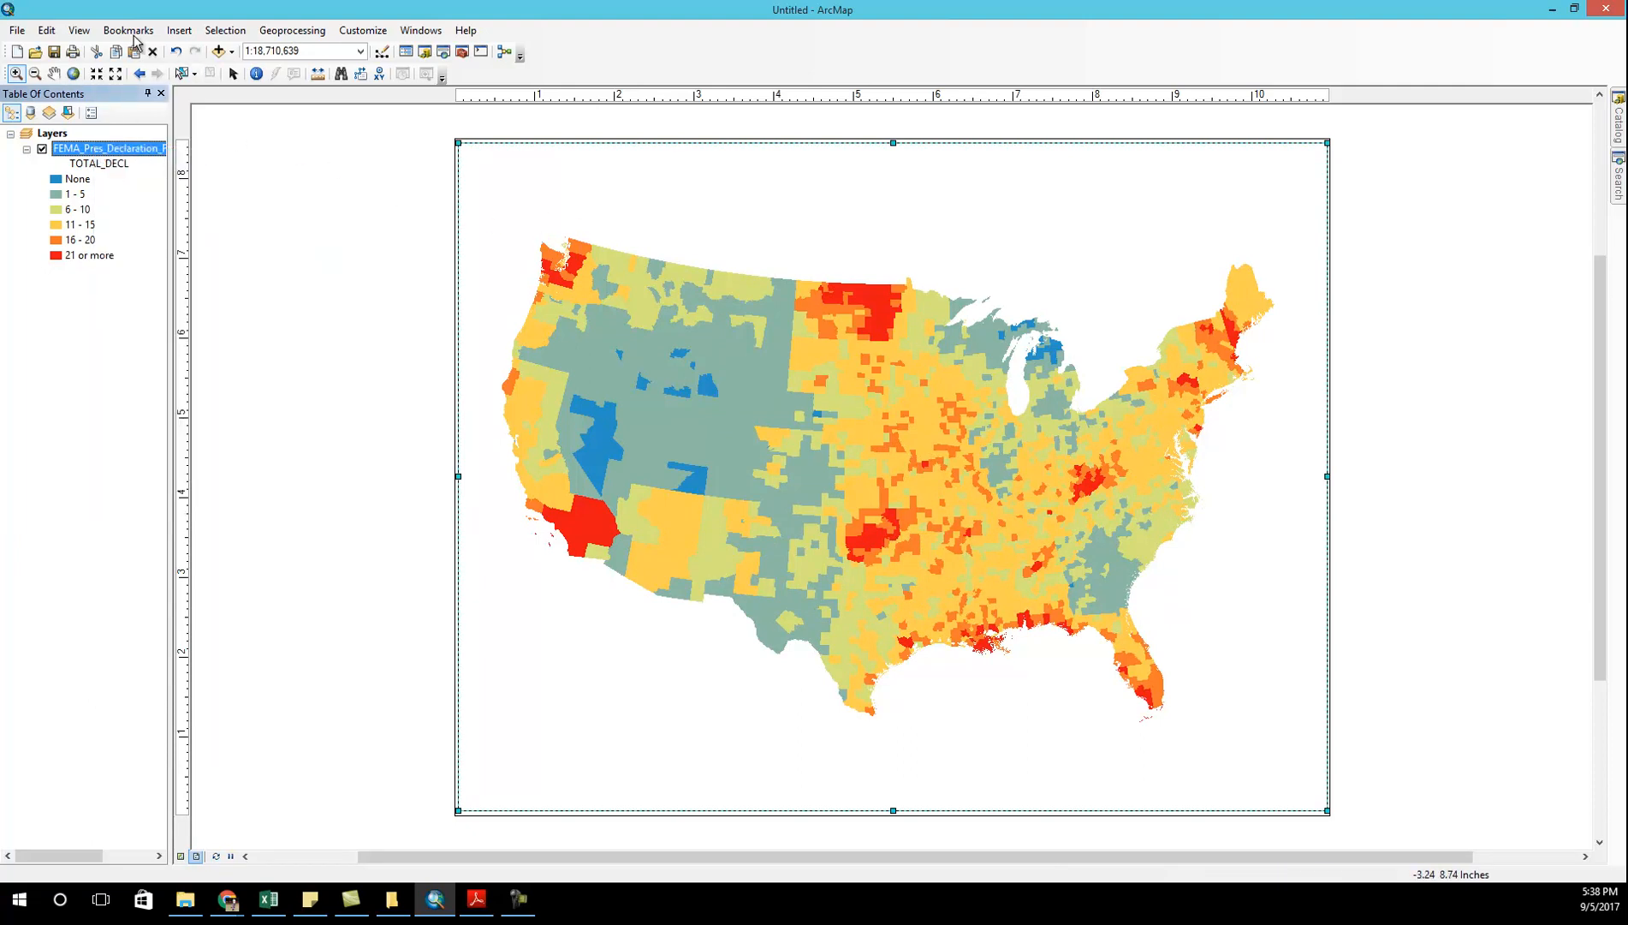
click(46, 29)
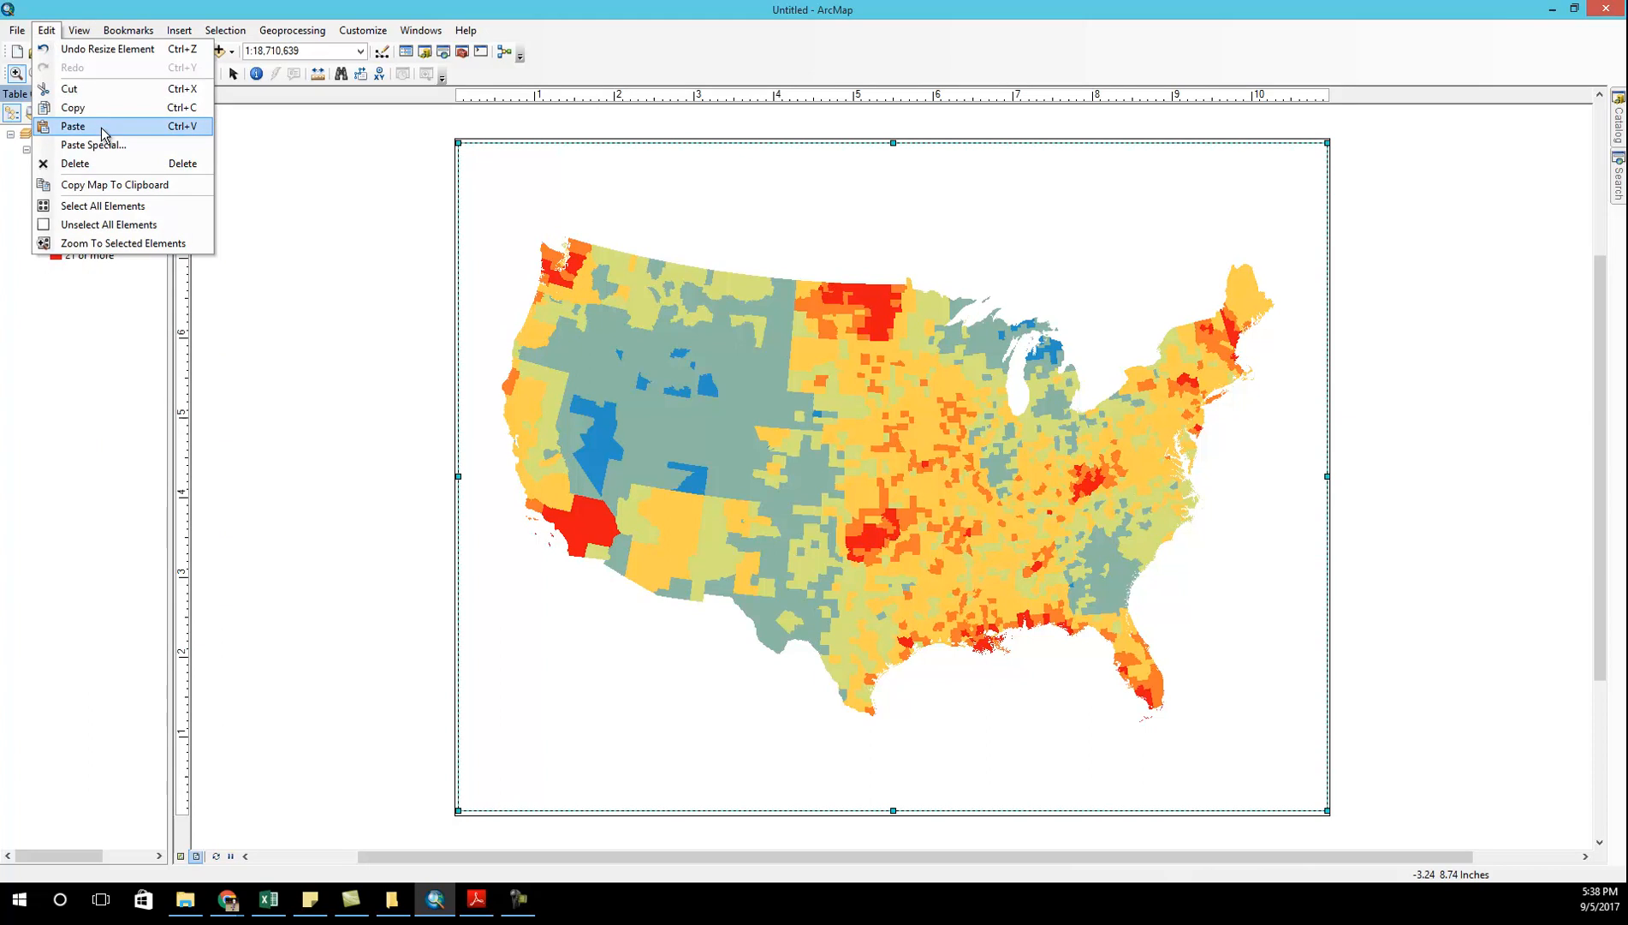
click(73, 126)
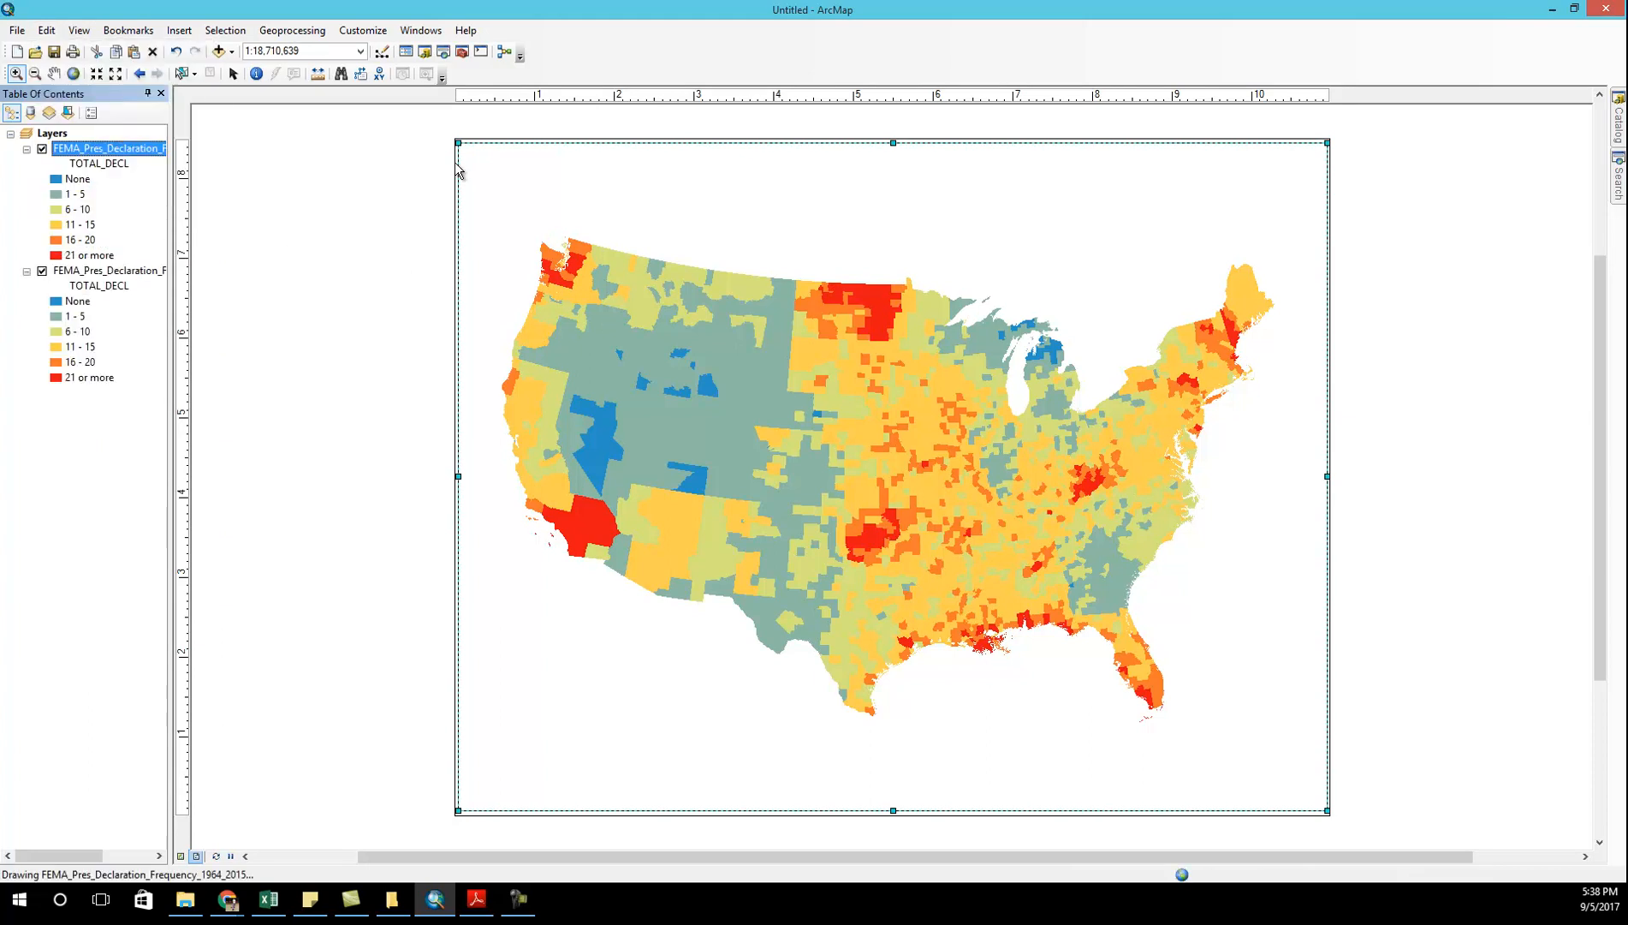
- Select the pasted map frame and rearrange it on the page
click(232, 74)
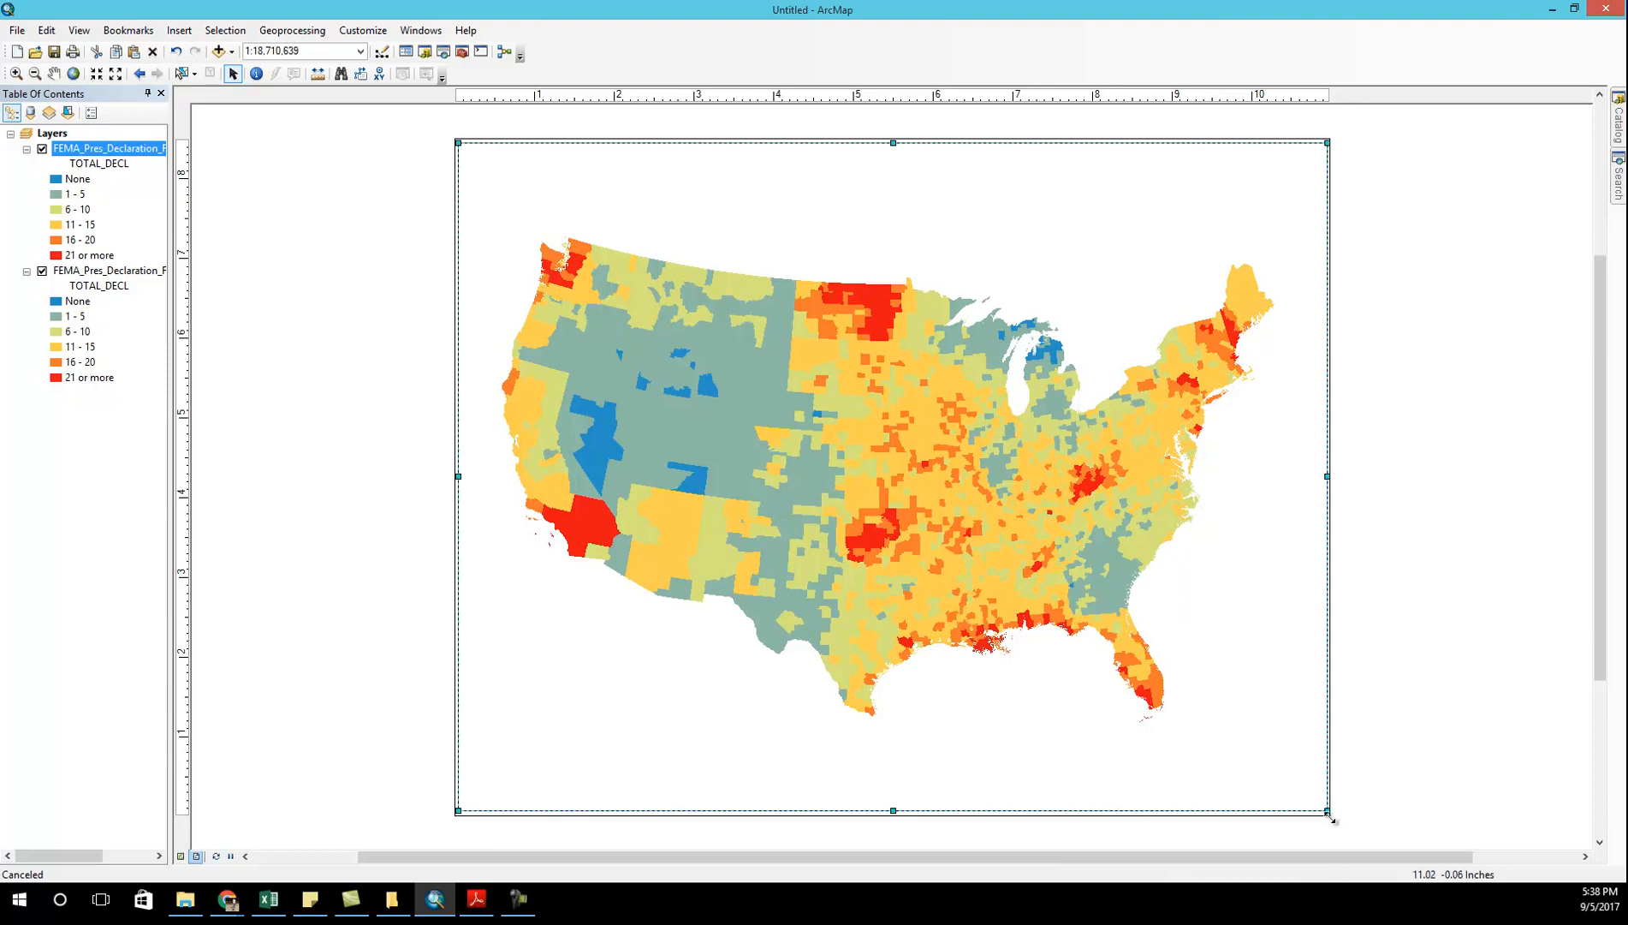
mouse_move(726, 352)
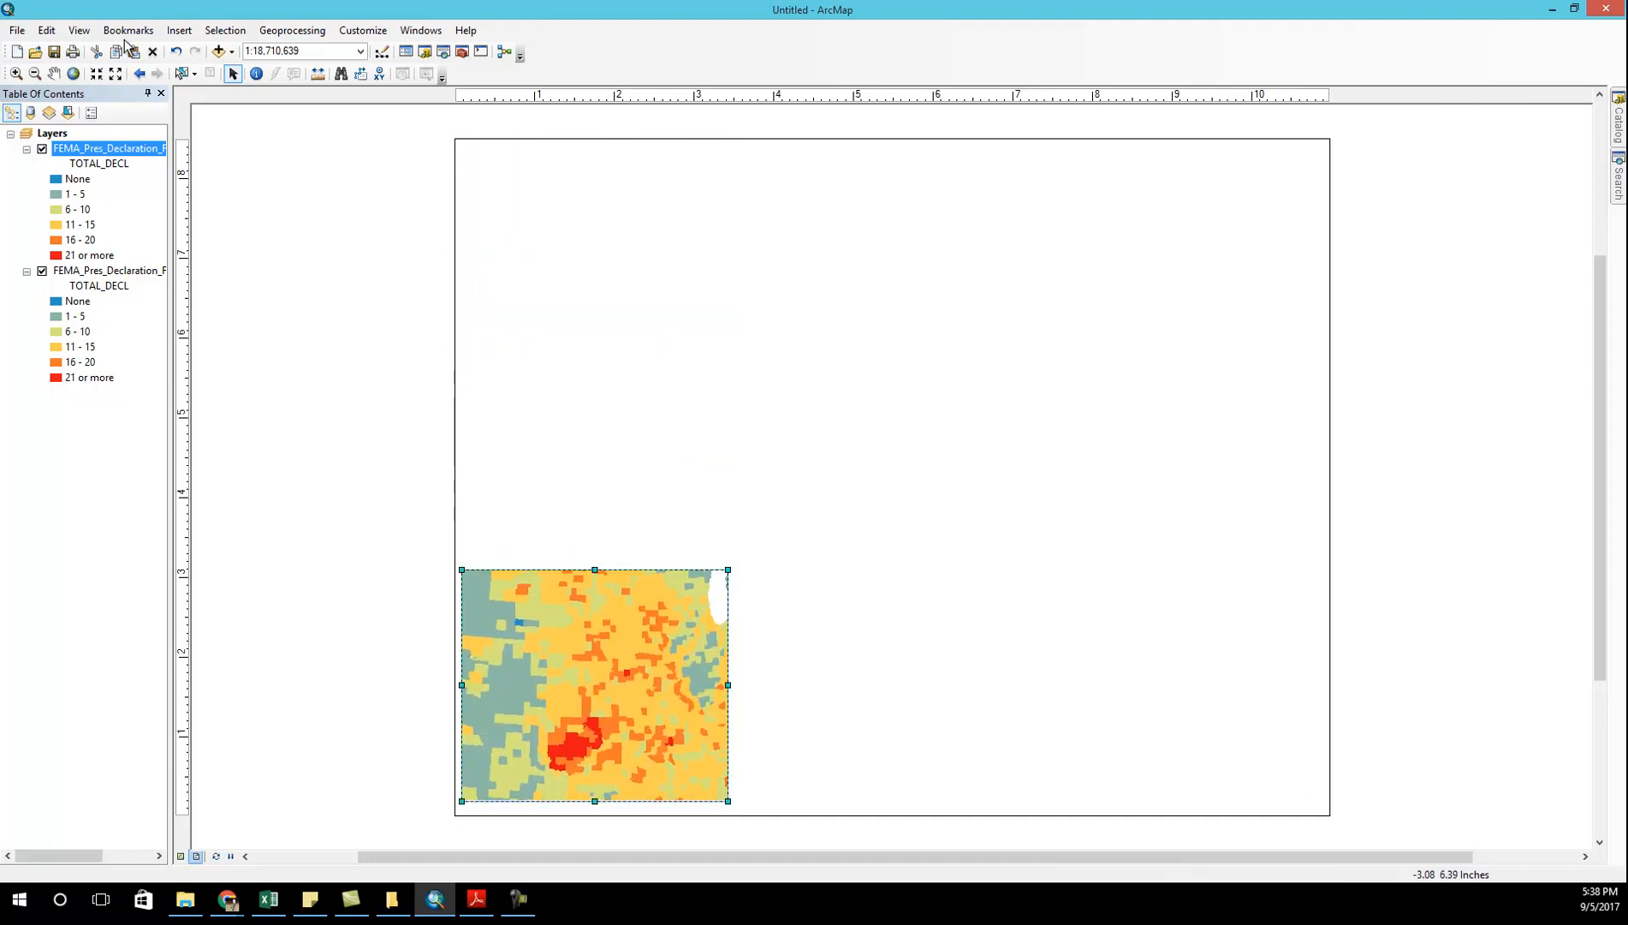
click(571, 448)
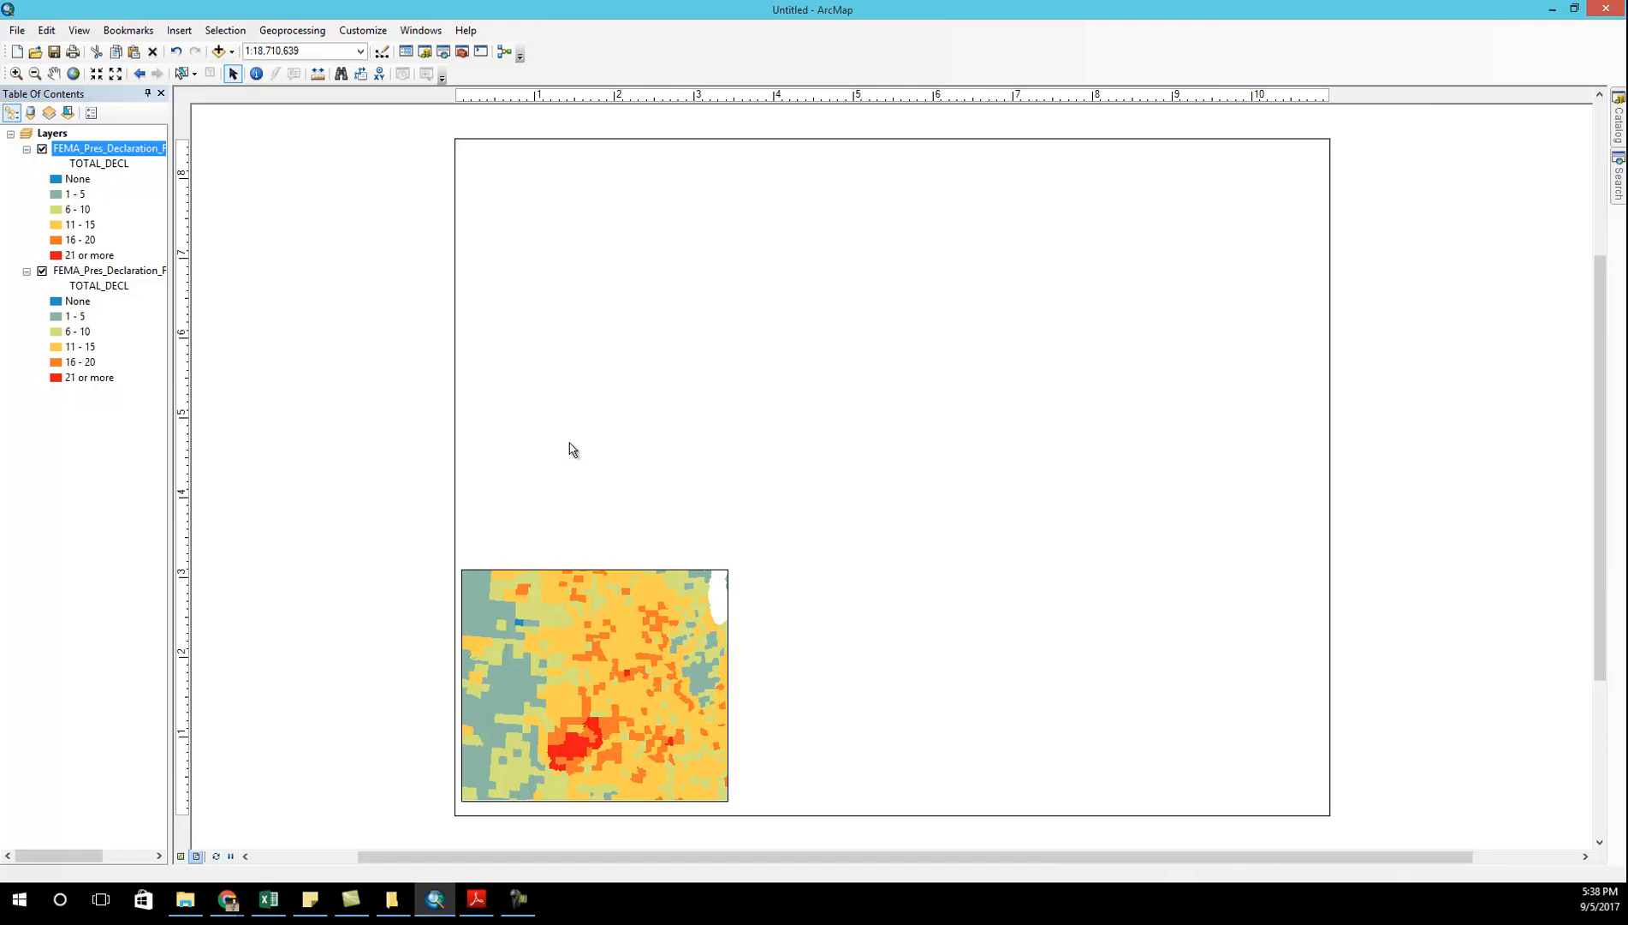
drag(592, 683, 592, 257)
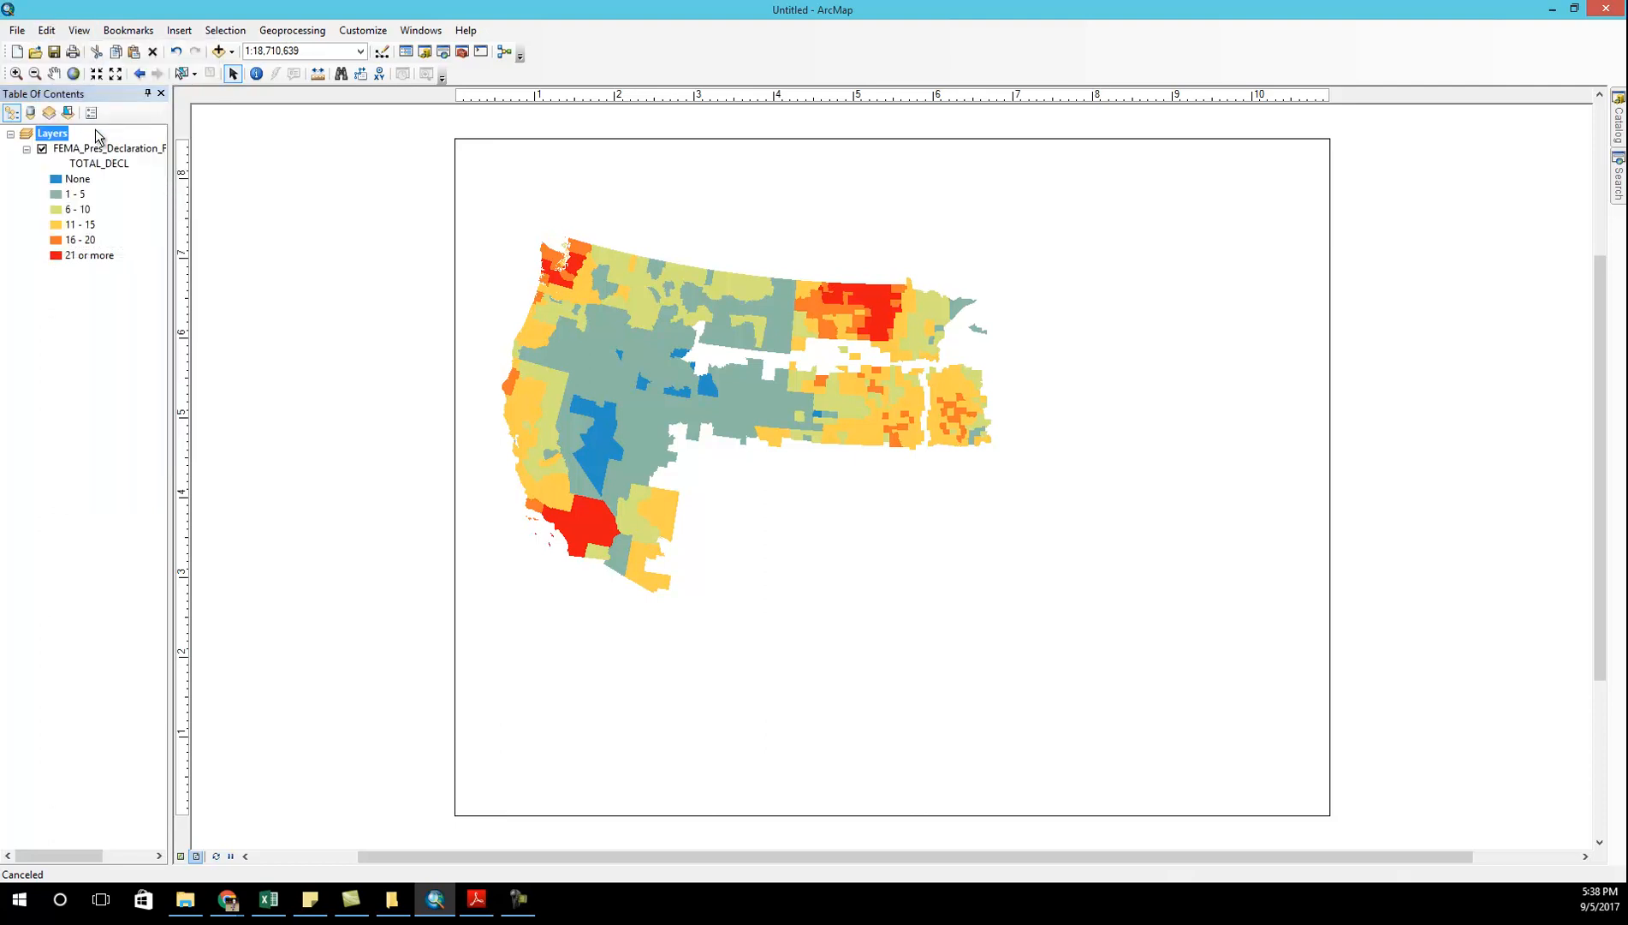
mouse_move(482, 120)
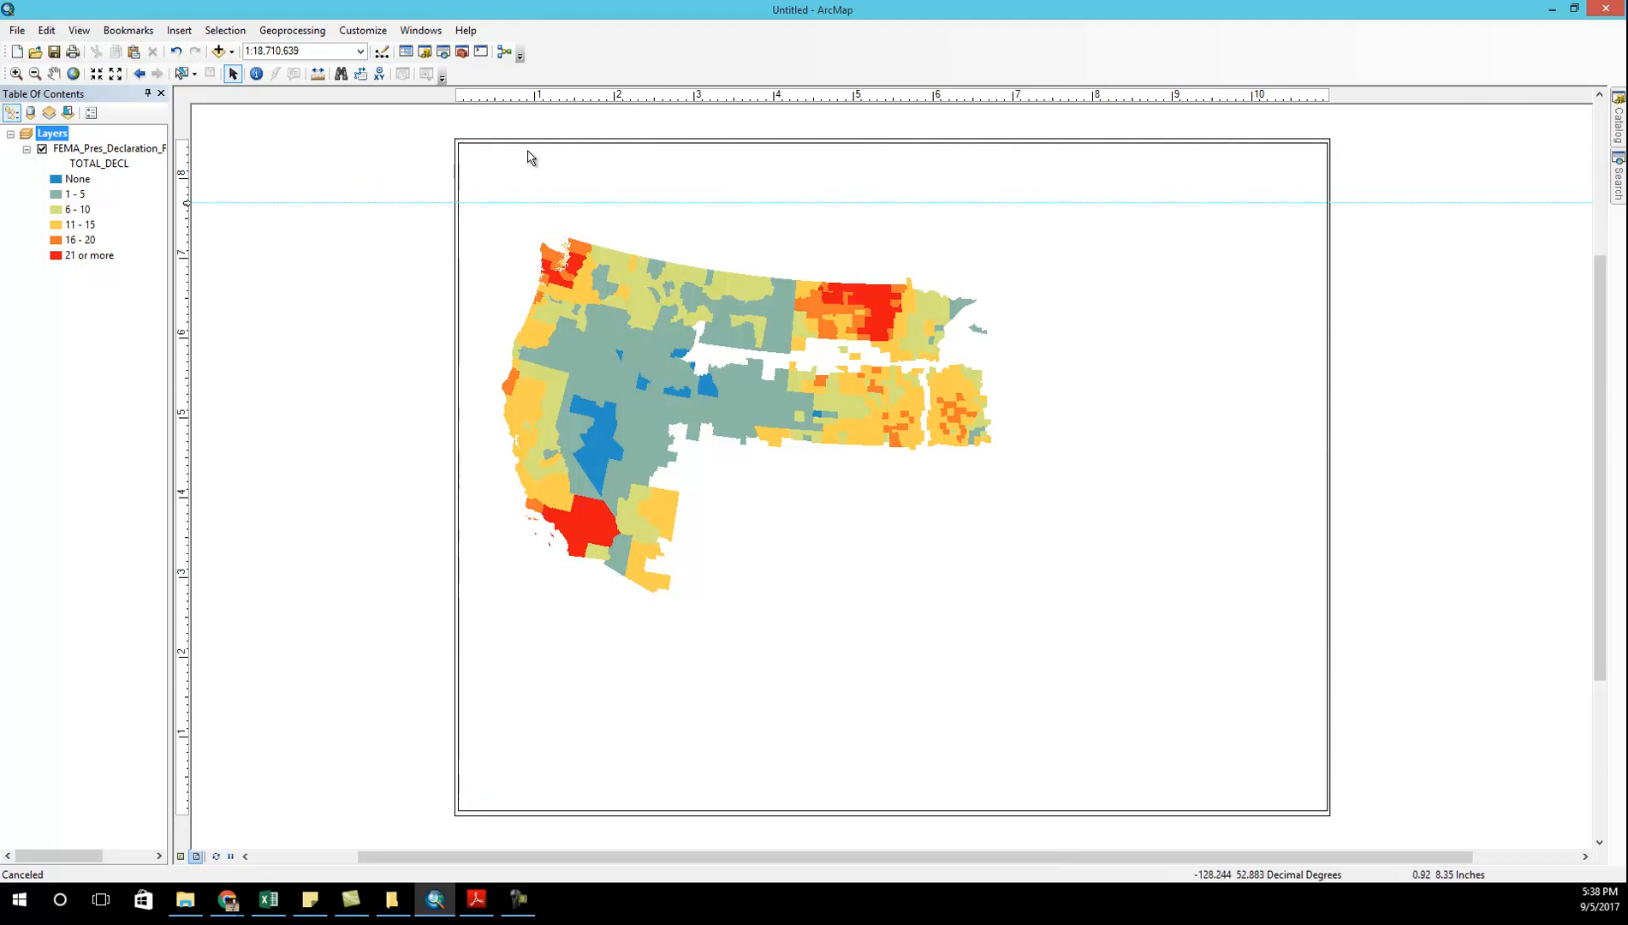
- Undo the removed second data frame and set a horizontal guide from the page ruler
right_click(52, 132)
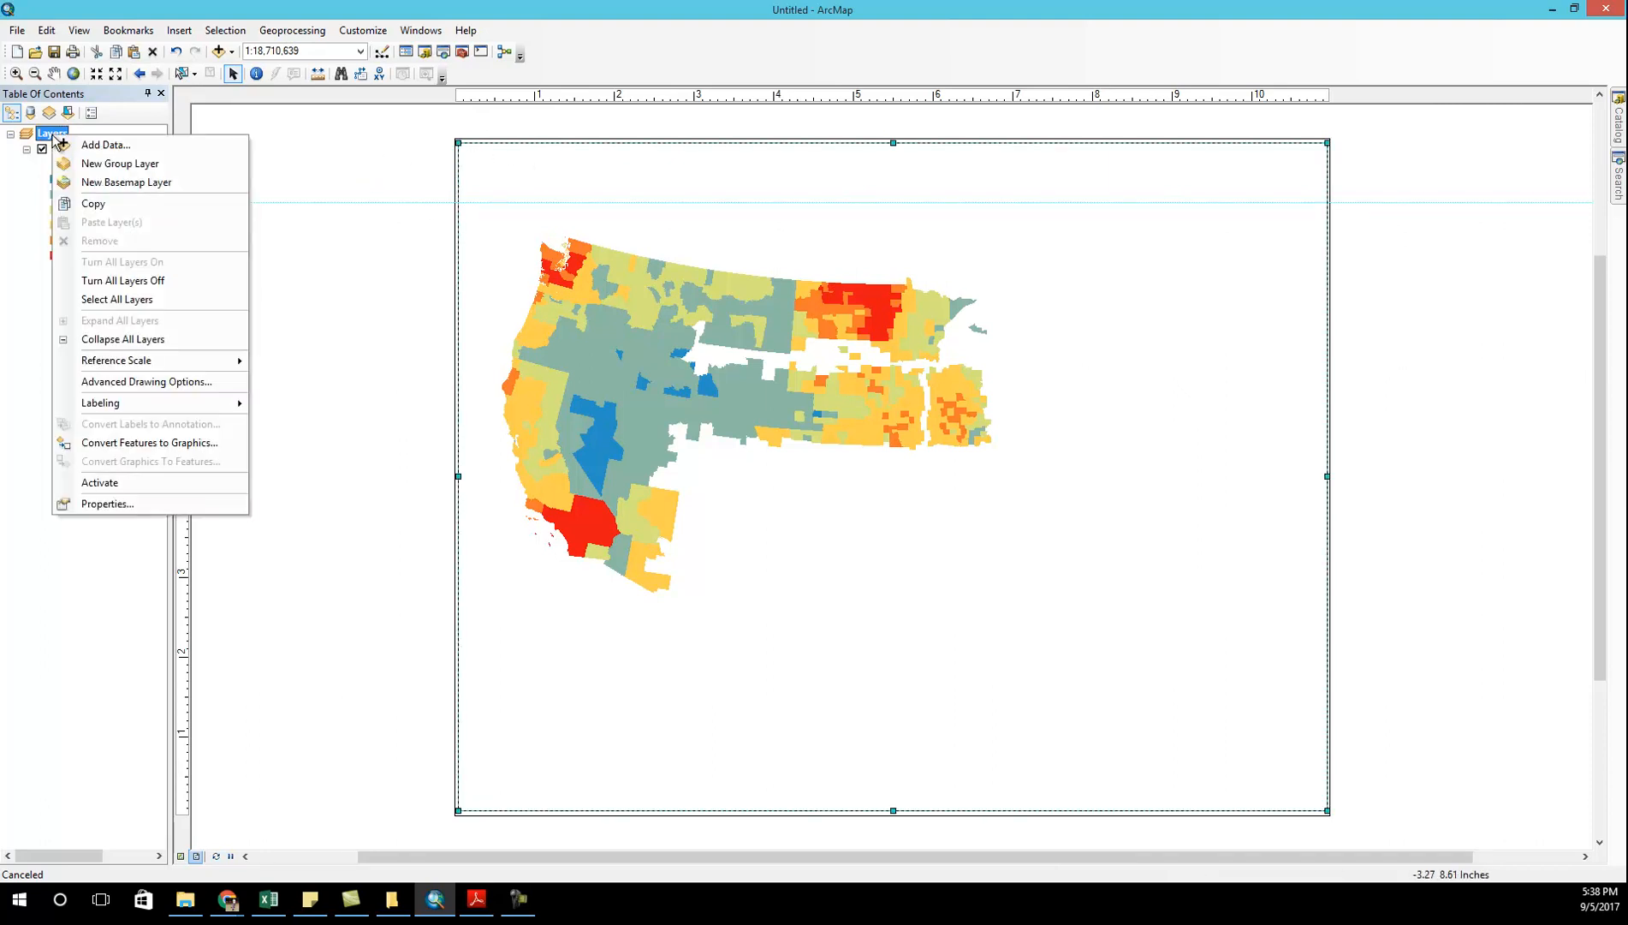
click(45, 29)
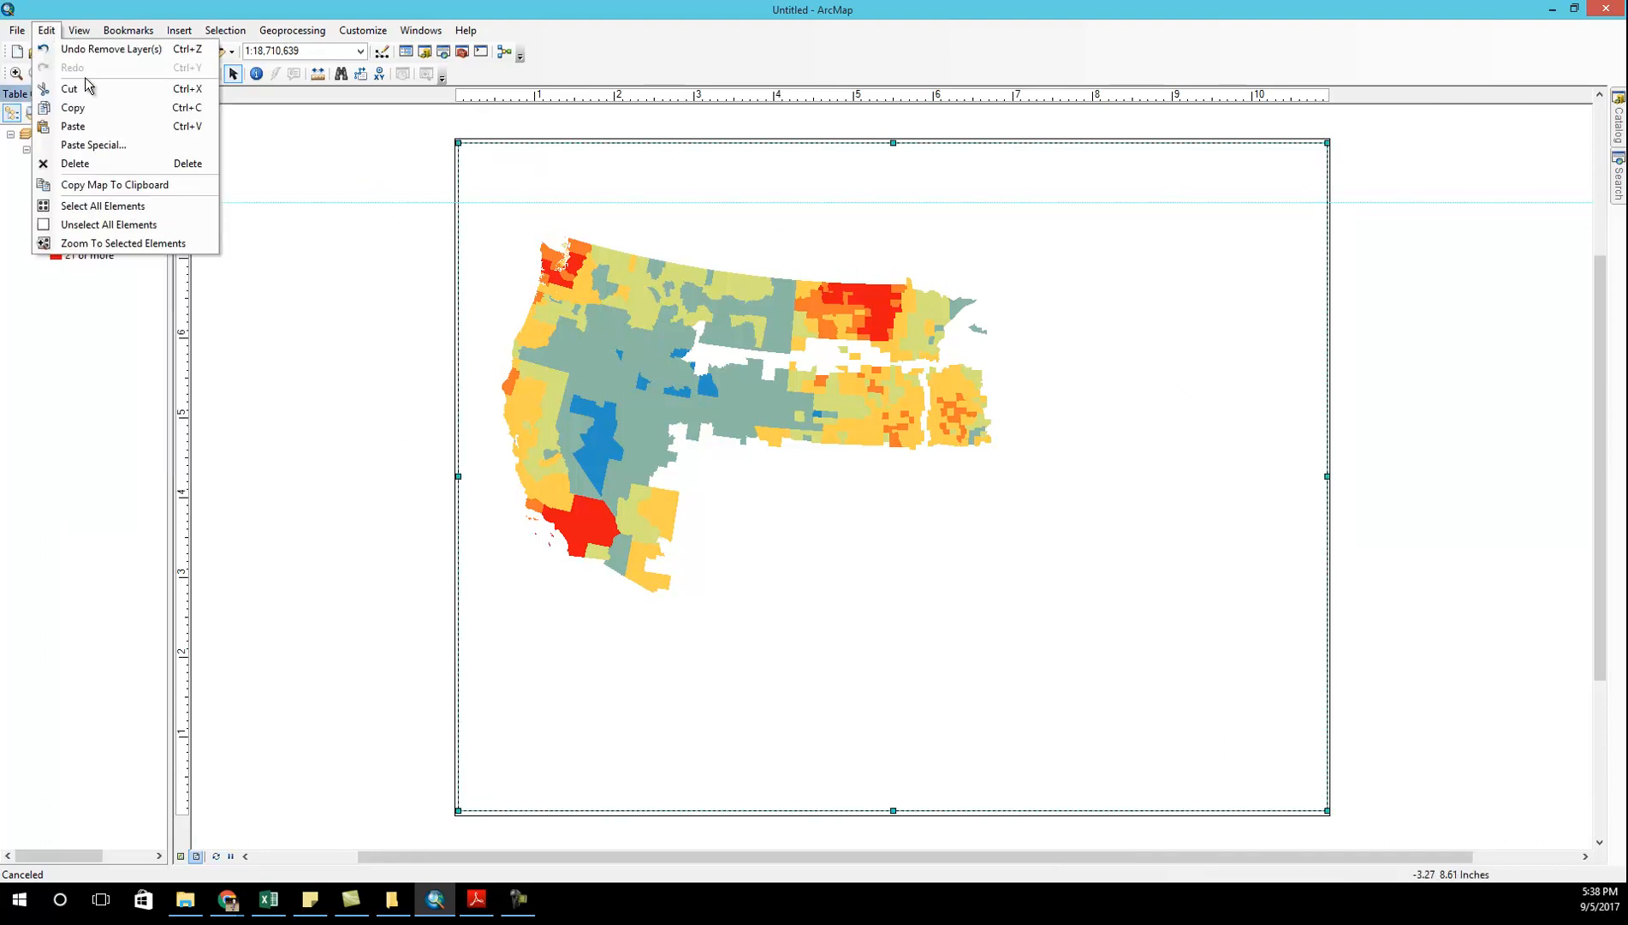
mouse_move(48, 34)
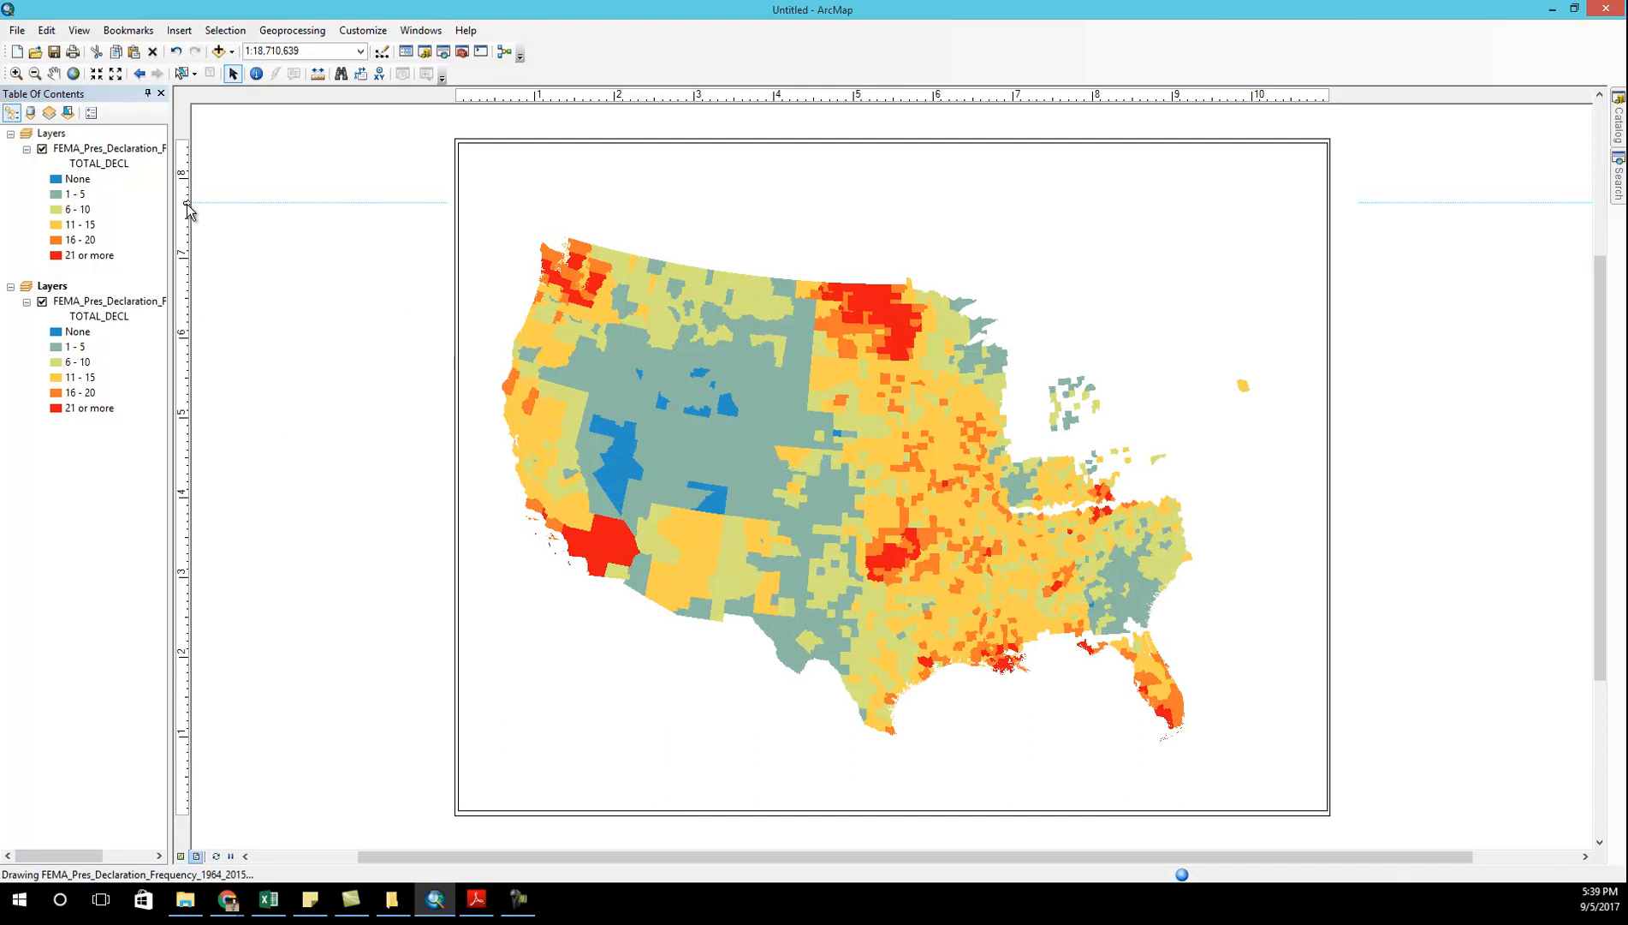
right_click(191, 208)
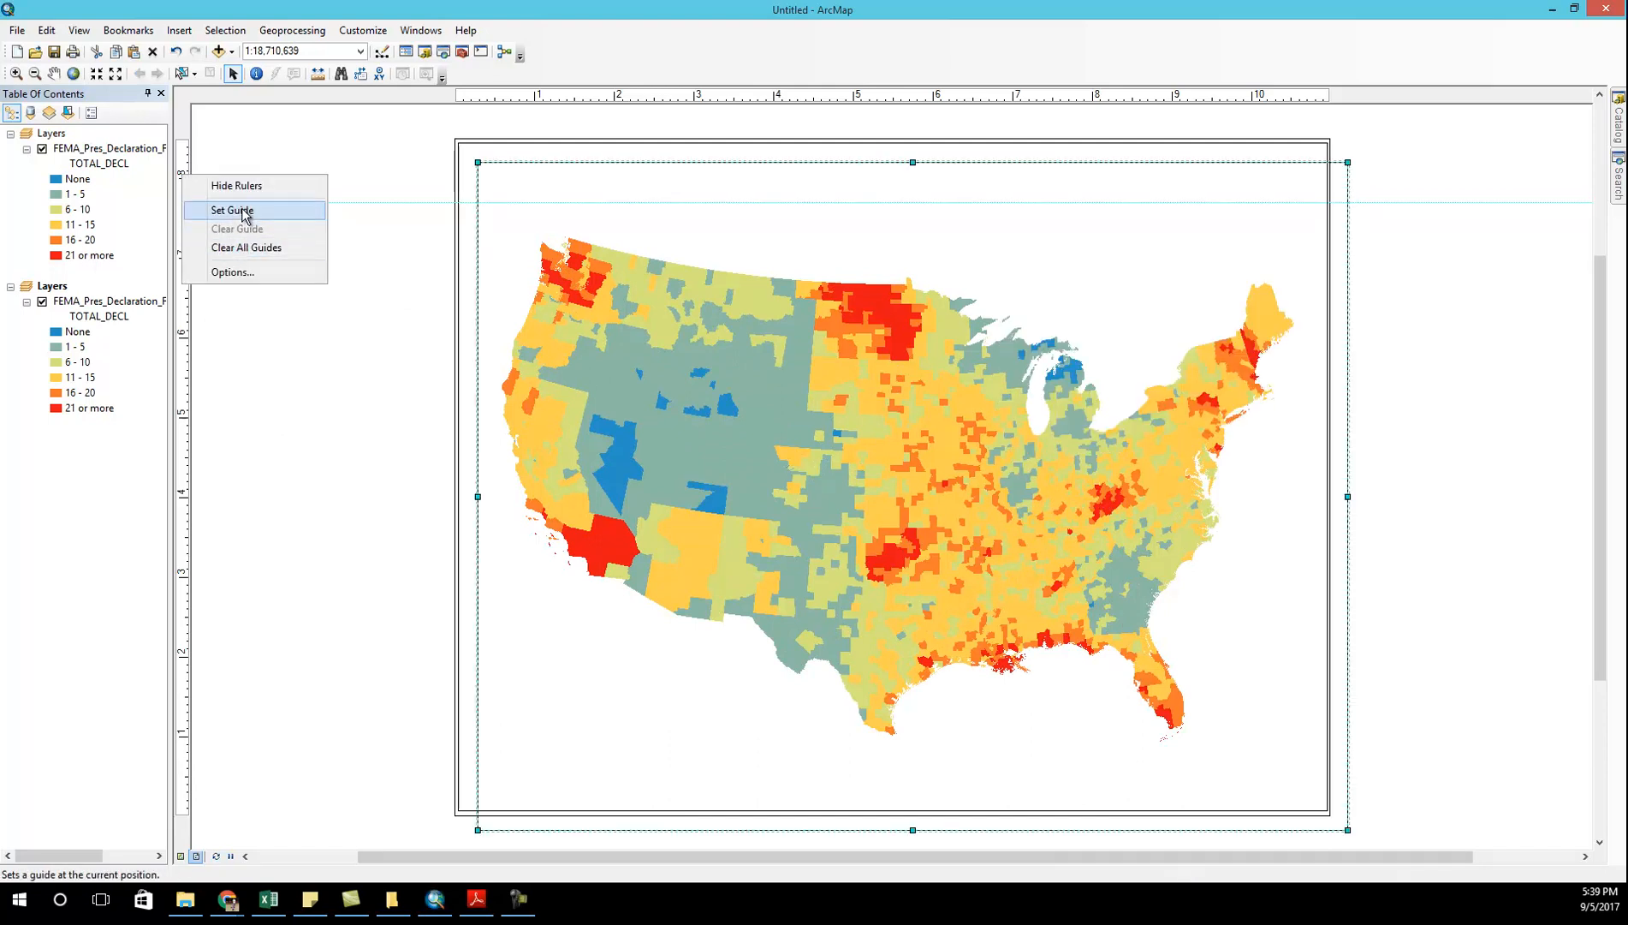
click(233, 210)
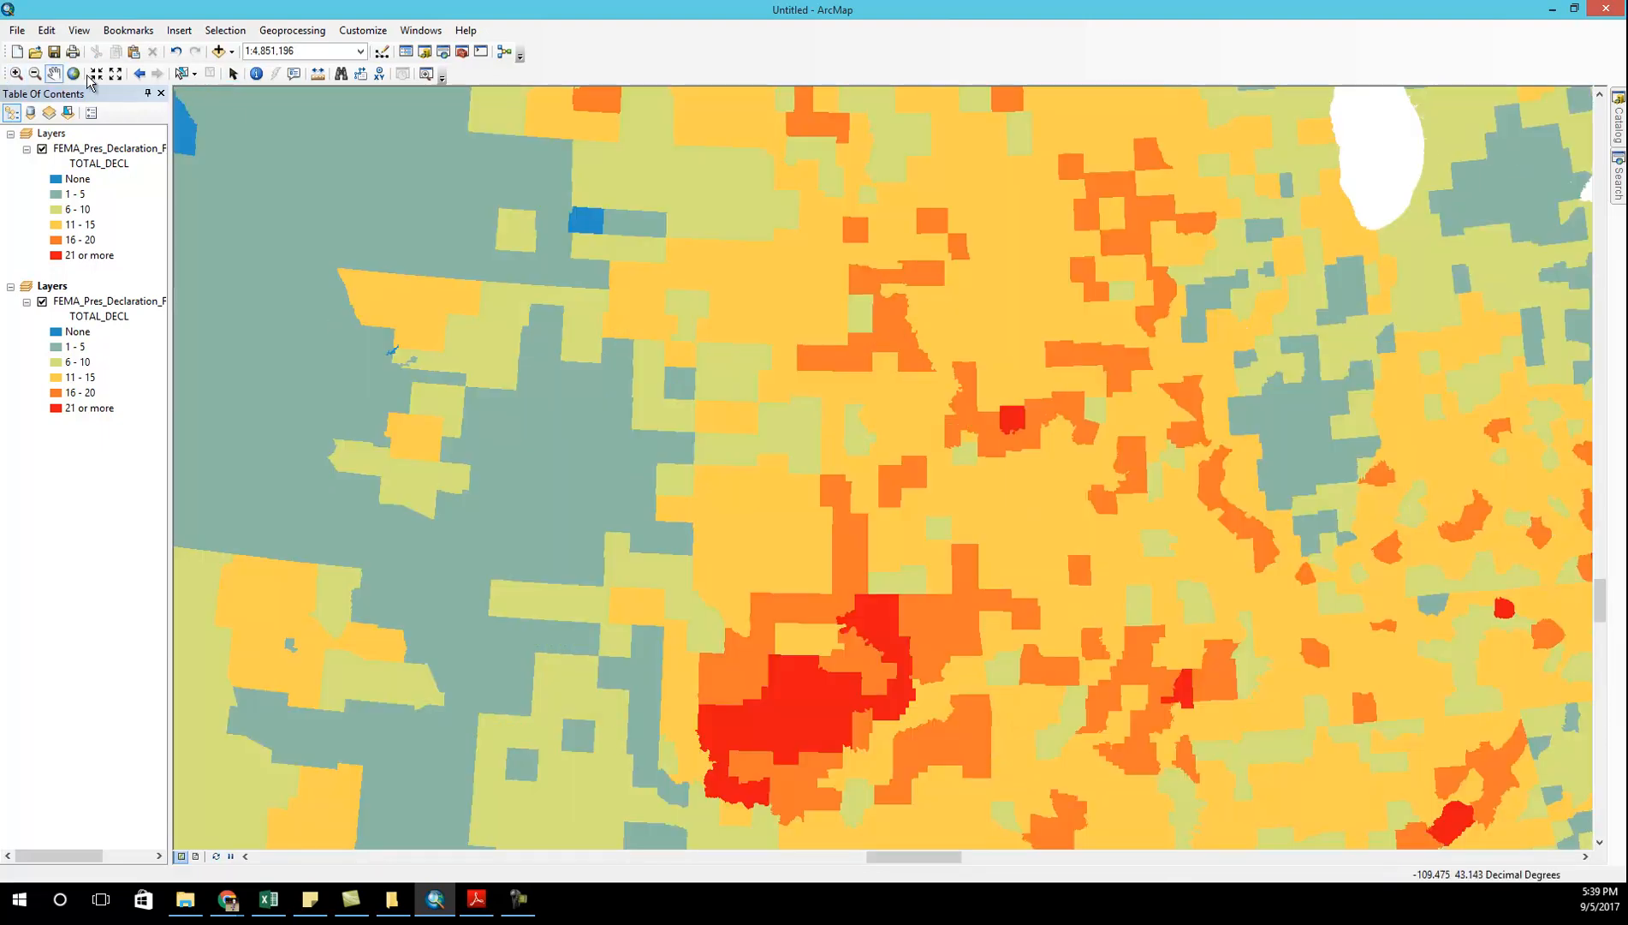
mouse_move(114, 73)
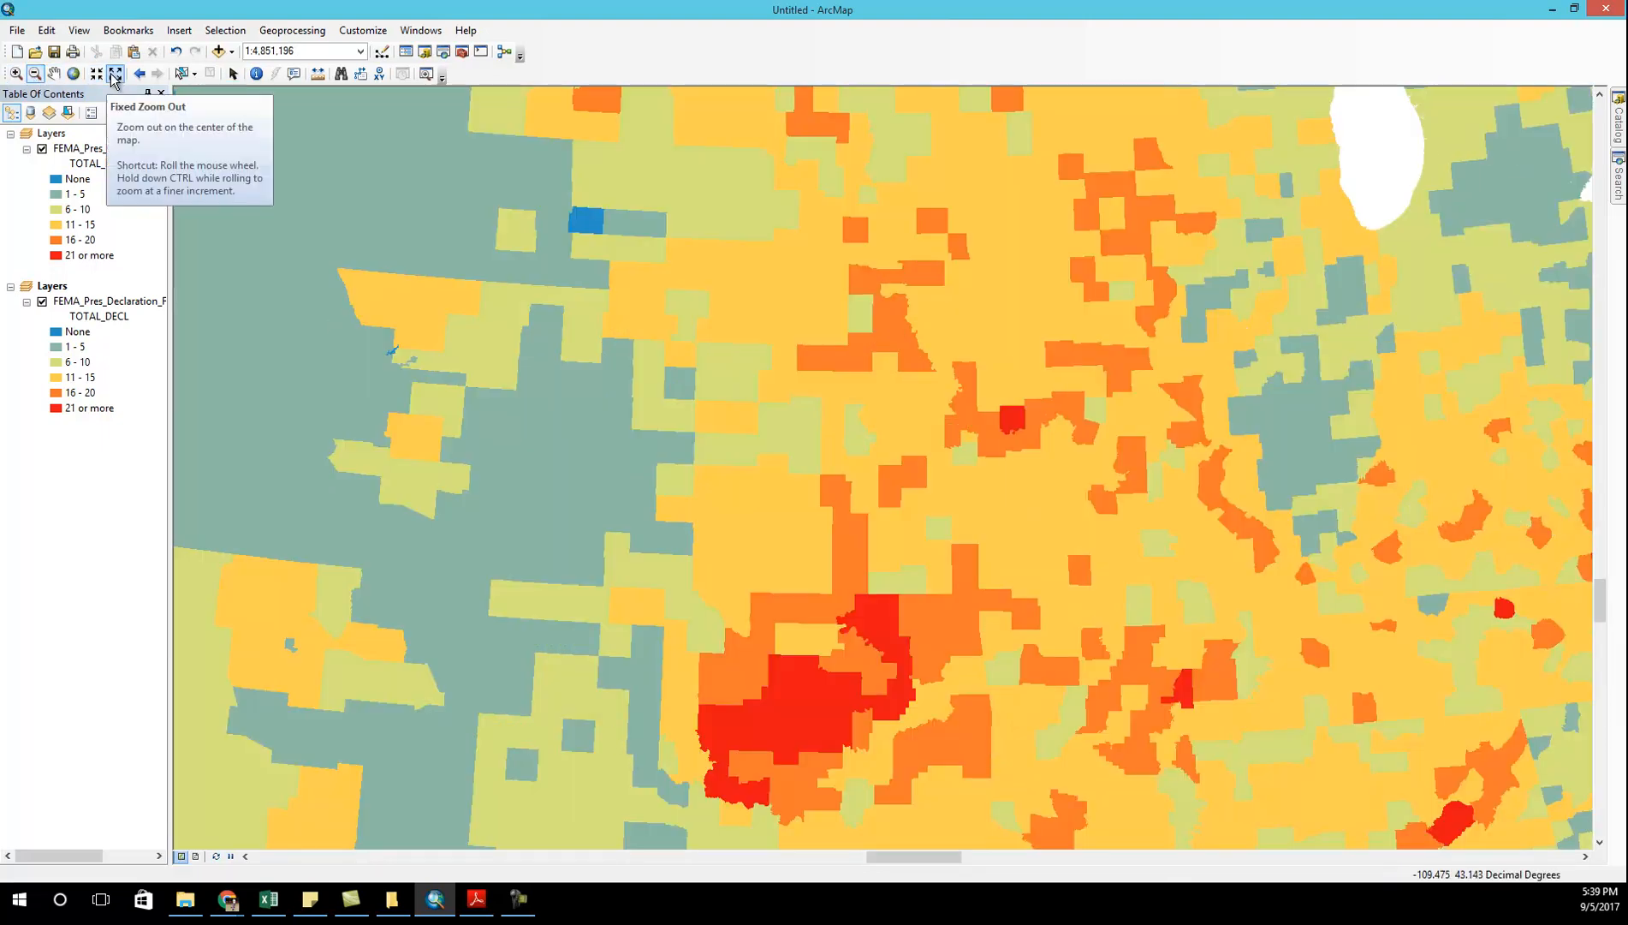
- Name the second data frame Alaska, assign Alaska Albers Equal Area Conic, and accept the warning
click(114, 74)
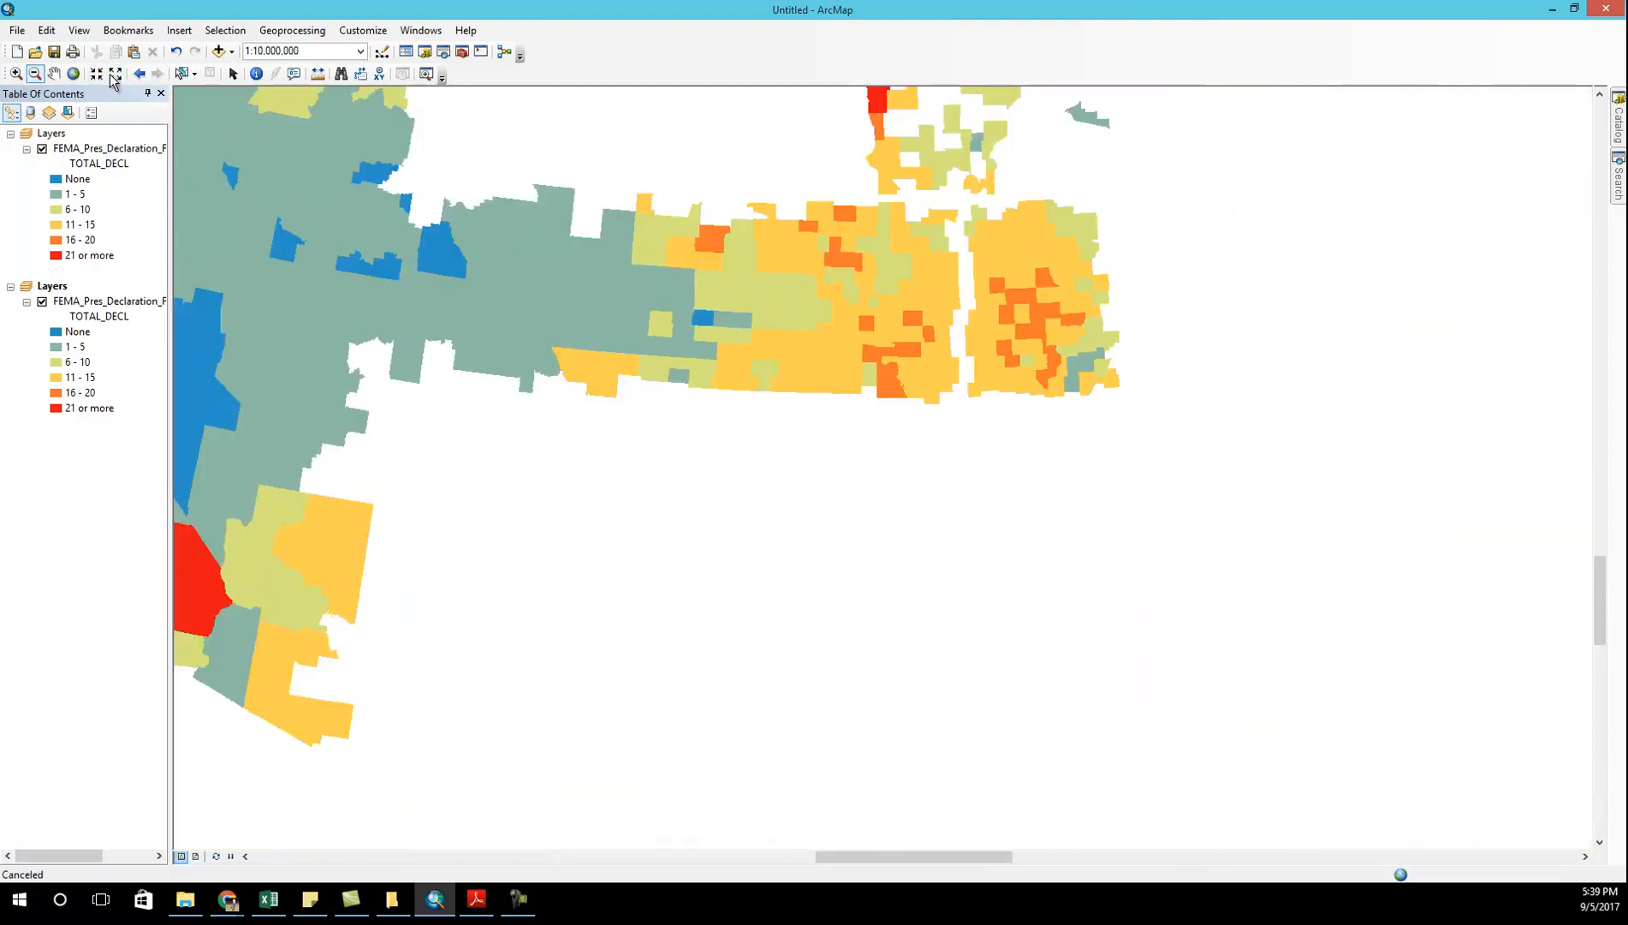
click(34, 73)
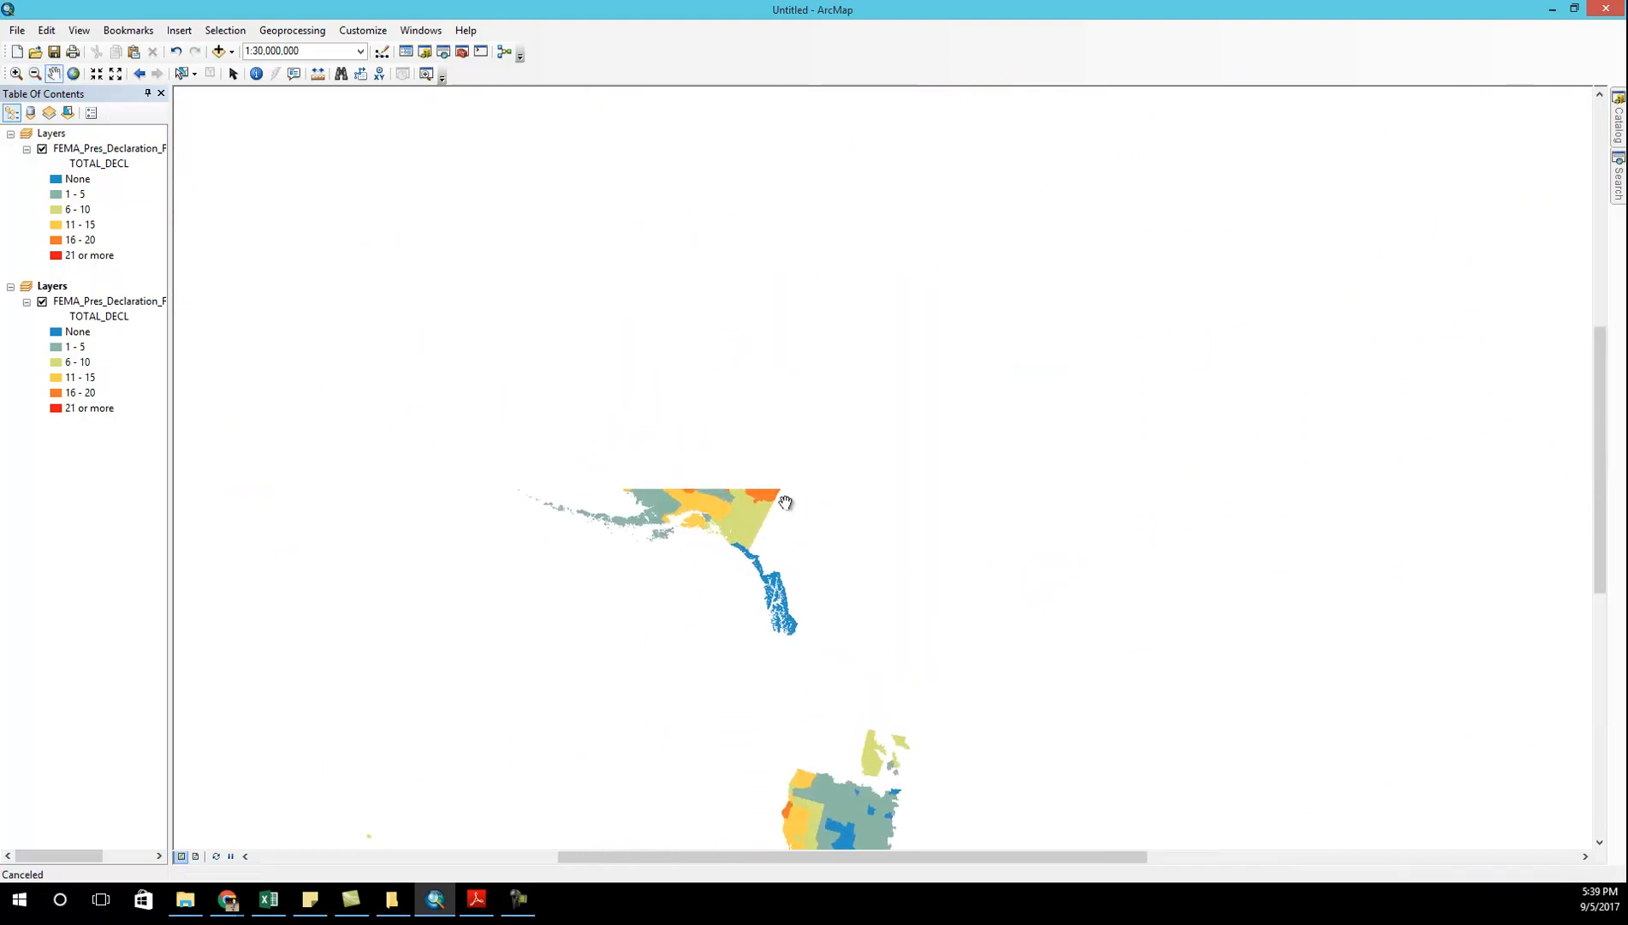
right_click(52, 286)
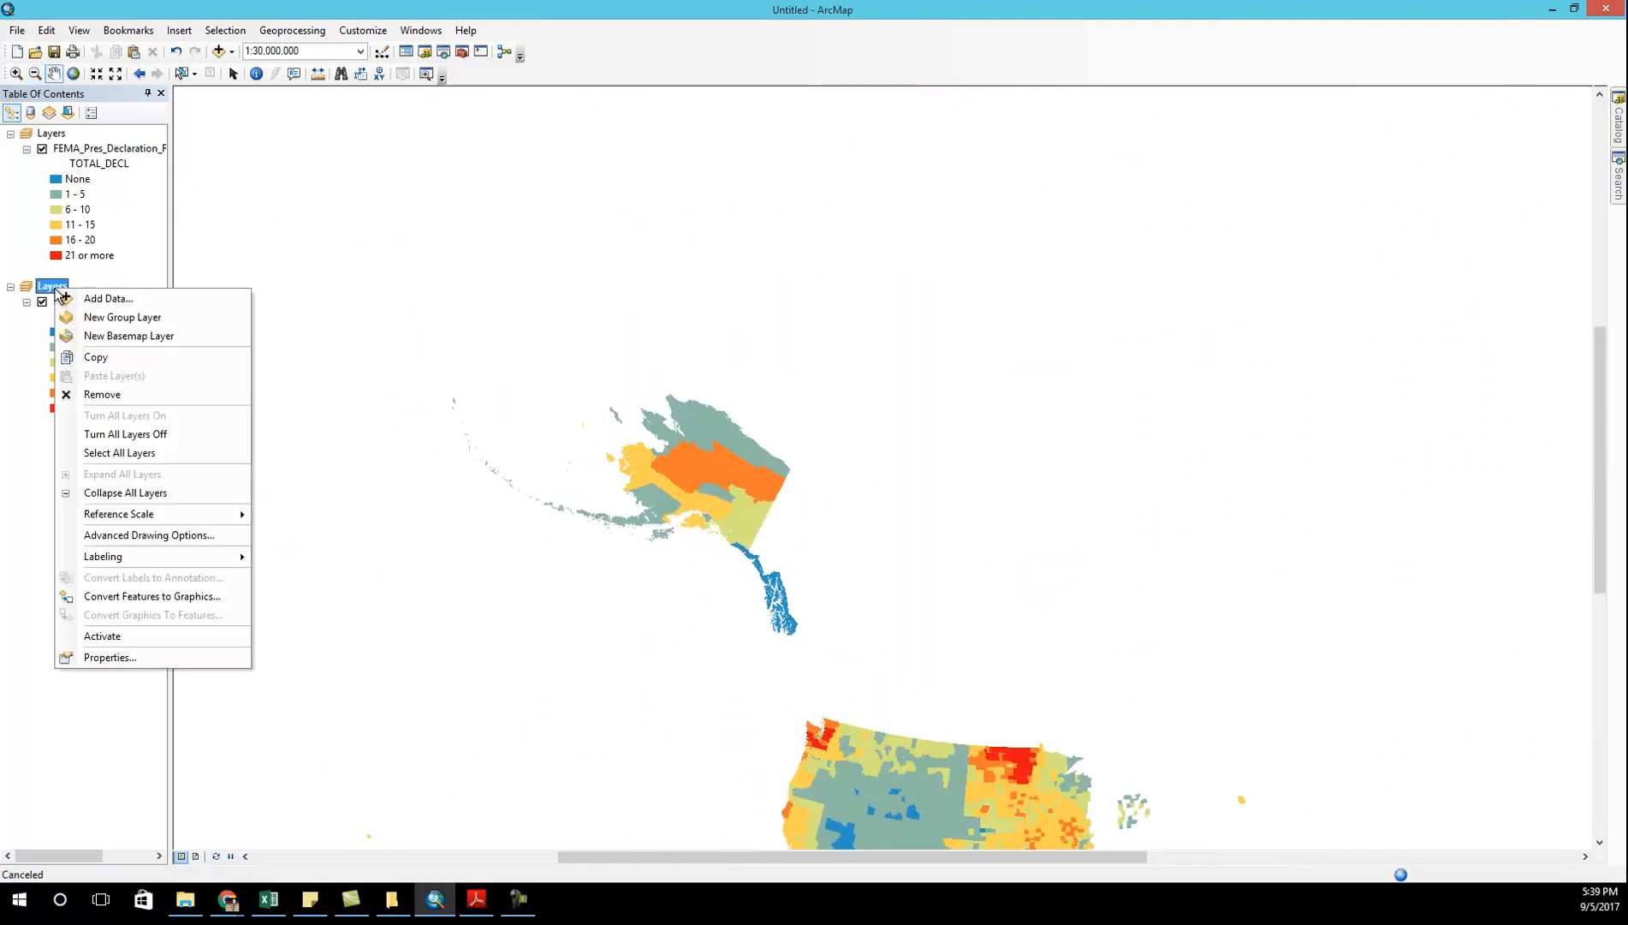
click(109, 657)
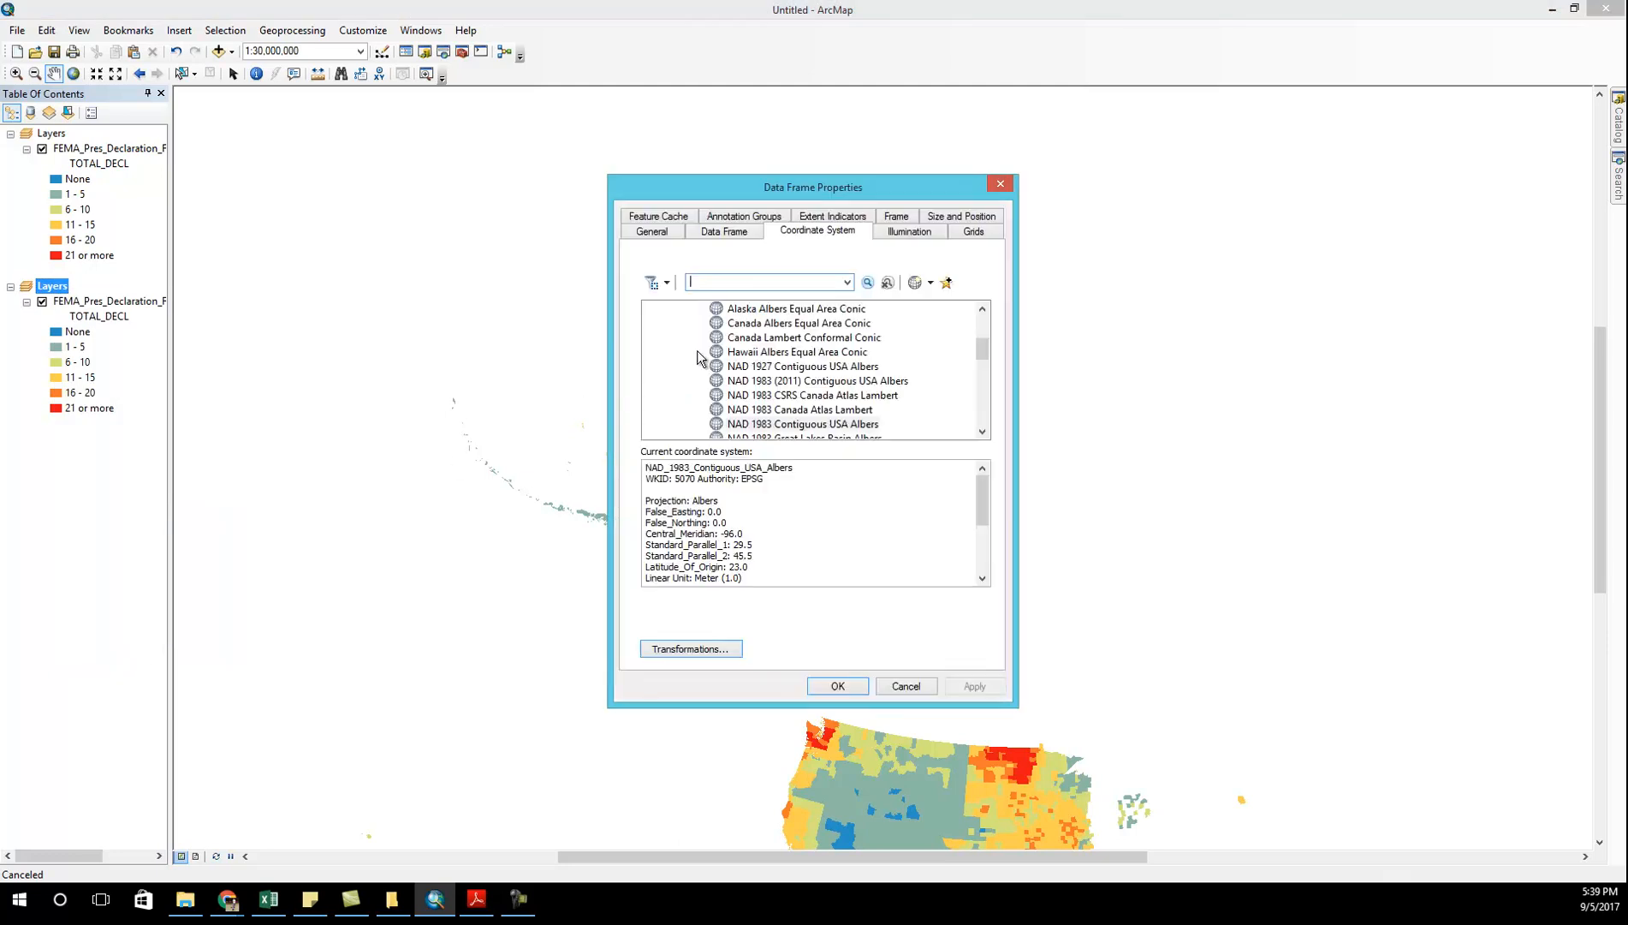
click(652, 230)
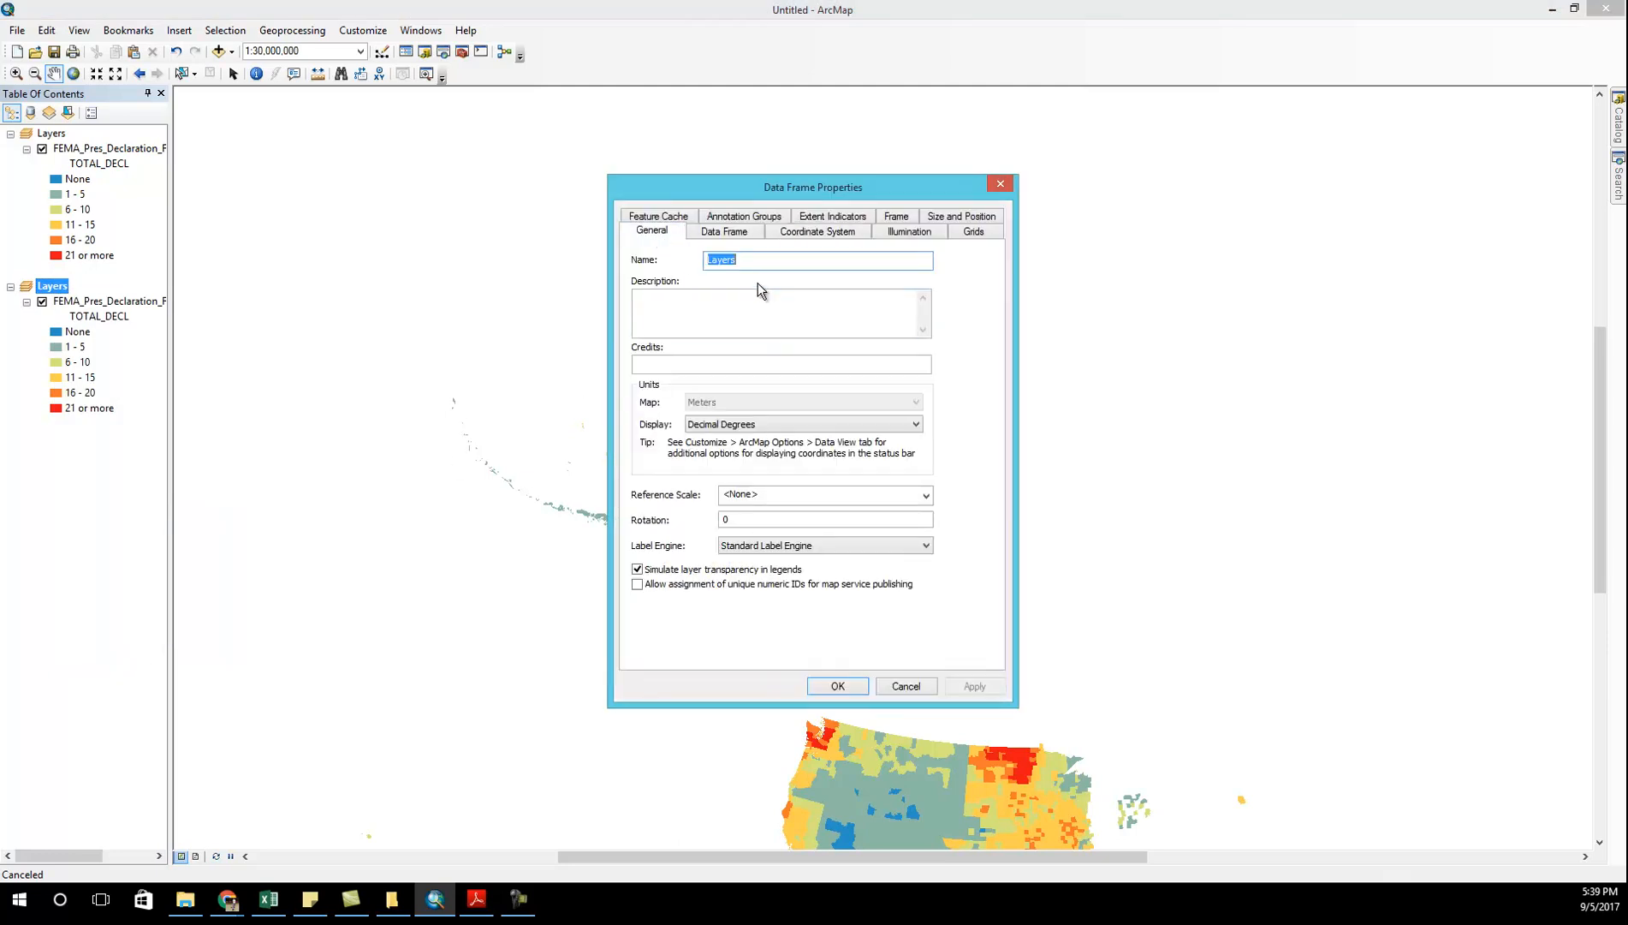
click(818, 230)
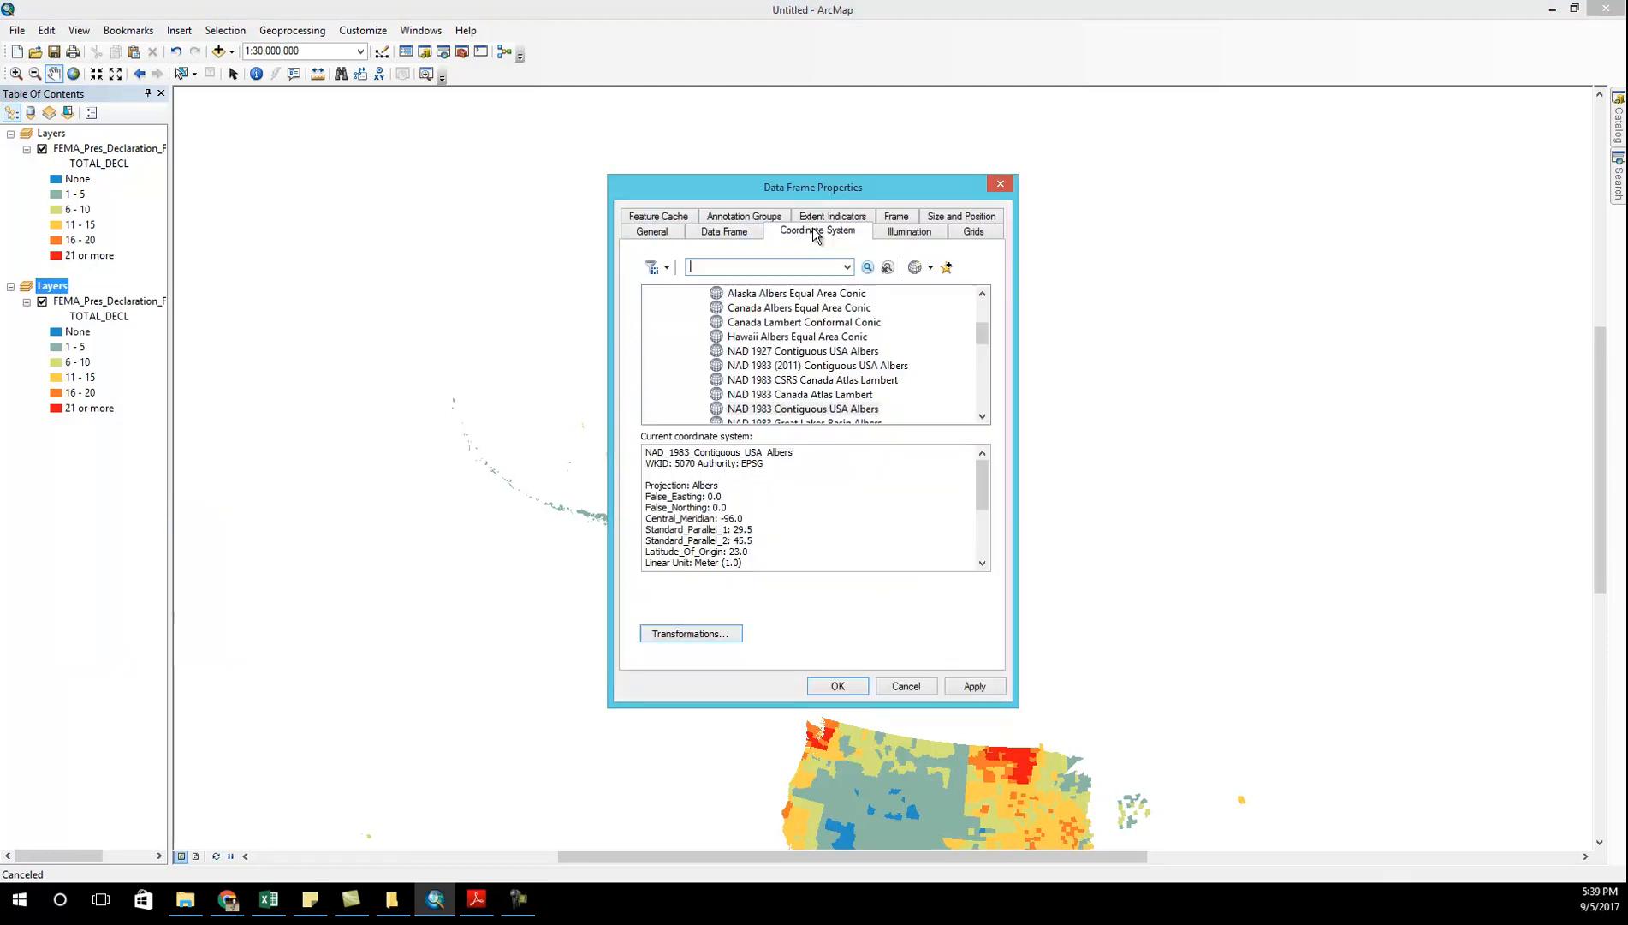
click(796, 293)
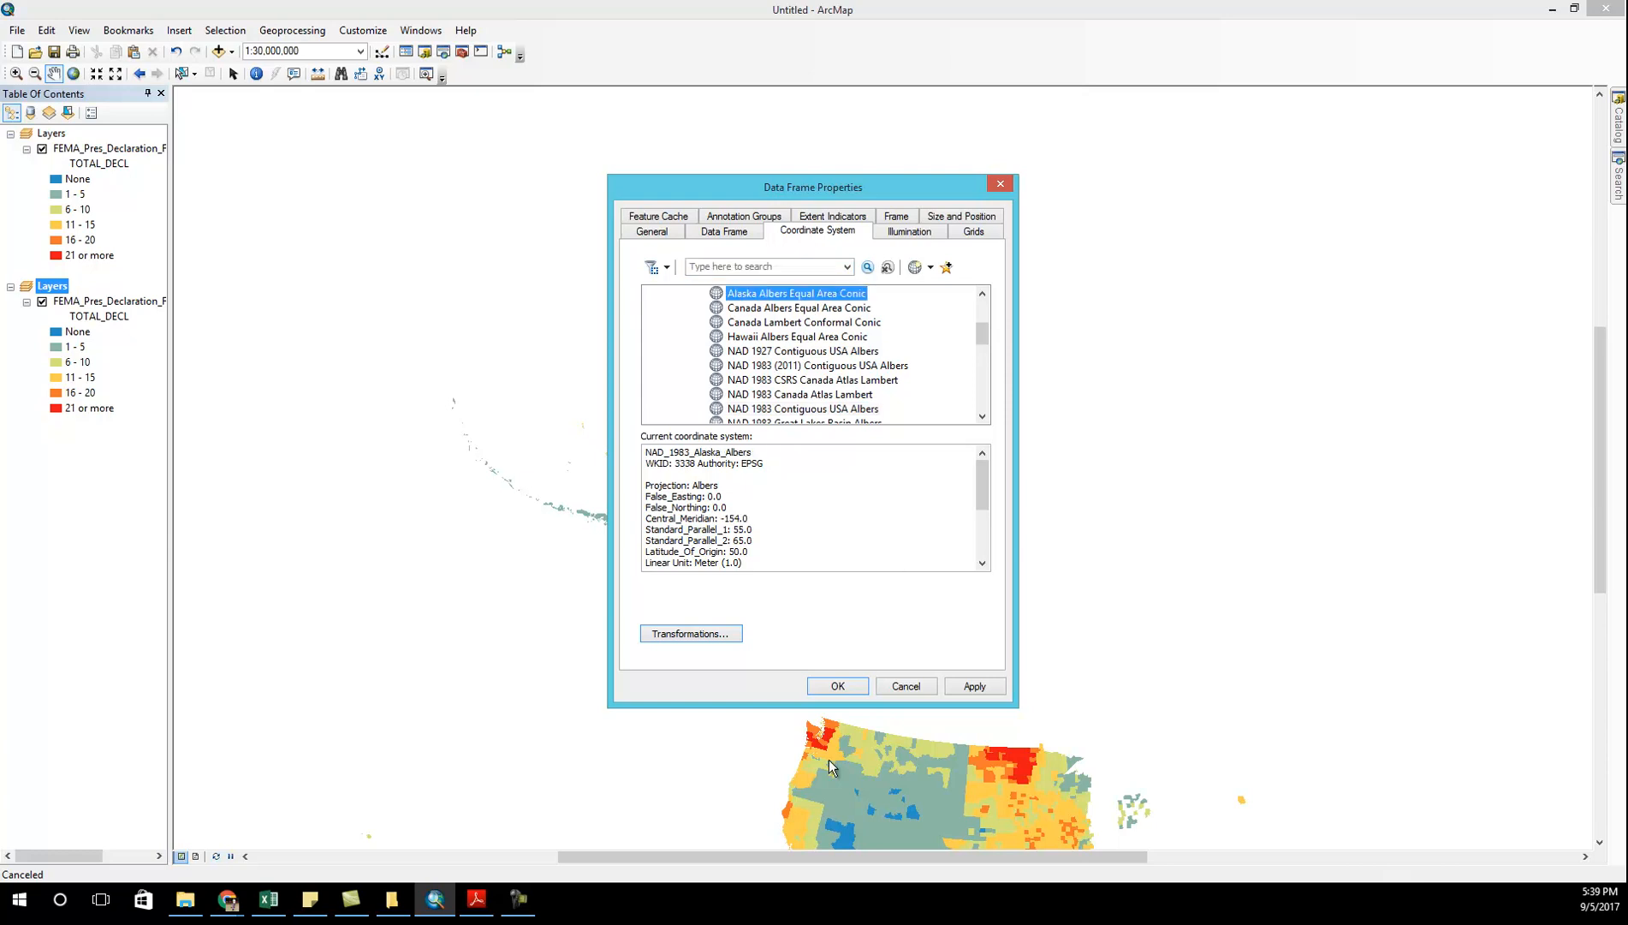
click(836, 685)
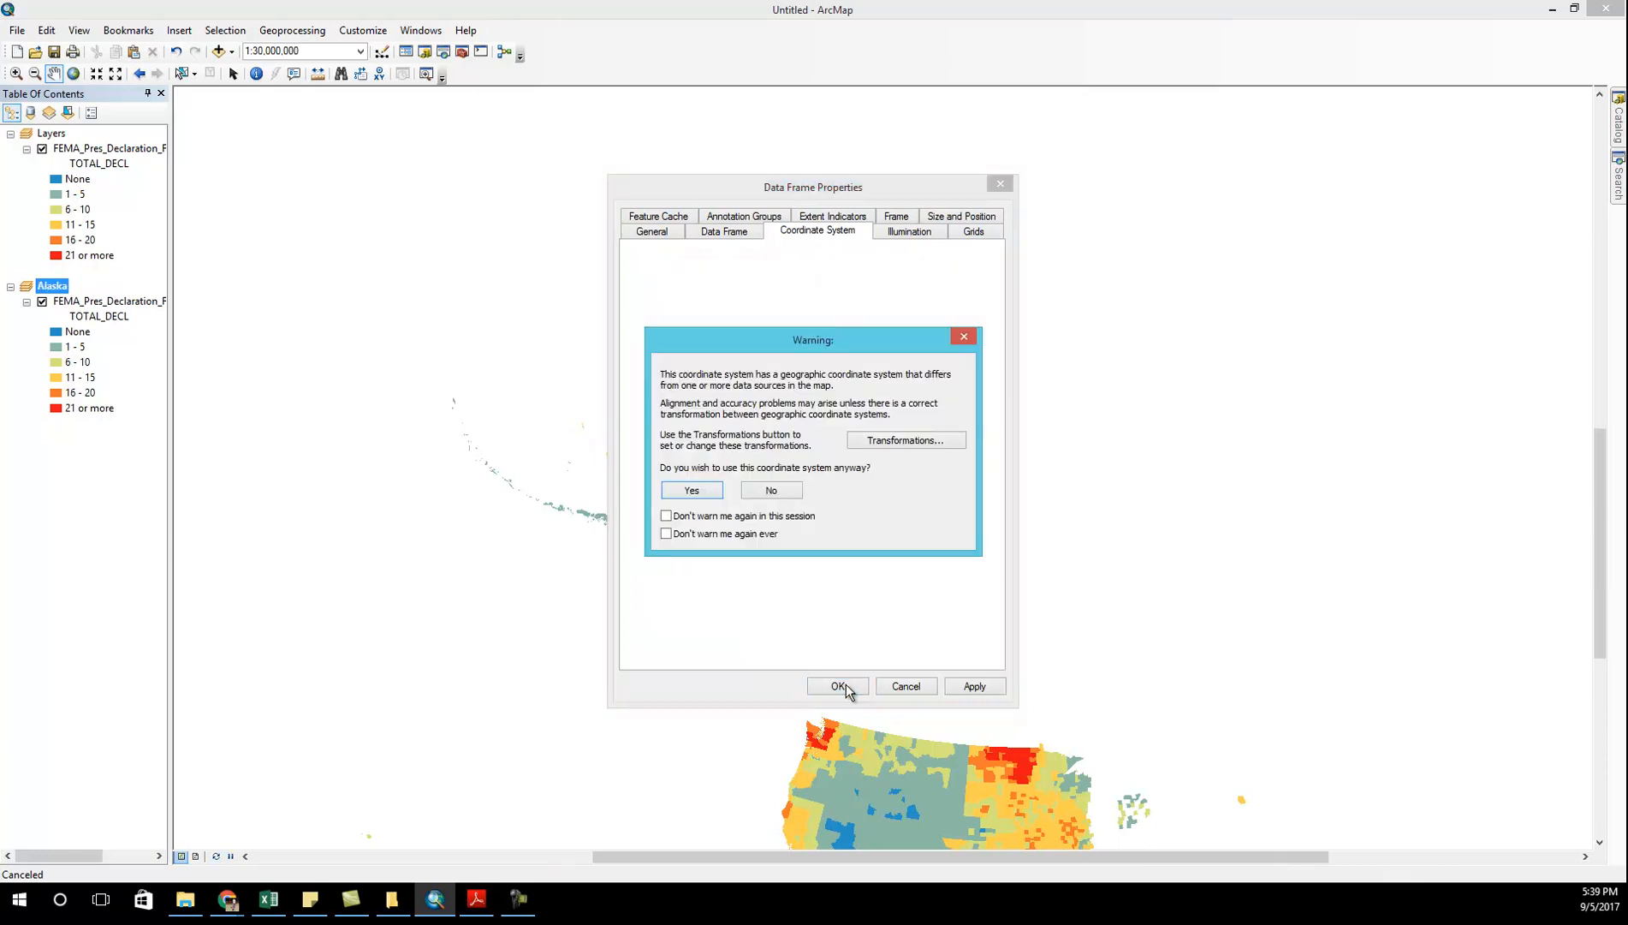
click(691, 490)
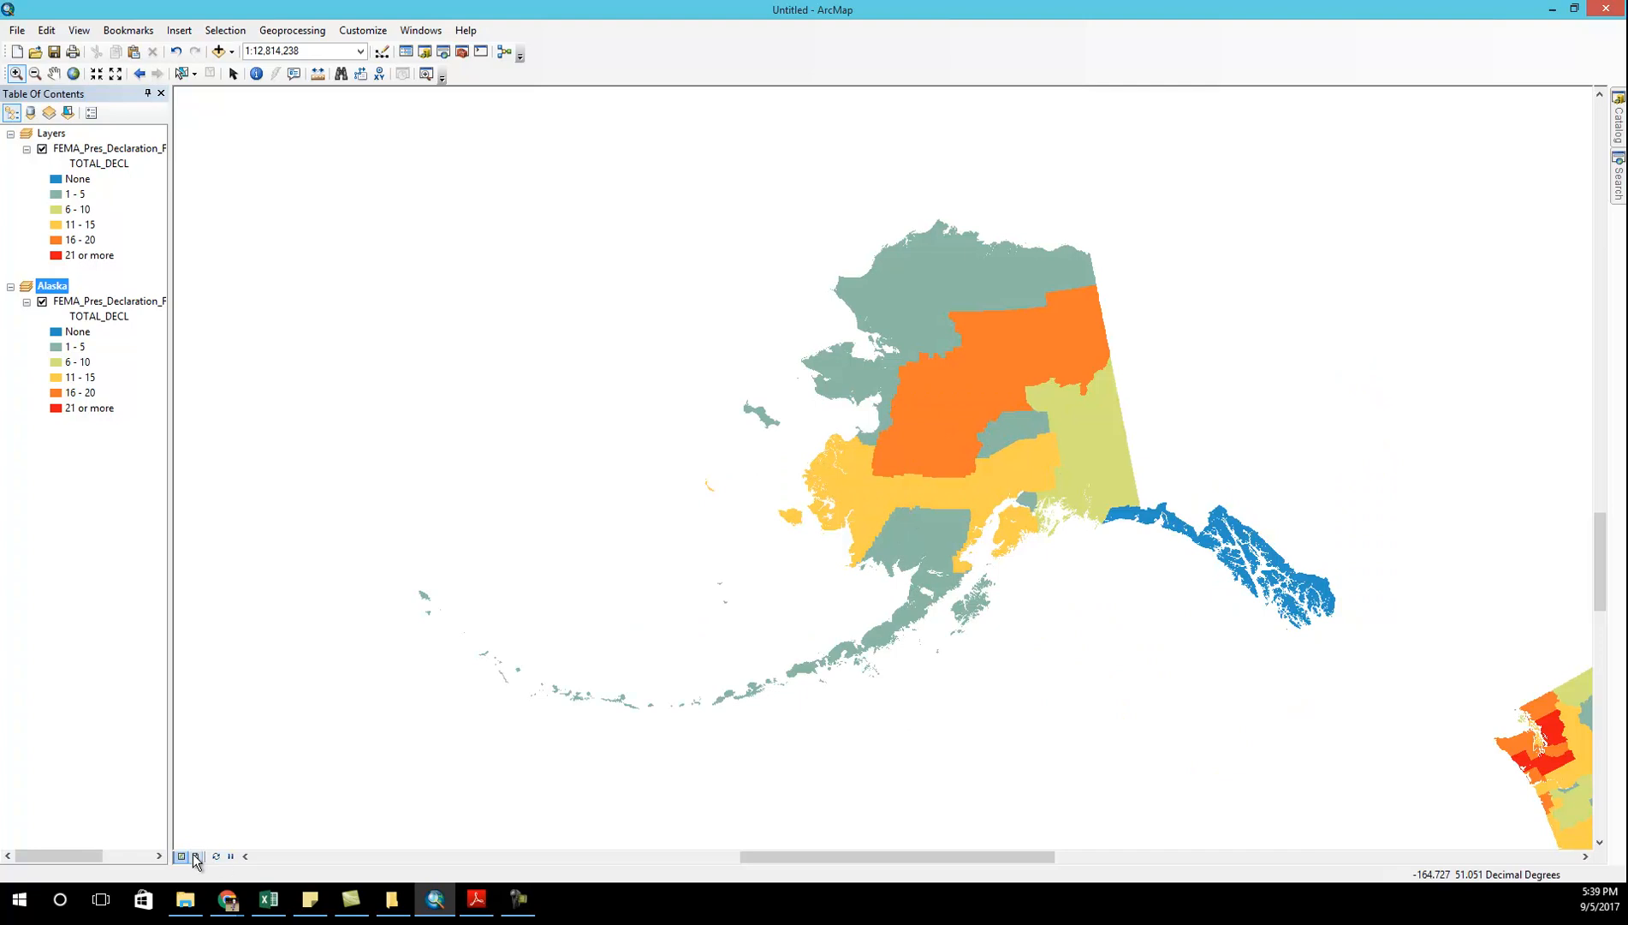
- Switch to Layout View and set the Alaska inset frame's border to none
click(196, 856)
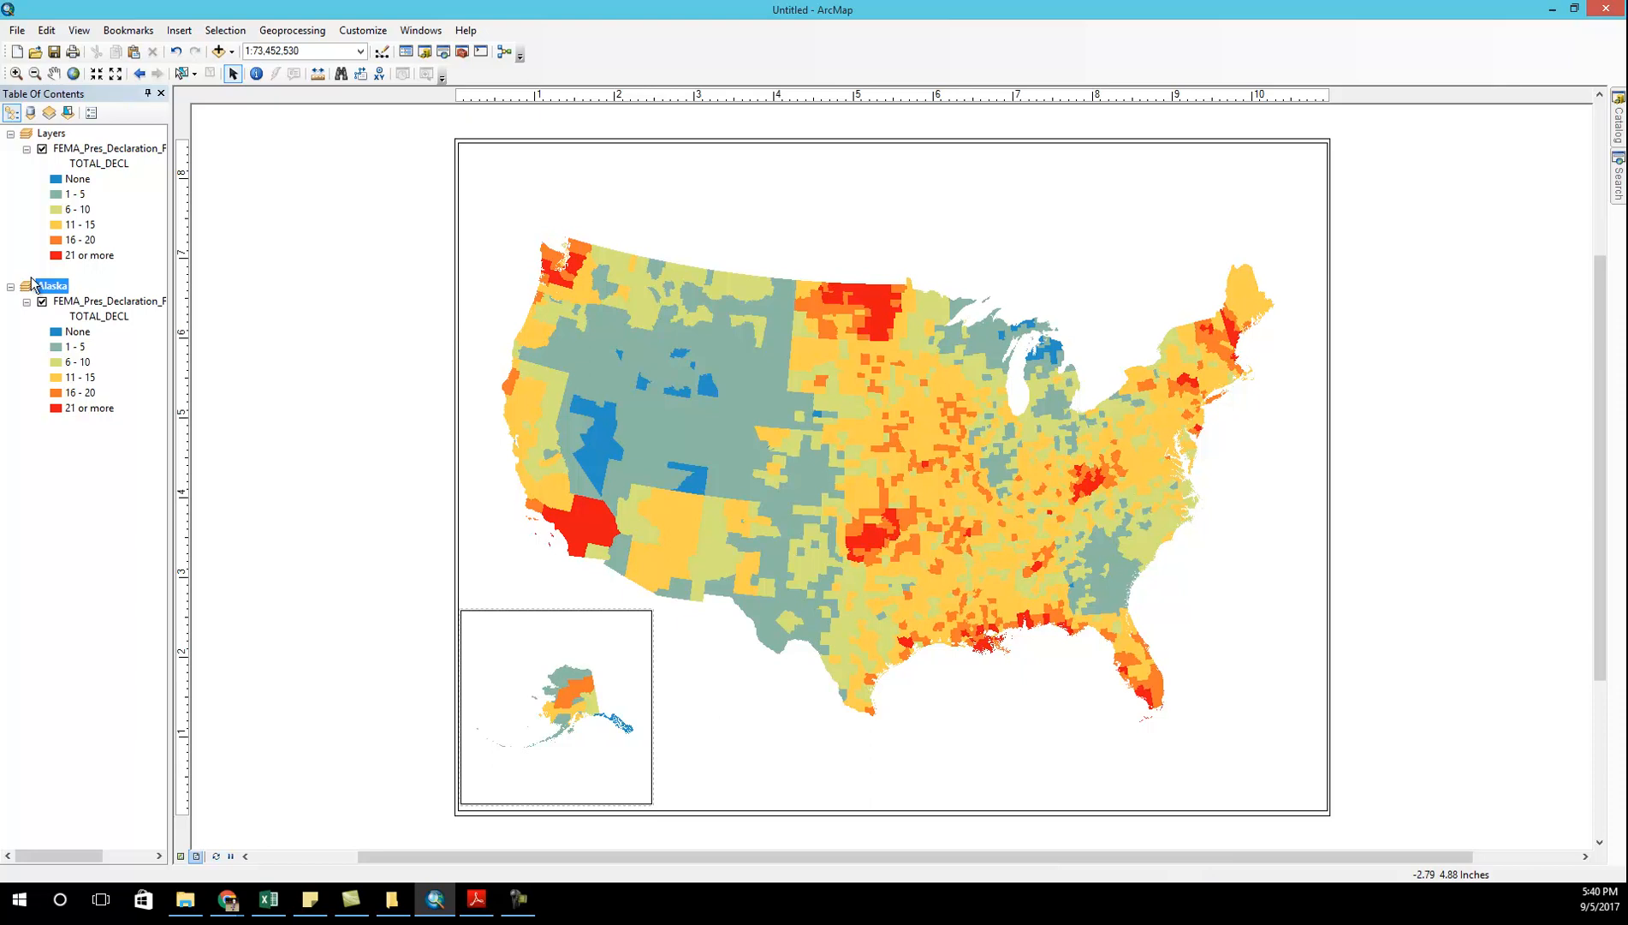
double_click(50, 285)
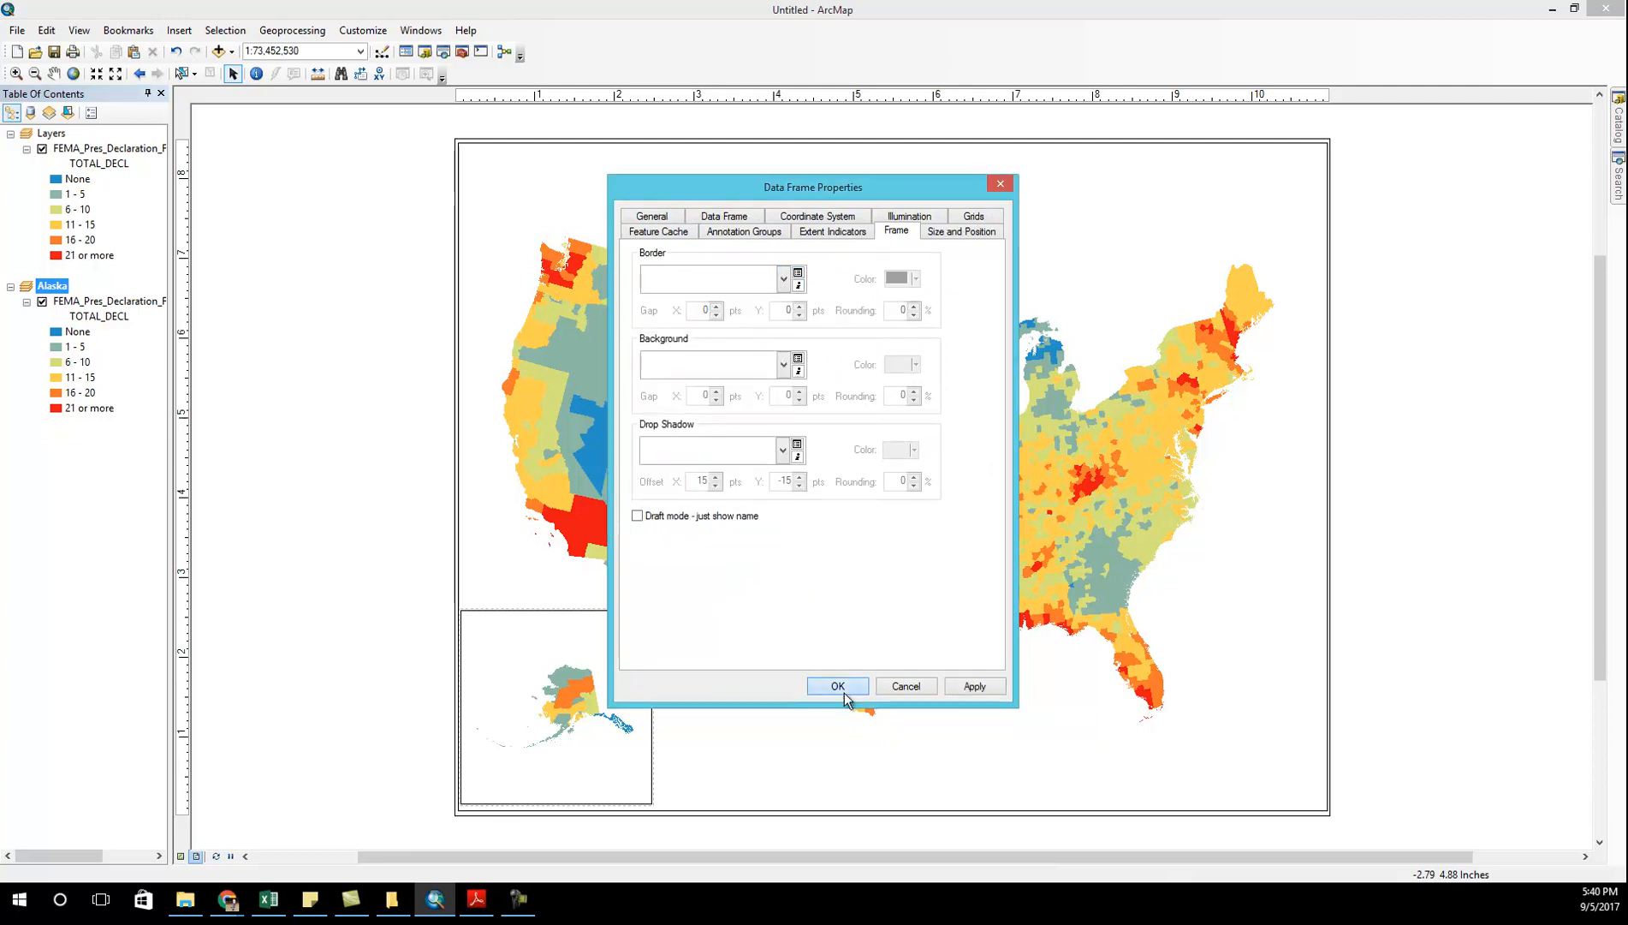
click(837, 685)
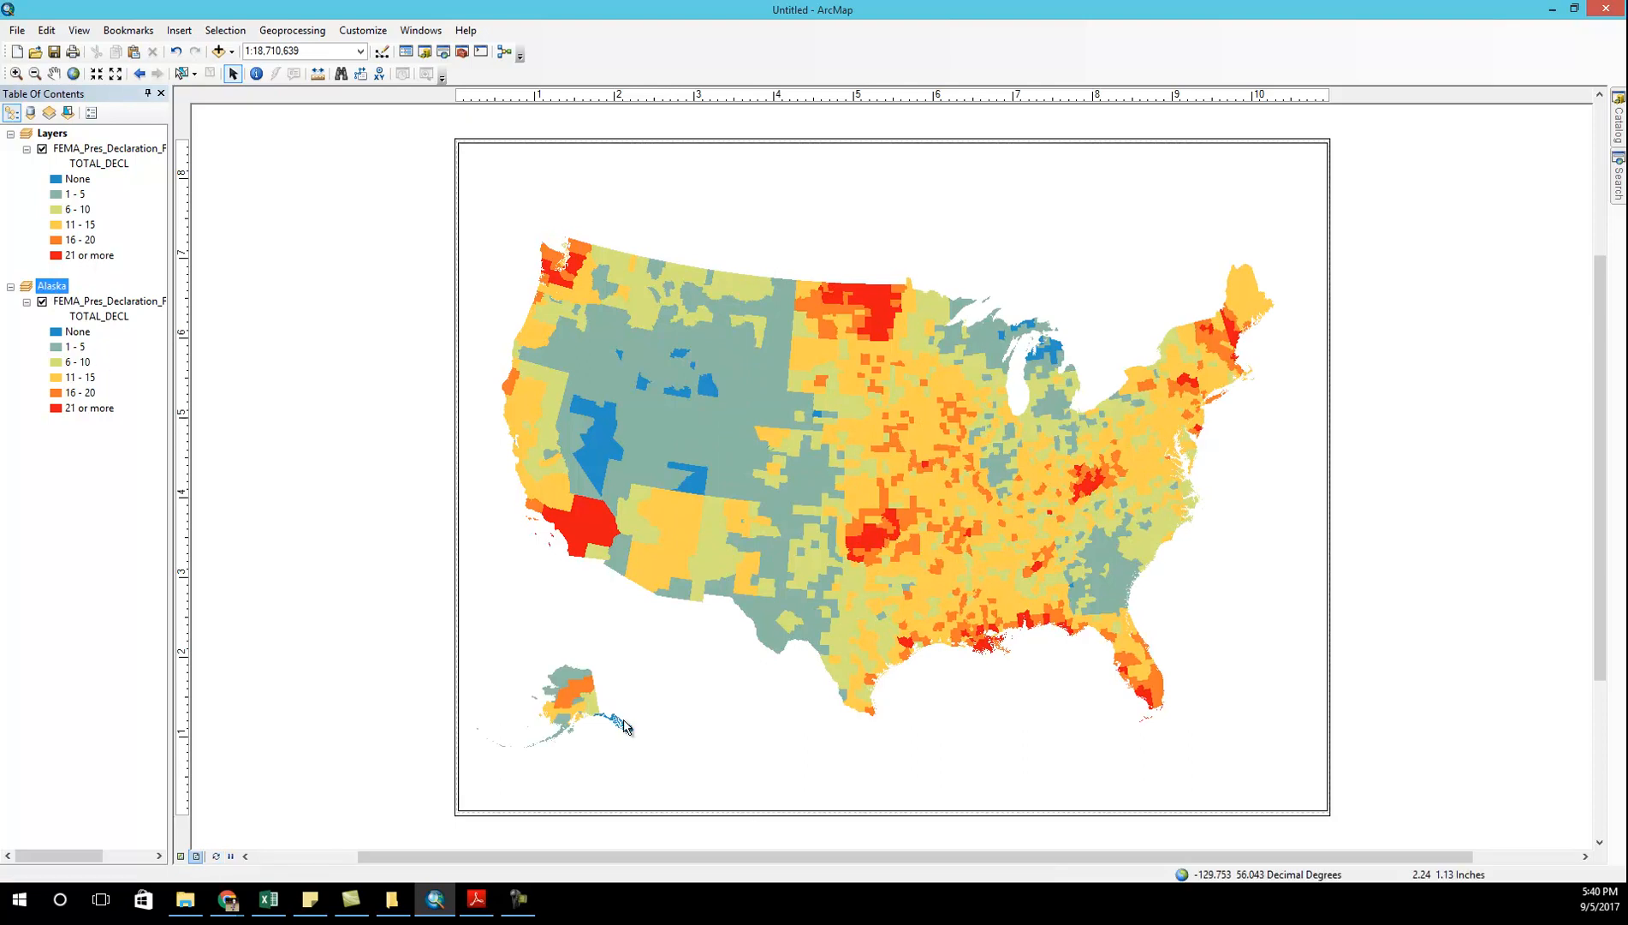
- Insert a new counties data frame in Hawaii Albers Equal Area Conic and zoom to the islands
click(581, 706)
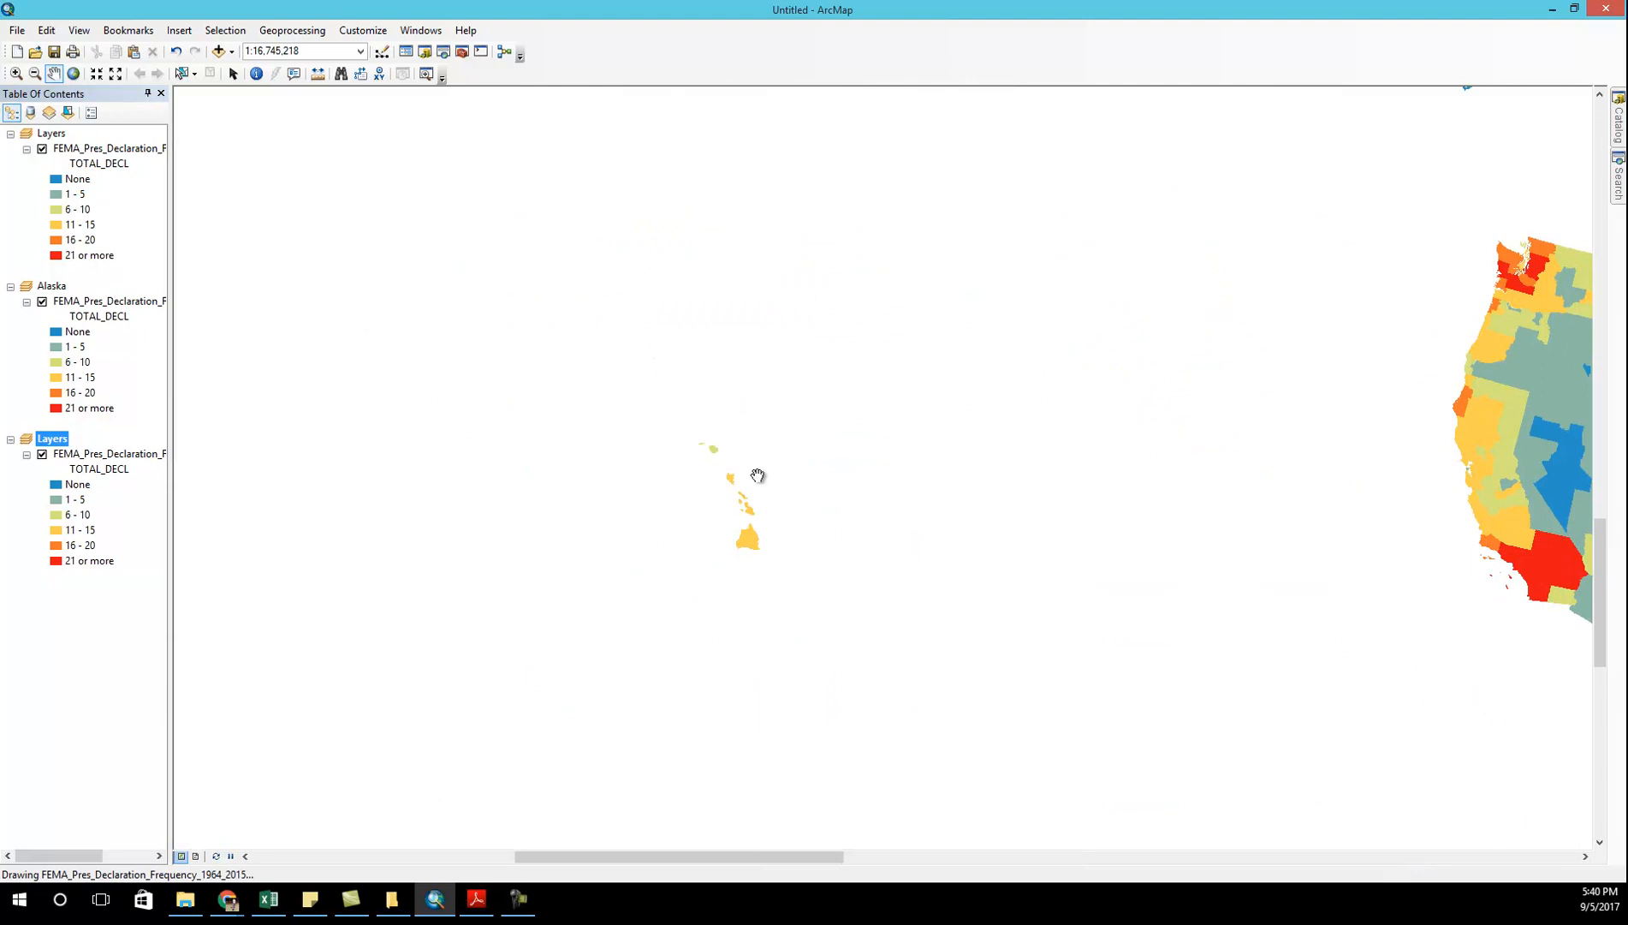
mouse_move(98, 434)
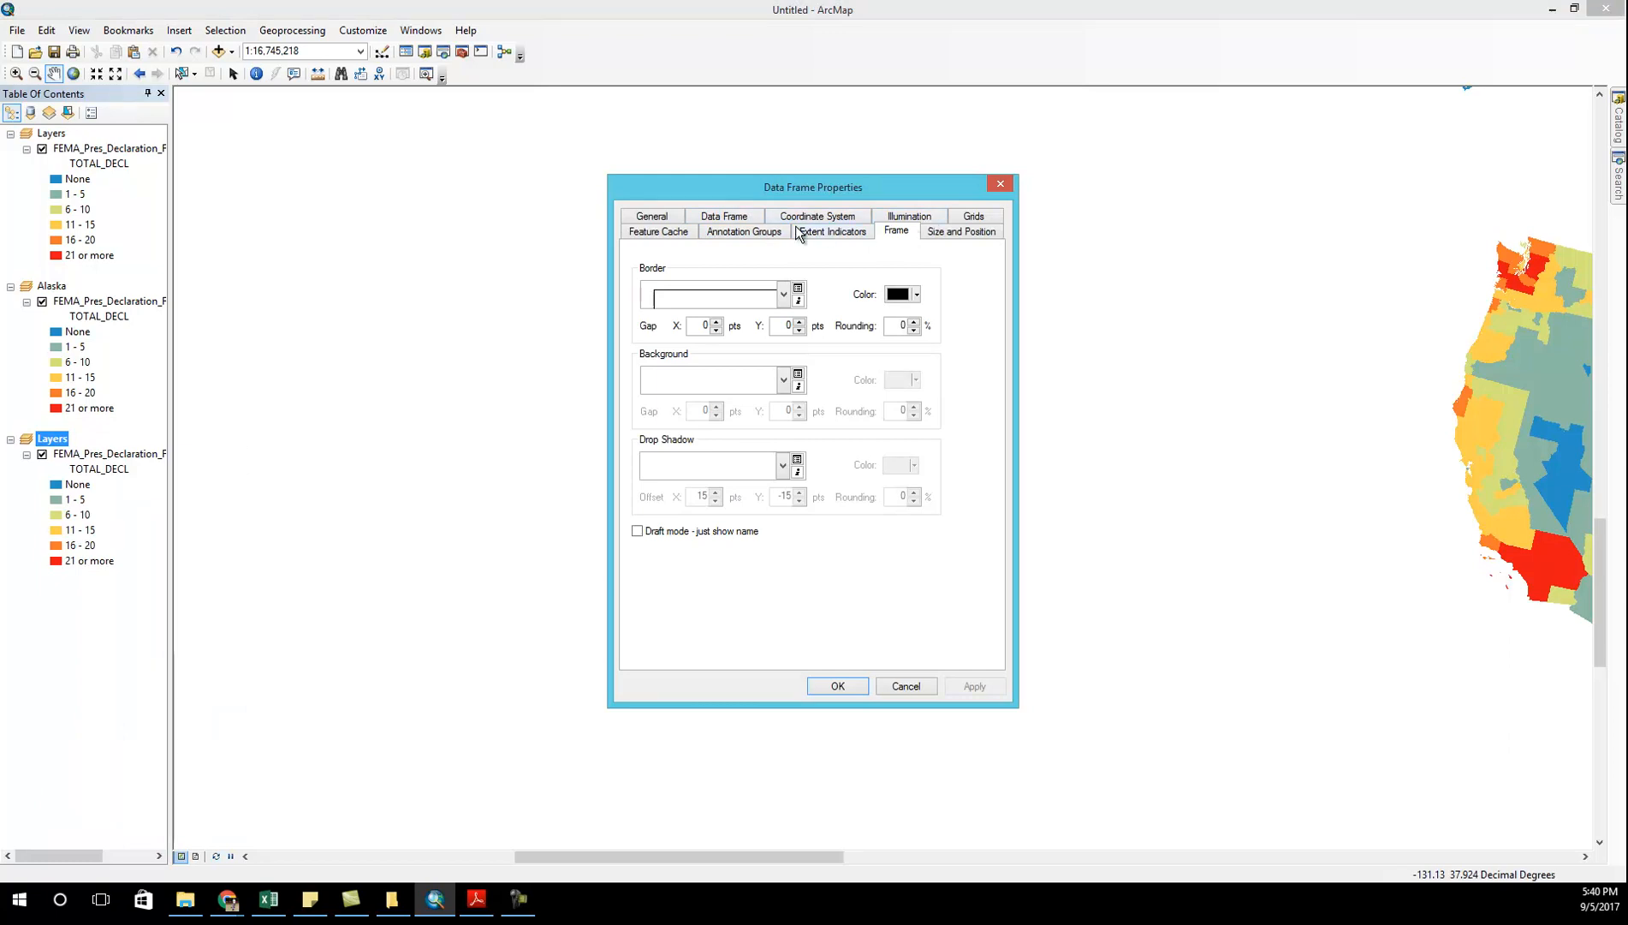
click(818, 216)
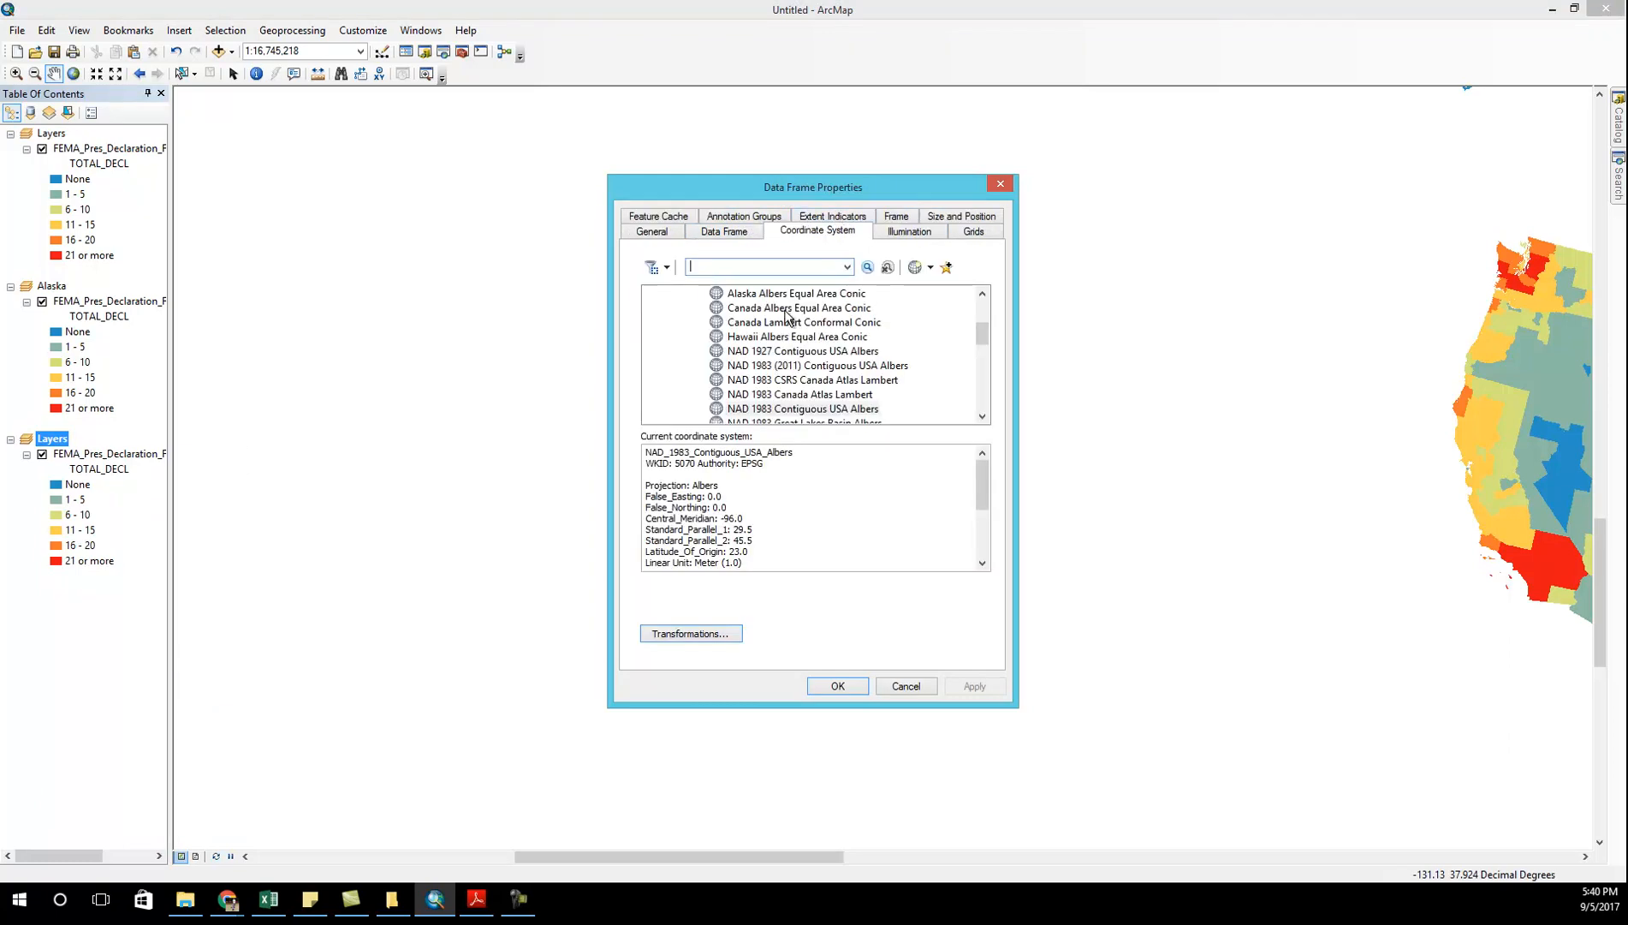
click(796, 336)
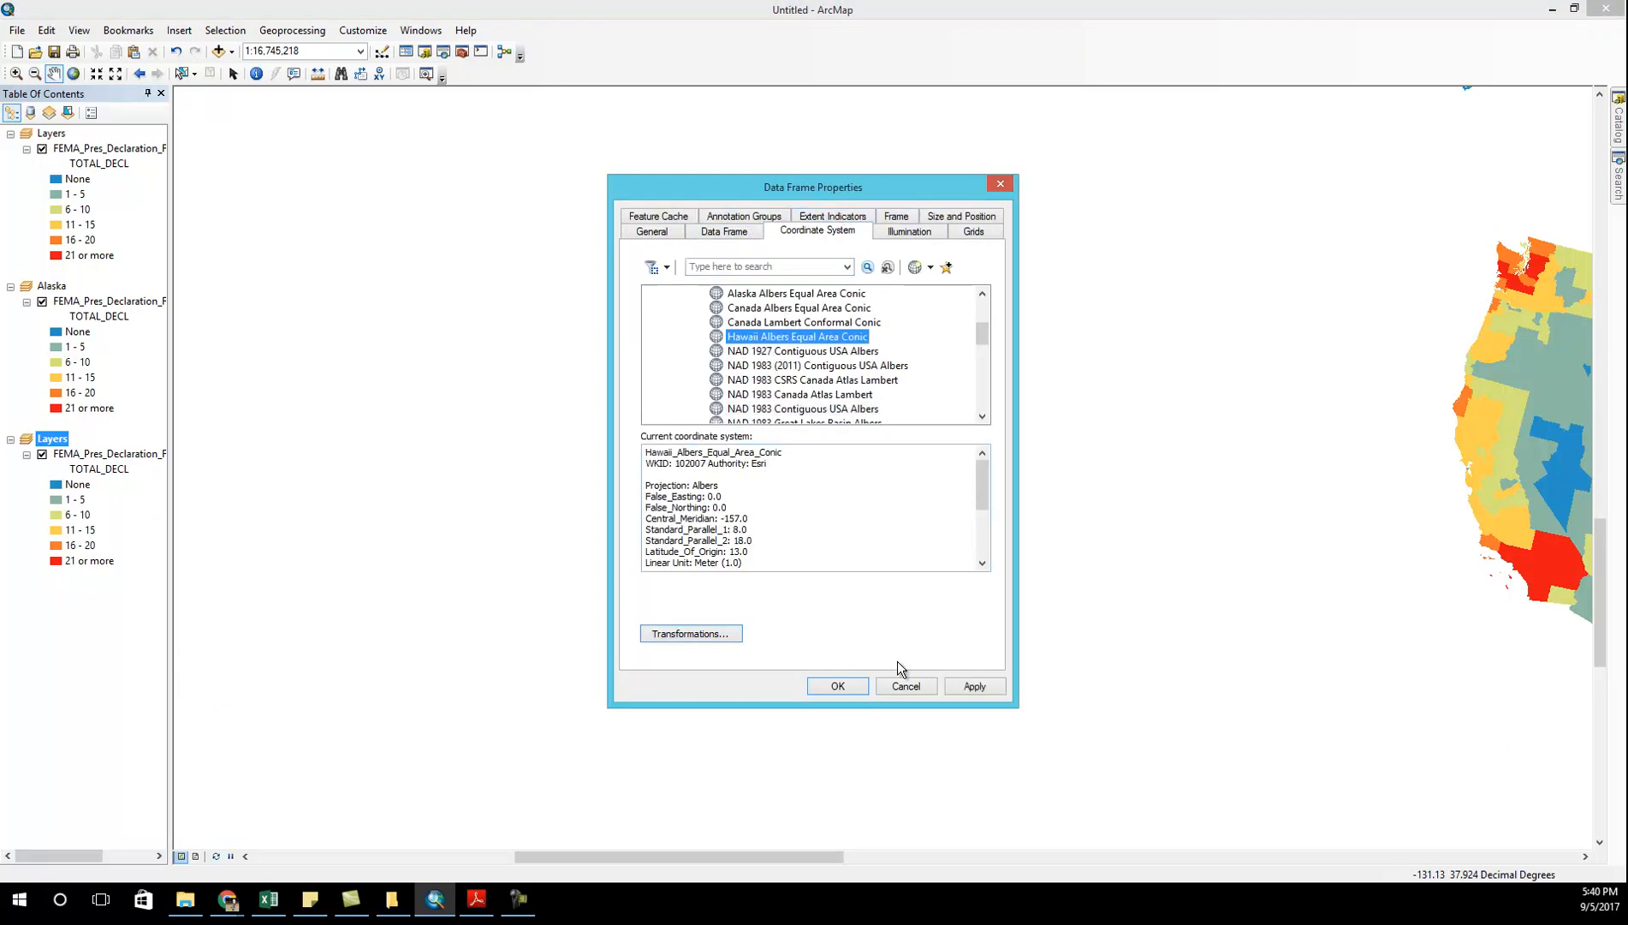
click(837, 686)
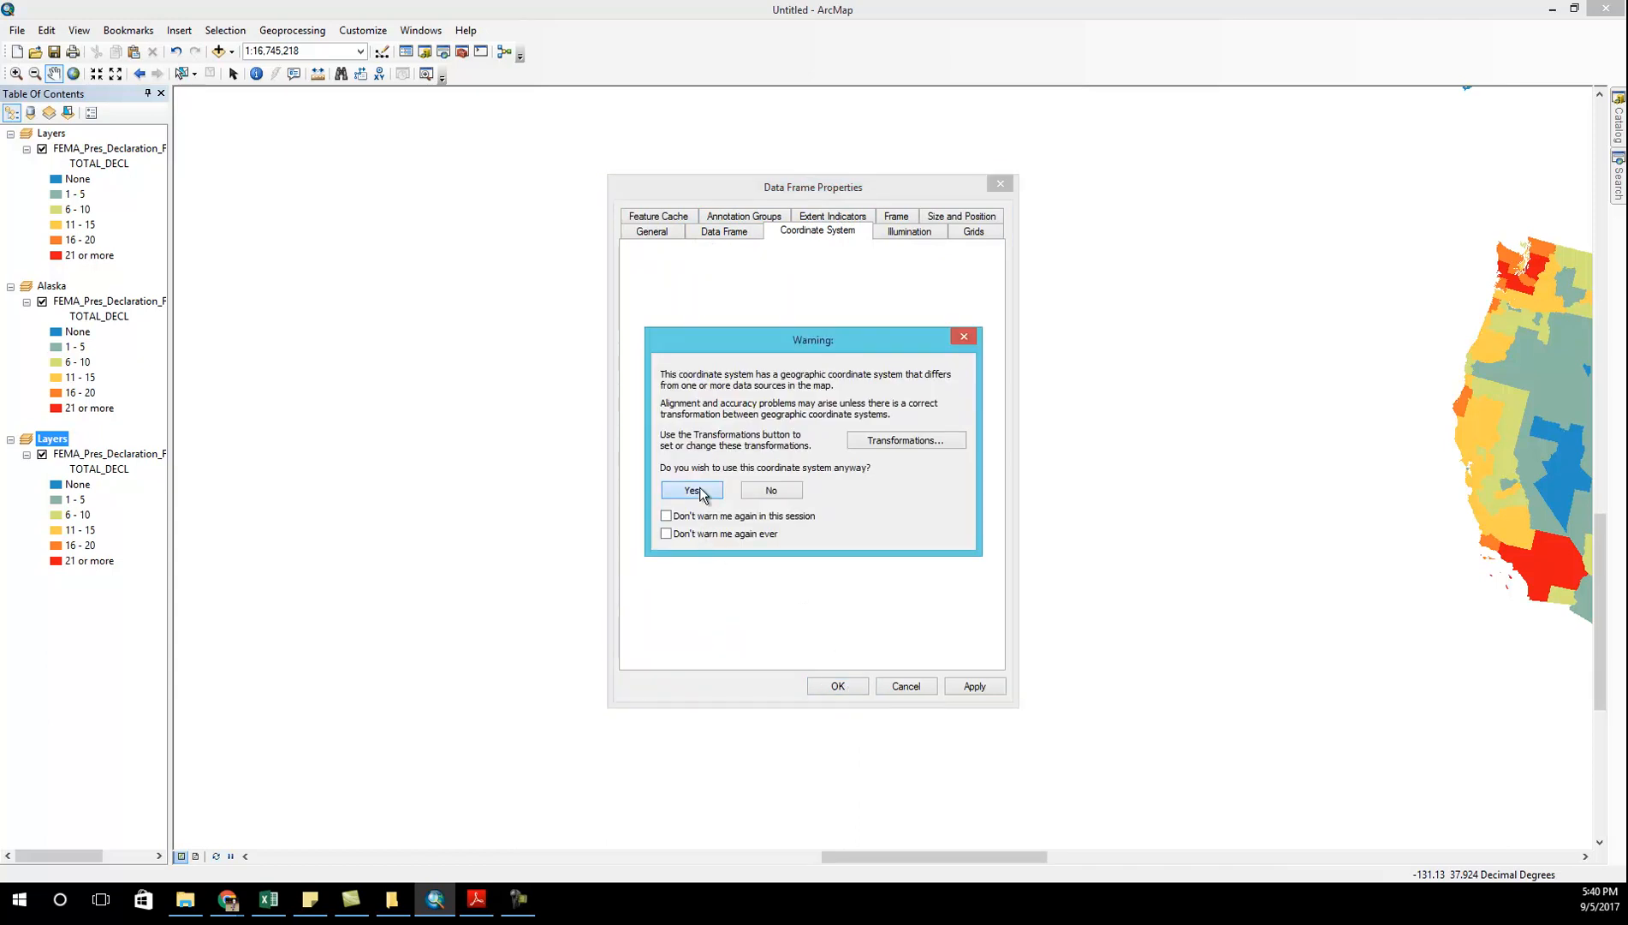
click(691, 489)
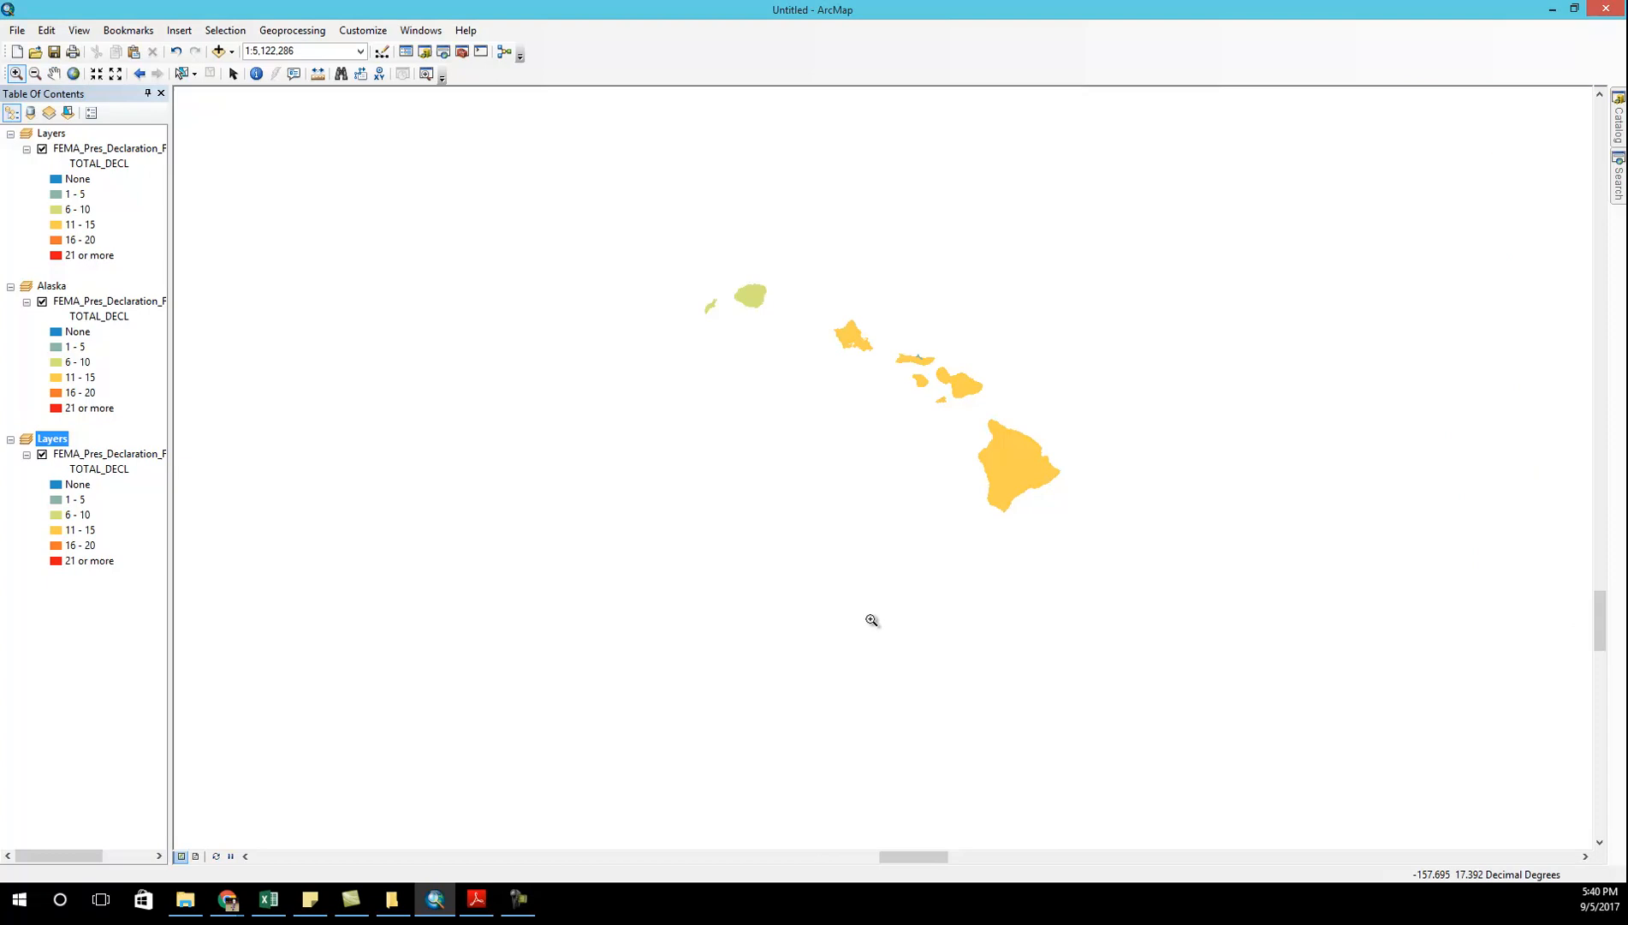
click(194, 856)
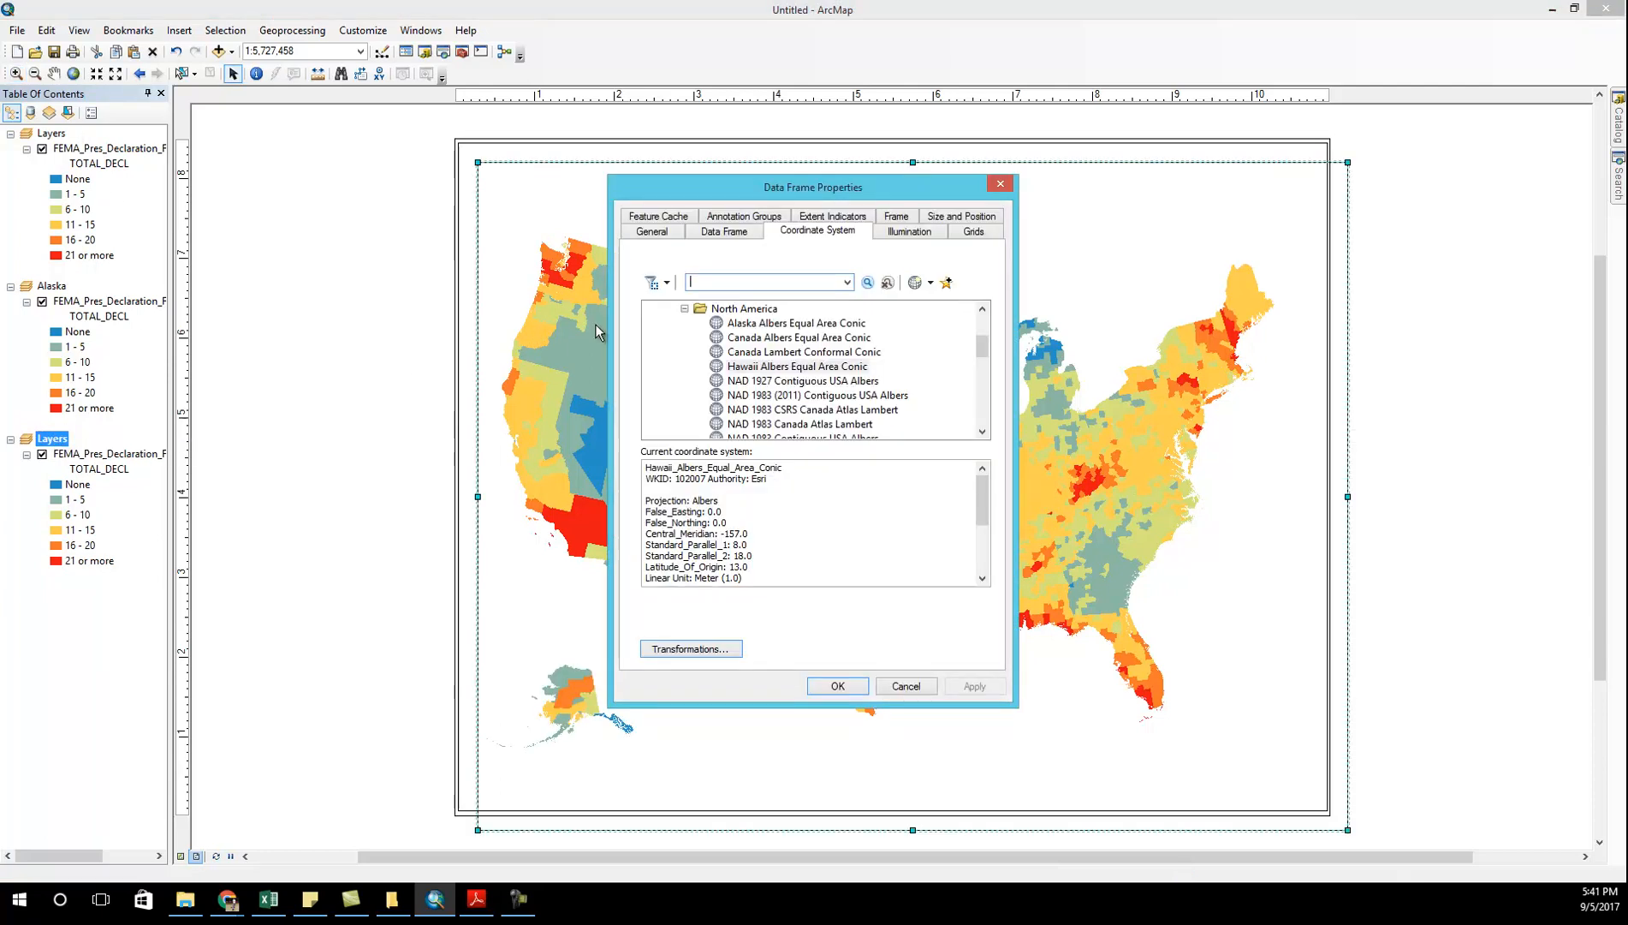
- Rename the third data frame to Hawaii on the General tab
click(652, 230)
text(Hawaii)
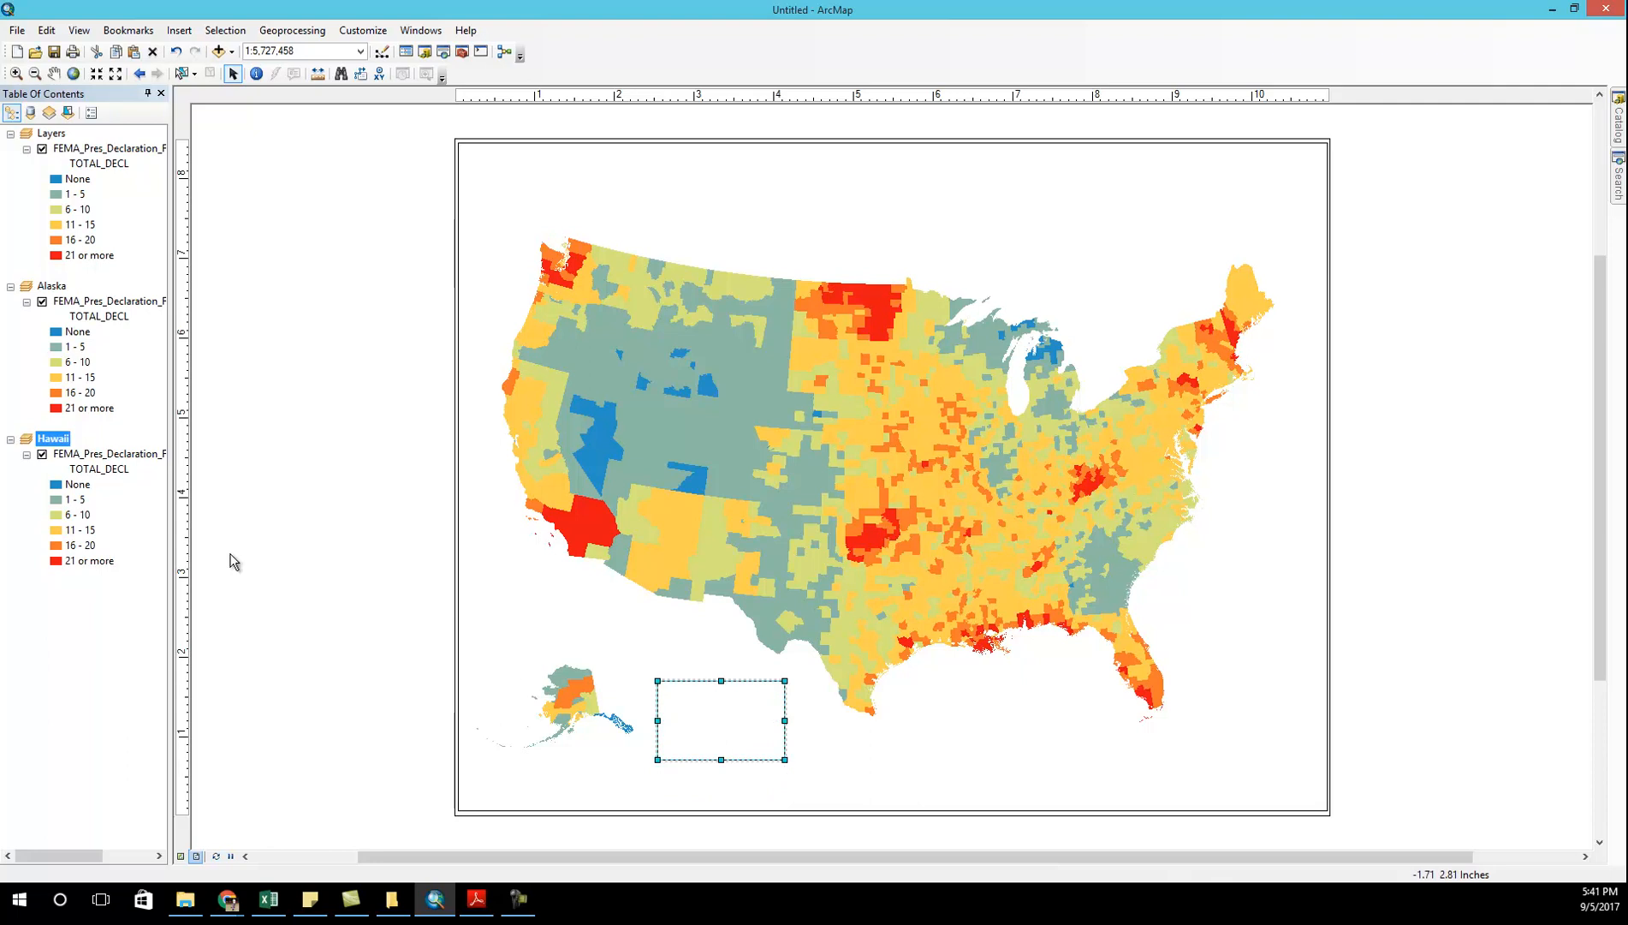
- Resize the Hawaii frame, zoom closer on the islands, and set its border to none
right_click(52, 438)
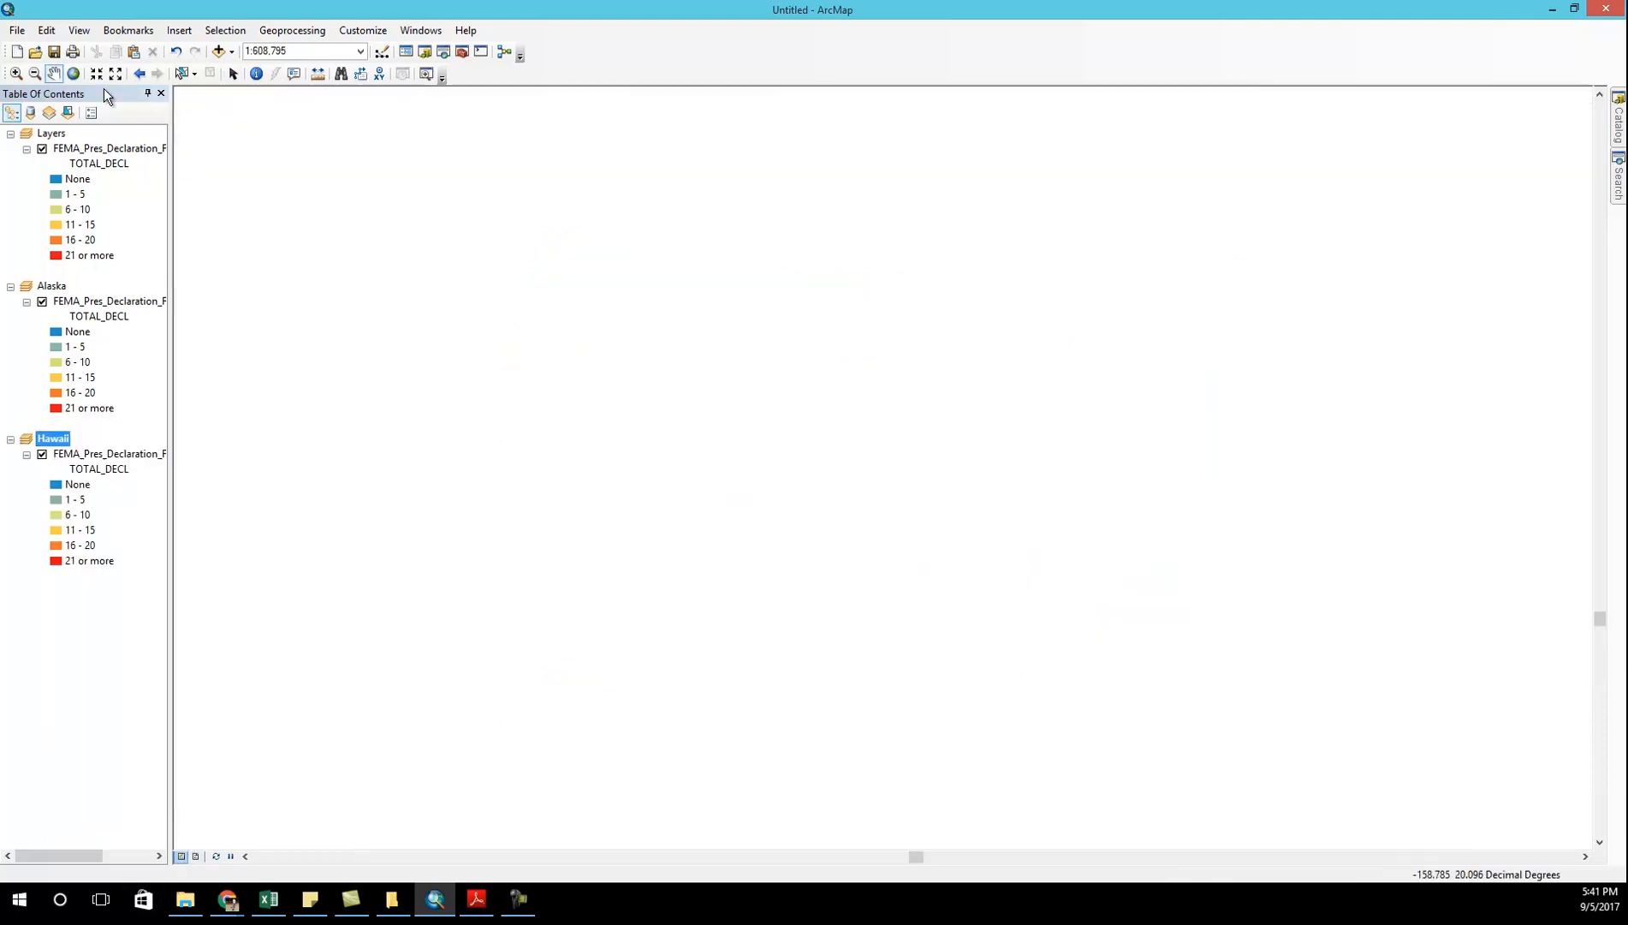
click(361, 51)
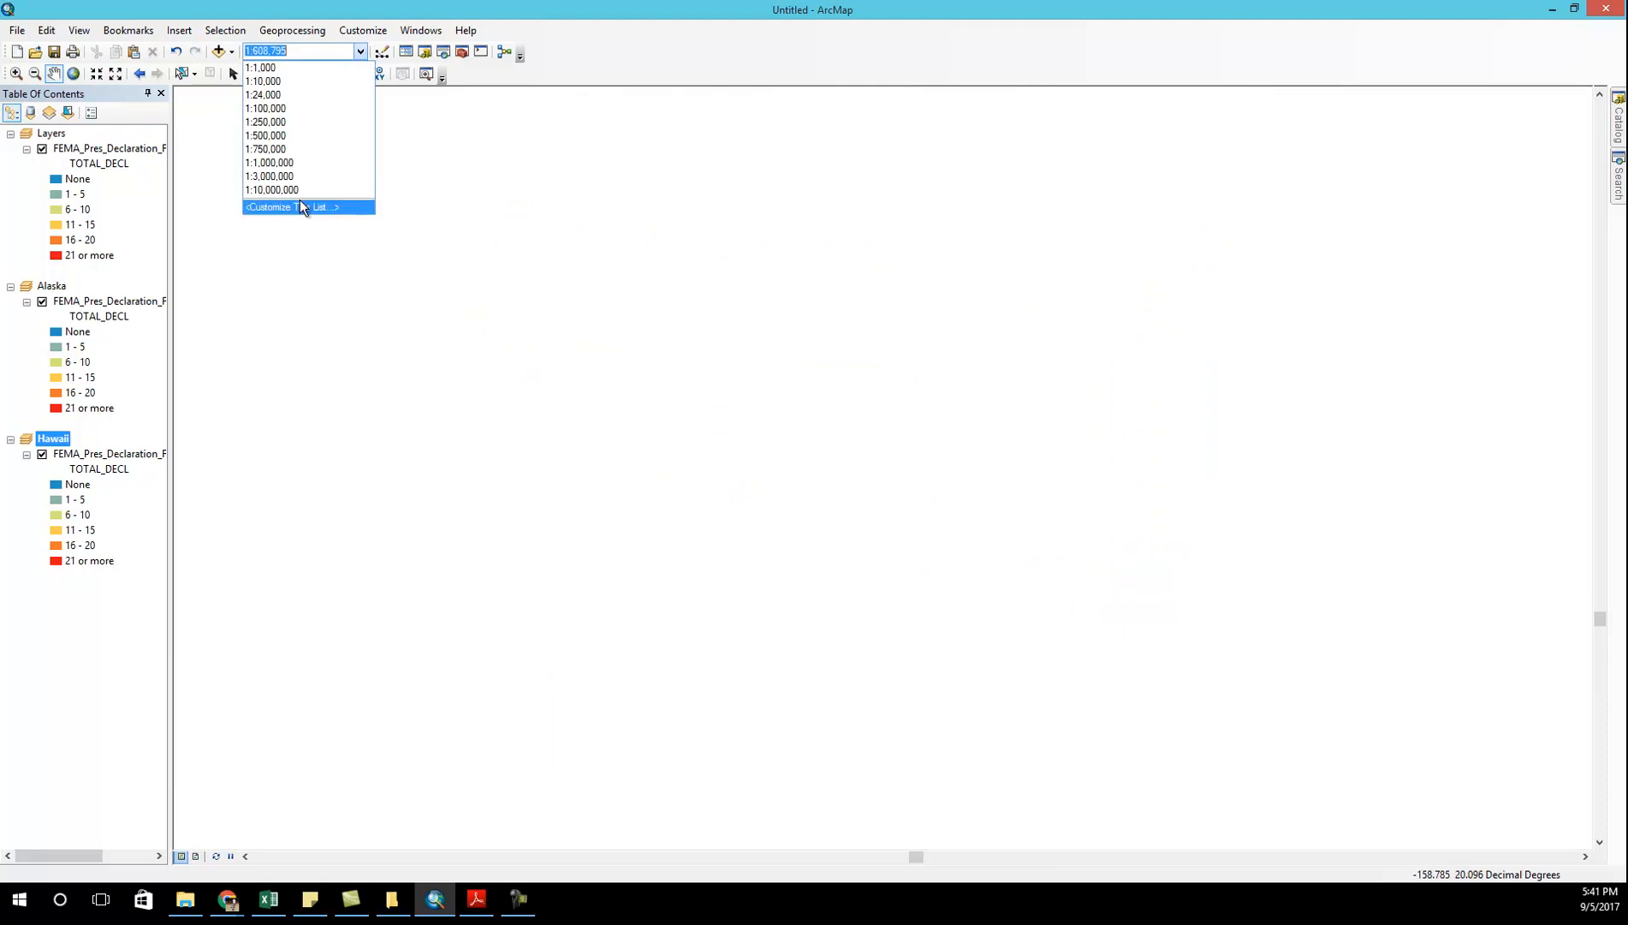
click(271, 190)
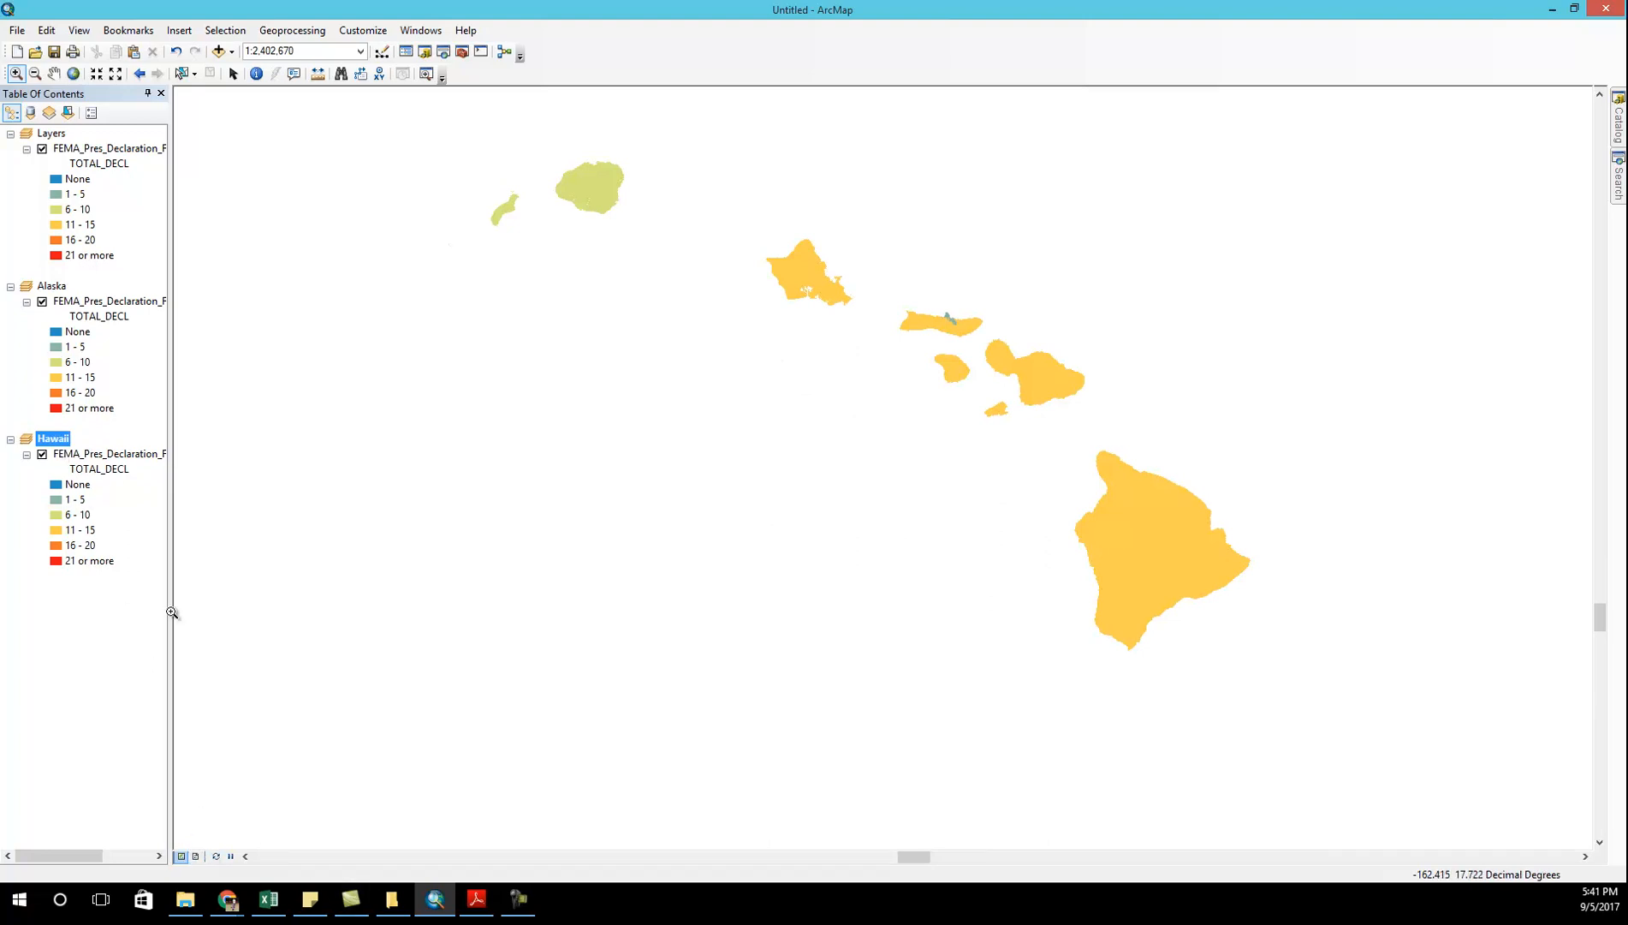
click(194, 856)
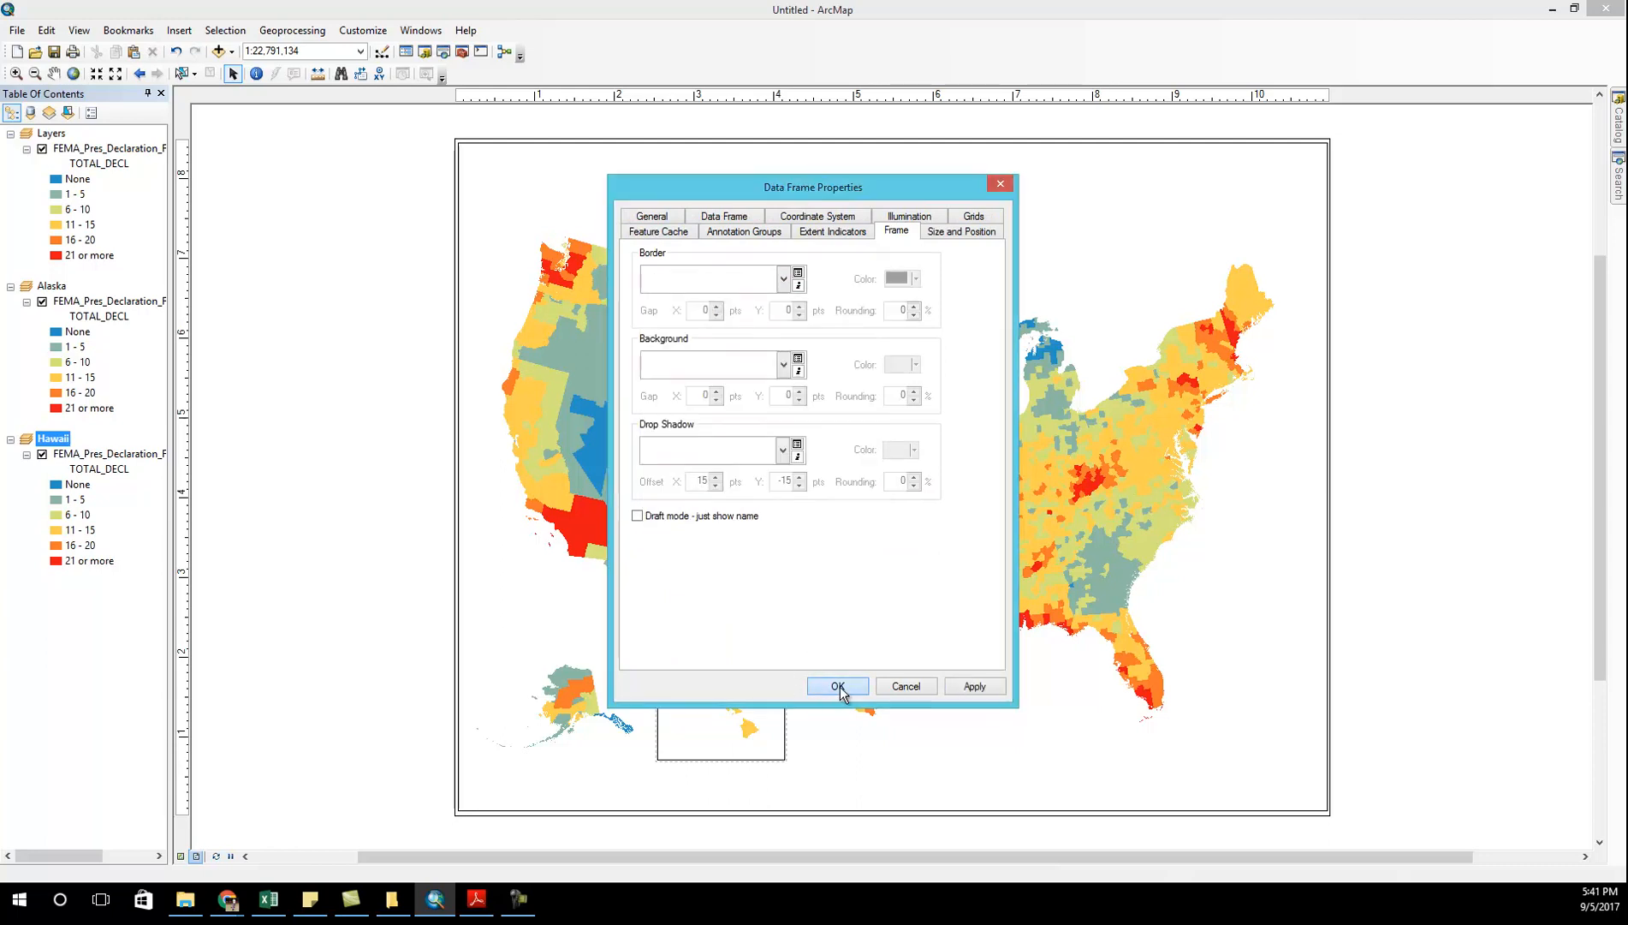
- Confirm the borderless Hawaii frame and insert a legend with the Legend Wizard defaults
click(837, 686)
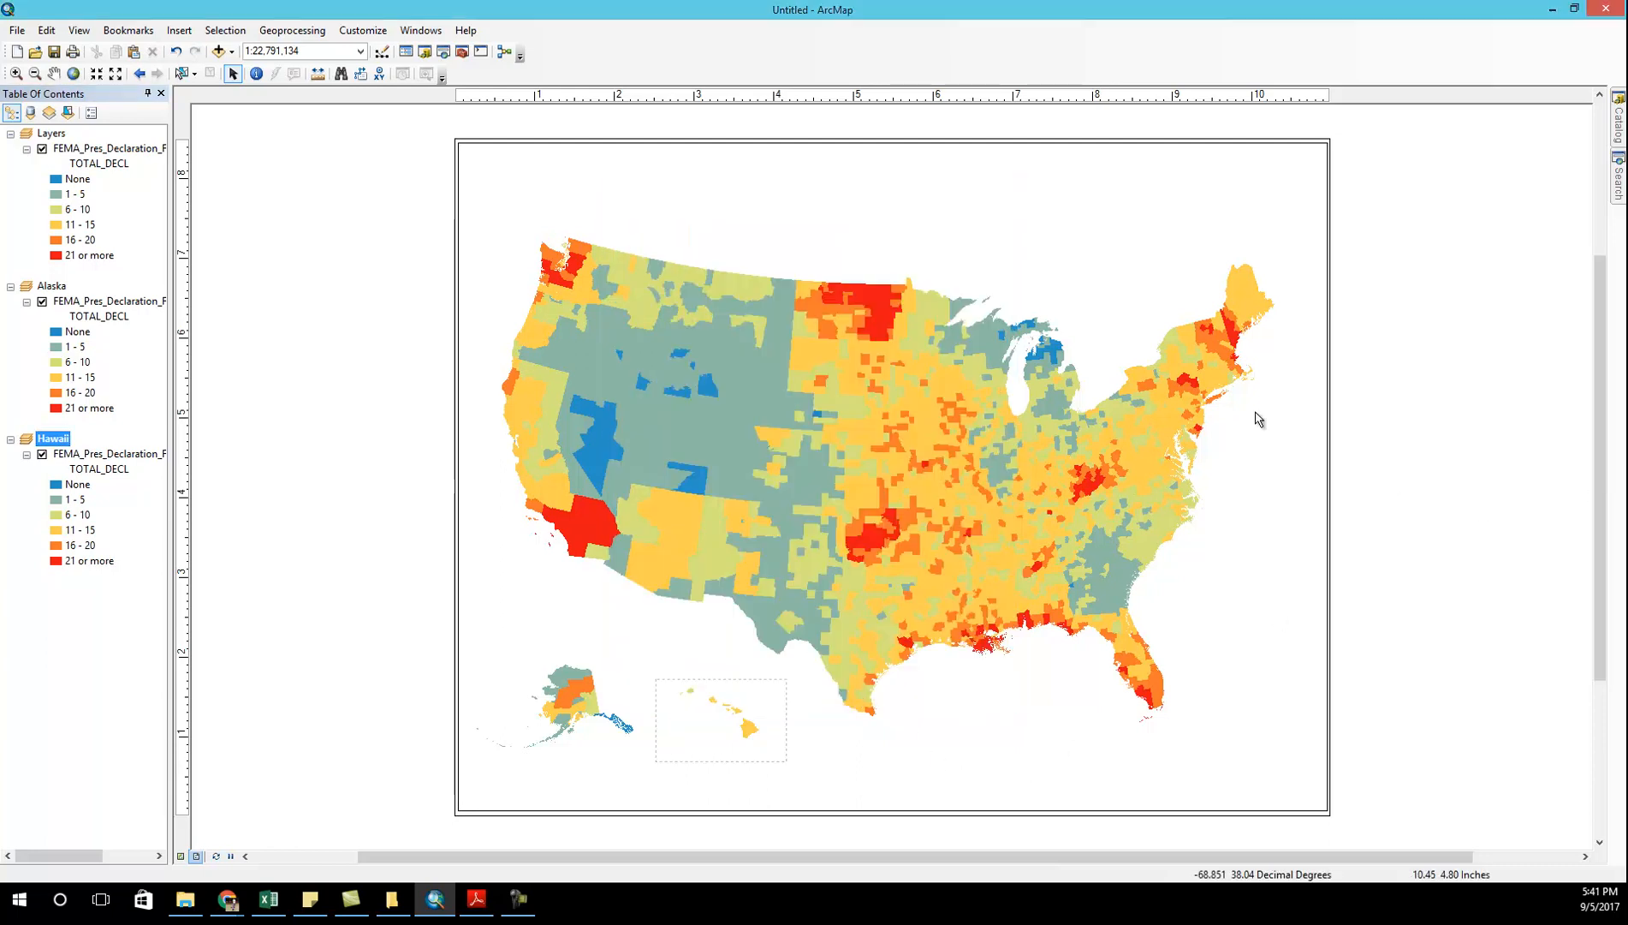
click(179, 29)
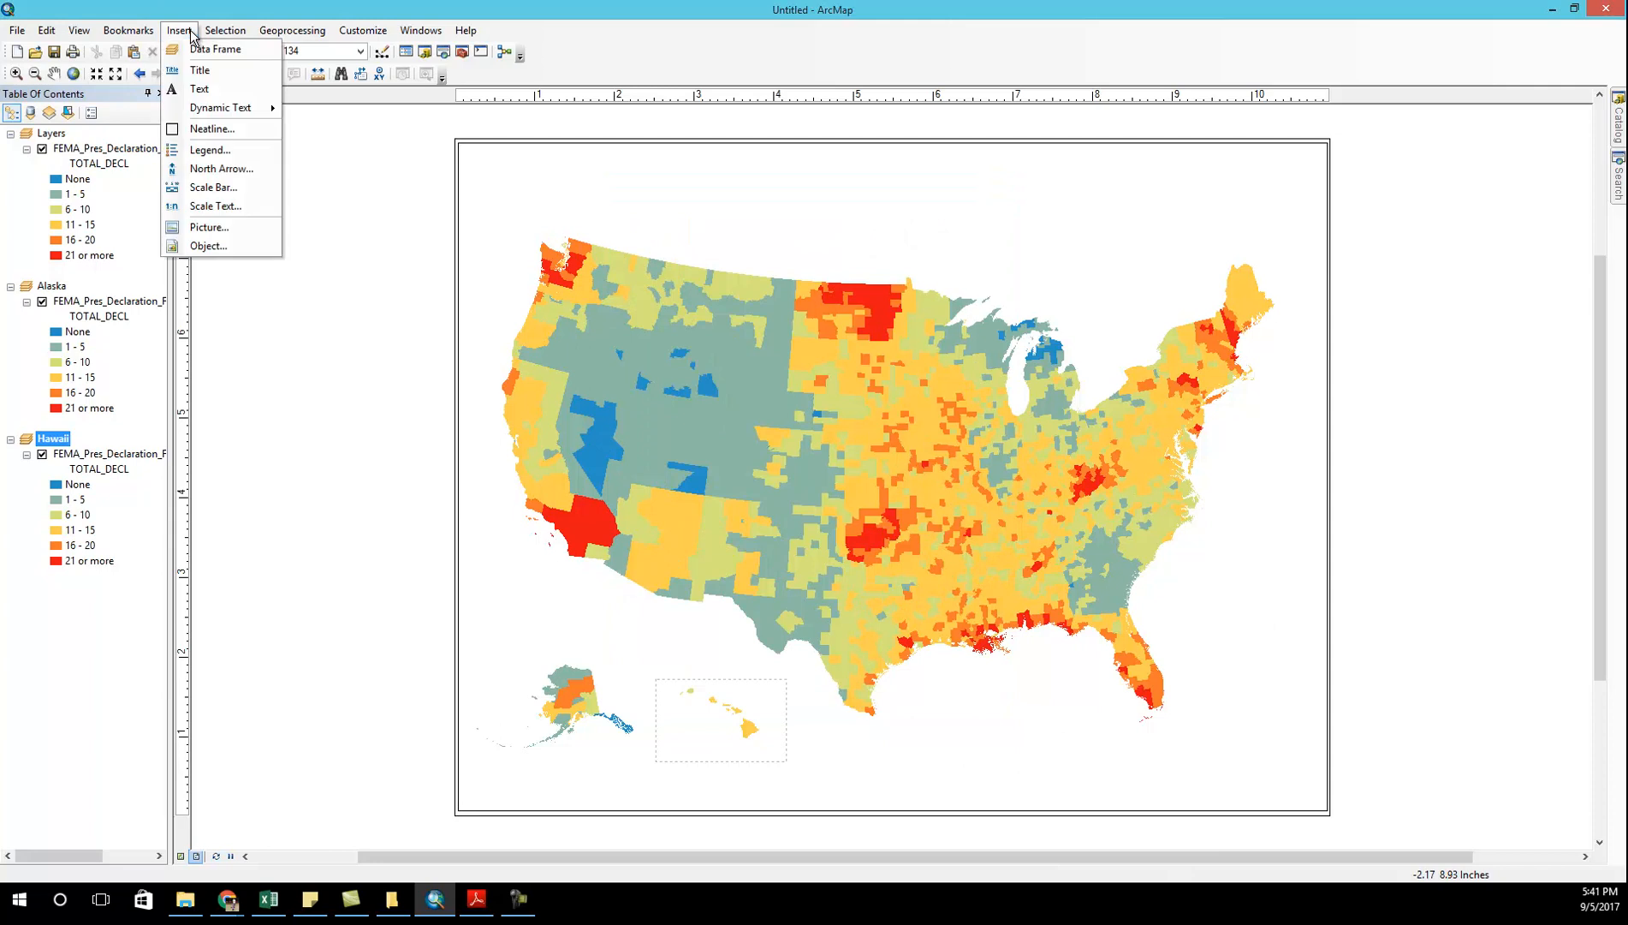
click(211, 150)
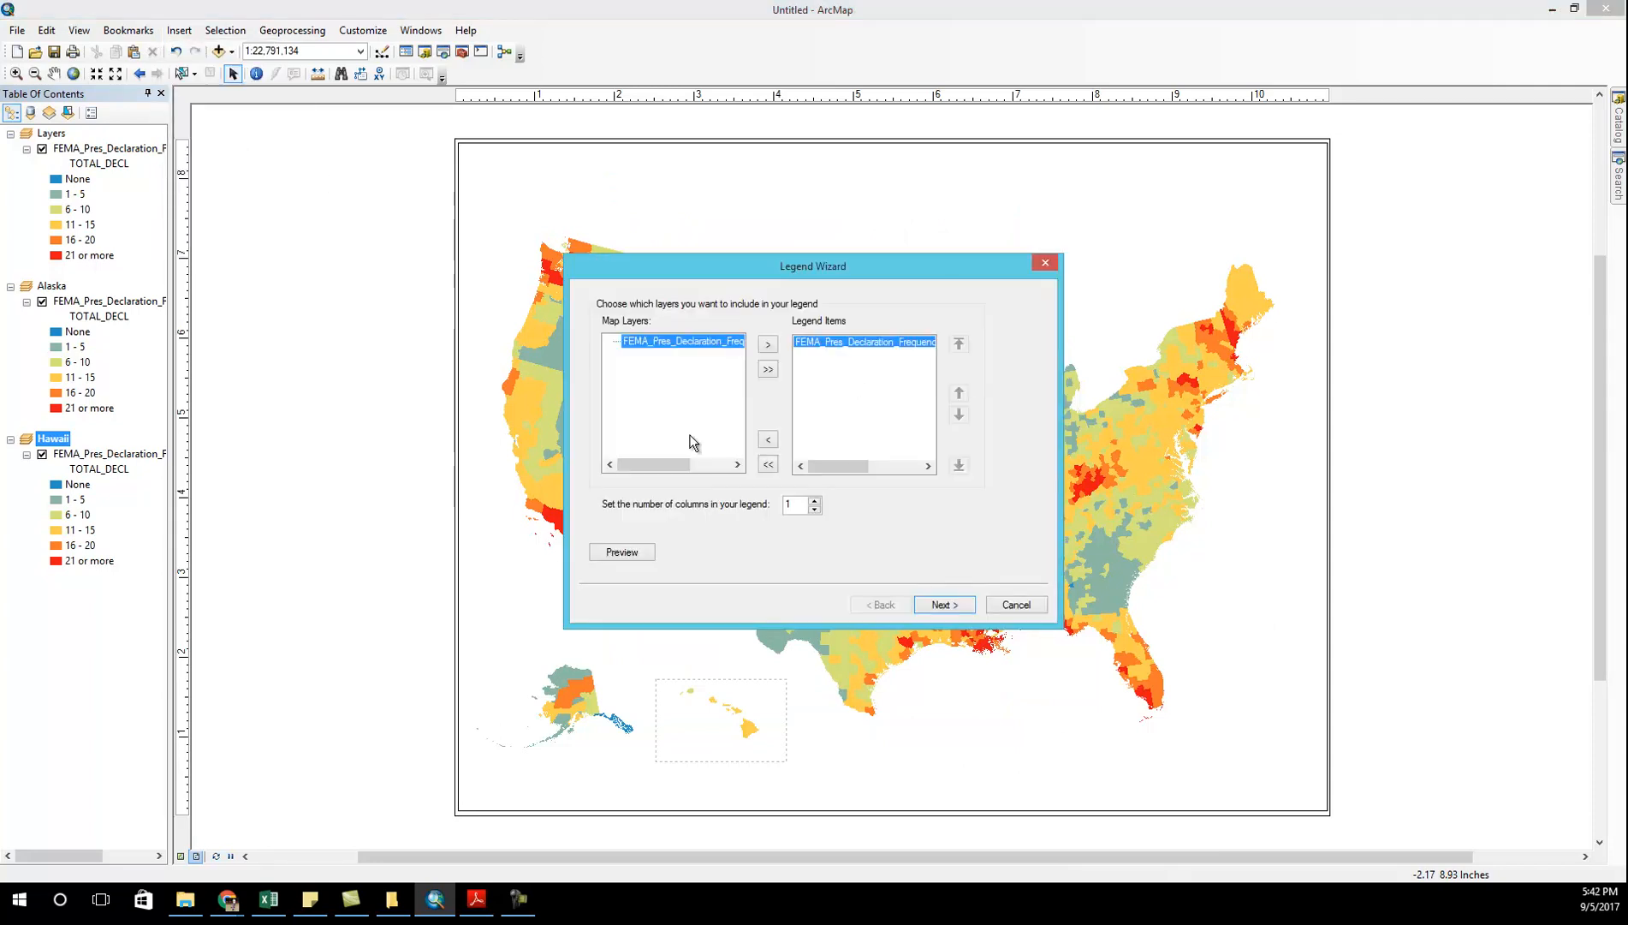
click(943, 605)
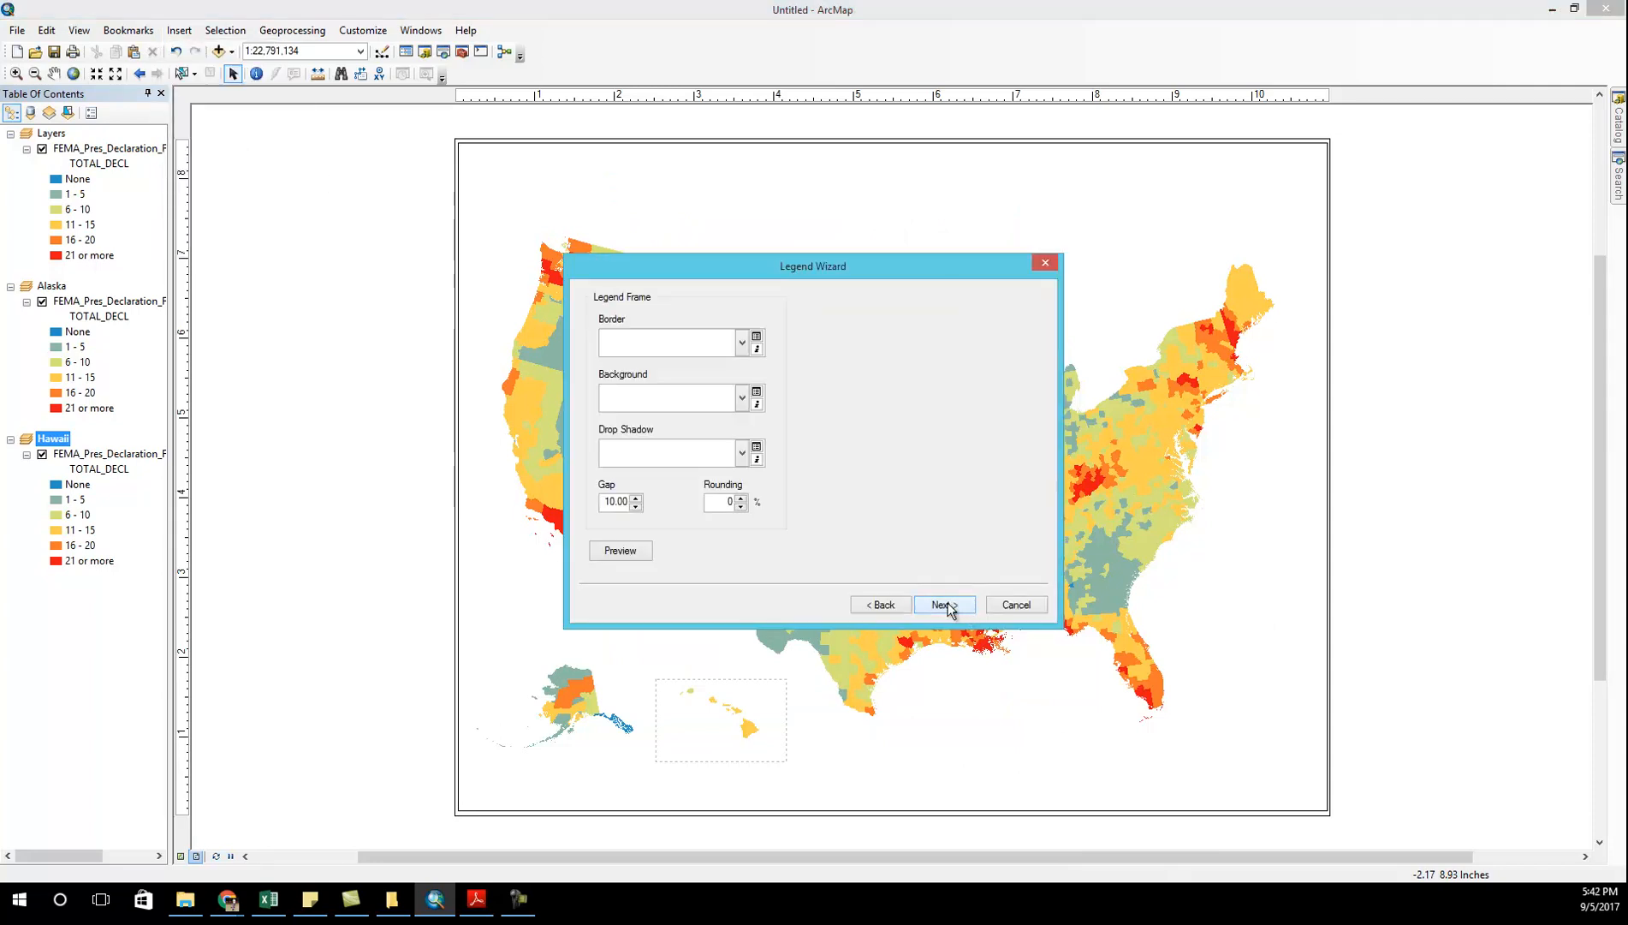
click(941, 605)
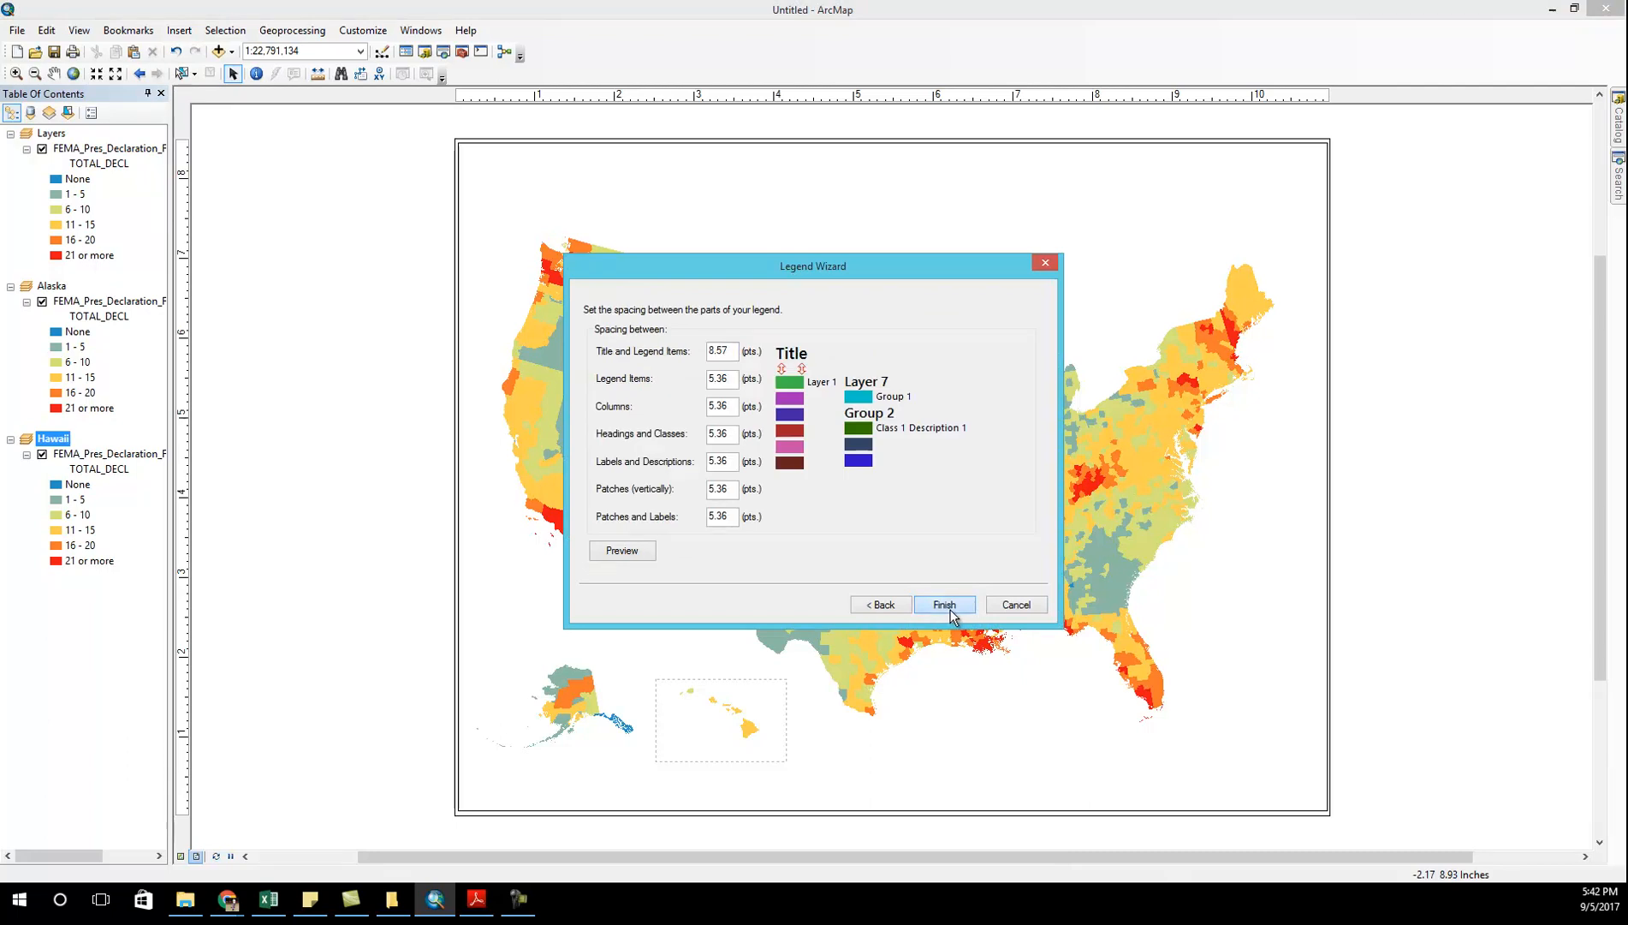
click(942, 604)
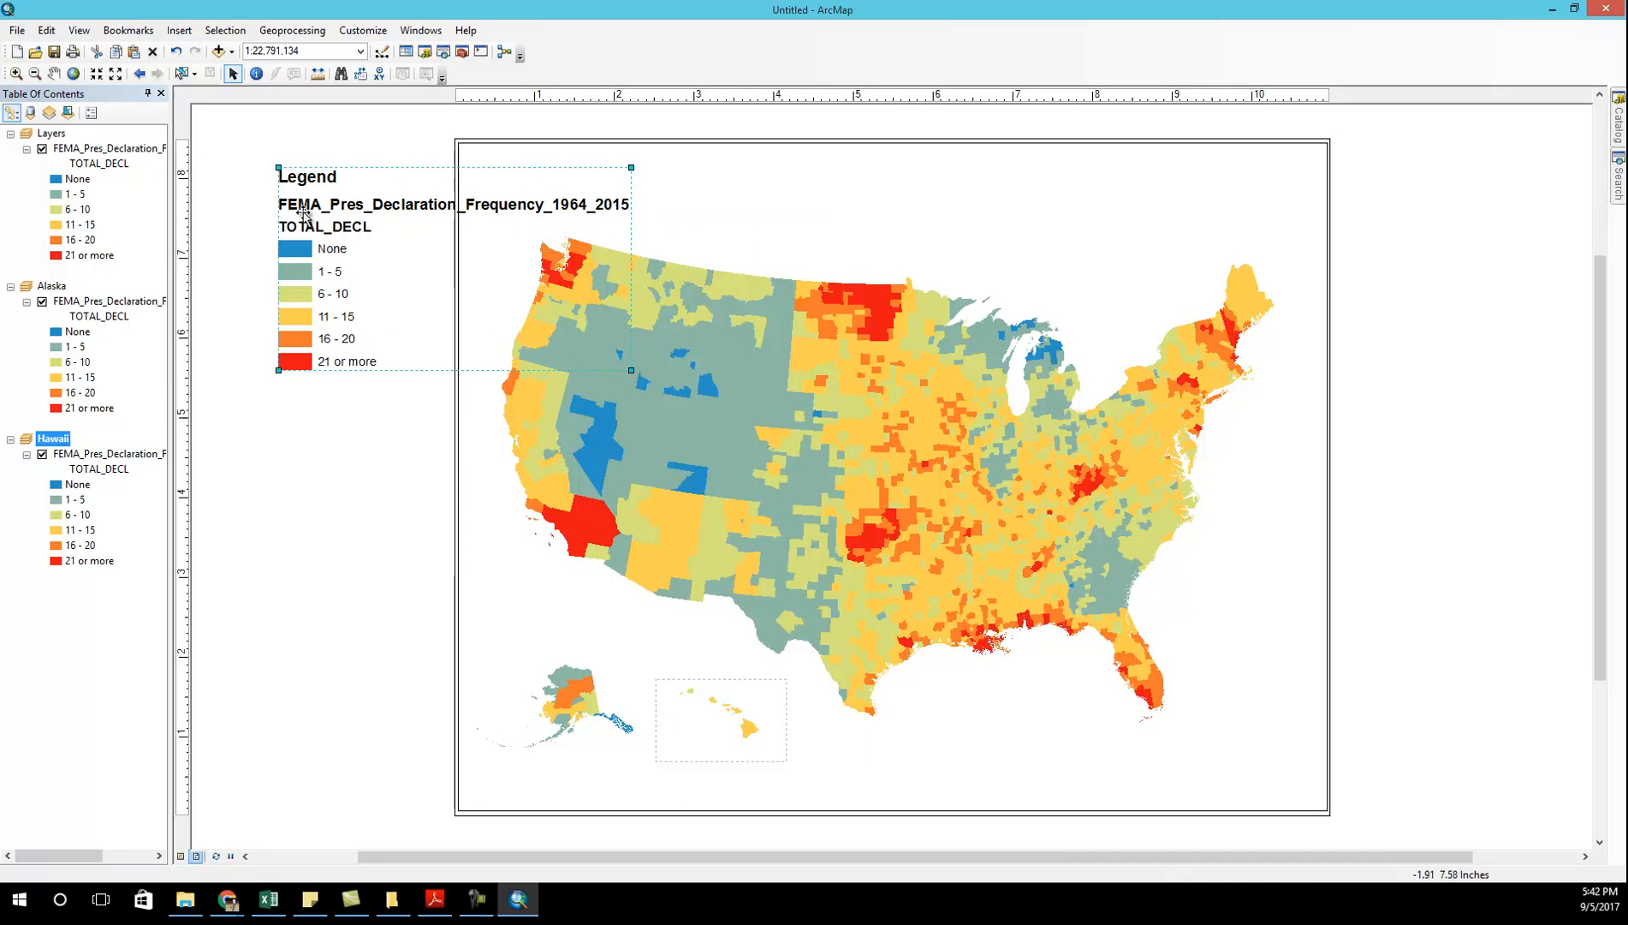
- Hide the legend title and restyle the FEMA item as a Horizontal Bar without heading
double_click(346, 204)
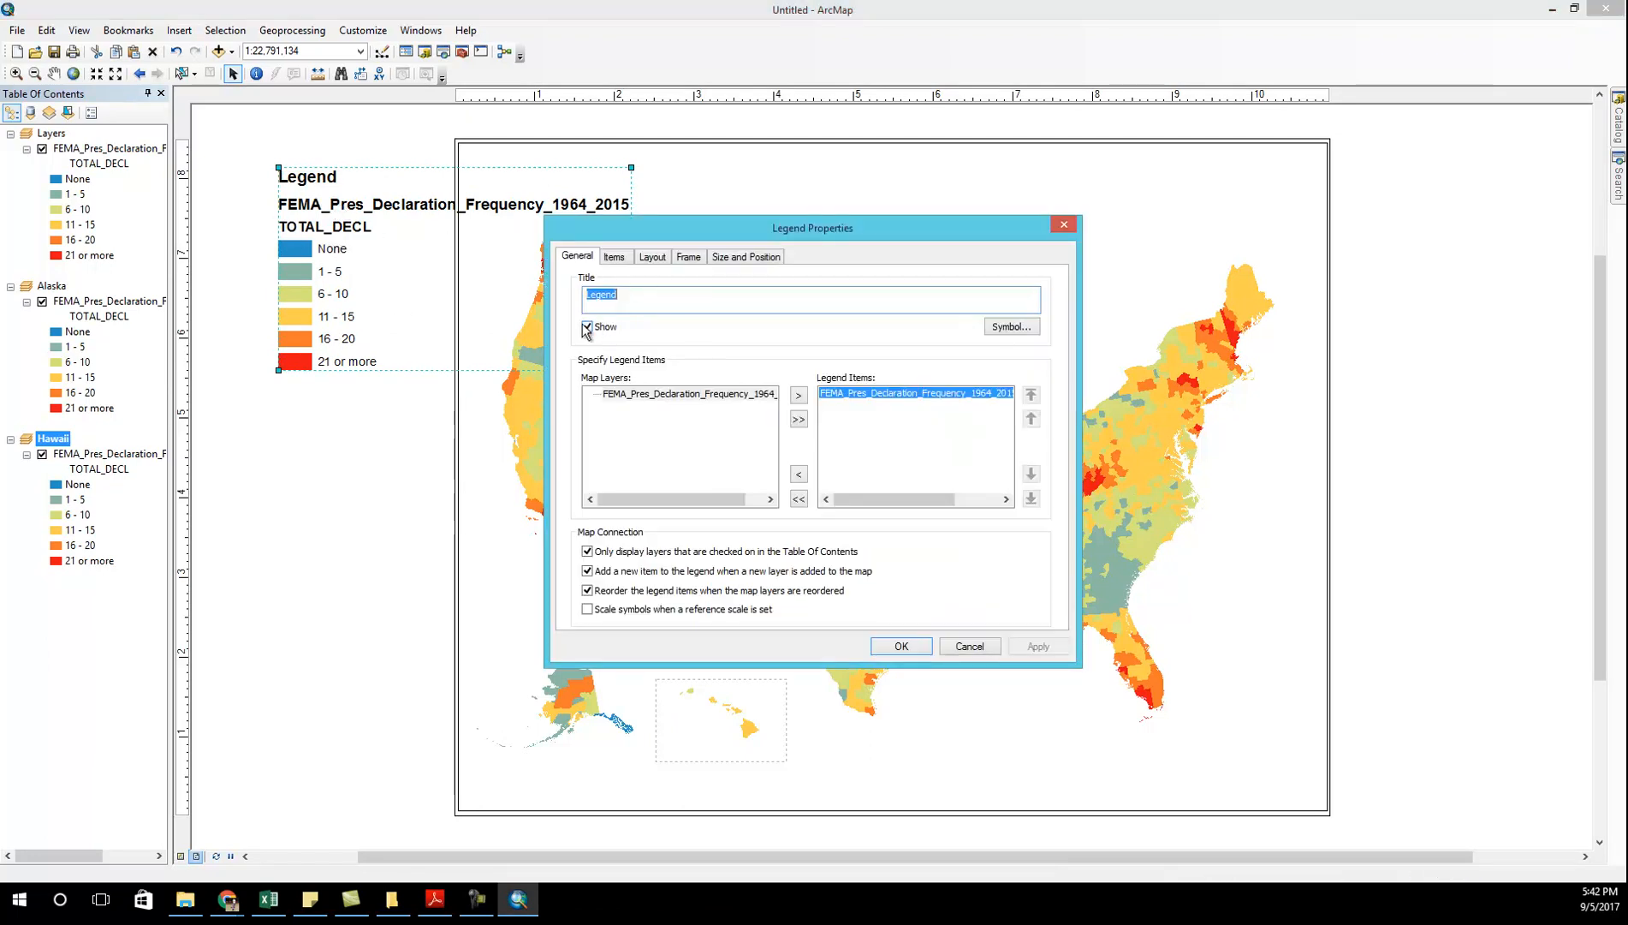
click(589, 327)
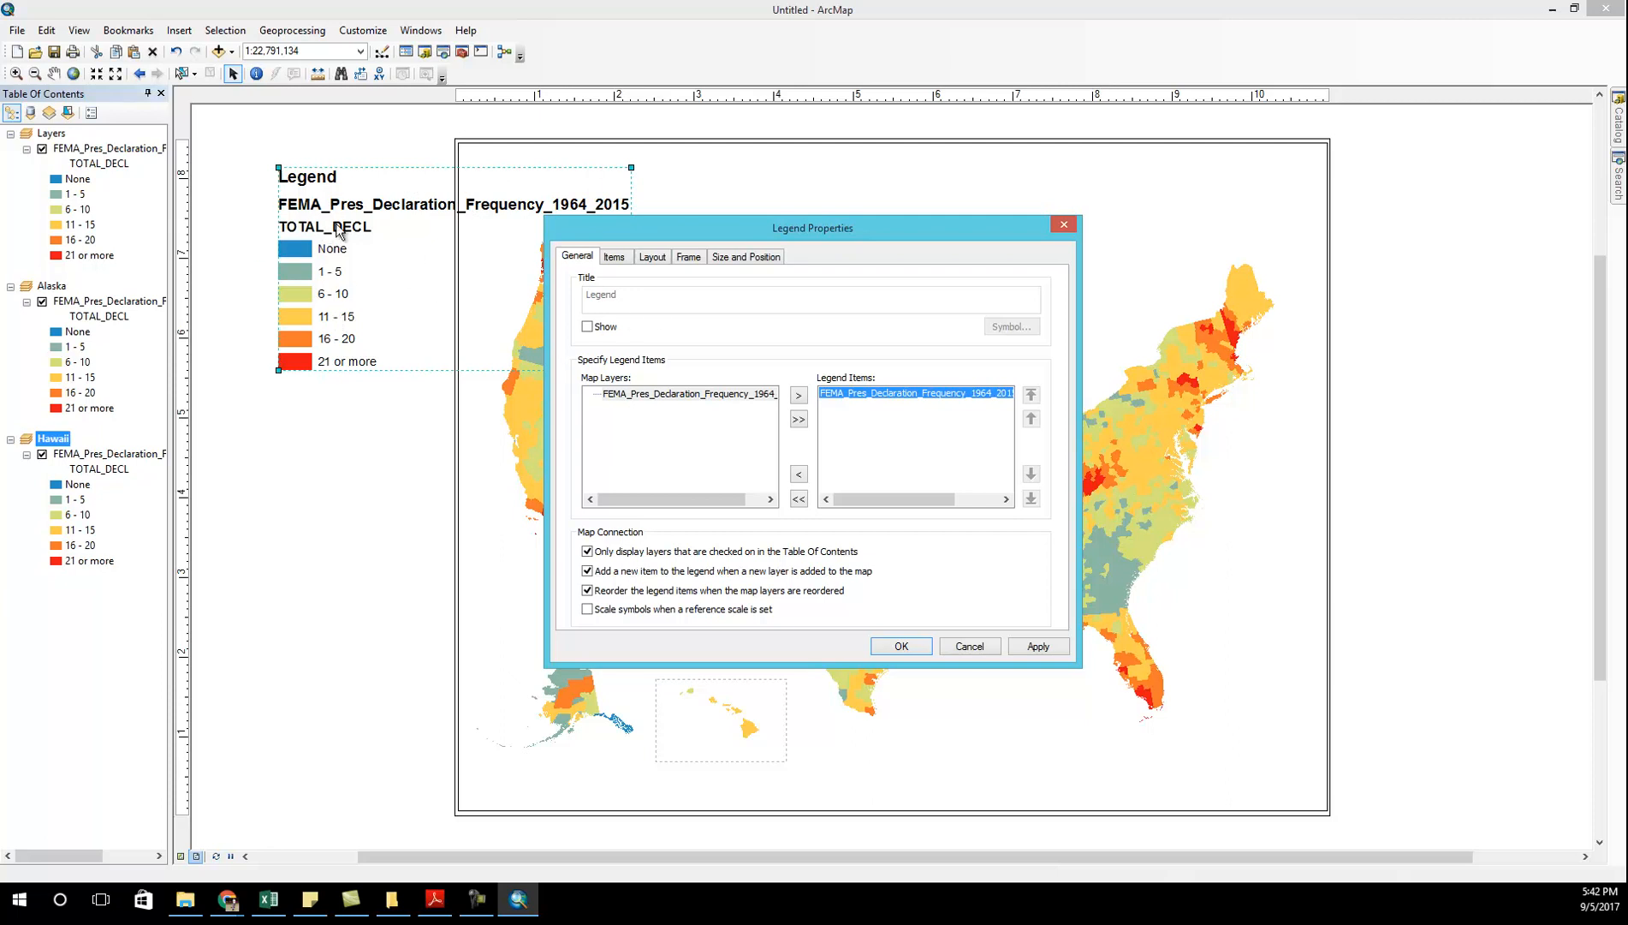
click(614, 257)
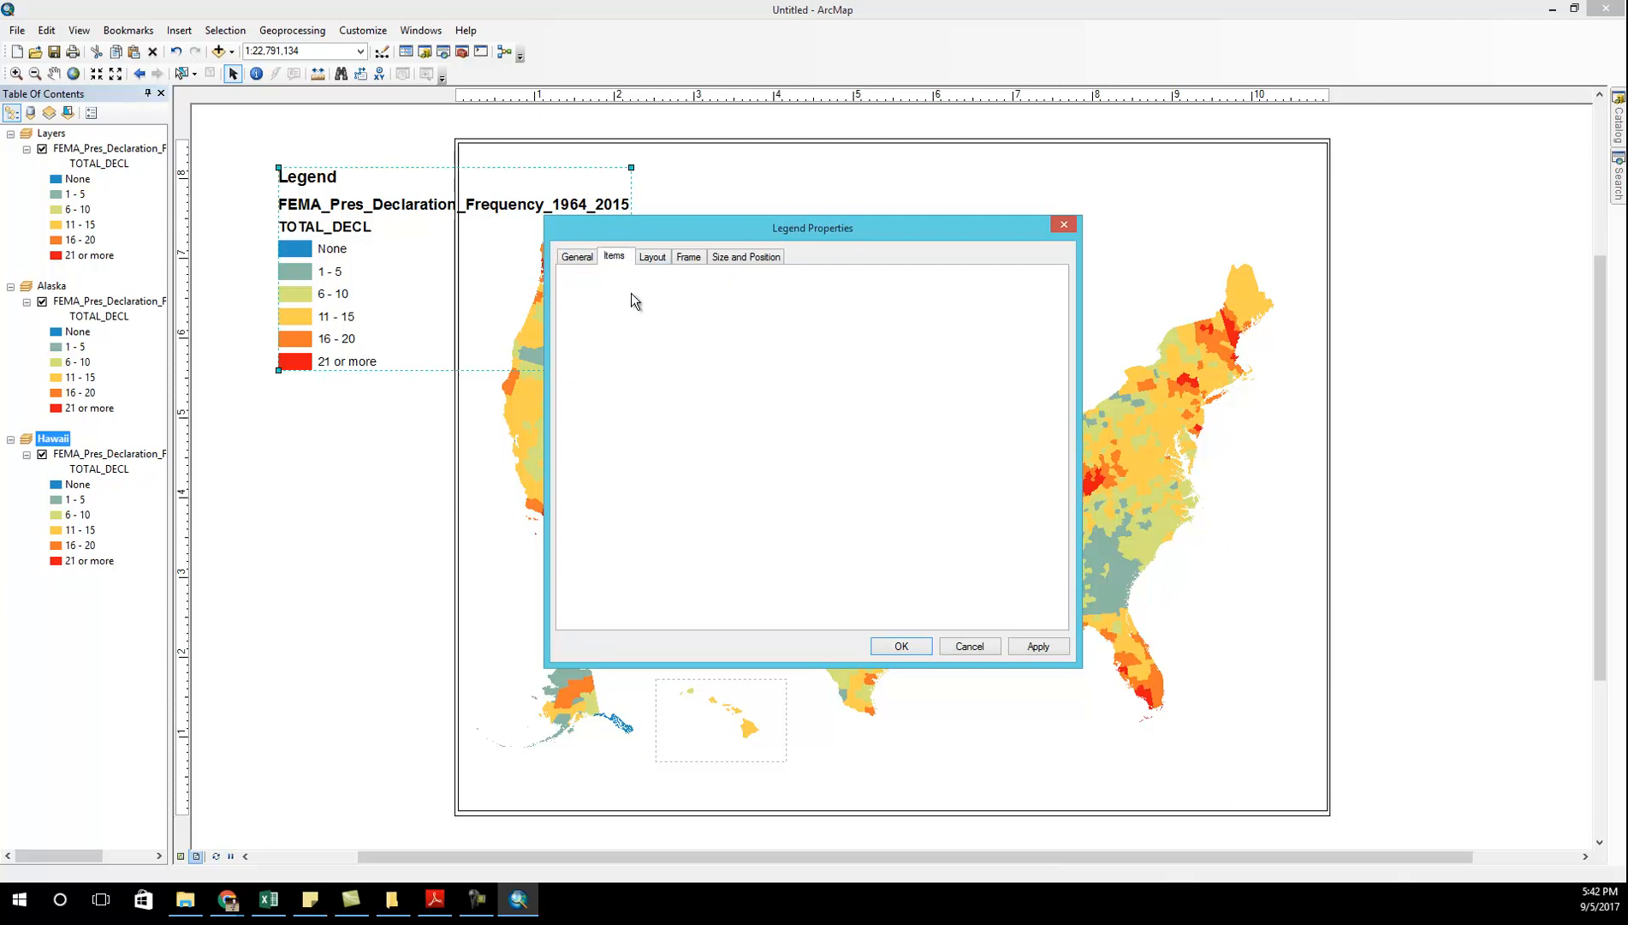
click(614, 257)
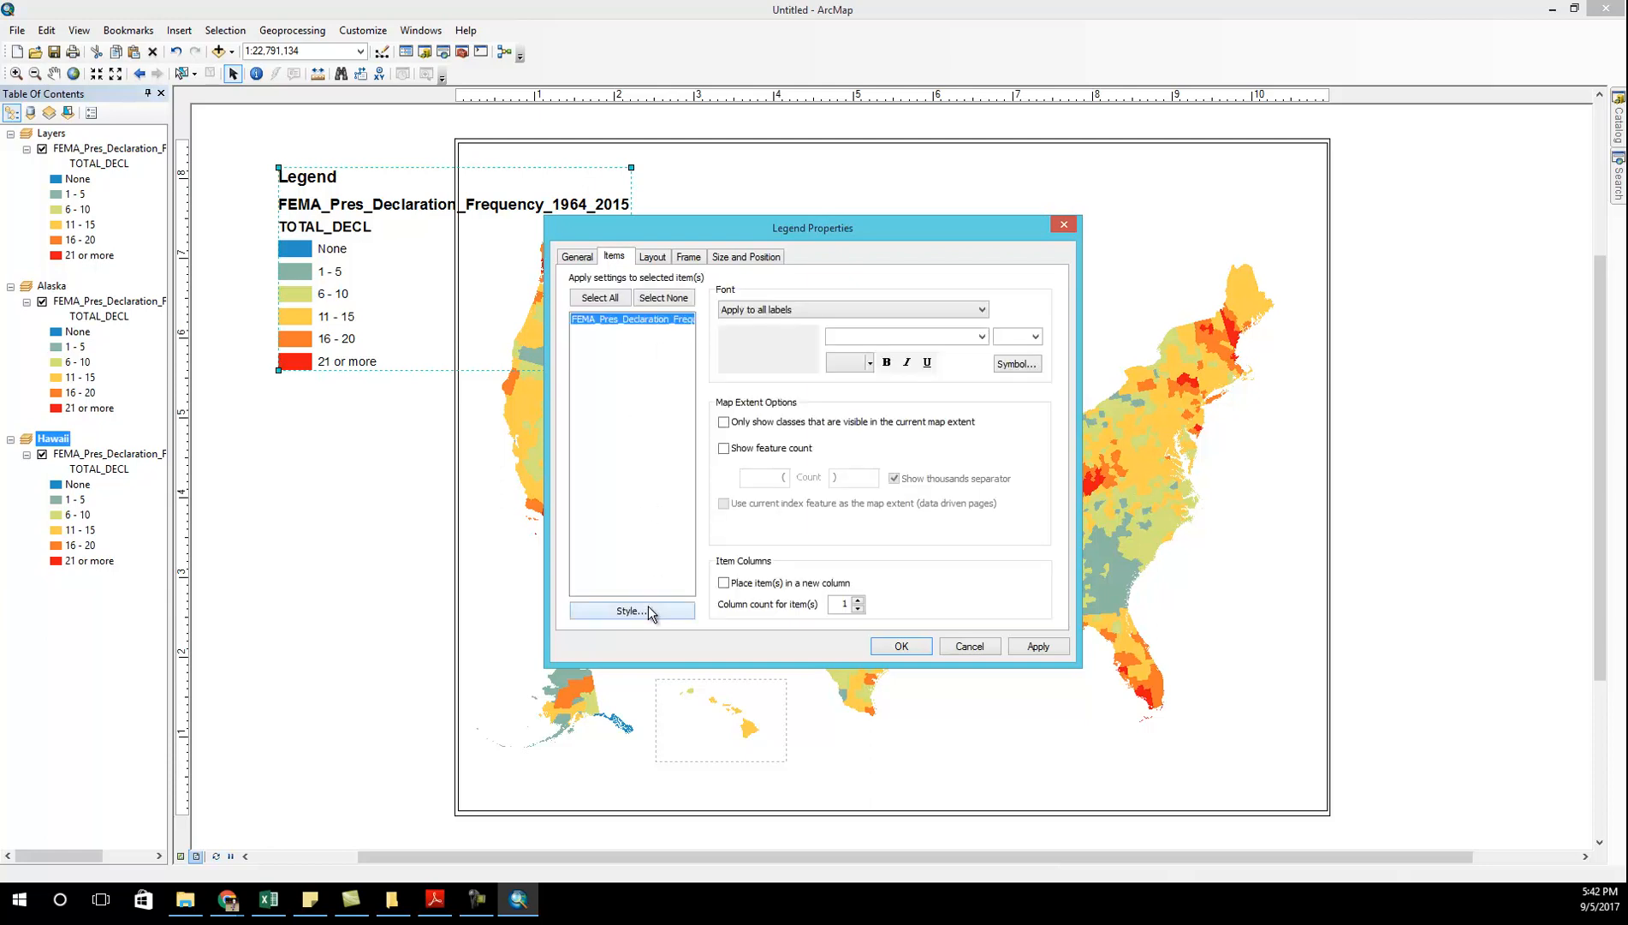
click(630, 610)
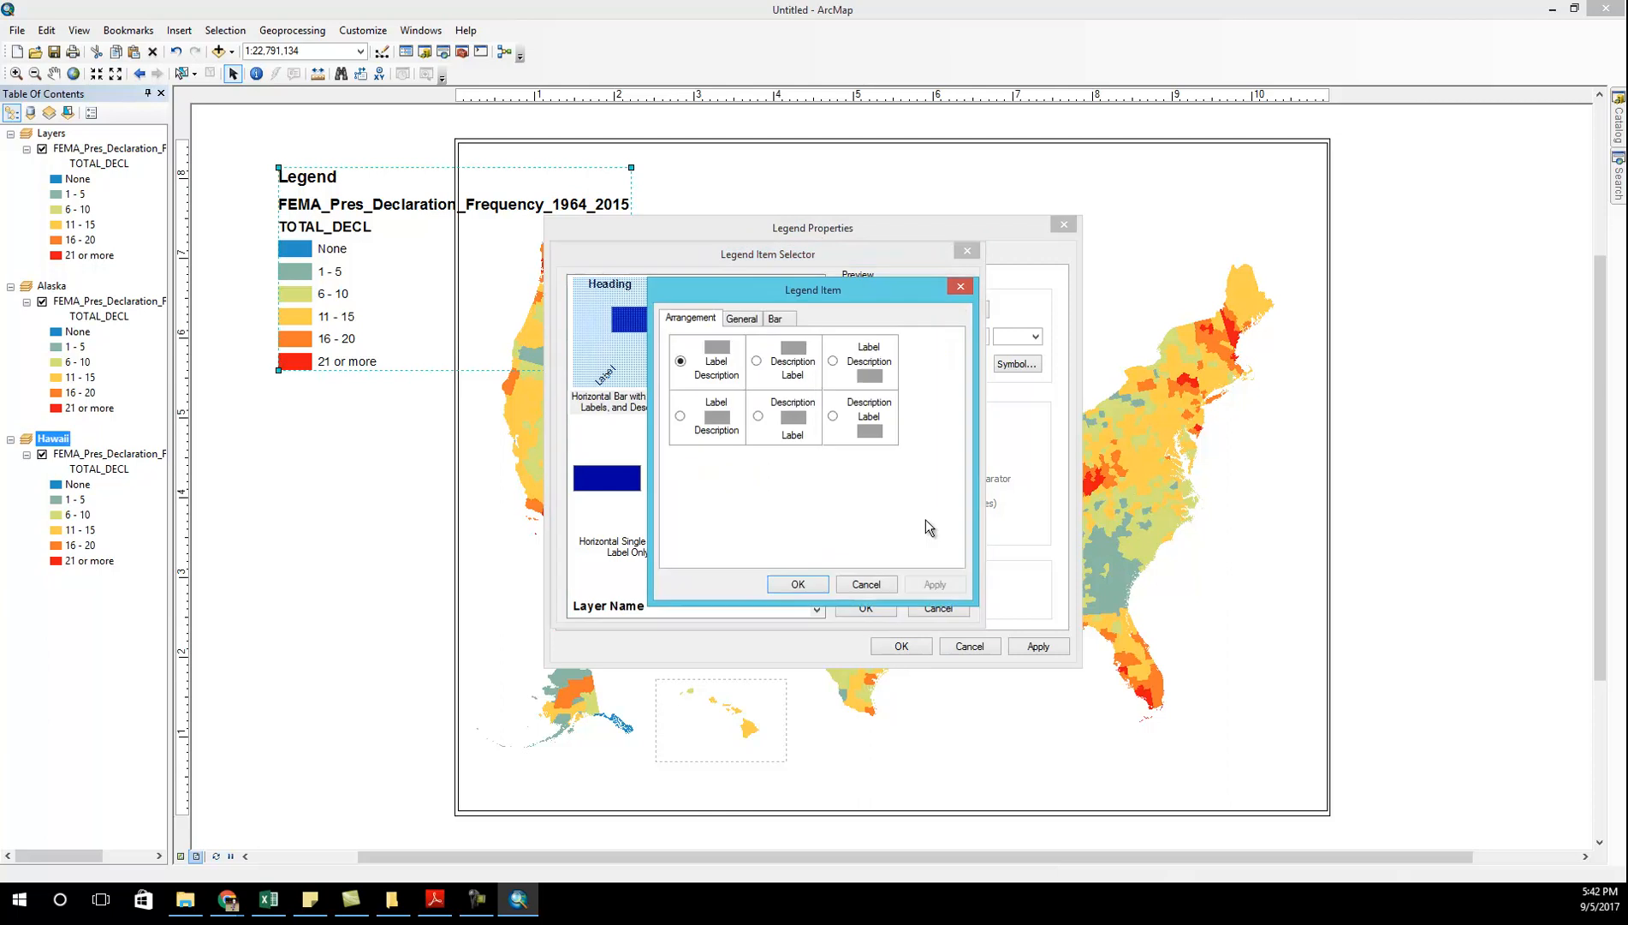
click(741, 317)
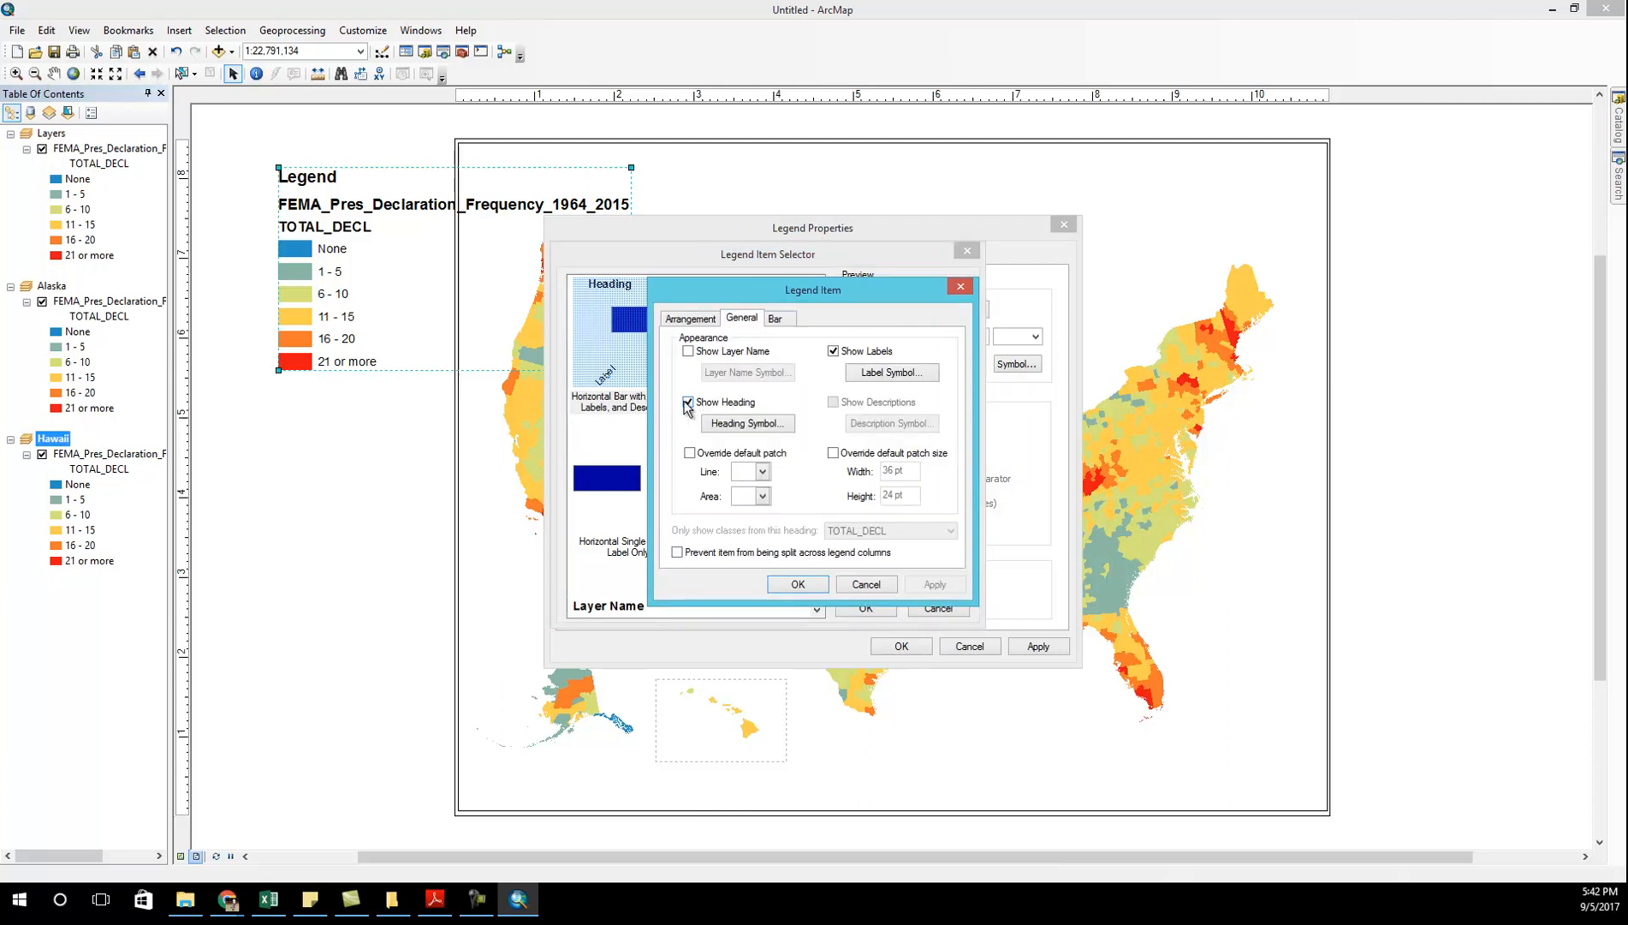
click(688, 402)
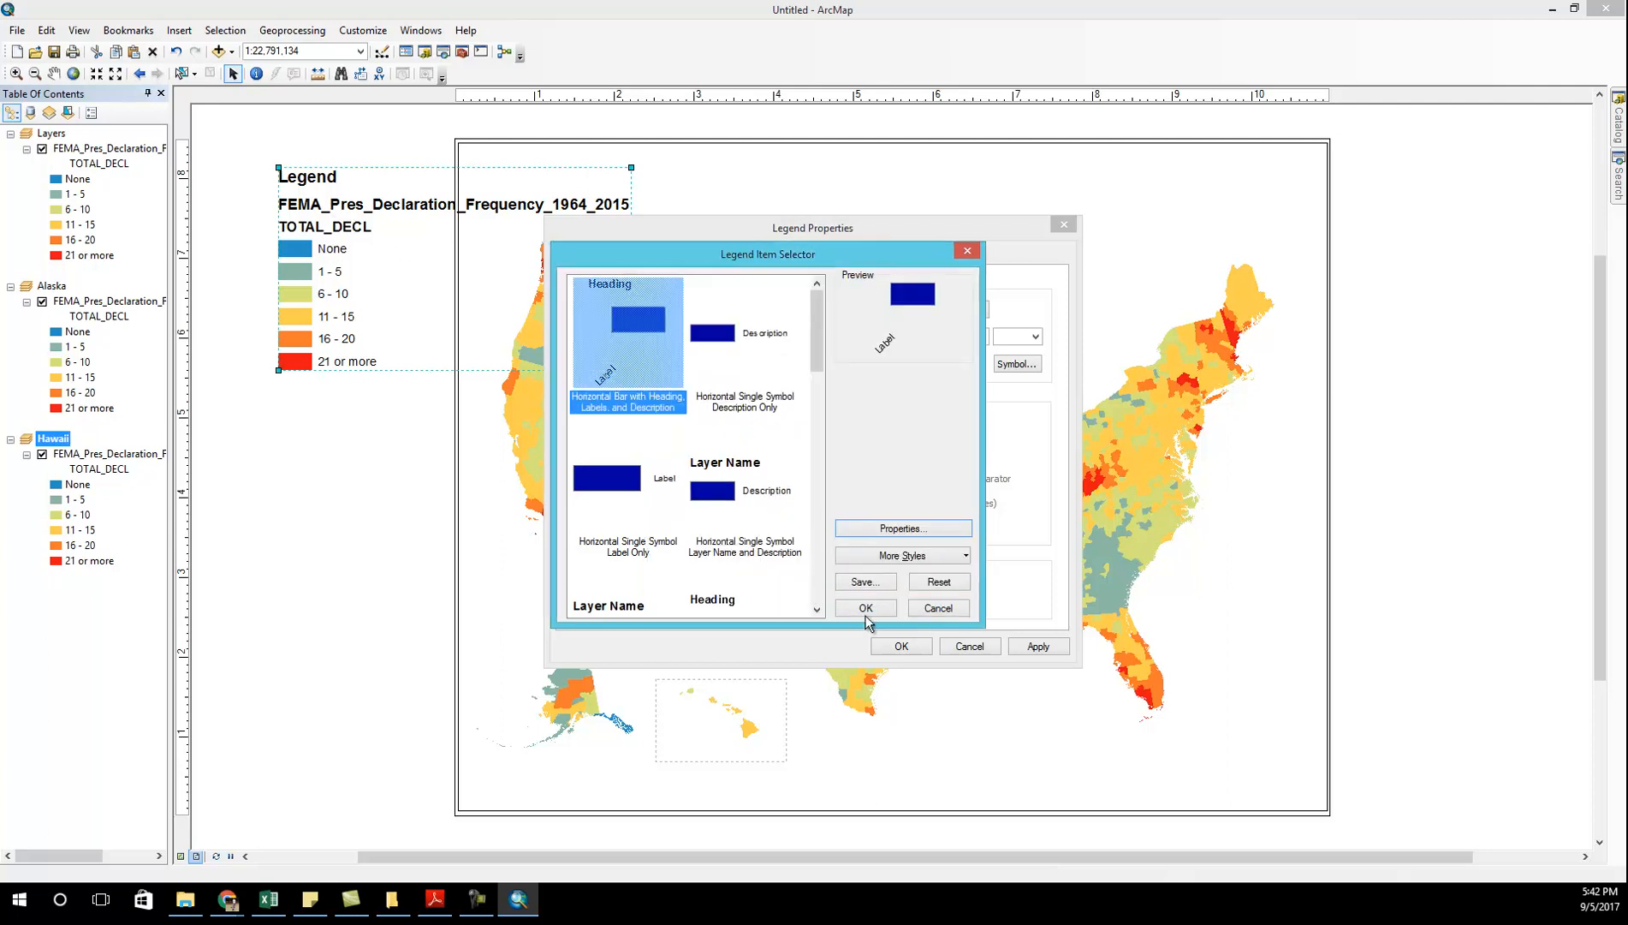
click(864, 608)
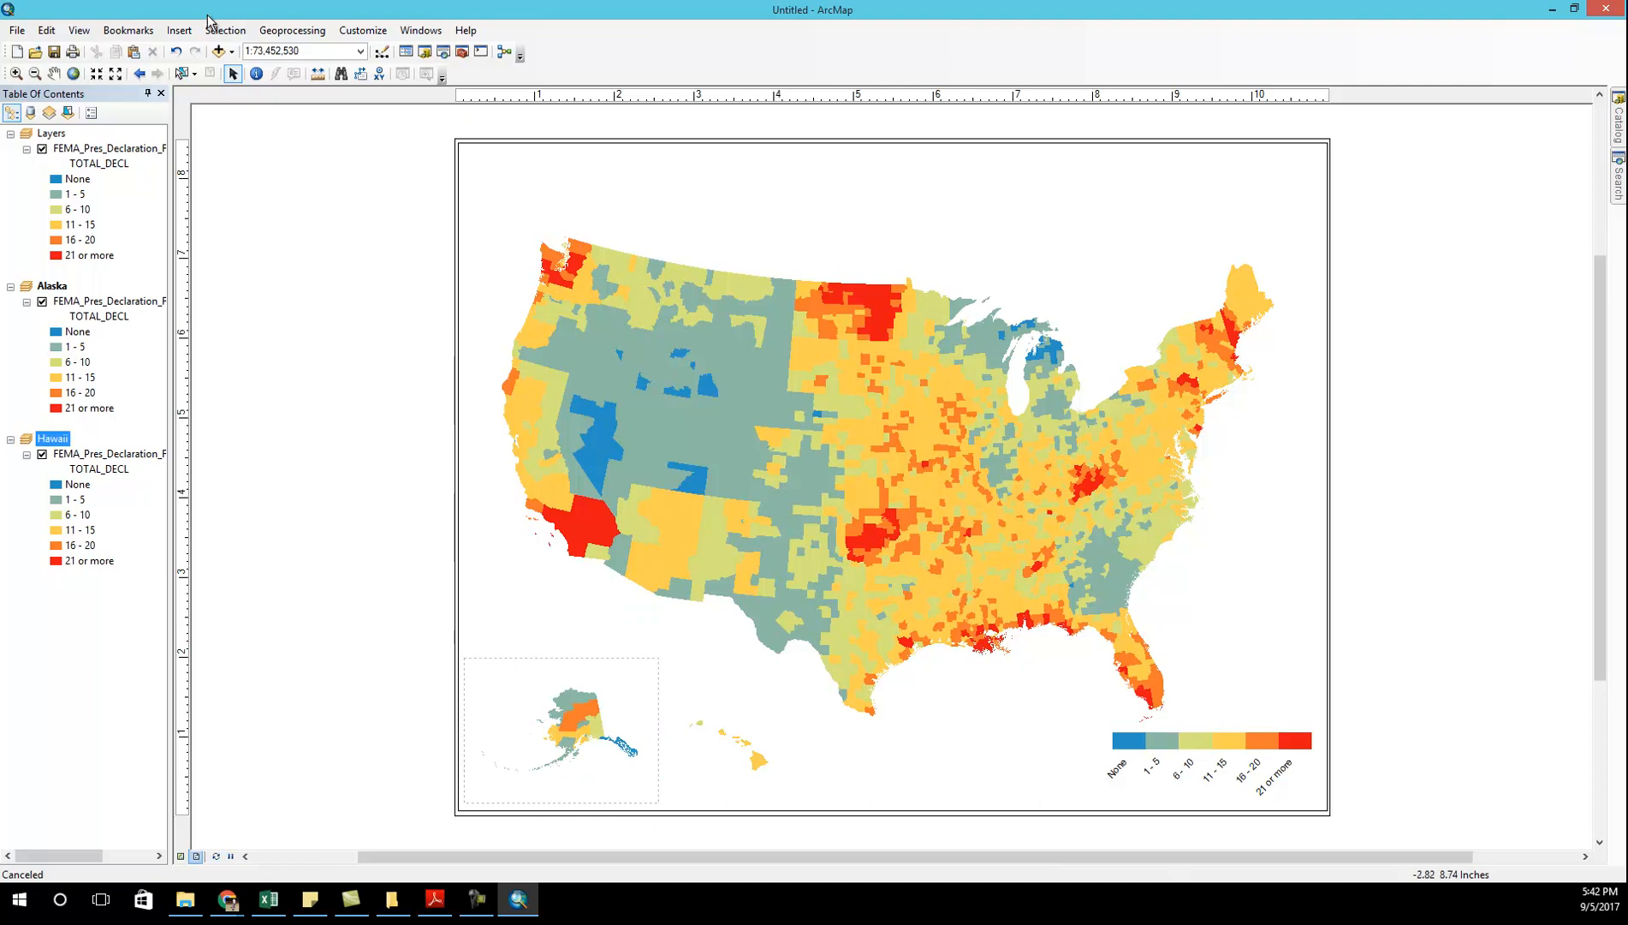
- Insert a 'FEMA Disasters 1964-2015' title text and open its properties
click(179, 30)
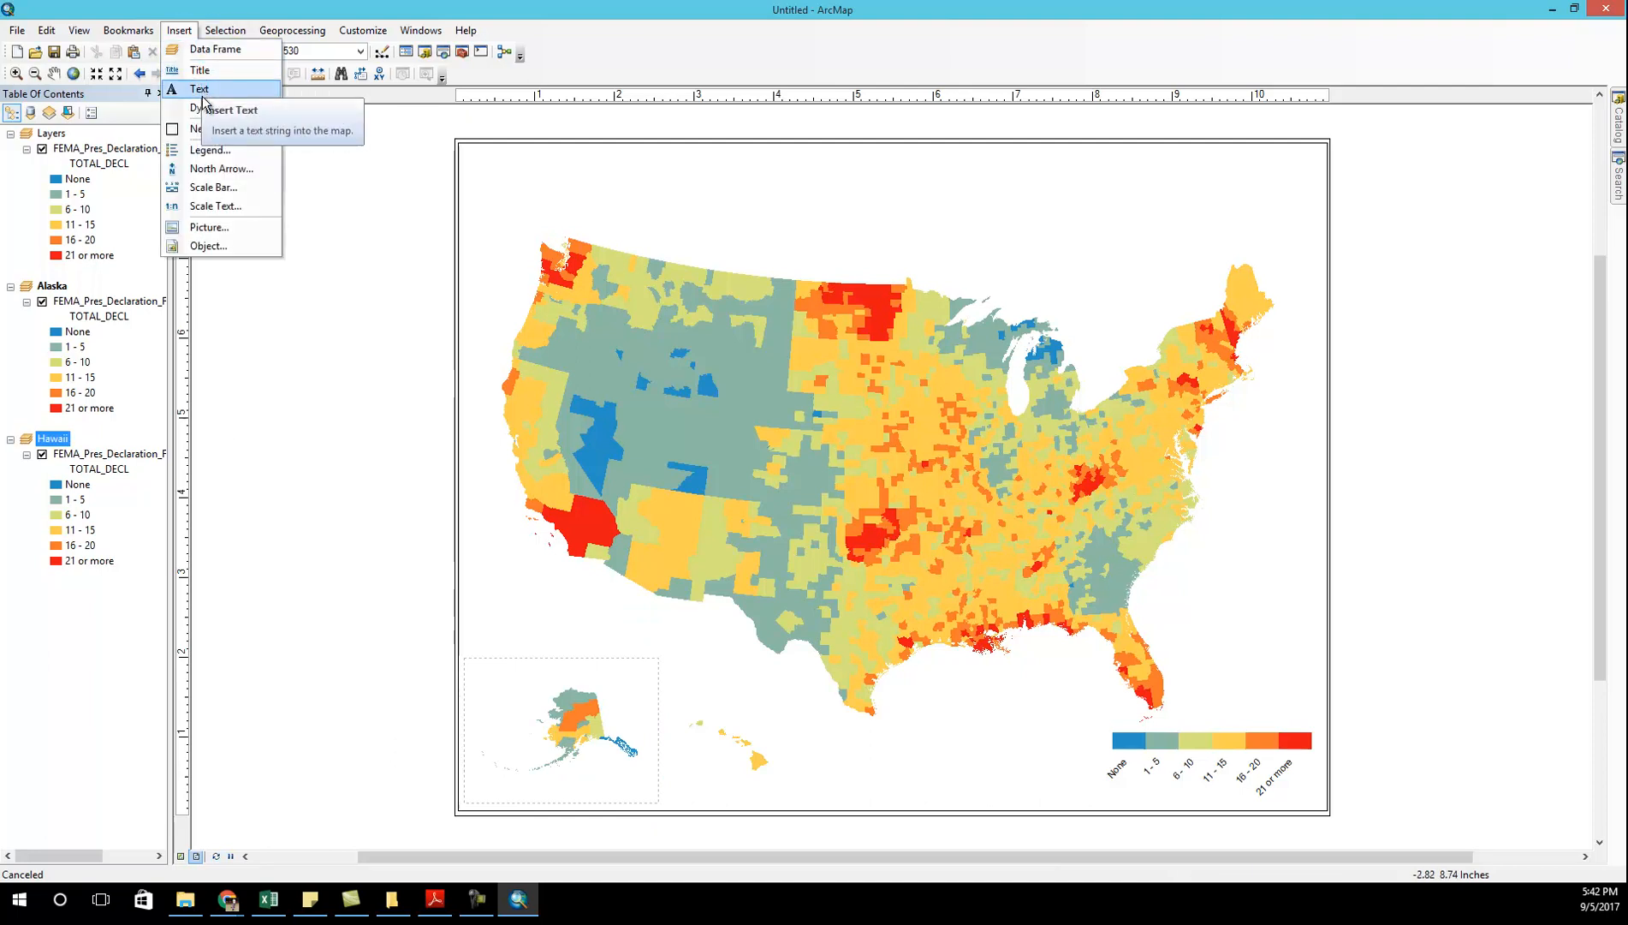
click(199, 88)
text(FEMA Disasters)
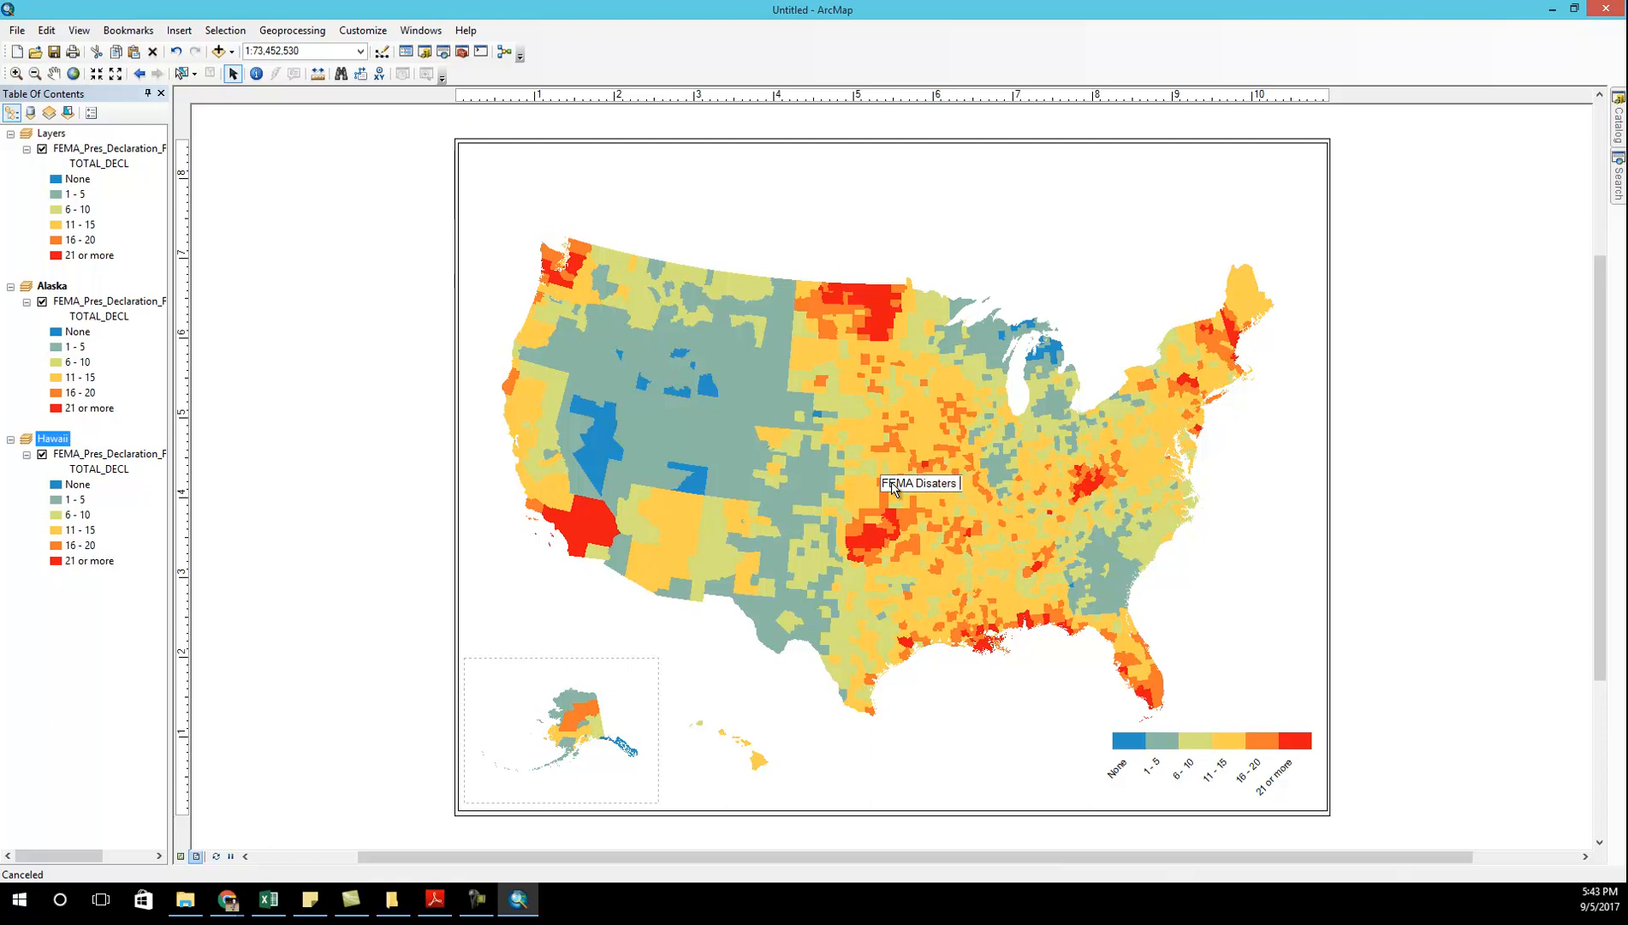
text(1964-2016)
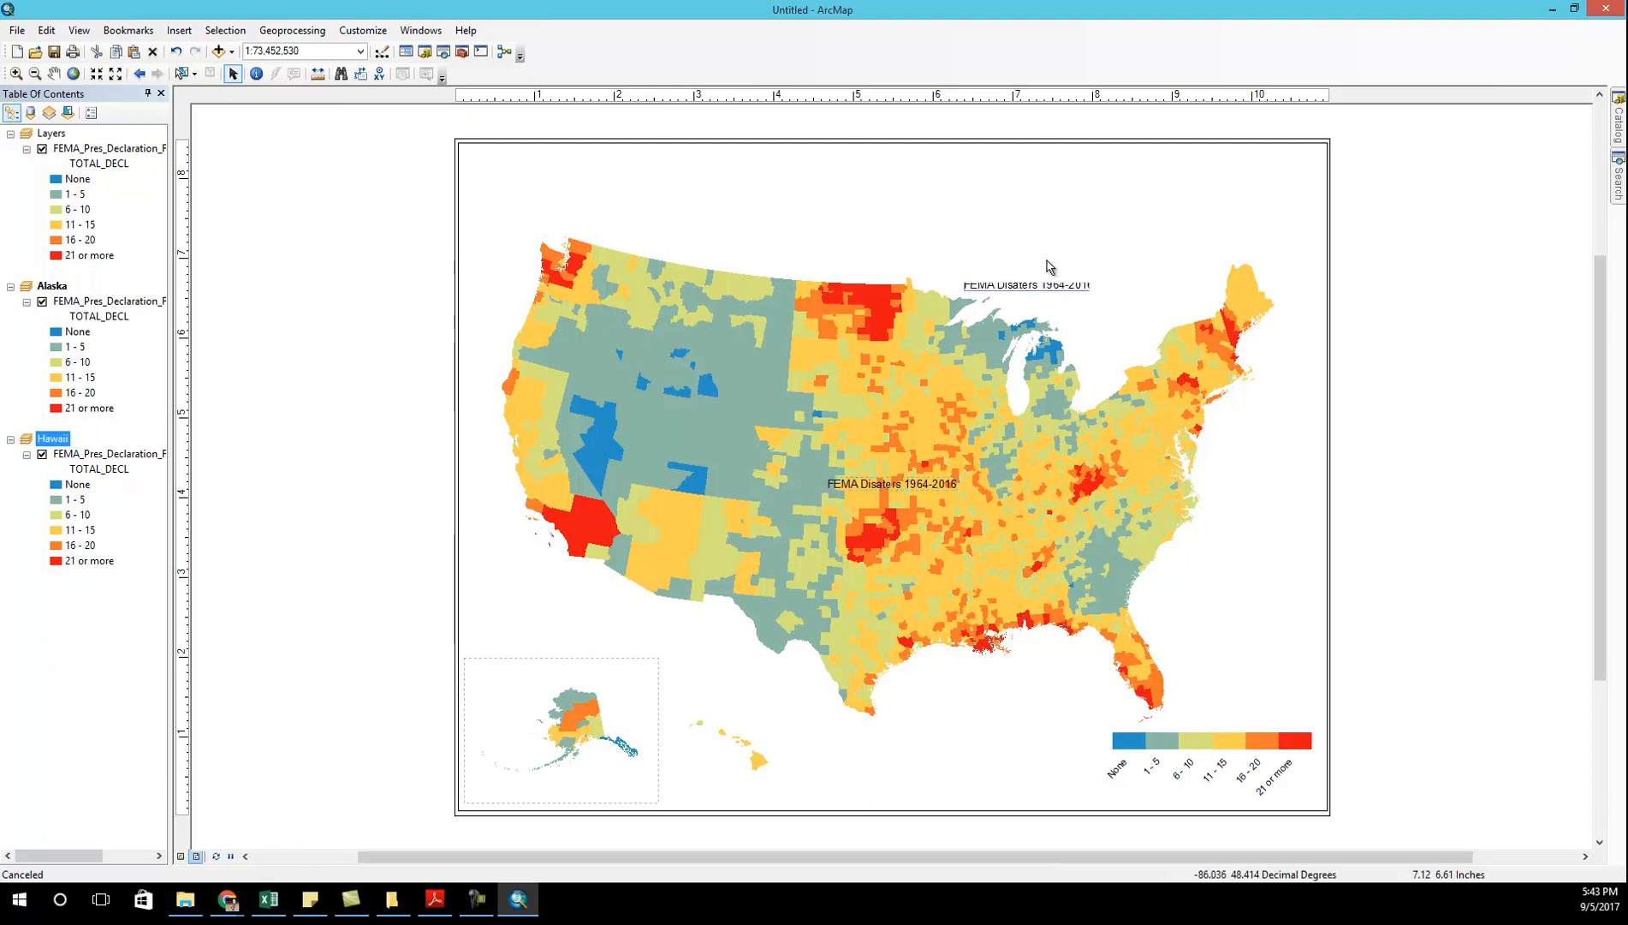
right_click(98, 147)
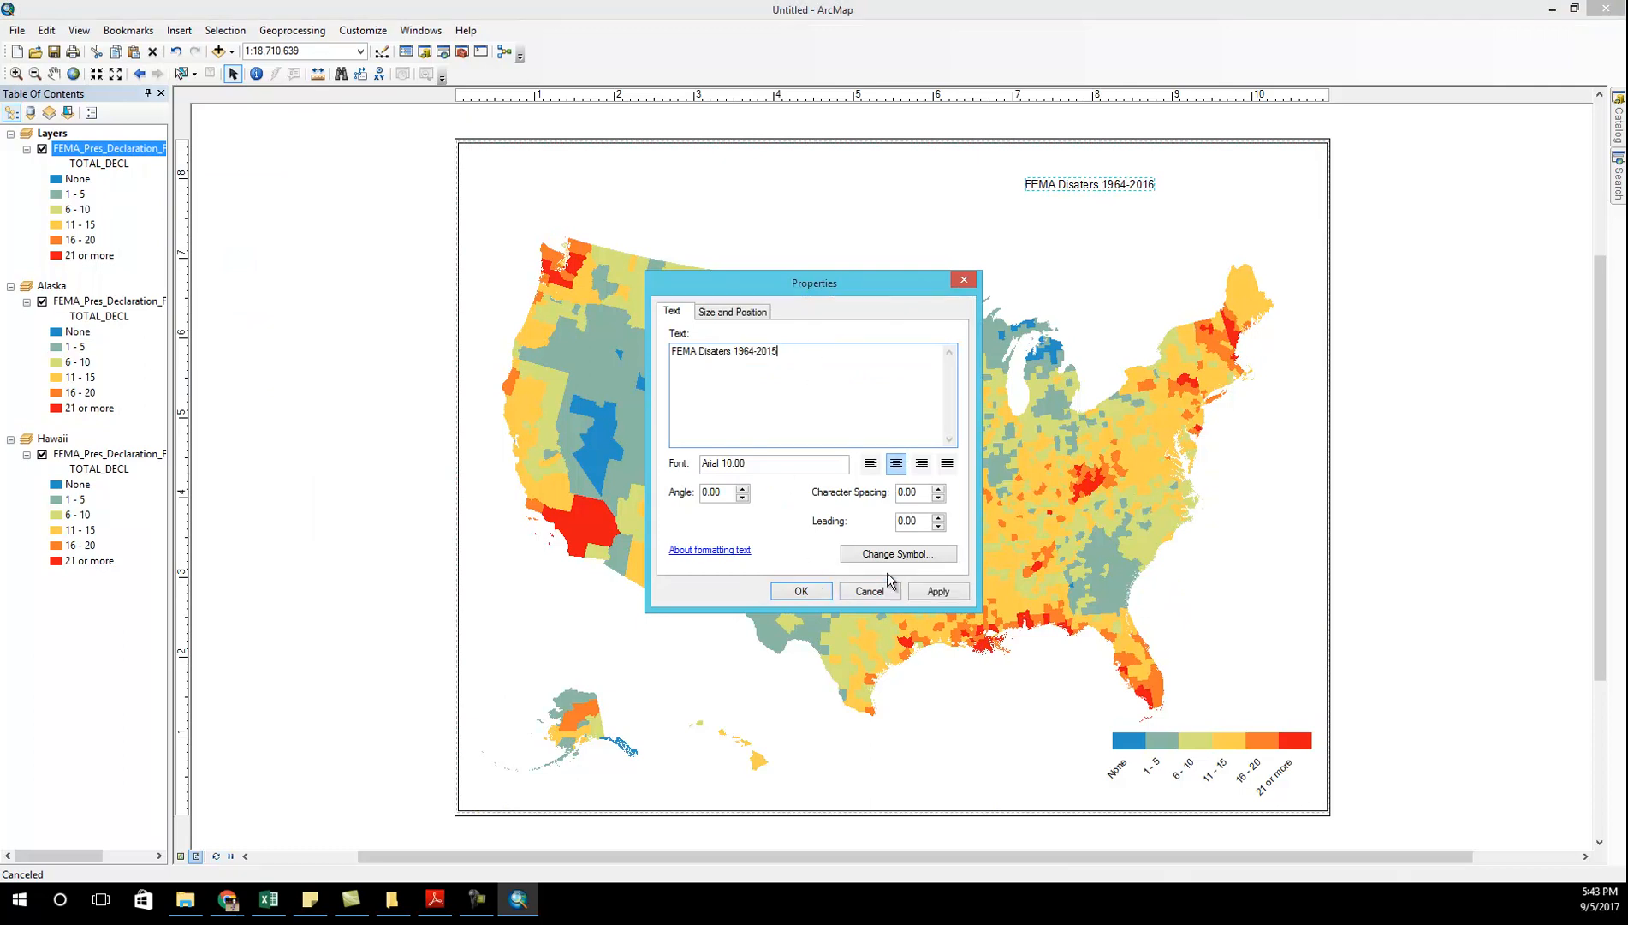
- Set the title symbol to Calibri, size 24, bold and italic
click(896, 553)
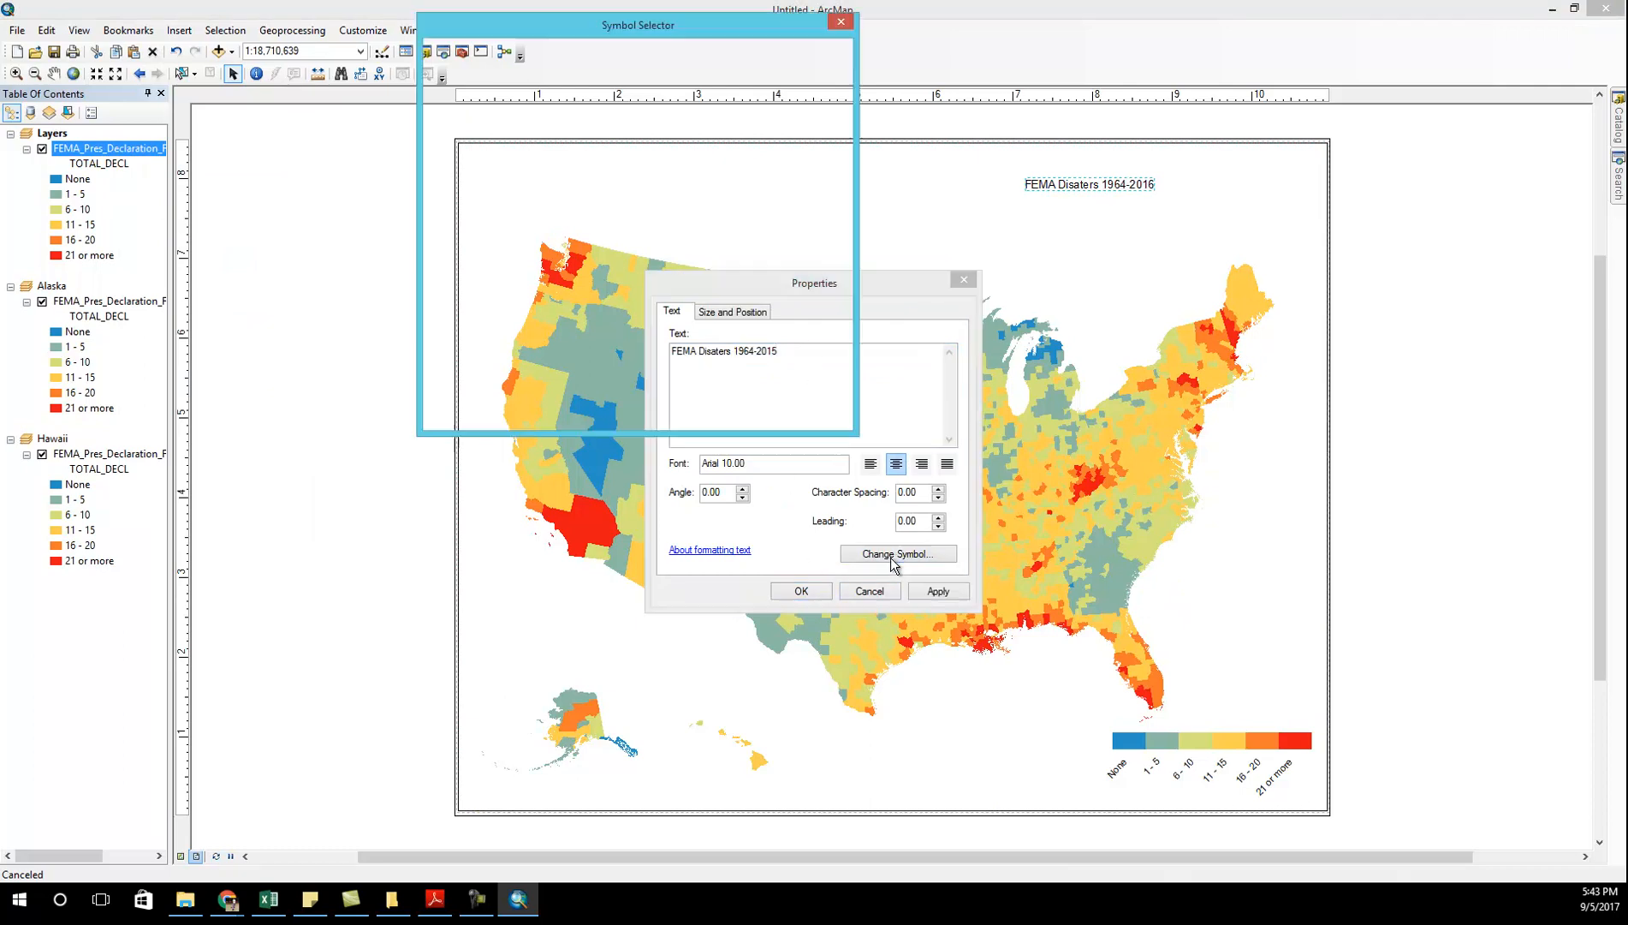
click(896, 553)
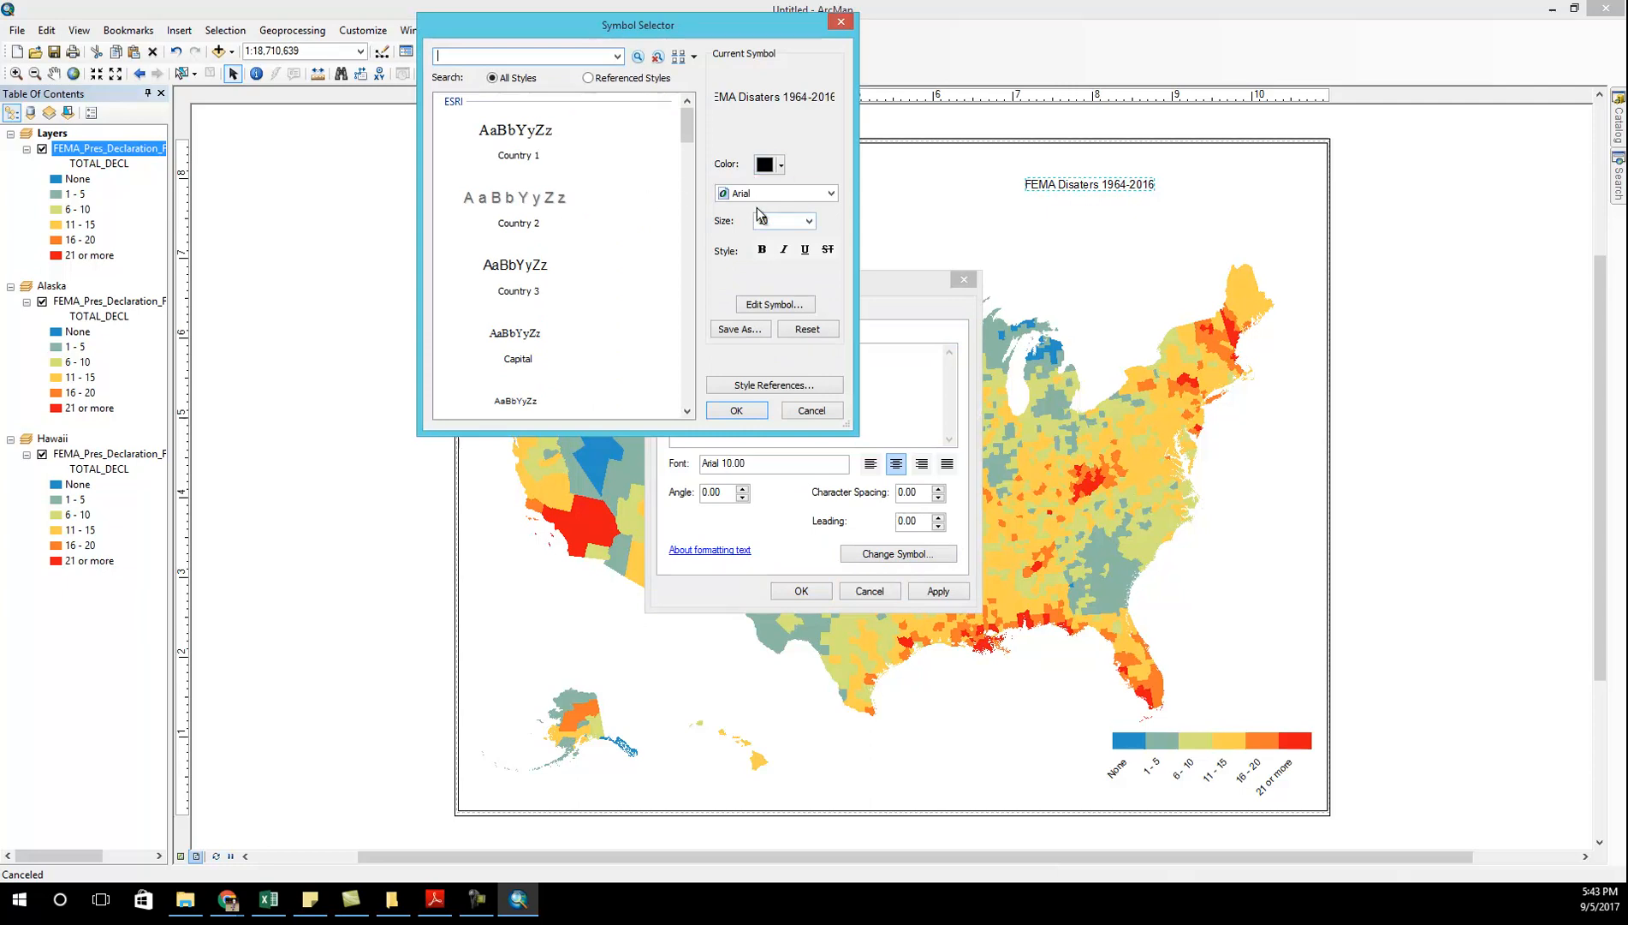
click(828, 193)
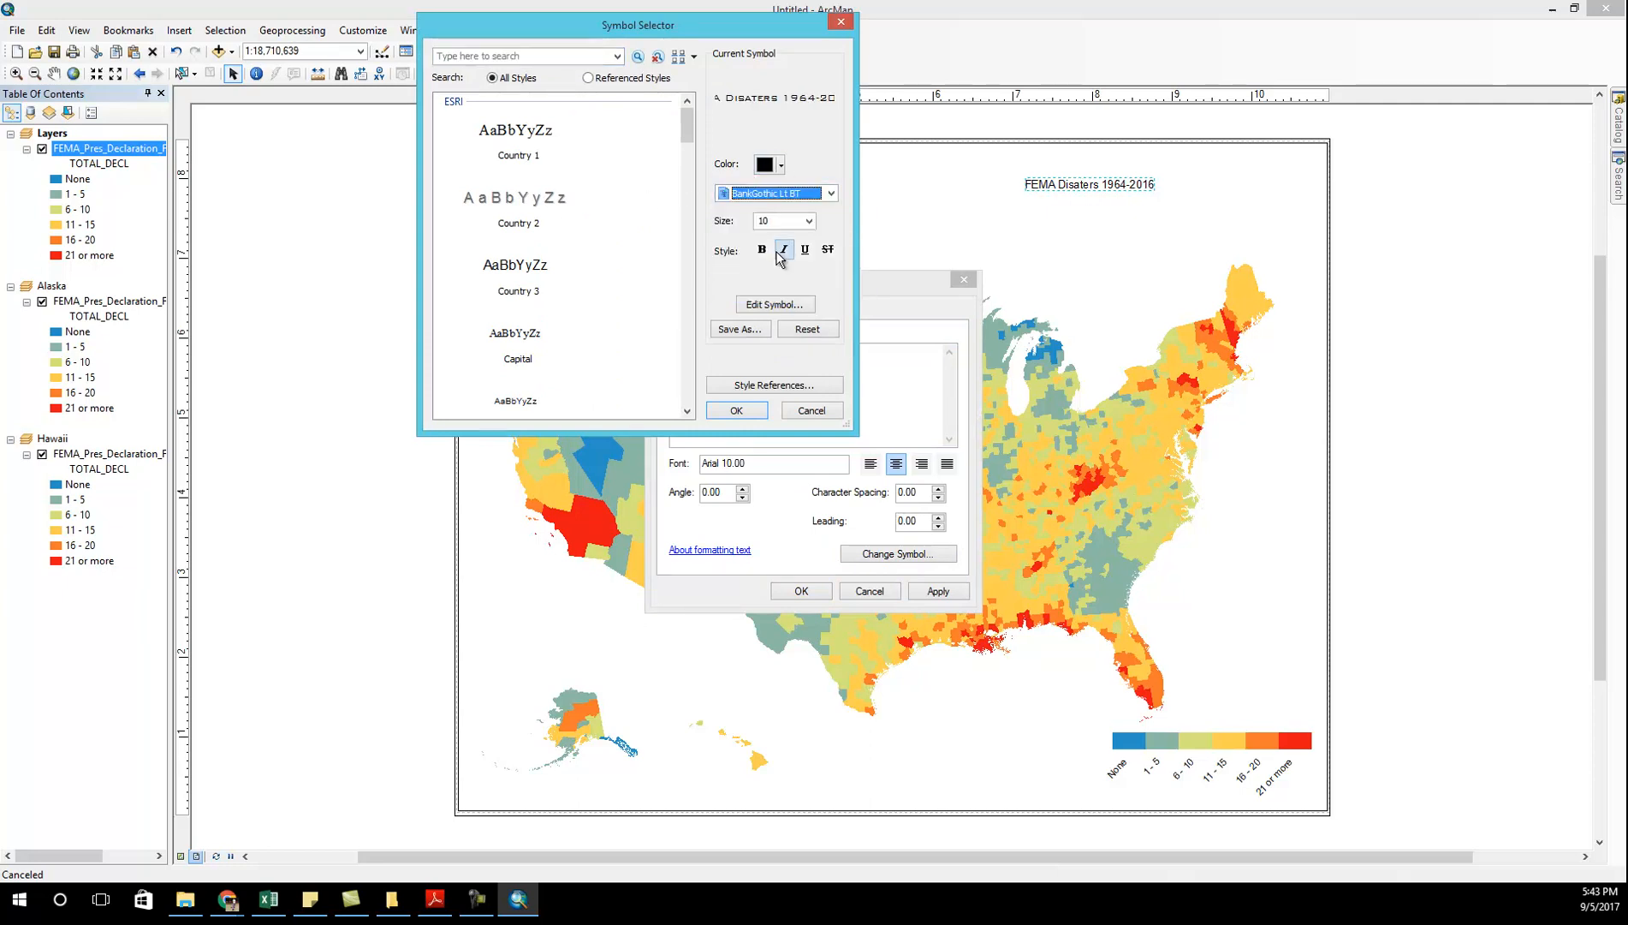
click(830, 193)
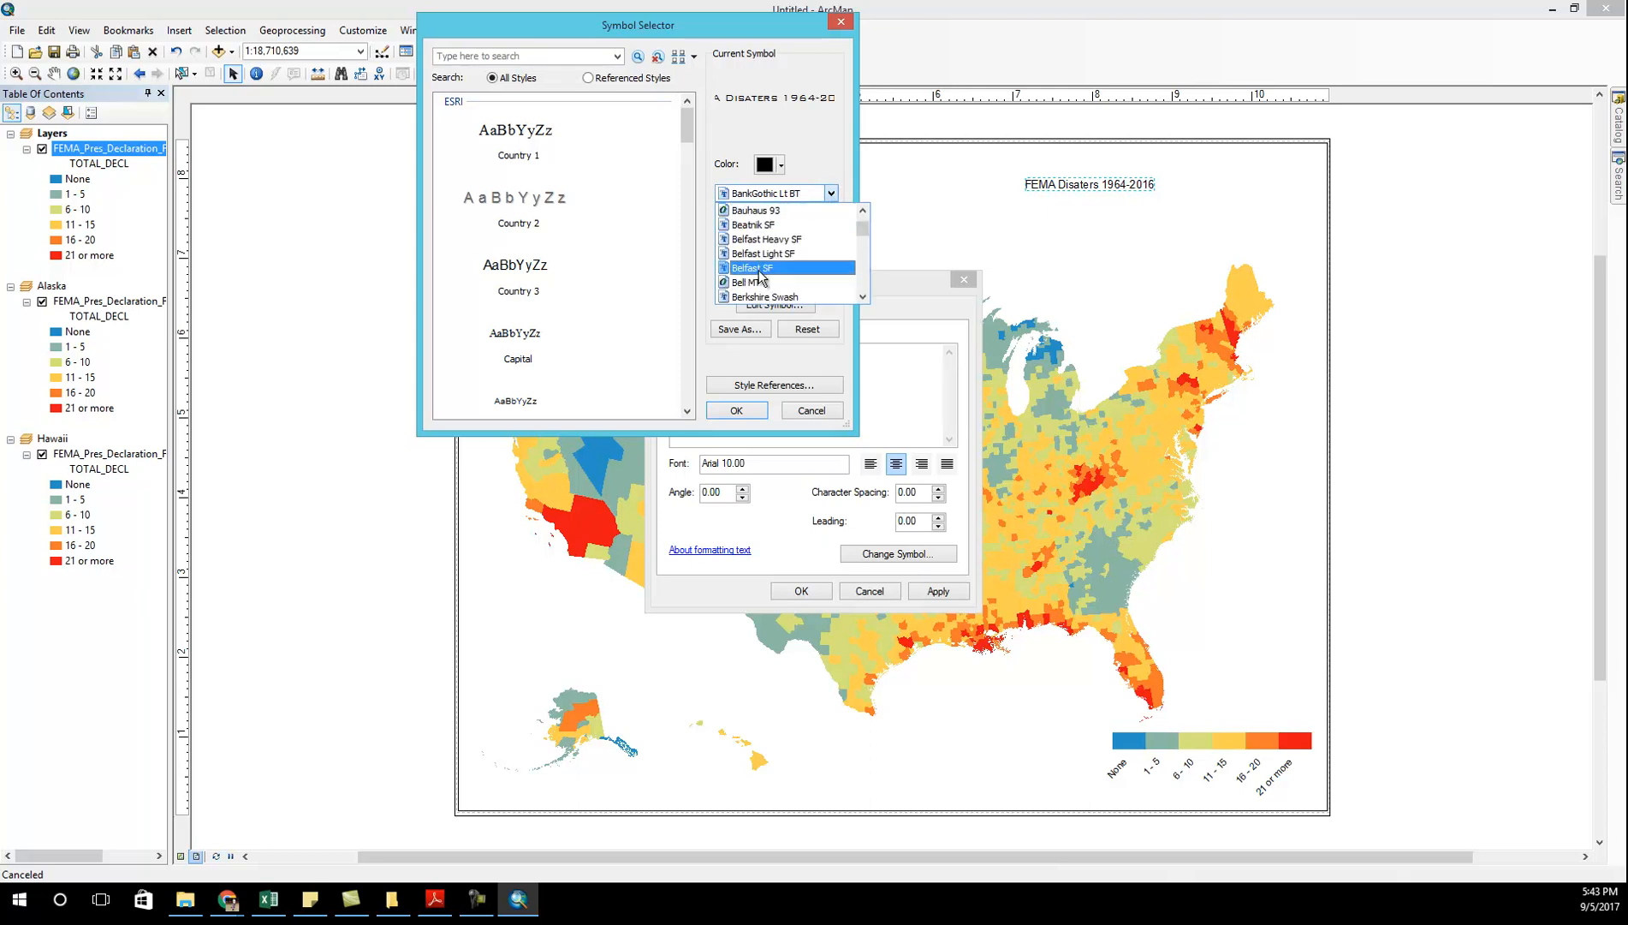
click(747, 282)
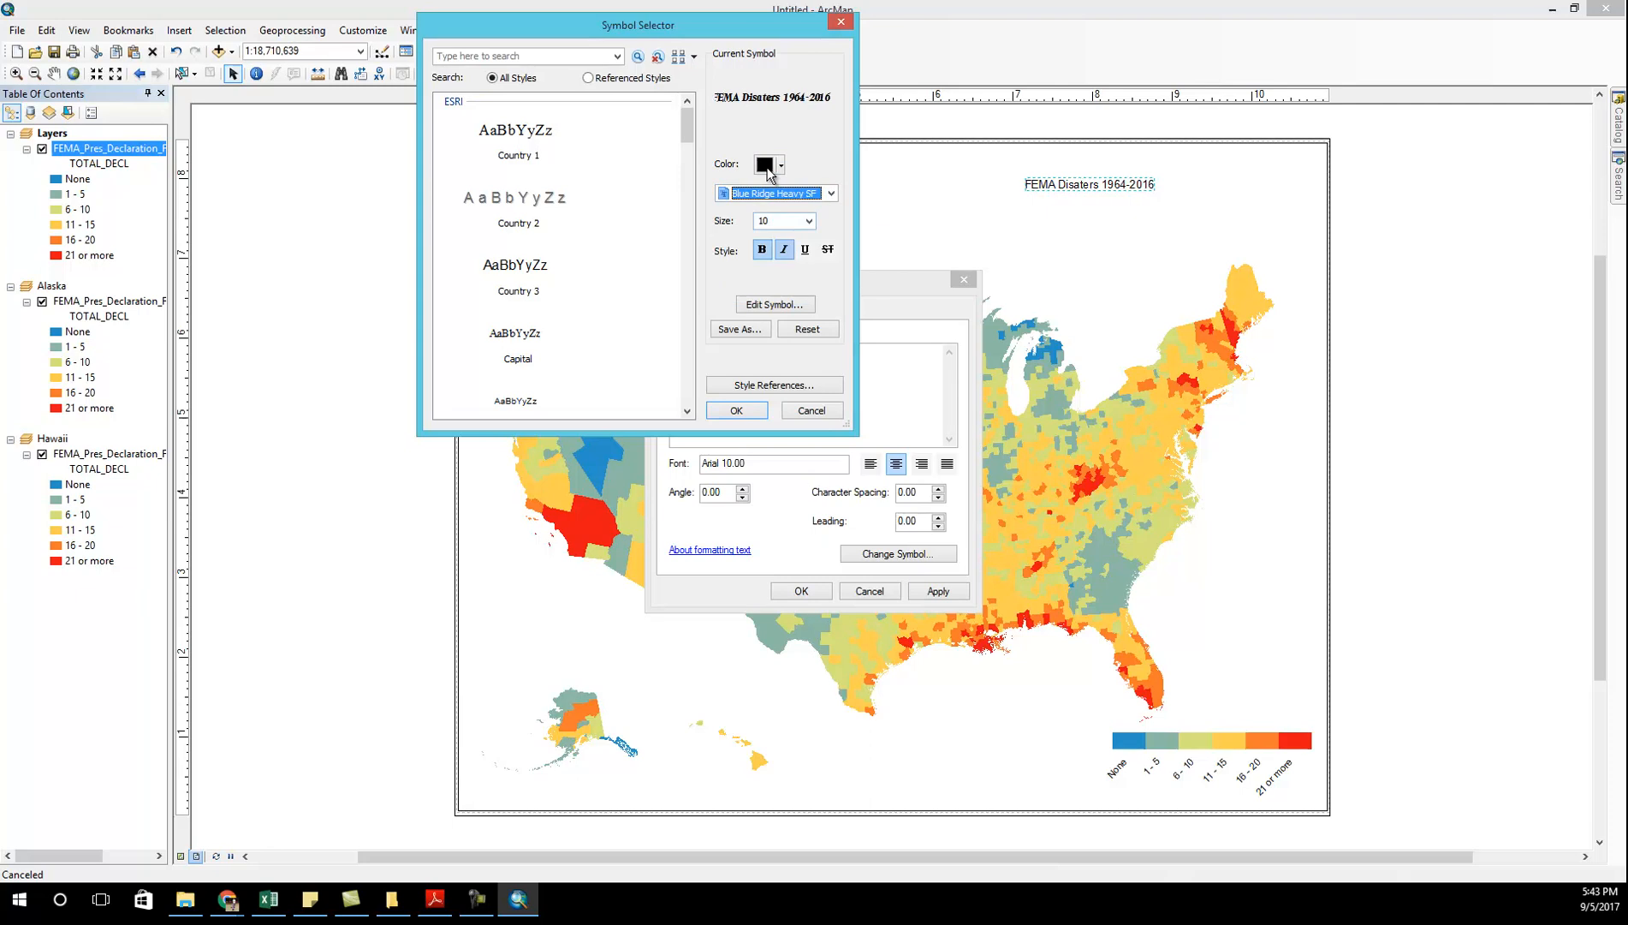
click(830, 191)
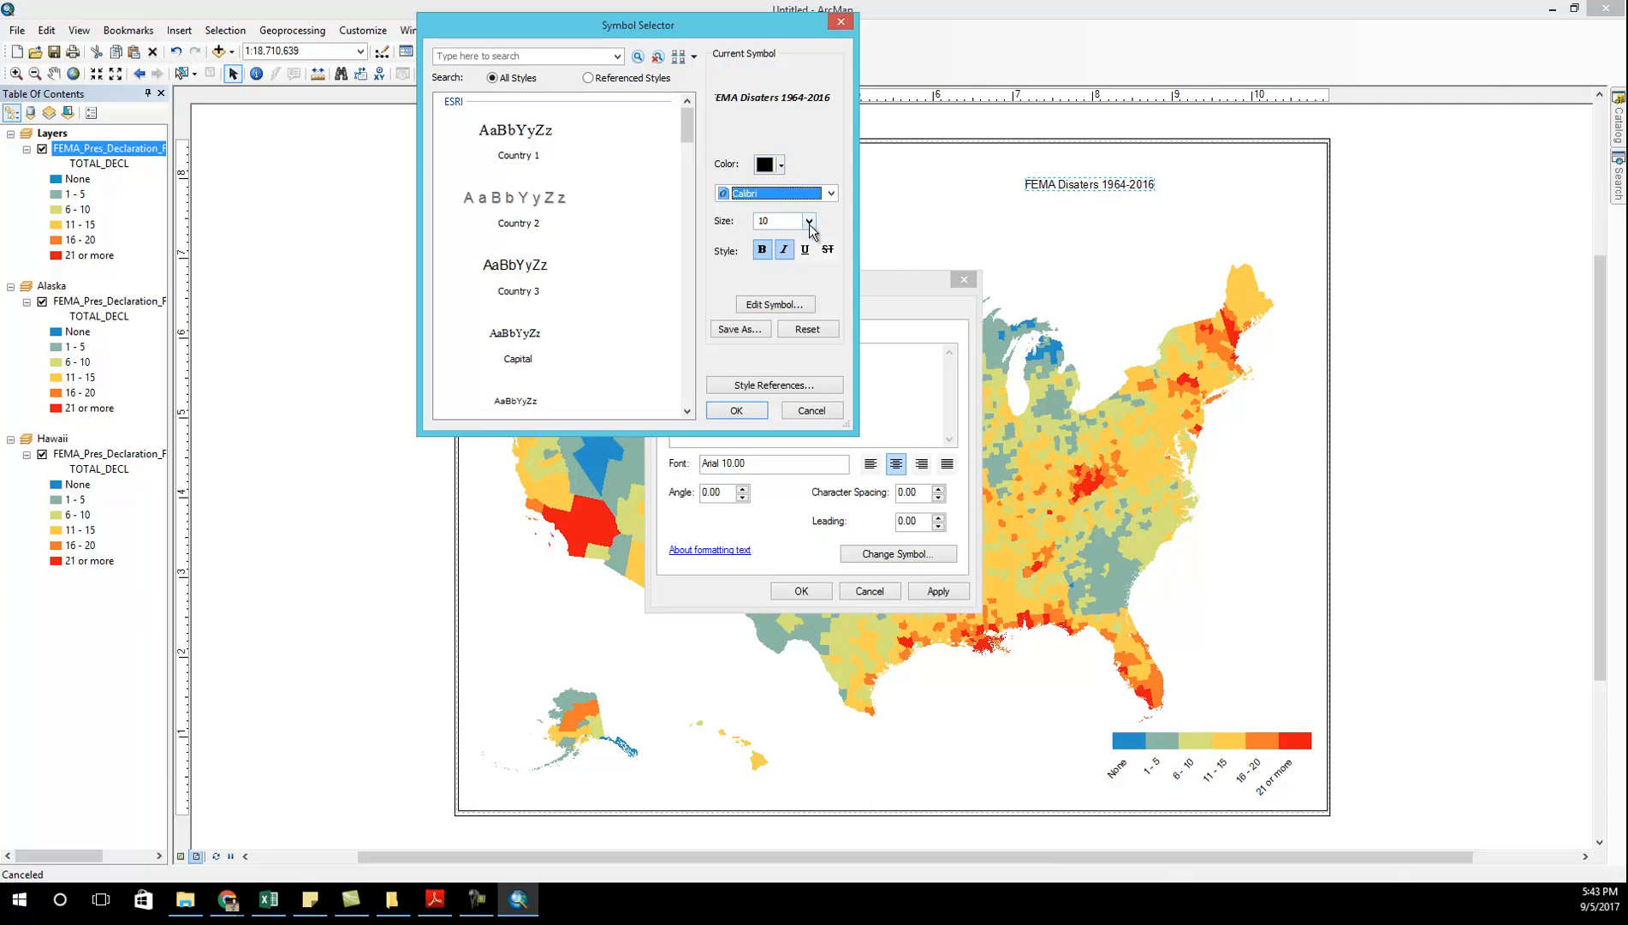
click(813, 221)
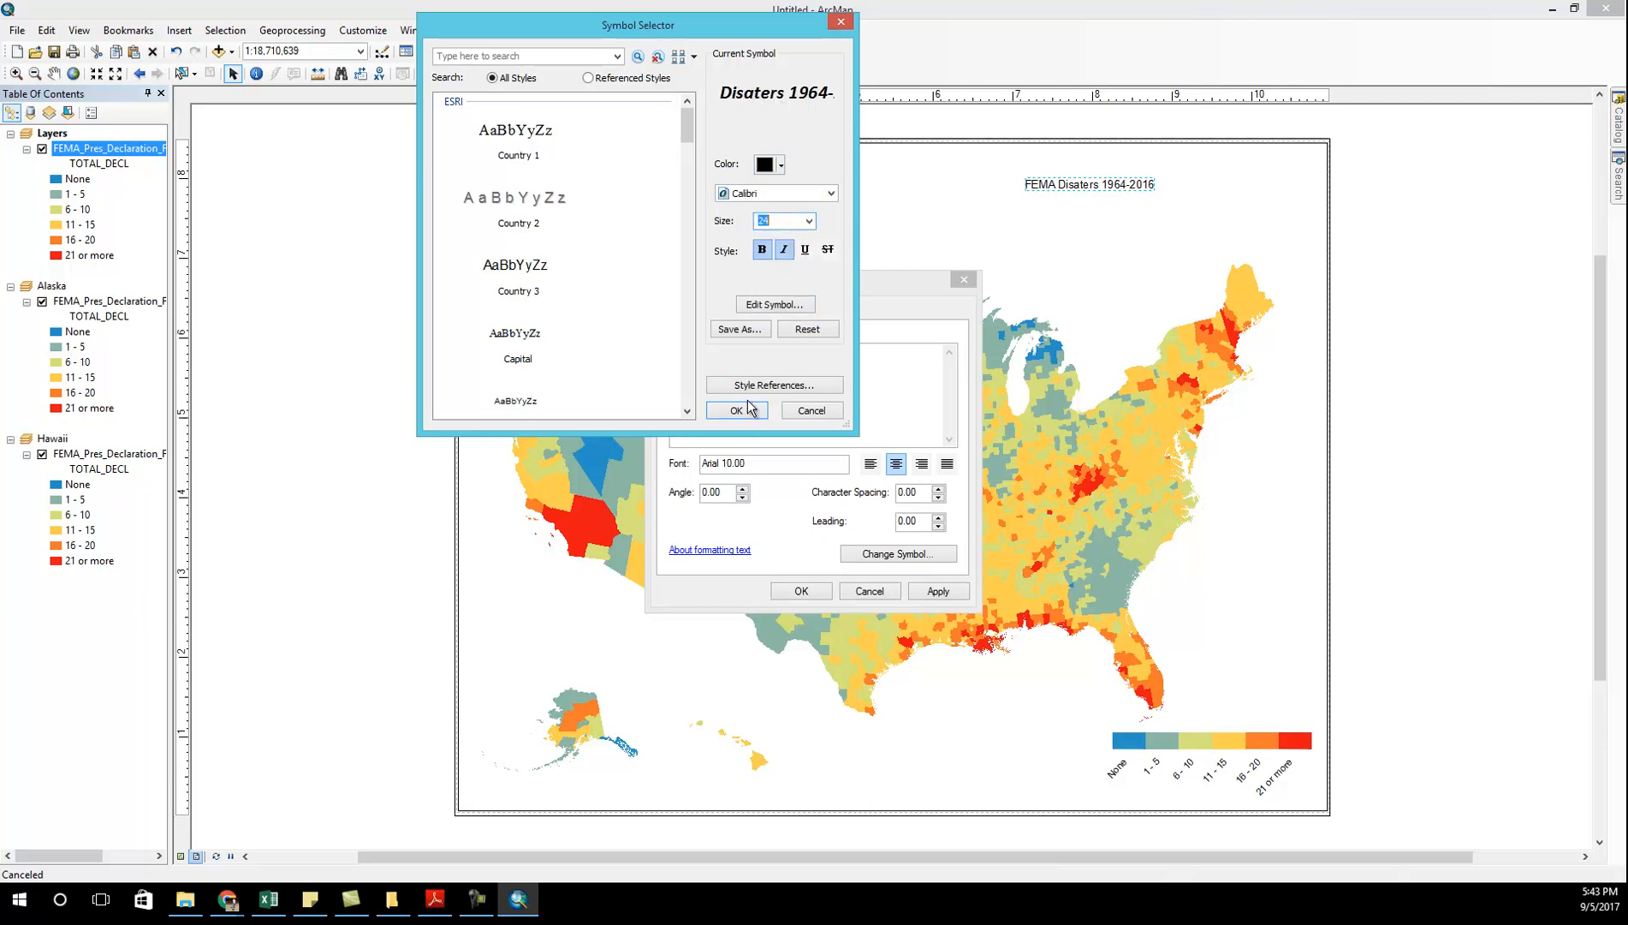
click(735, 409)
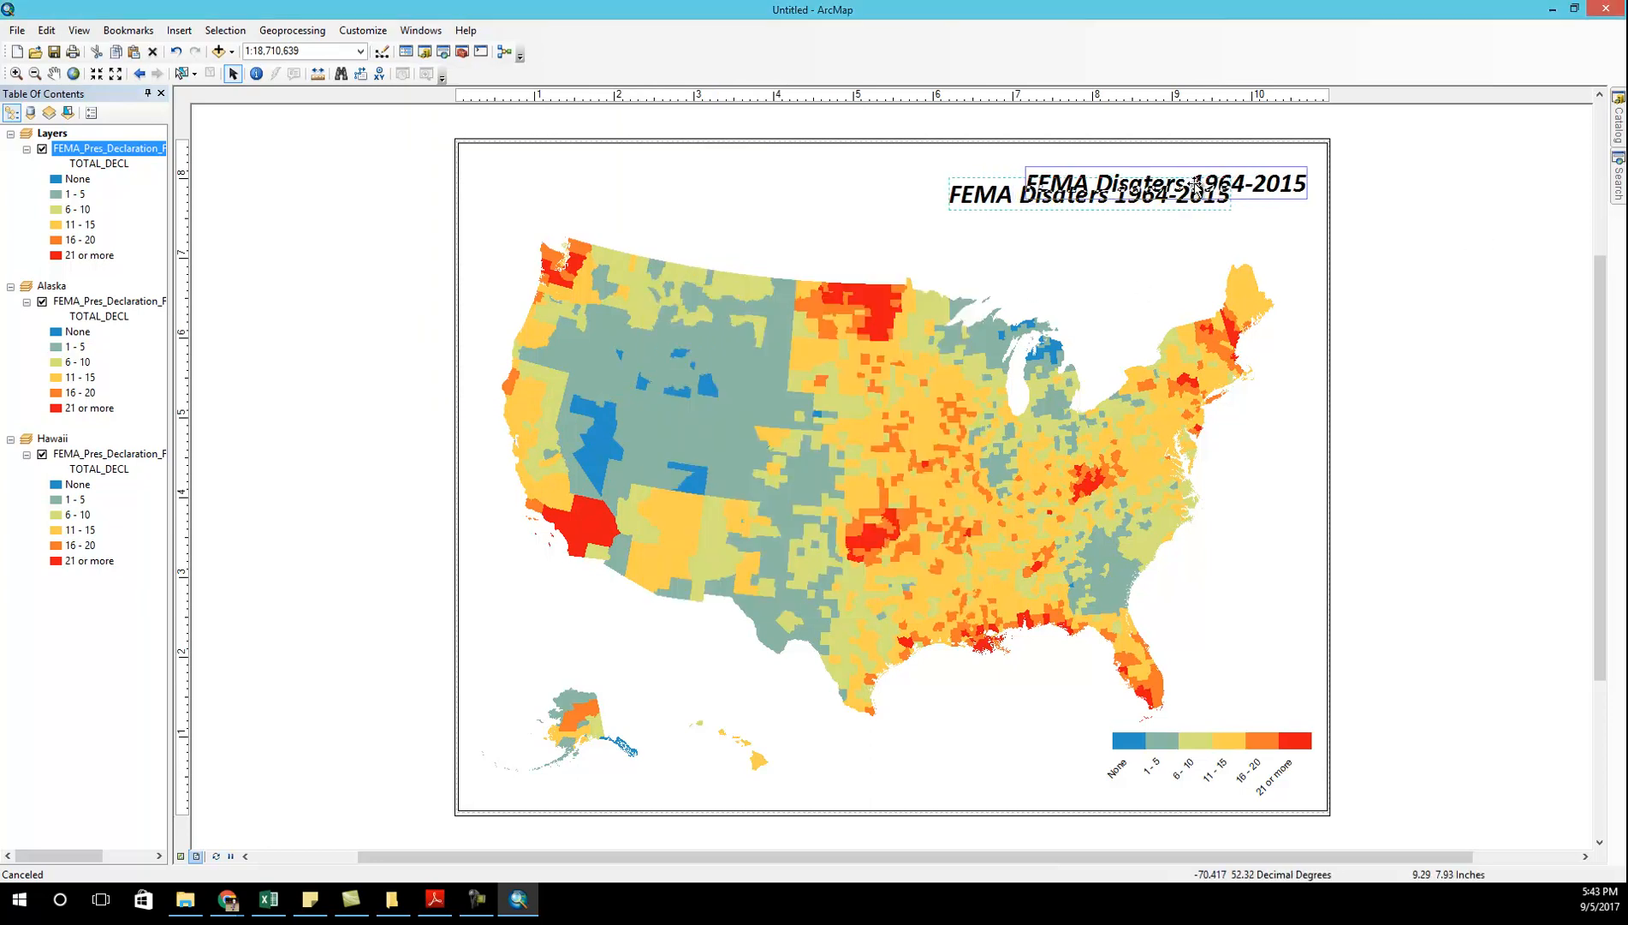
- Change the title colour to dark grey and apply the changes
double_click(1088, 196)
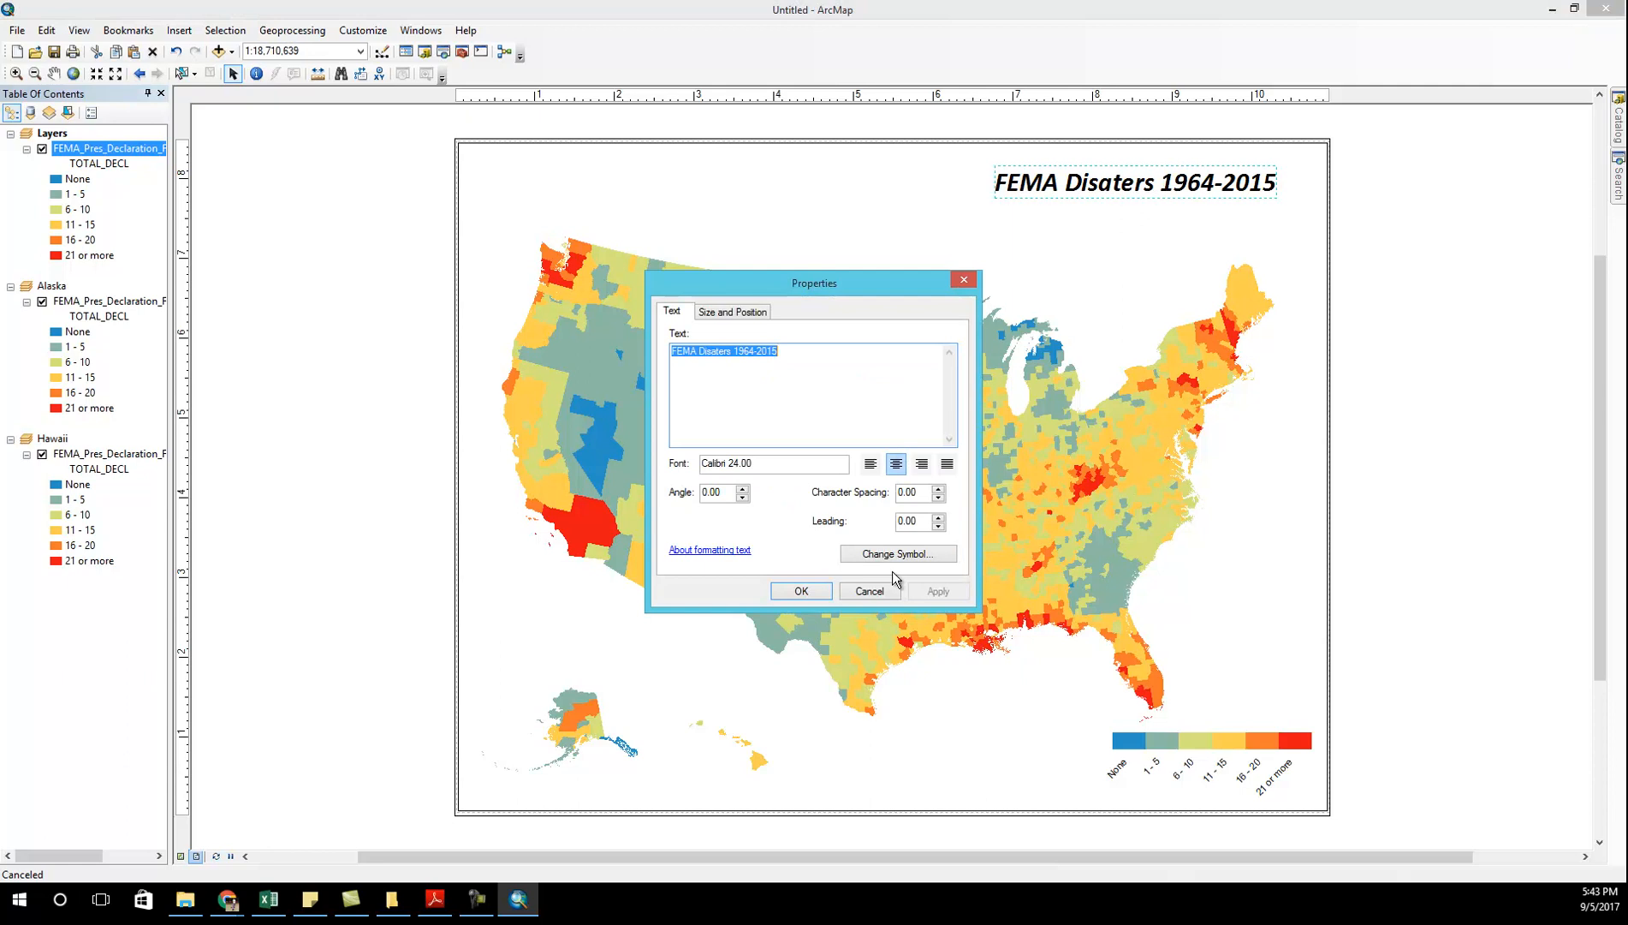
click(897, 553)
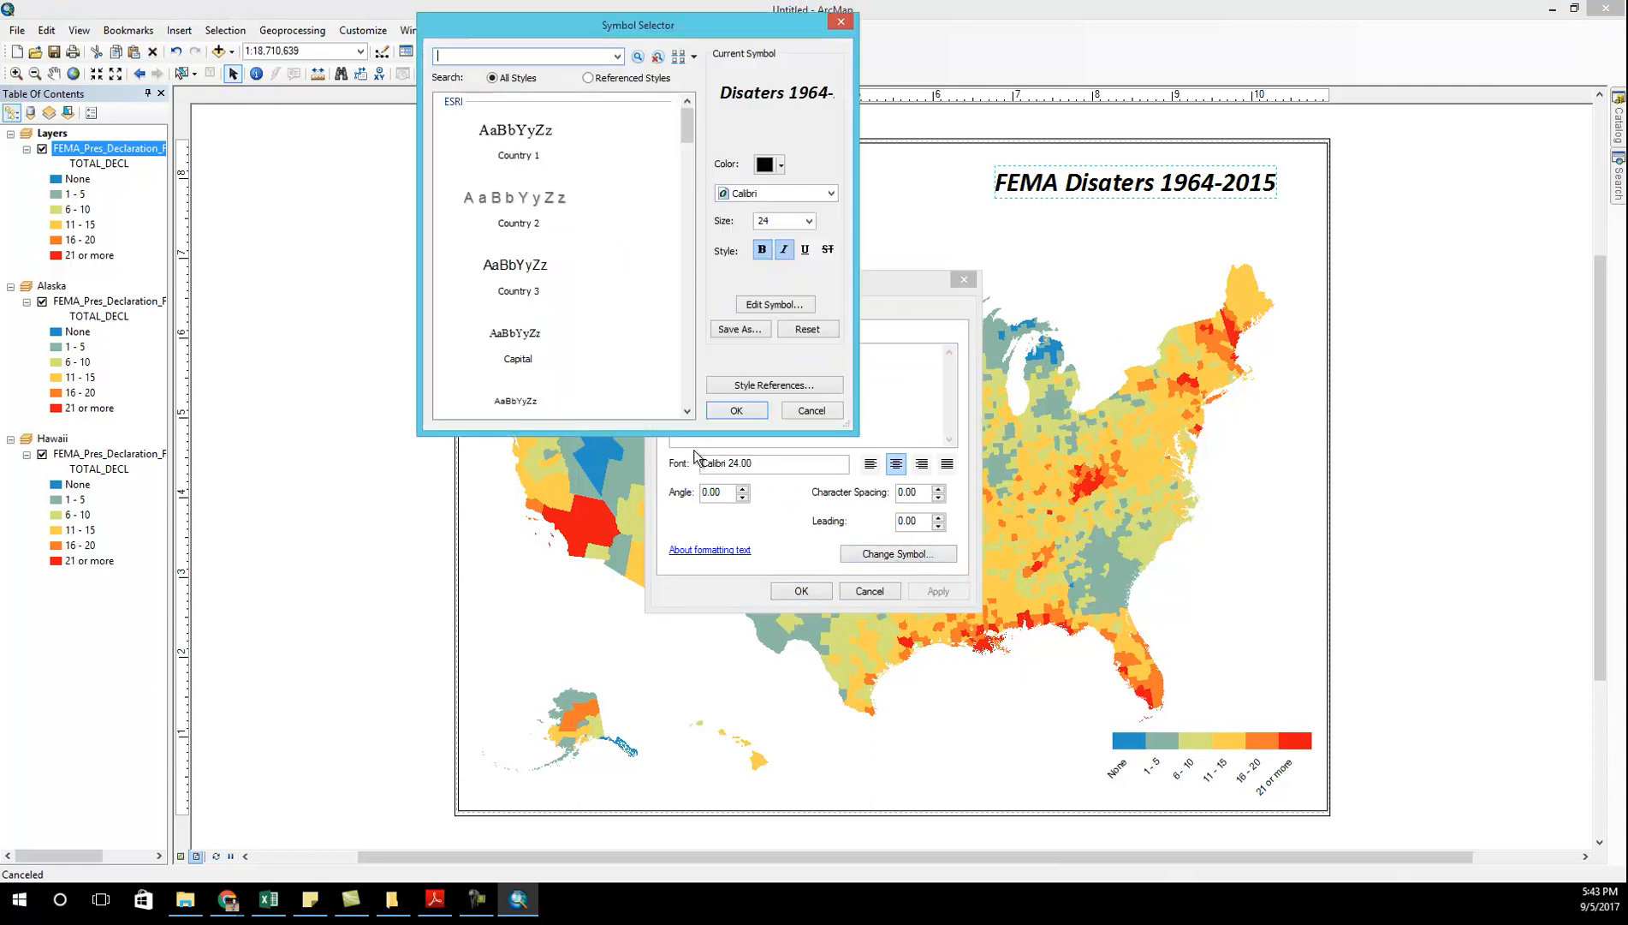
click(765, 165)
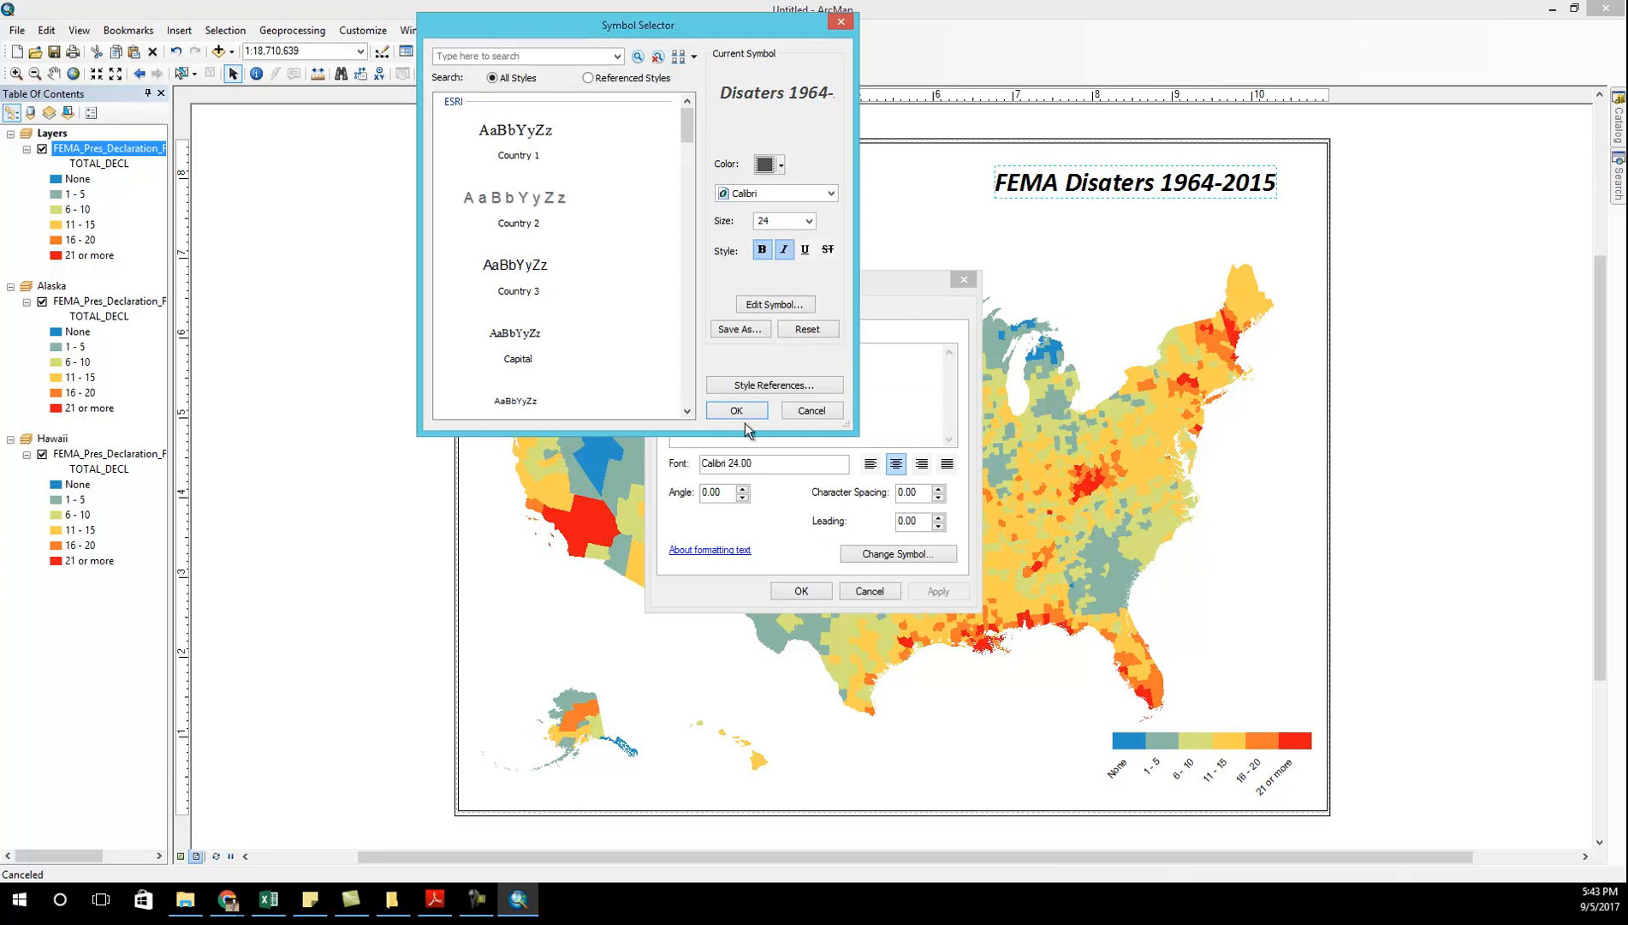
click(735, 409)
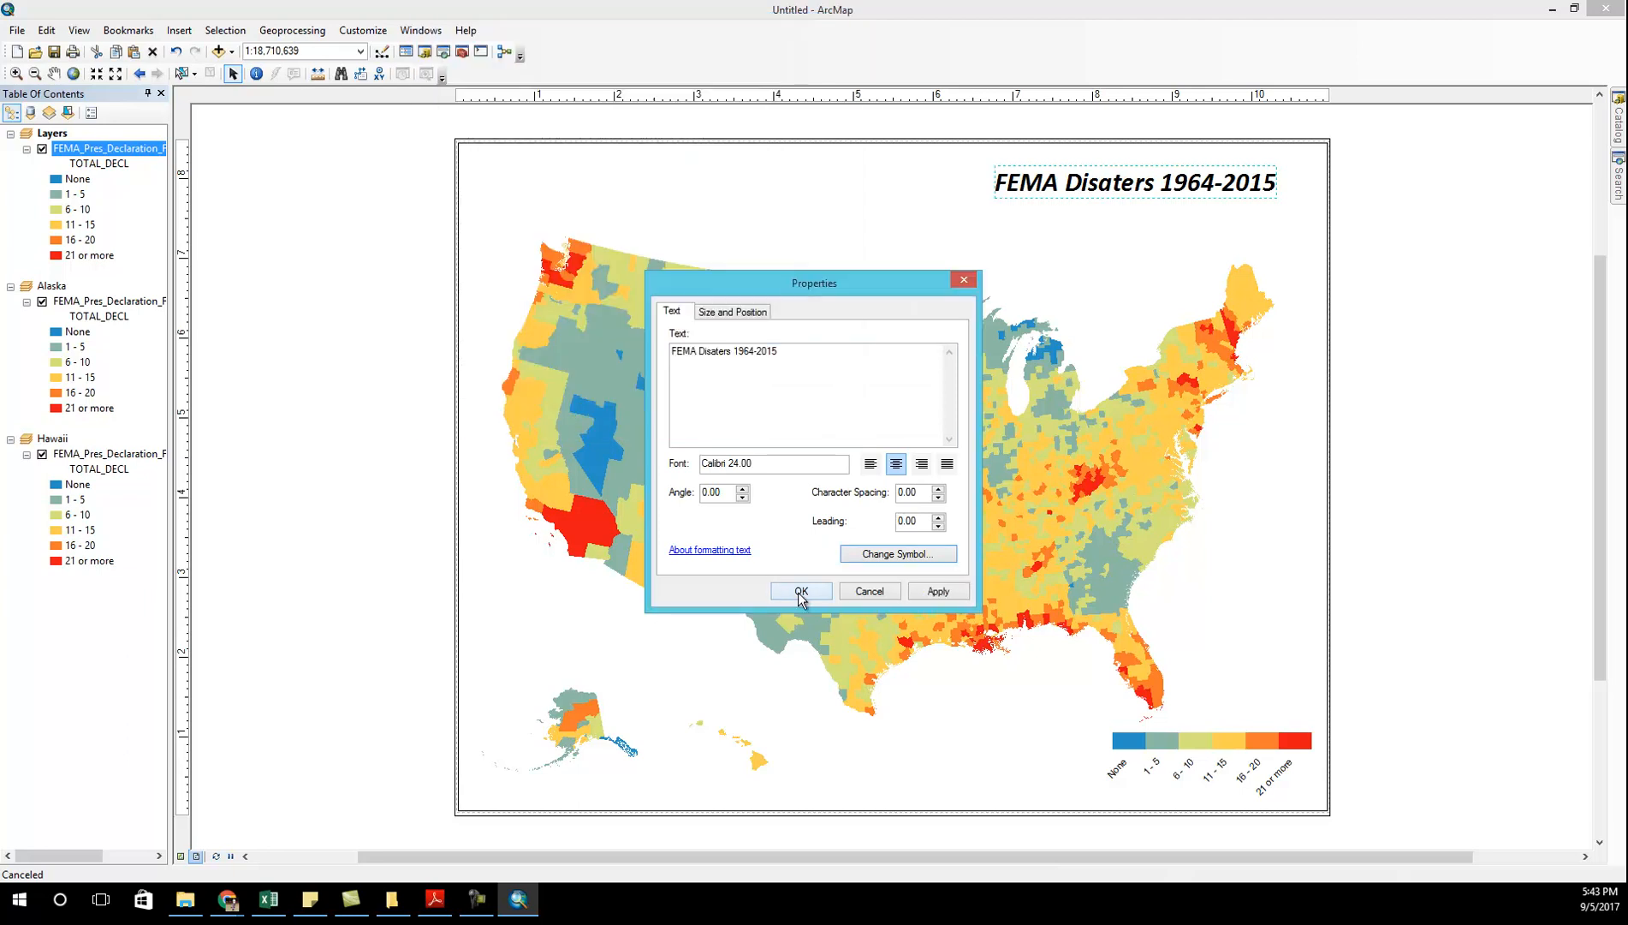
click(800, 589)
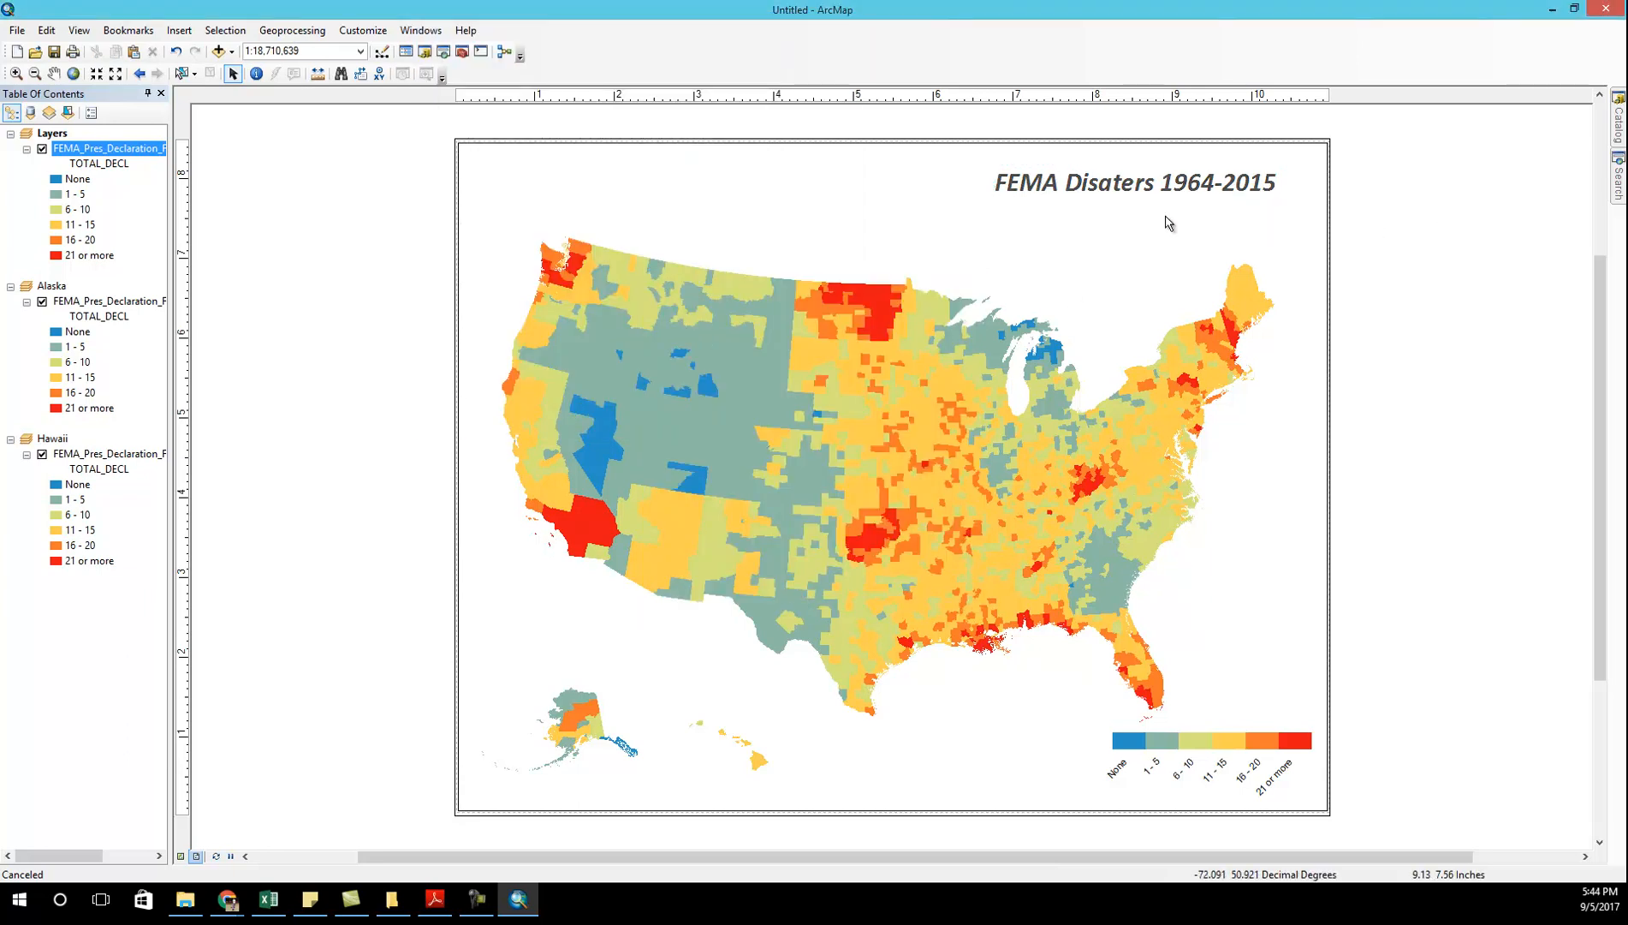